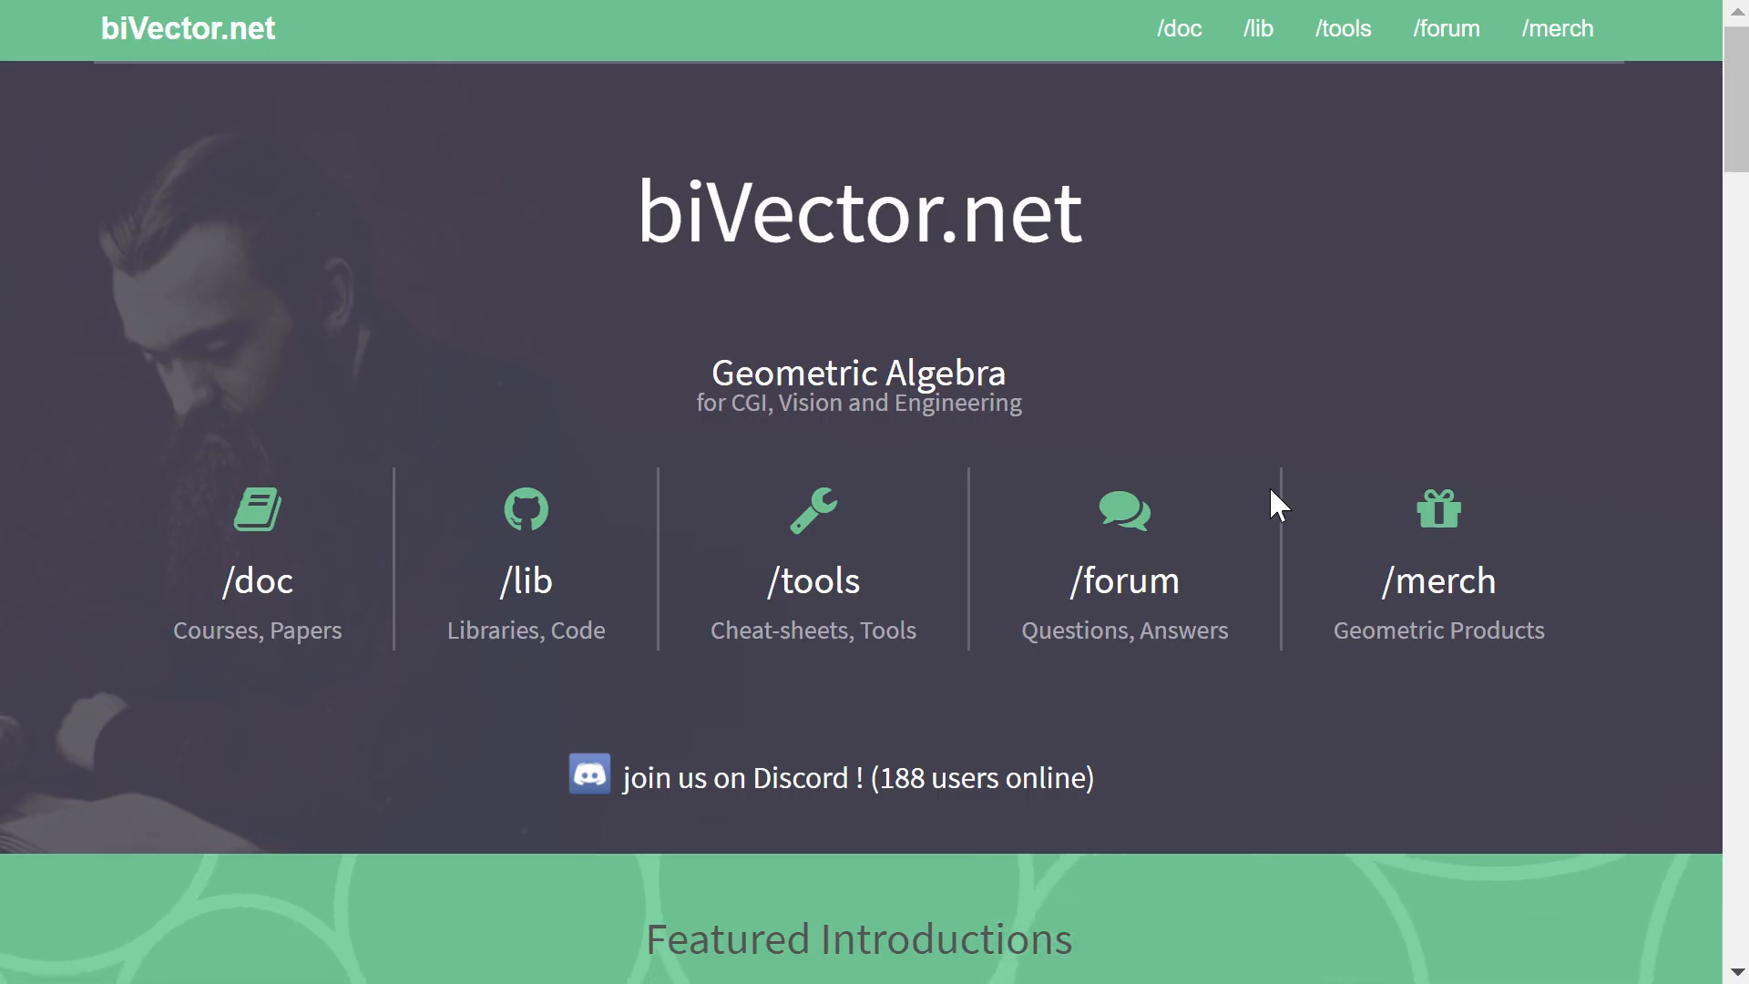
{"action": "mouse_move", "coordinate": [1263, 508]}
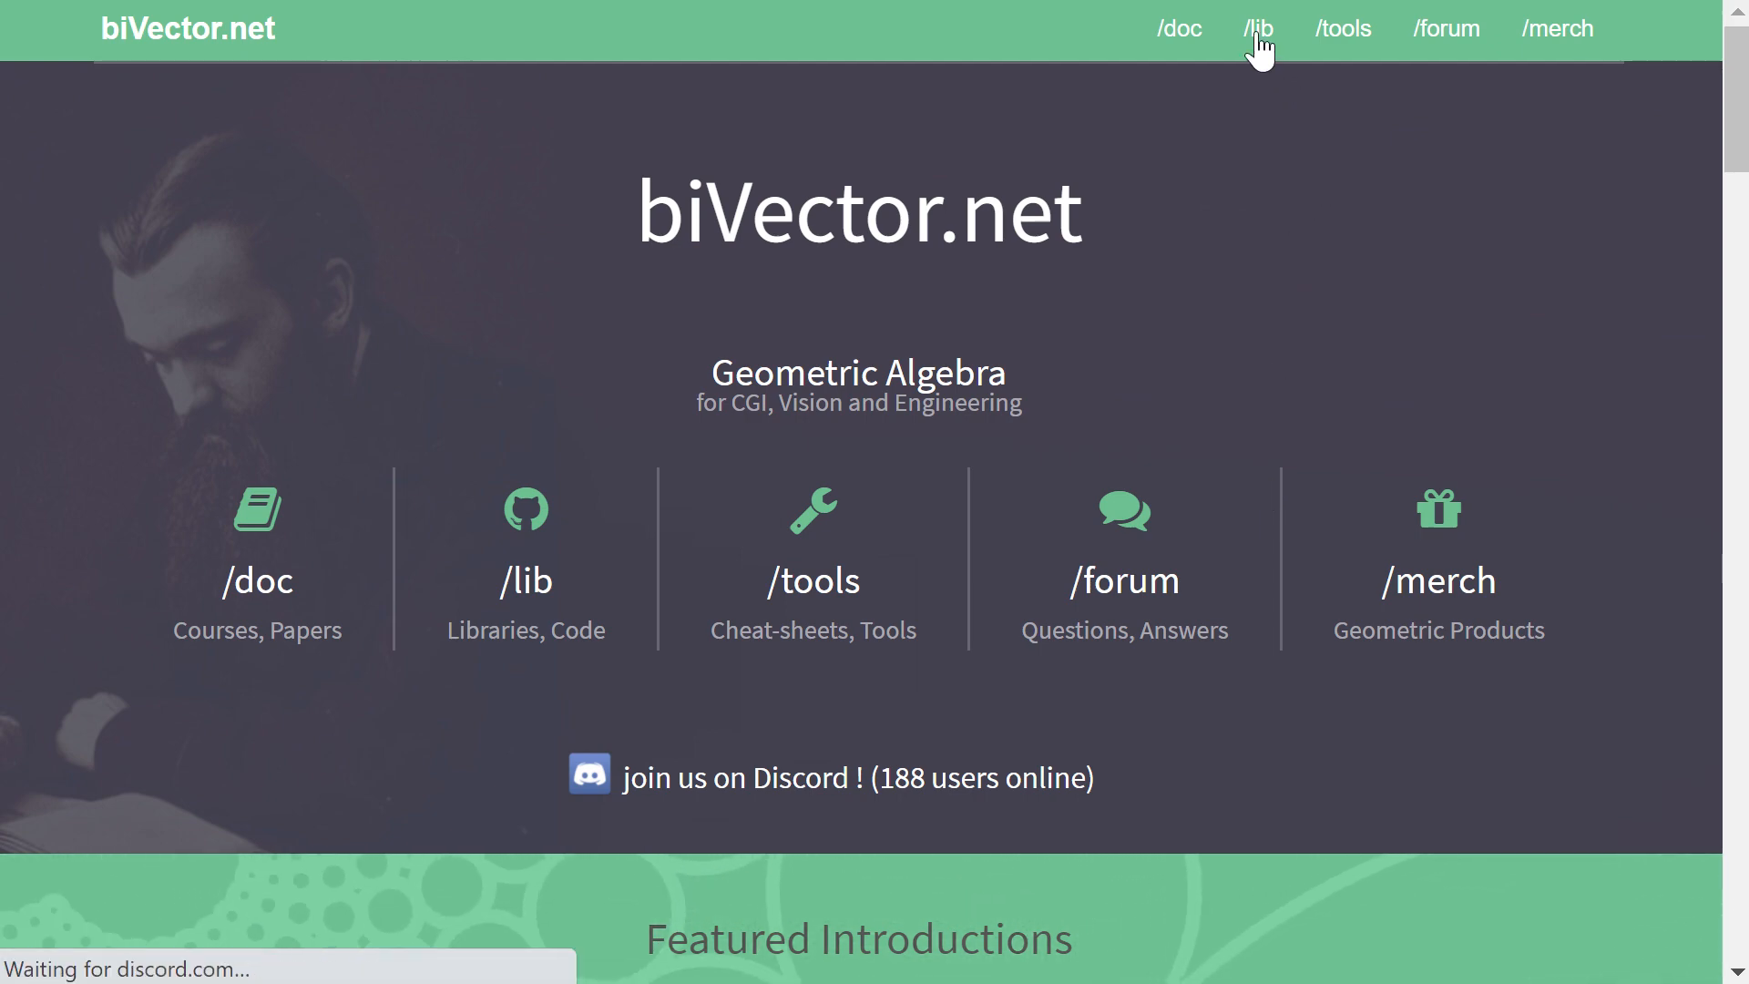
Step: Open bivector.net's /lib page and browse the Clifford, Garamon, Klein and Versor entries
{"action": "left_click", "coordinate": [1257, 28]}
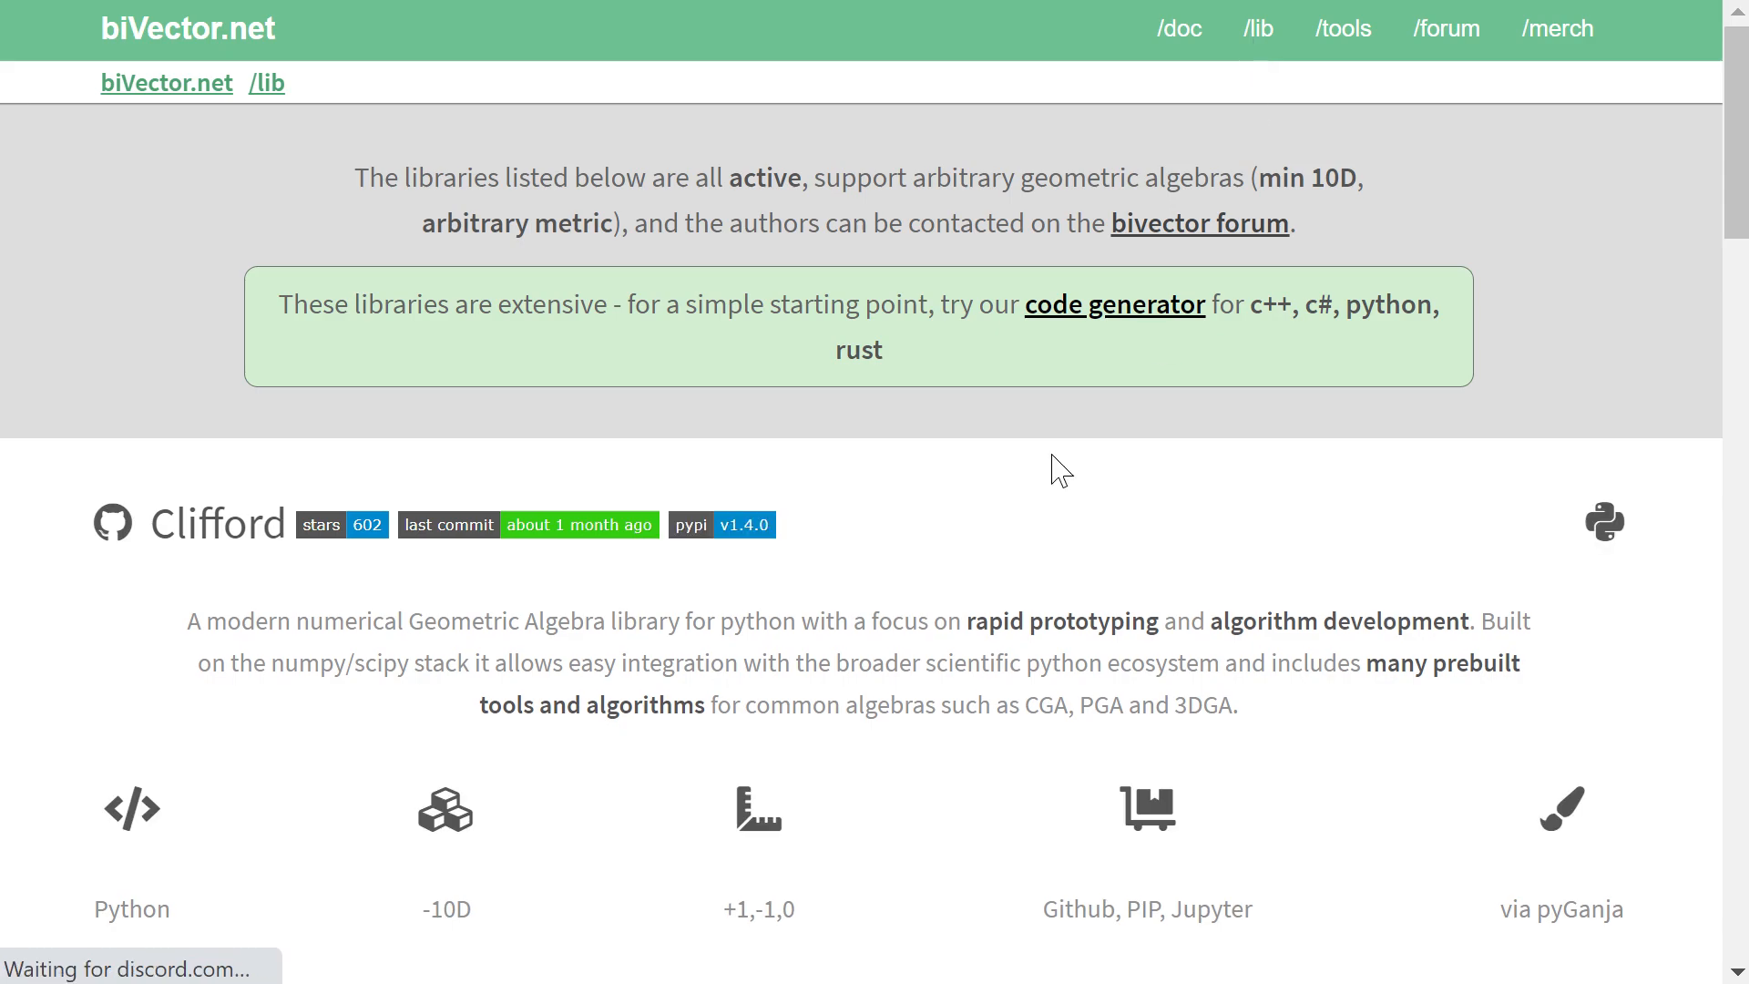
{"action": "scroll", "scroll_direction": "down", "scroll_amount": 3}
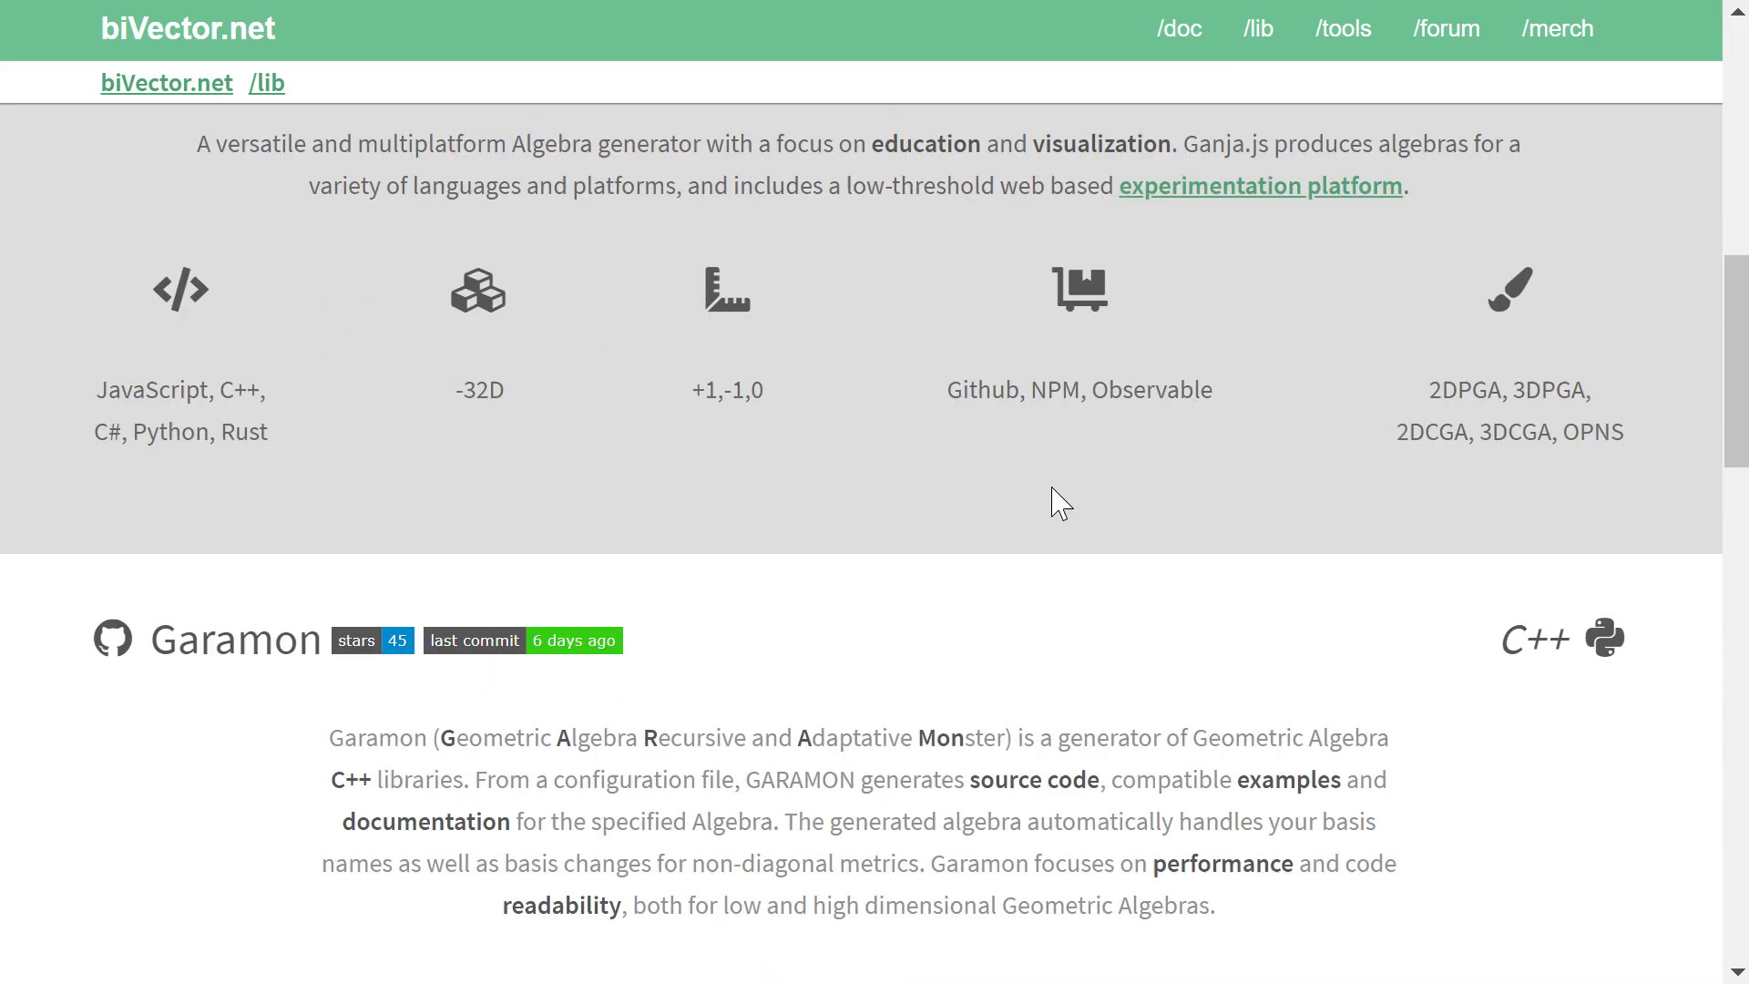
{"action": "scroll", "scroll_direction": "down", "scroll_amount": 3}
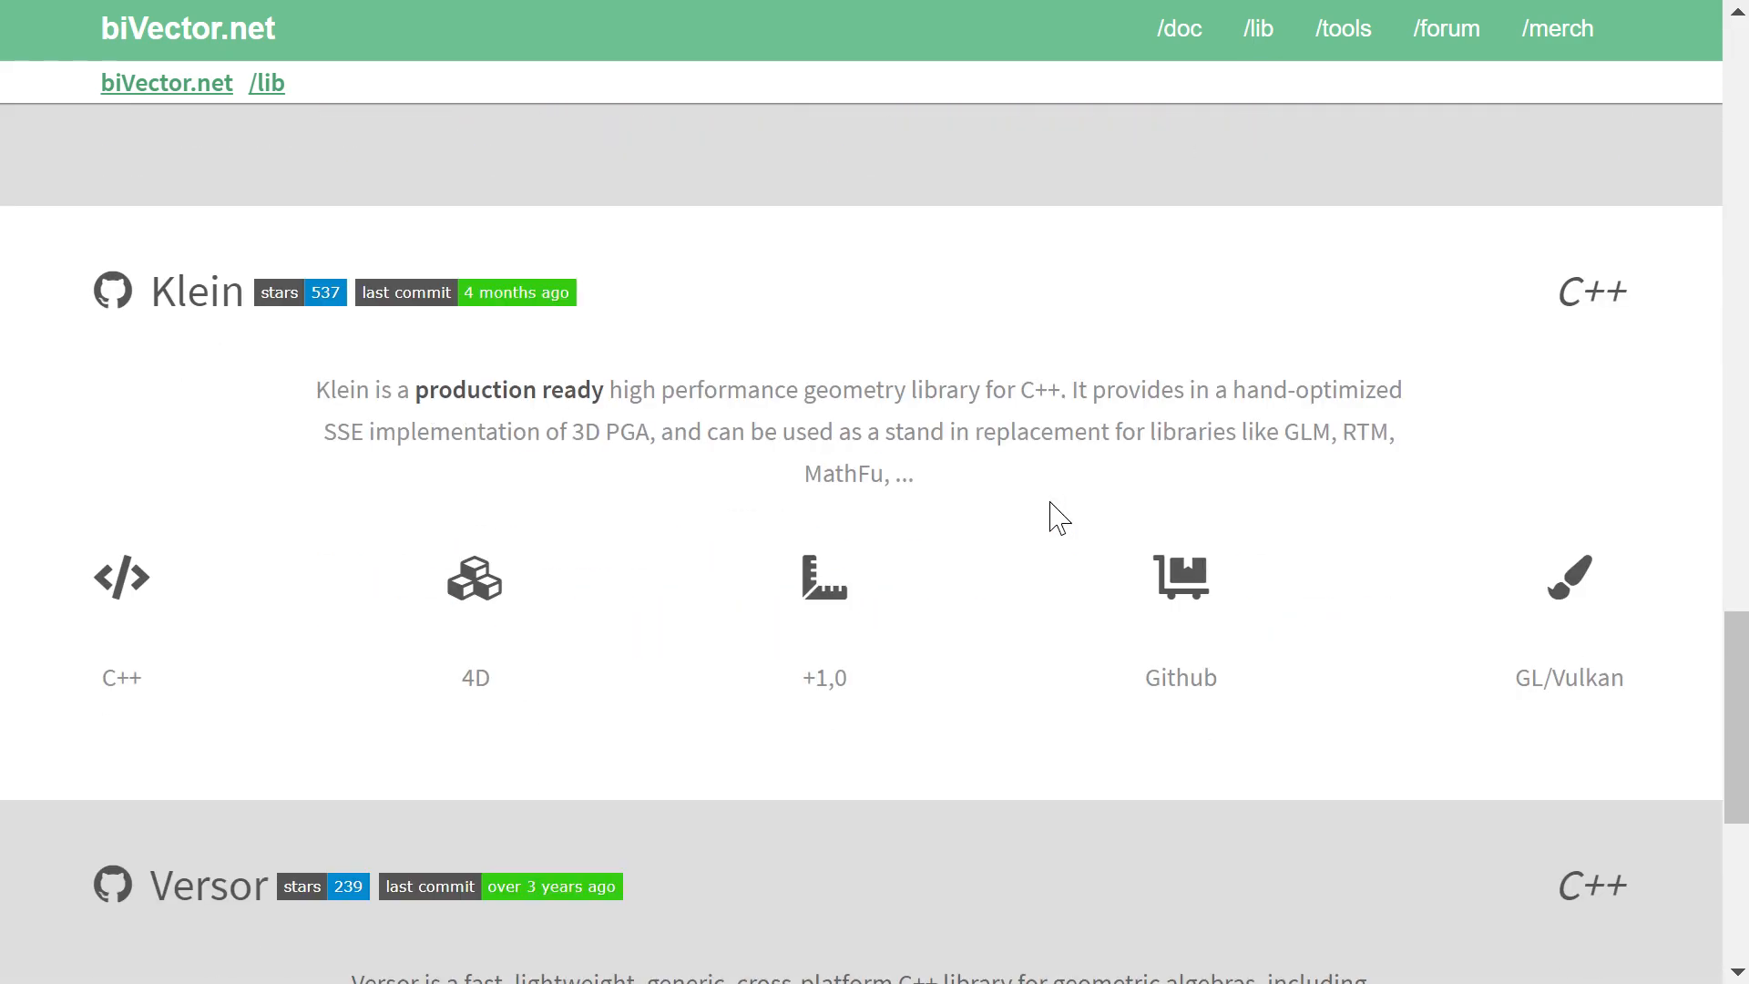
{"action": "mouse_move", "coordinate": [672, 347]}
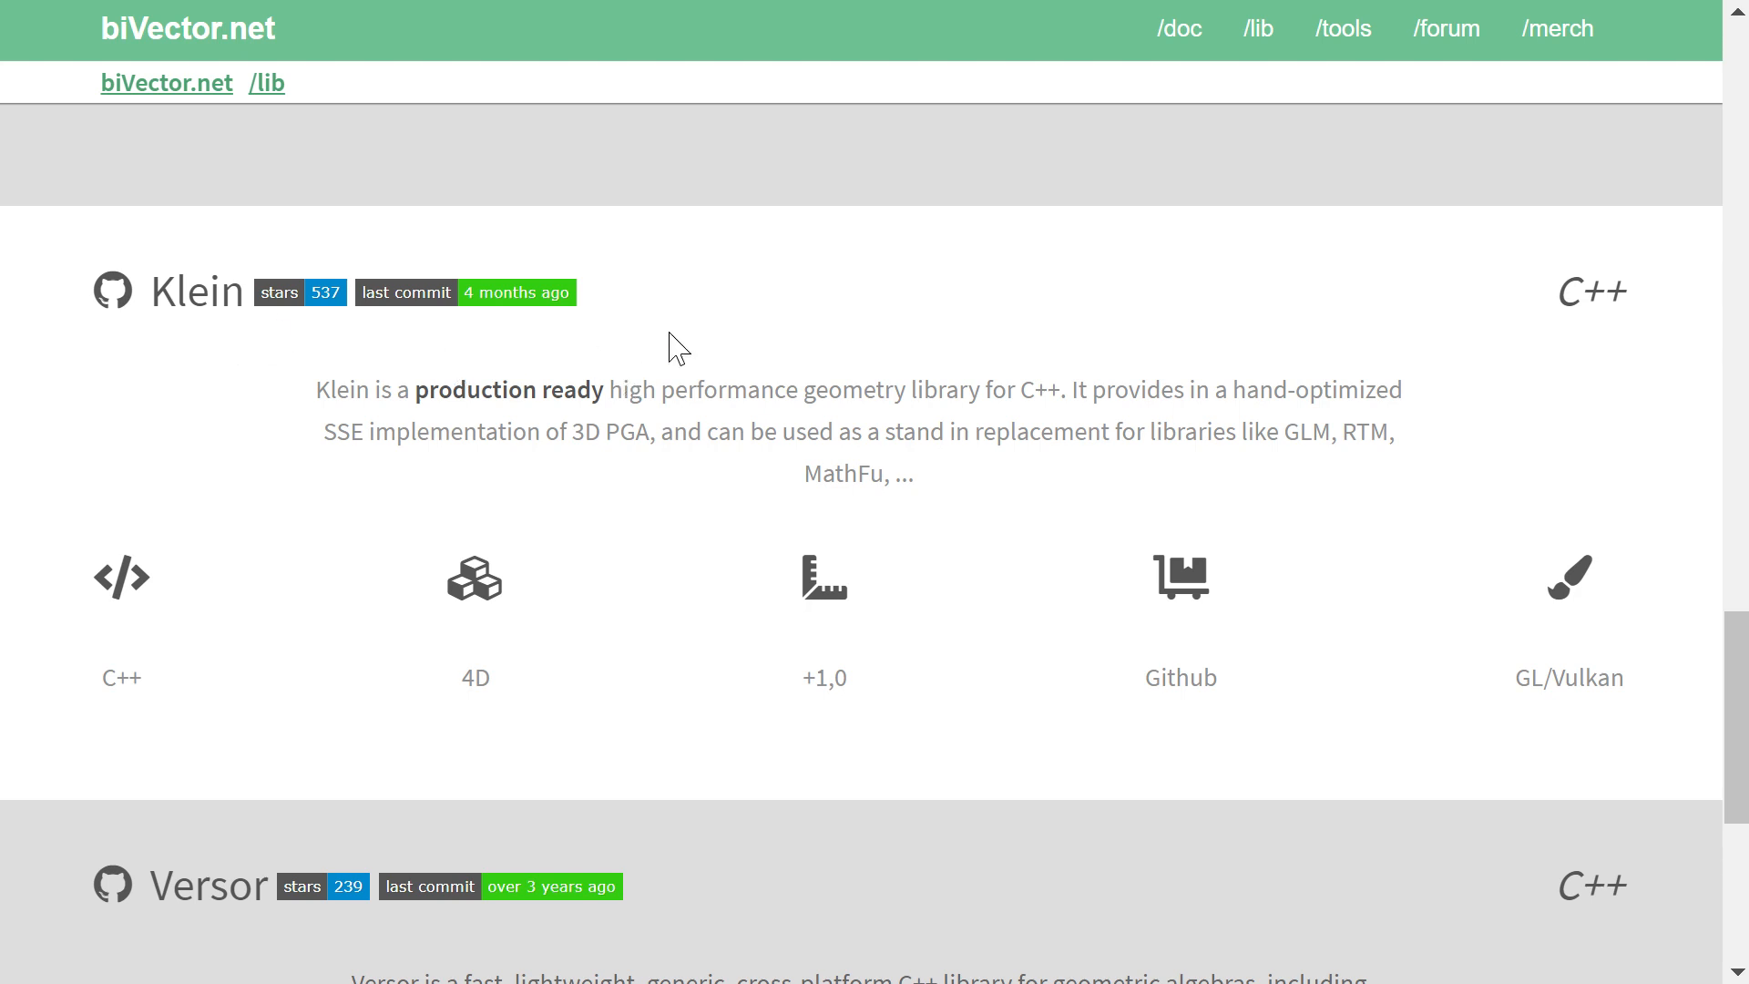
{"action": "mouse_move", "coordinate": [1046, 486]}
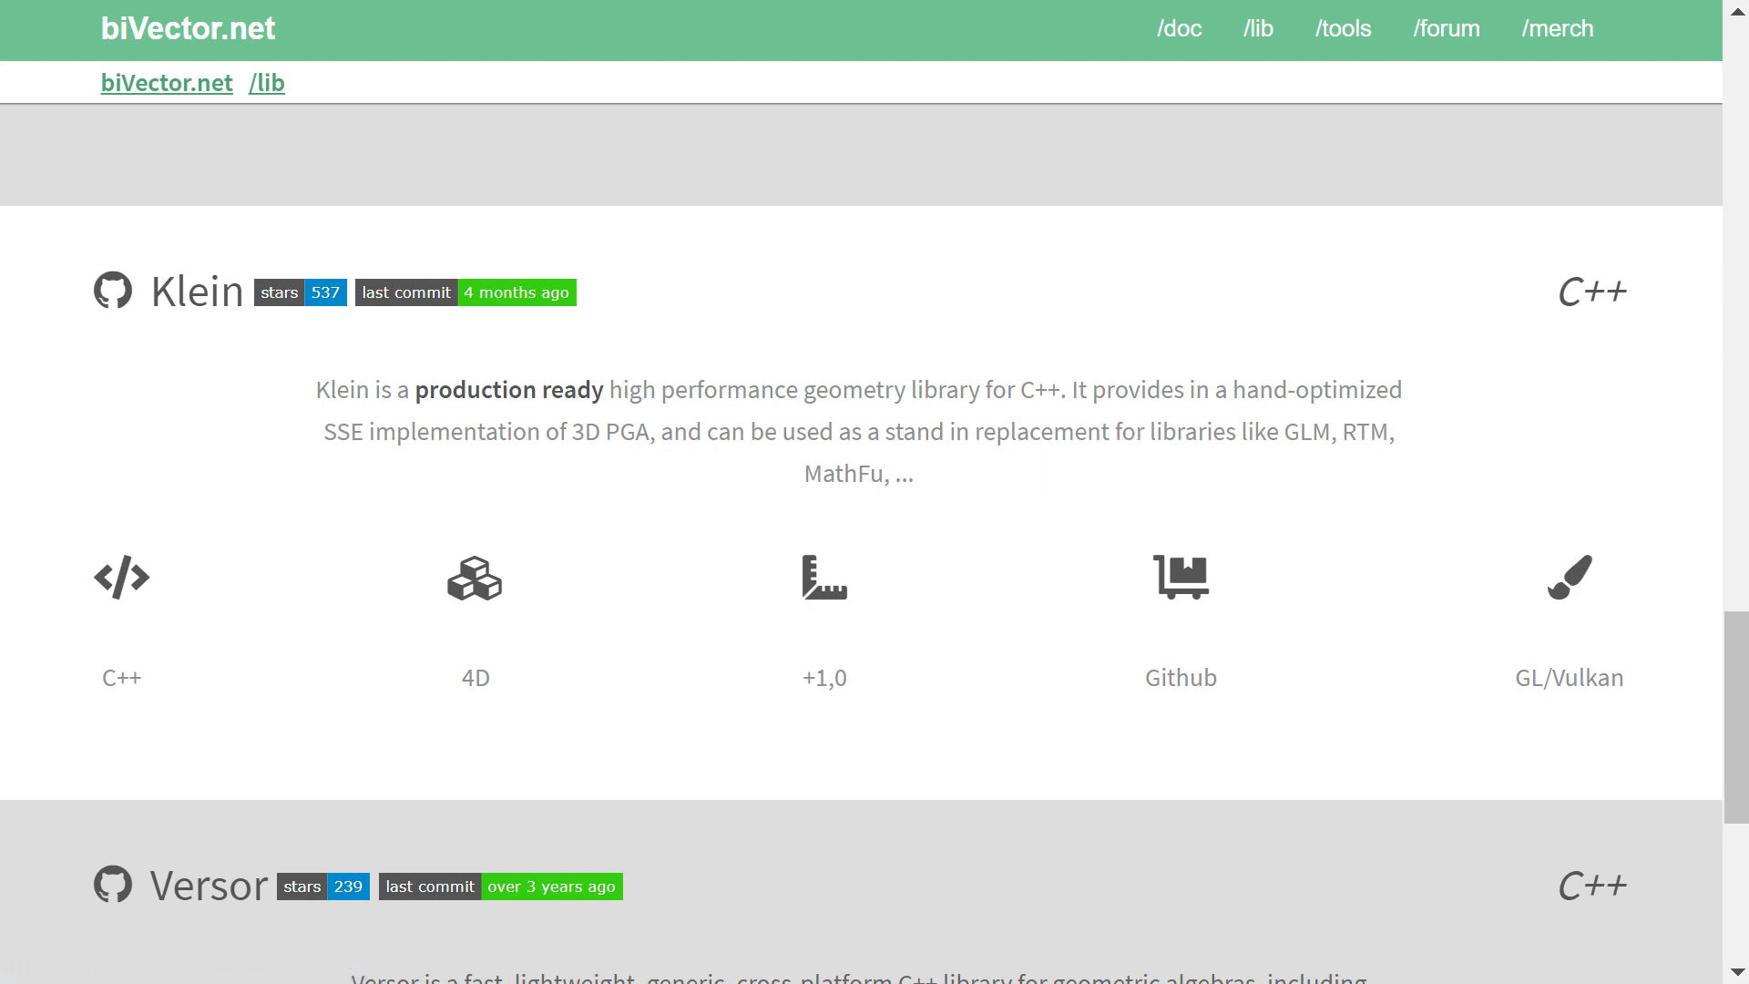
{"action": "scroll", "scroll_direction": "up", "scroll_amount": 3}
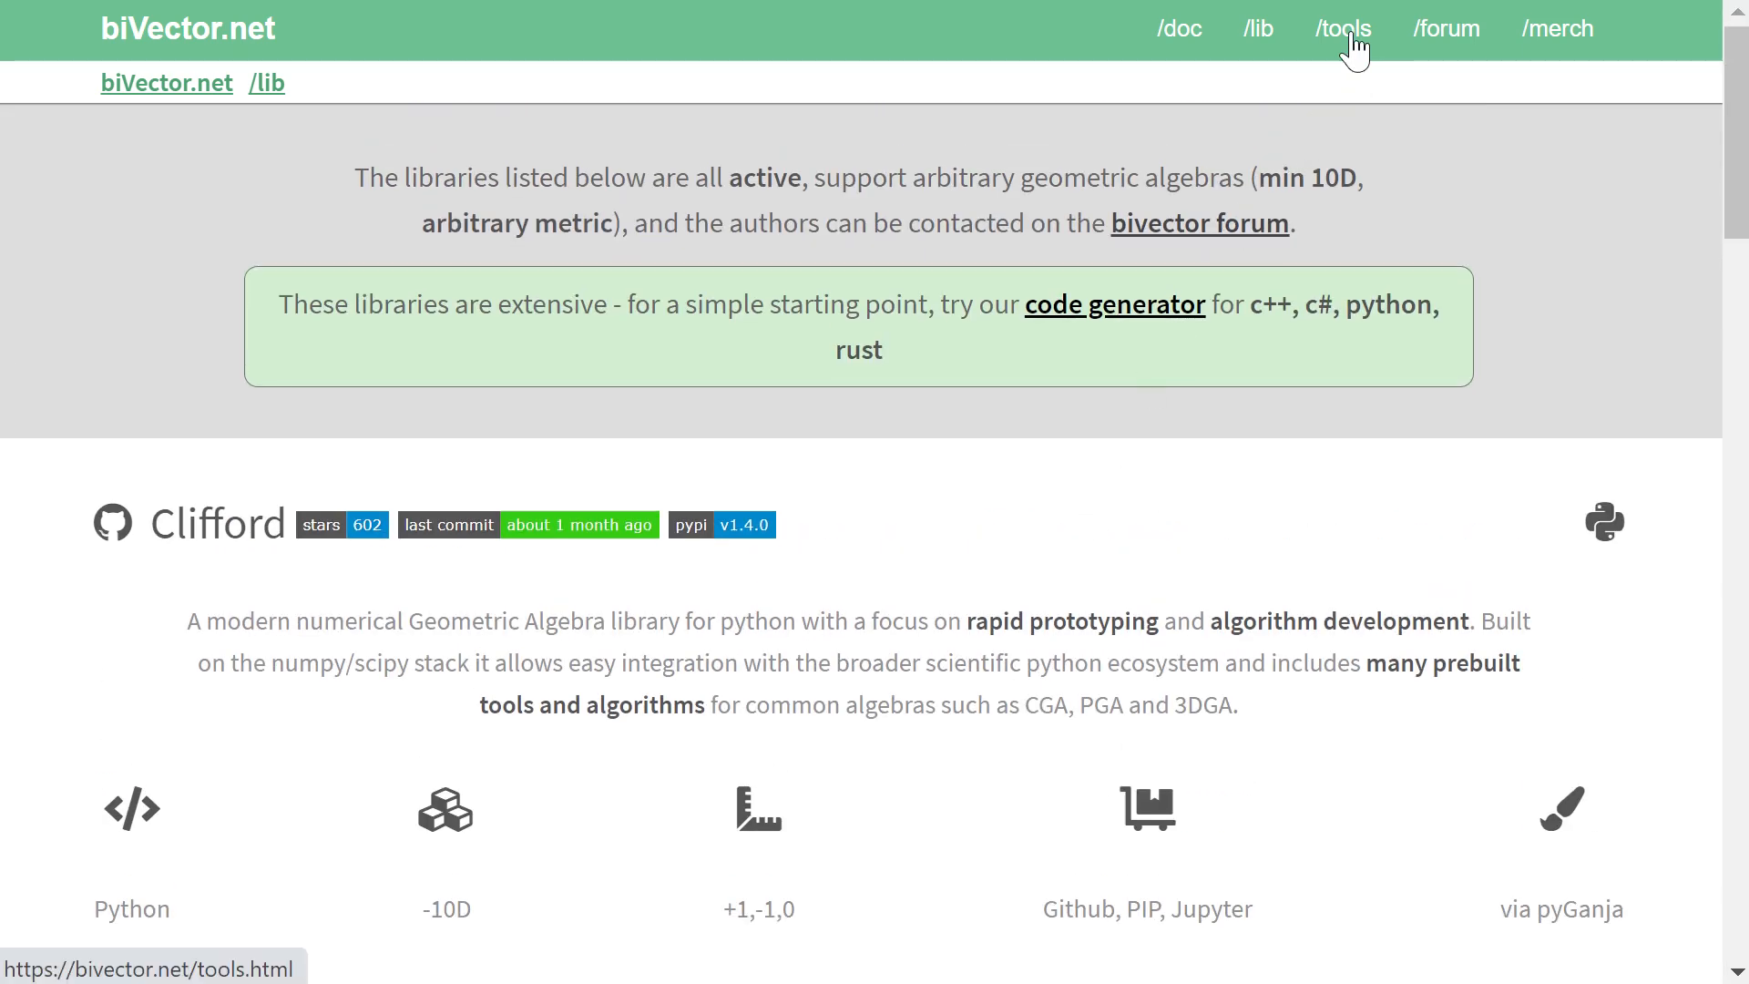
Step: Open /tools and browse the 3D PGA Cayley table and Expression Evaluator
{"action": "left_click", "coordinate": [1342, 29]}
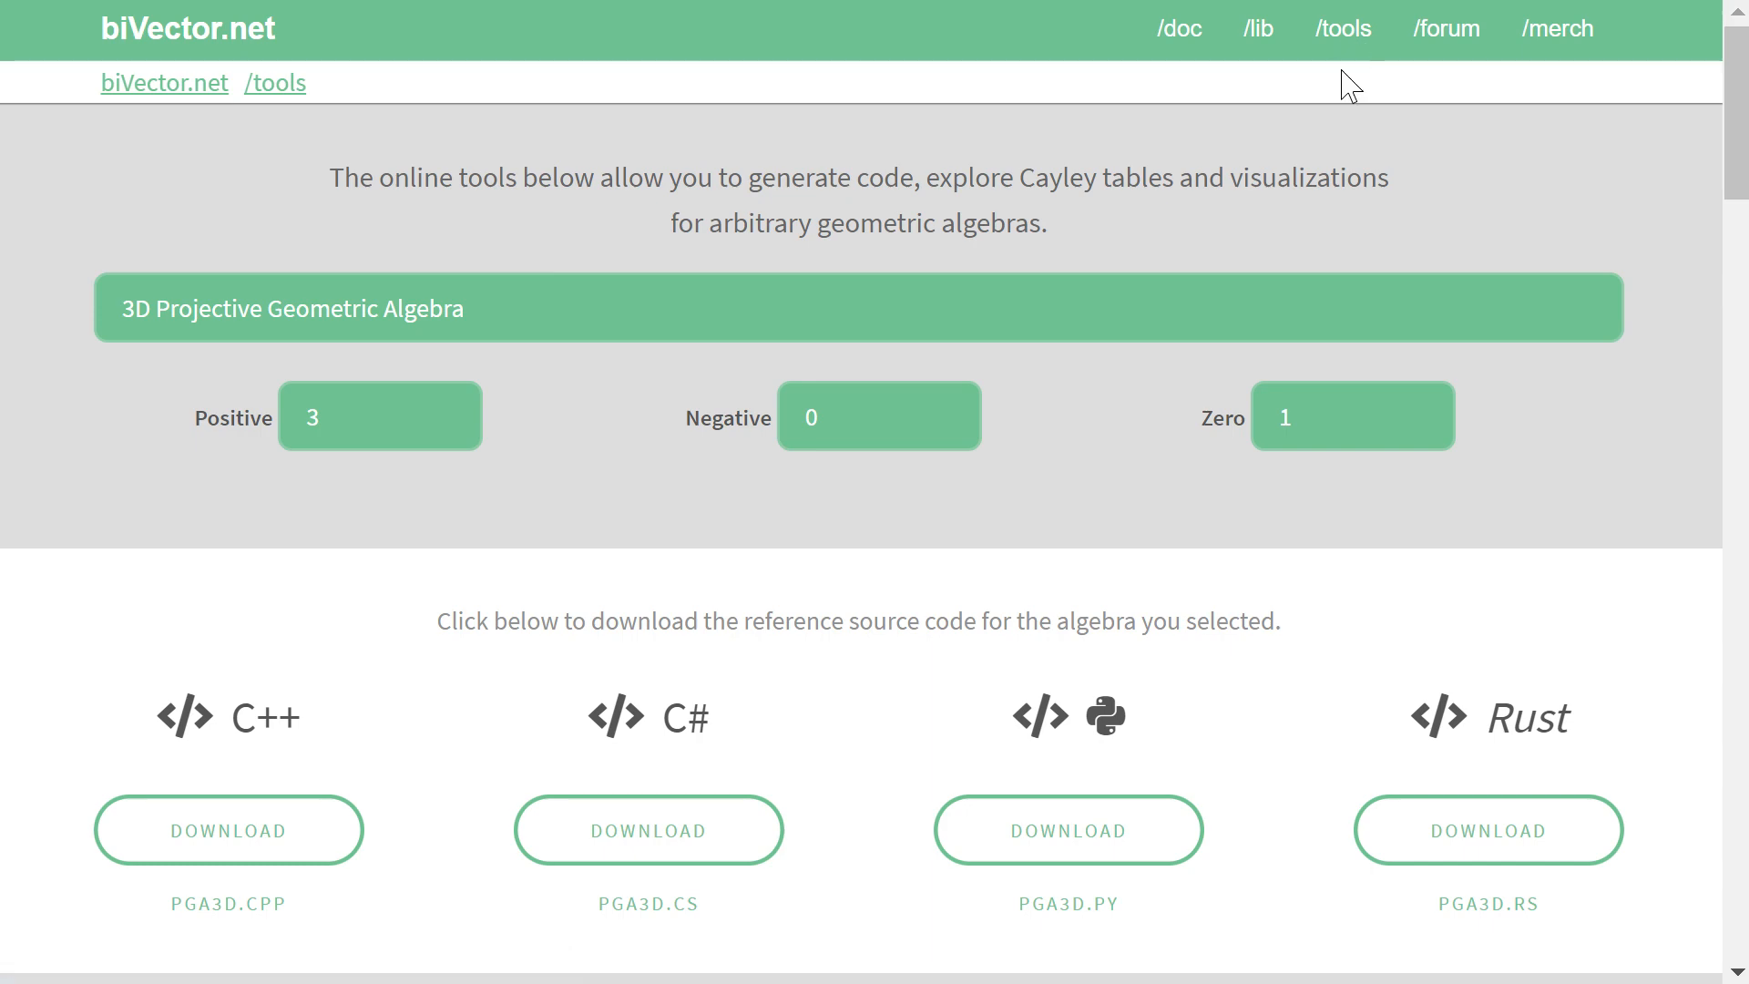
{"action": "scroll", "scroll_direction": "down", "scroll_amount": 3}
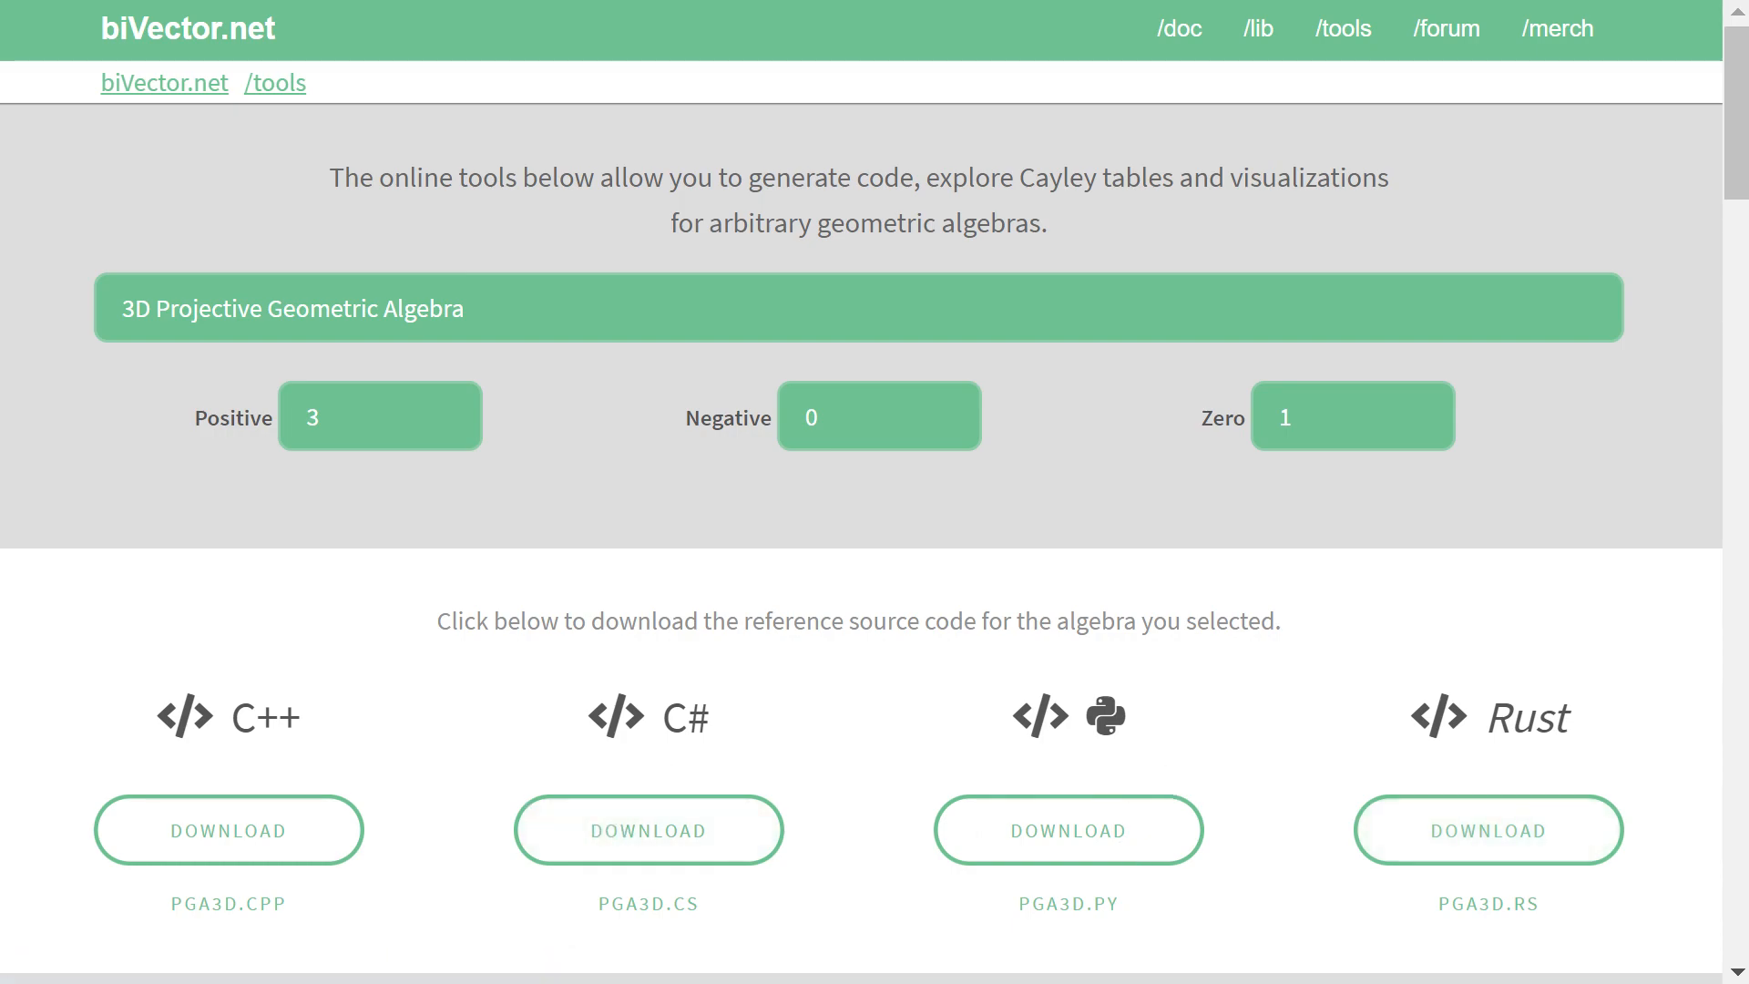
{"action": "scroll", "scroll_direction": "down", "scroll_amount": 3}
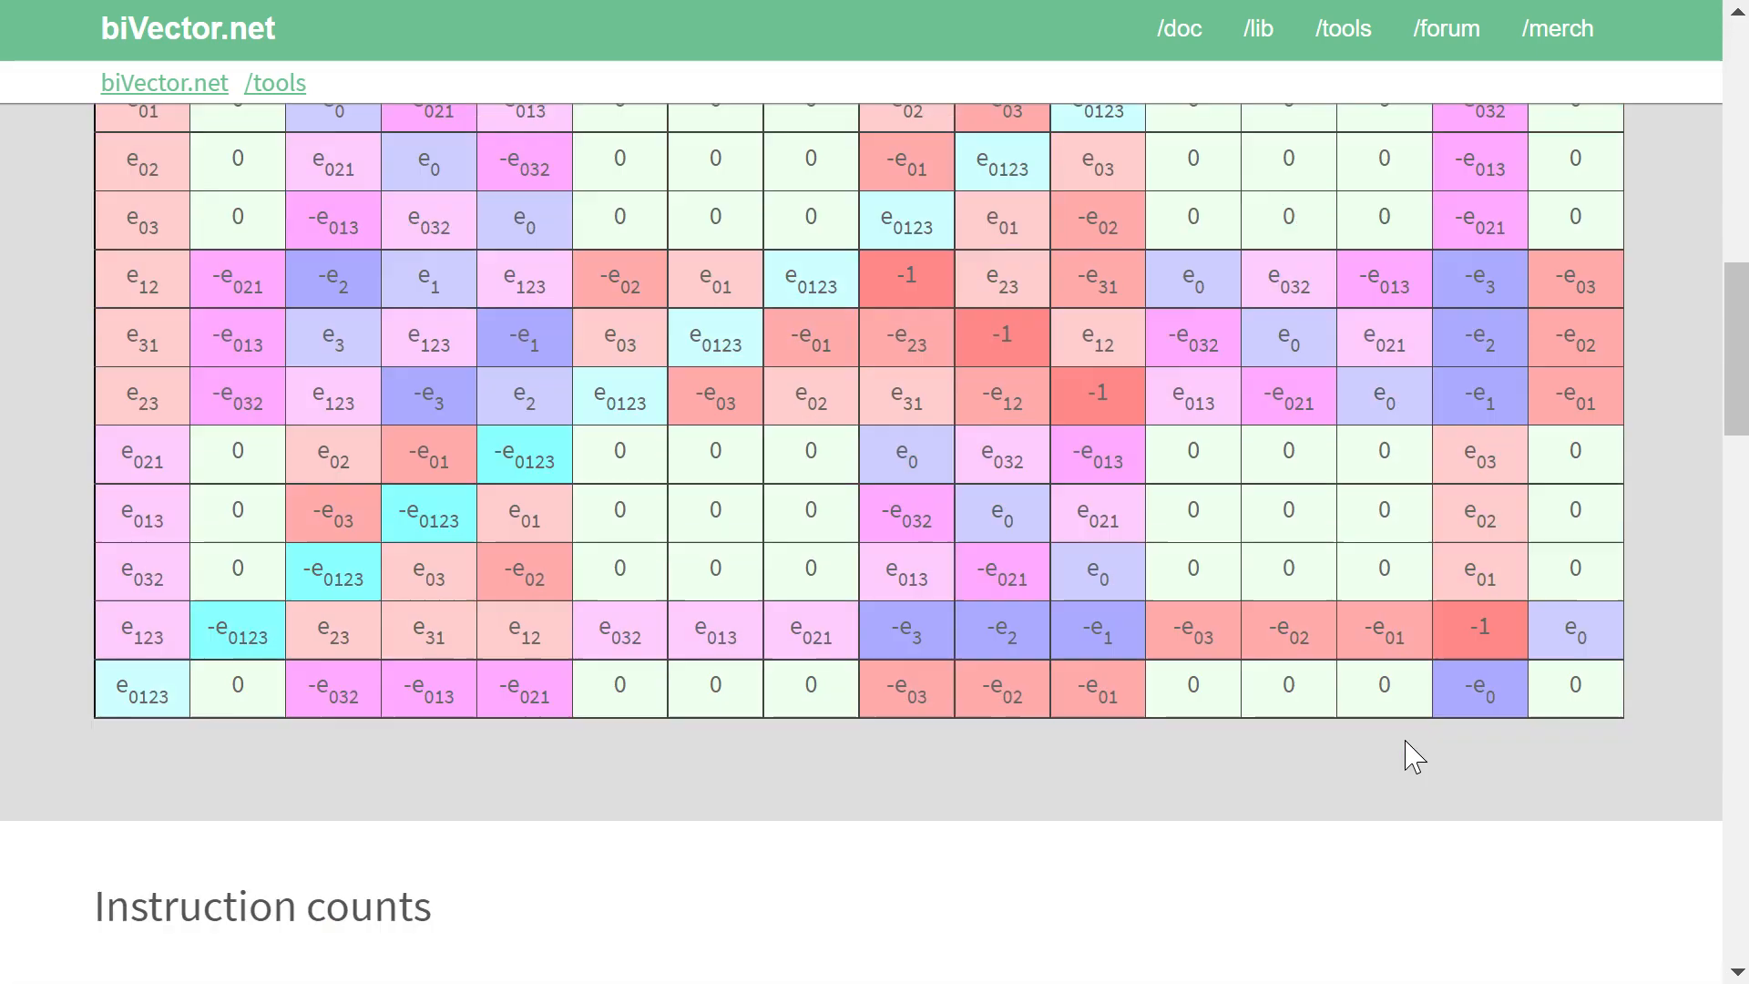
{"action": "scroll", "scroll_direction": "down", "scroll_amount": 3}
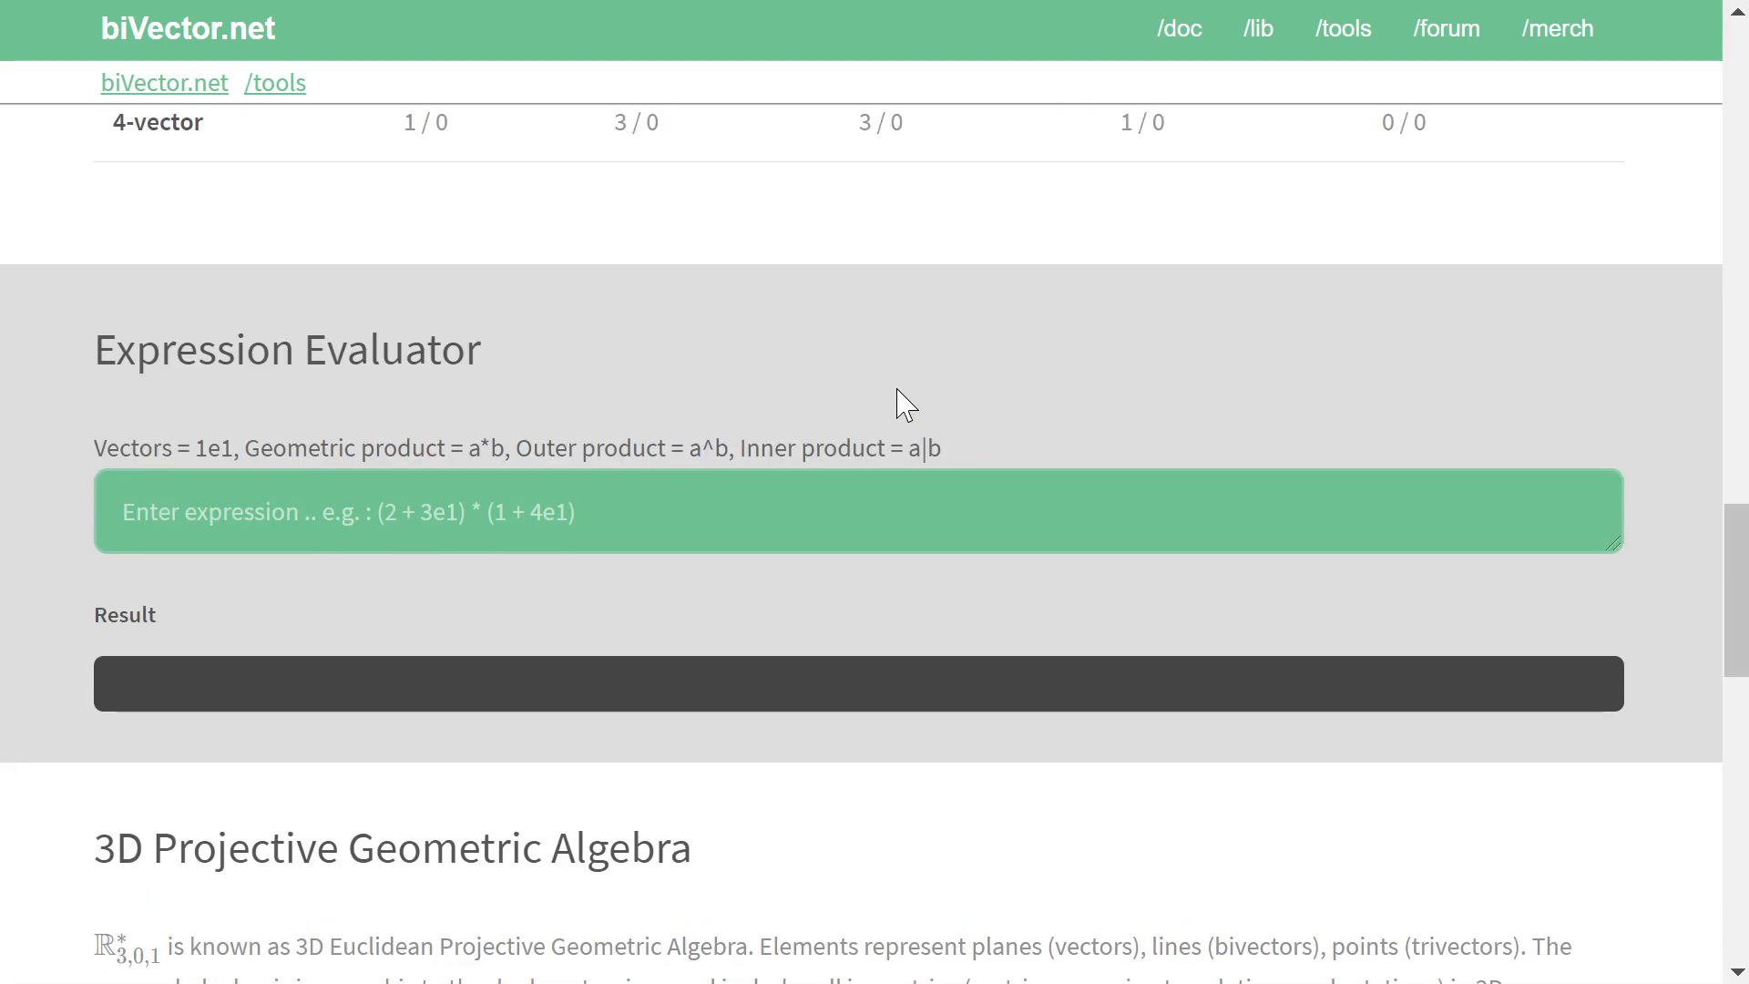
{"action": "scroll", "scroll_direction": "up", "scroll_amount": 3}
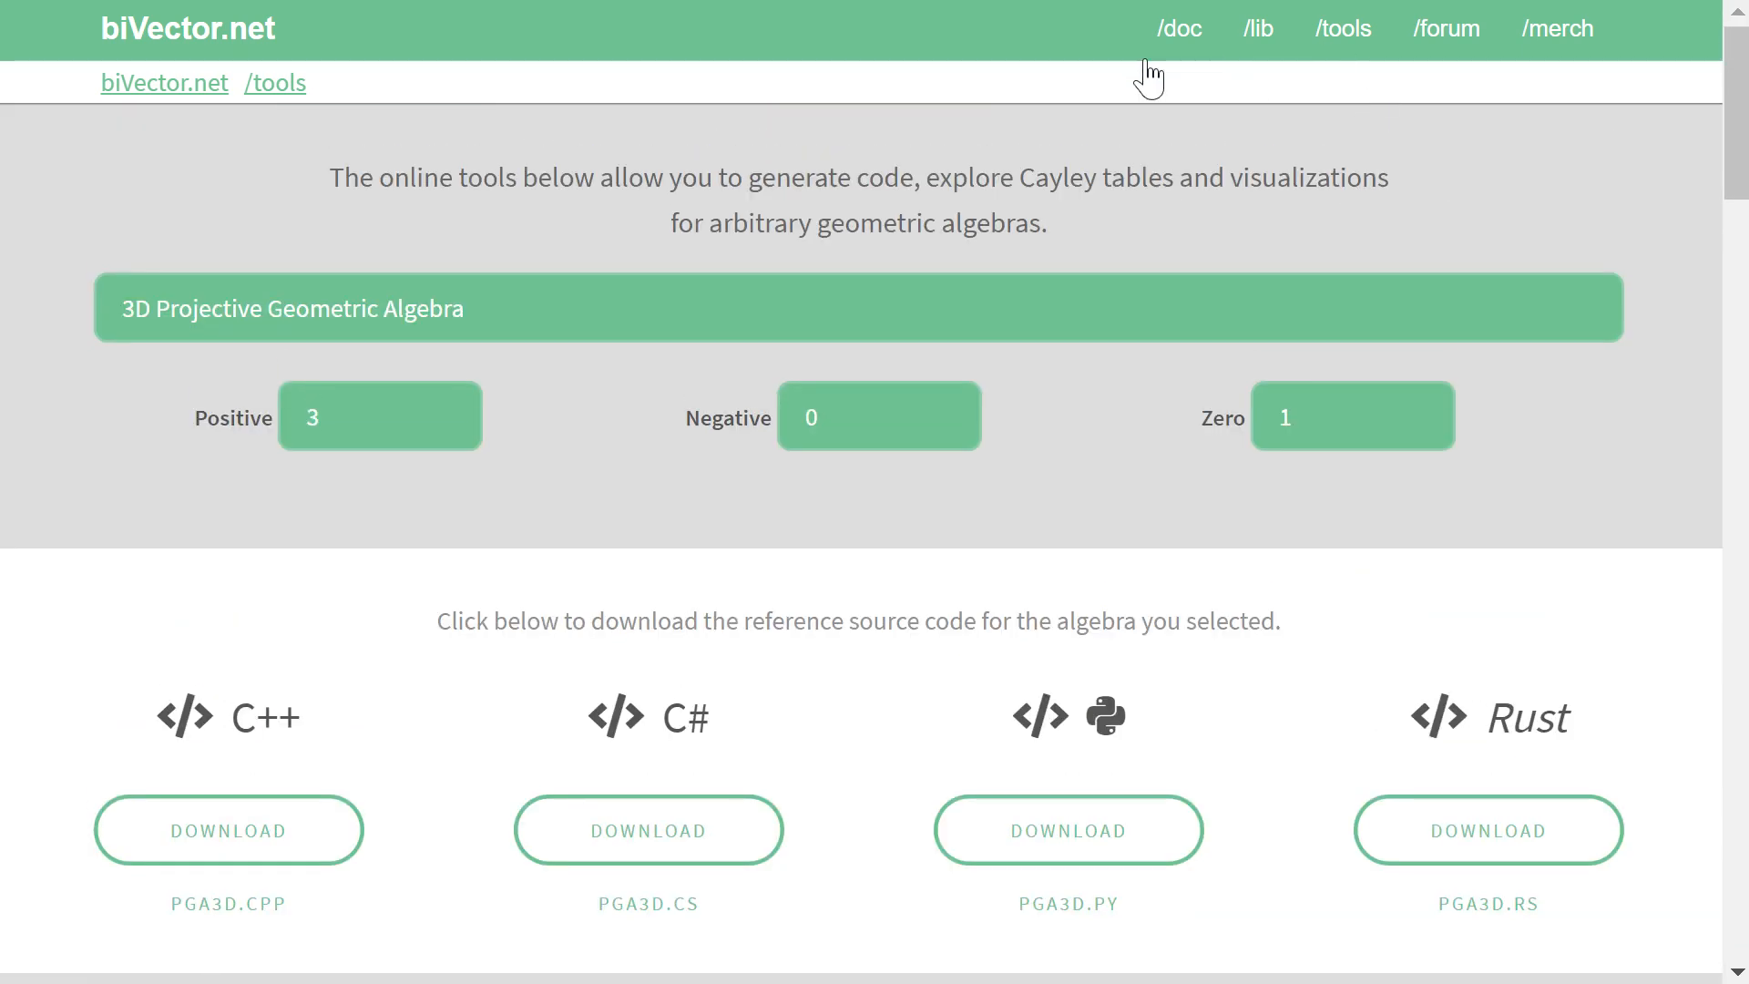
{"action": "mouse_move", "coordinate": [223, 33]}
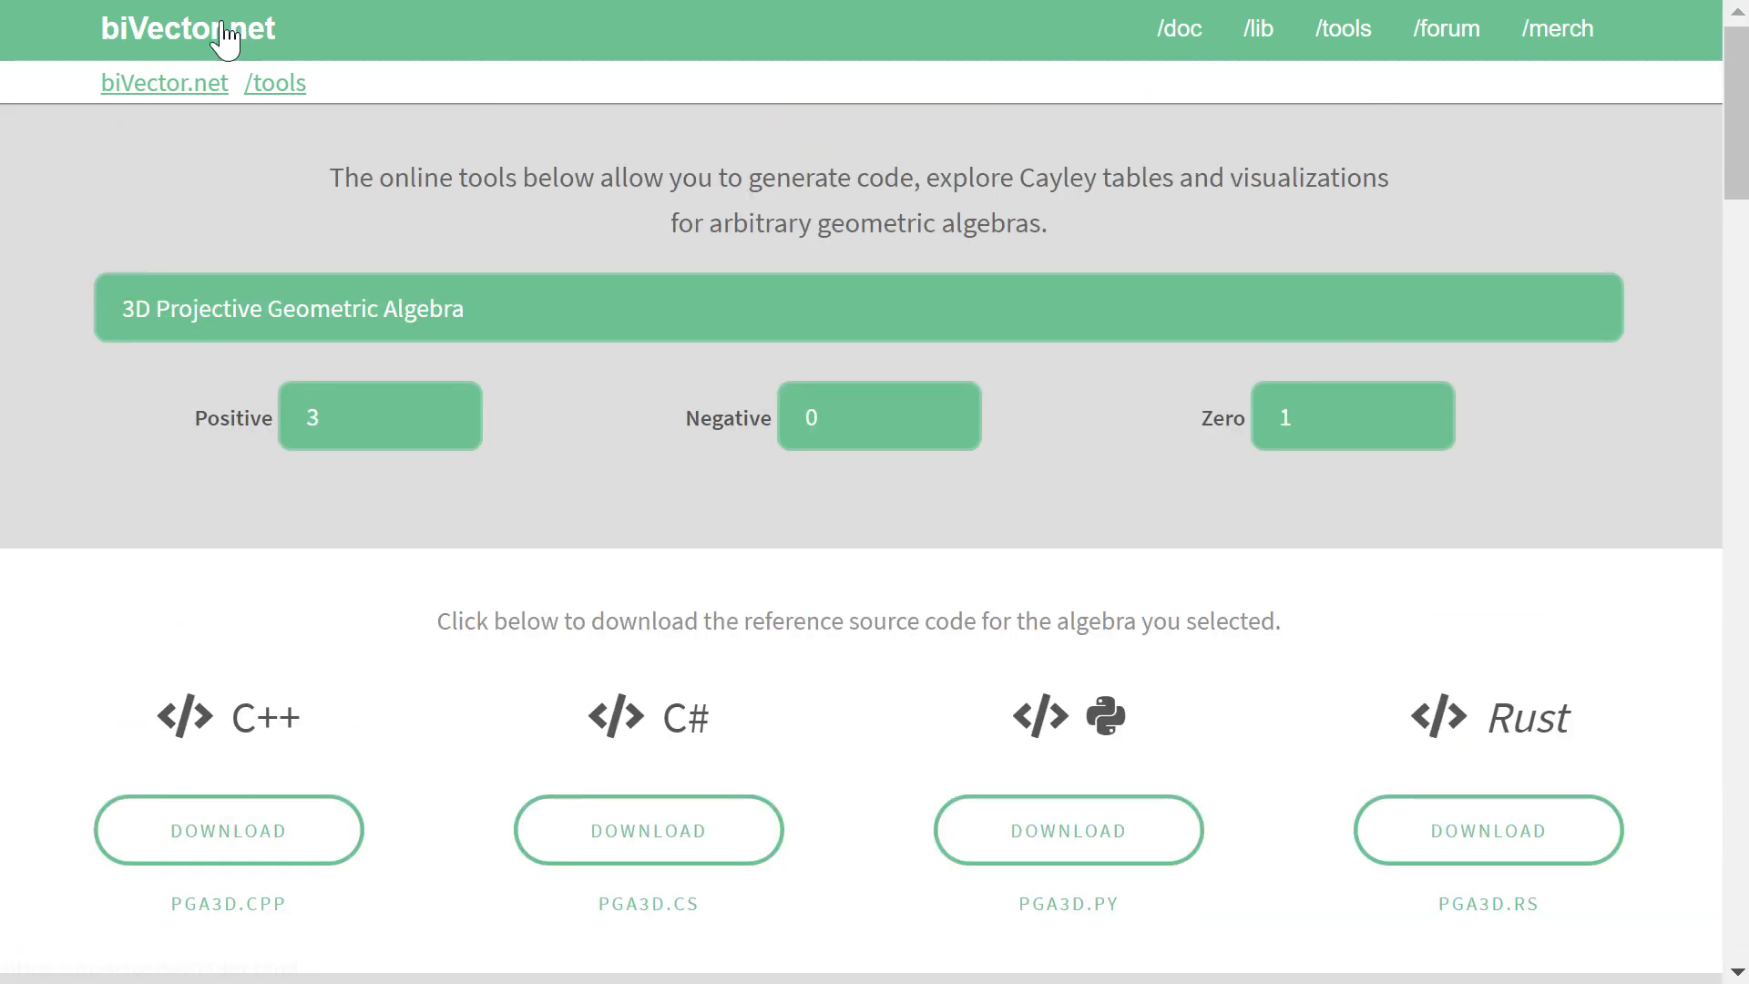
Step: Return to the bivector.net home page, then open the /merch shop
{"action": "left_click", "coordinate": [185, 30]}
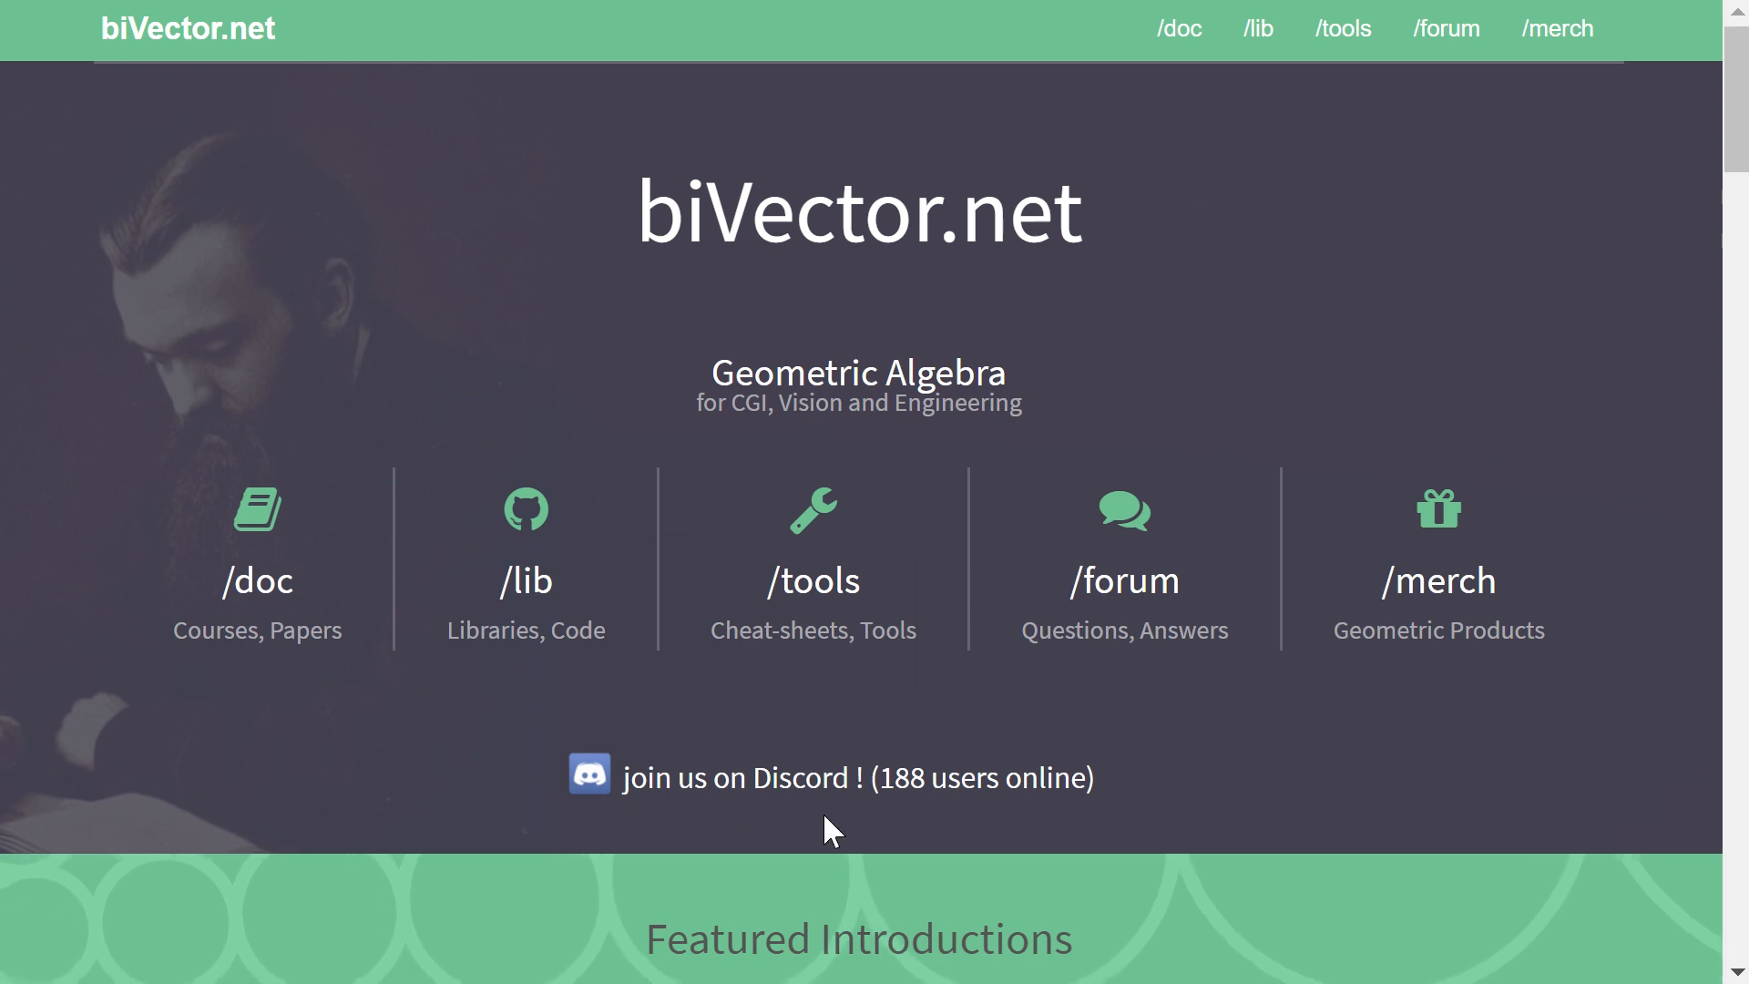
{"action": "mouse_move", "coordinate": [959, 809]}
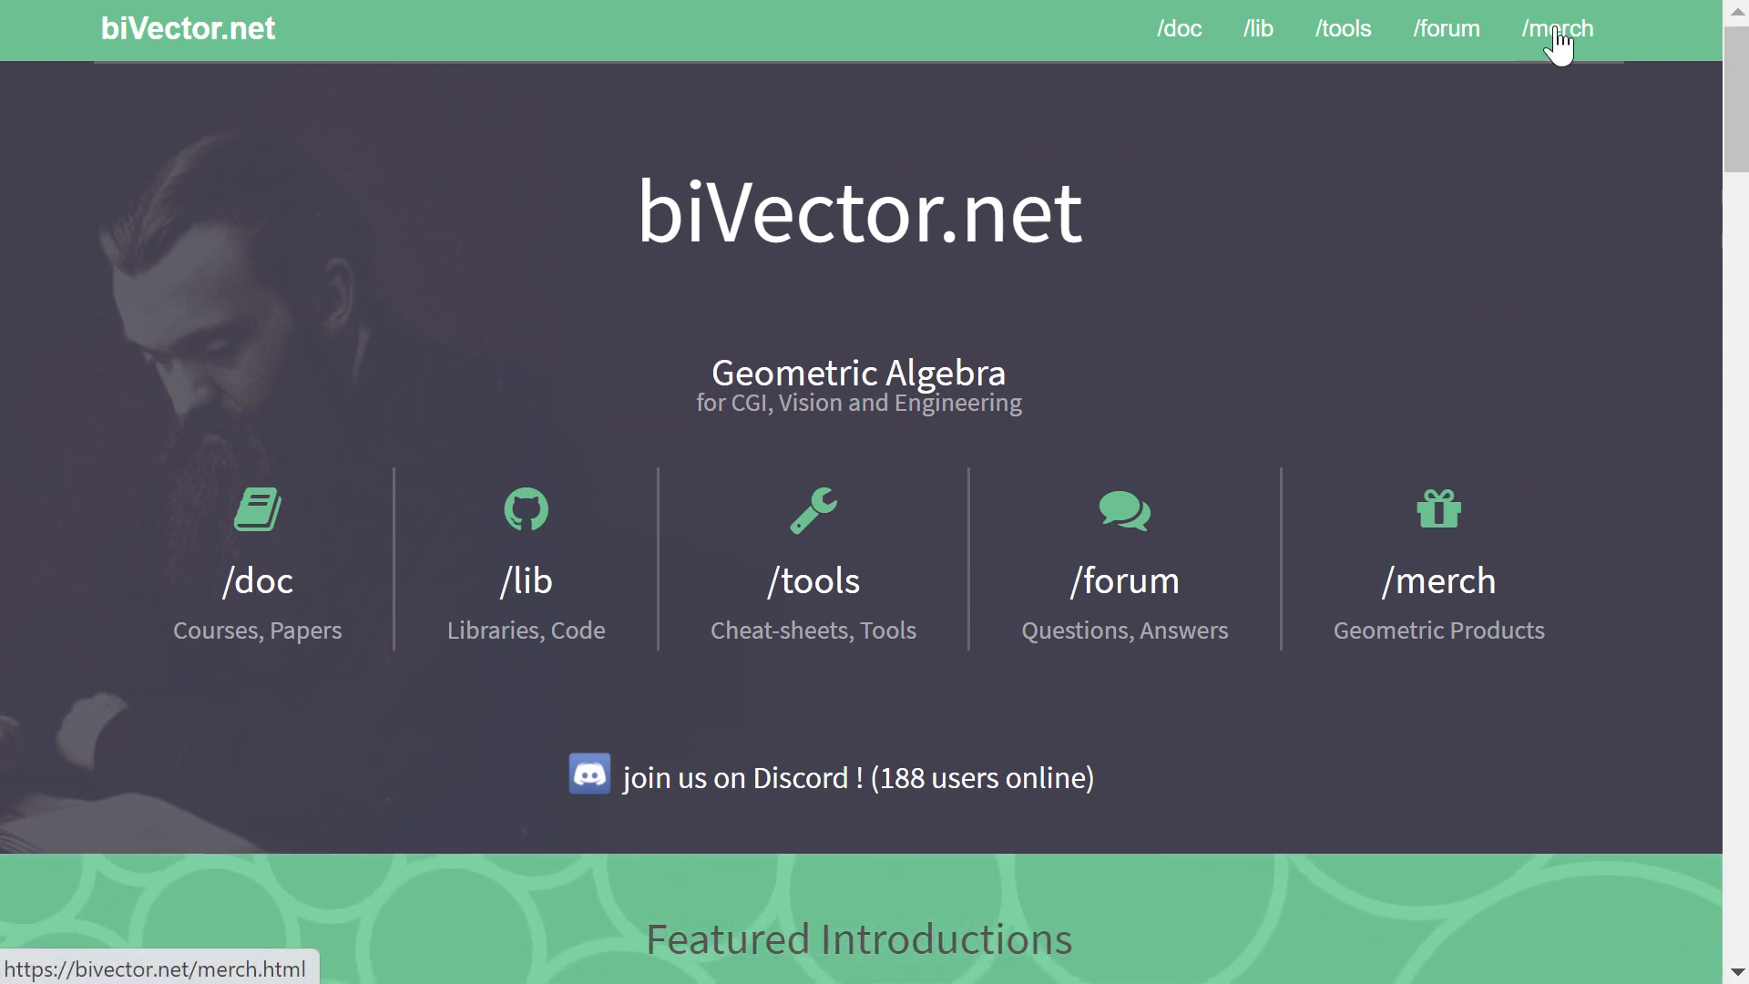
{"action": "left_click", "coordinate": [1554, 29]}
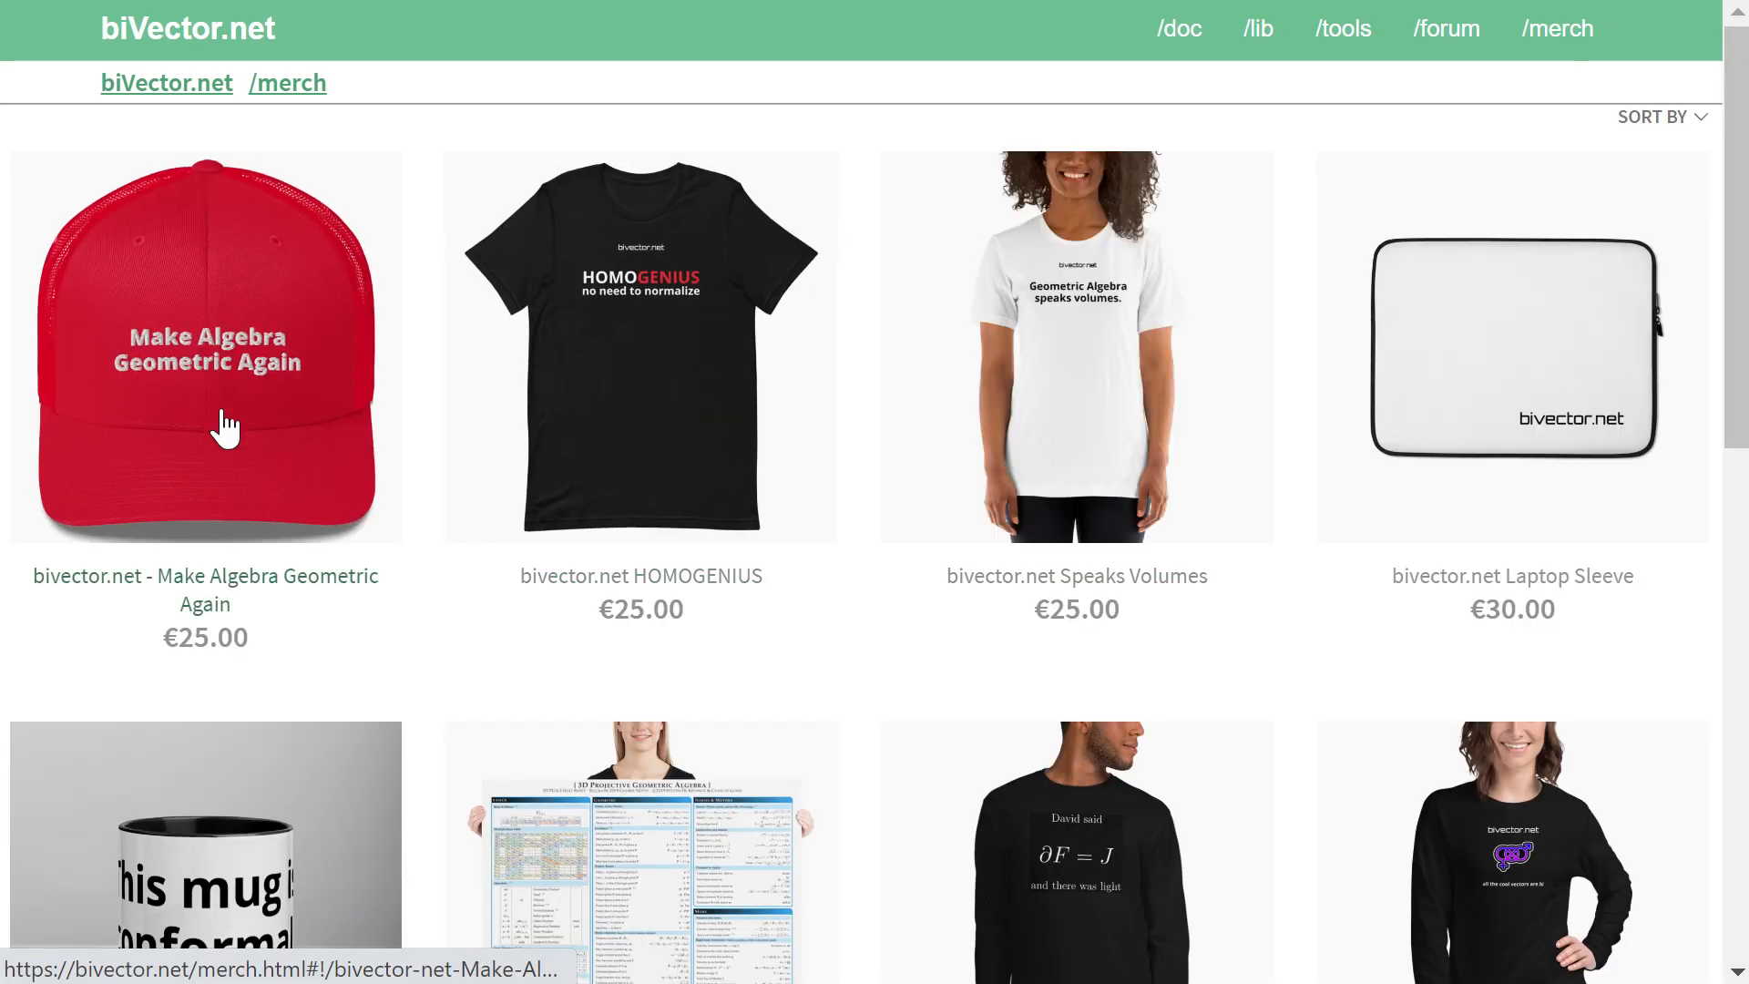
{"action": "mouse_move", "coordinate": [586, 436]}
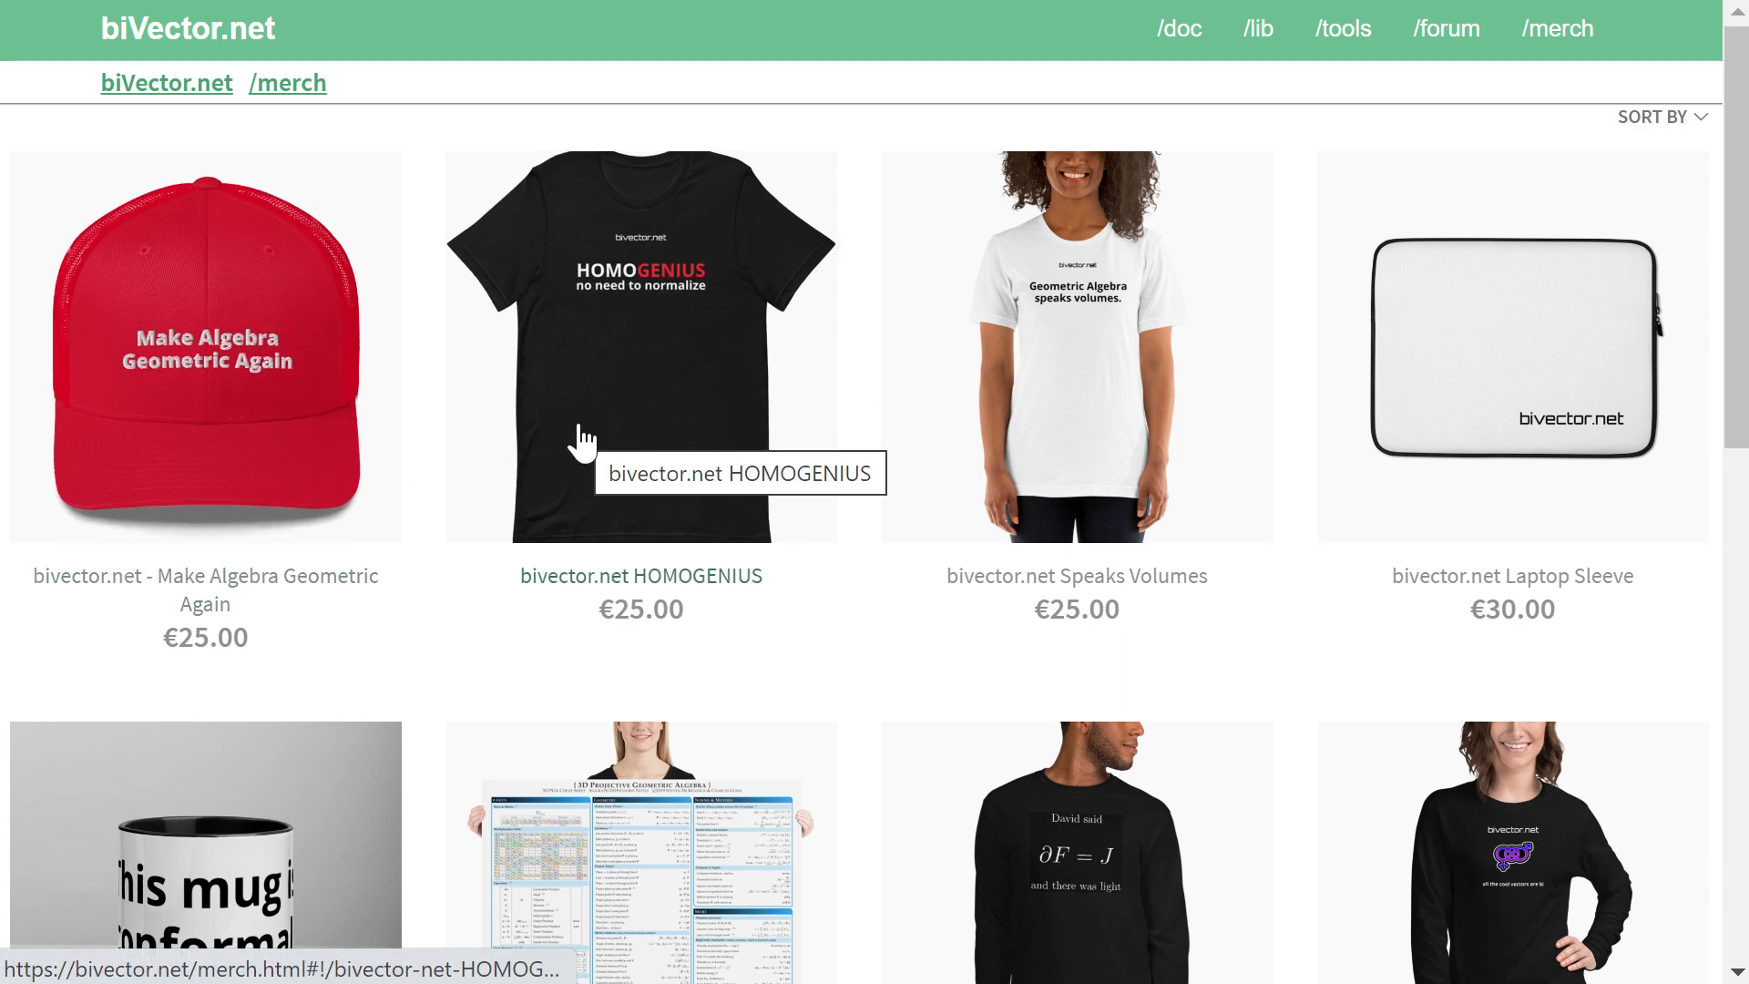
{"action": "mouse_move", "coordinate": [809, 156]}
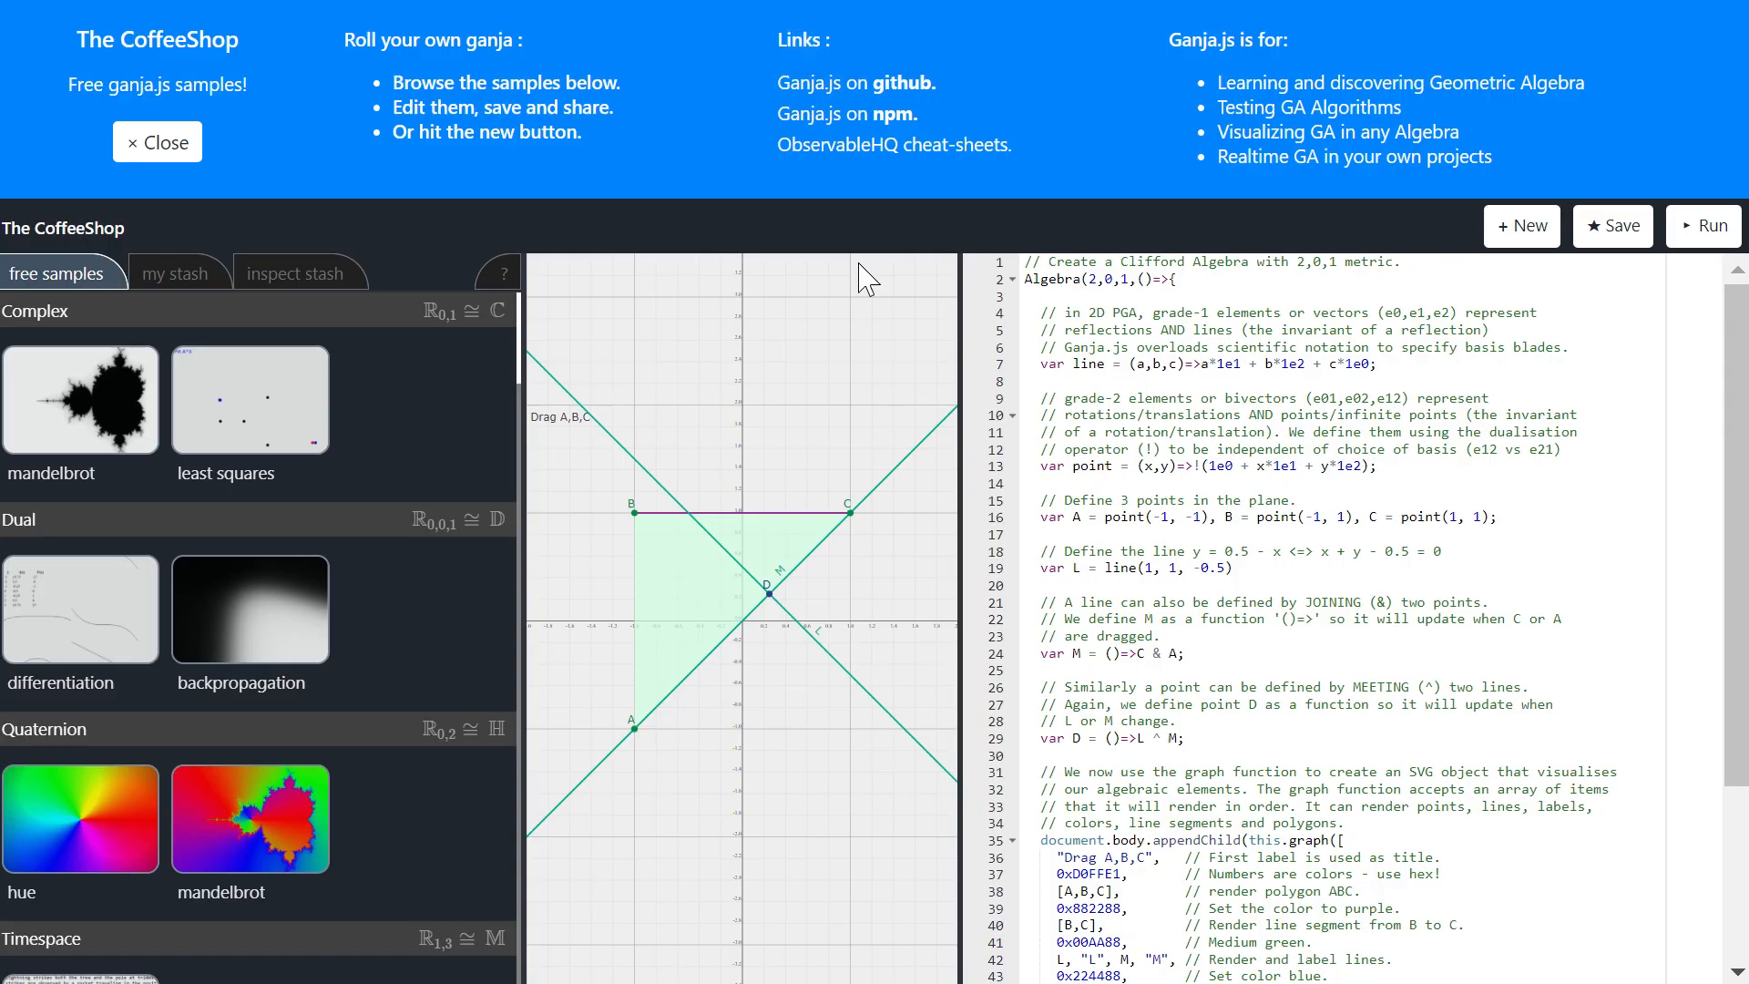
{"action": "mouse_move", "coordinate": [652, 513]}
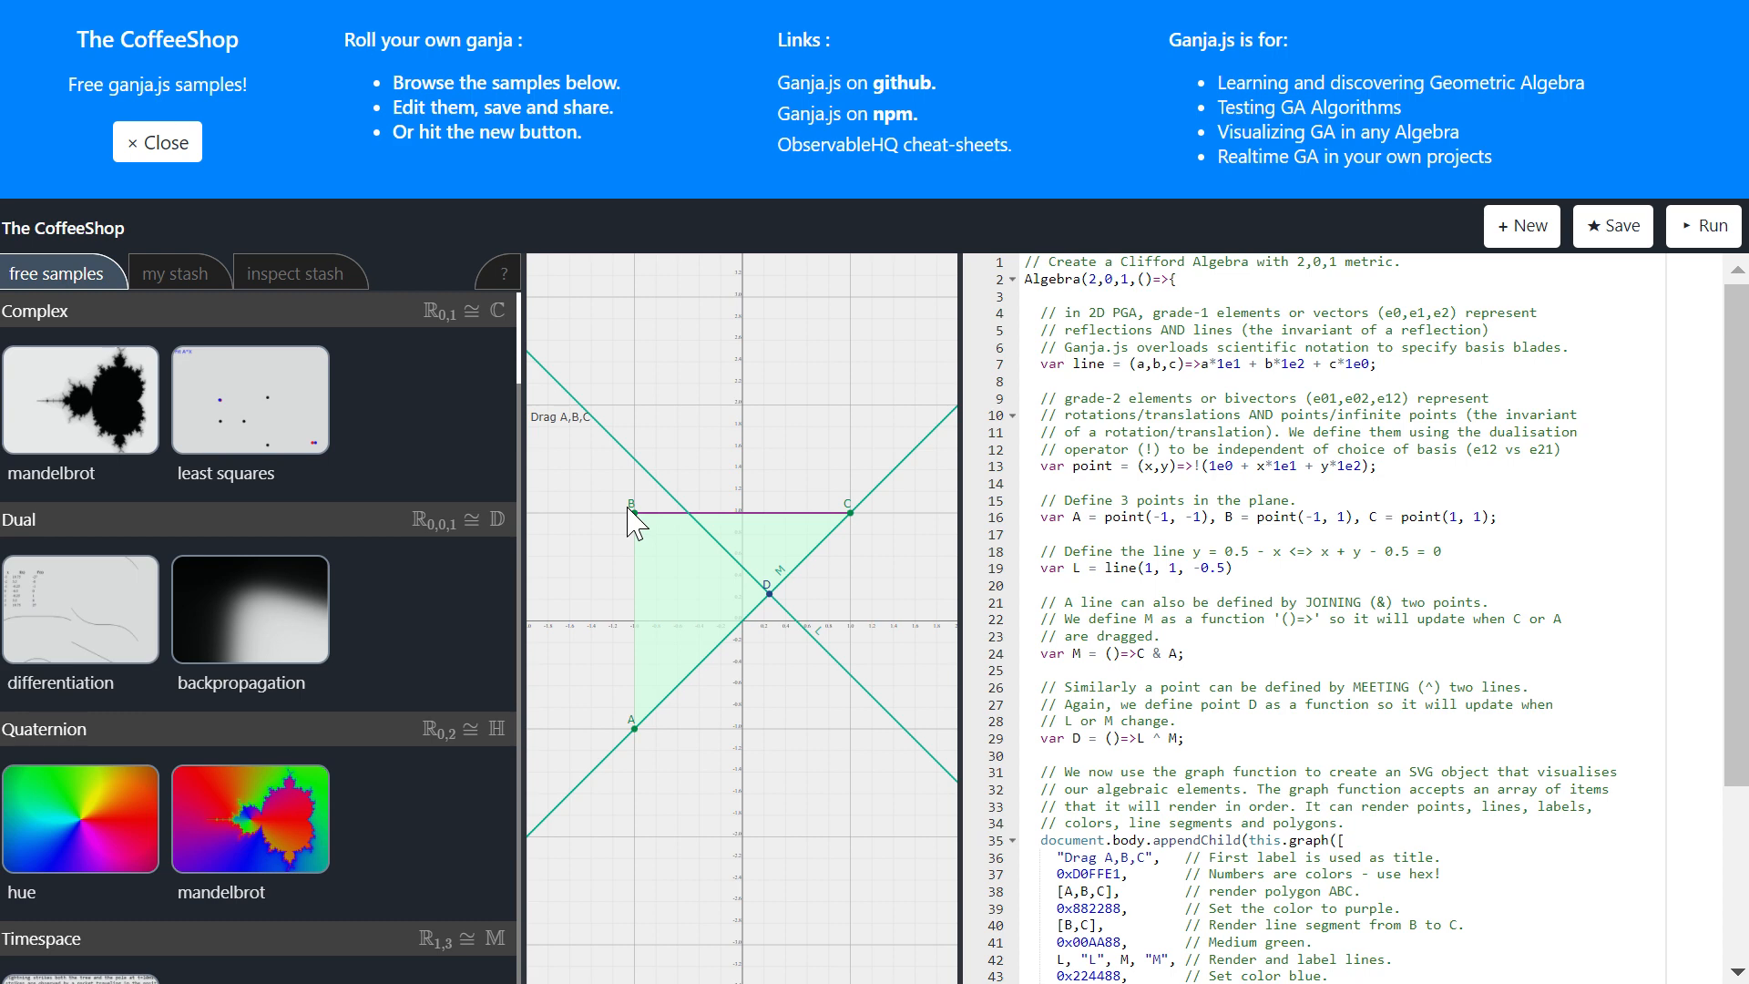
Step: Close the CoffeeShop welcome banner and pick a thumbnail from the free samples
{"action": "left_click", "coordinate": [156, 143]}
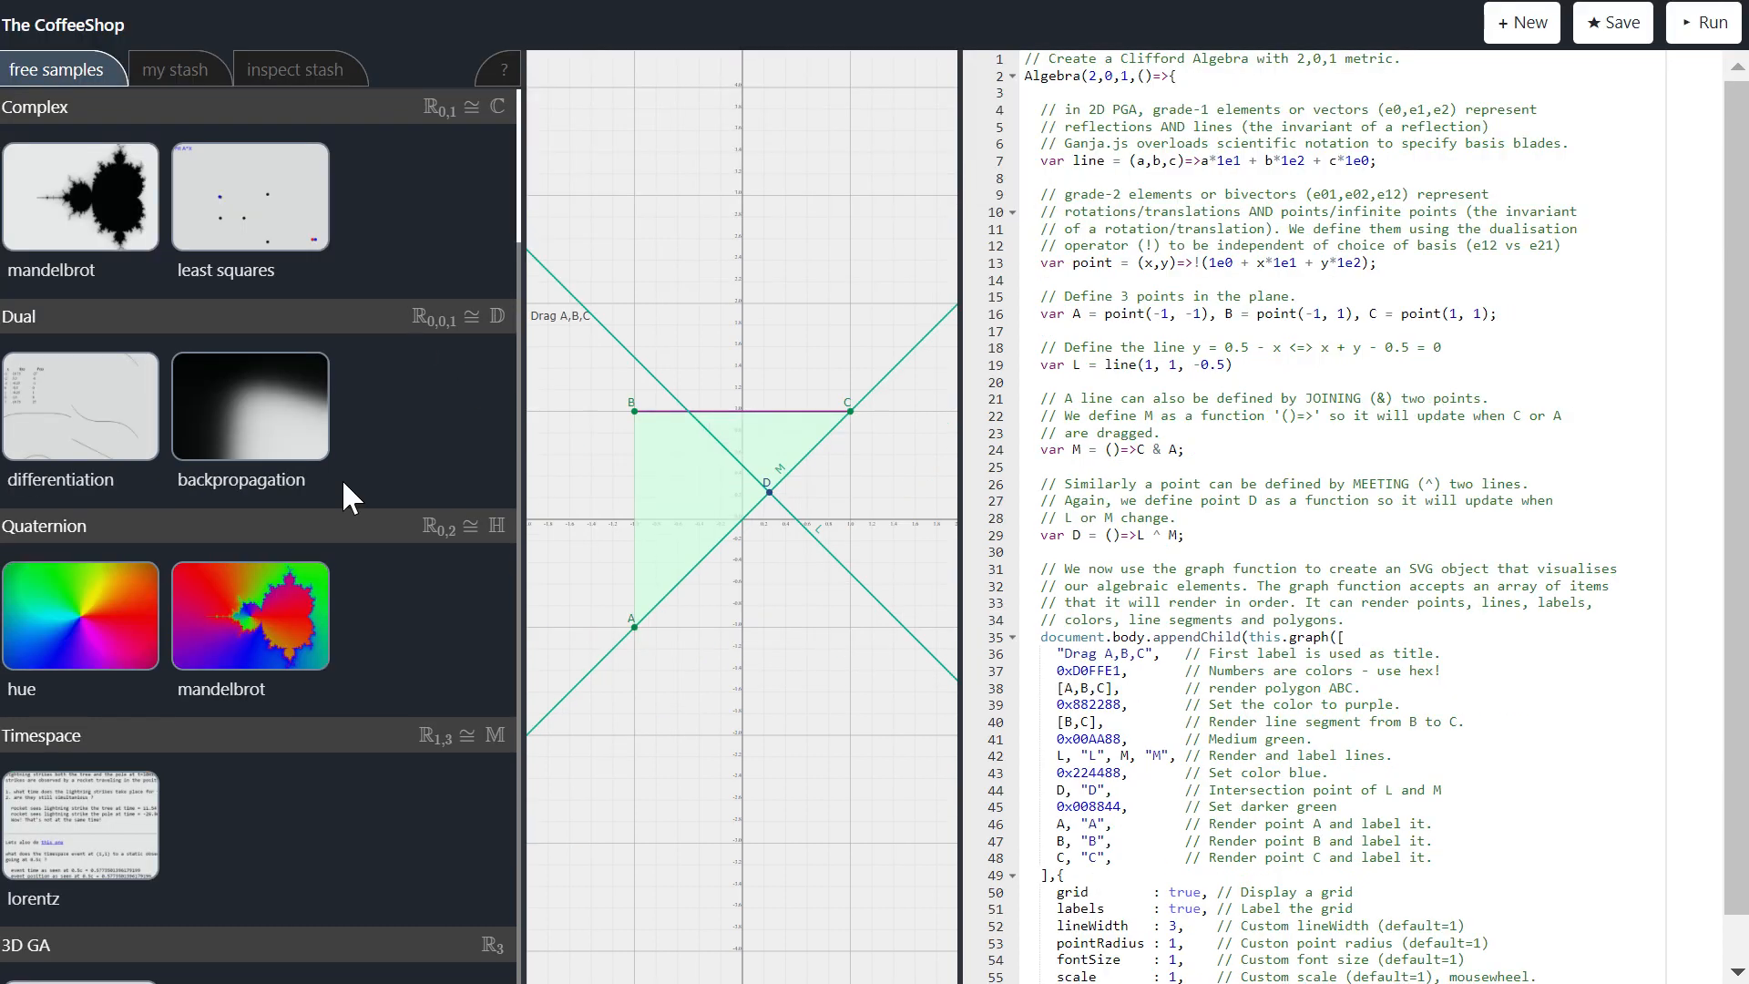
{"action": "scroll", "scroll_direction": "down", "scroll_amount": 3}
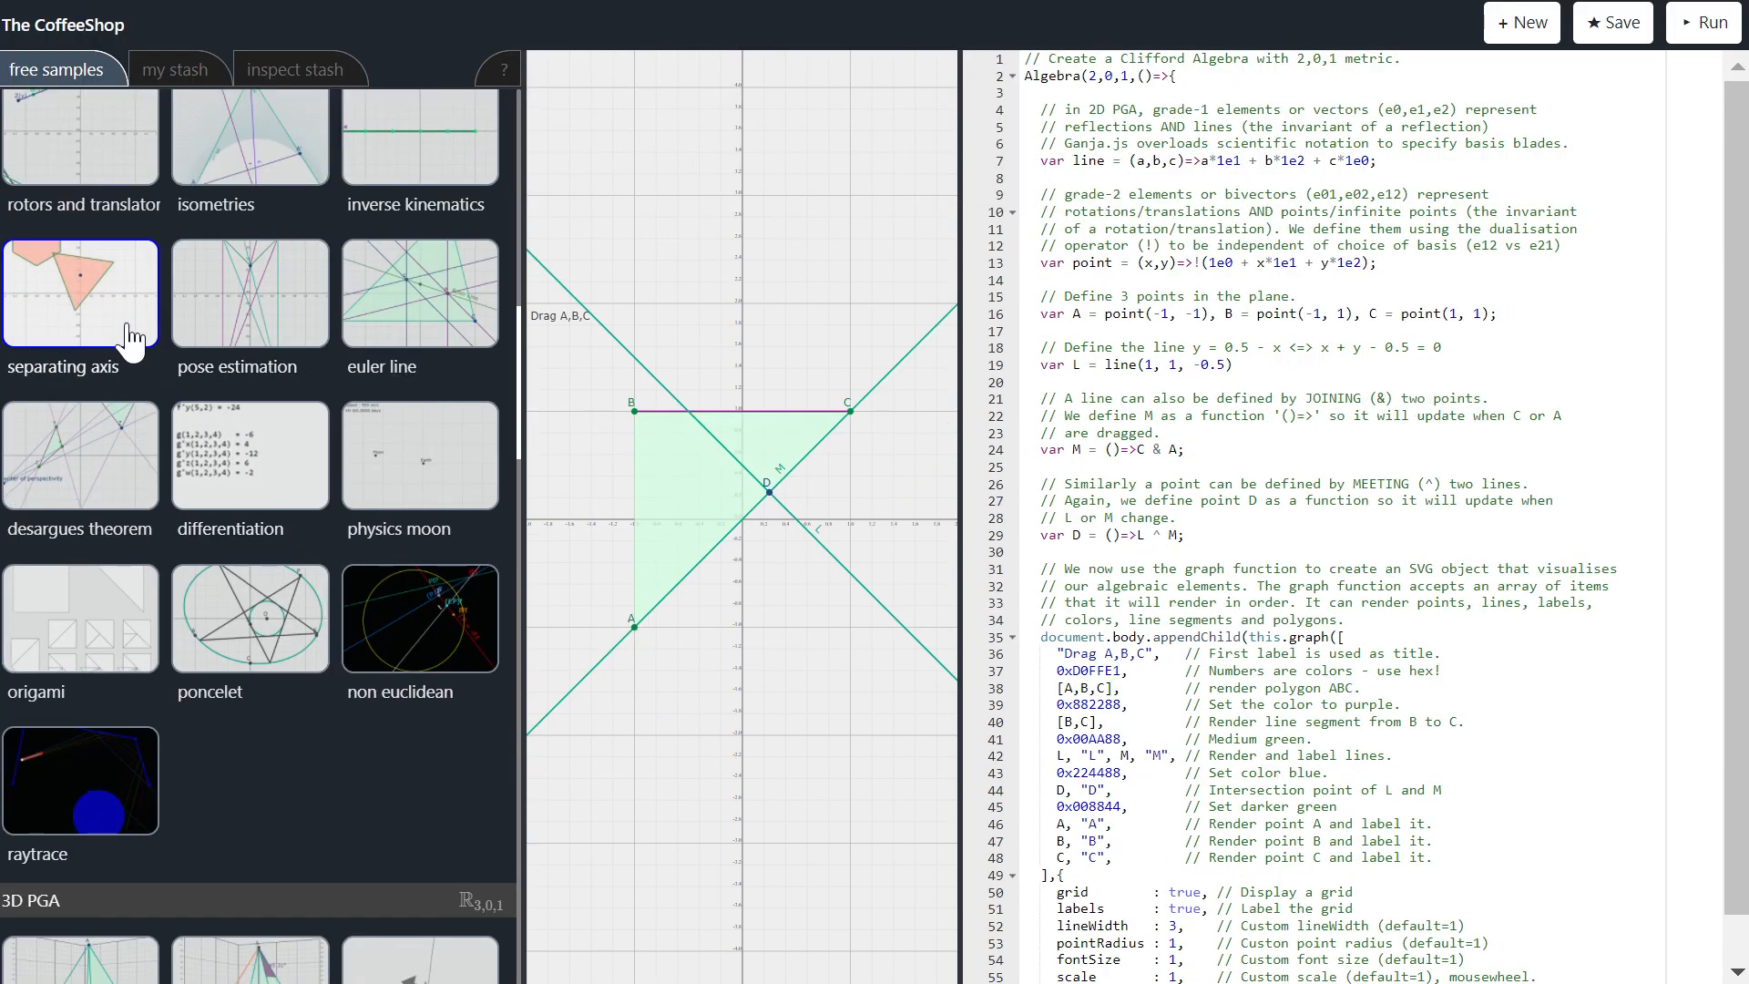
{"action": "left_click", "coordinate": [80, 292]}
{"action": "type", "text": "Algebr"}
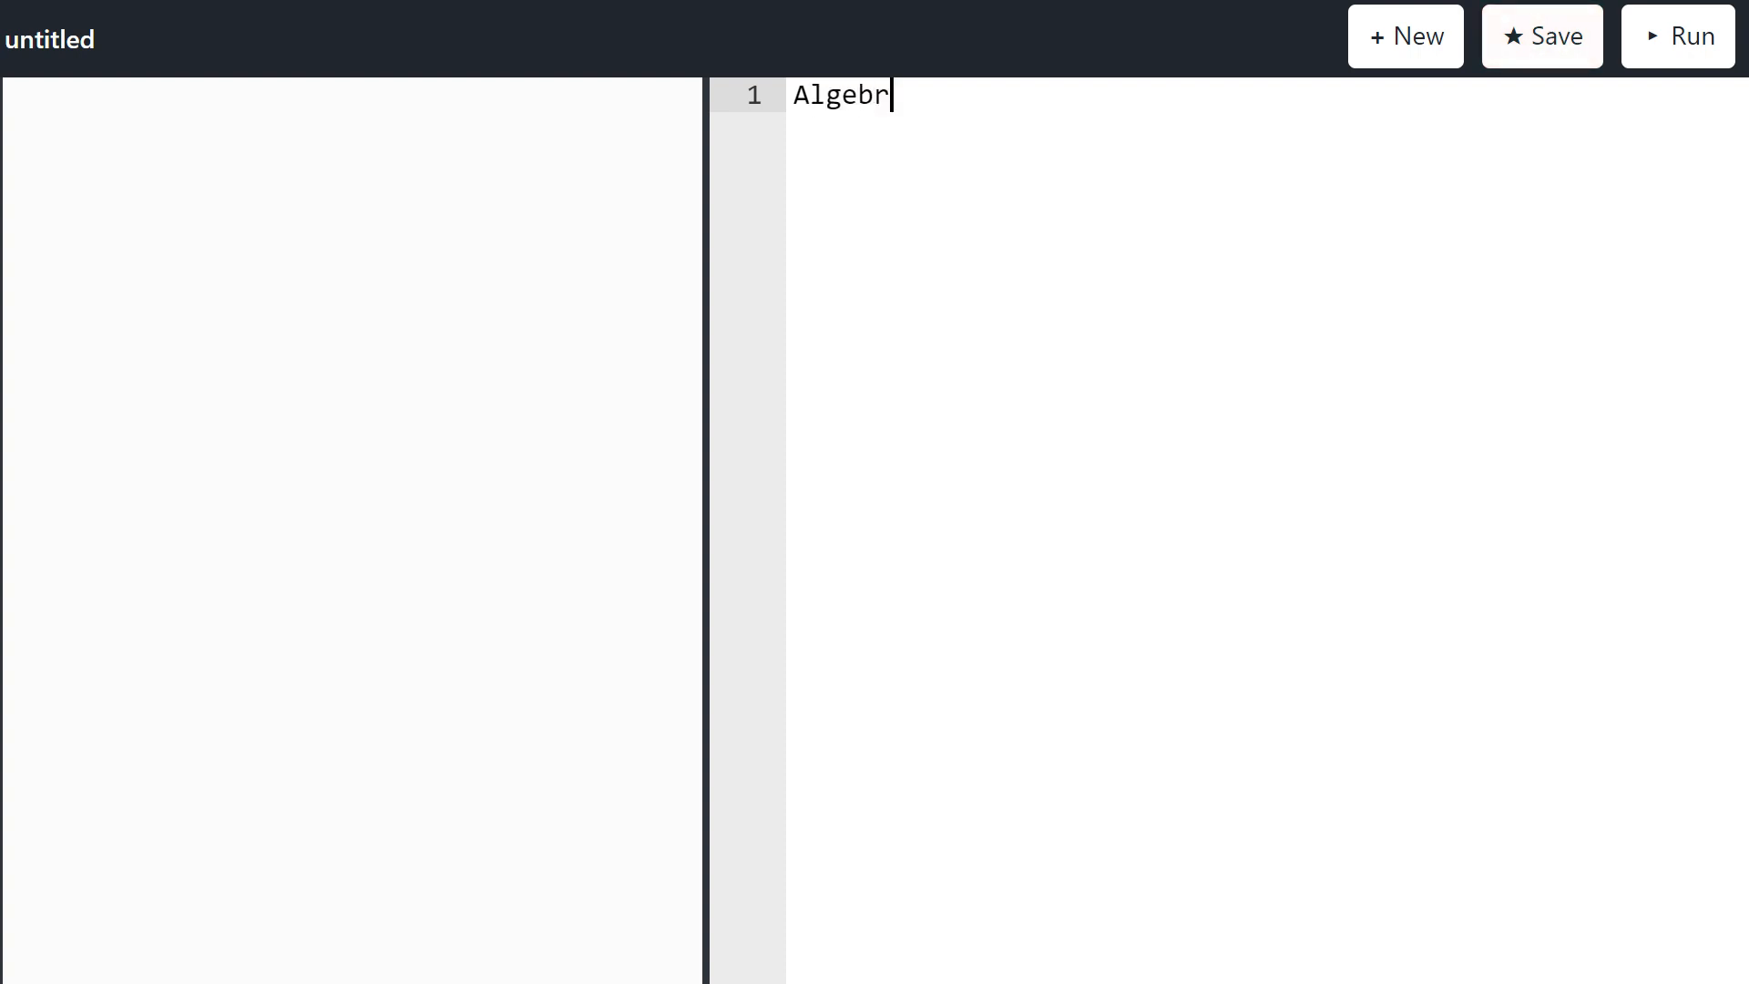
Step: Write Algebra(2, 0, 1) returning 1e1*1e1, which outputs 1
{"action": "type", "text": "a()"}
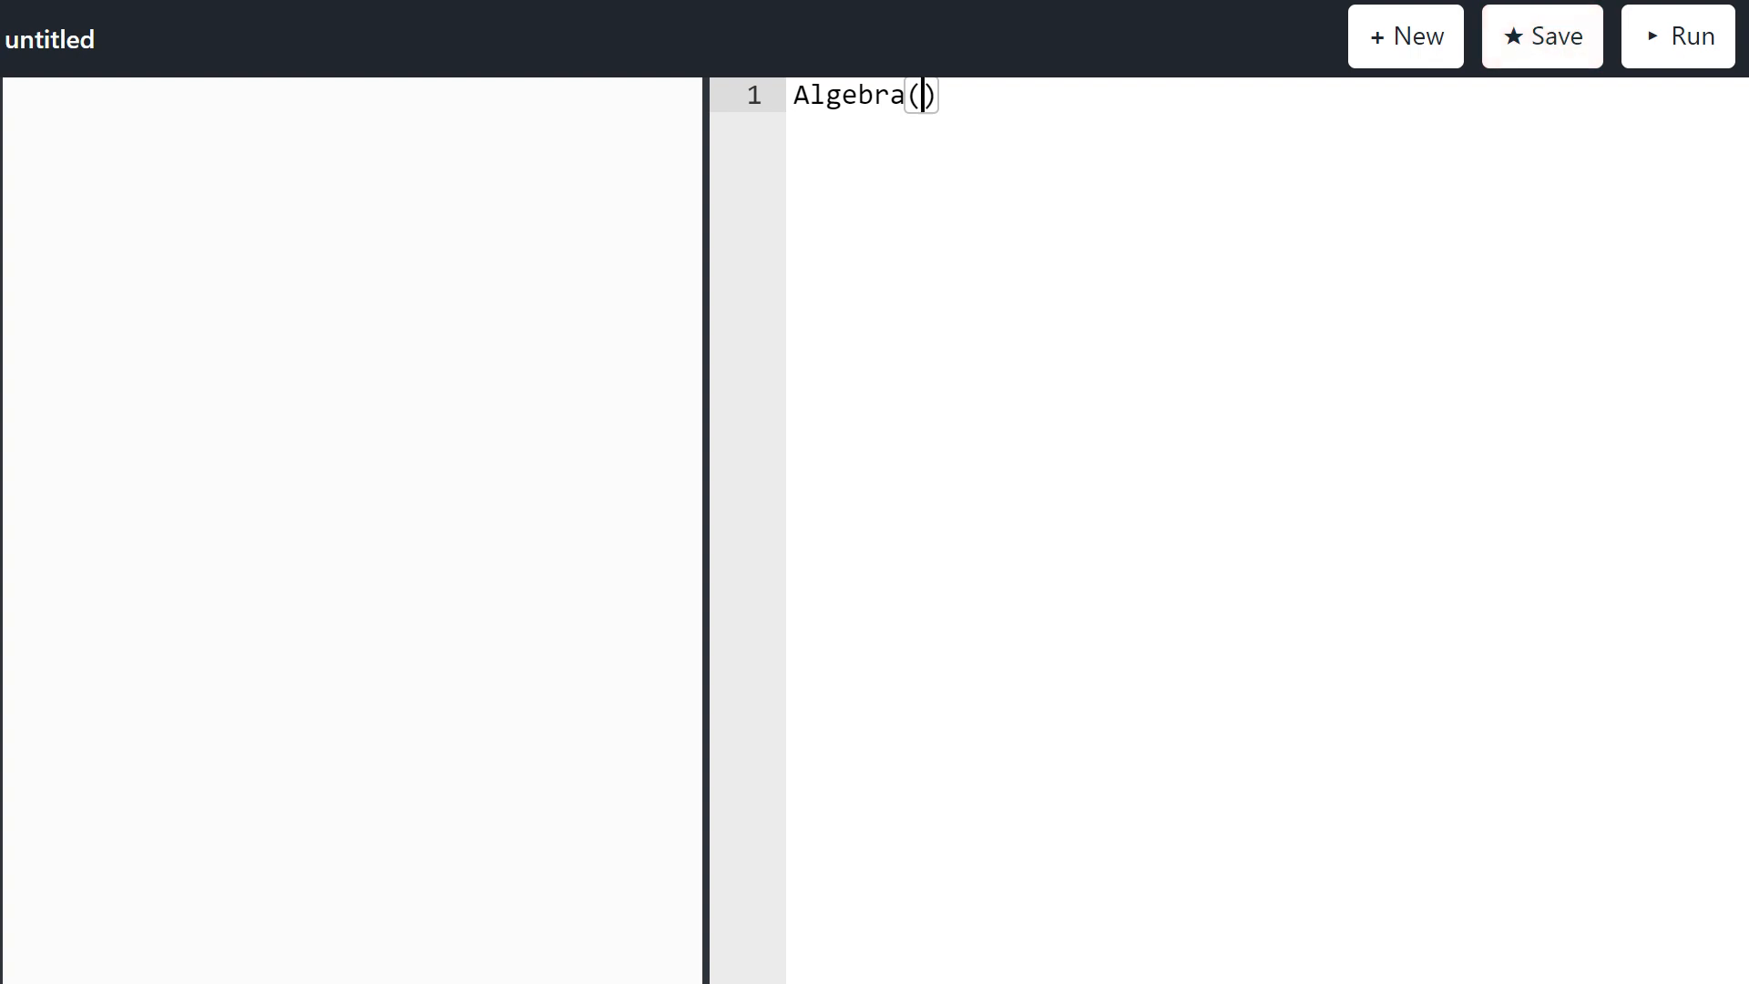
{"action": "type", "text": "2,"}
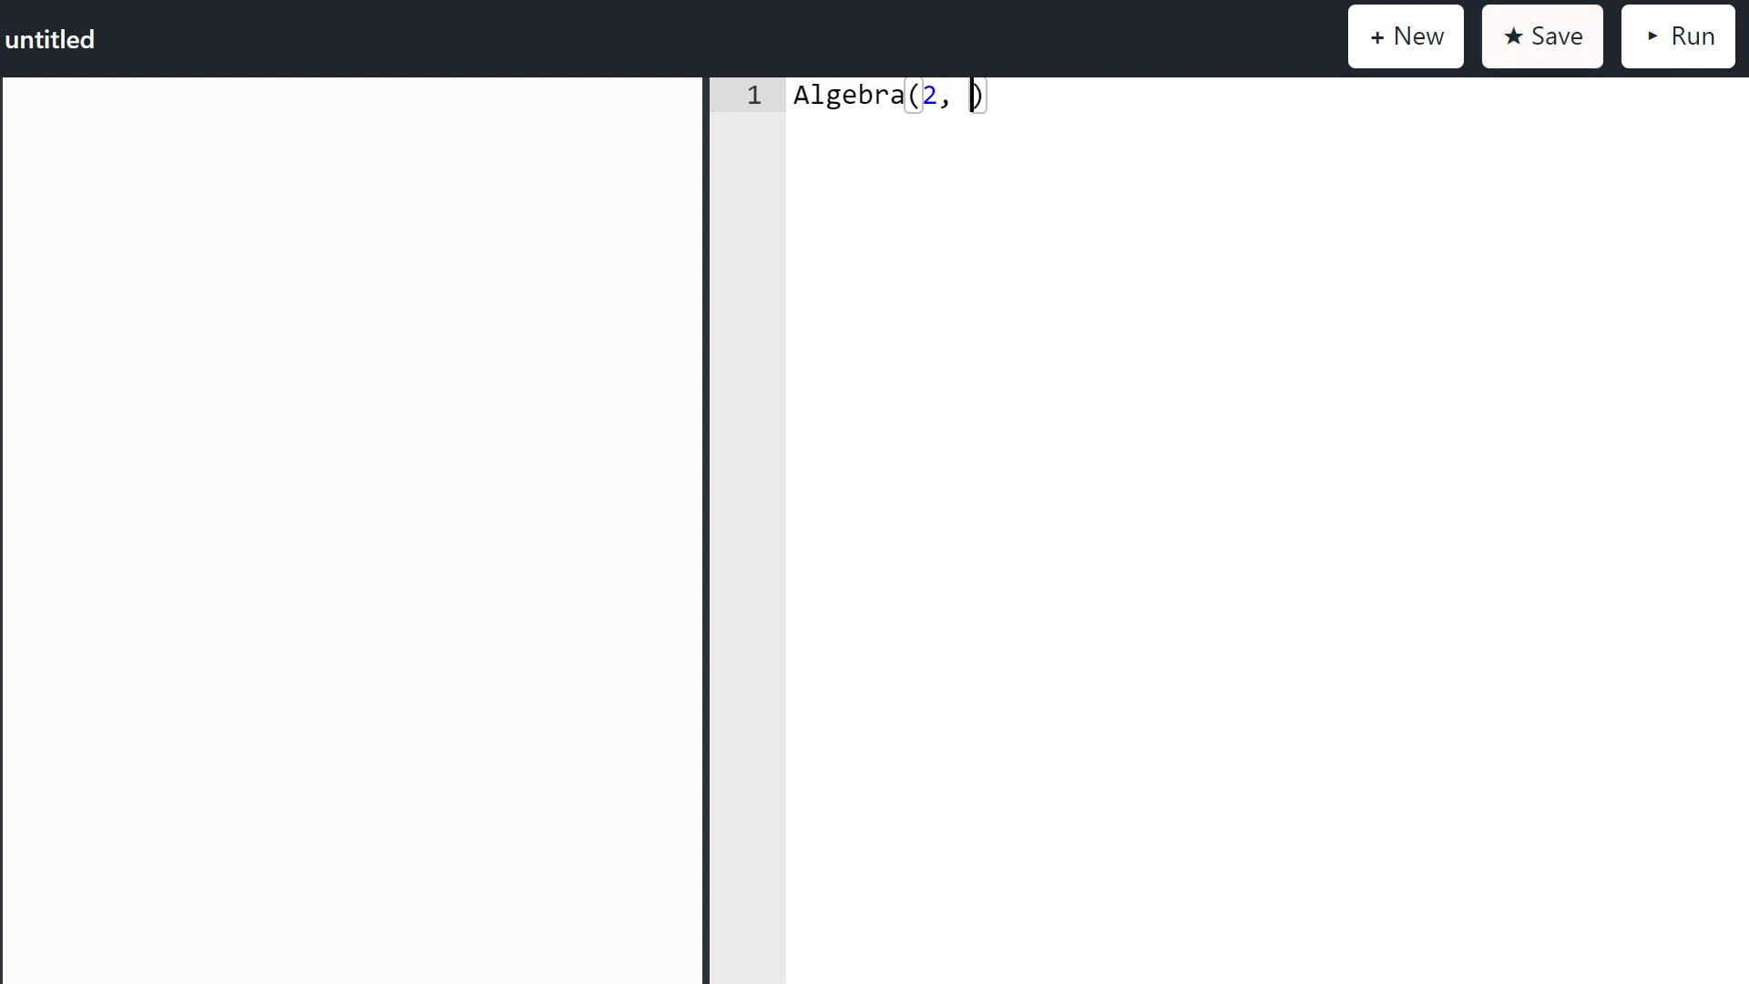
{"action": "type", "text": "0, 1, ("}
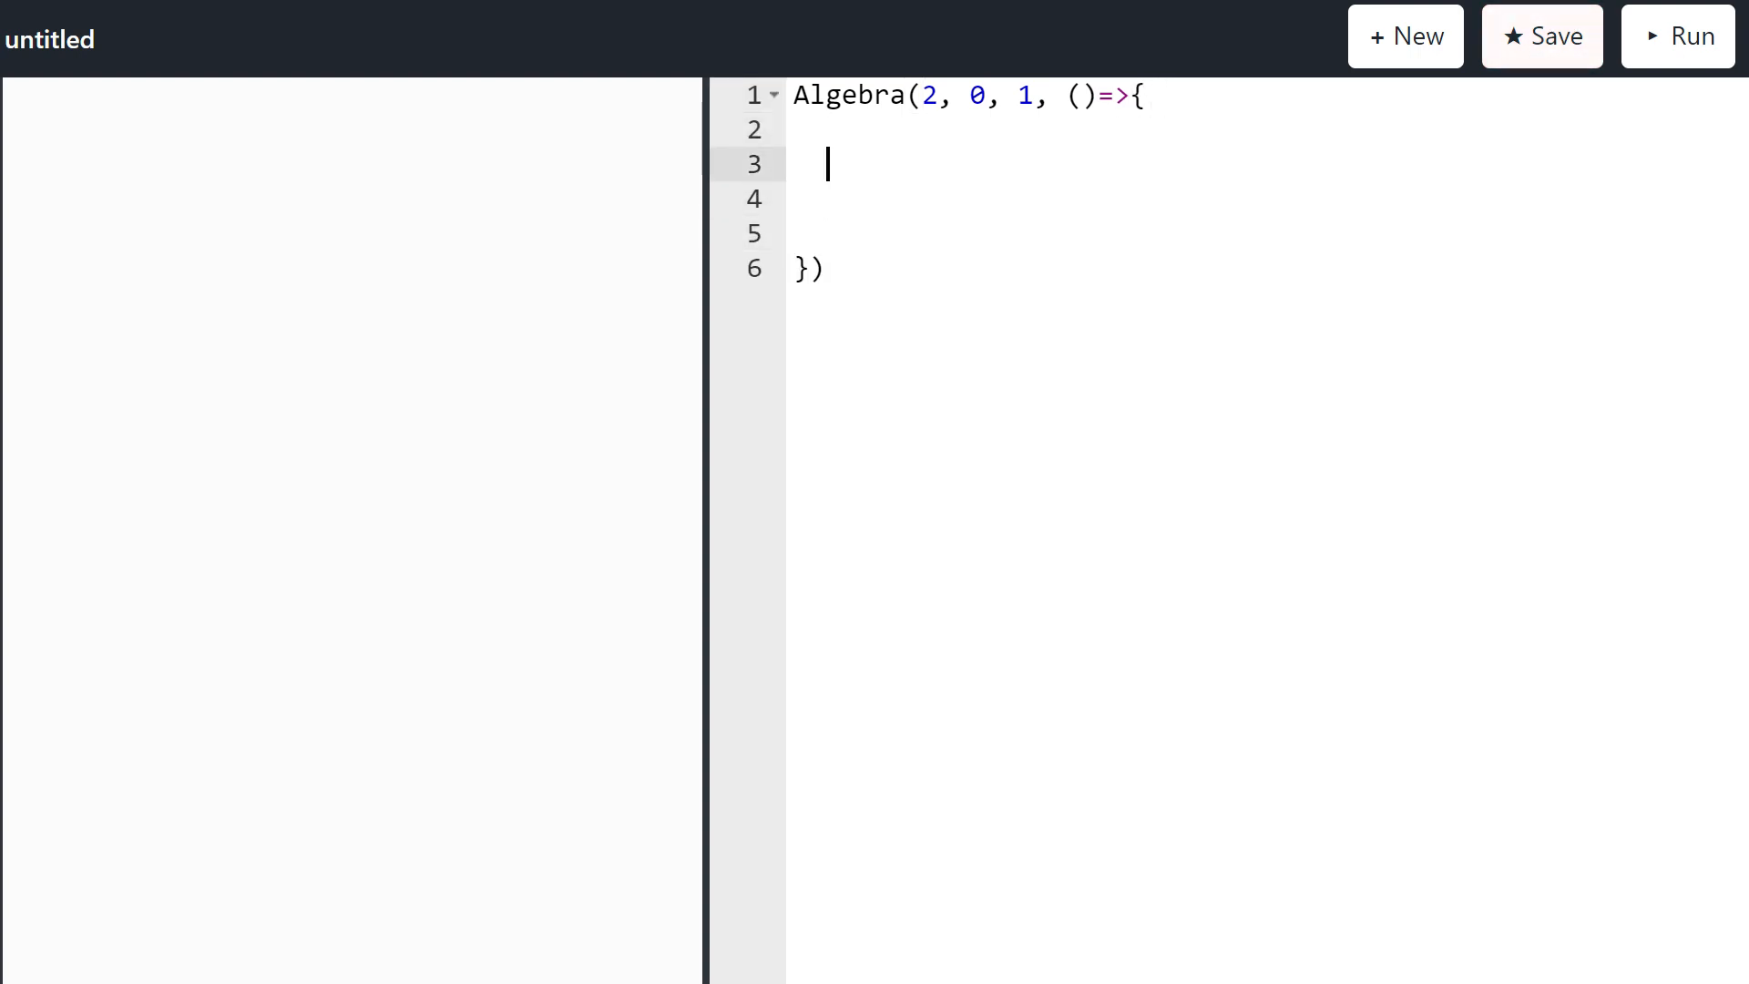
{"action": "type", "text": "reu"}
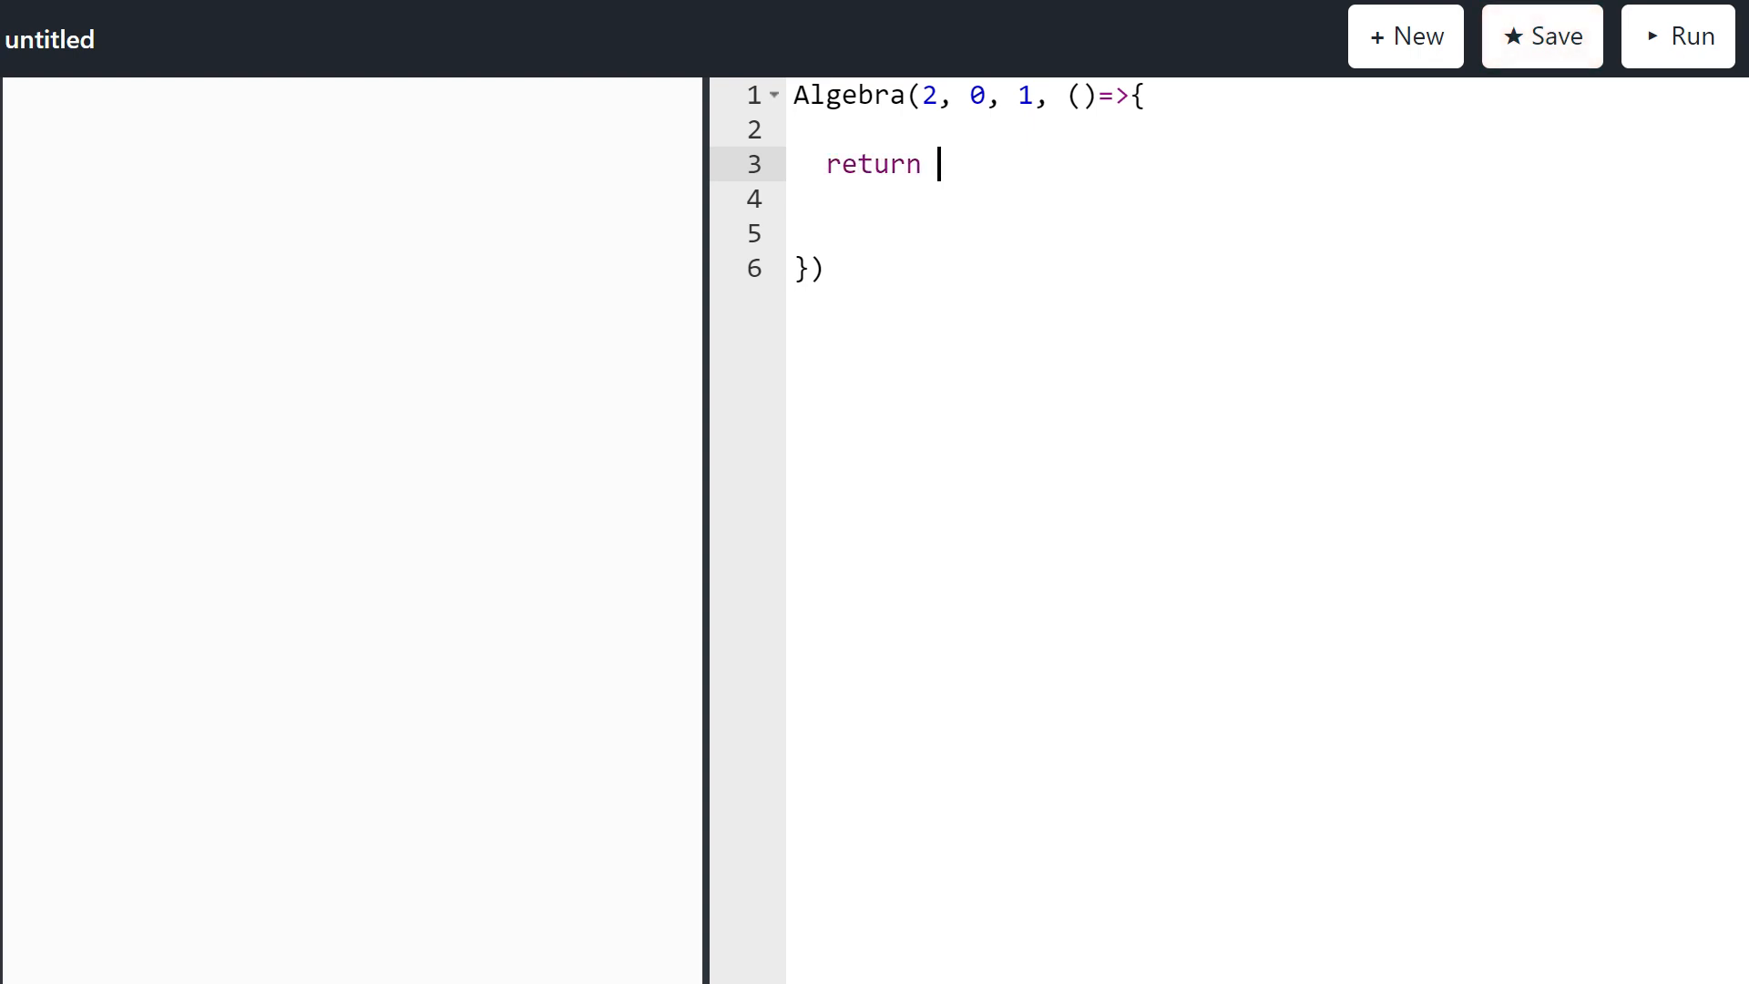
{"action": "type", "text": "1e1*1e1"}
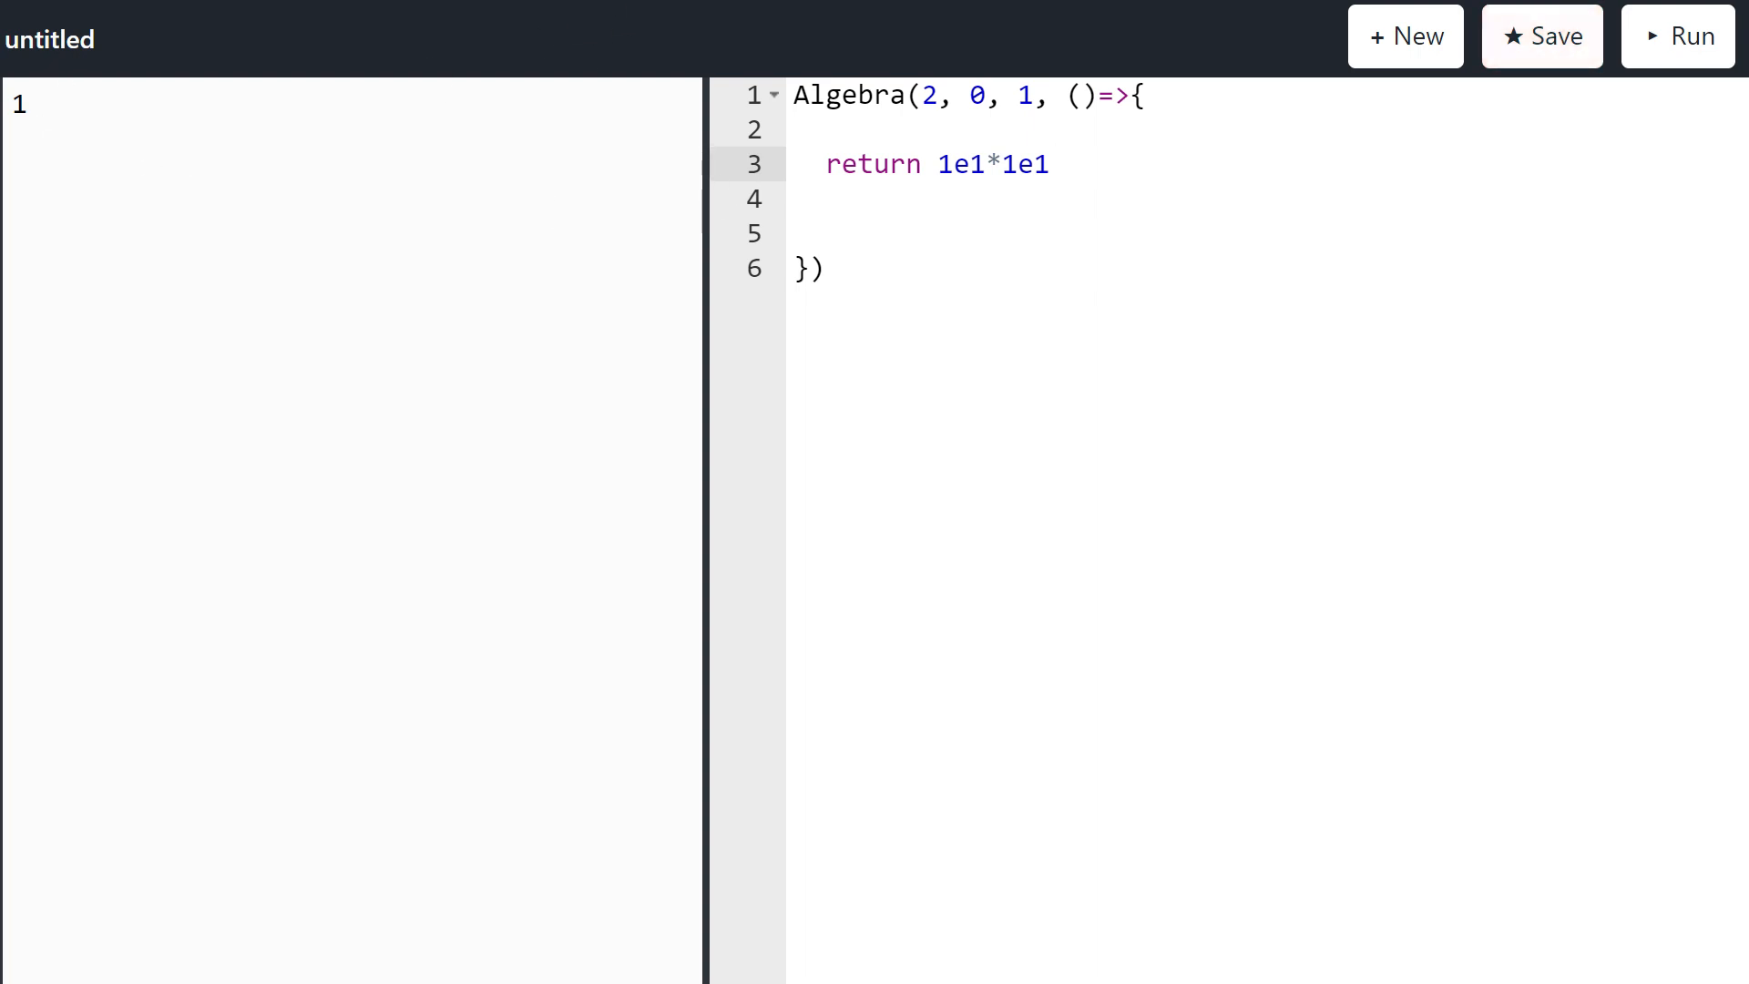
Step: Replace the return with this.graph of [1e1] using grid: 1, and run it
{"action": "key", "text": "Backspace"}
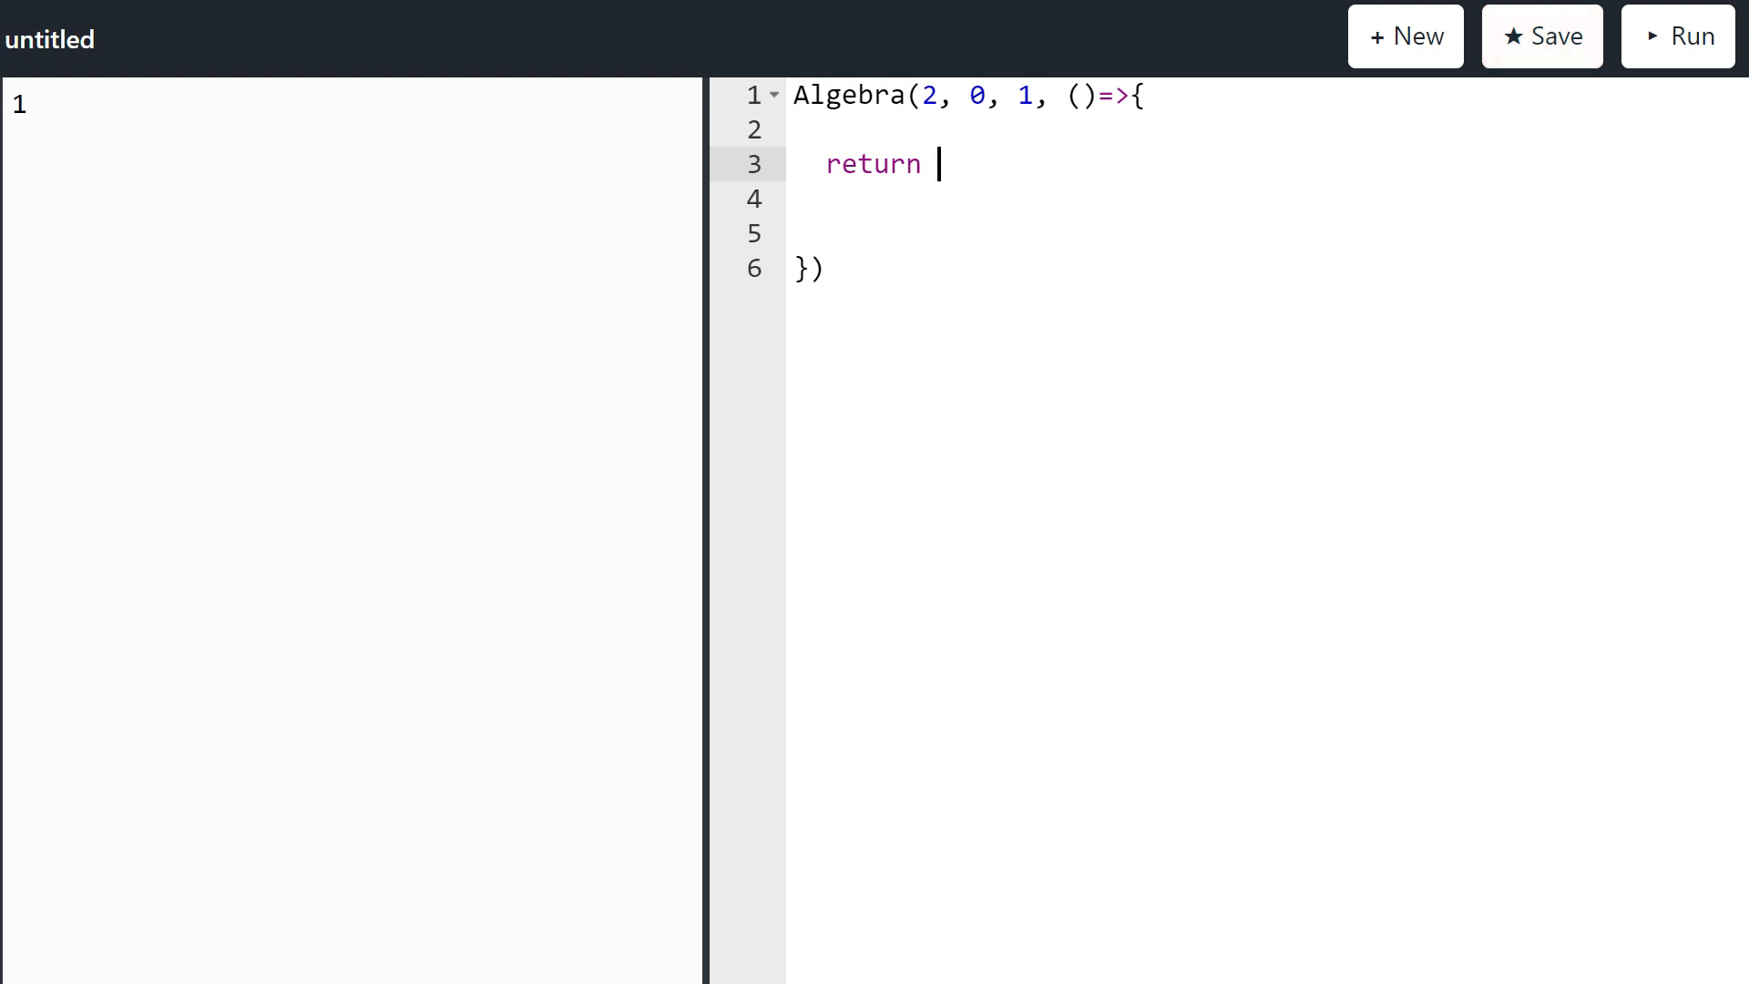
{"action": "type", "text": "this."}
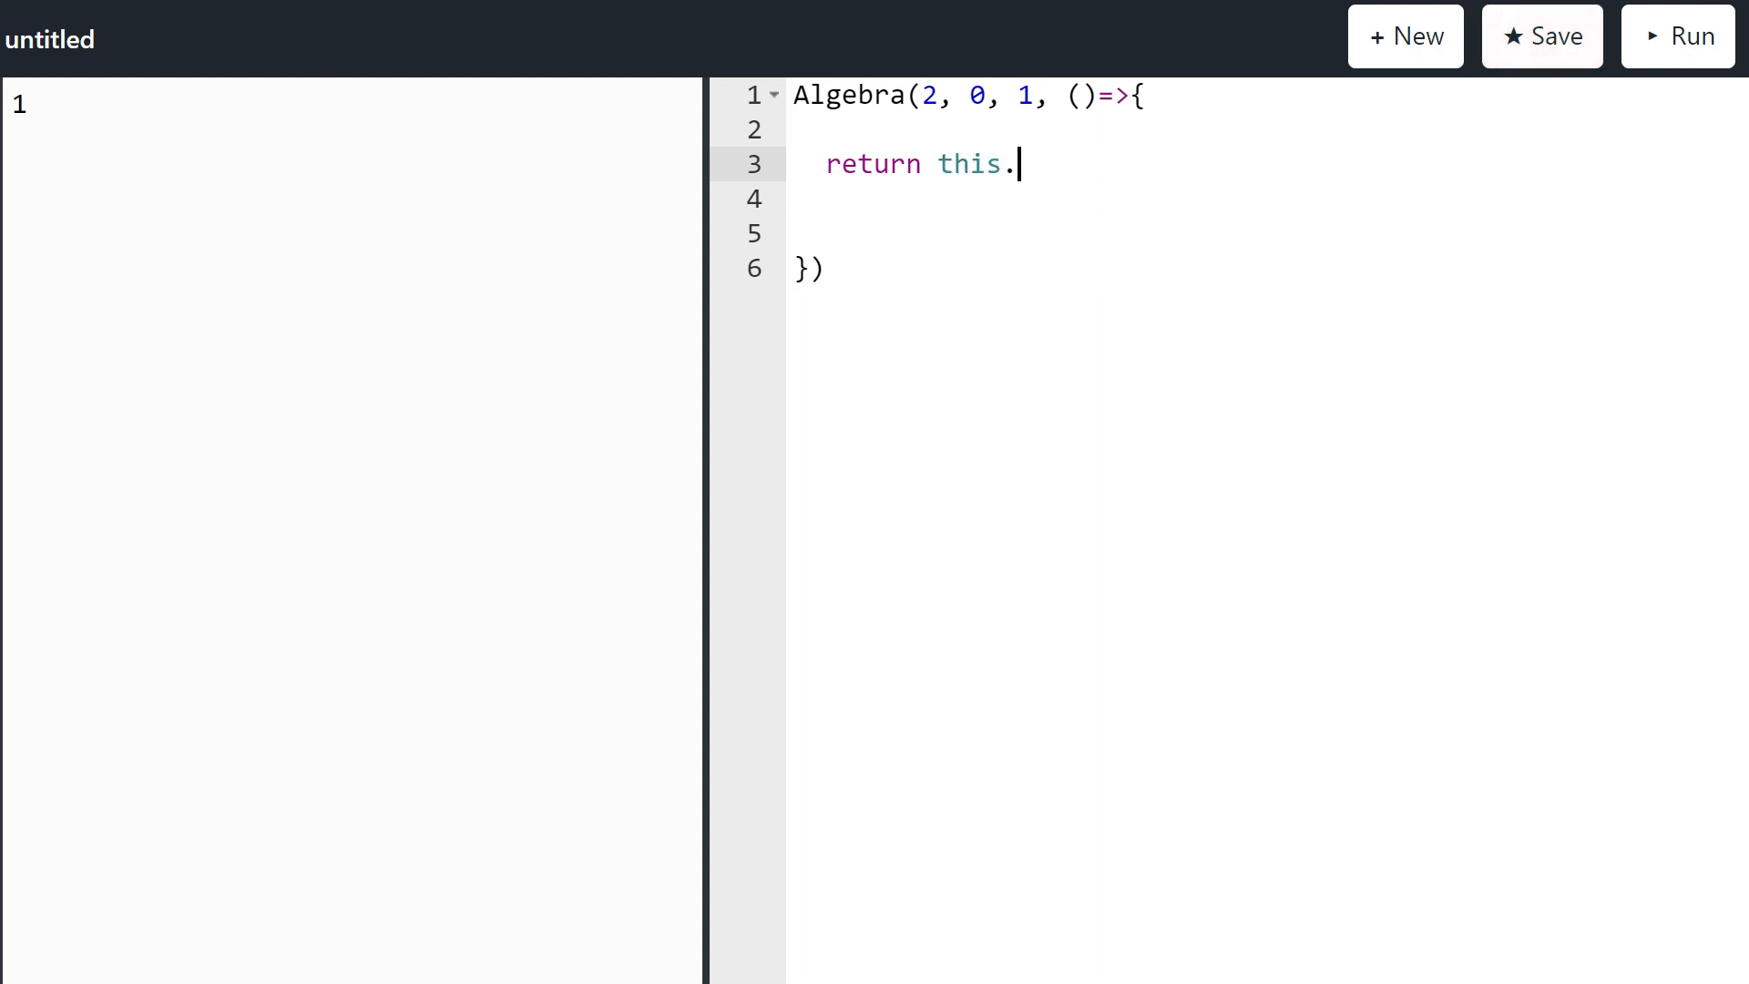
{"action": "type", "text": "graph()"}
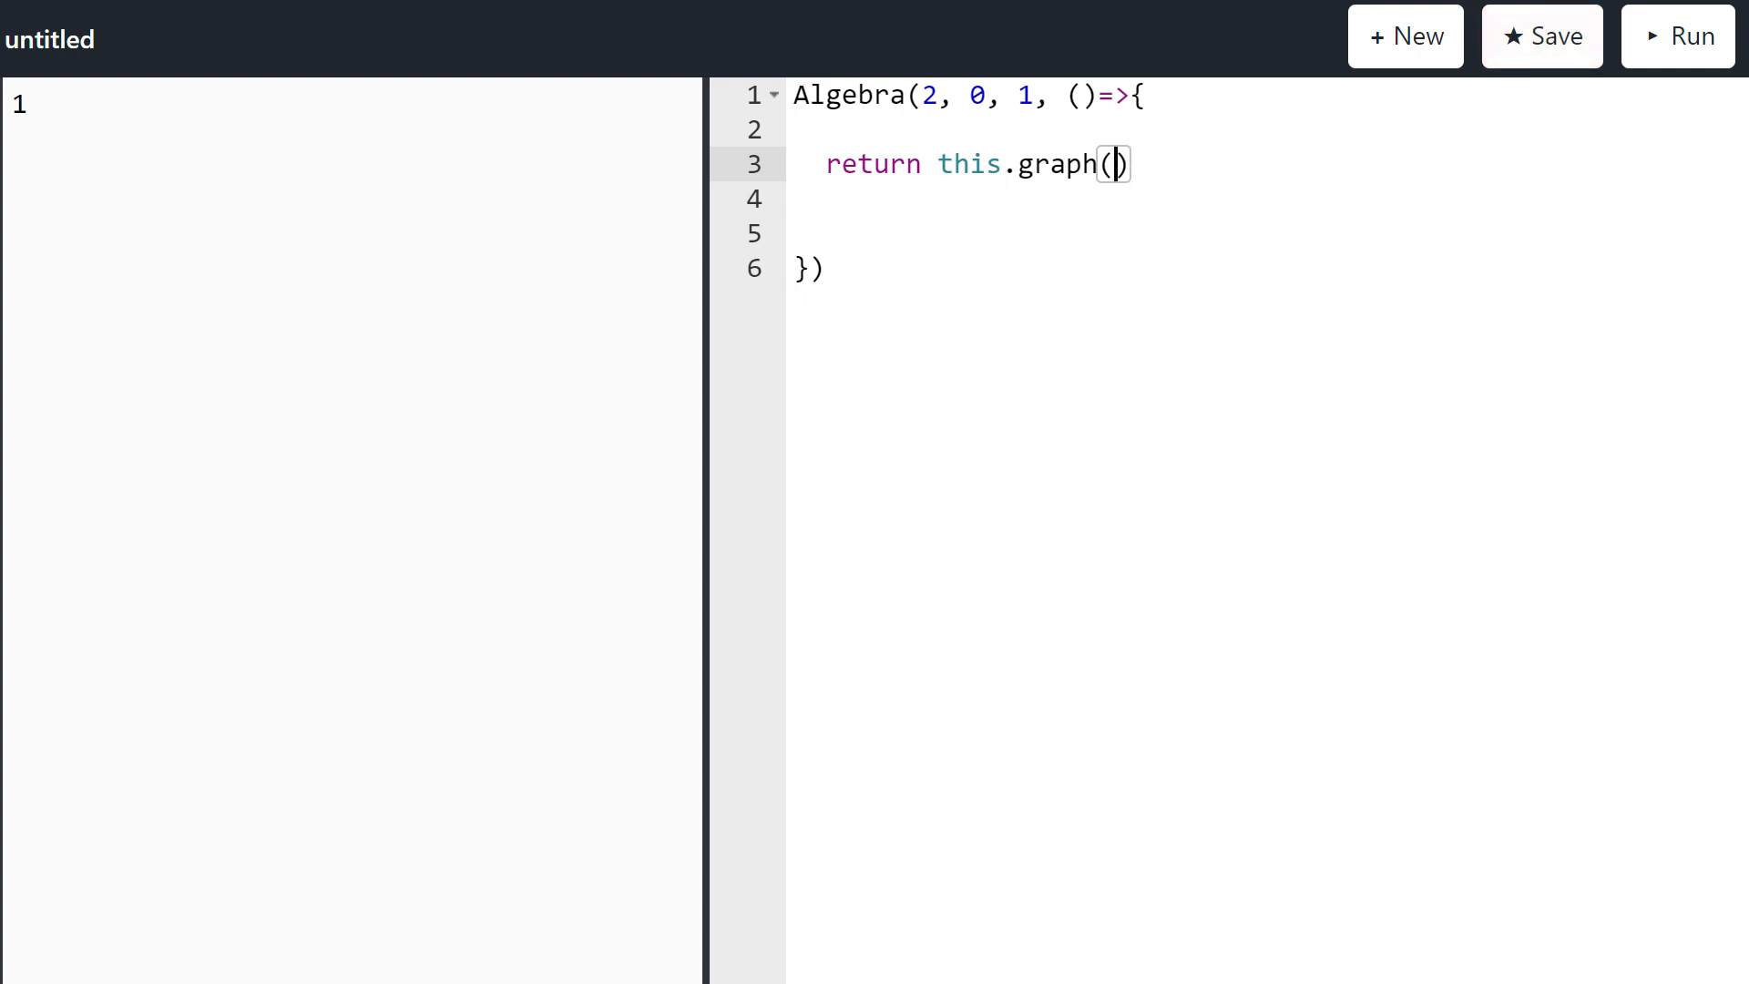
{"action": "type", "text": "()=>{},)"}
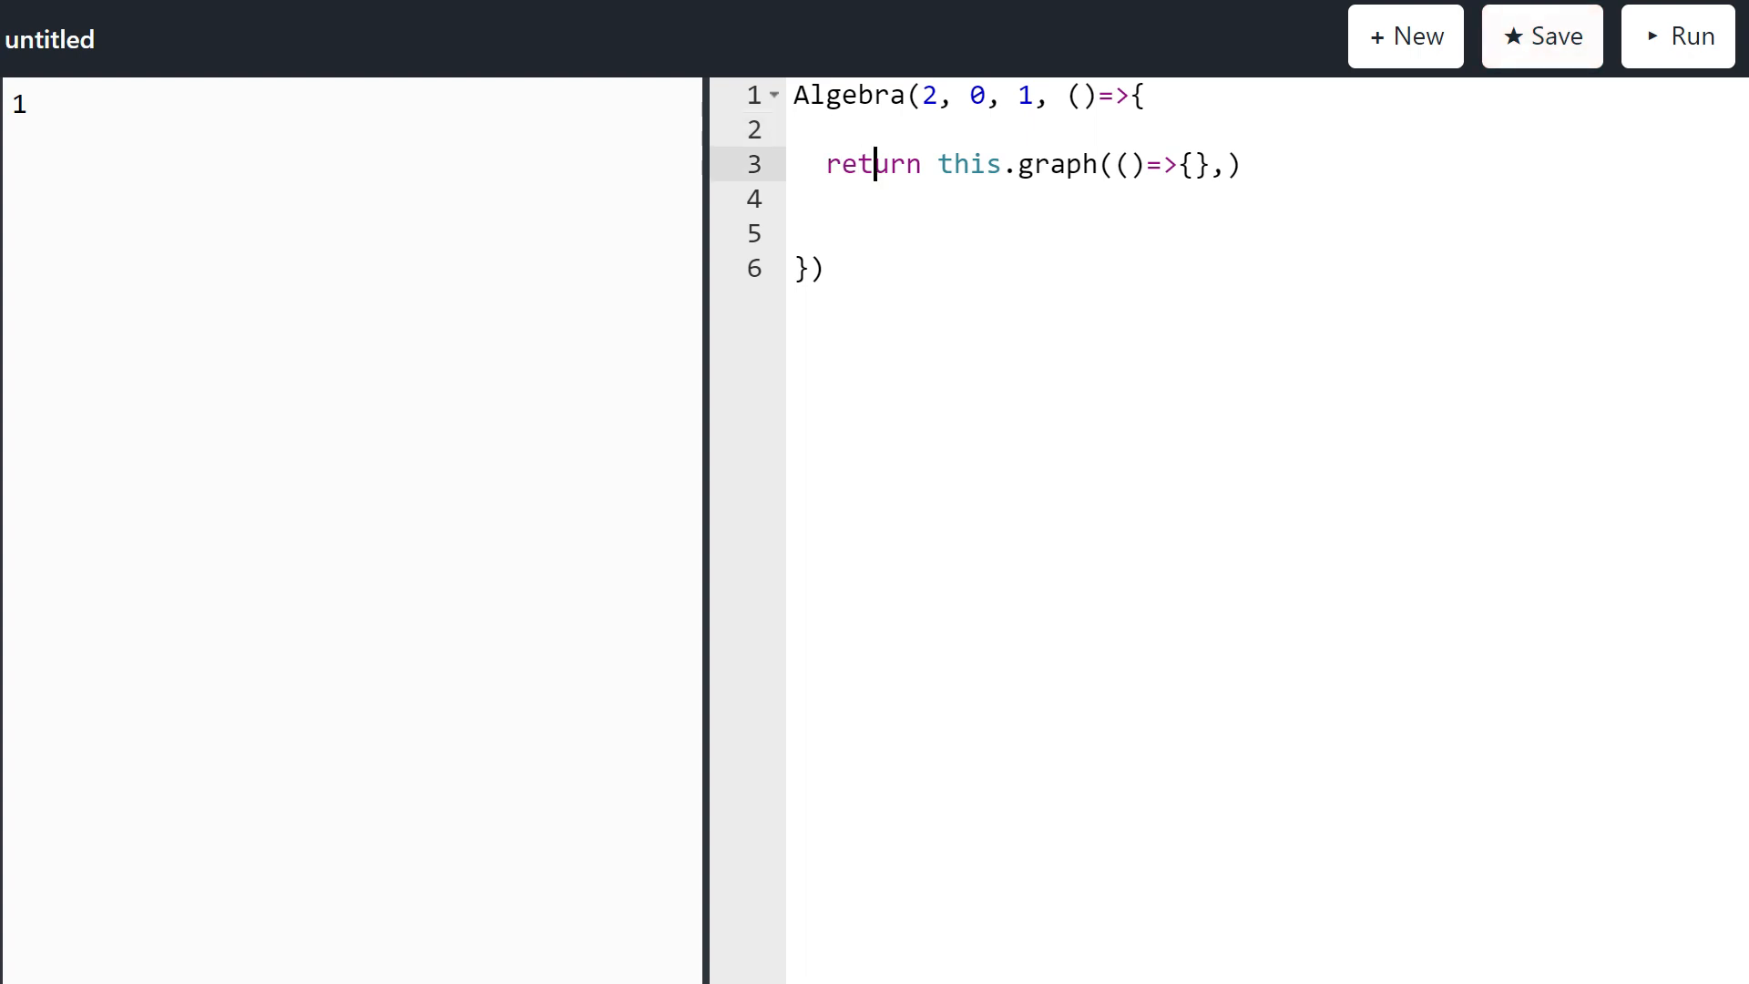
{"action": "type", "text": "{}"}
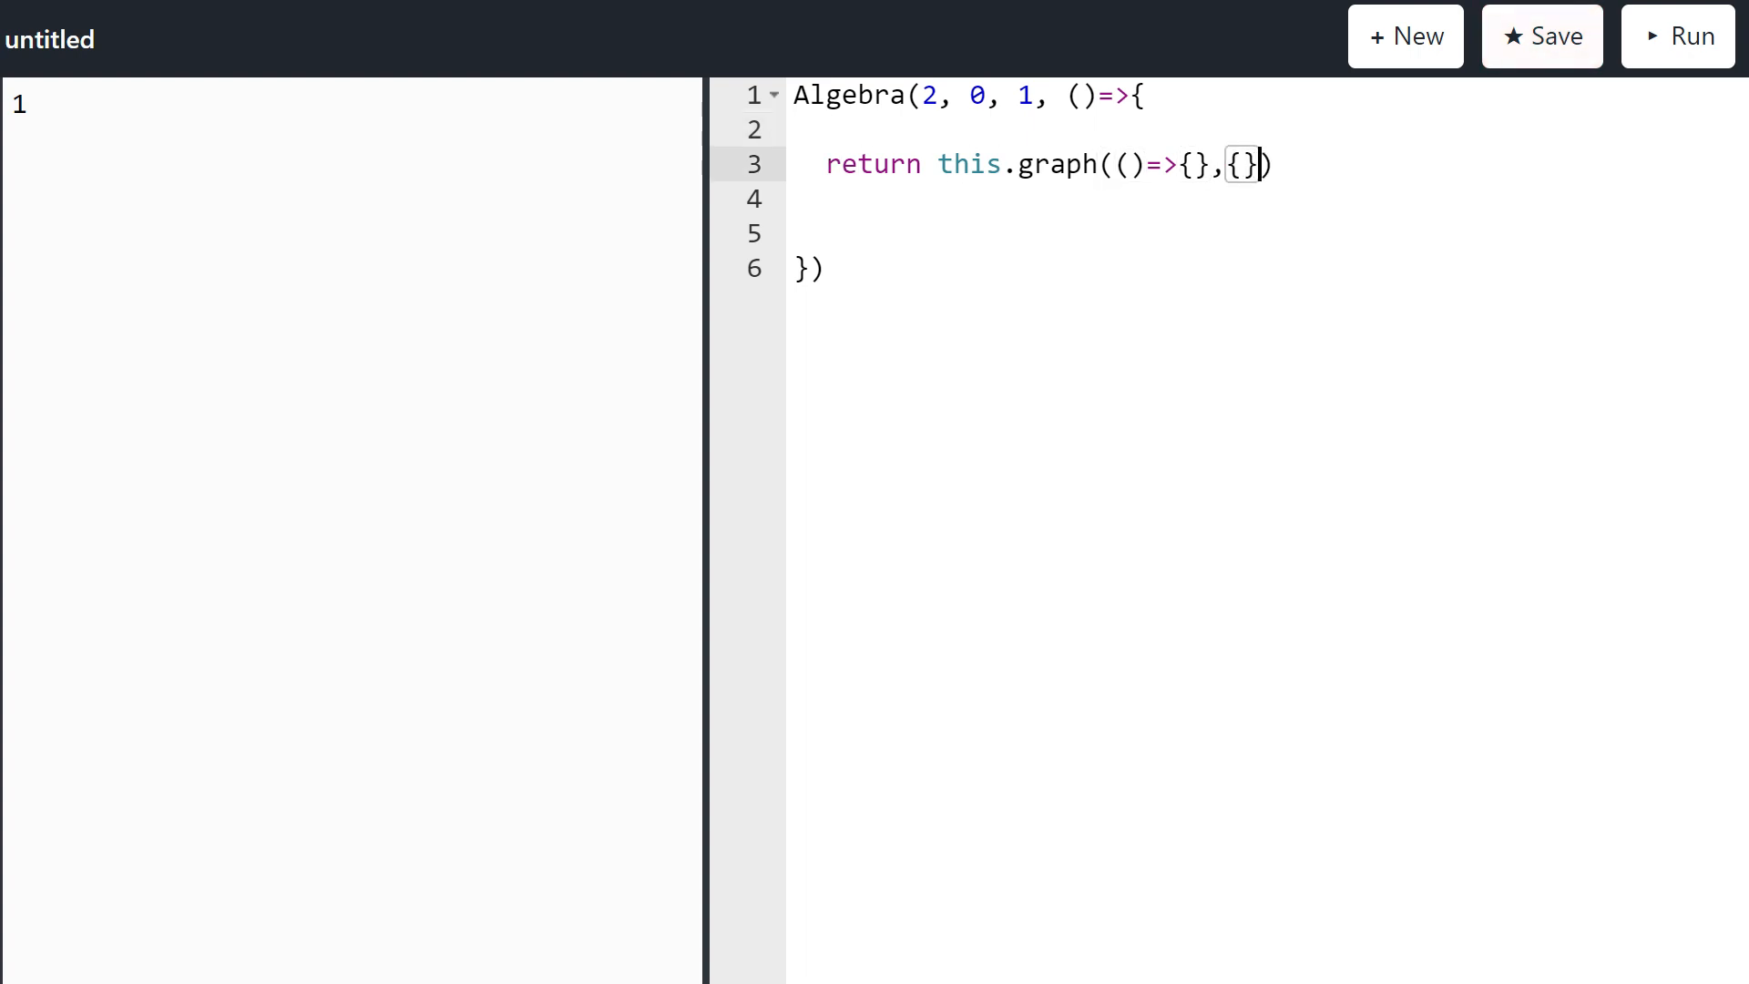
{"action": "key", "text": "Enter"}
{"action": "type", "text": "gr"}
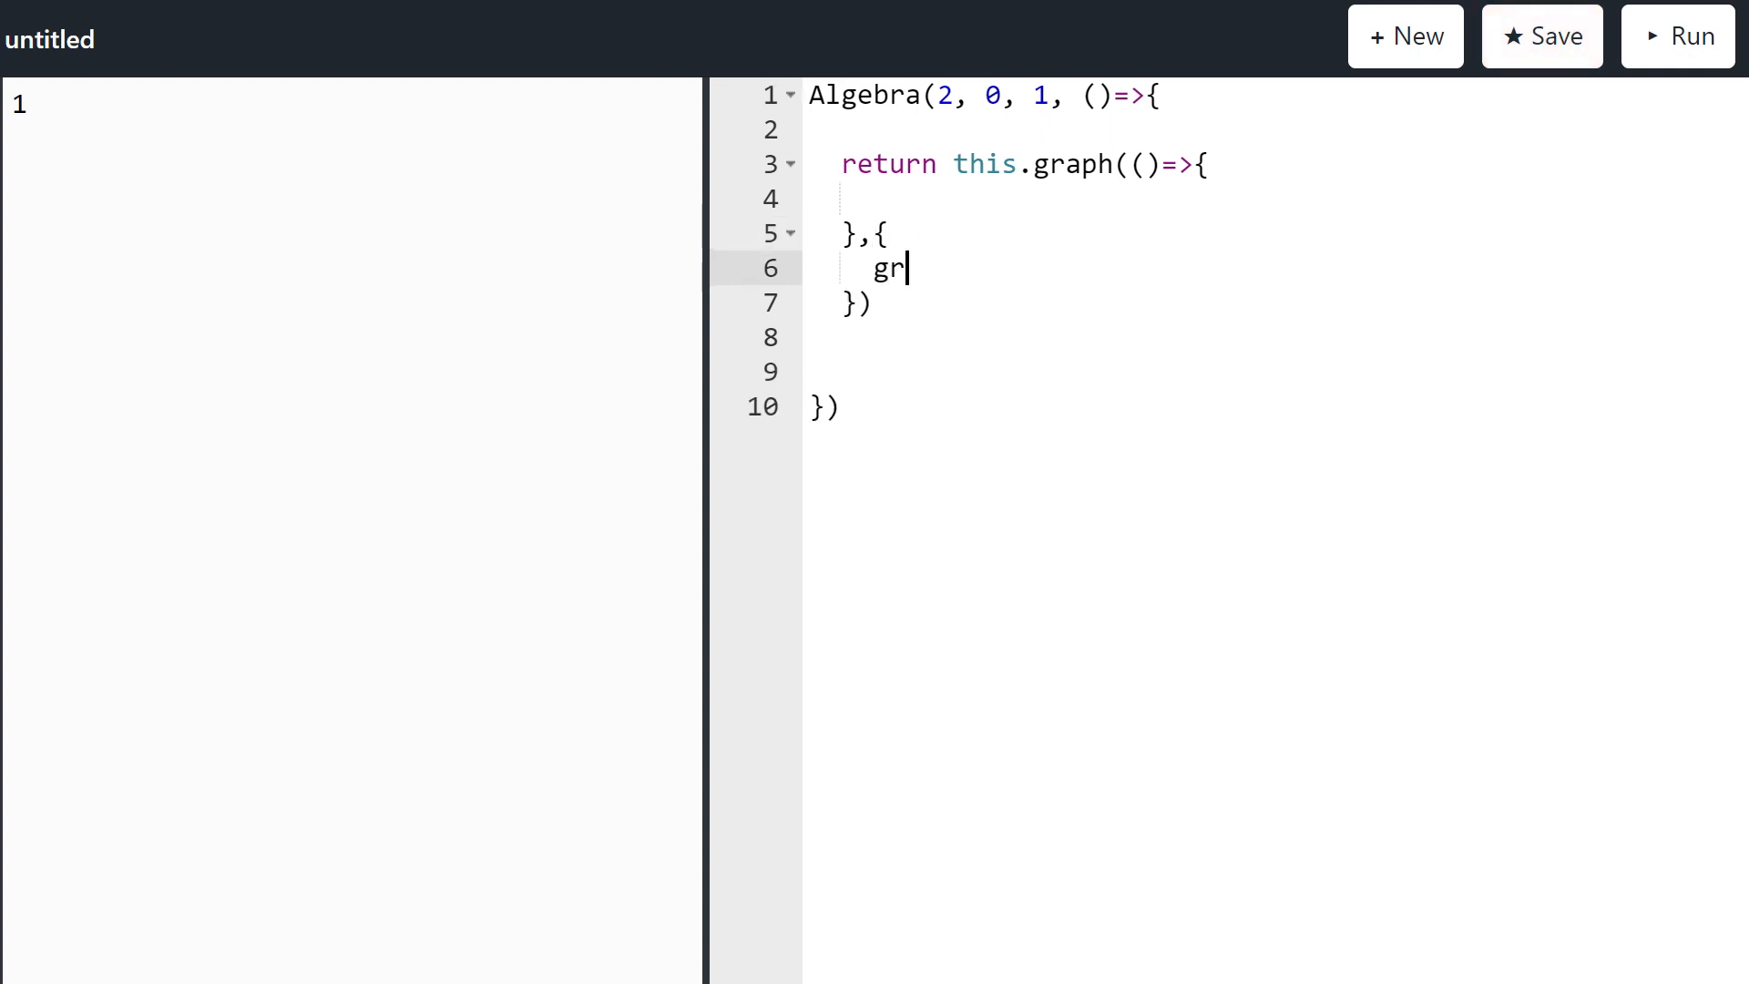
{"action": "type", "text": "id : 1"}
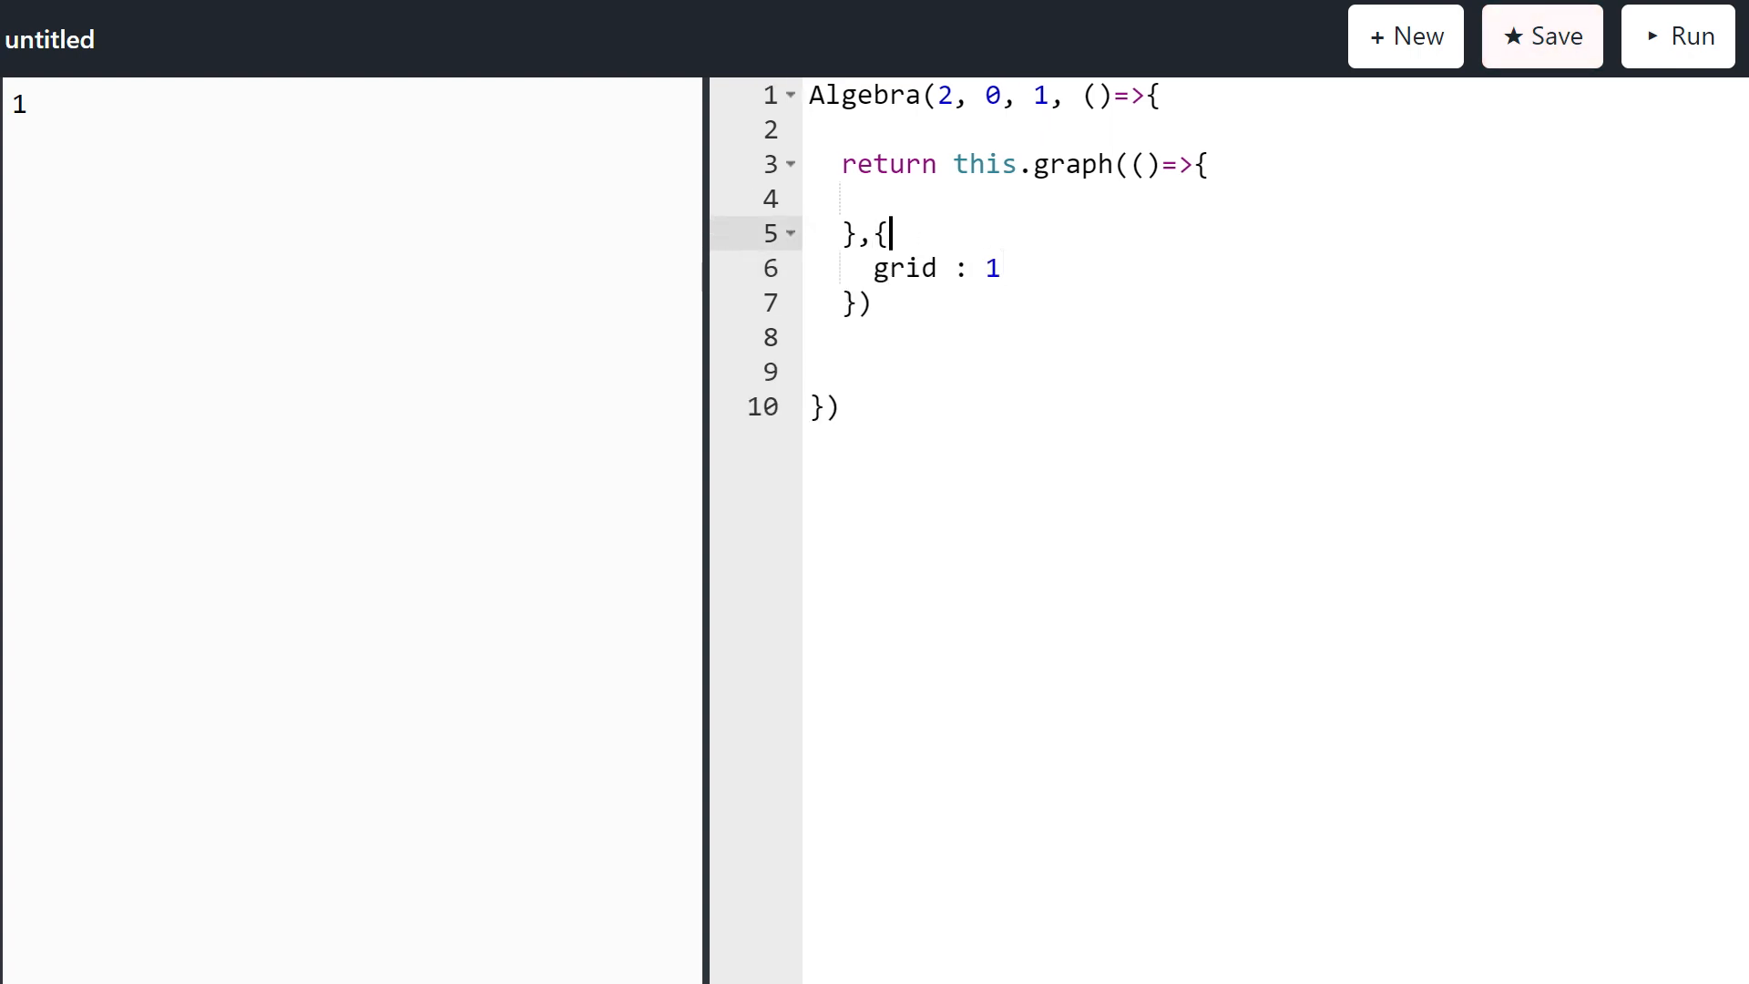
{"action": "type", "text": "reti"}
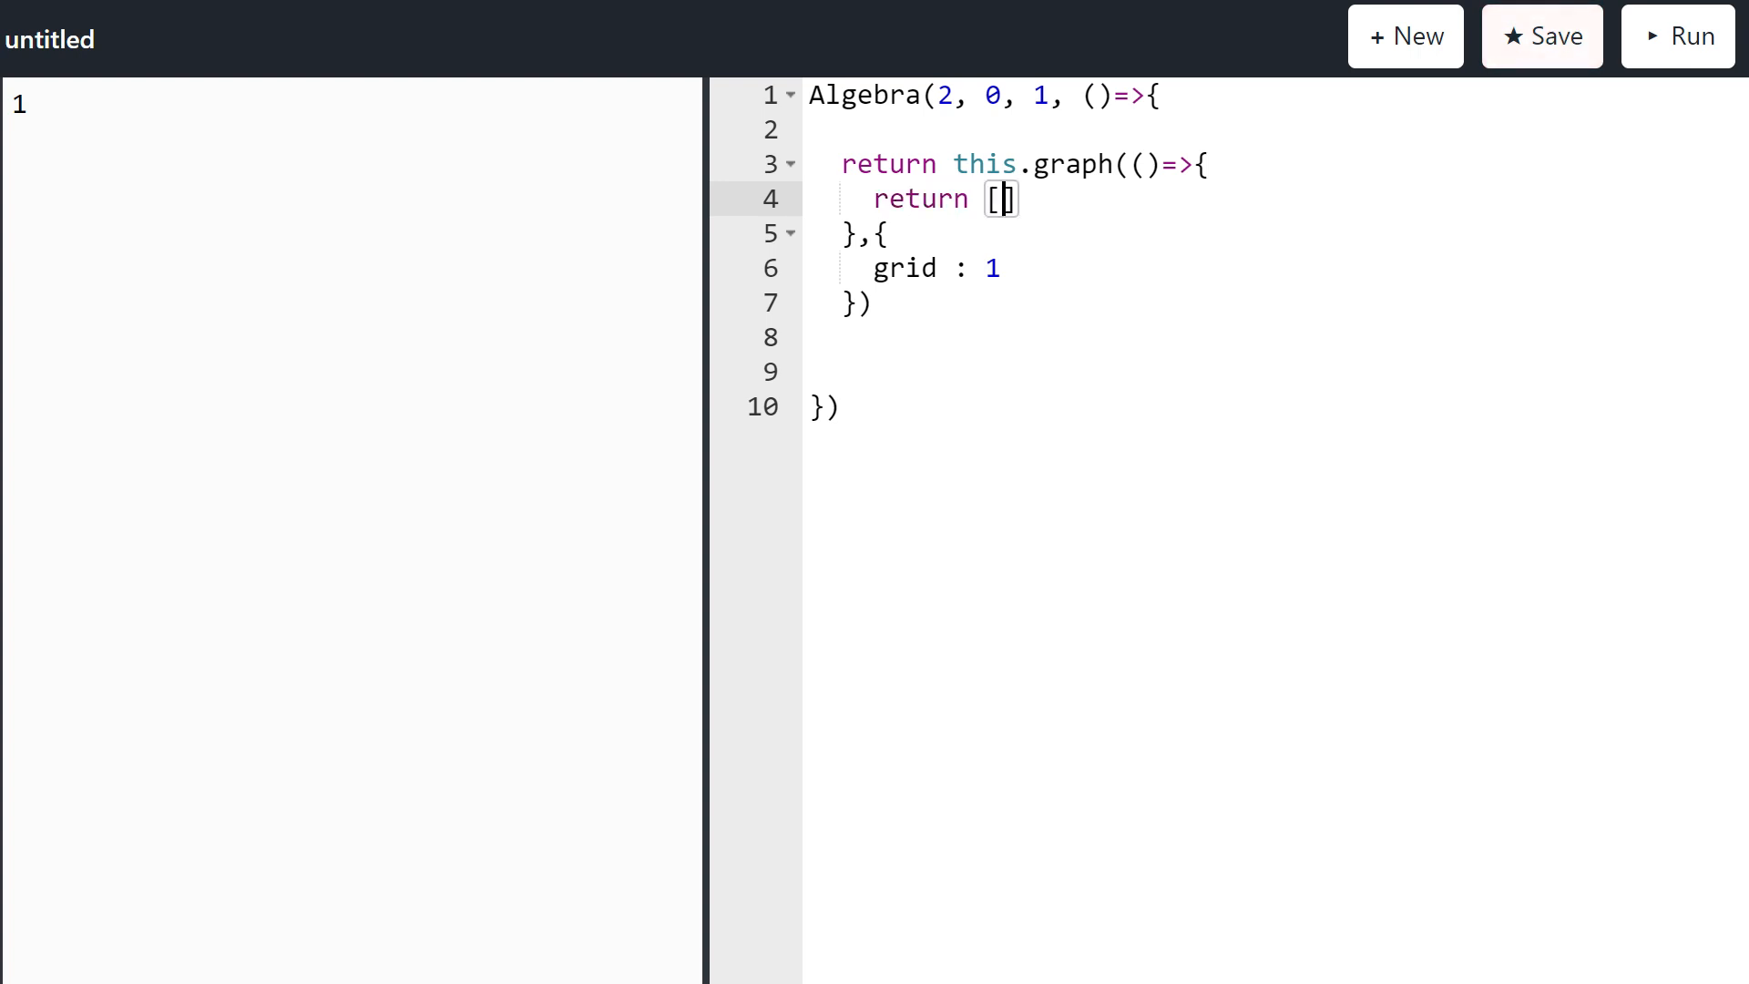
{"action": "type", "text": "1e1"}
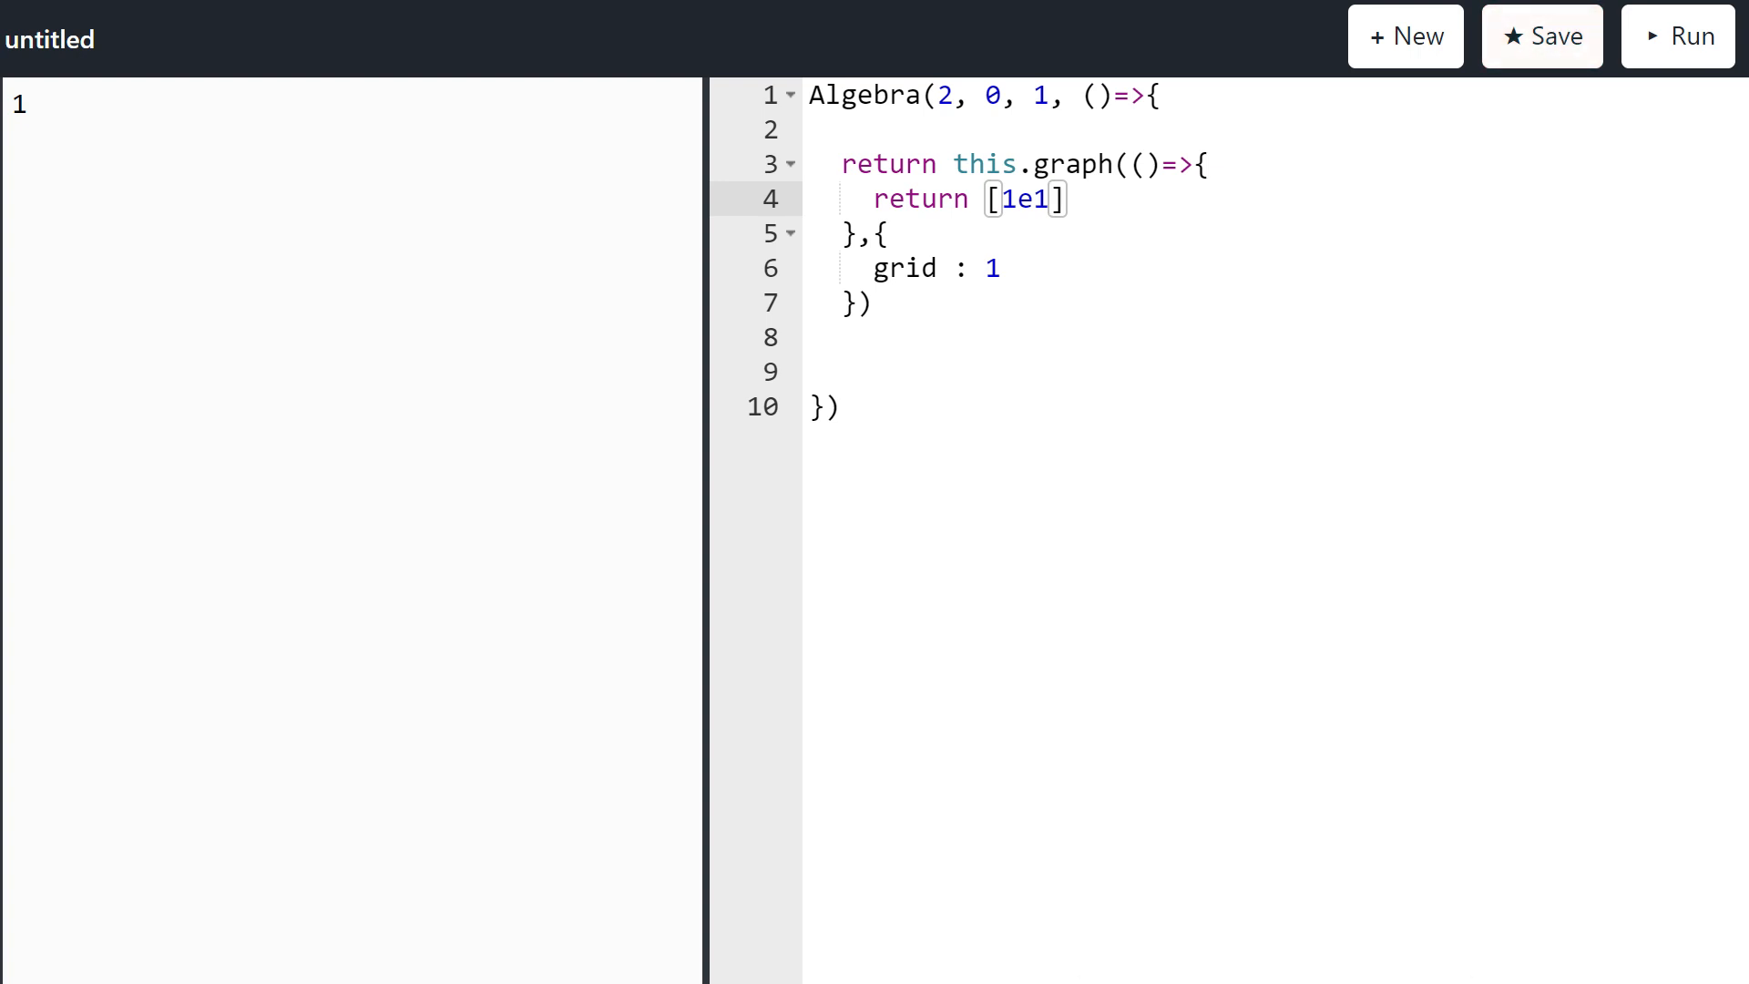
{"action": "left_click", "coordinate": [1676, 35]}
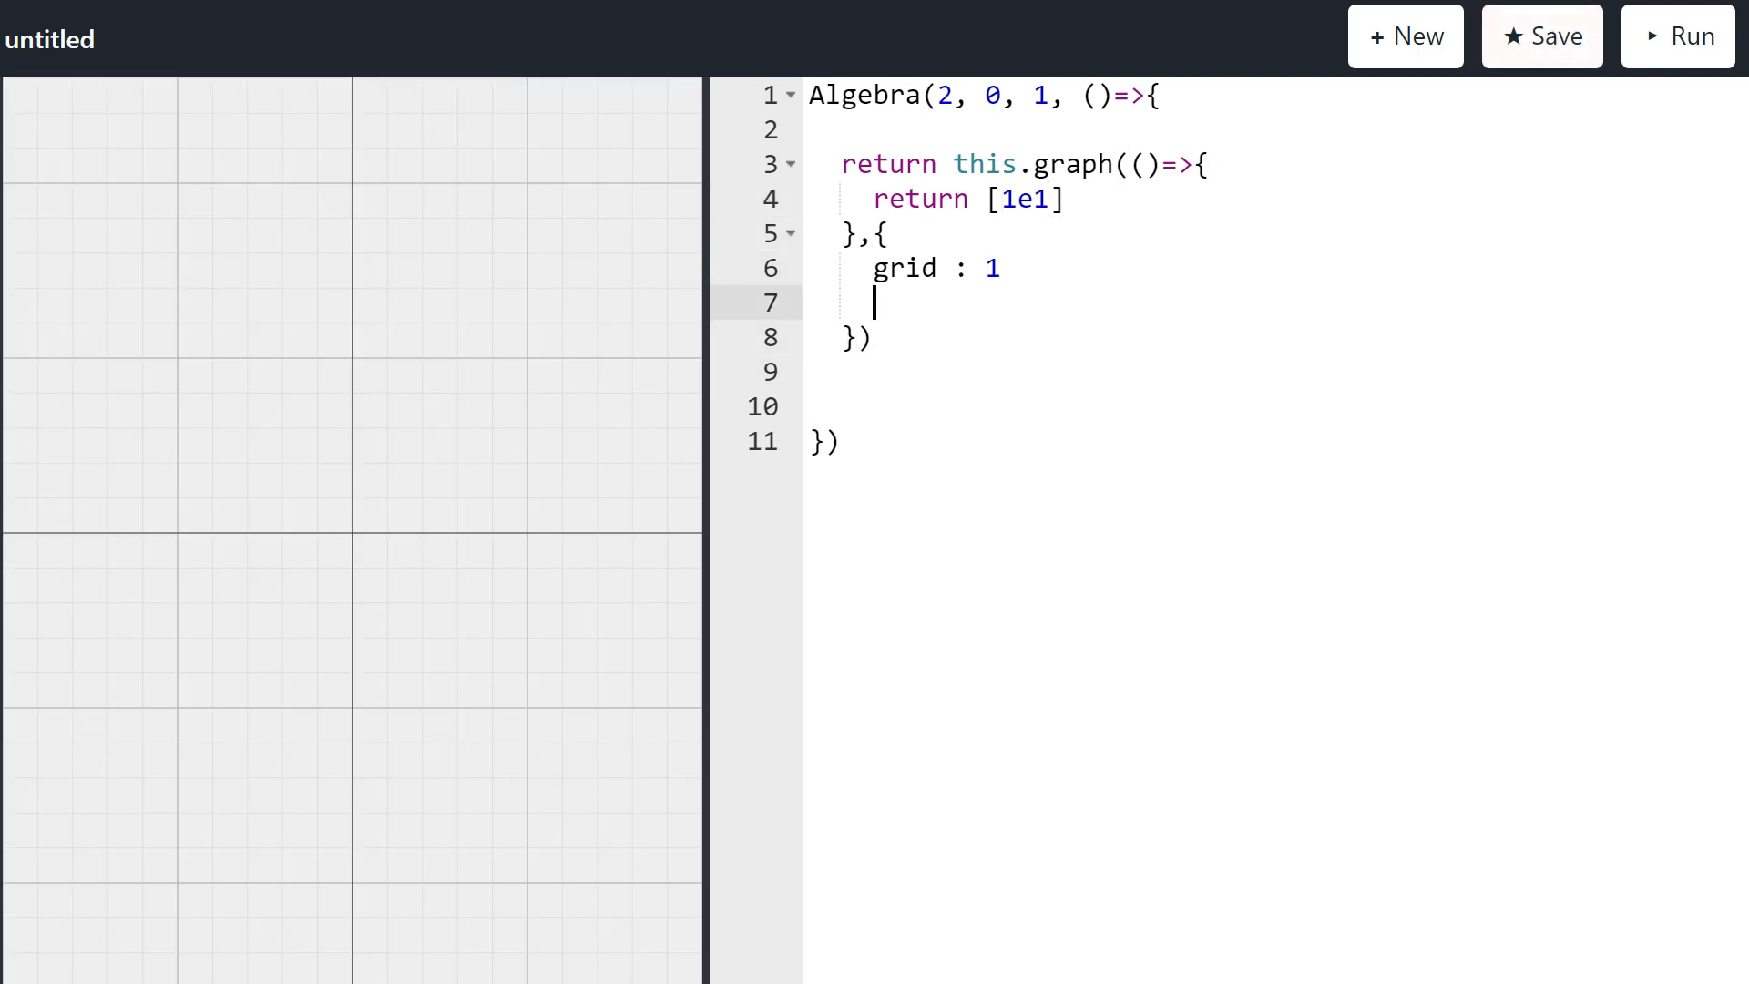
Step: Set graph lineWidth 6 and fontSize 2, returning point 1e12 labelled "a"
{"action": "type", "text": ","}
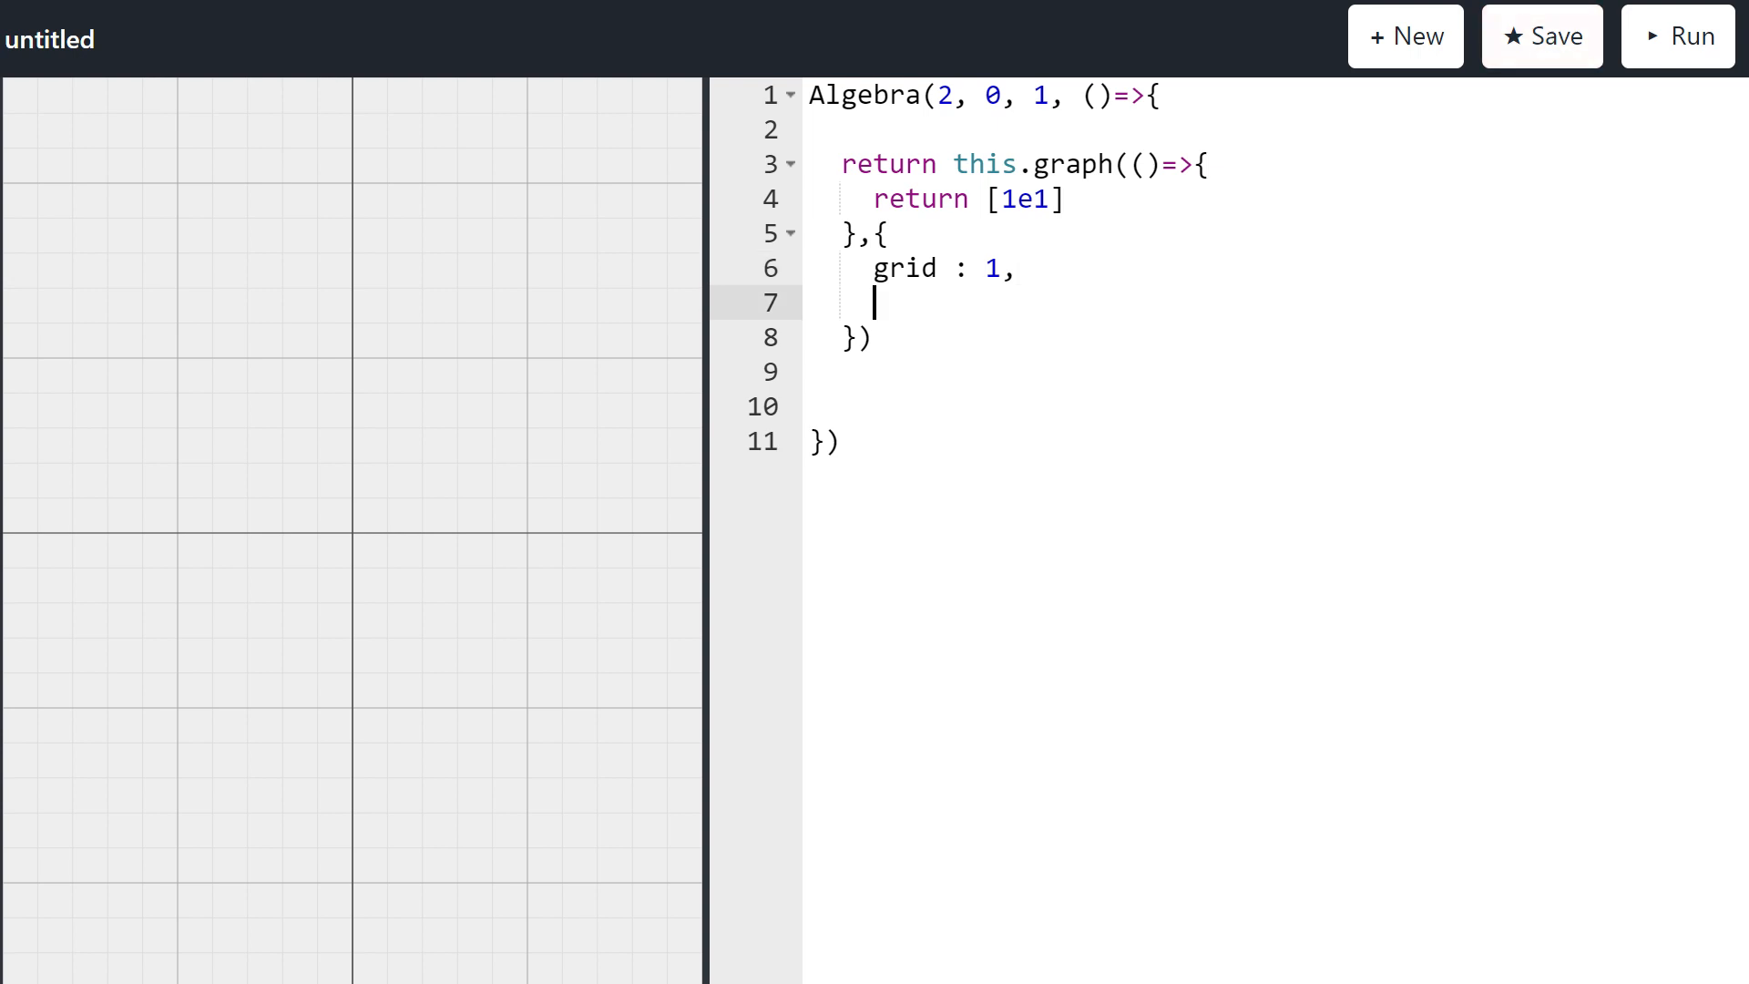
{"action": "type", "text": "lineWidt"}
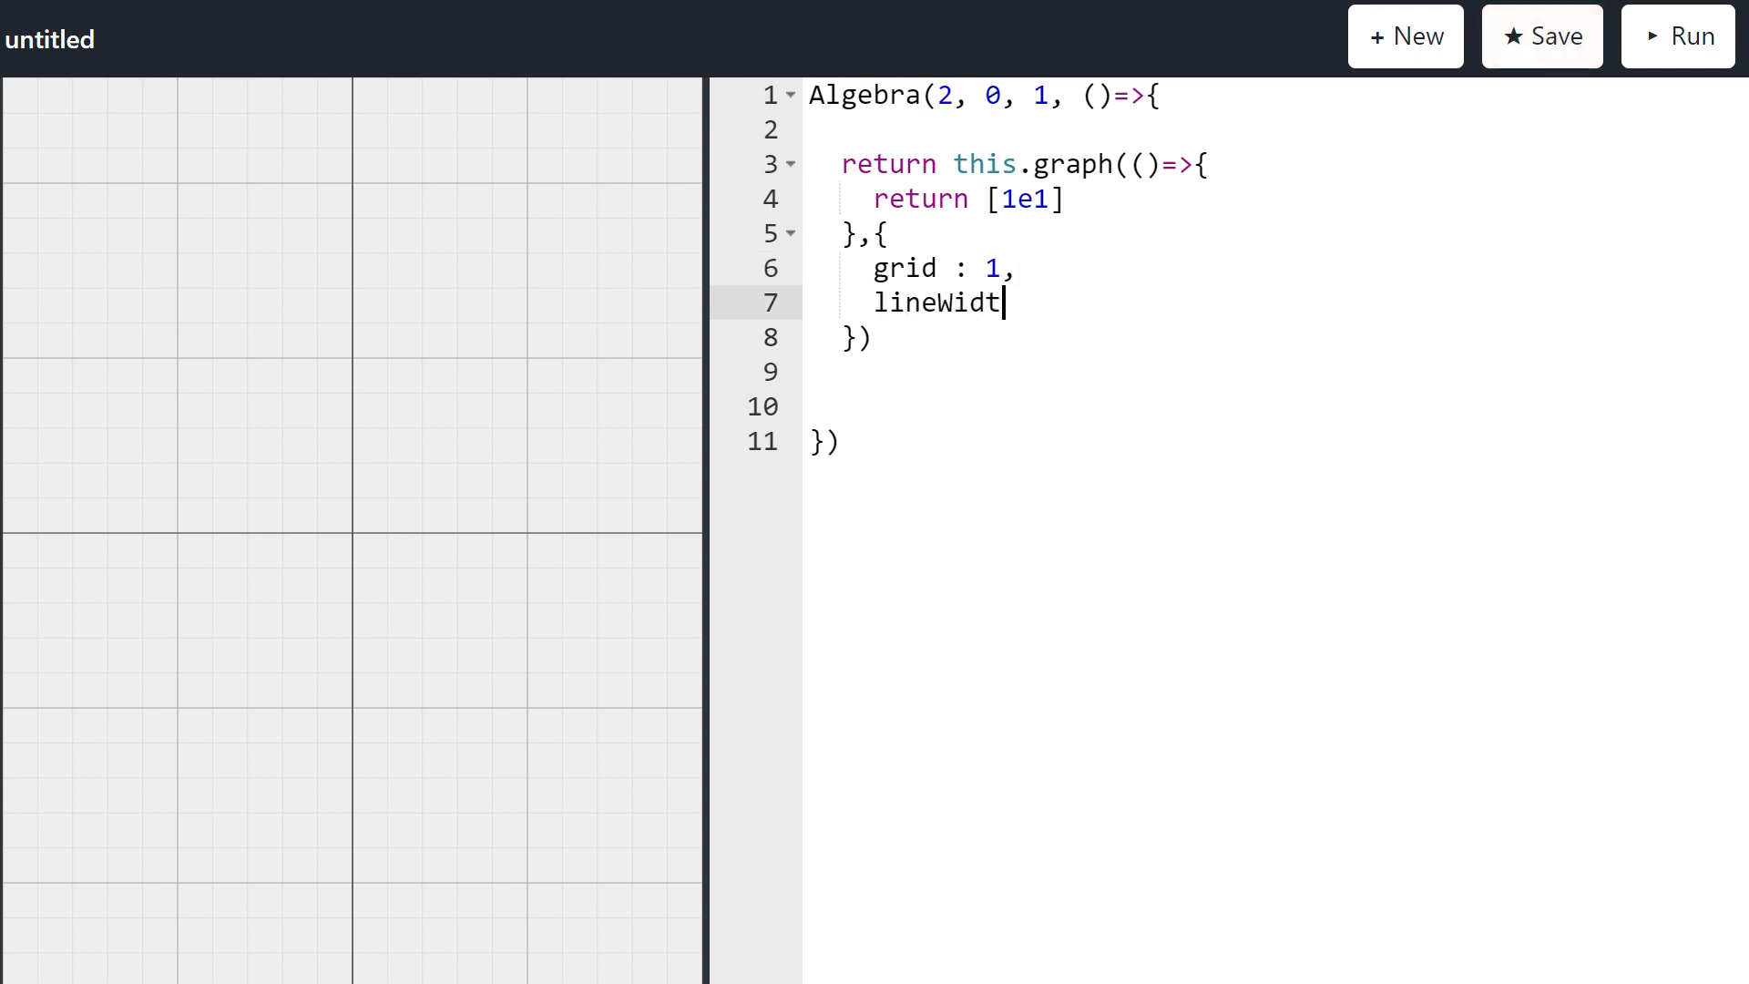
{"action": "type", "text": "h : 4,"}
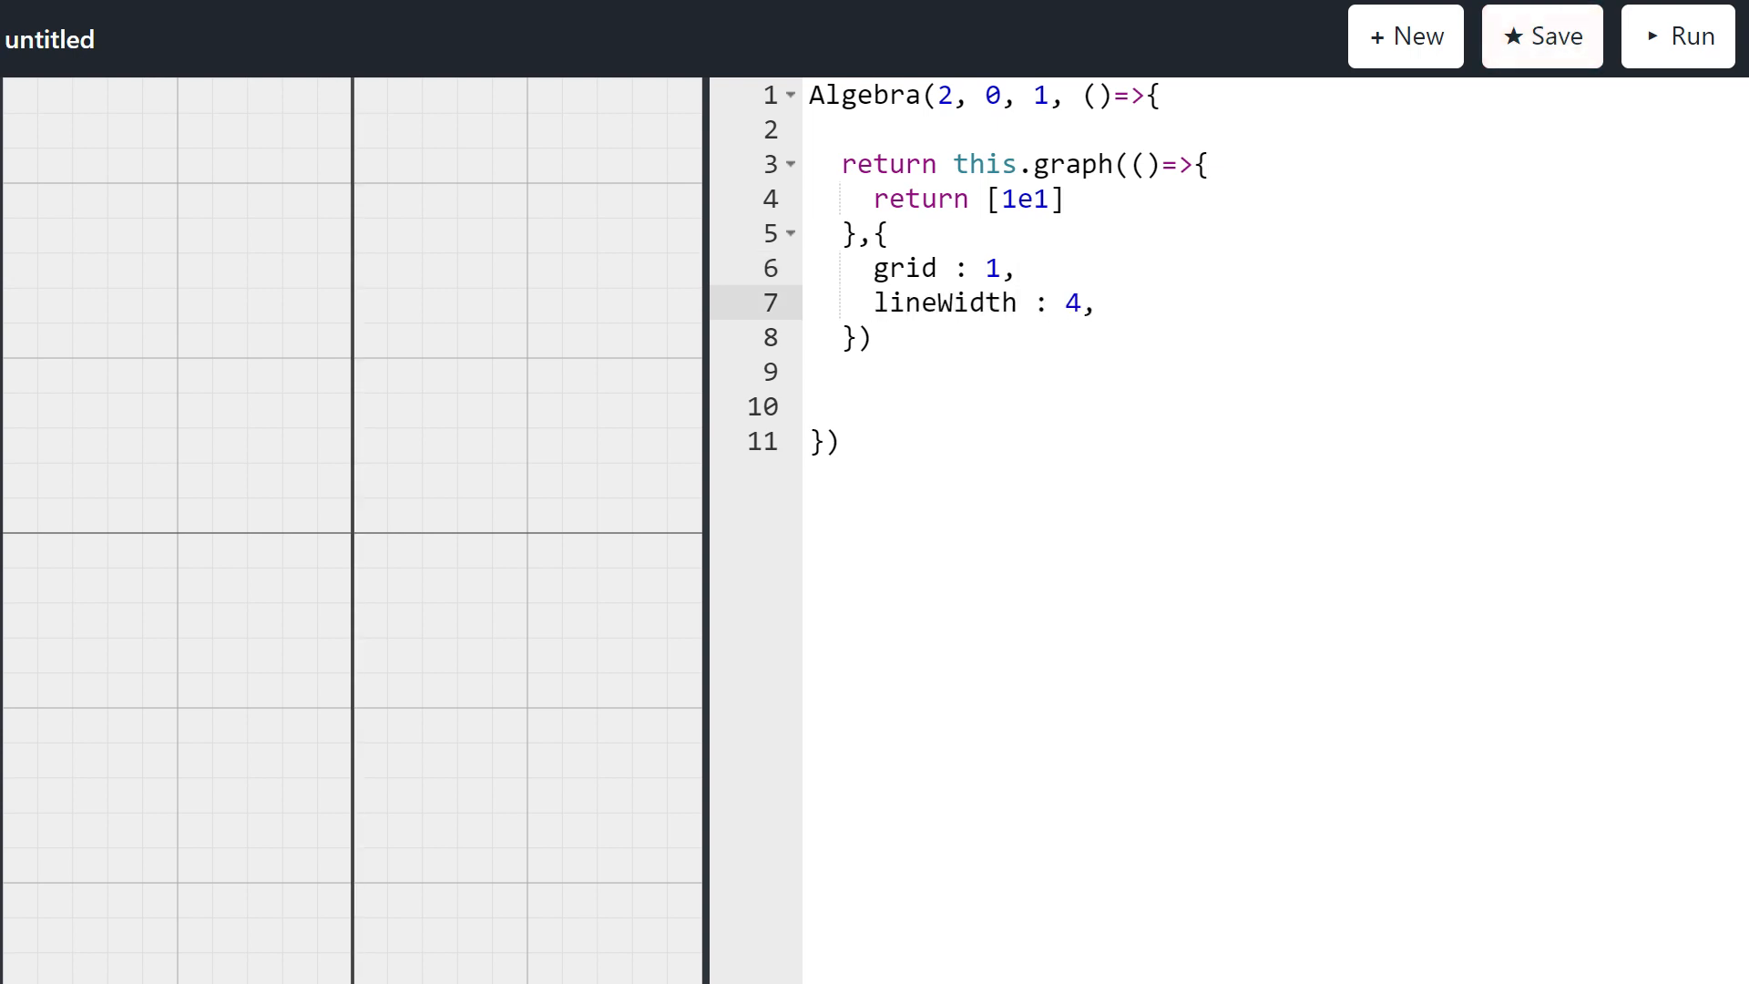
{"action": "key", "text": "Backspace"}
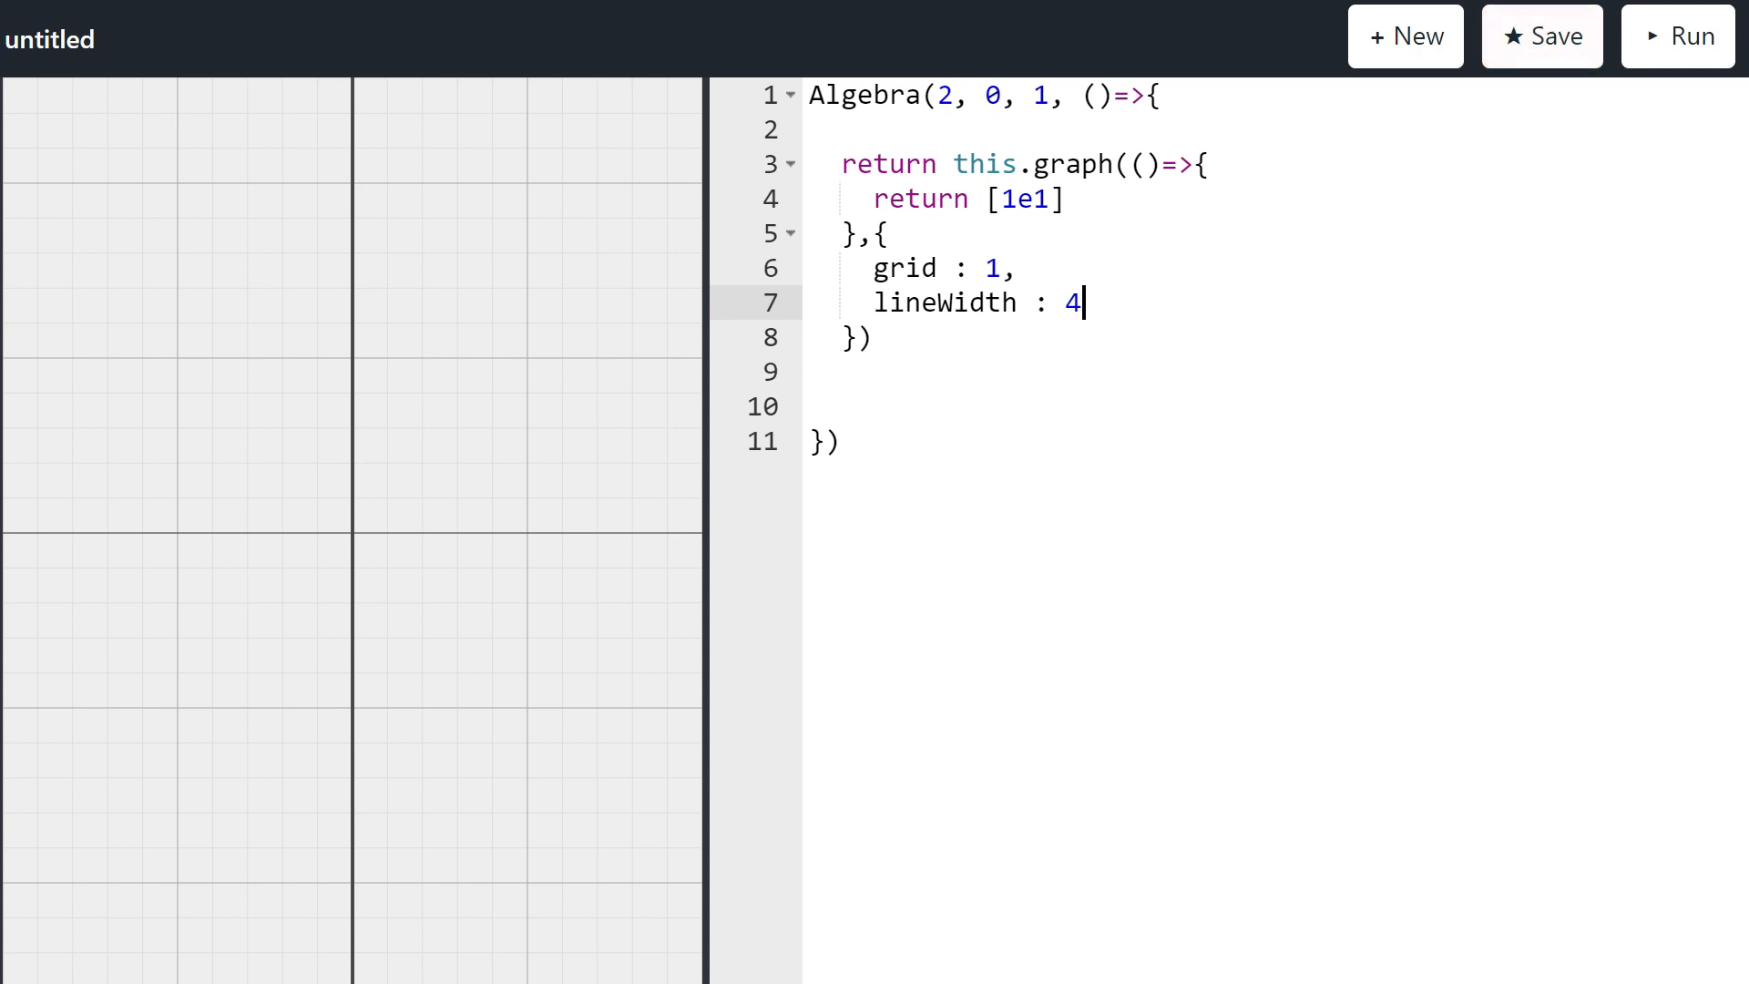
{"action": "type", "text": "6"}
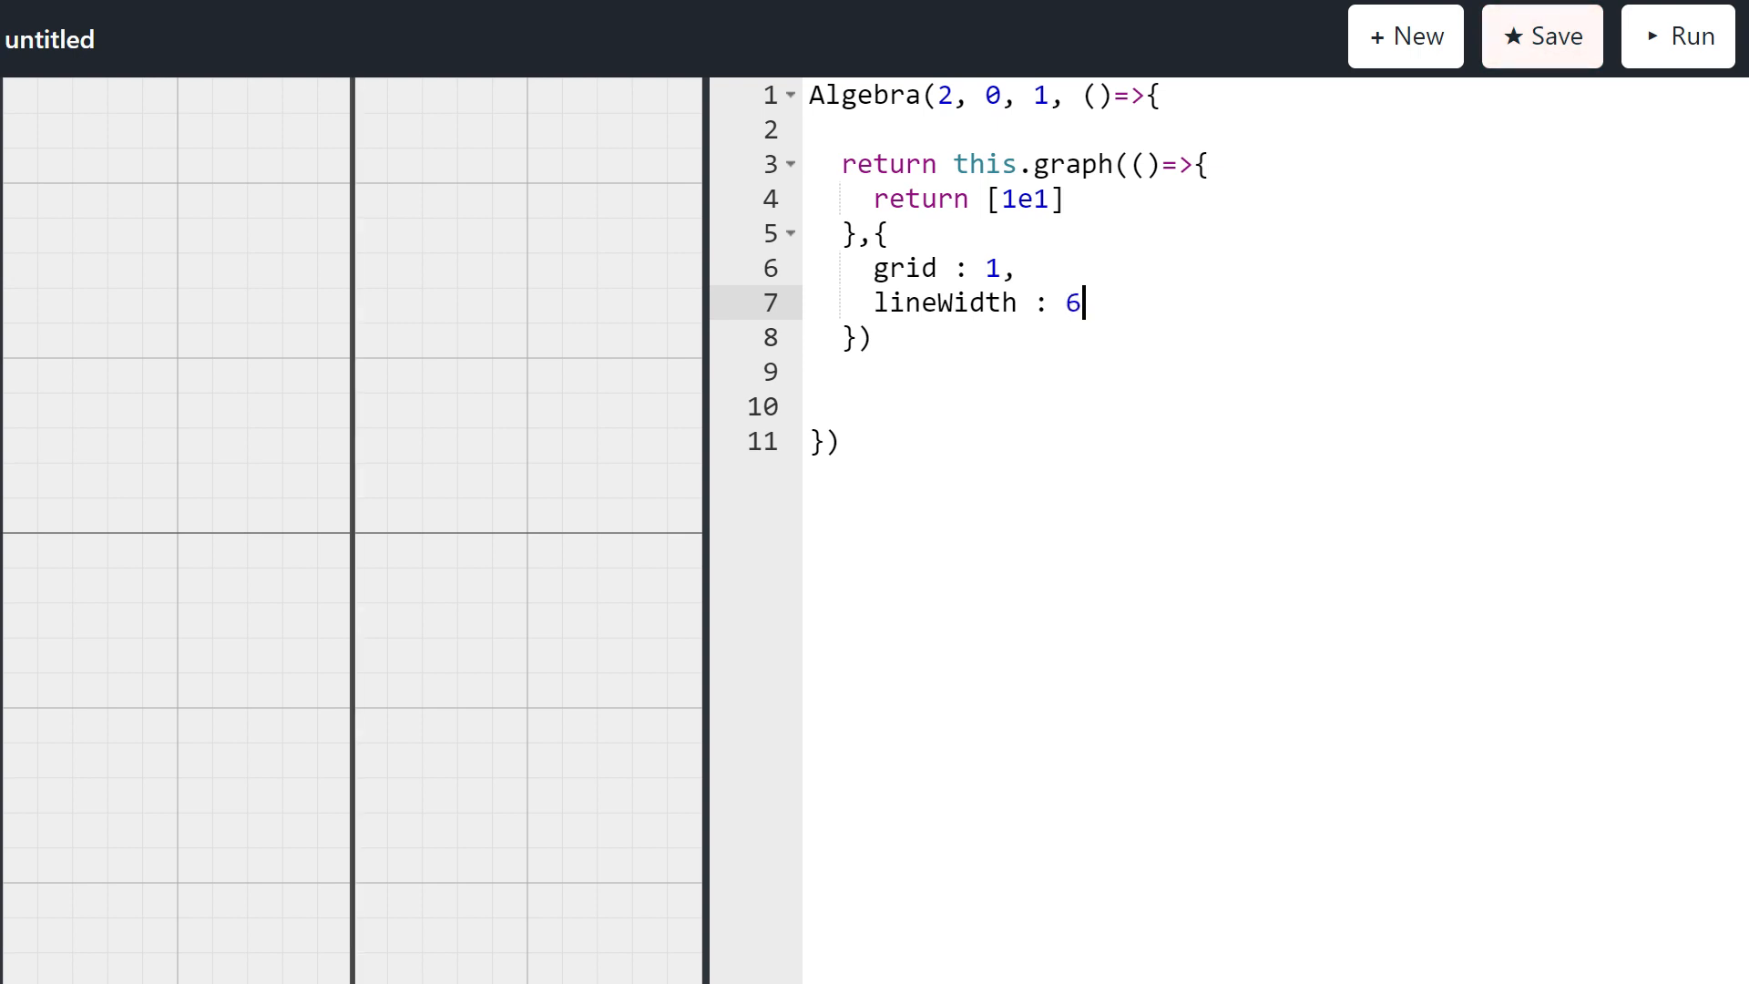
{"action": "type", "text": "2"}
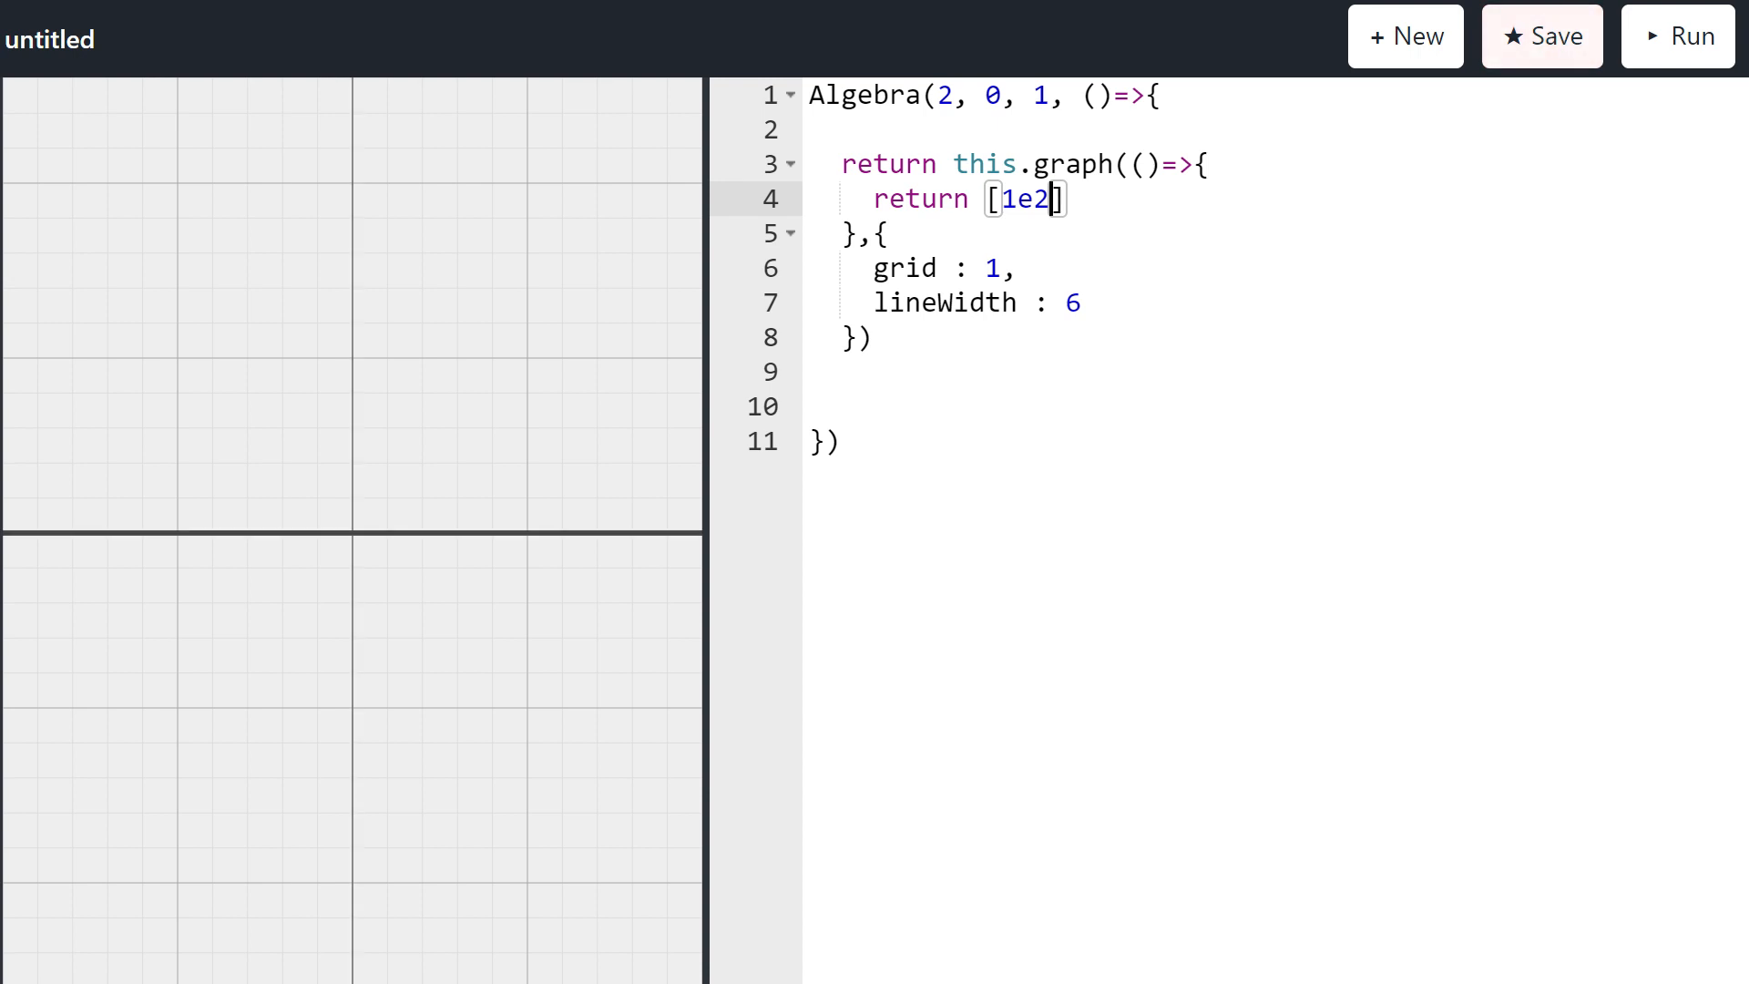
{"action": "key", "text": "Backspace"}
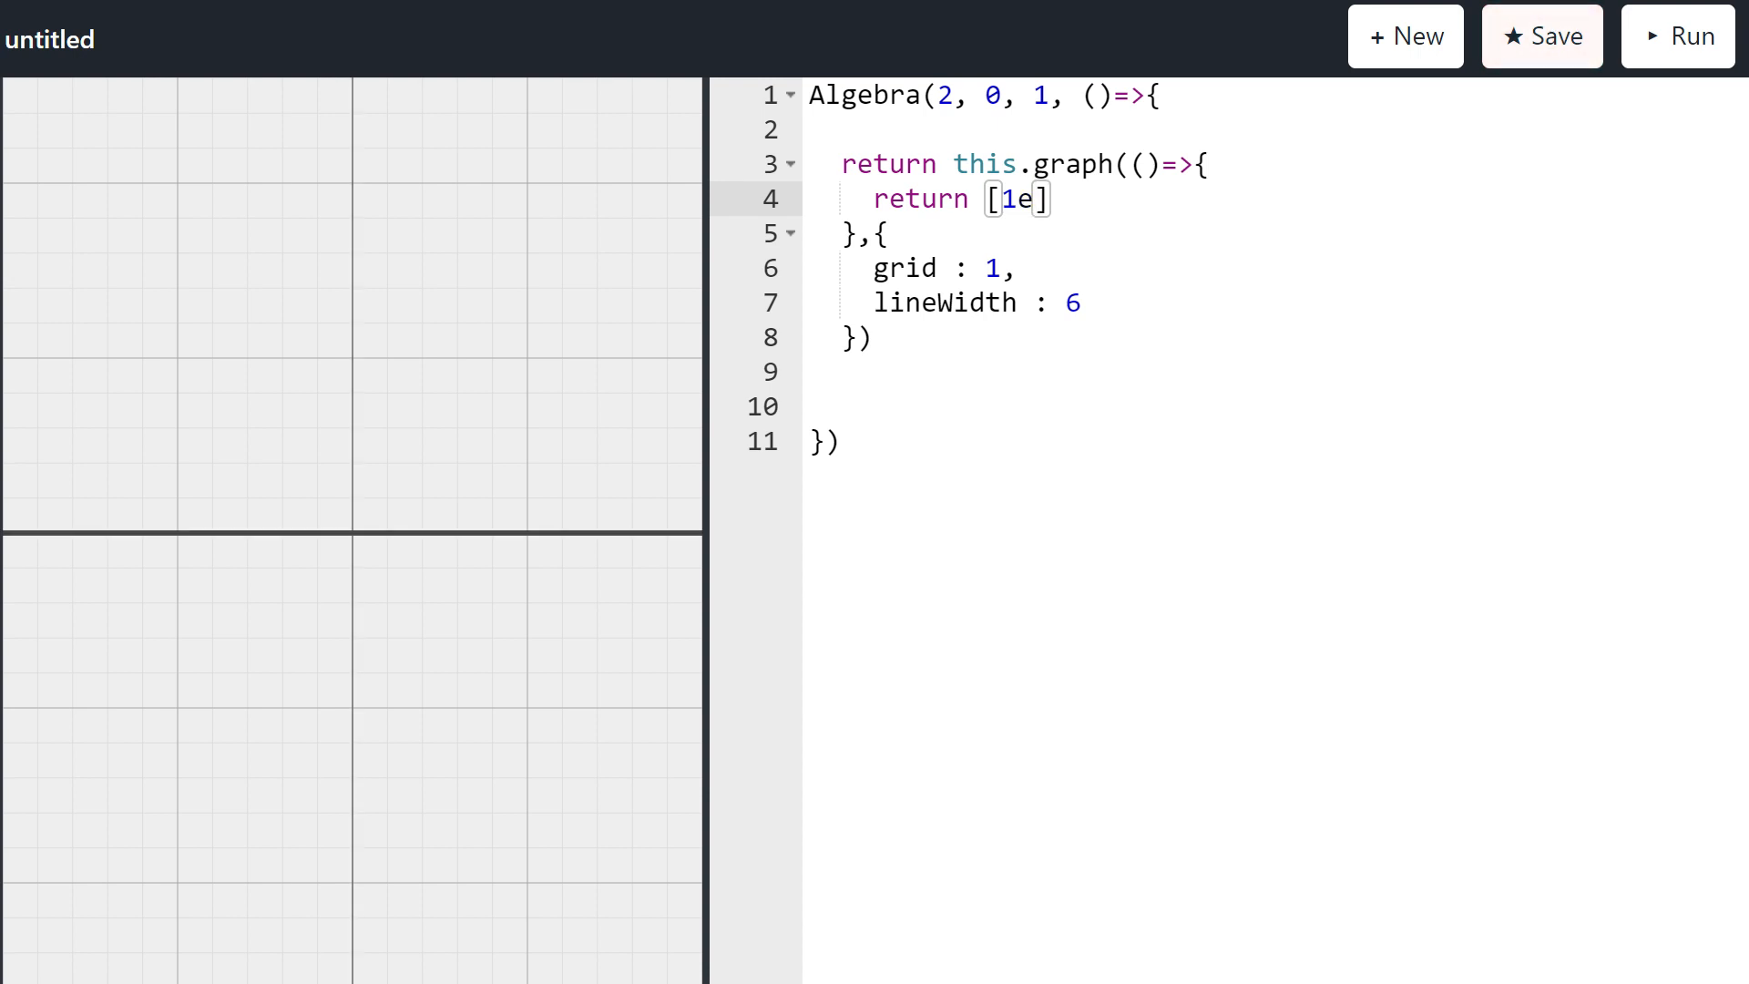
{"action": "type", "text": "12,"}
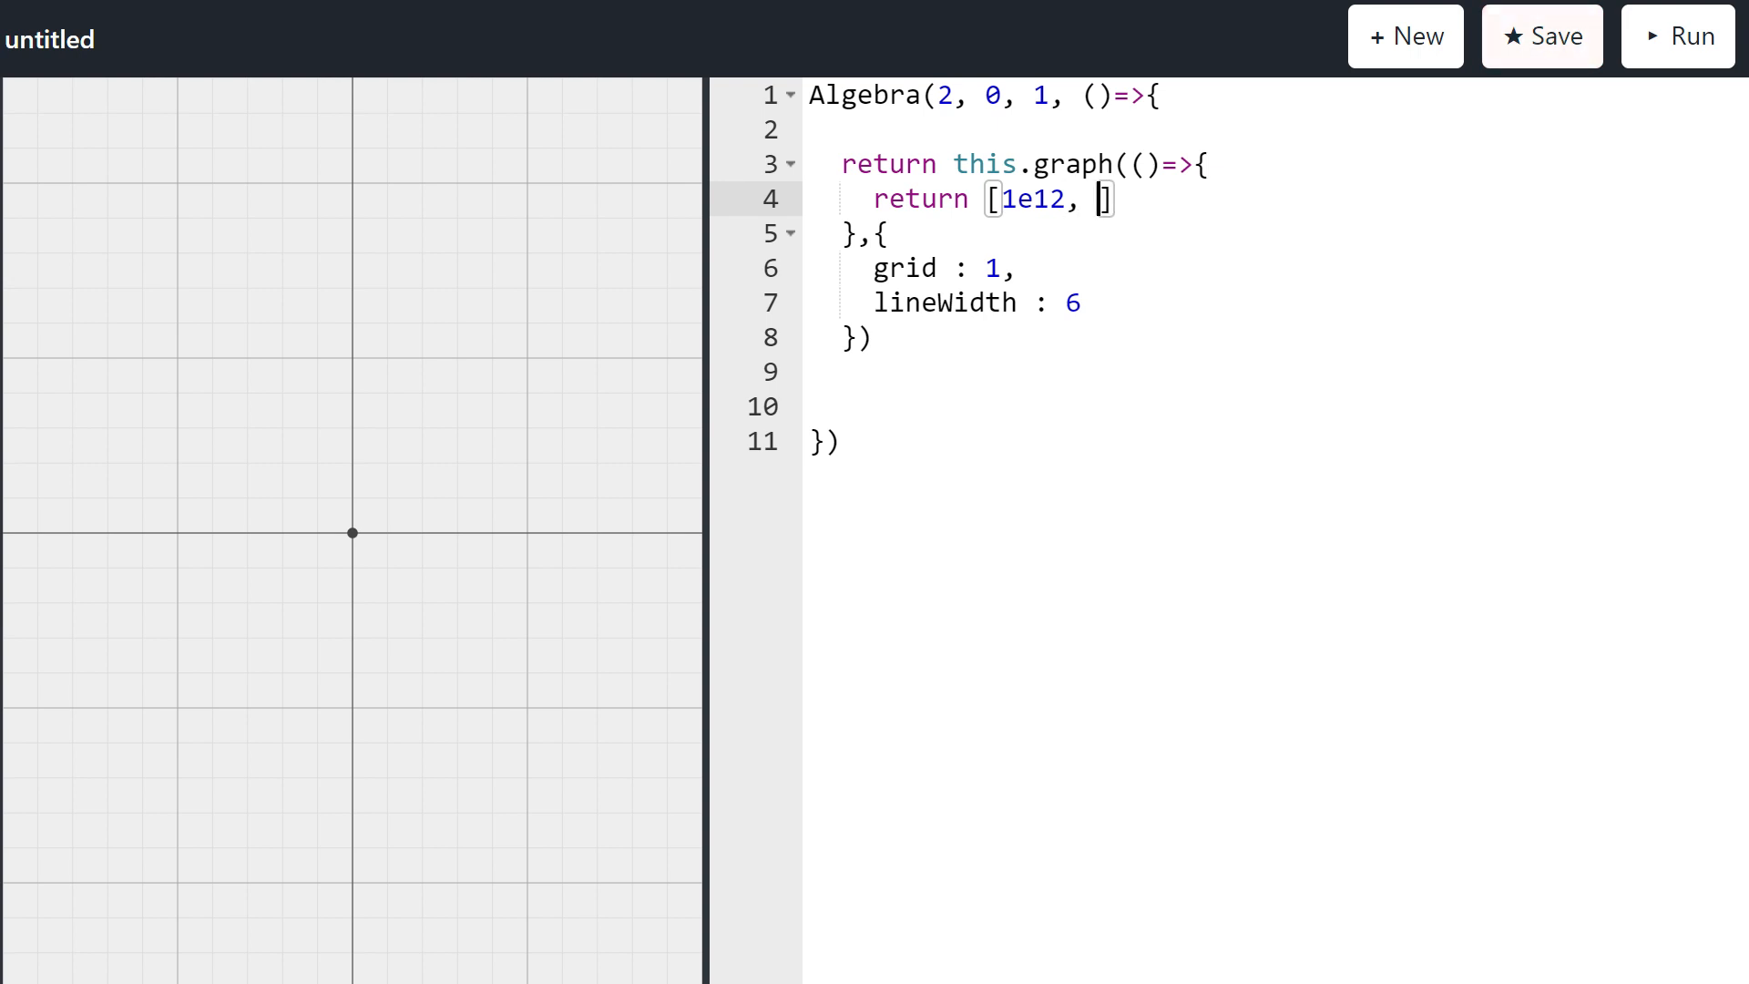
{"action": "type", "text": "\"a\""}
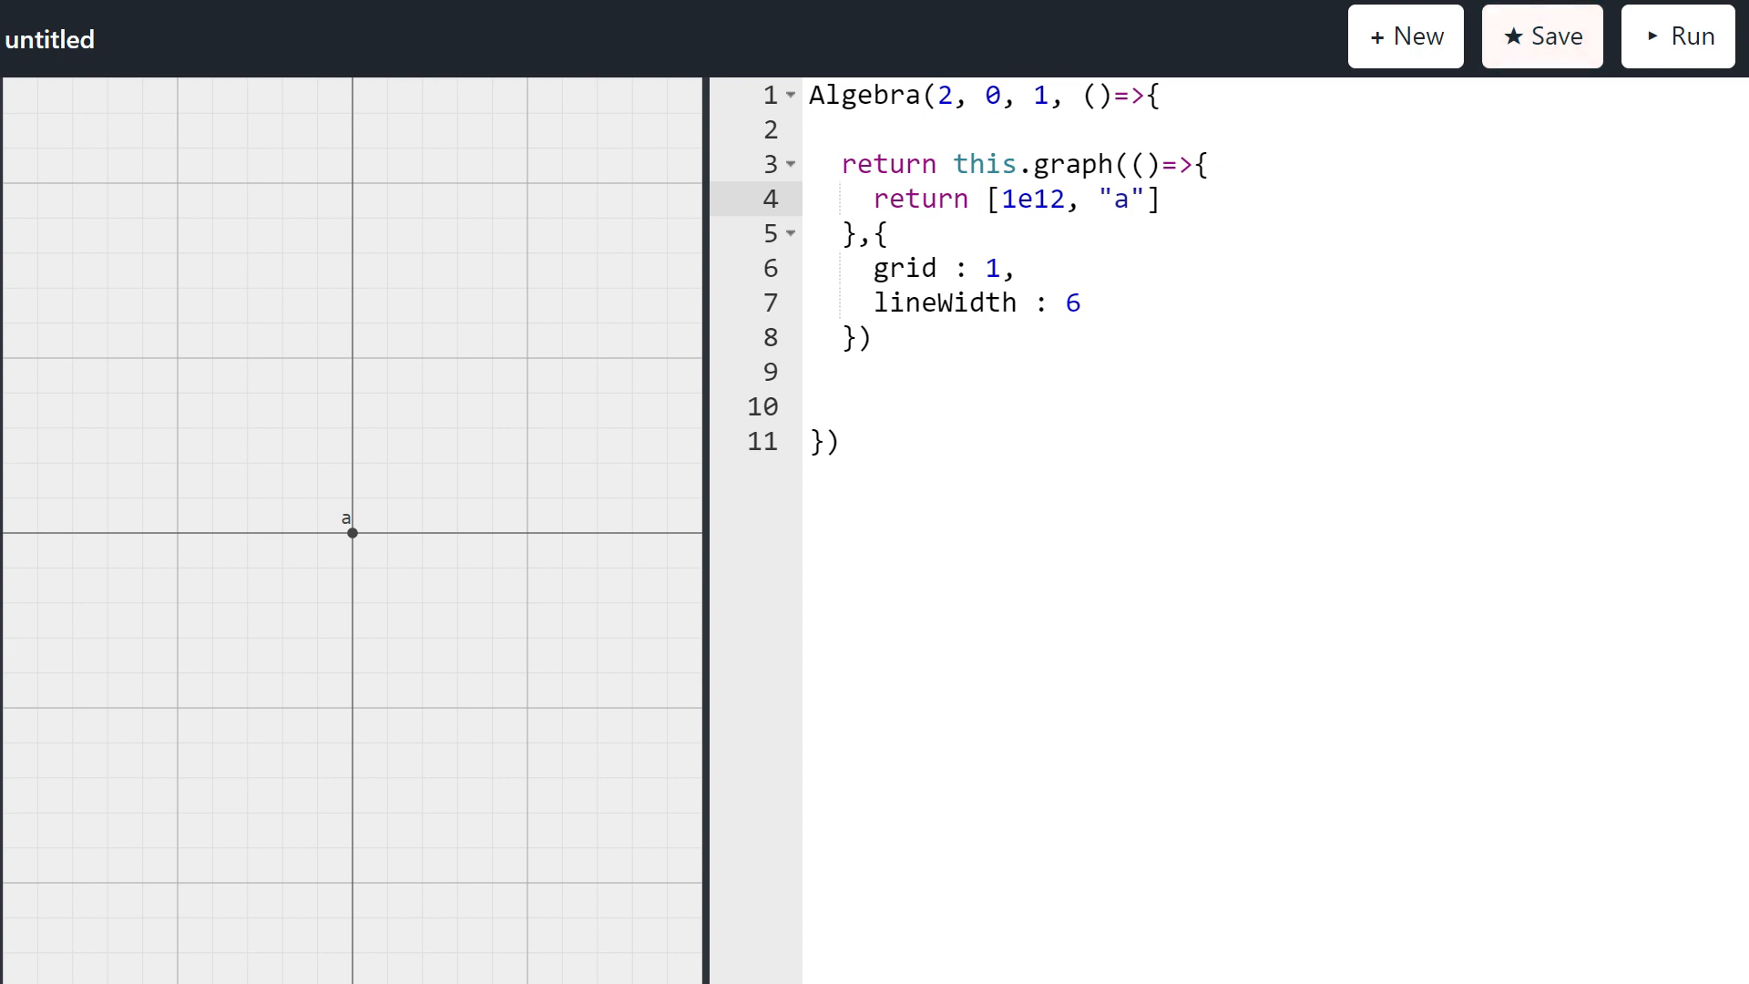
{"action": "type", "text": "fo"}
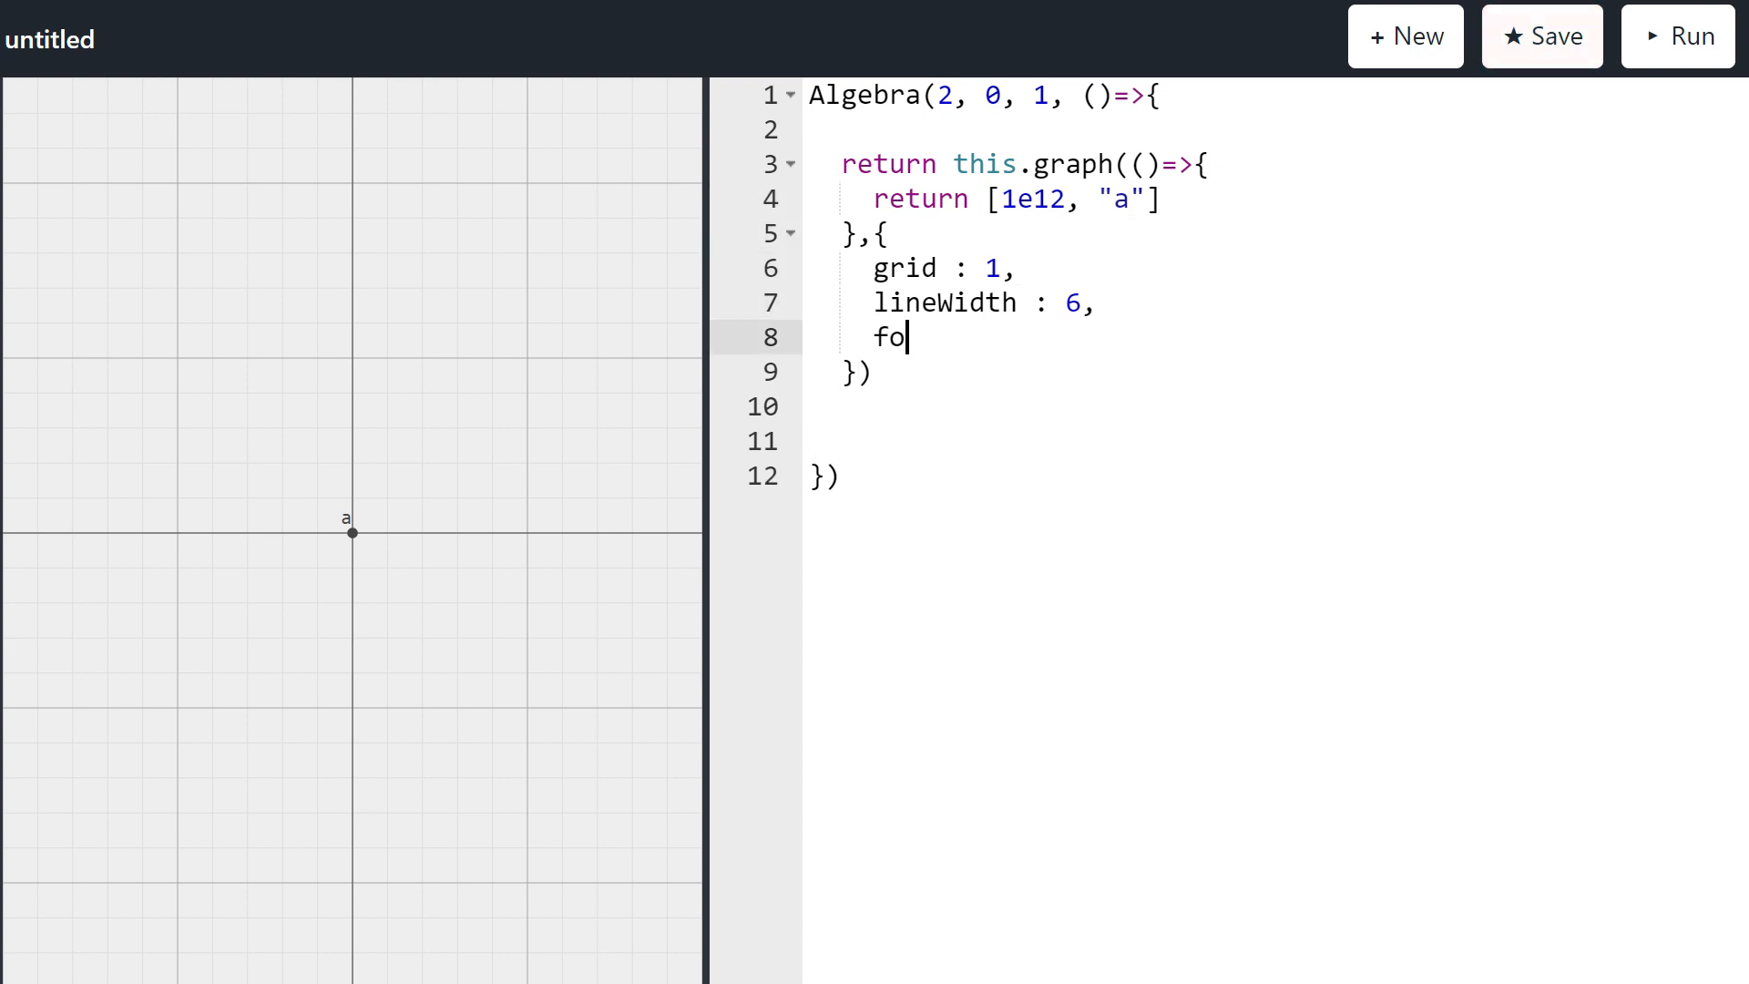
{"action": "type", "text": "ntSize: 2"}
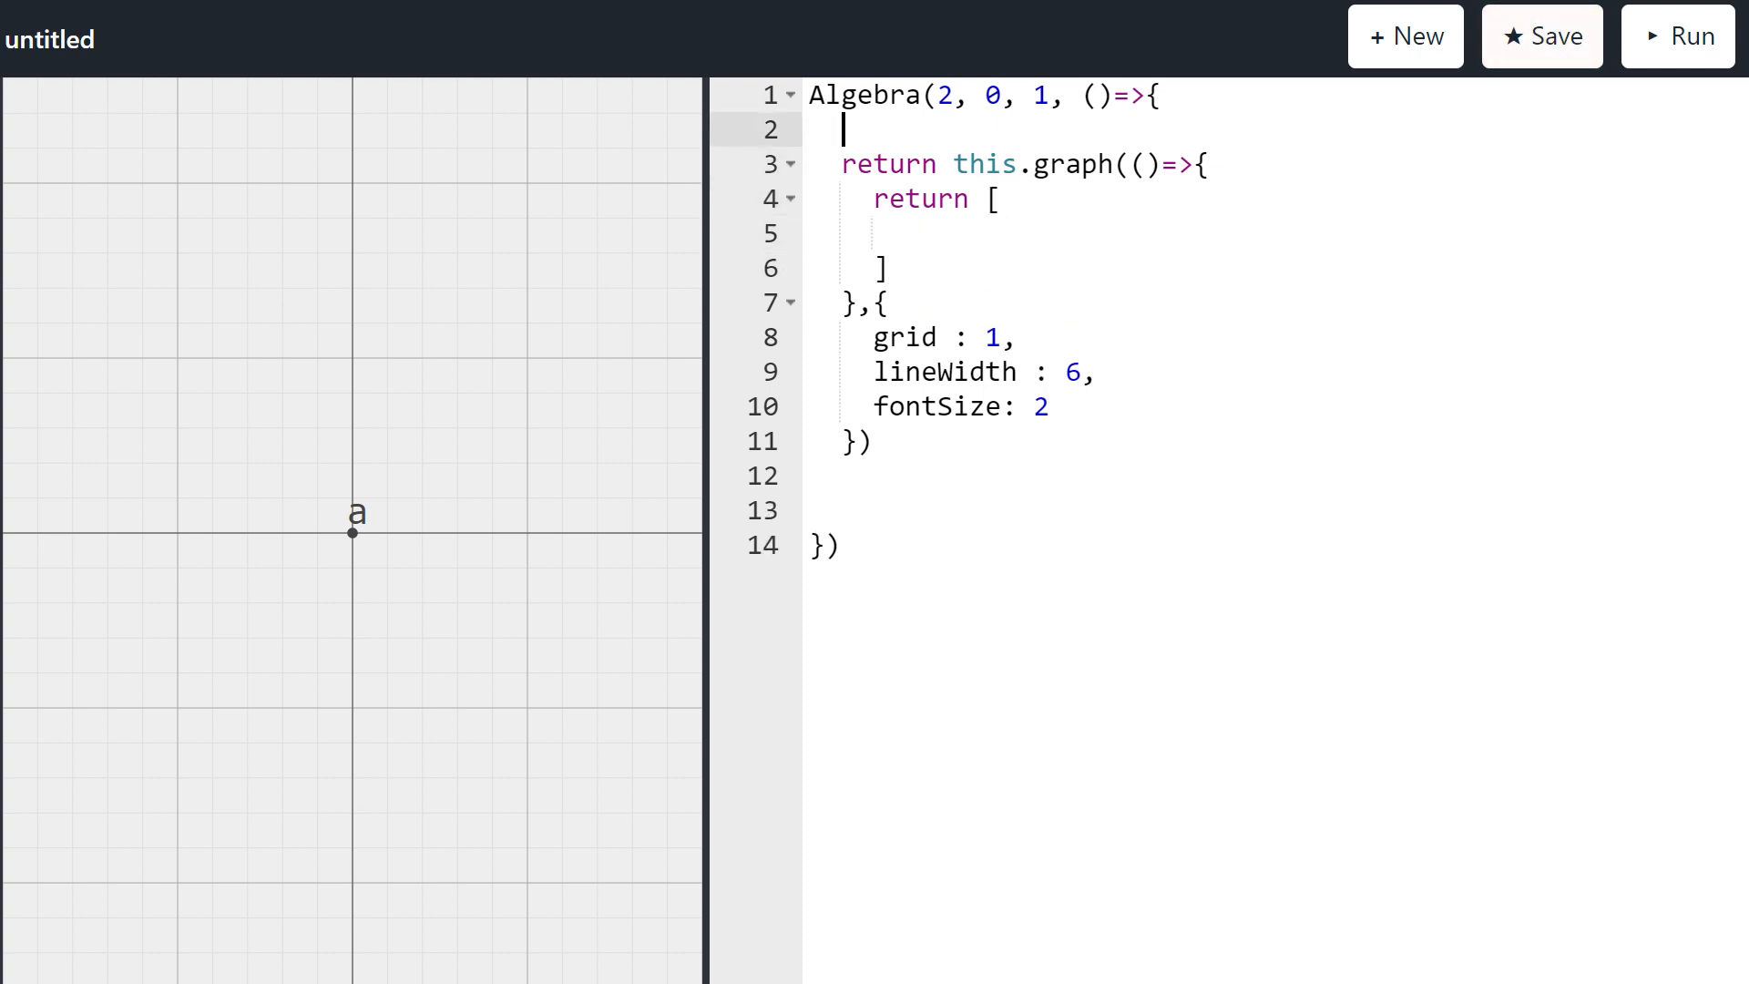
Step: Declare var lens = 1e1 at the top of the script
{"action": "type", "text": "var"}
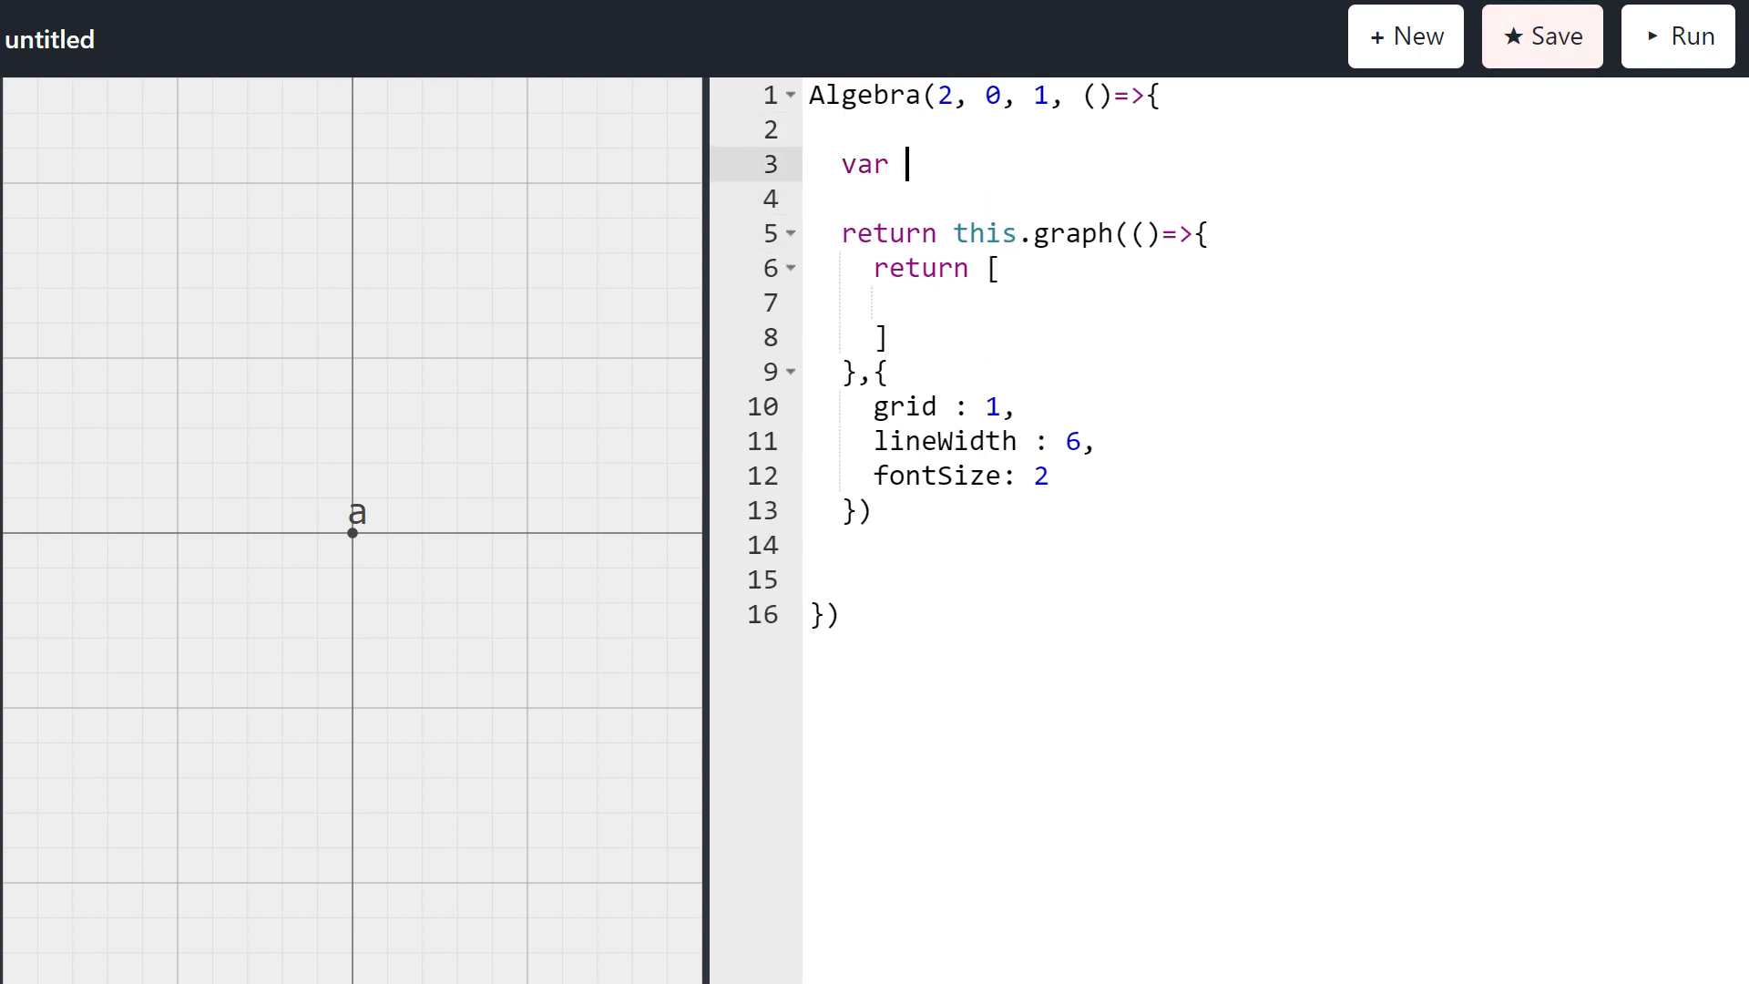
{"action": "type", "text": "lens ="}
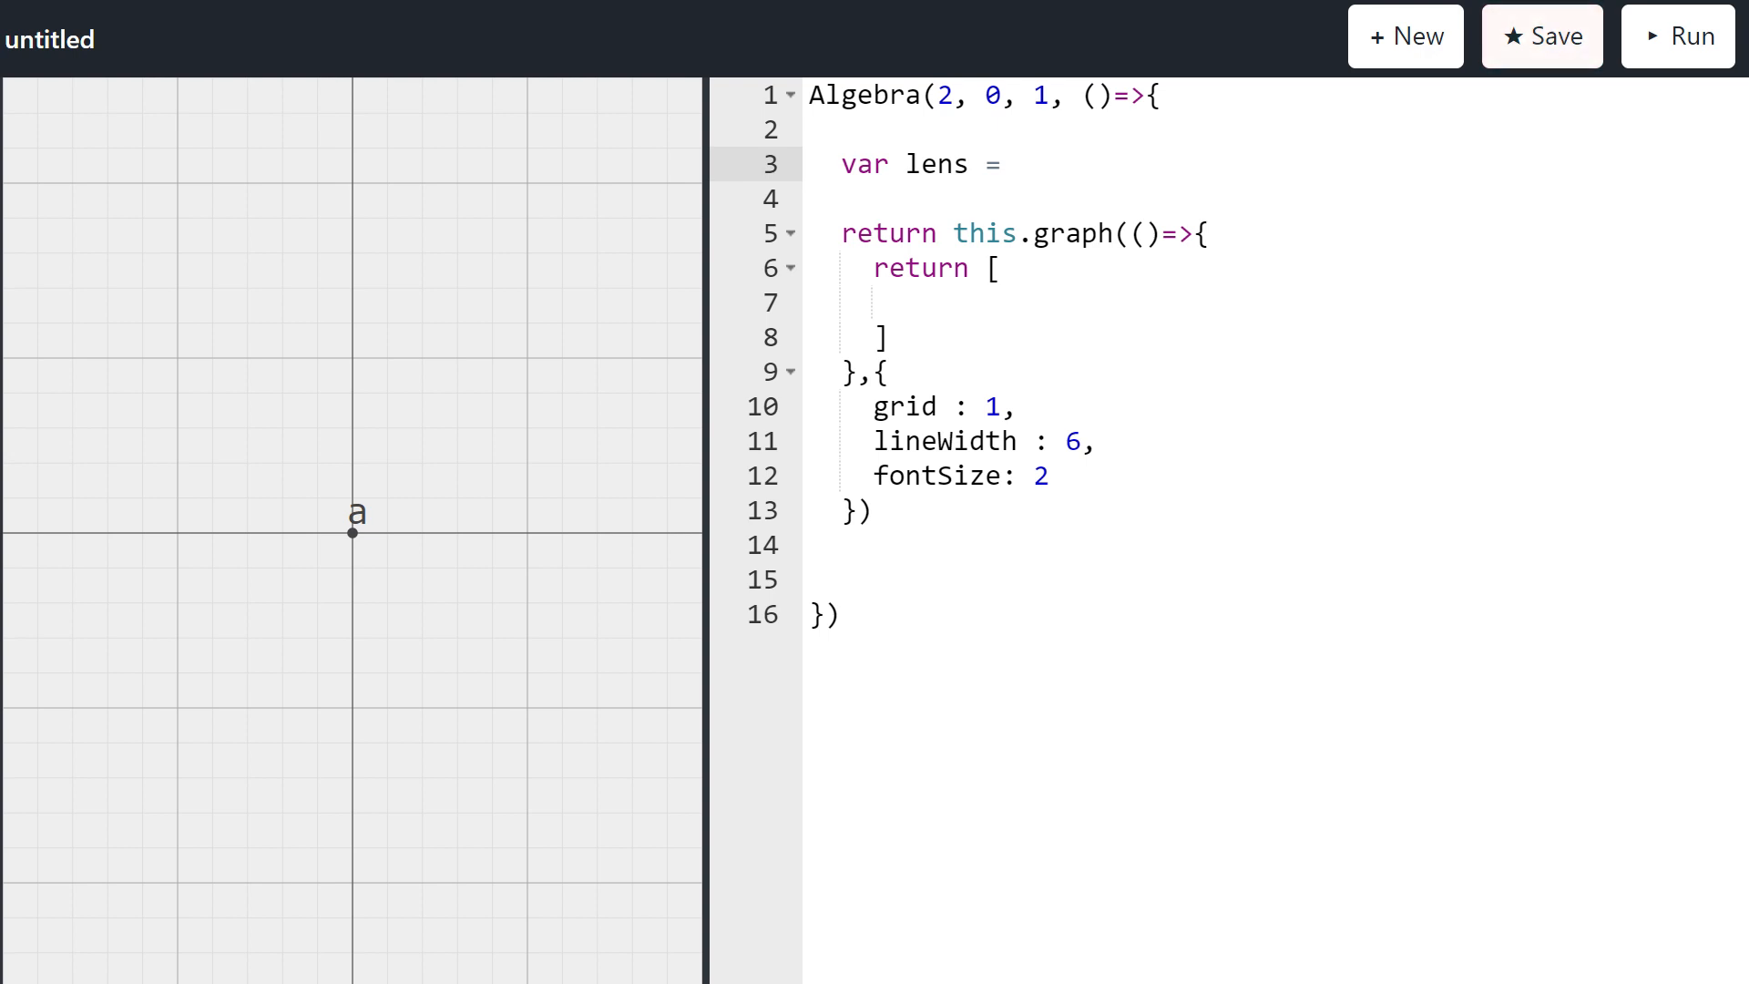
{"action": "type", "text": "1e1"}
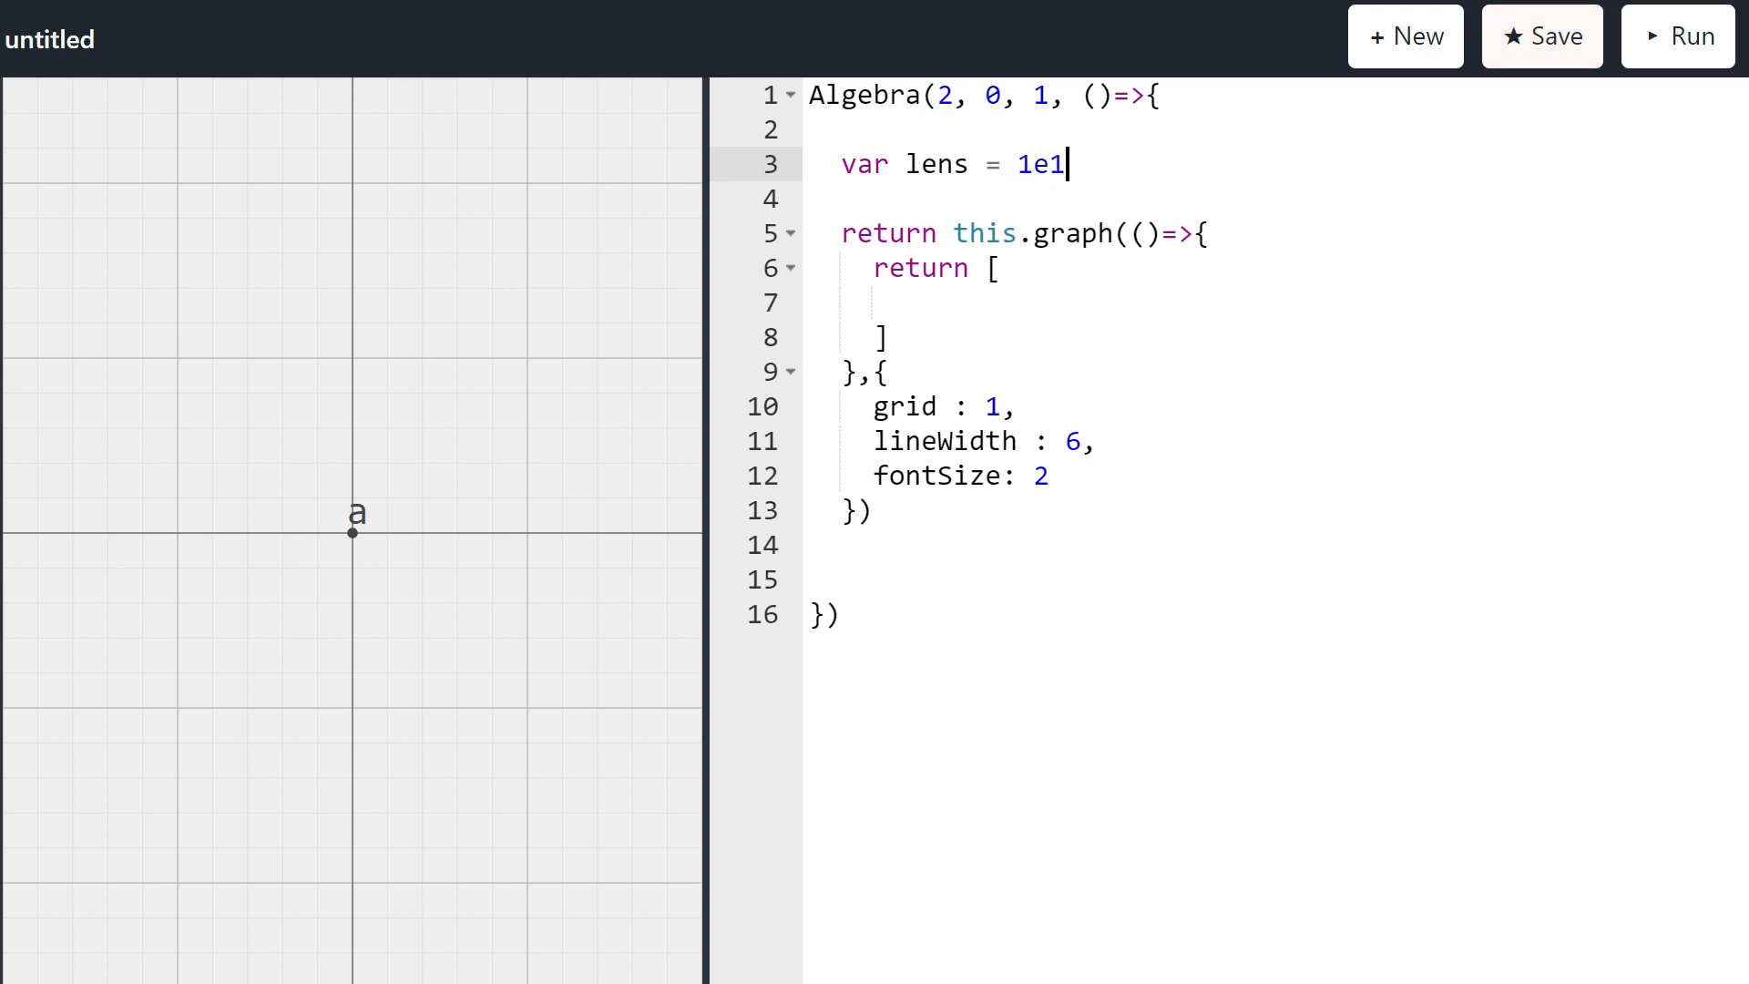
{"action": "type", "text": ","}
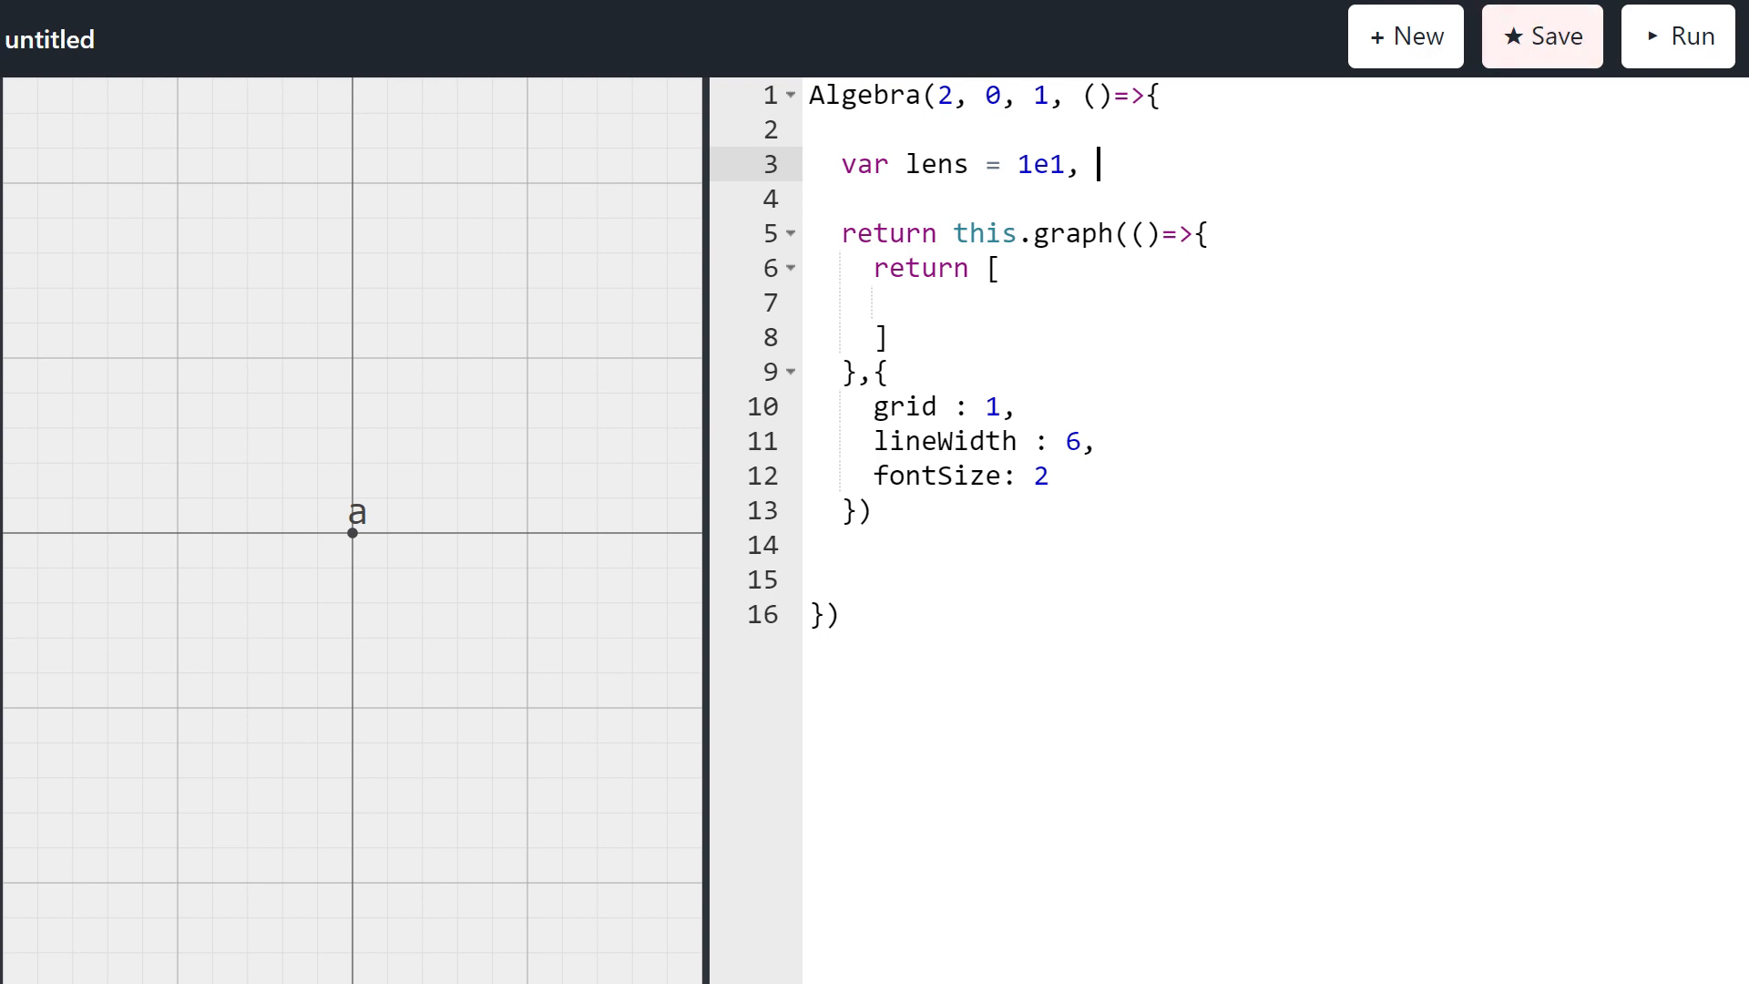
{"action": "key", "text": "Backspace"}
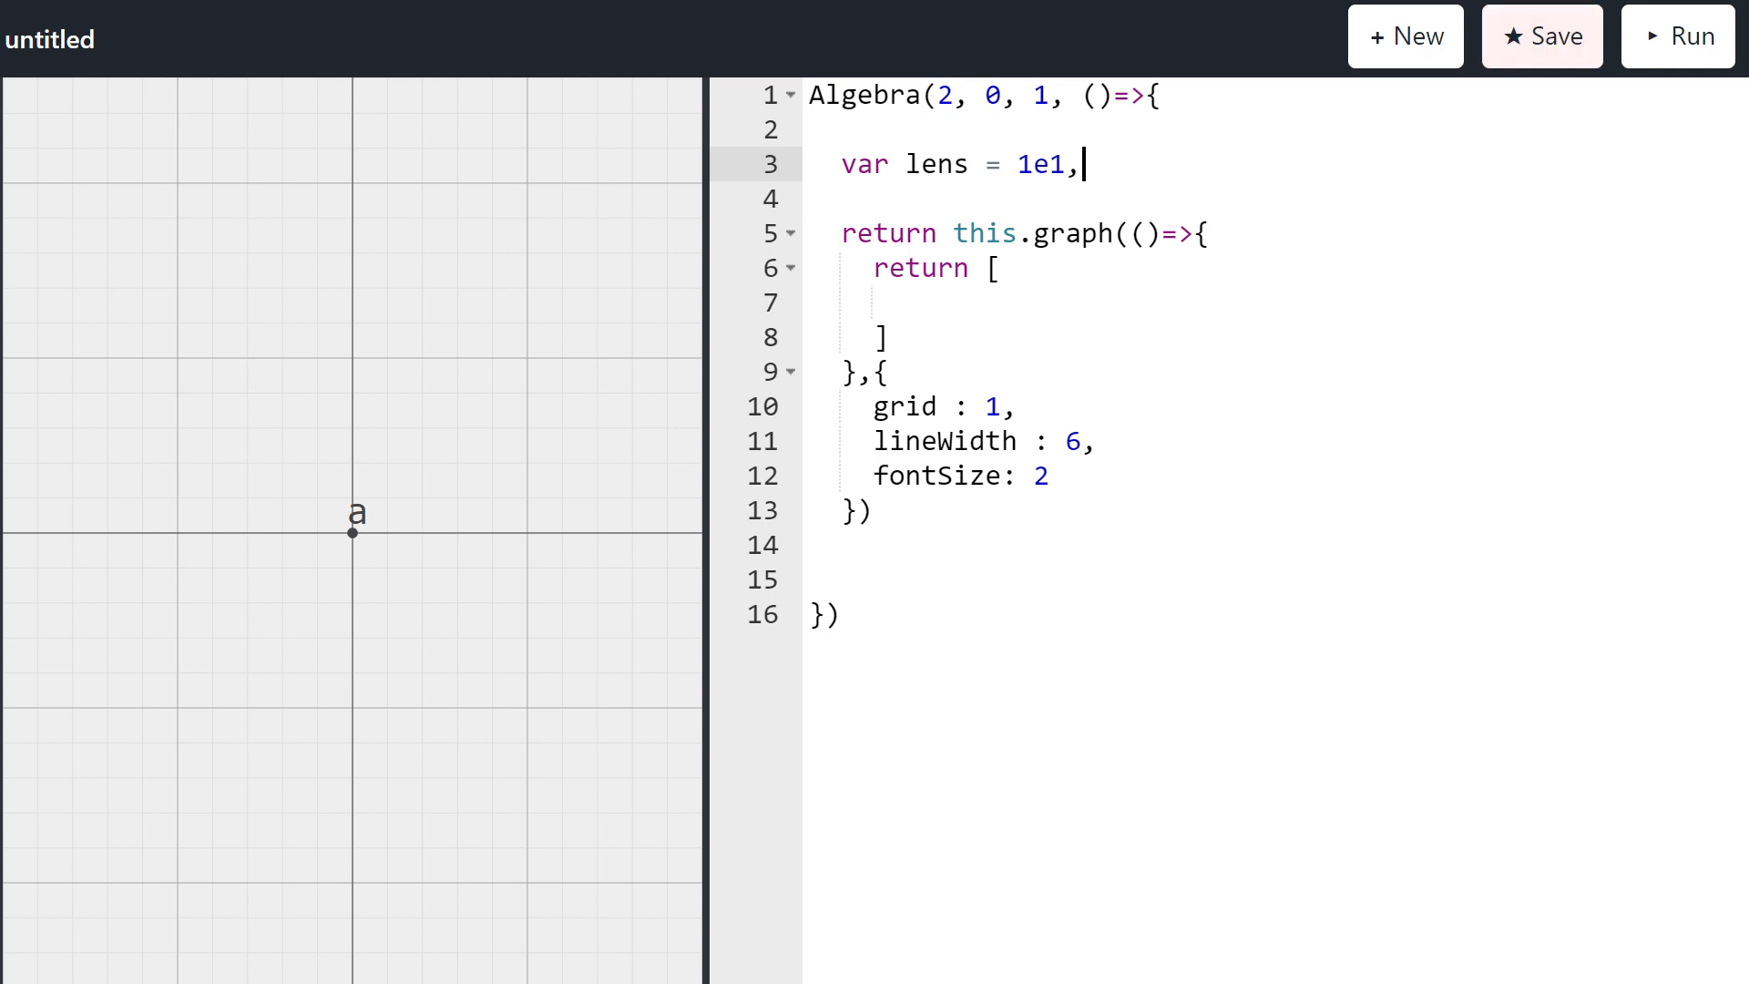
{"action": "key", "text": "Enter"}
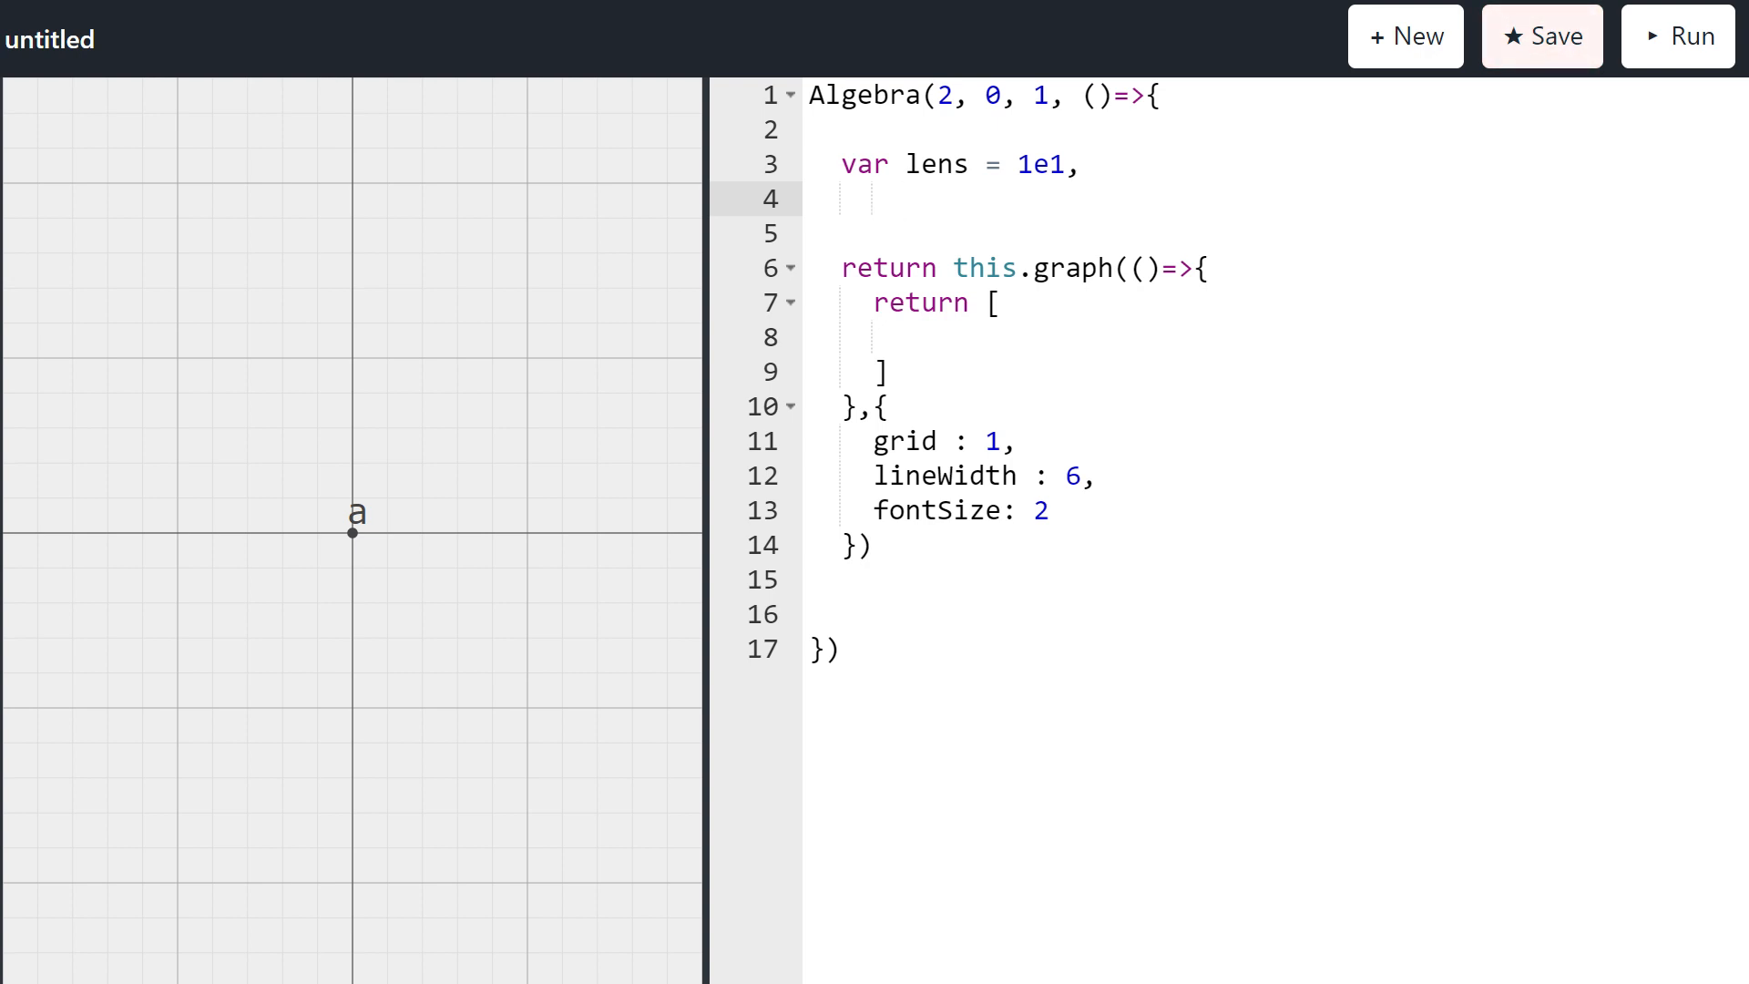
Step: Add focal = !(1e0 - 0.5e1) and return [lens, focal]
{"action": "type", "text": "focal ="}
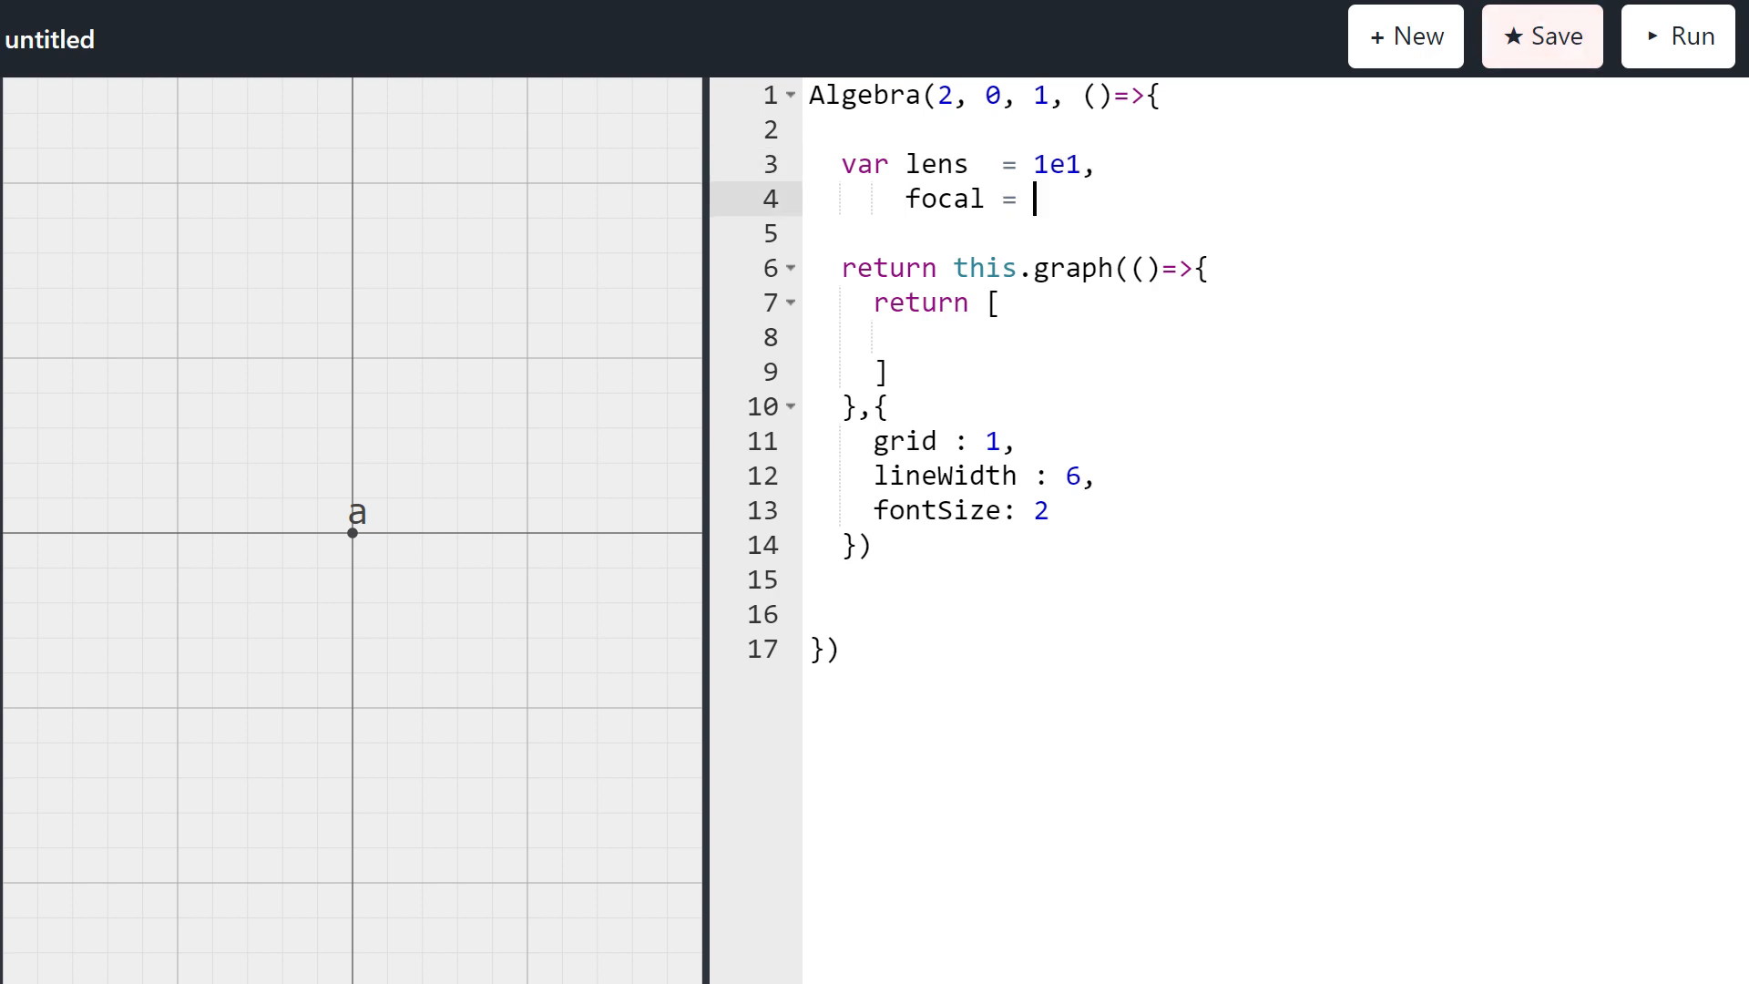
{"action": "type", "text": "!"}
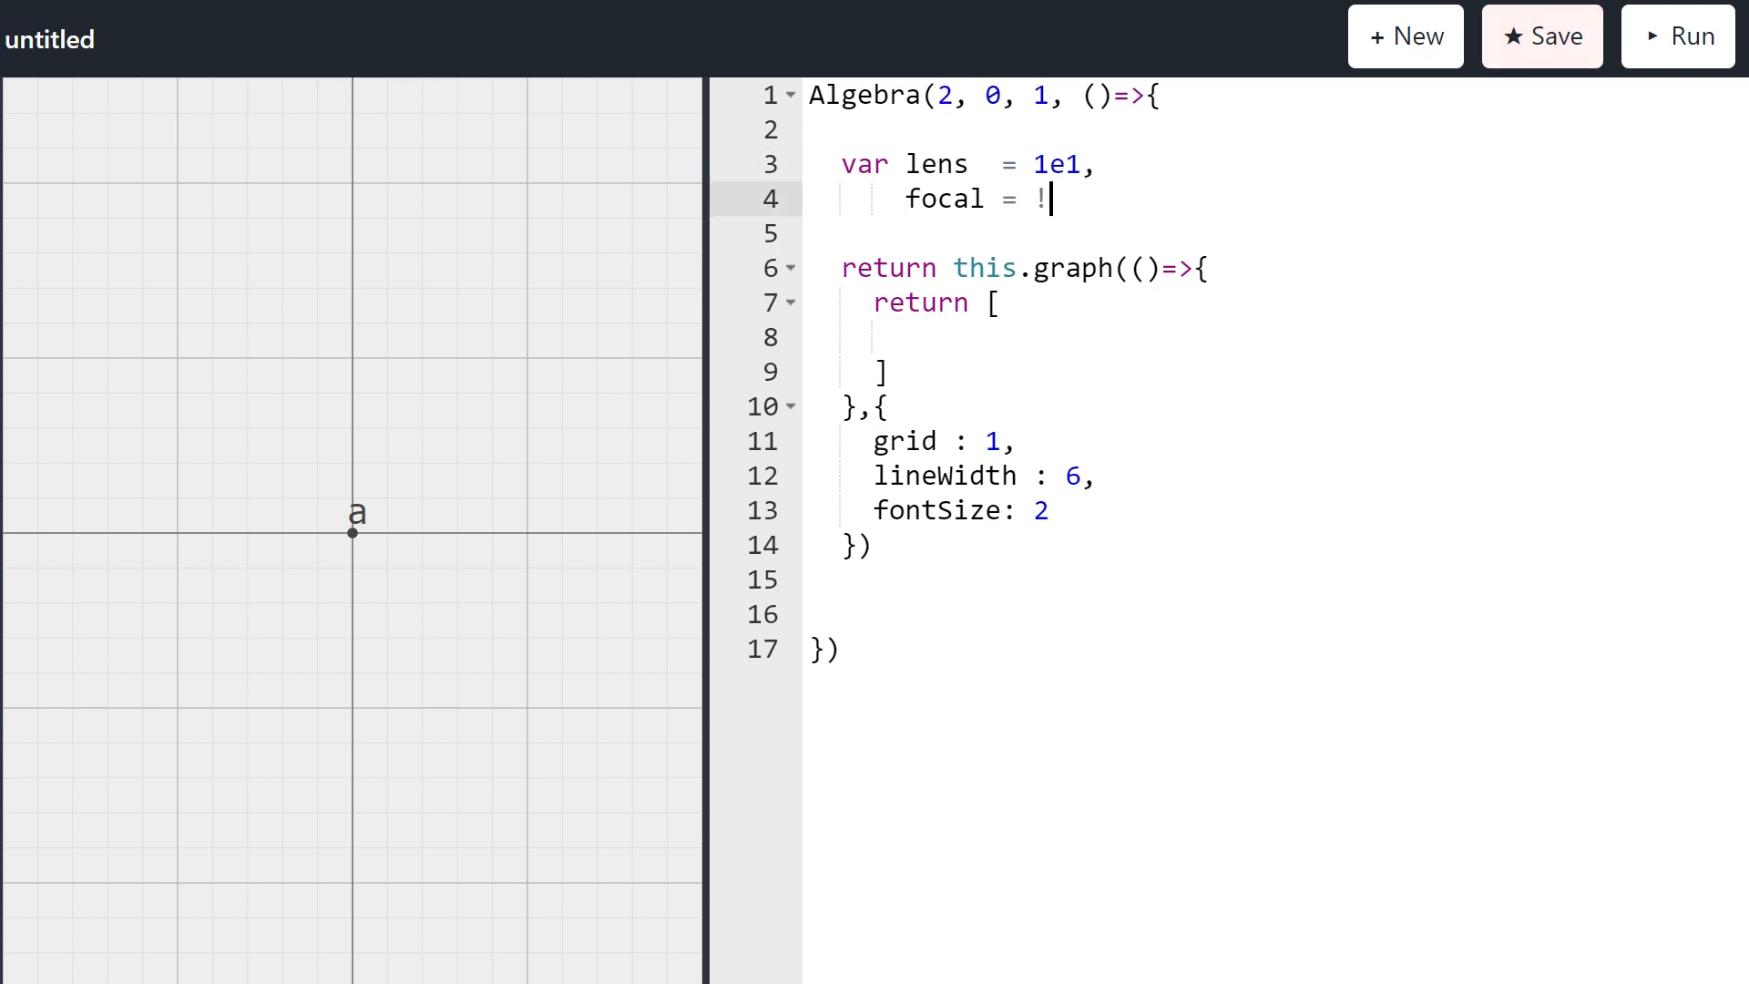
{"action": "type", "text": "(1e0 -)"}
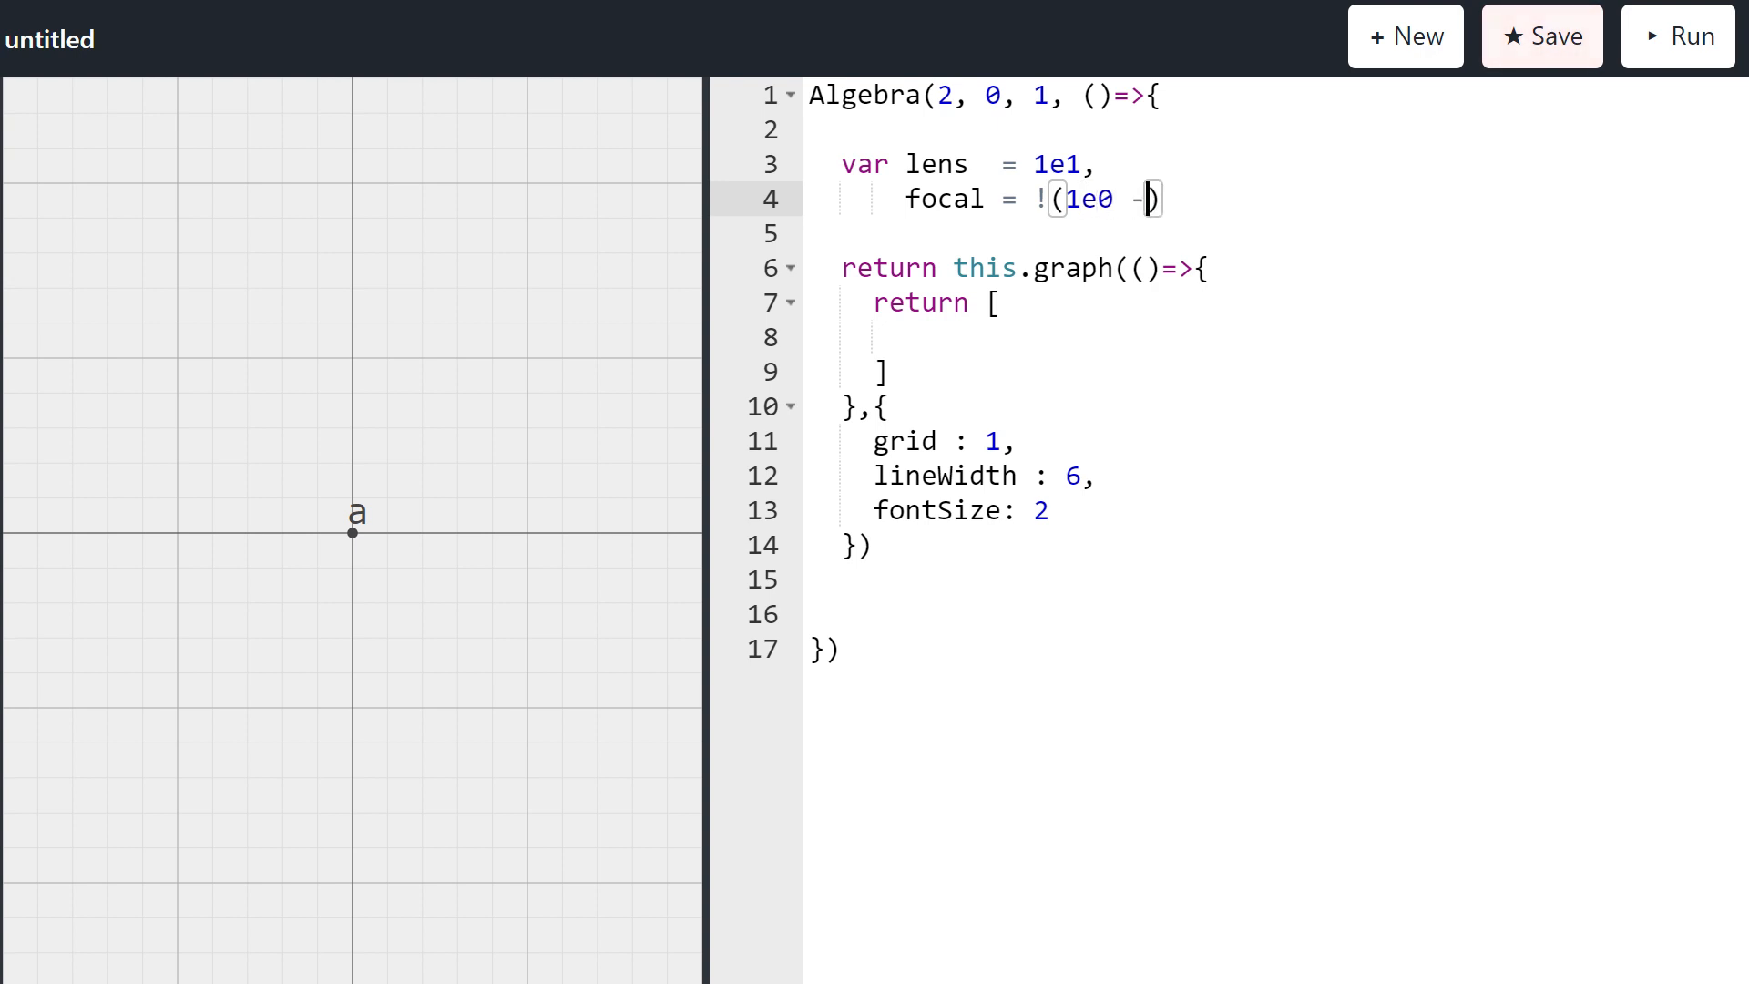
{"action": "type", "text": "0.5e1"}
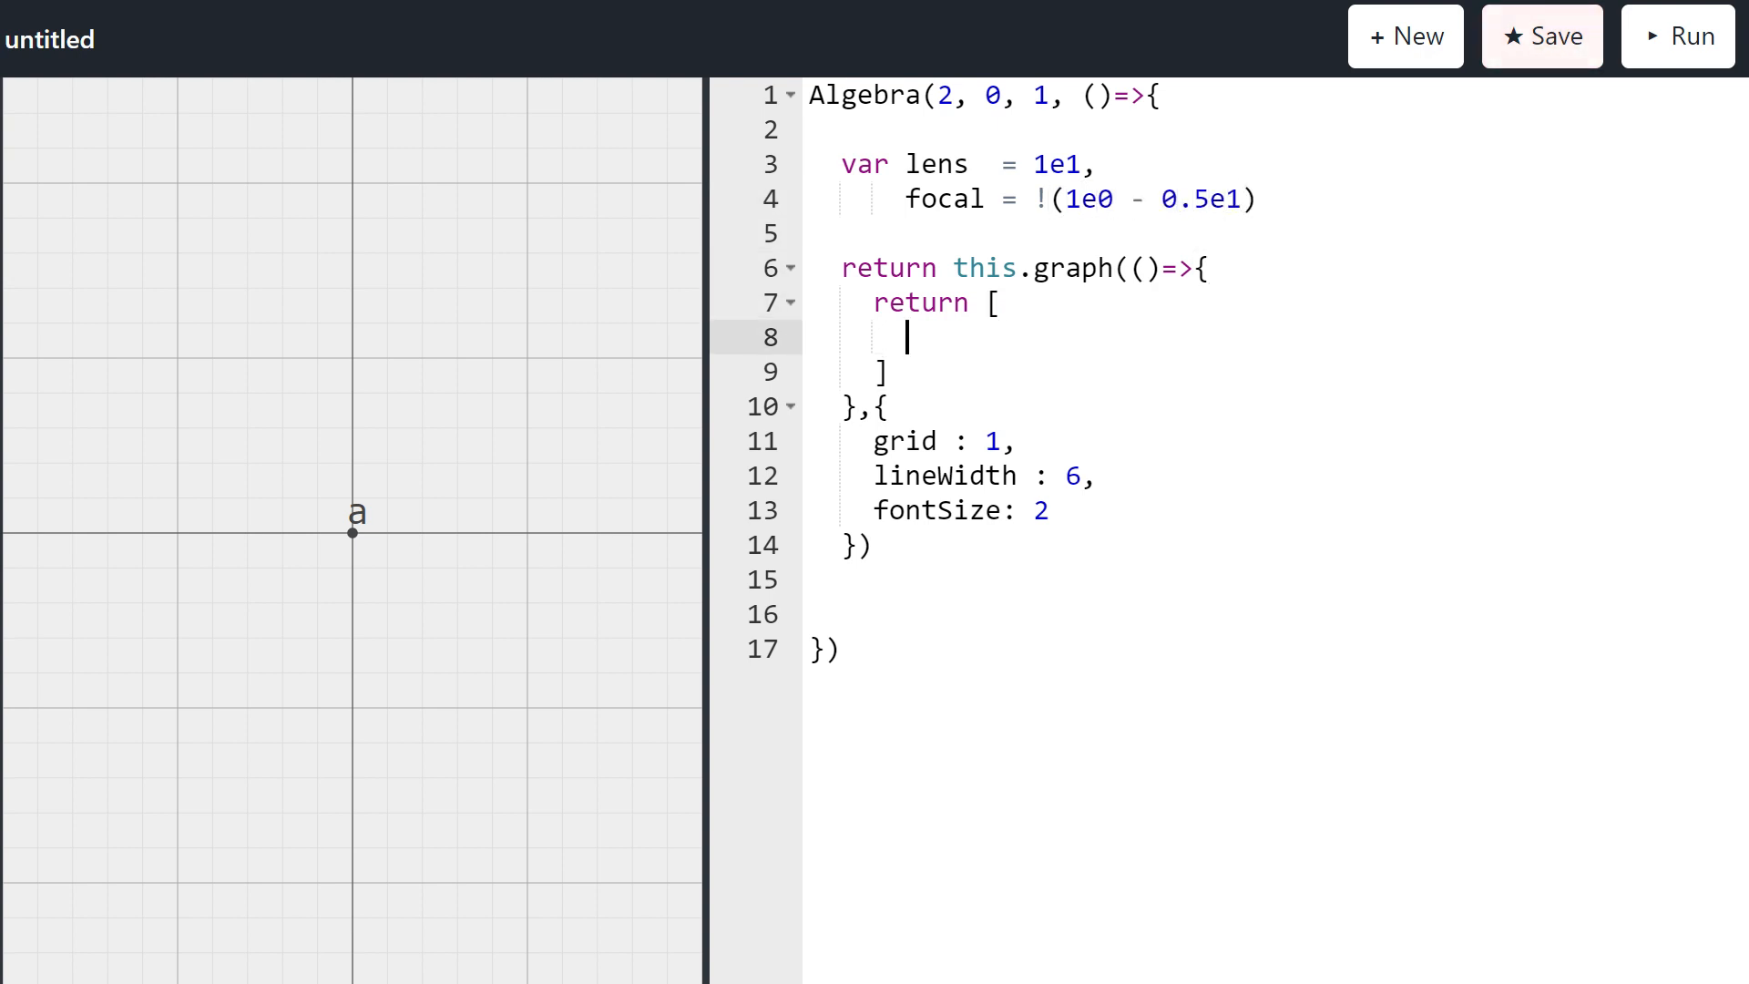
{"action": "type", "text": "lens, focal"}
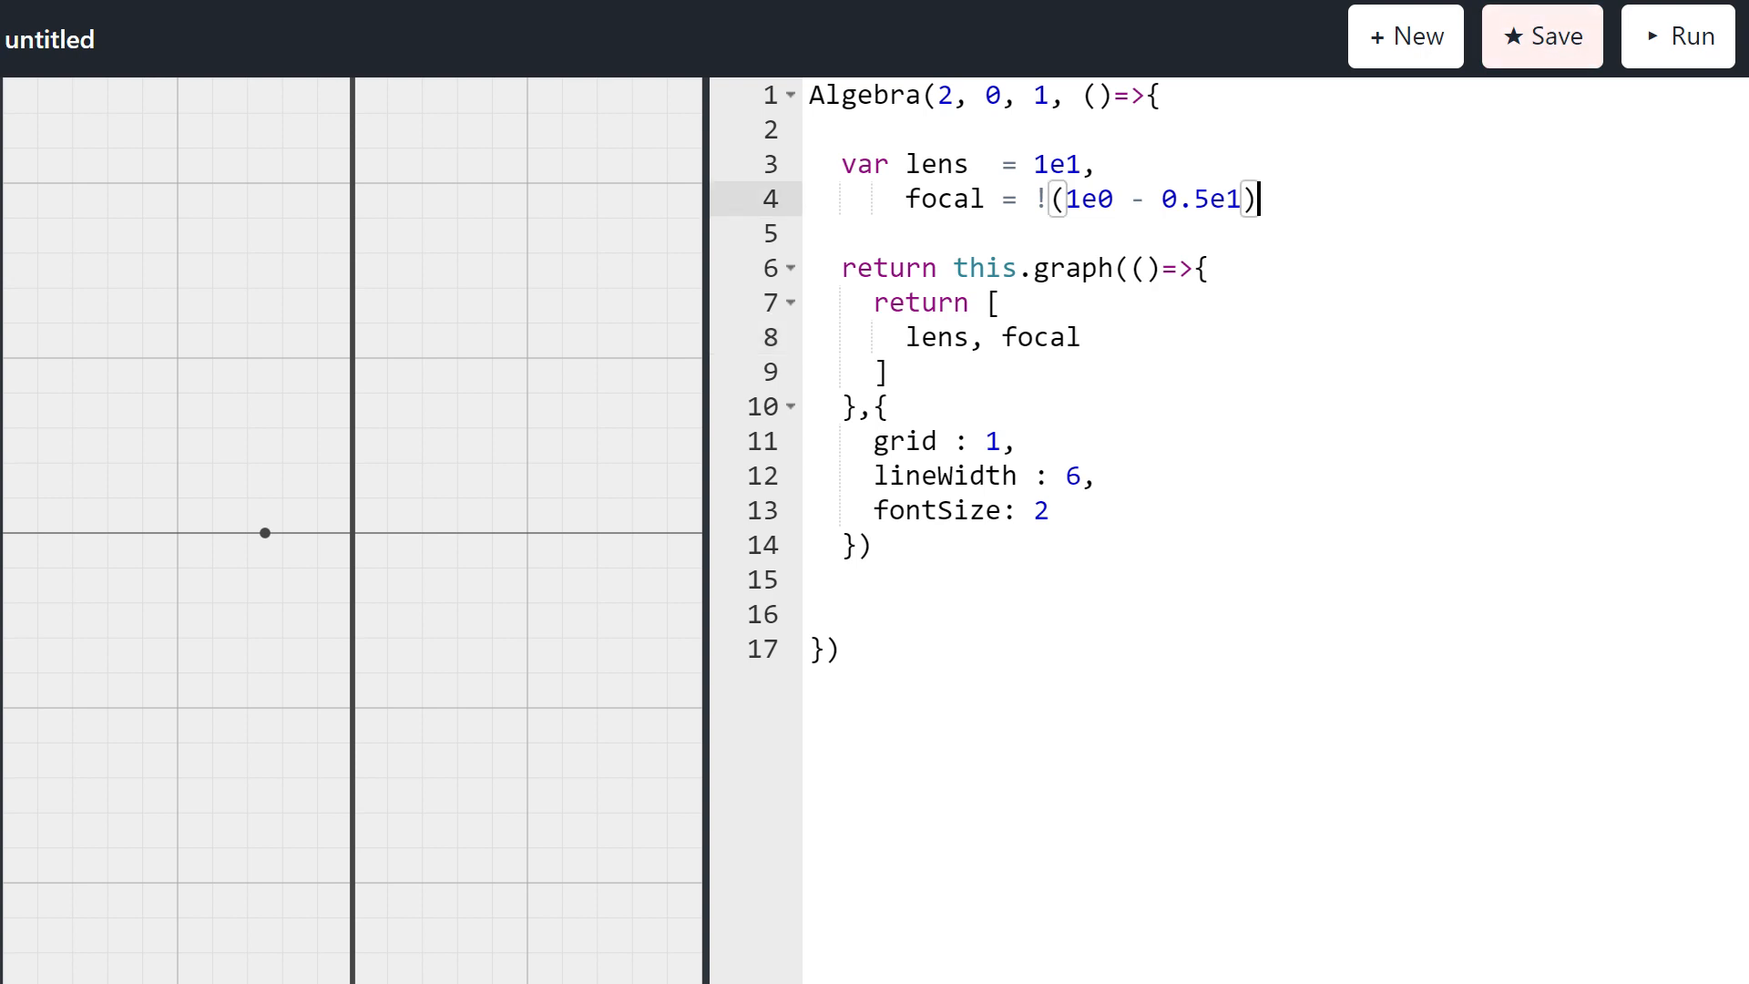
Step: Add center = !(1e0) to the var declarations
{"action": "type", "text": ","}
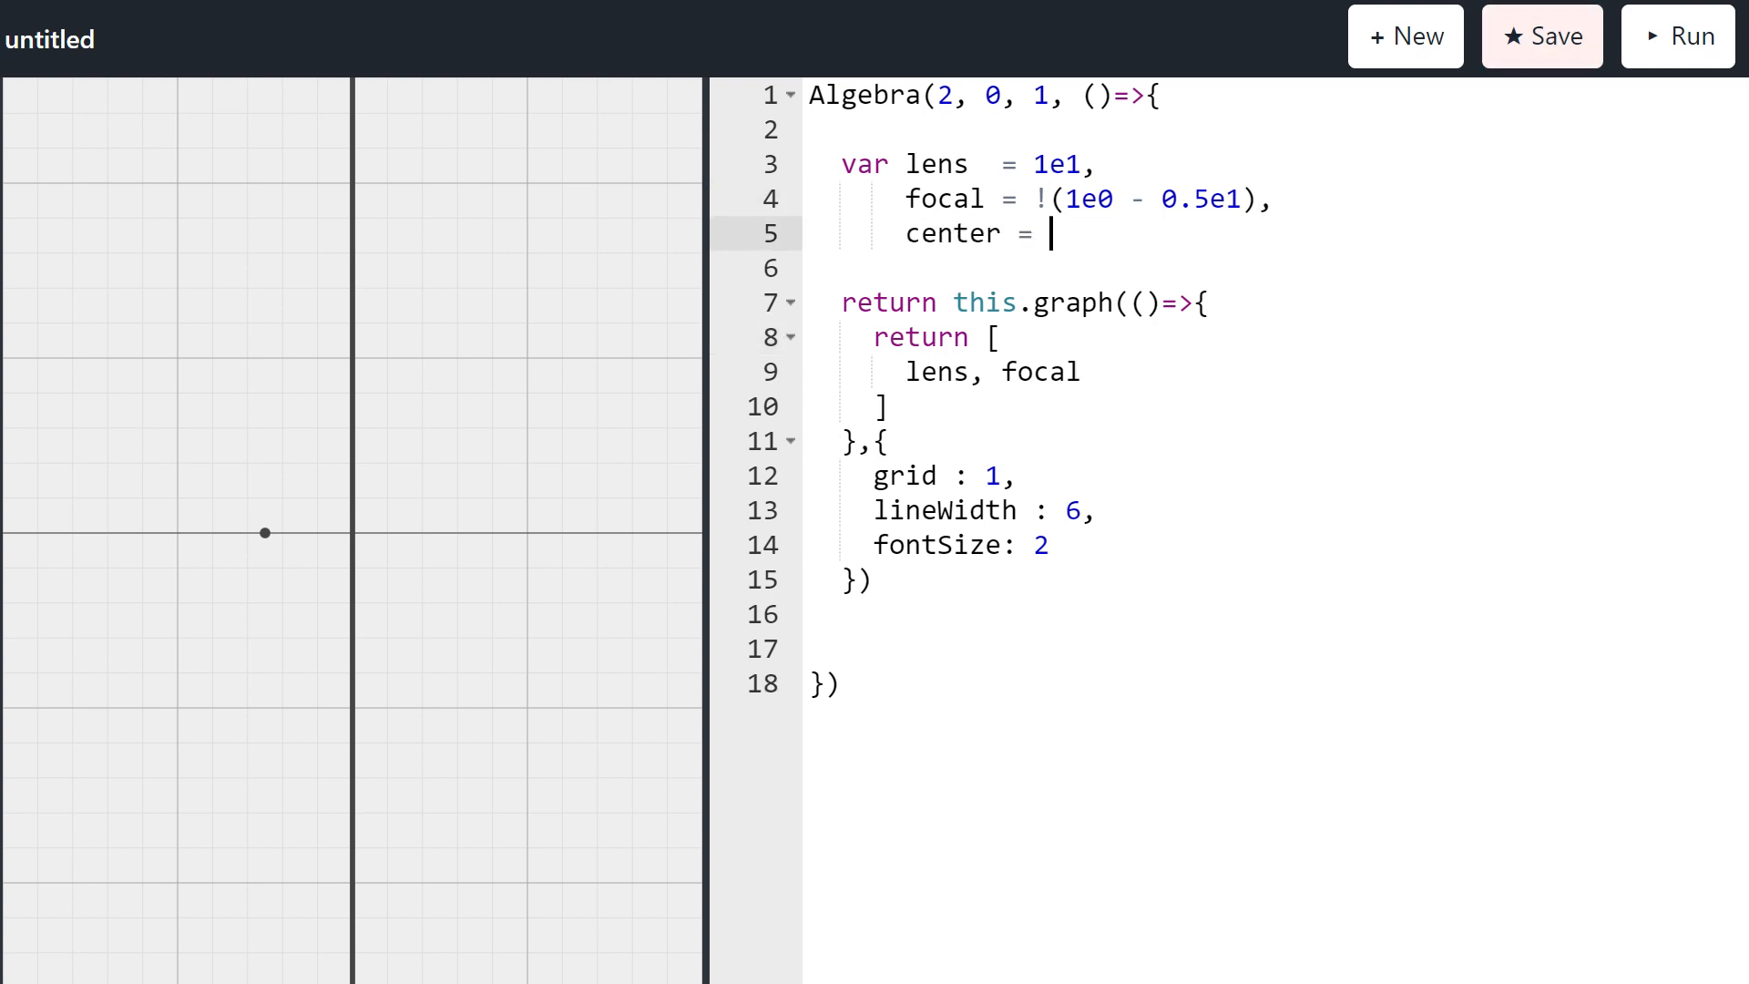
{"action": "type", "text": "!()"}
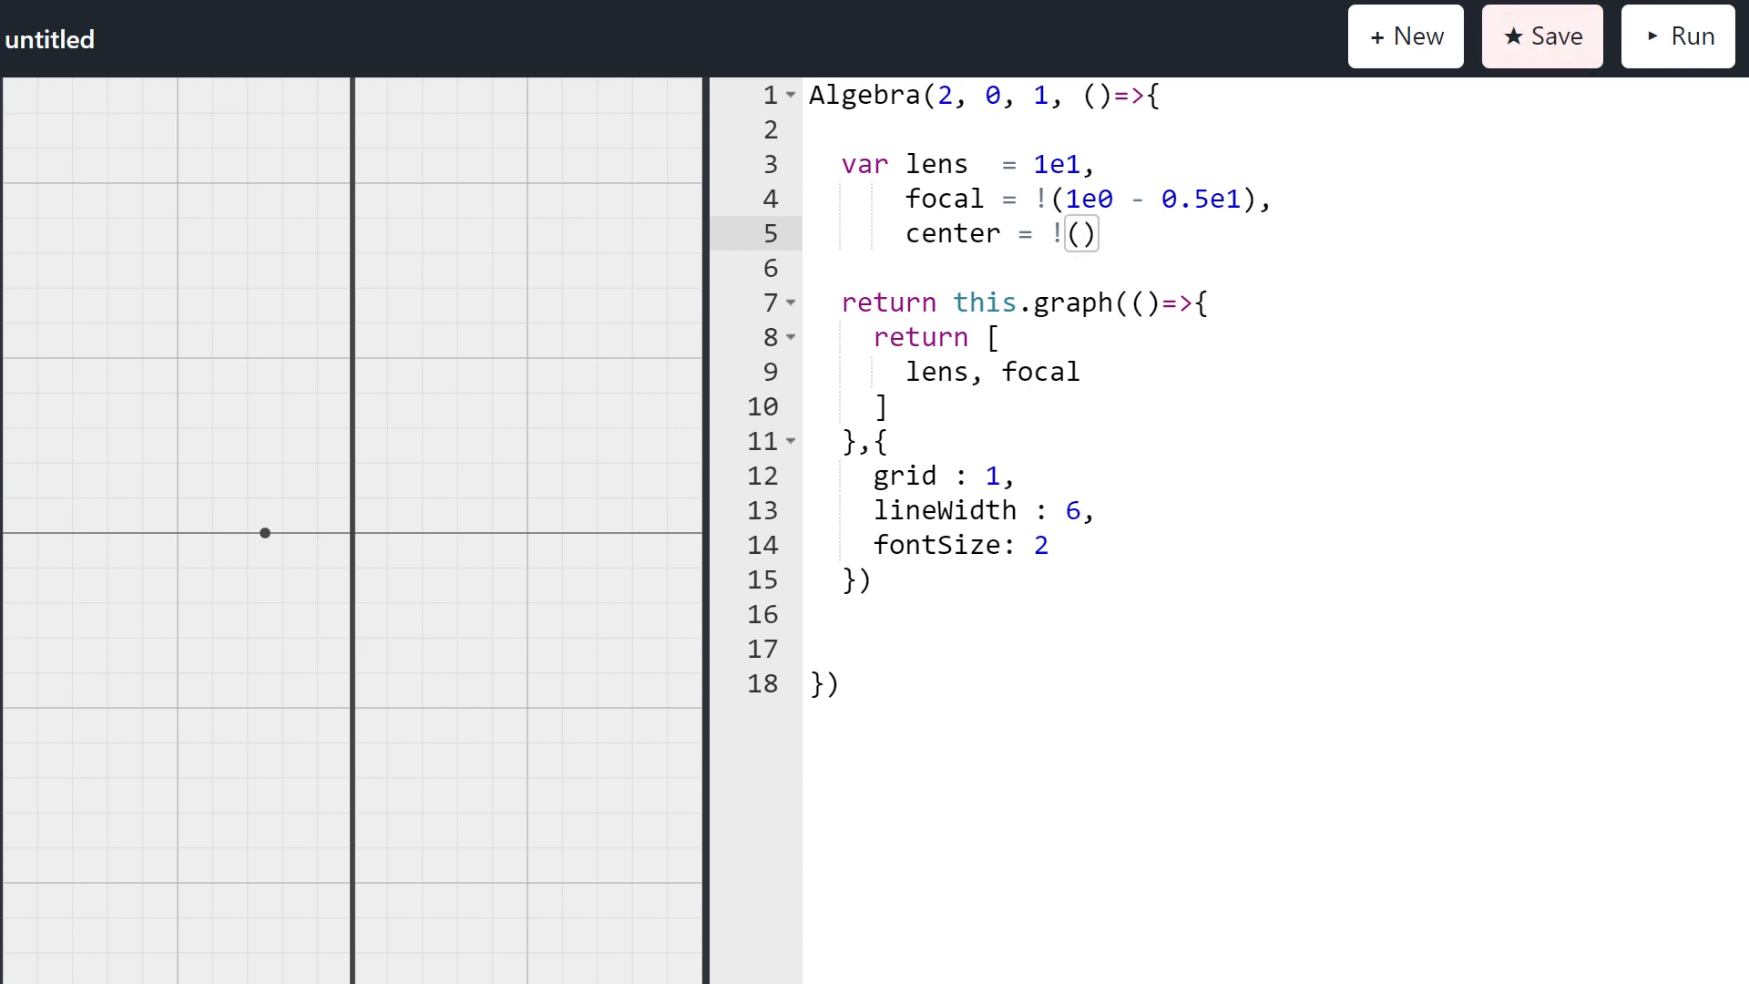
{"action": "type", "text": "1e0"}
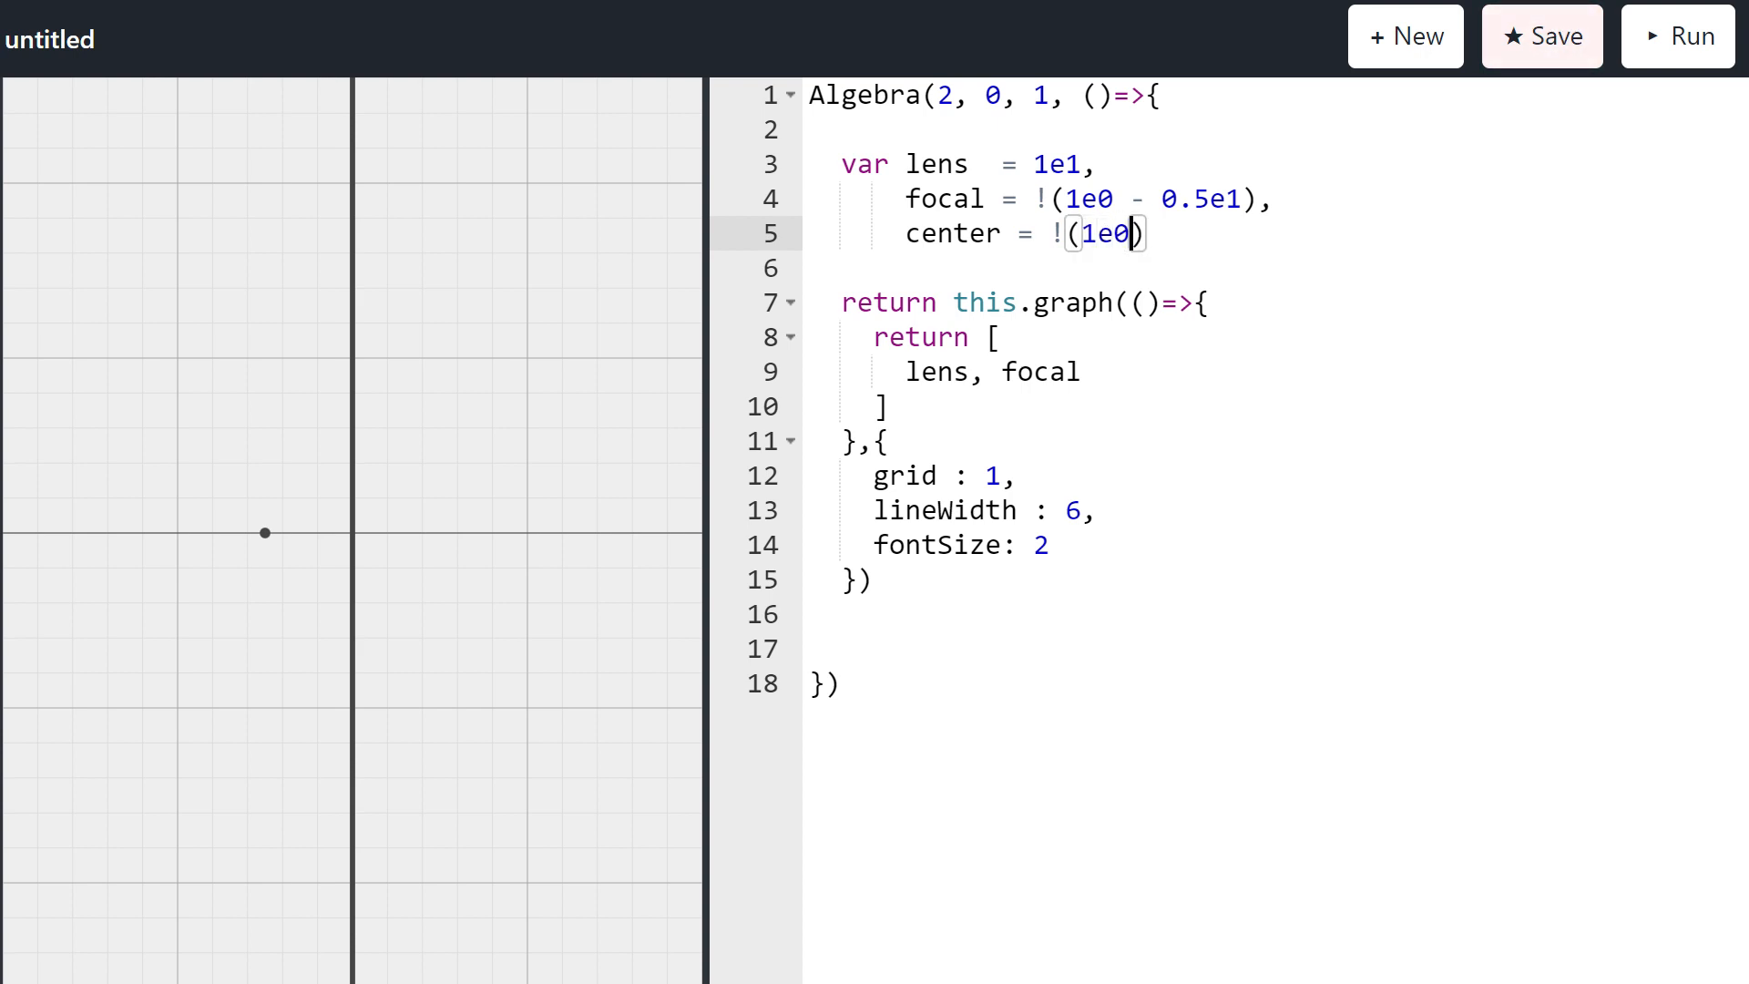
{"action": "type", "text": ","}
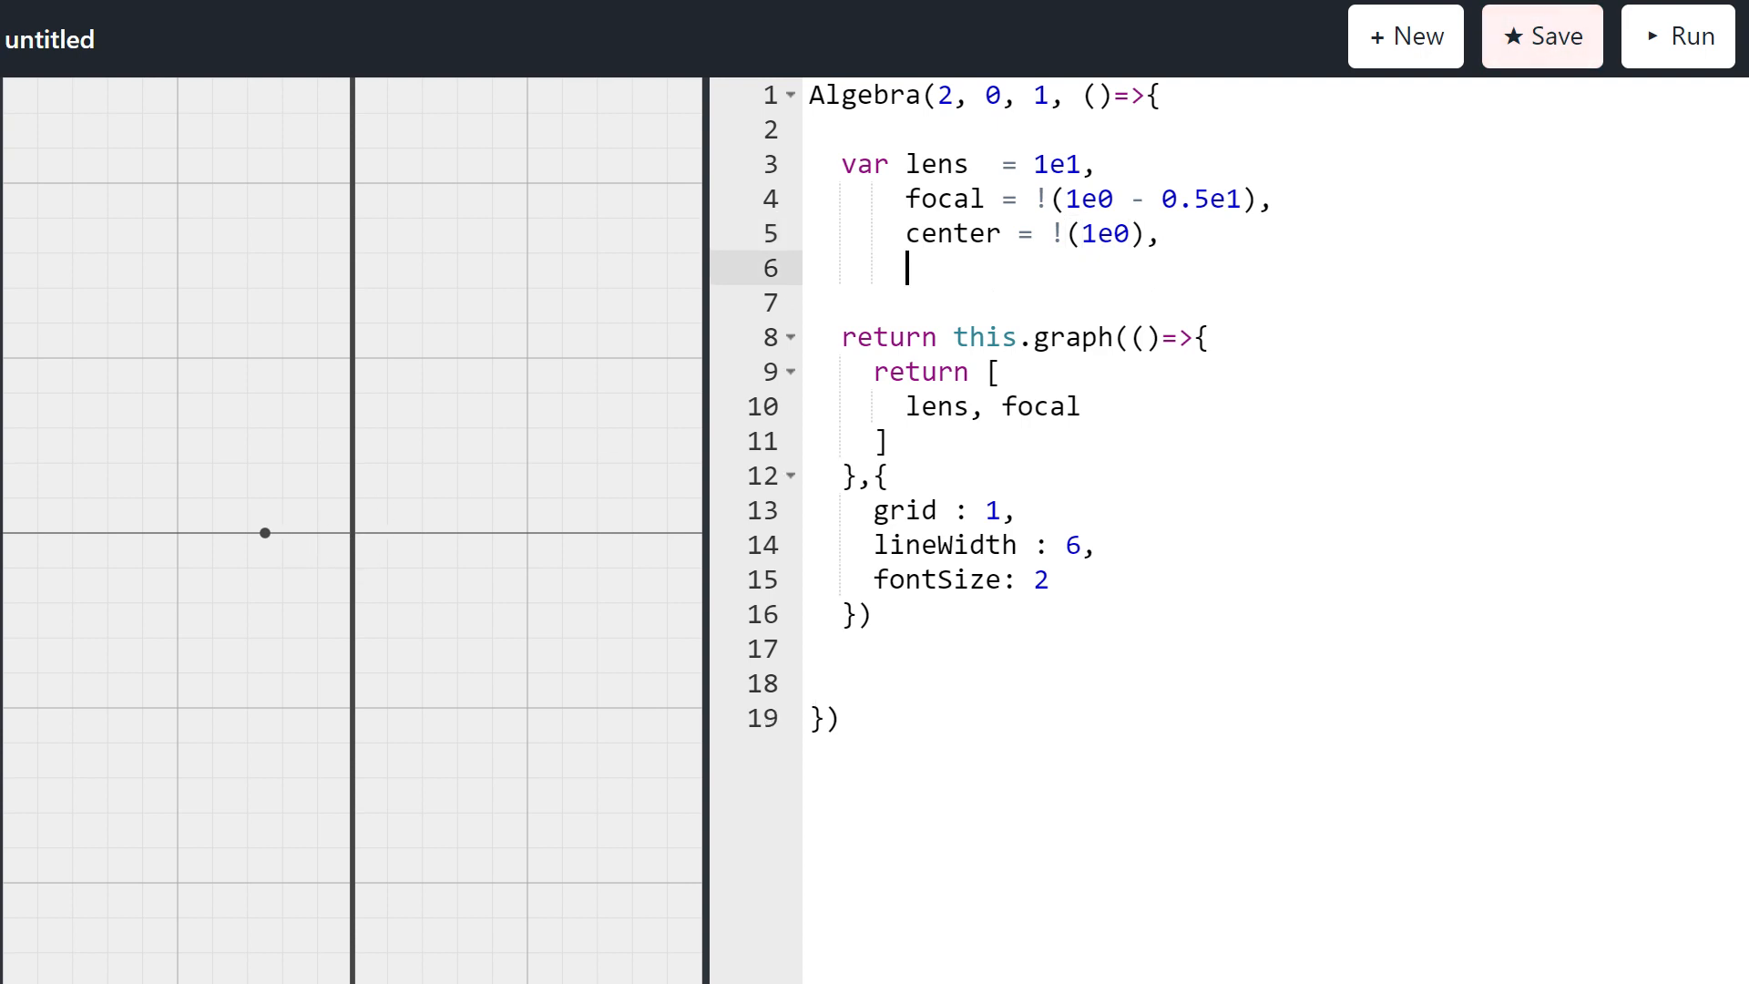
Step: Add world = !(1e0 - 1e1 + 0.2e2) and append center, world to the returned list
{"action": "type", "text": "world  ="}
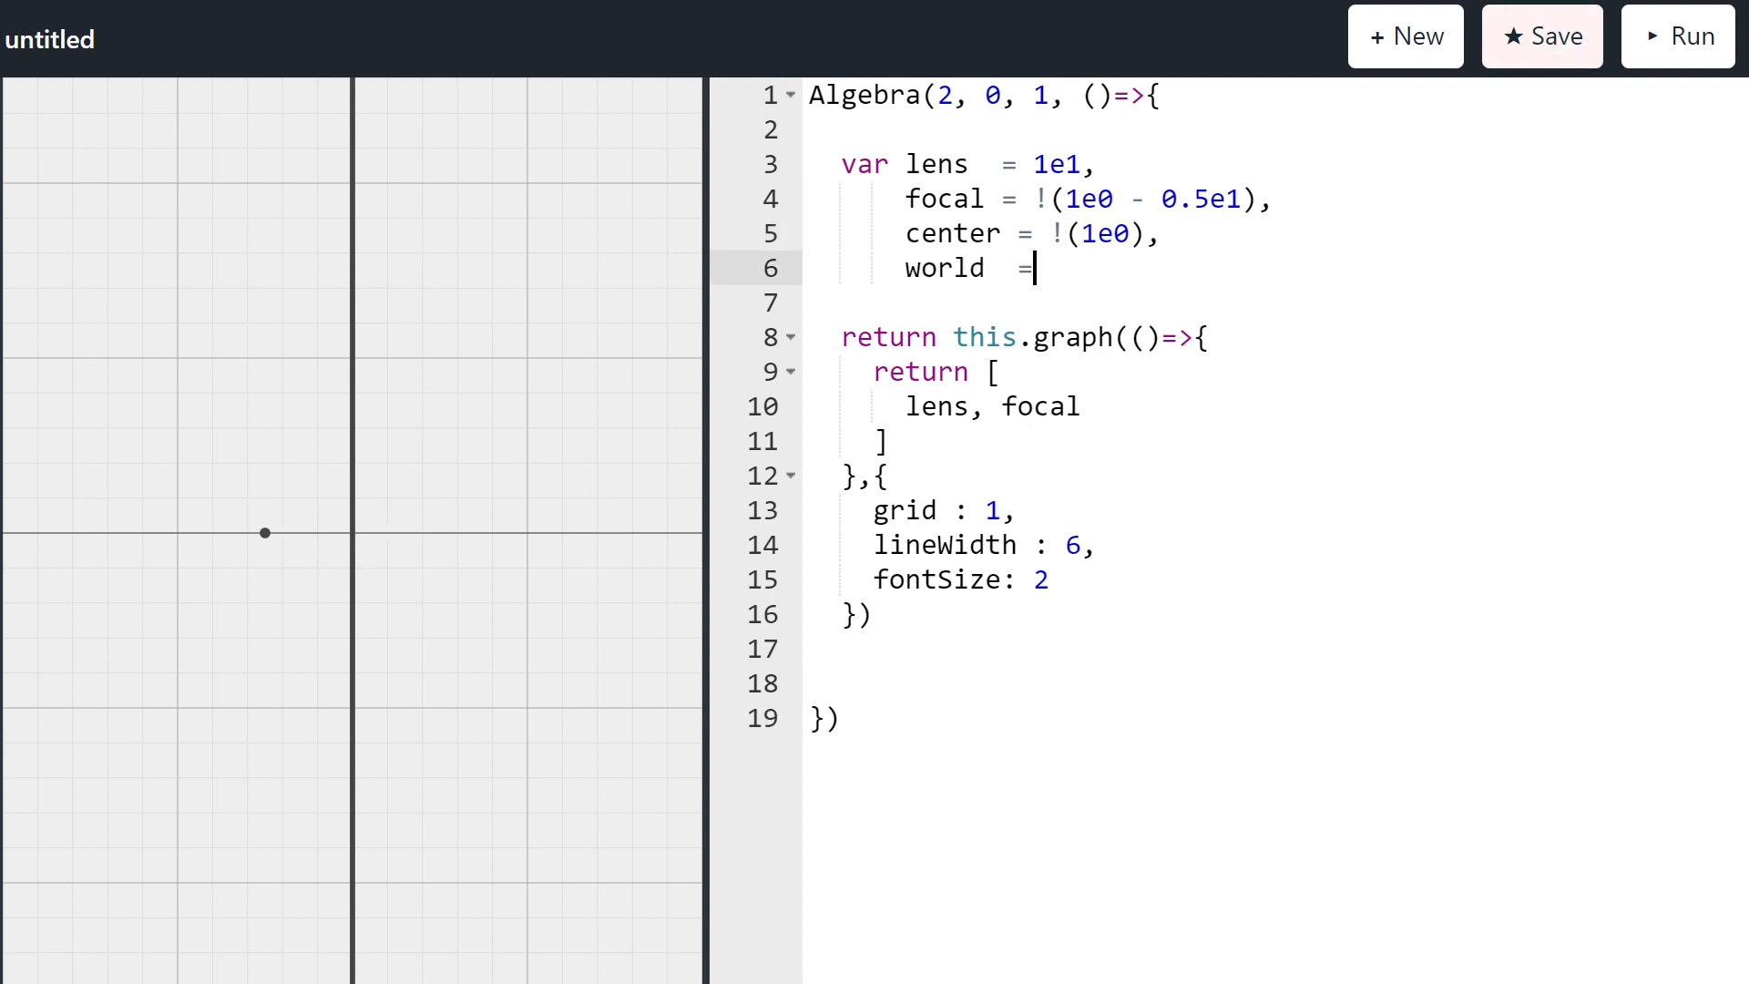
{"action": "type", "text": "!(1e)"}
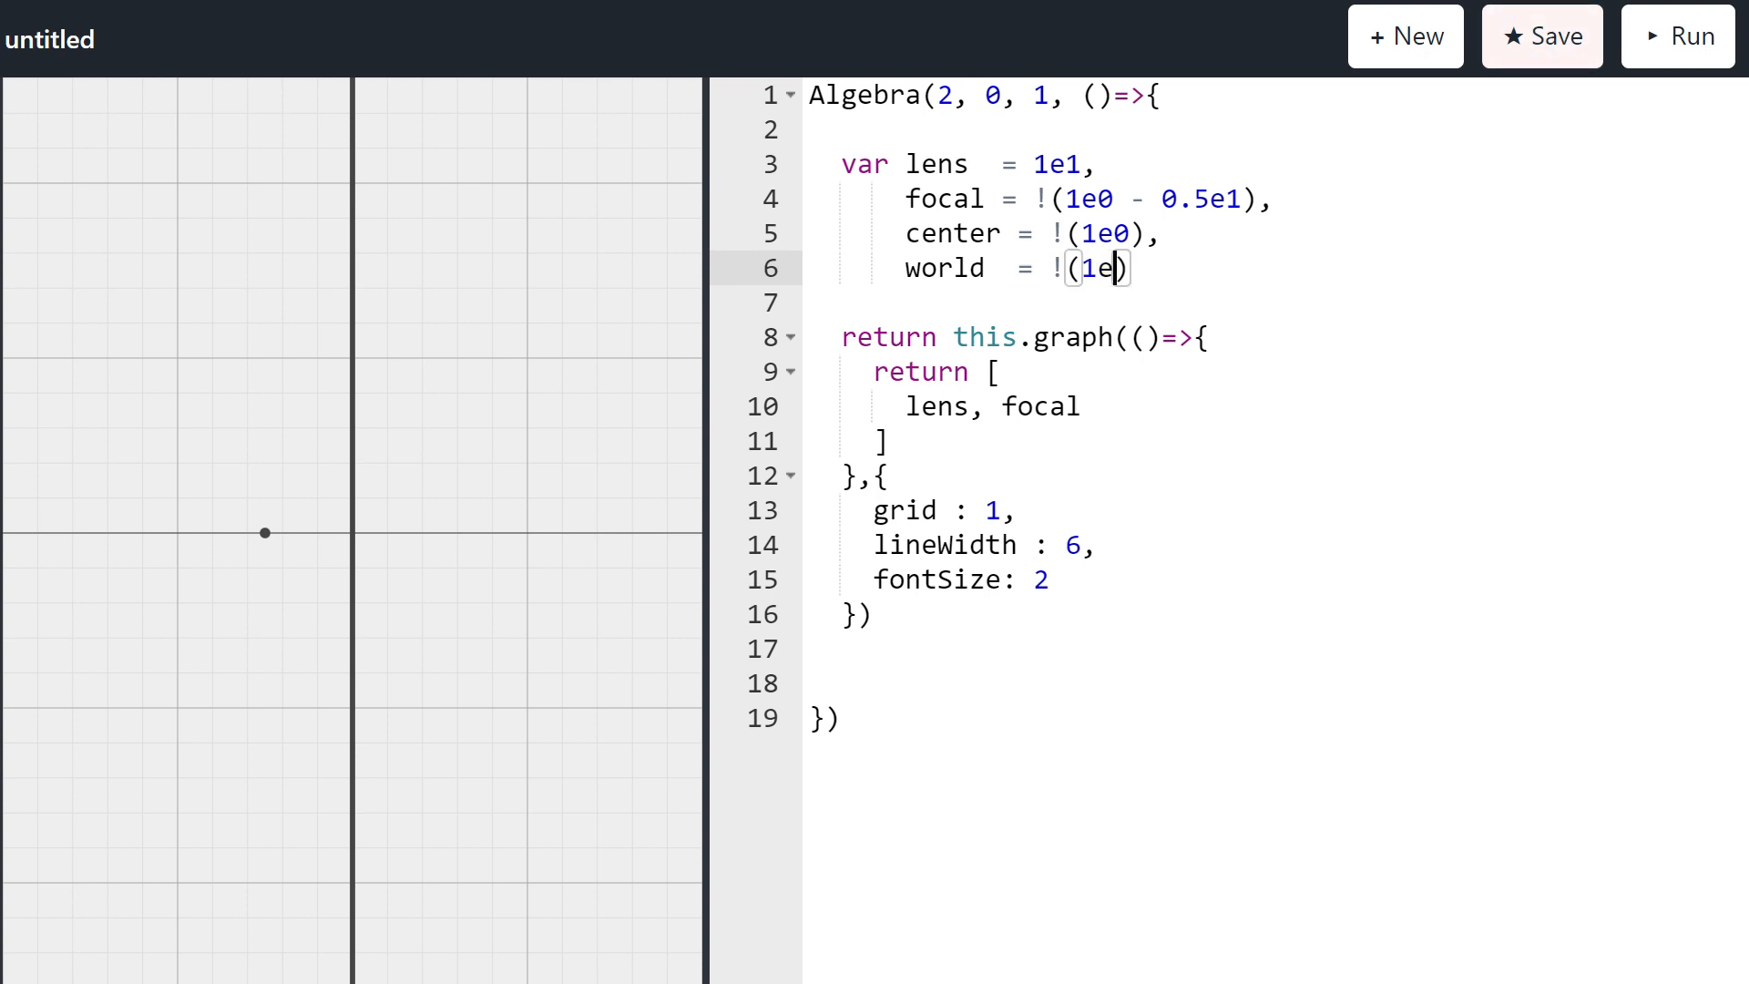
{"action": "type", "text": "0"}
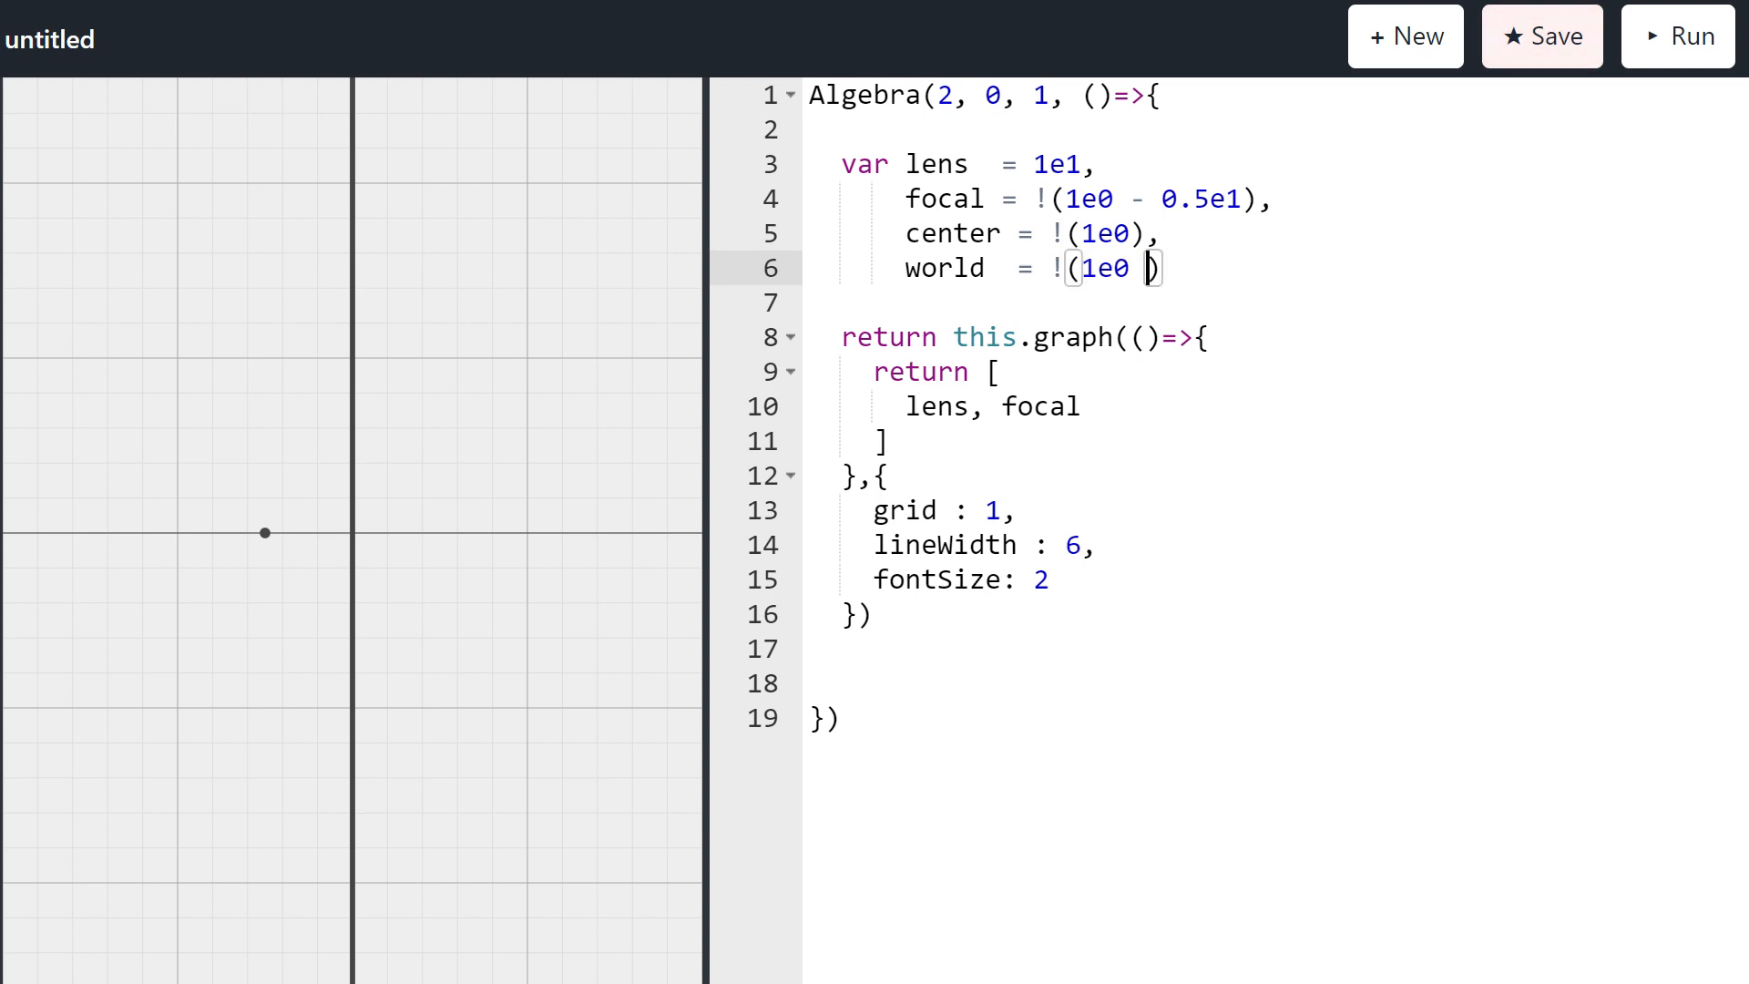
{"action": "type", "text": "- 1e1"}
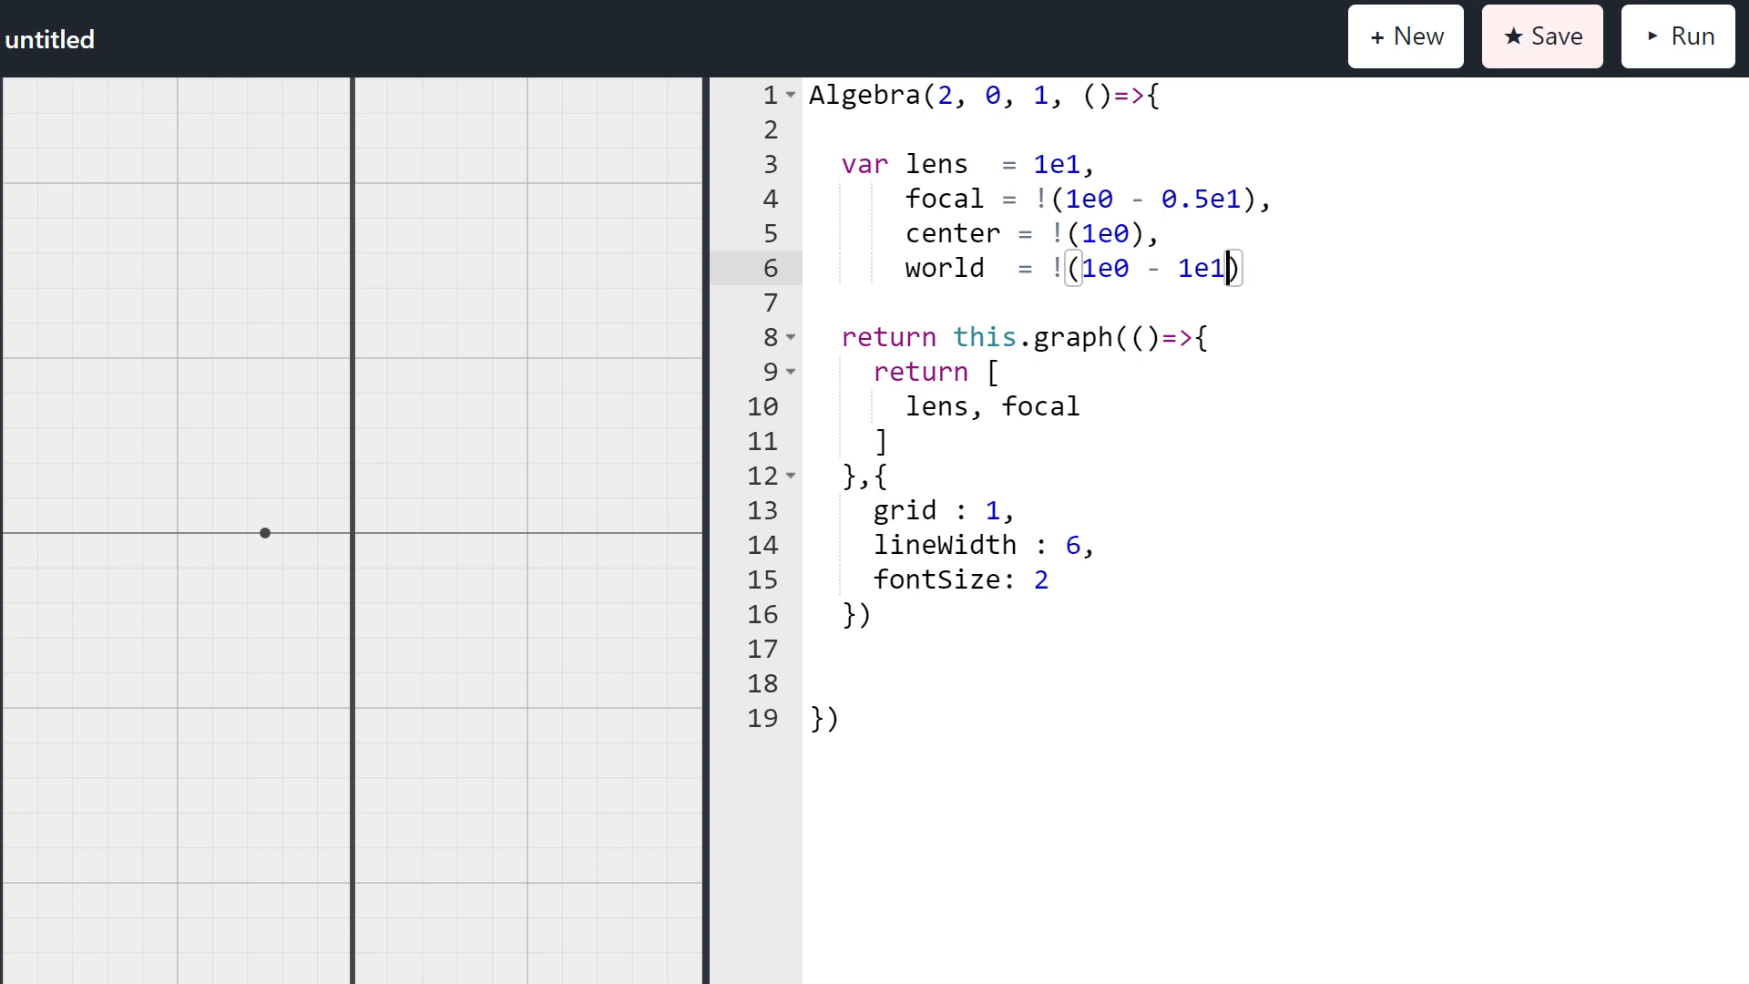
{"action": "type", "text": "-0.2e2"}
{"action": "left_click", "coordinate": [1276, 406]}
{"action": "type", "text": ","}
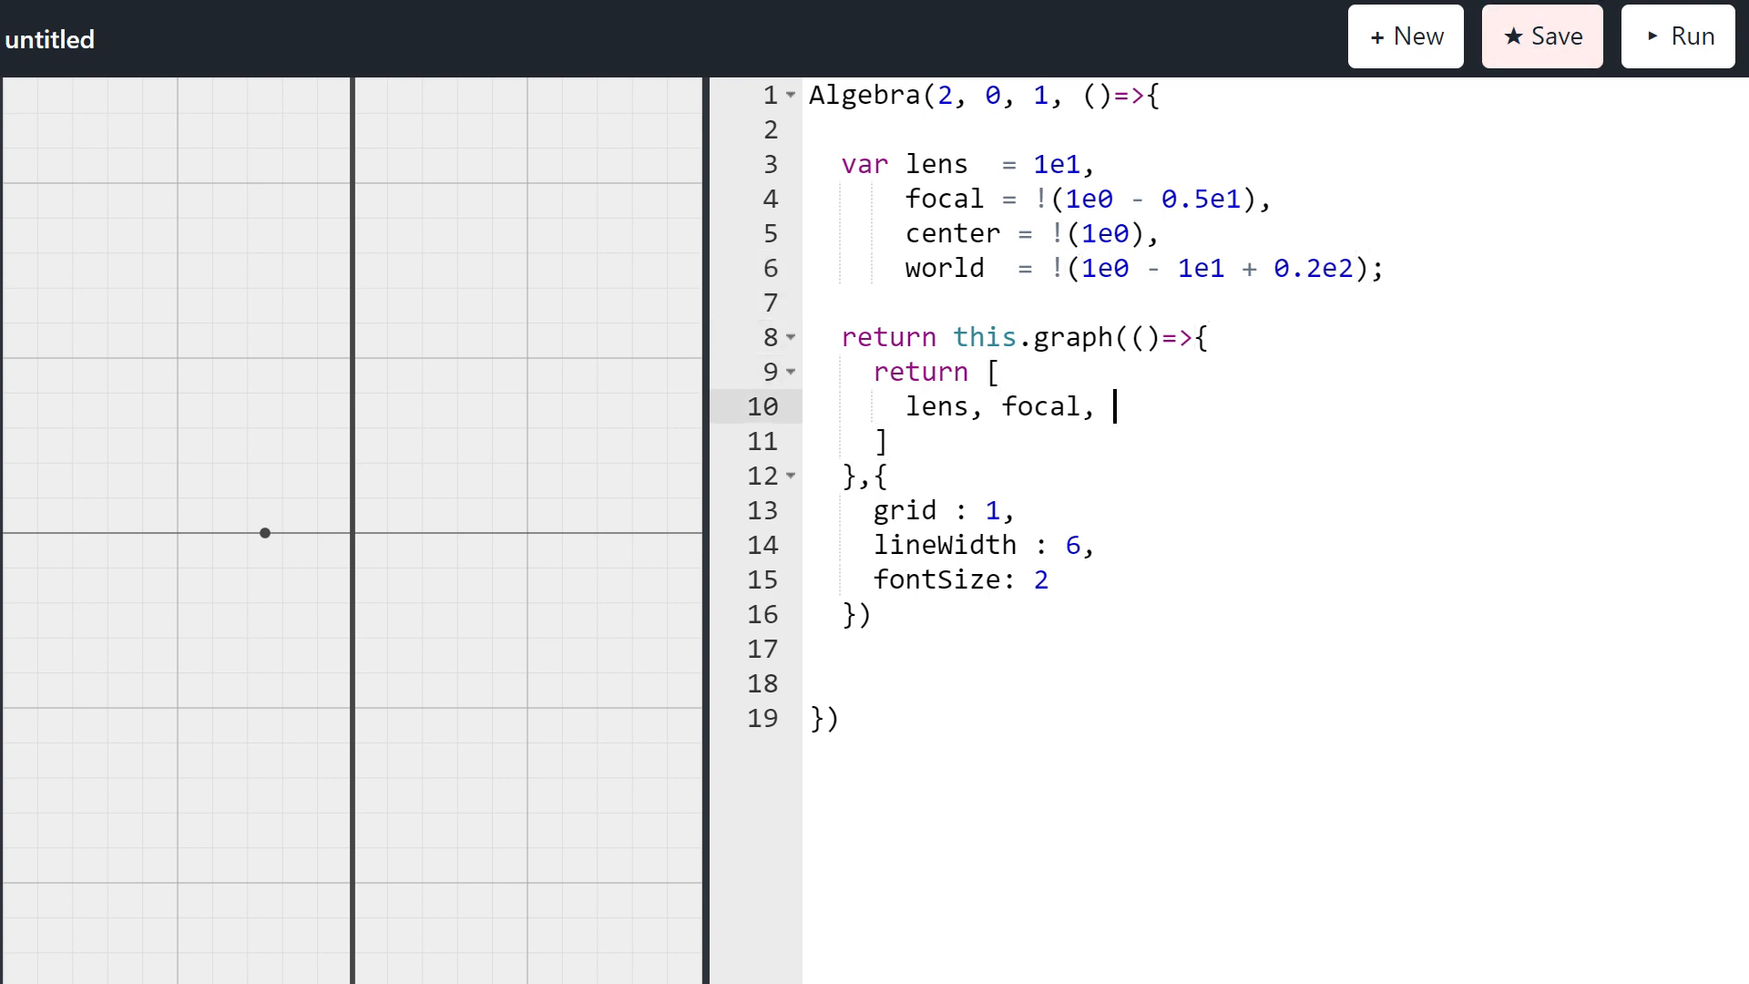
{"action": "type", "text": "center, world"}
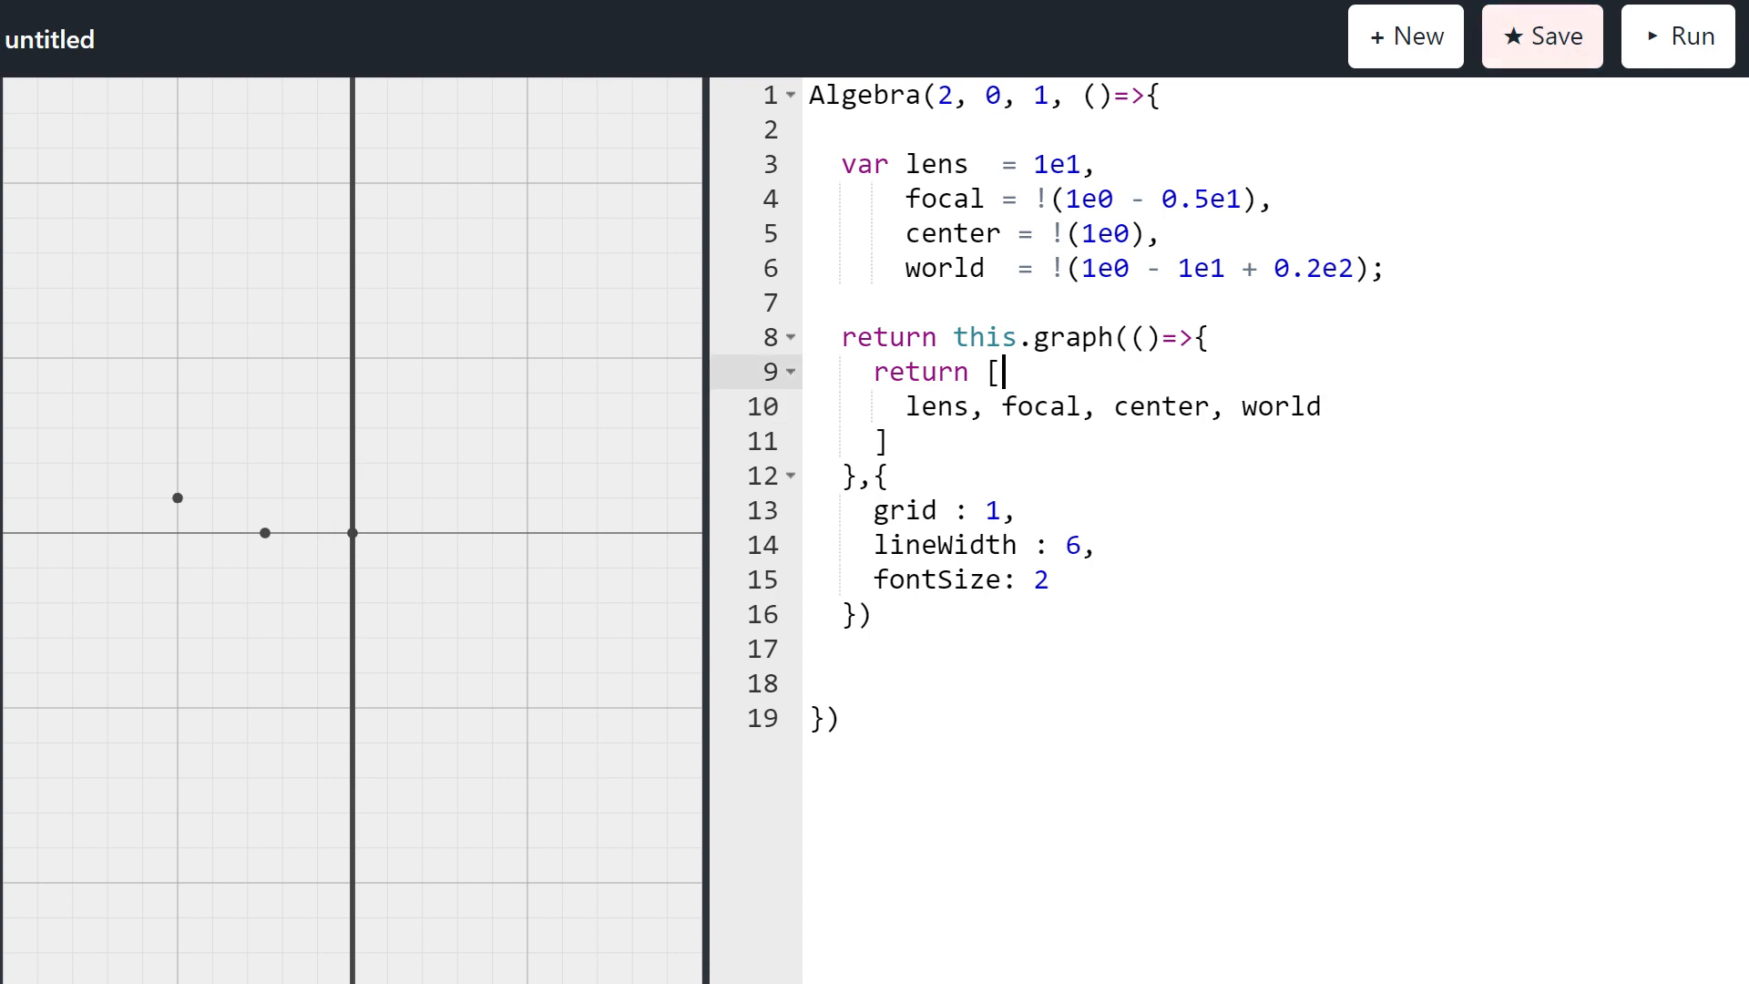
Step: Put world on its own line, inserting 0x0000FF before lens and 0xFF0000 before world
{"action": "key", "text": "Enter"}
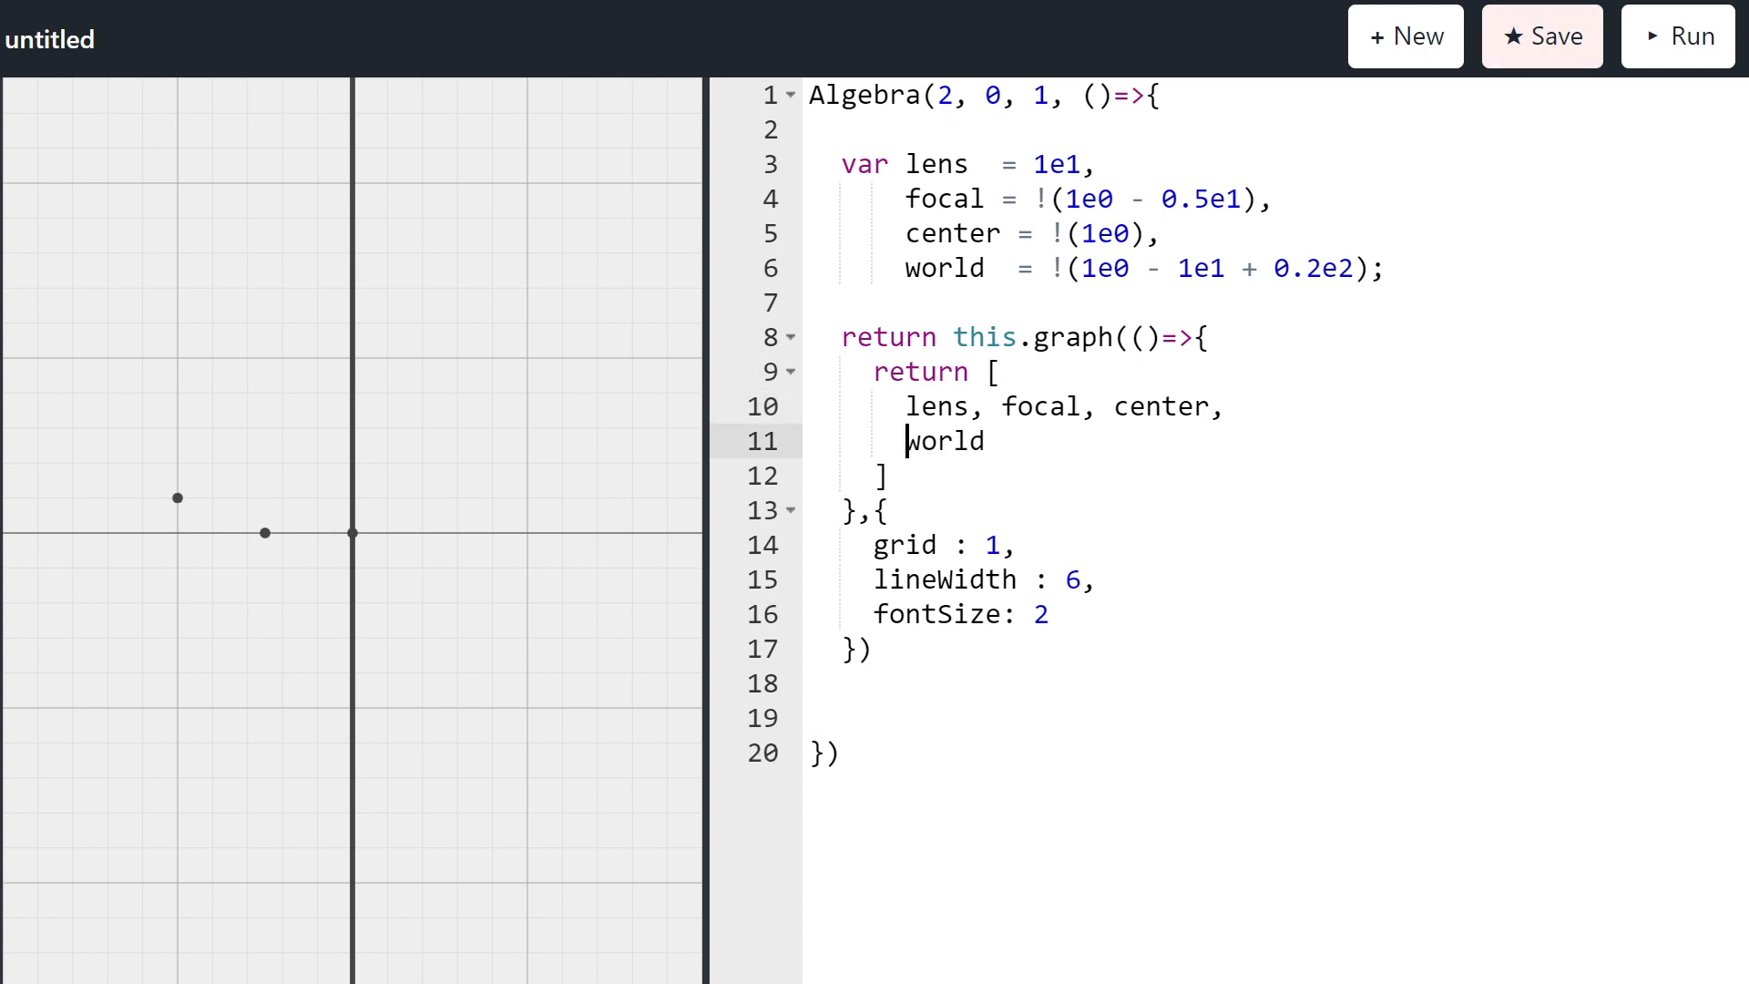
{"action": "left_click", "coordinate": [996, 372]}
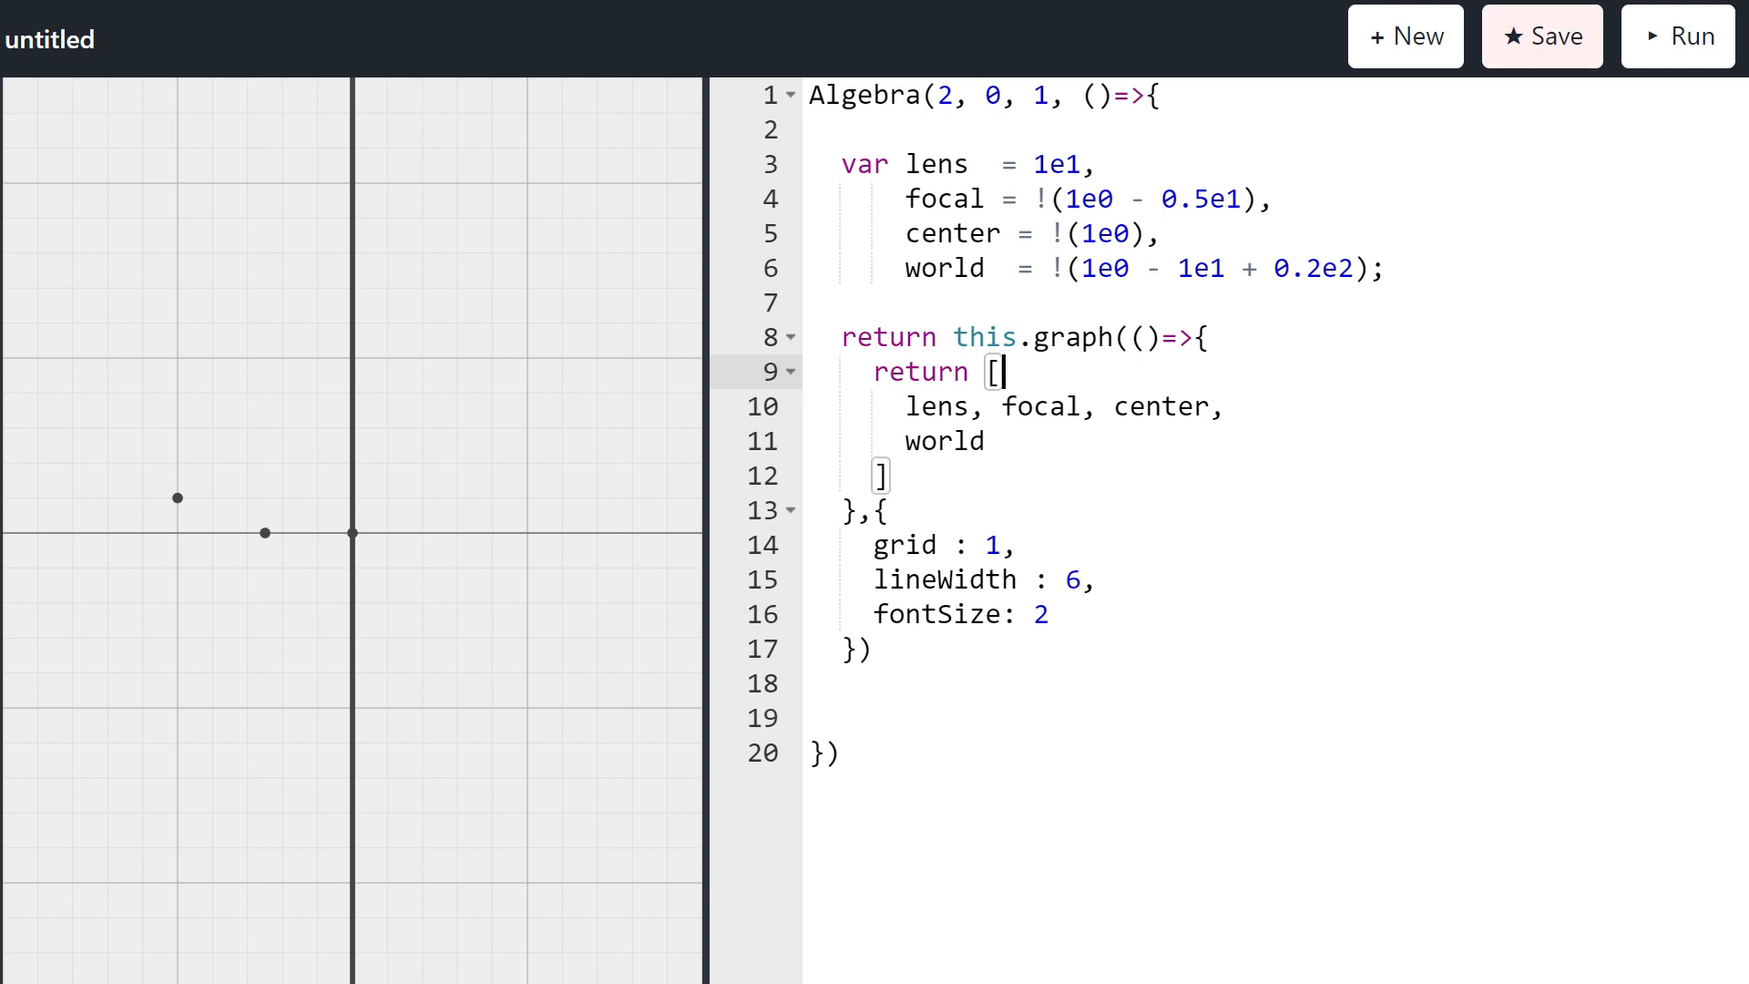
{"action": "type", "text": "0x"}
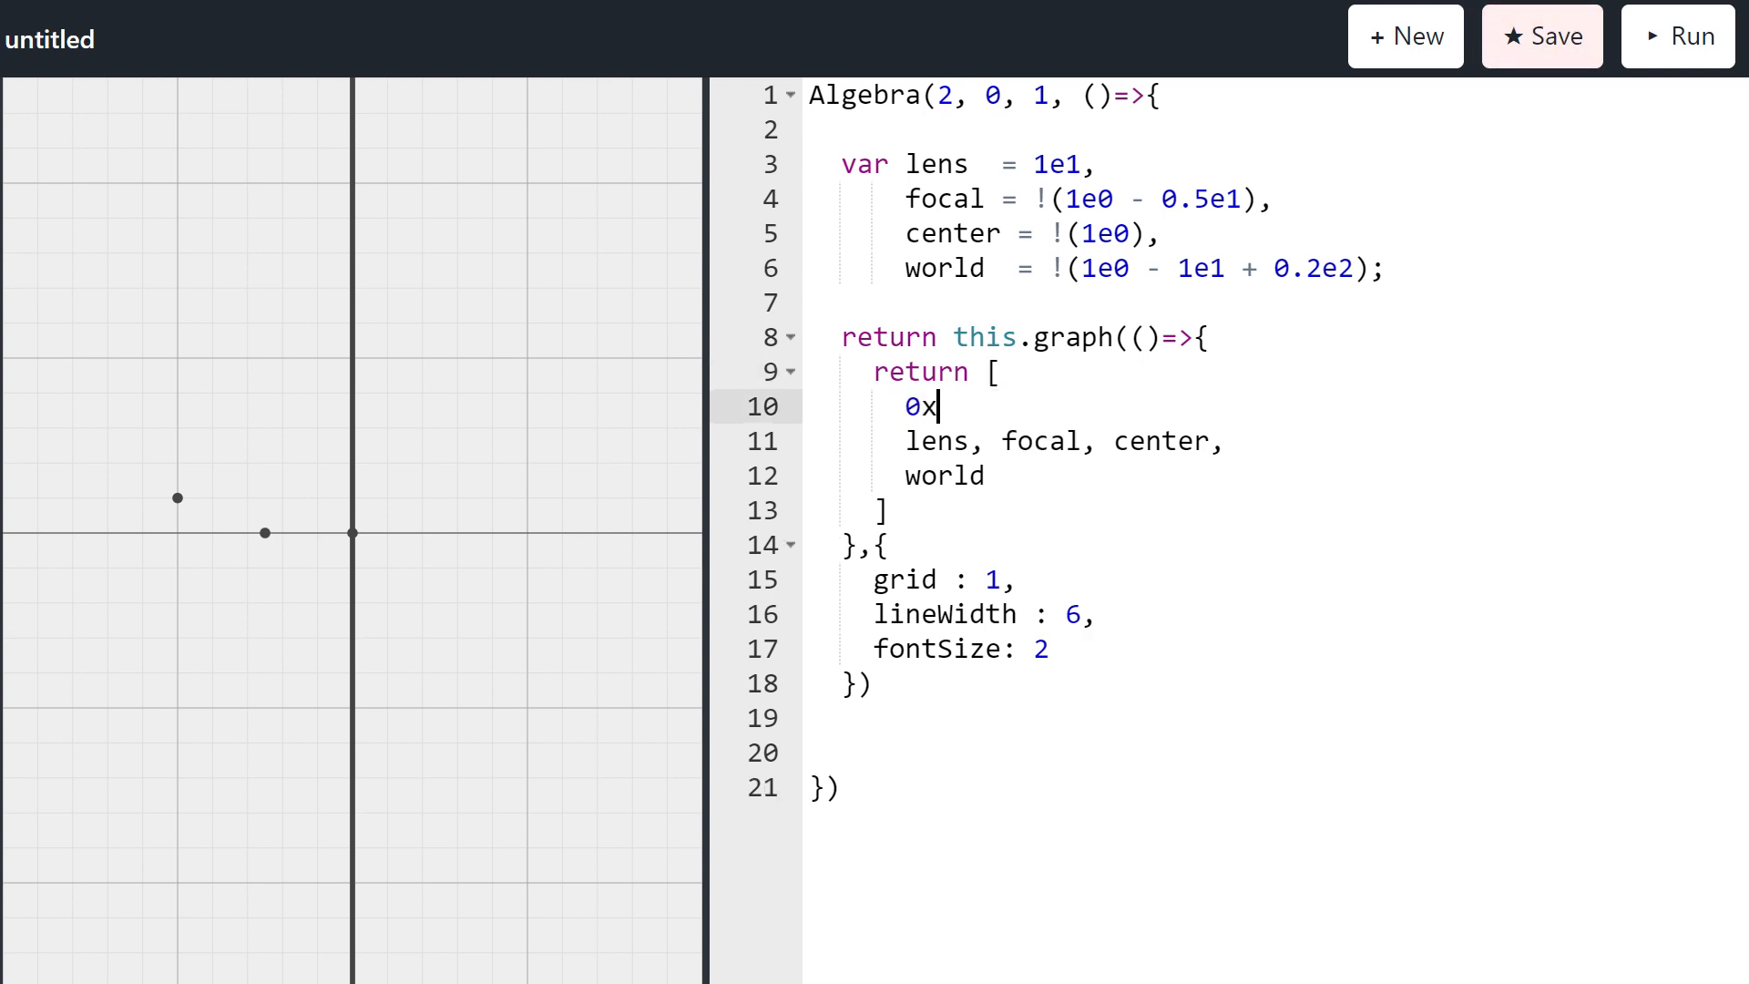
{"action": "type", "text": "0000"}
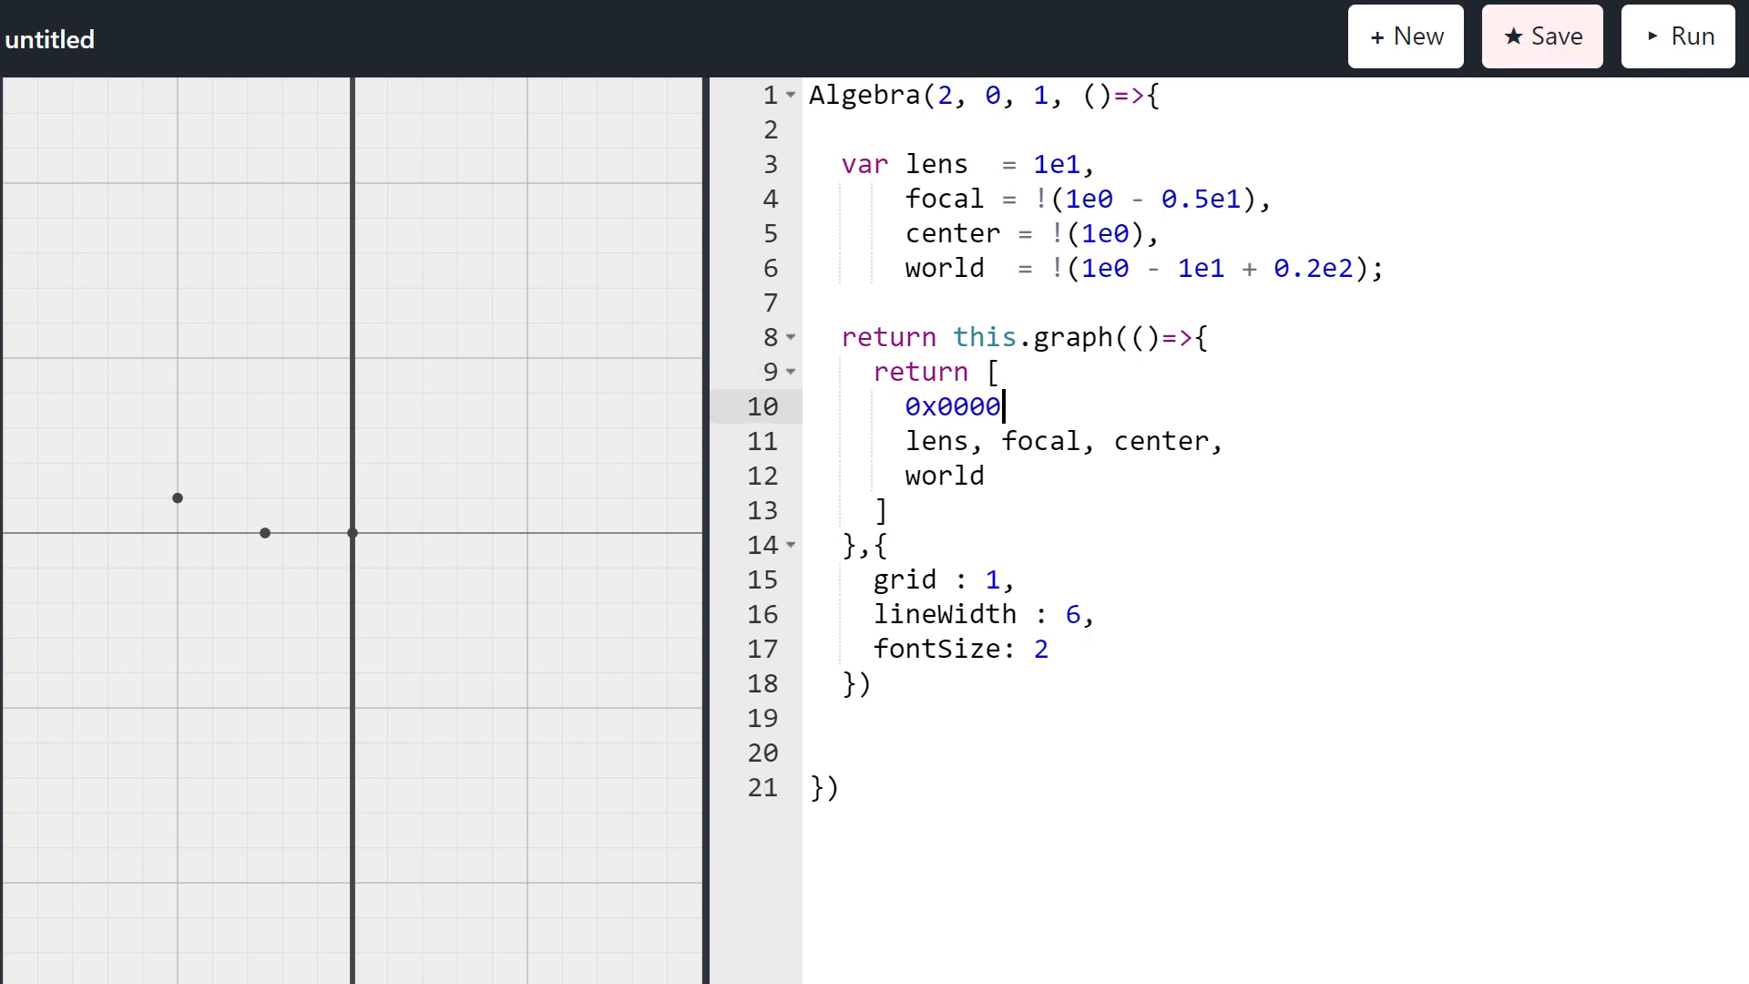
{"action": "type", "text": "FF,"}
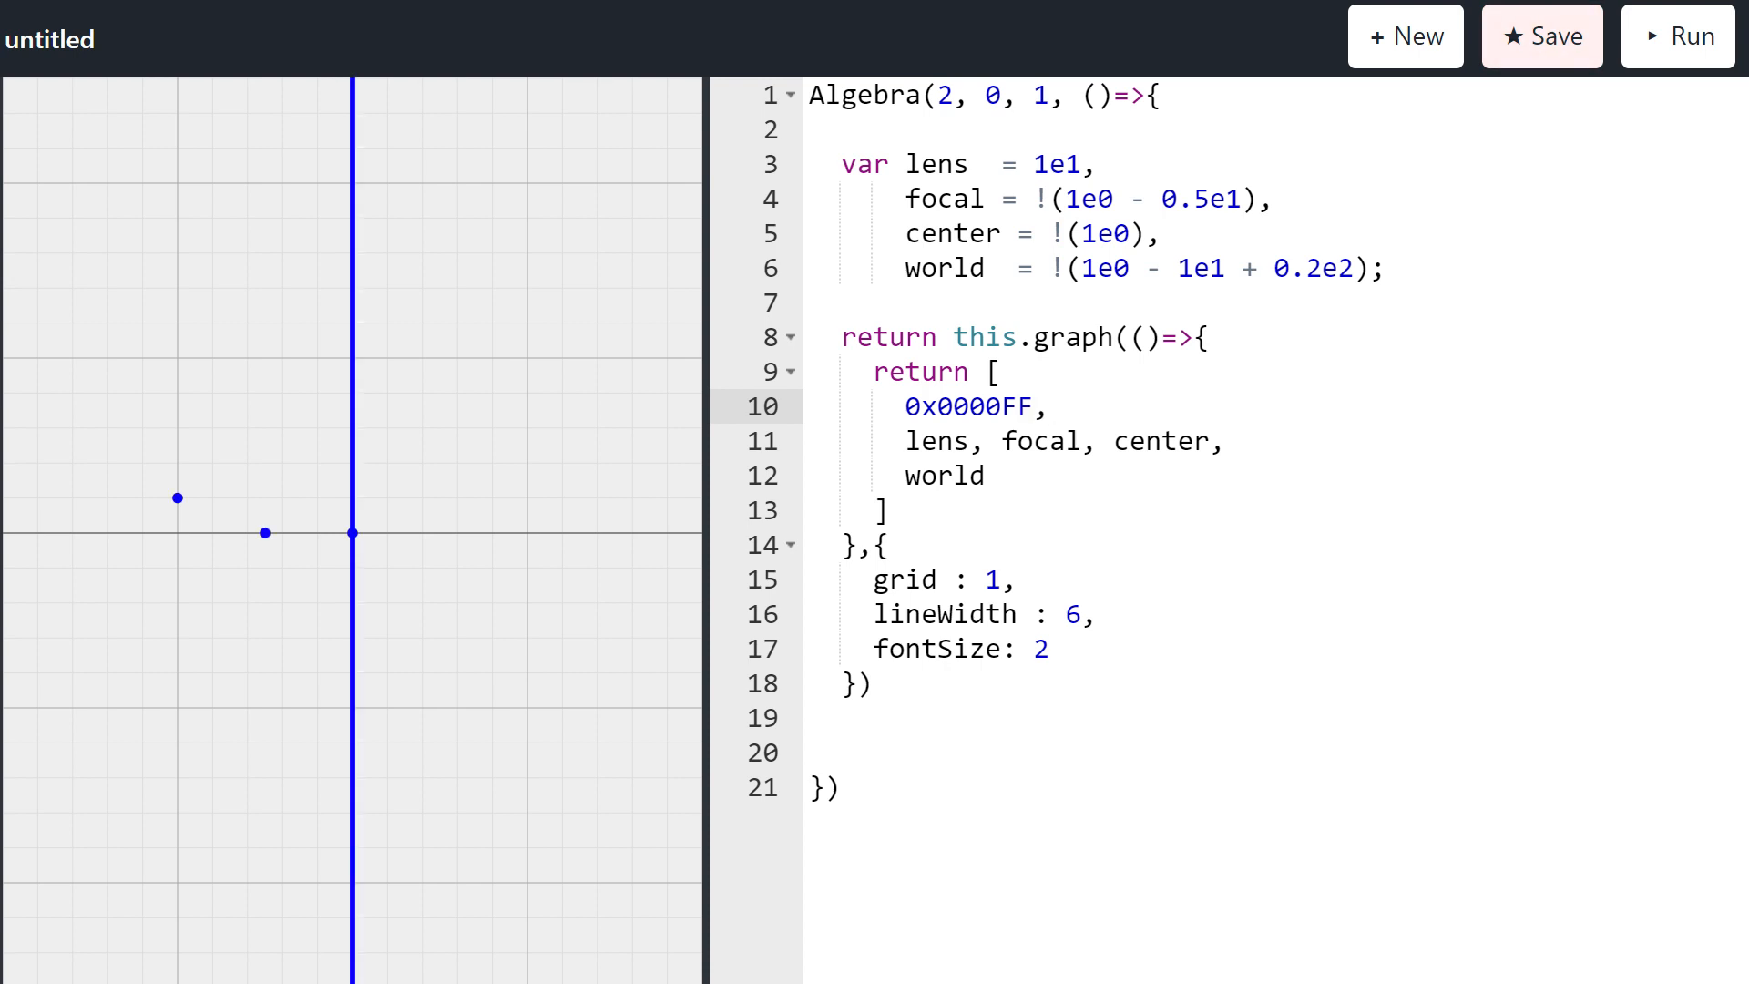
{"action": "type", "text": "0xF"}
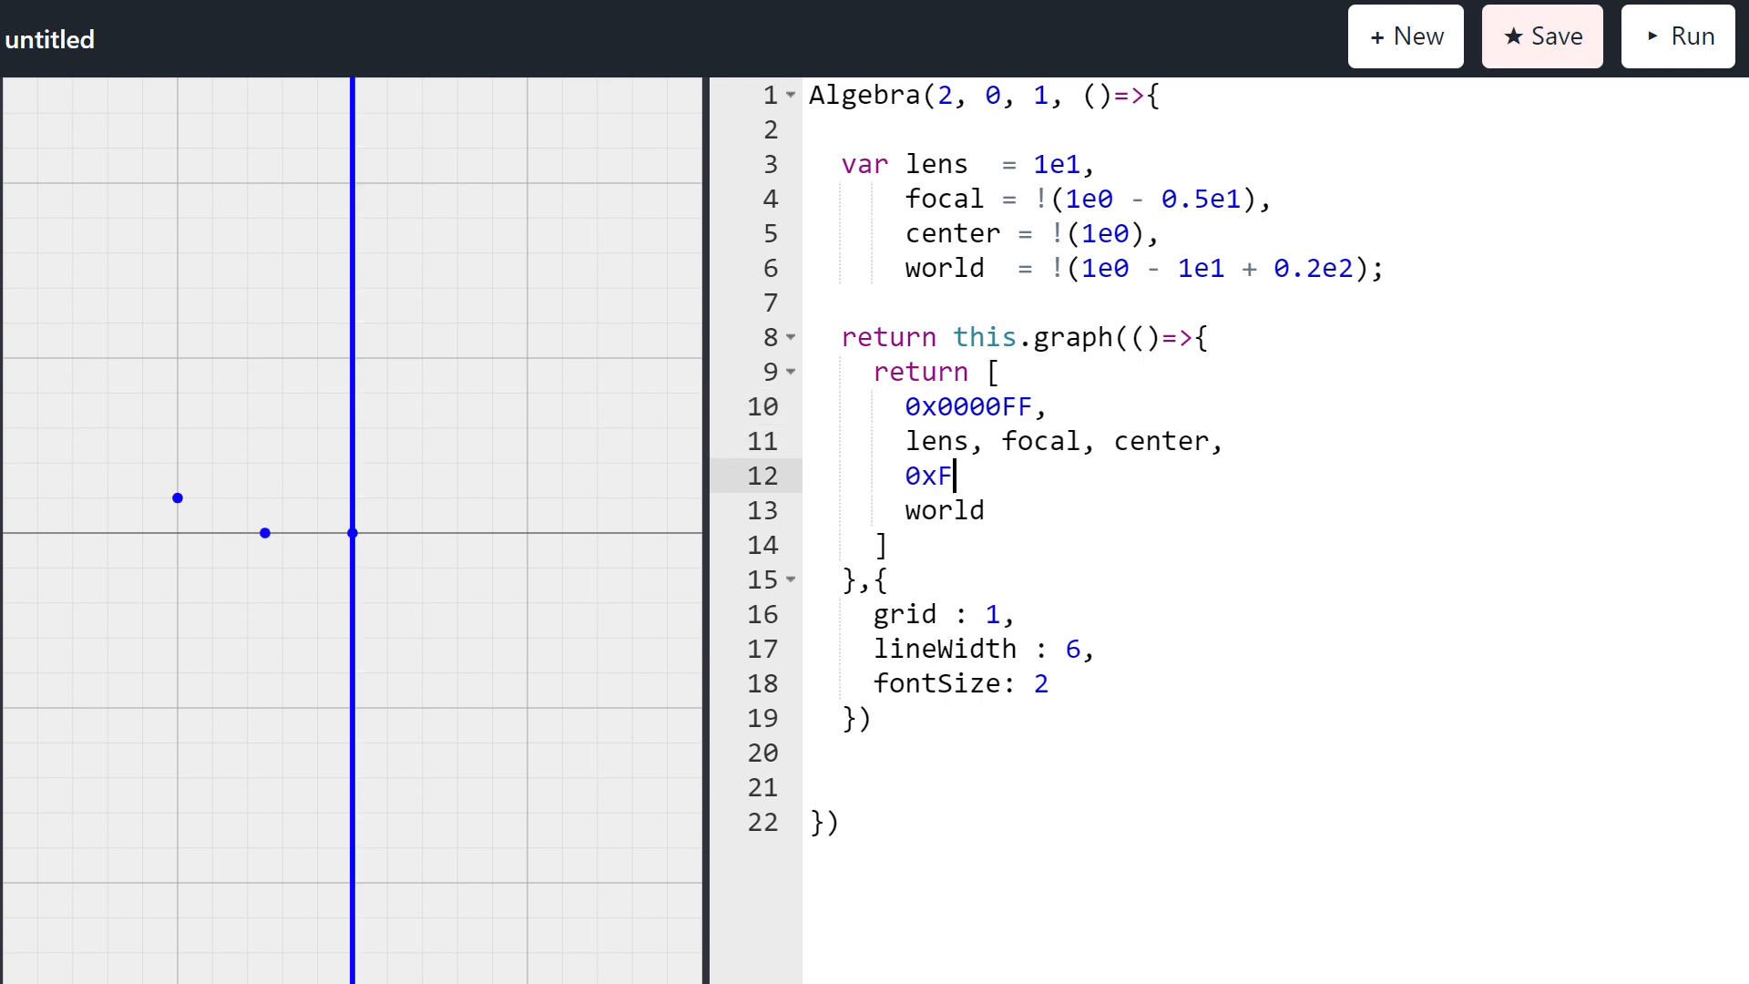
{"action": "type", "text": "F000"}
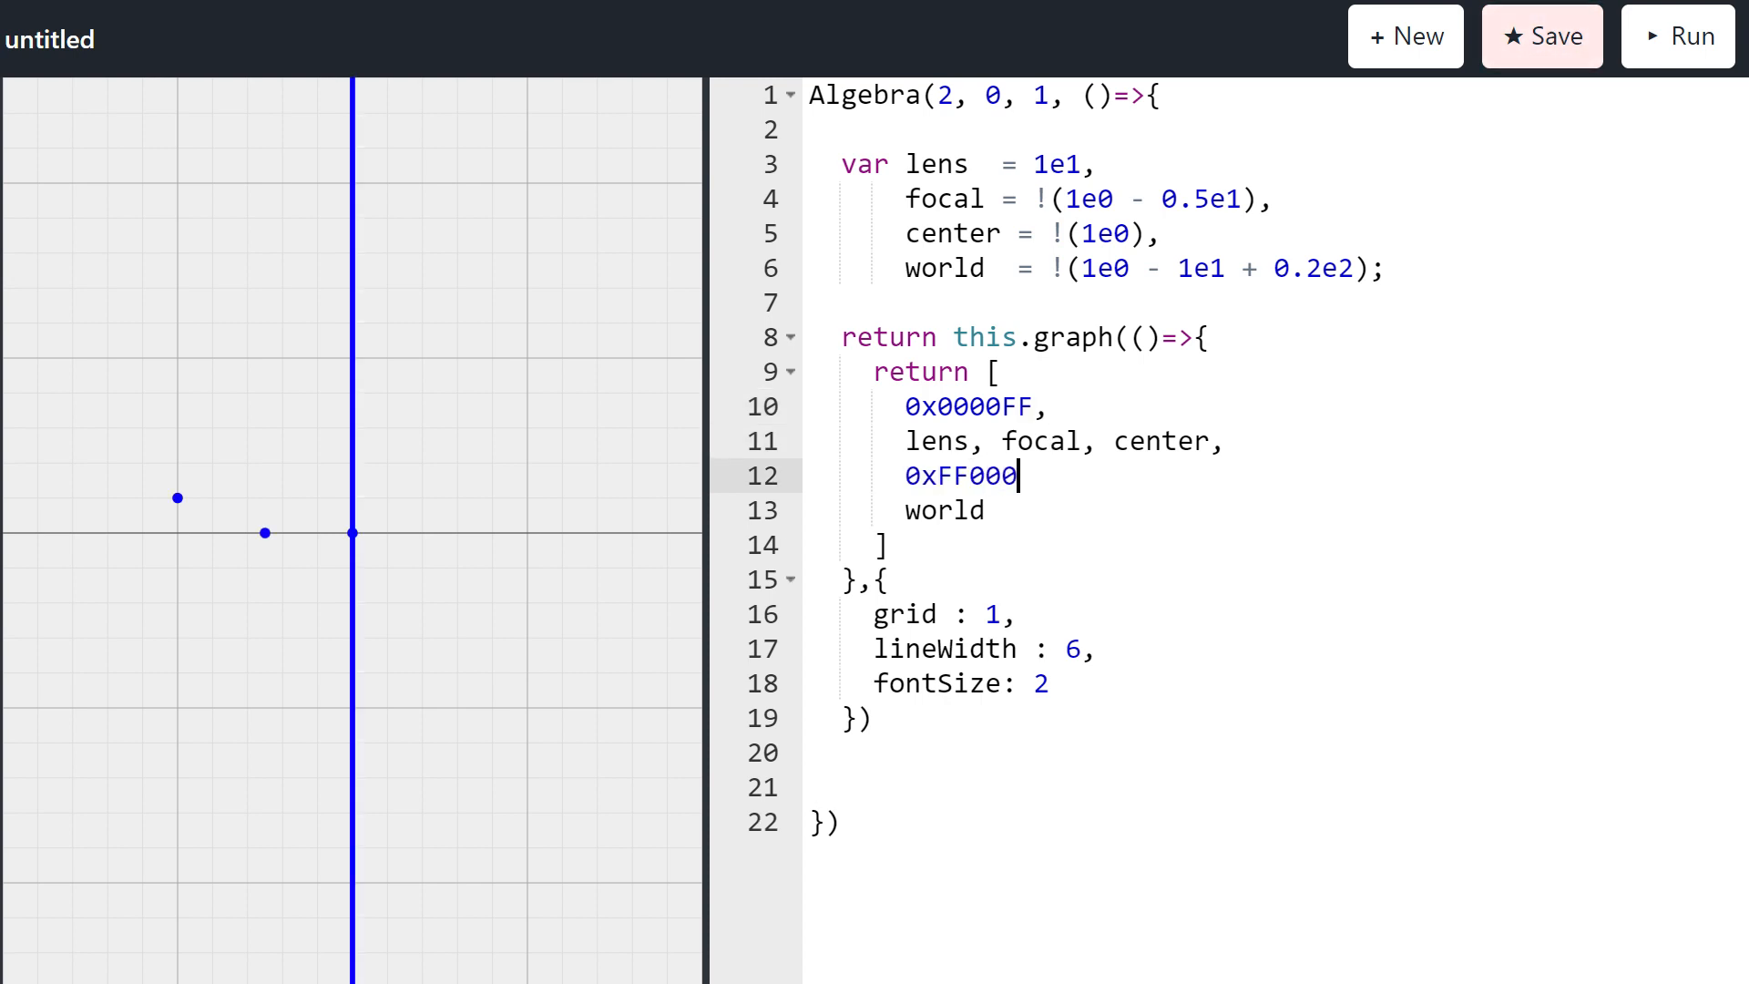
{"action": "type", "text": "0,"}
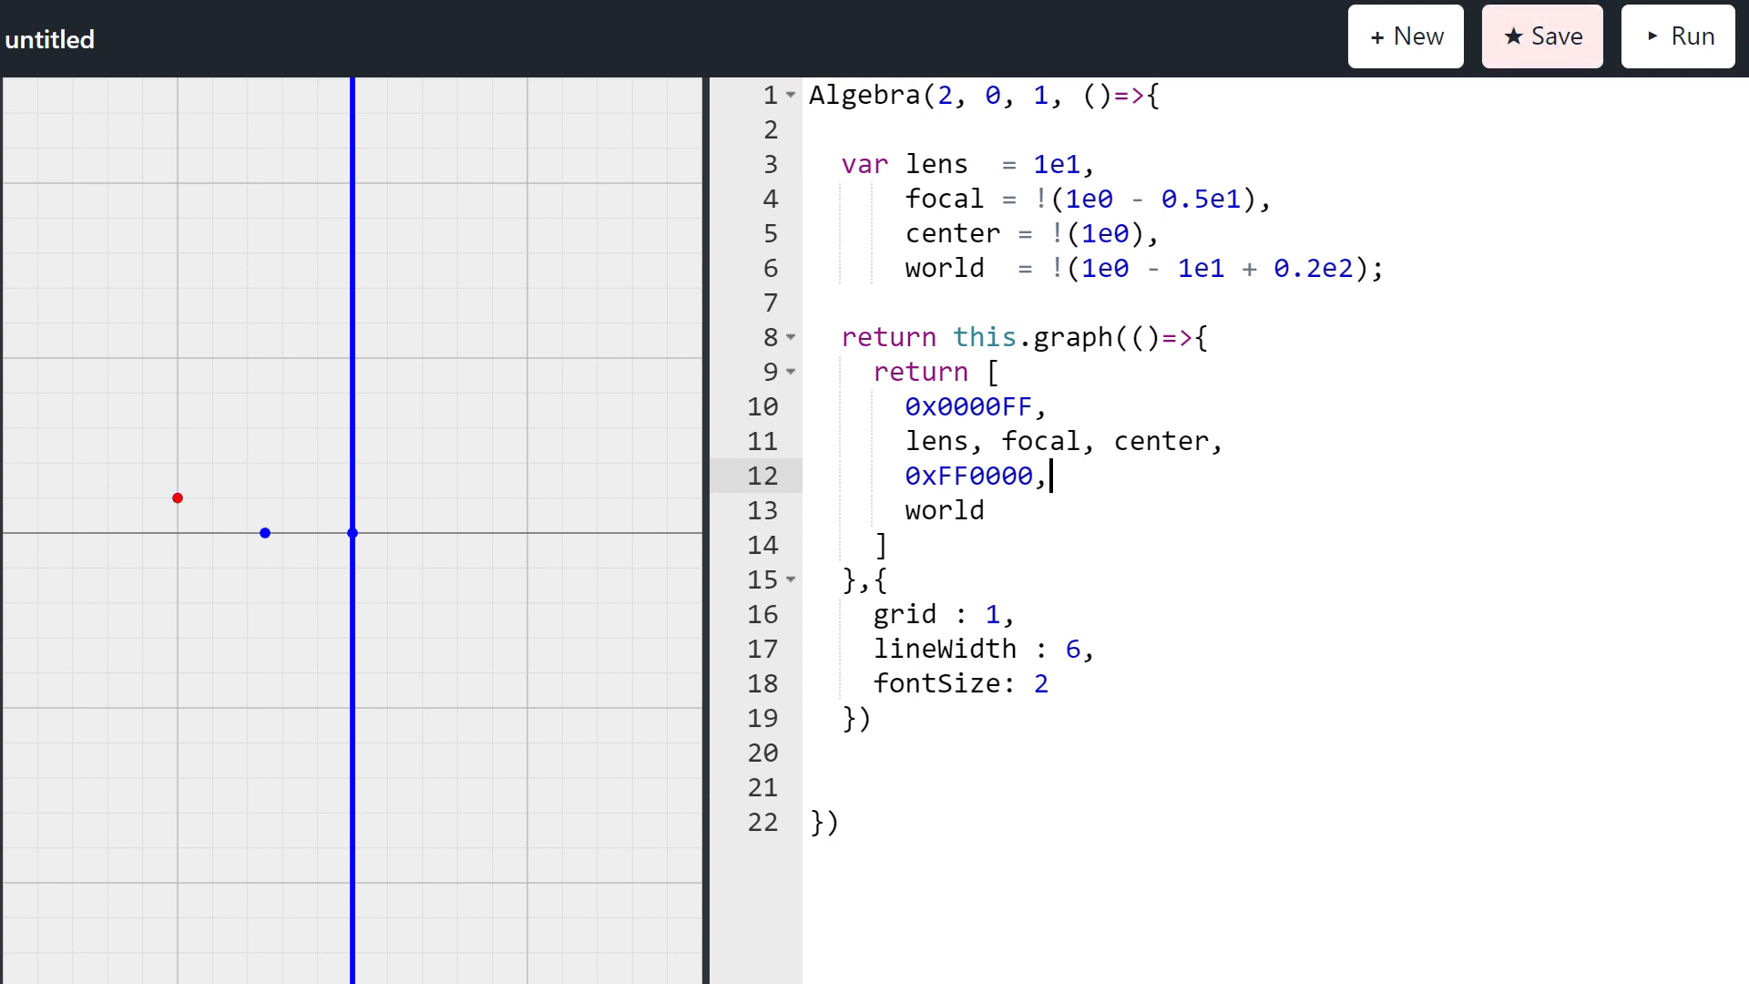
Step: Label focal, center and world as "f", "c" and "w" and redraw the graph
{"action": "type", "text": ", \"w\","}
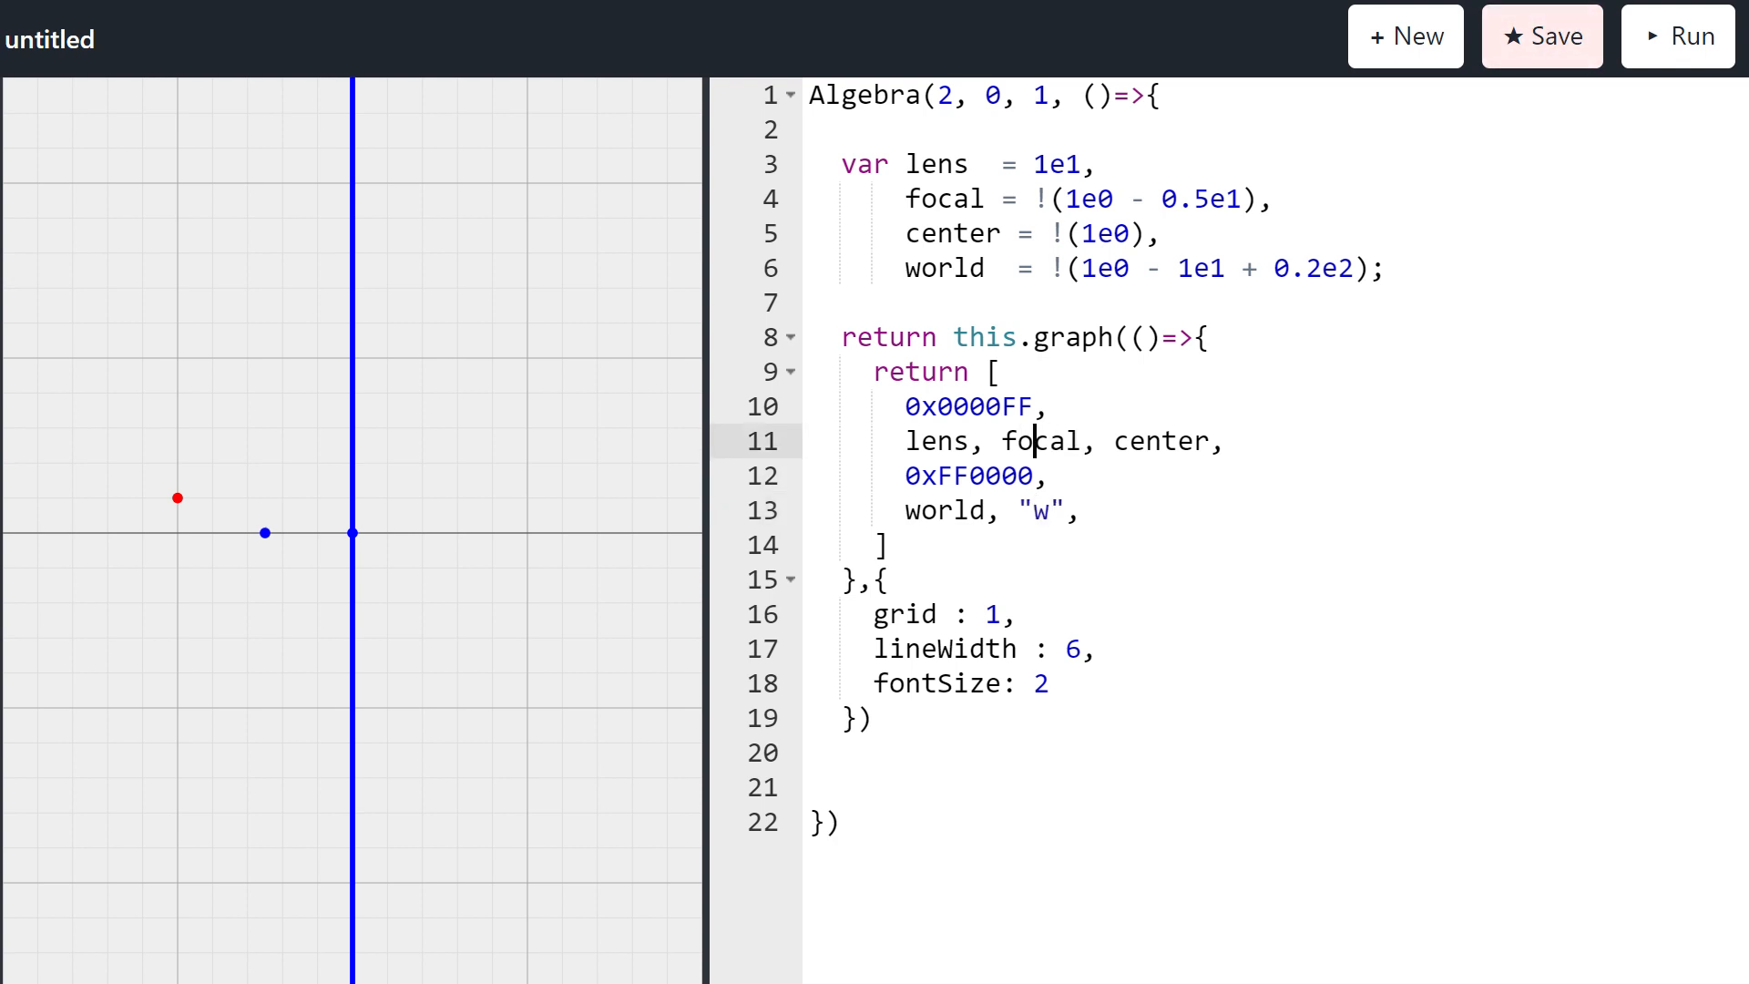
{"action": "type", "text": "\"f\","}
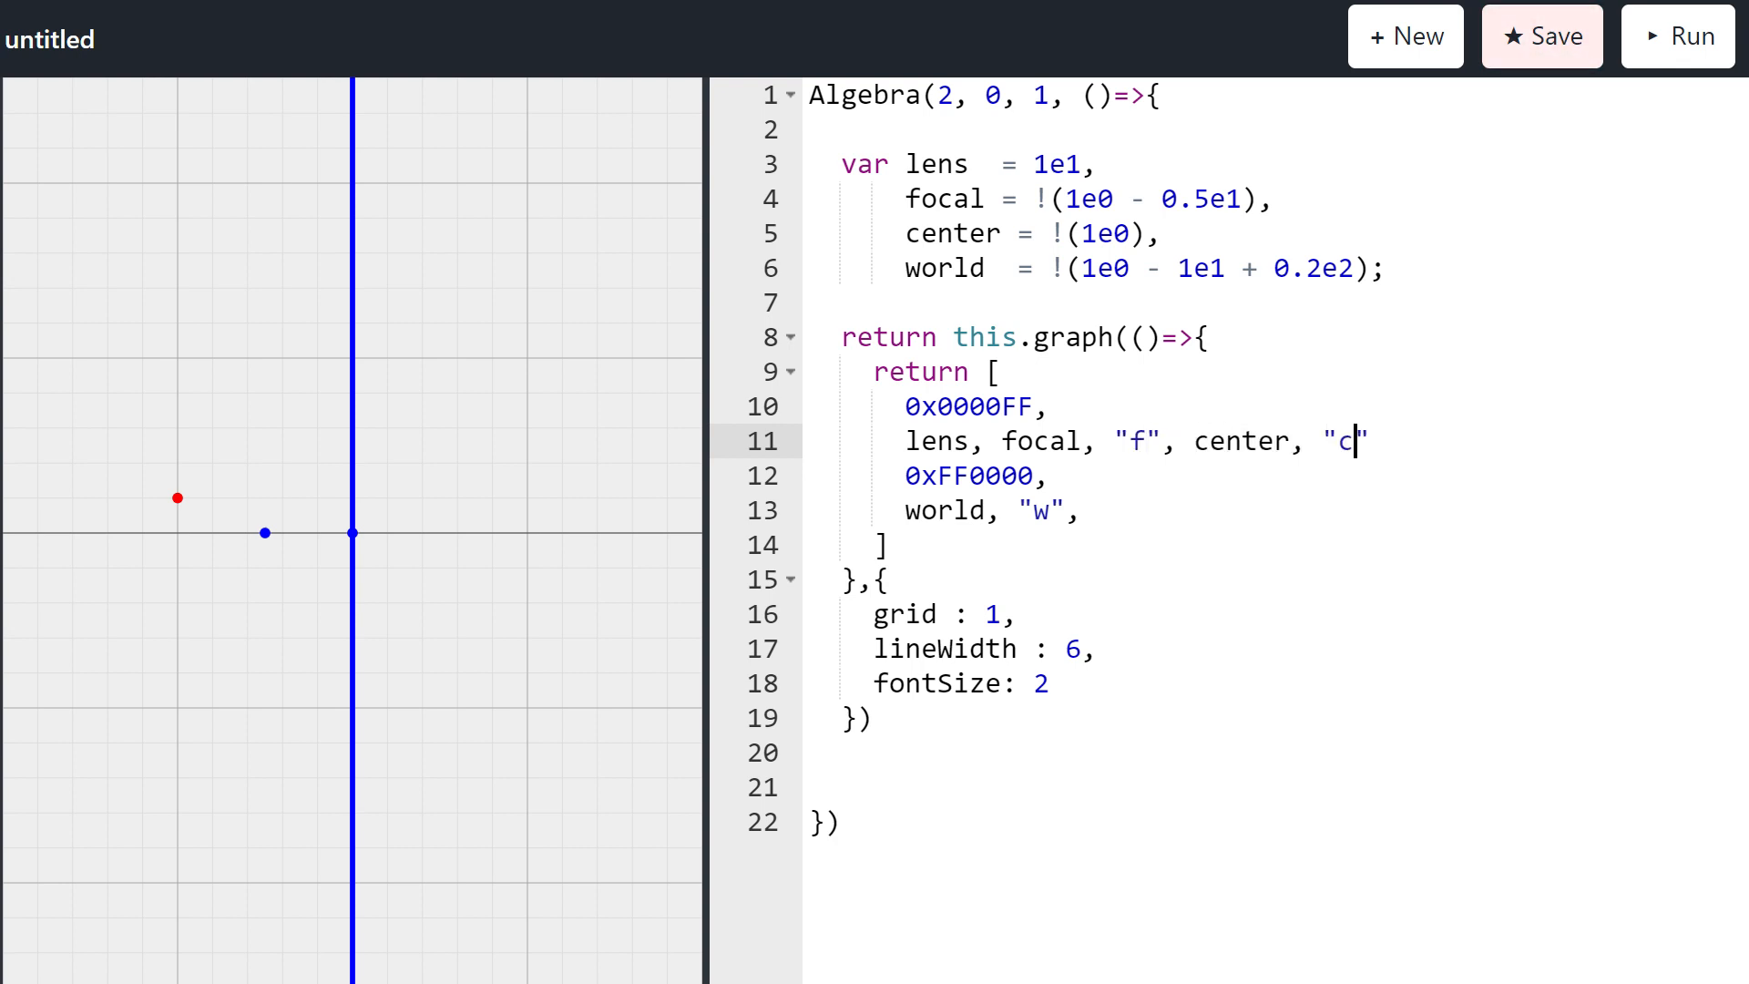
{"action": "type", "text": ","}
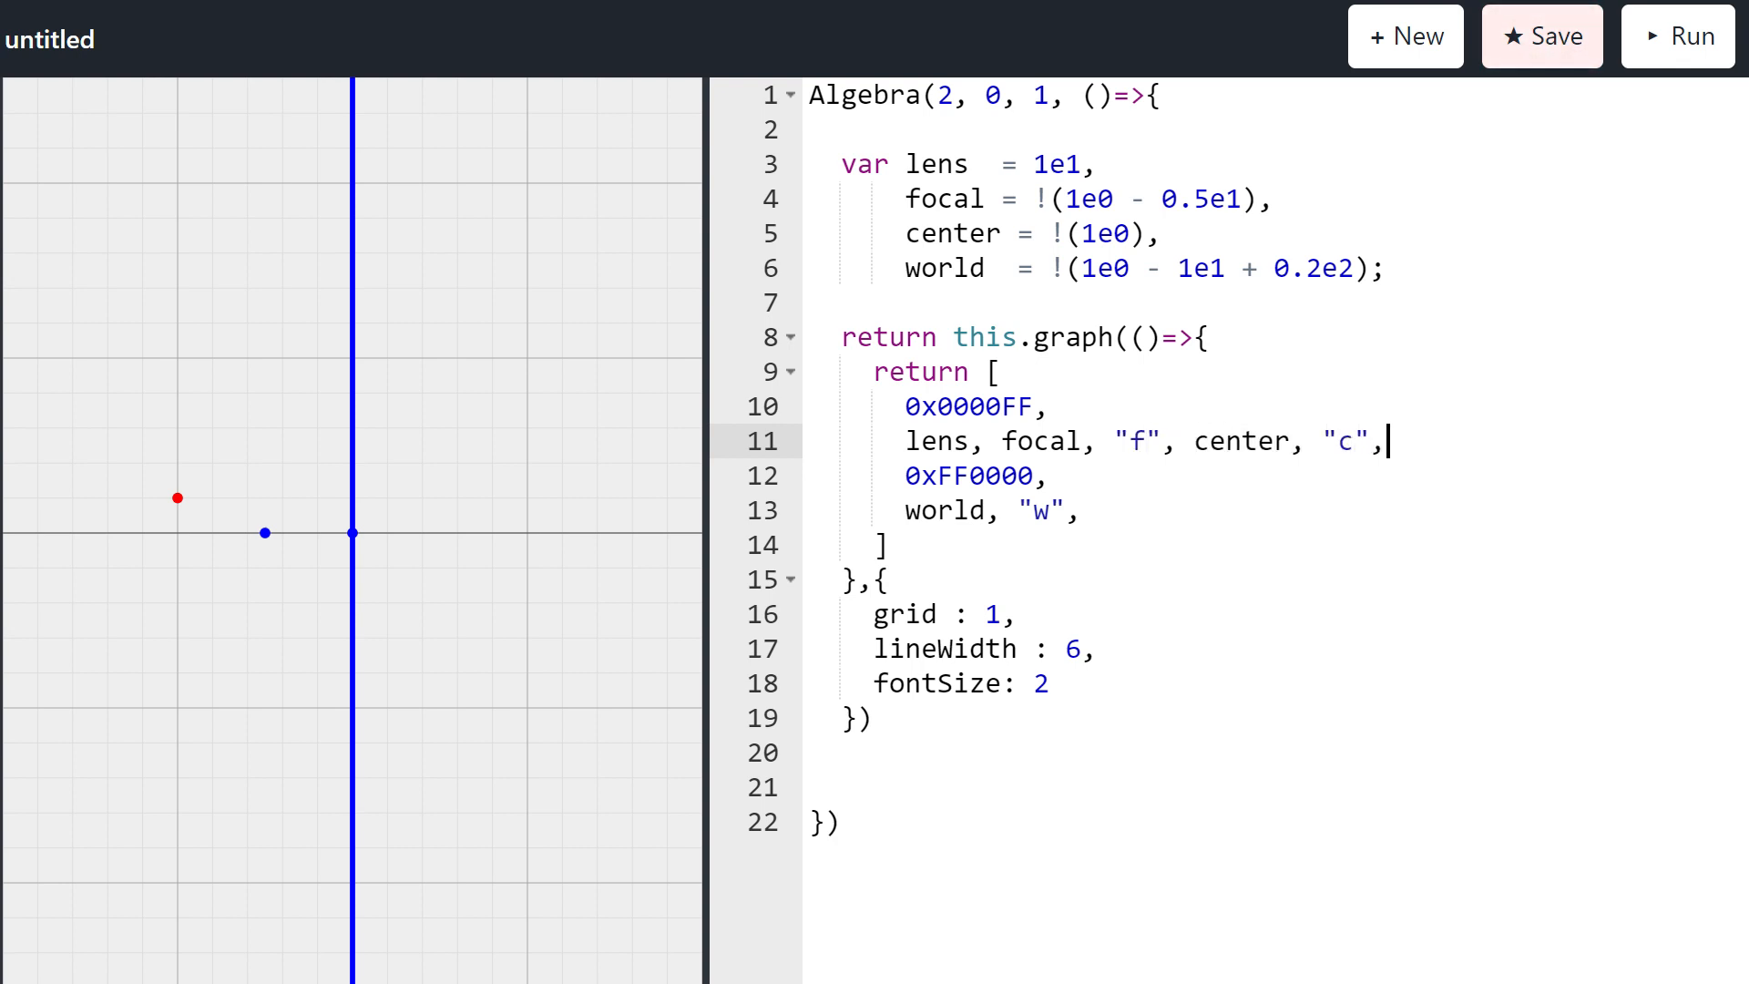
{"action": "left_click", "coordinate": [1675, 34]}
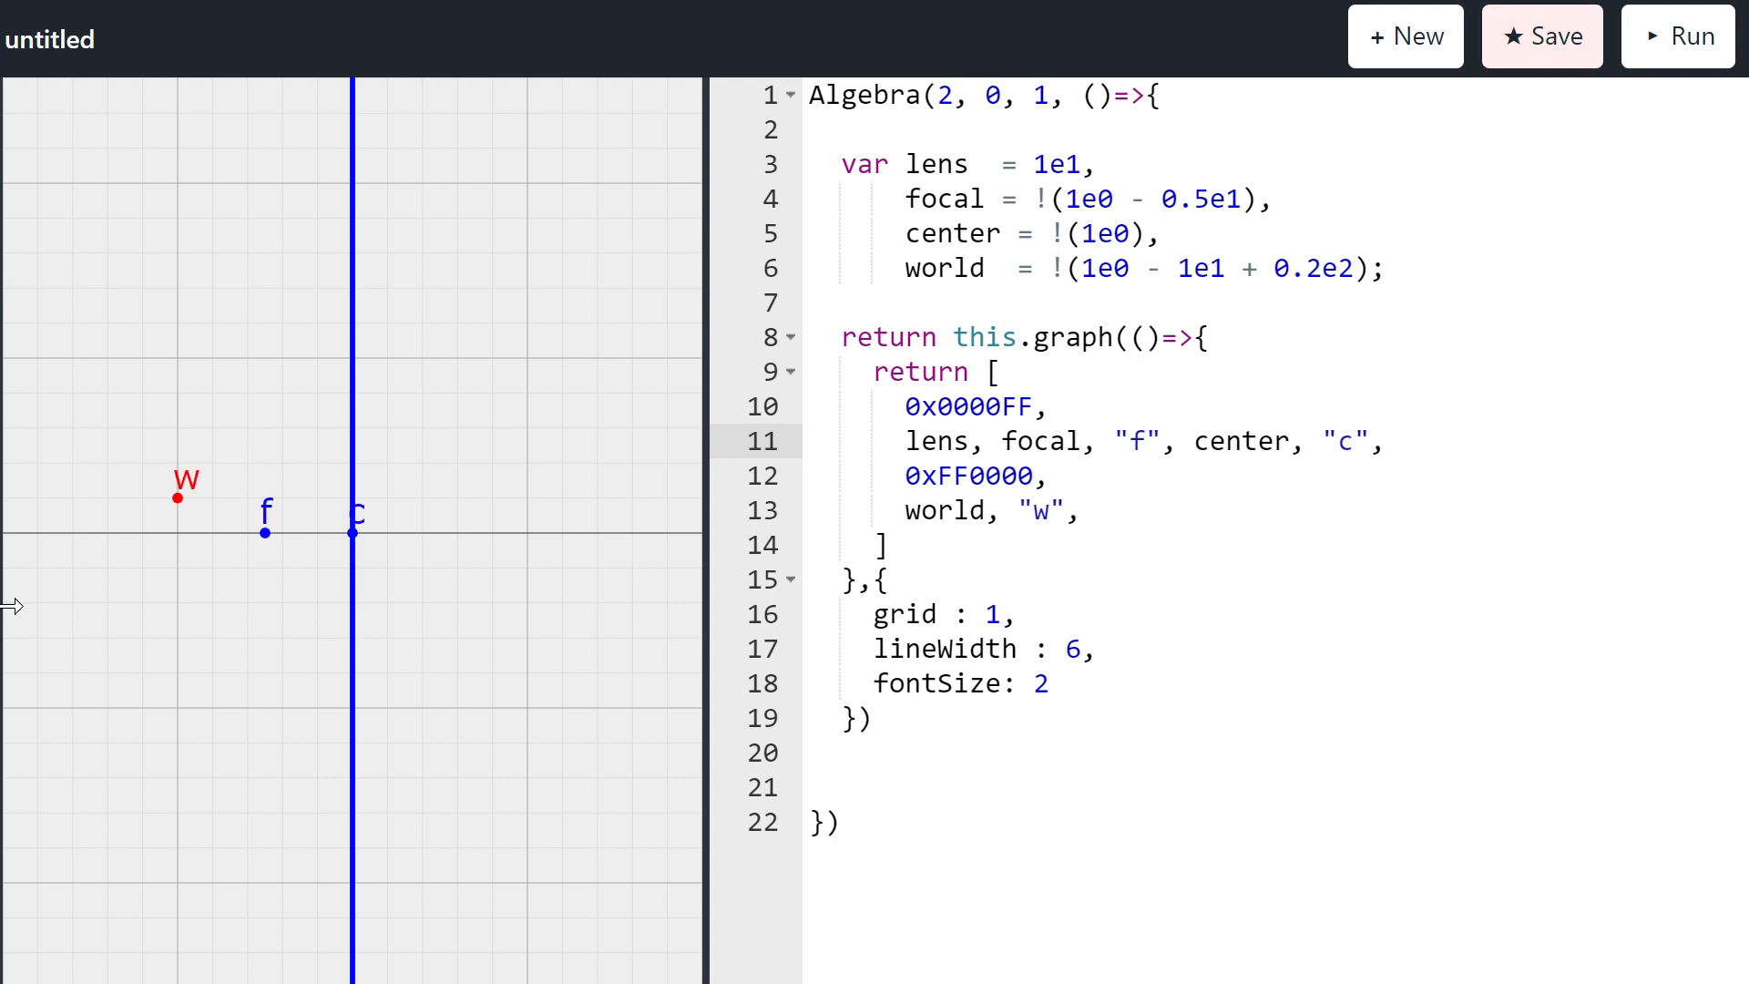
{"action": "mouse_move", "coordinate": [363, 563]}
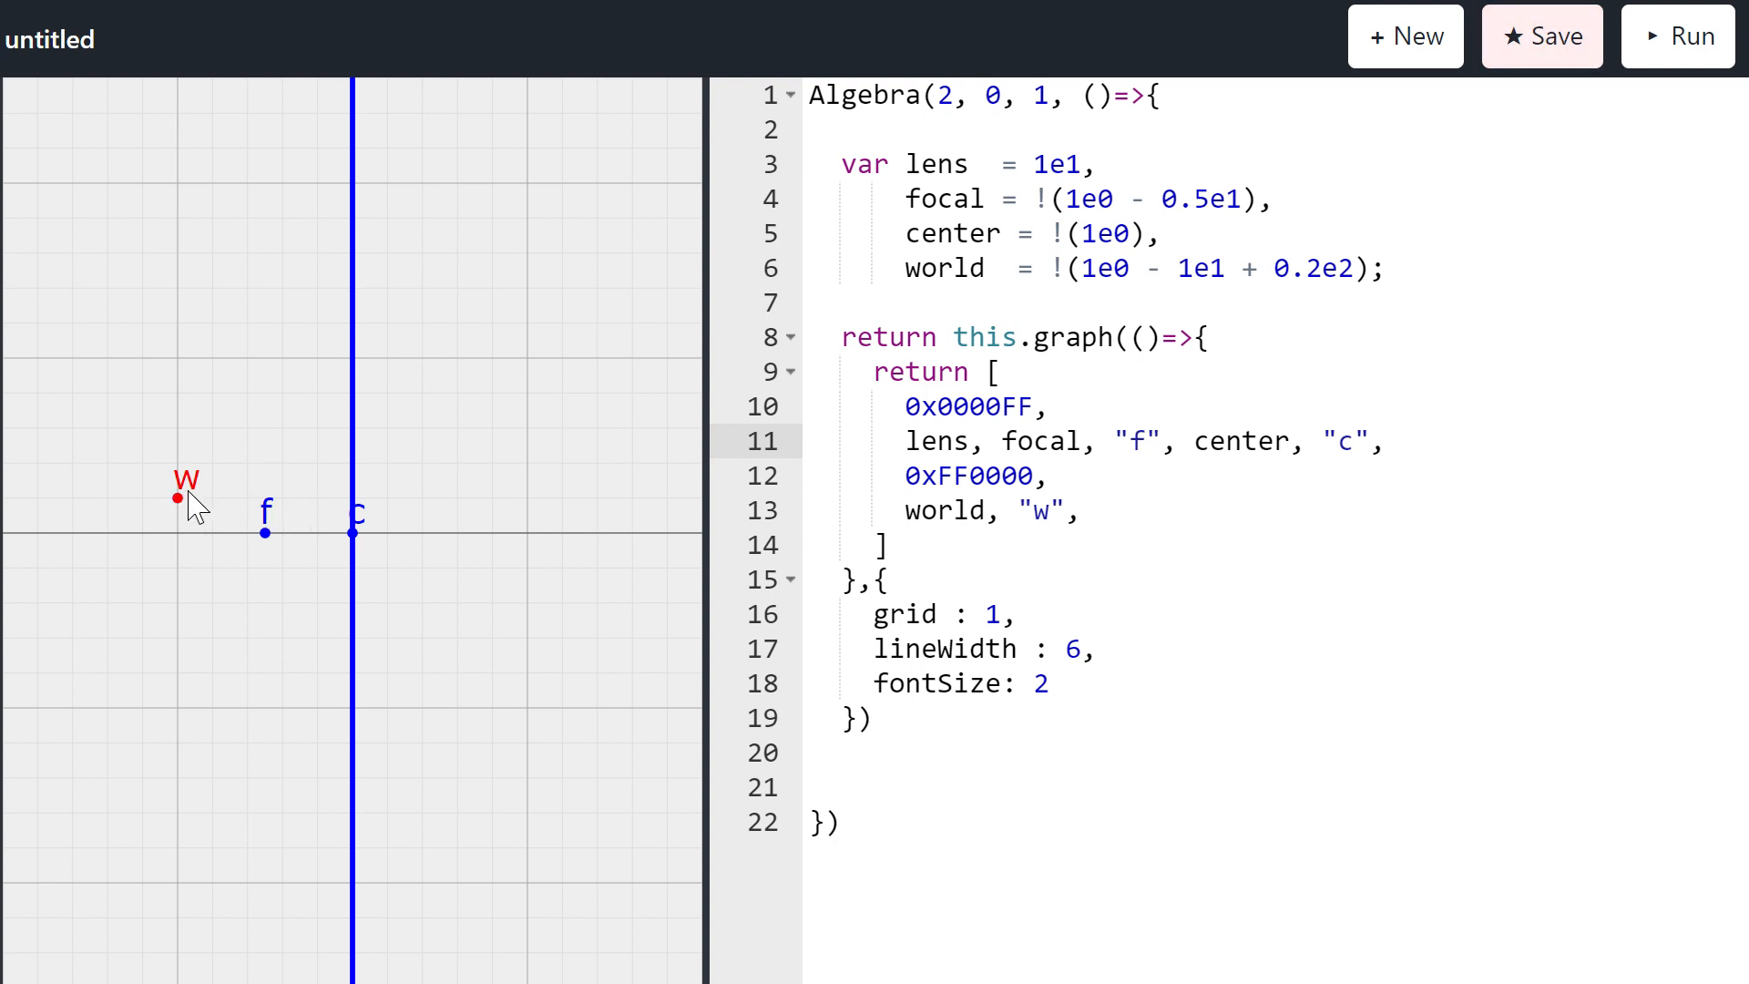
{"action": "mouse_move", "coordinate": [387, 555]}
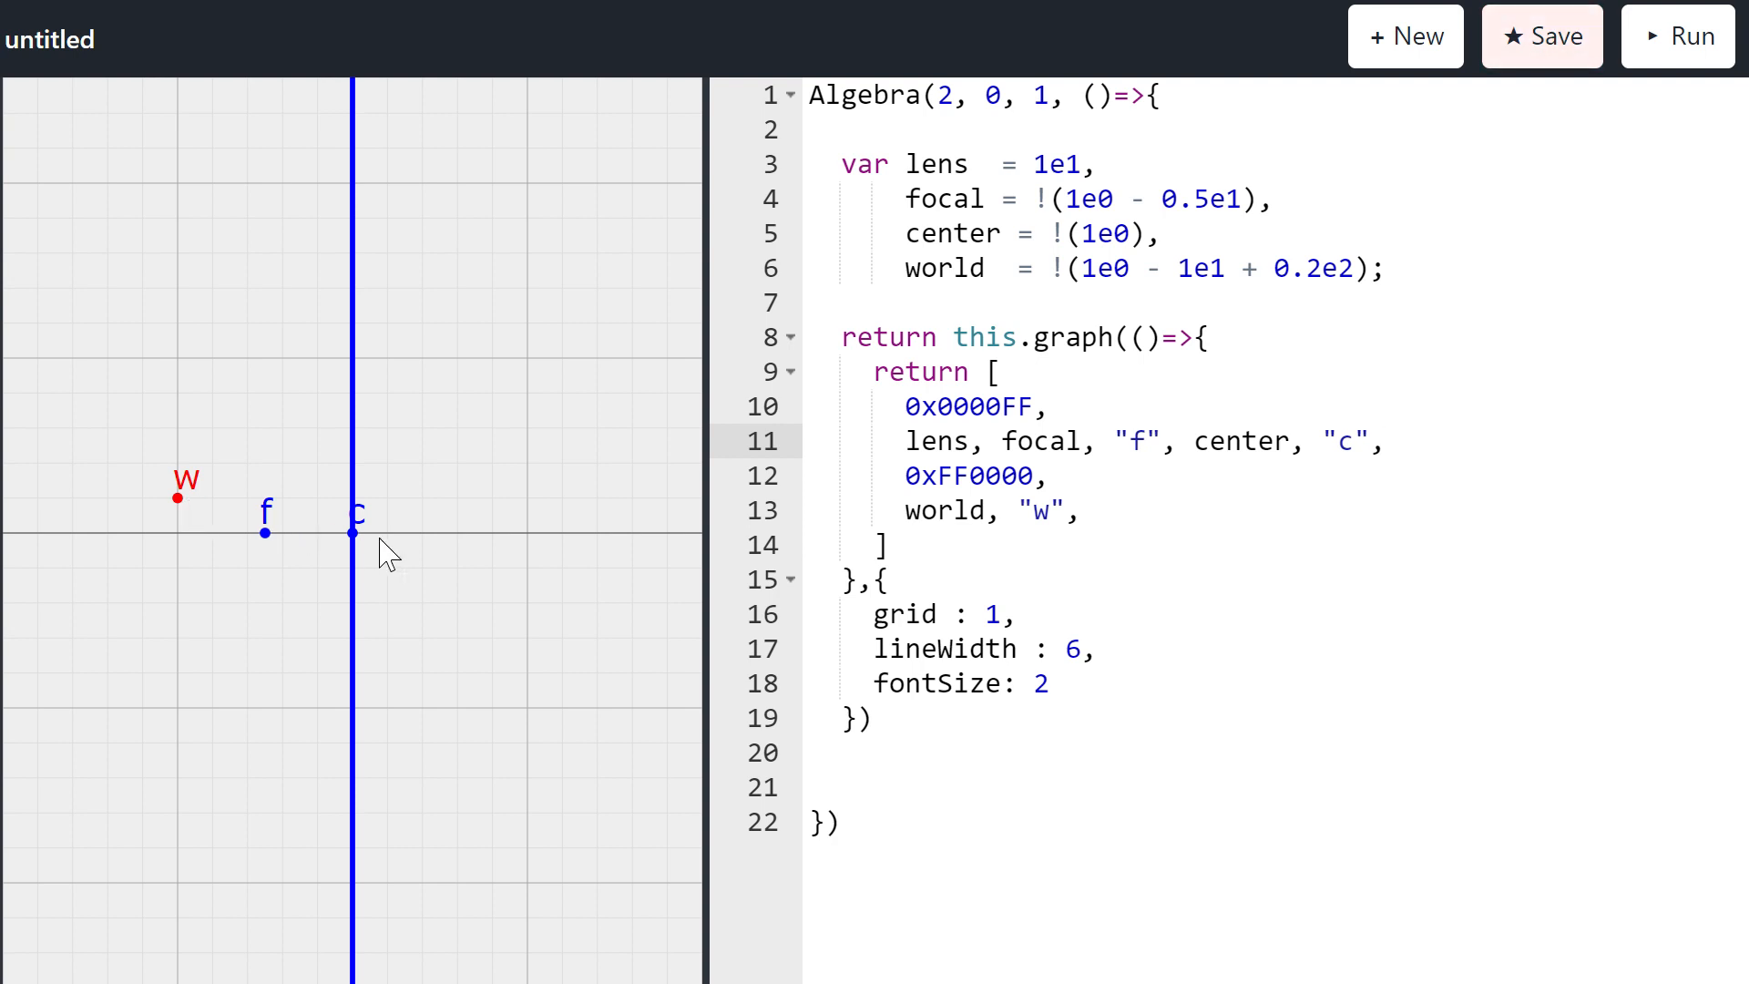
{"action": "mouse_move", "coordinate": [179, 518]}
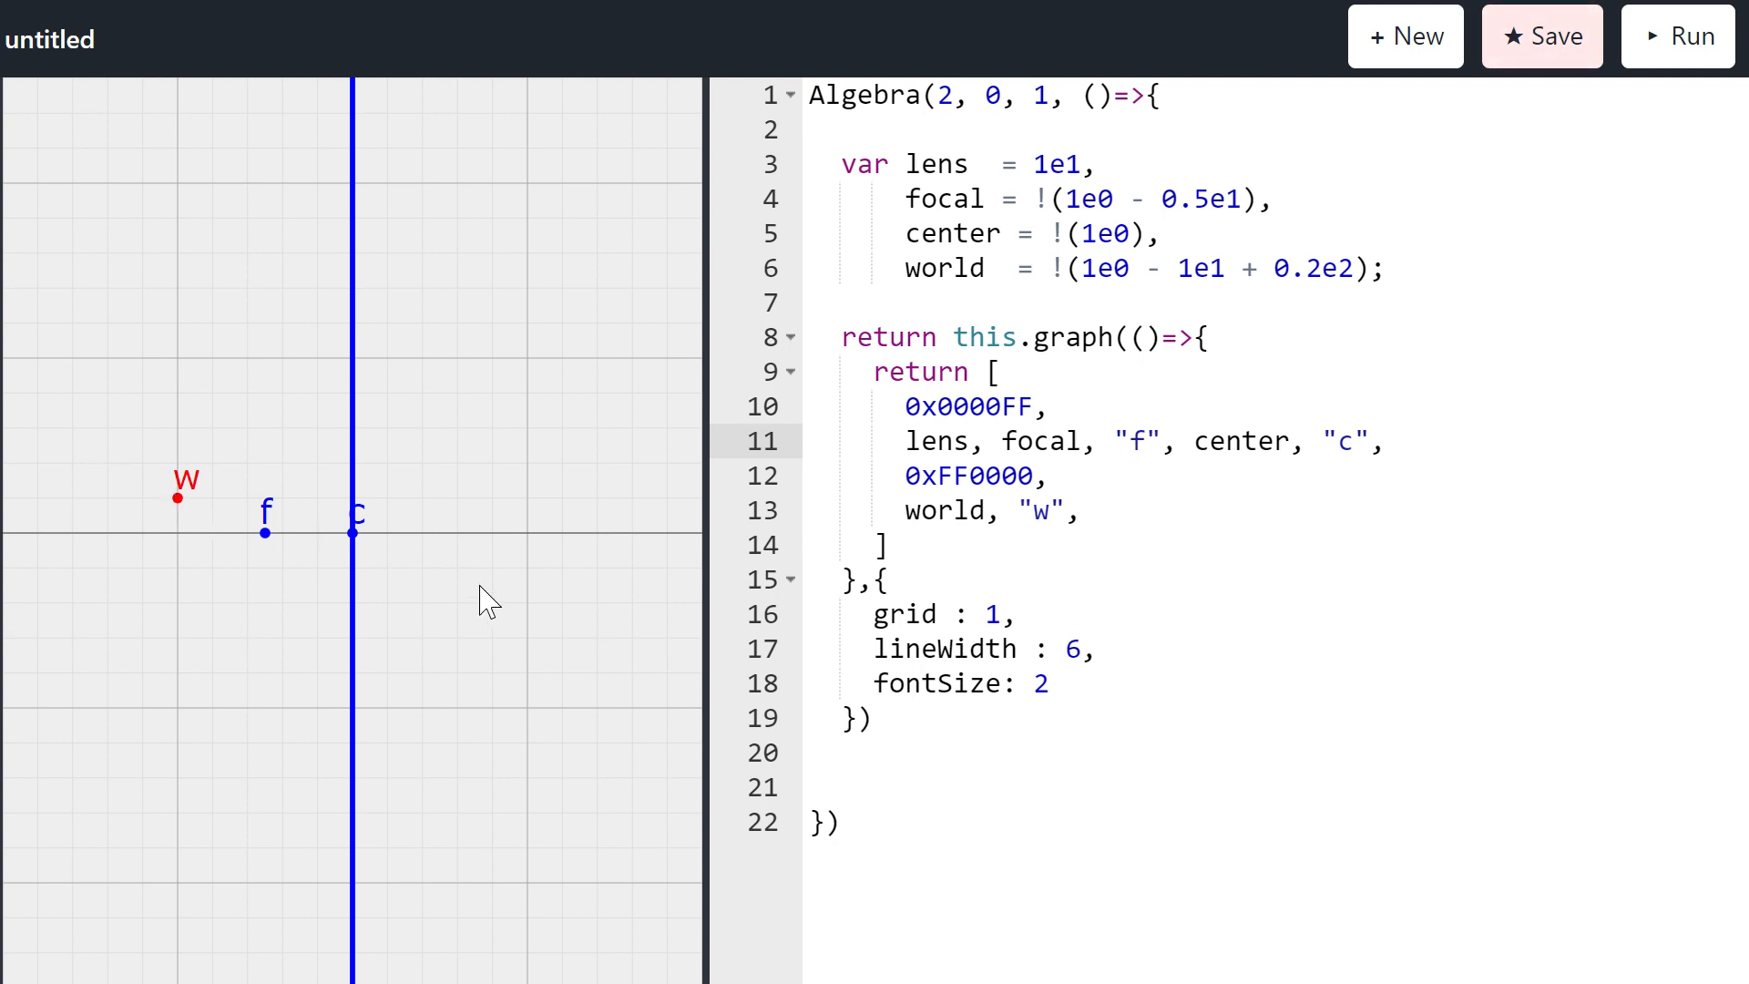
{"action": "mouse_move", "coordinate": [243, 544]}
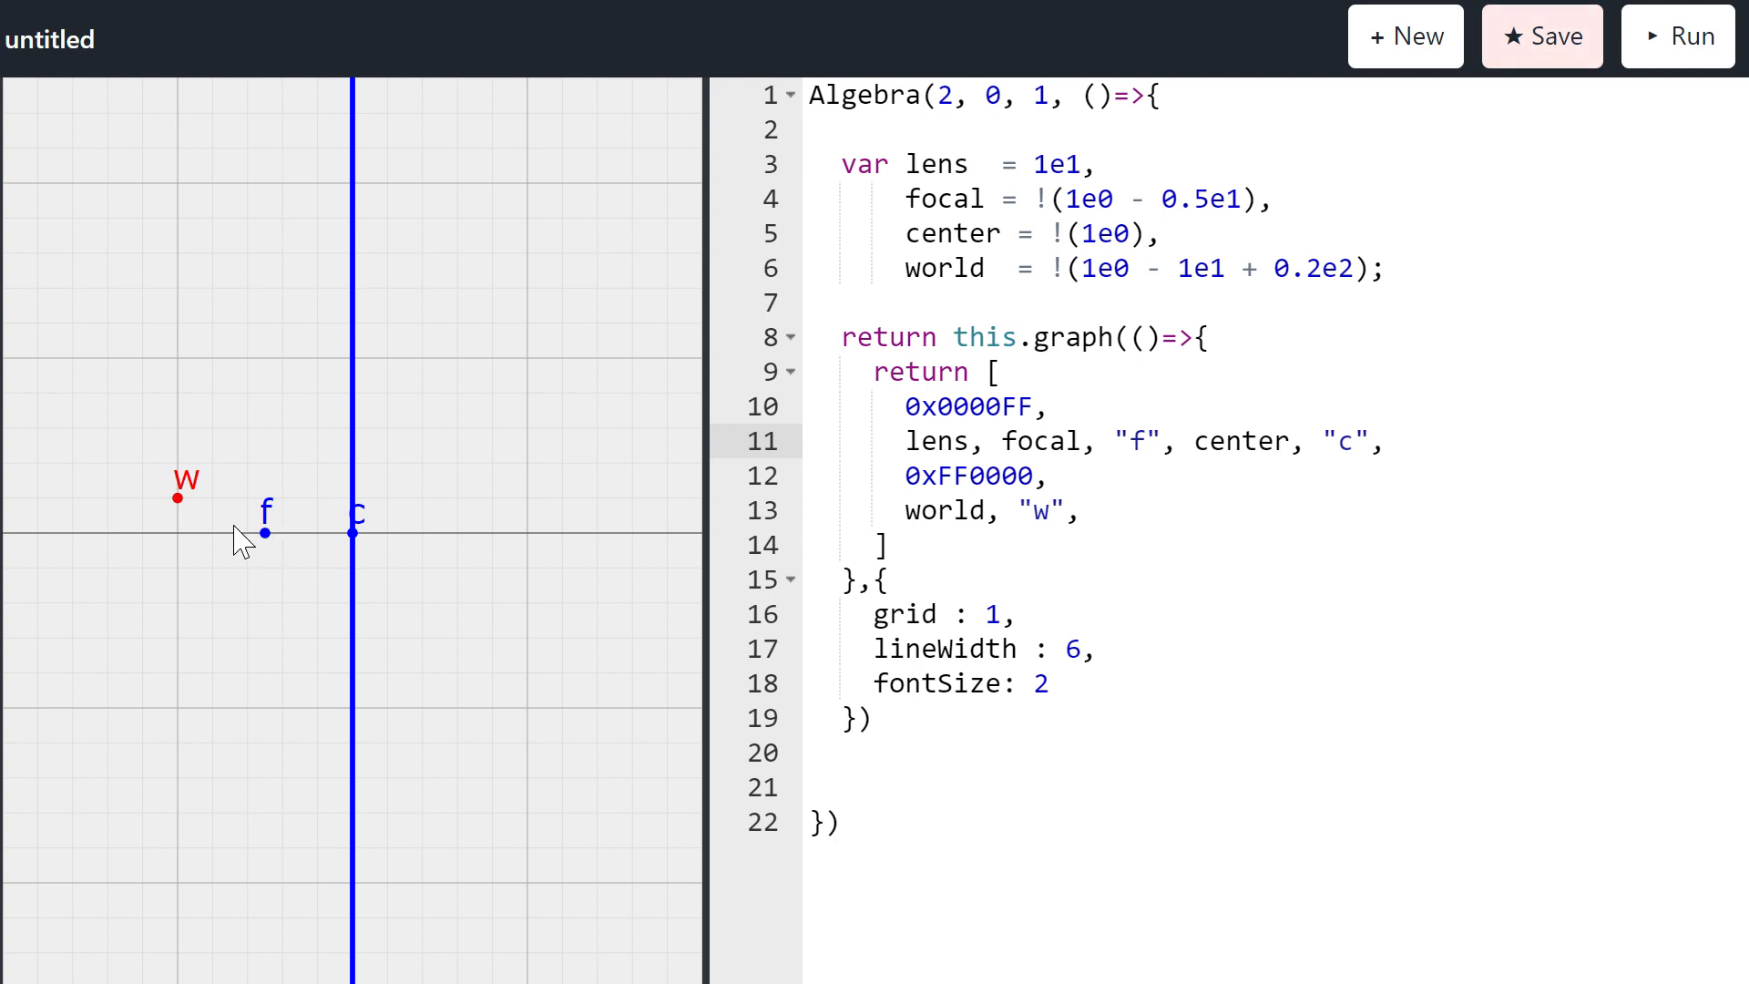
{"action": "mouse_move", "coordinate": [358, 551]}
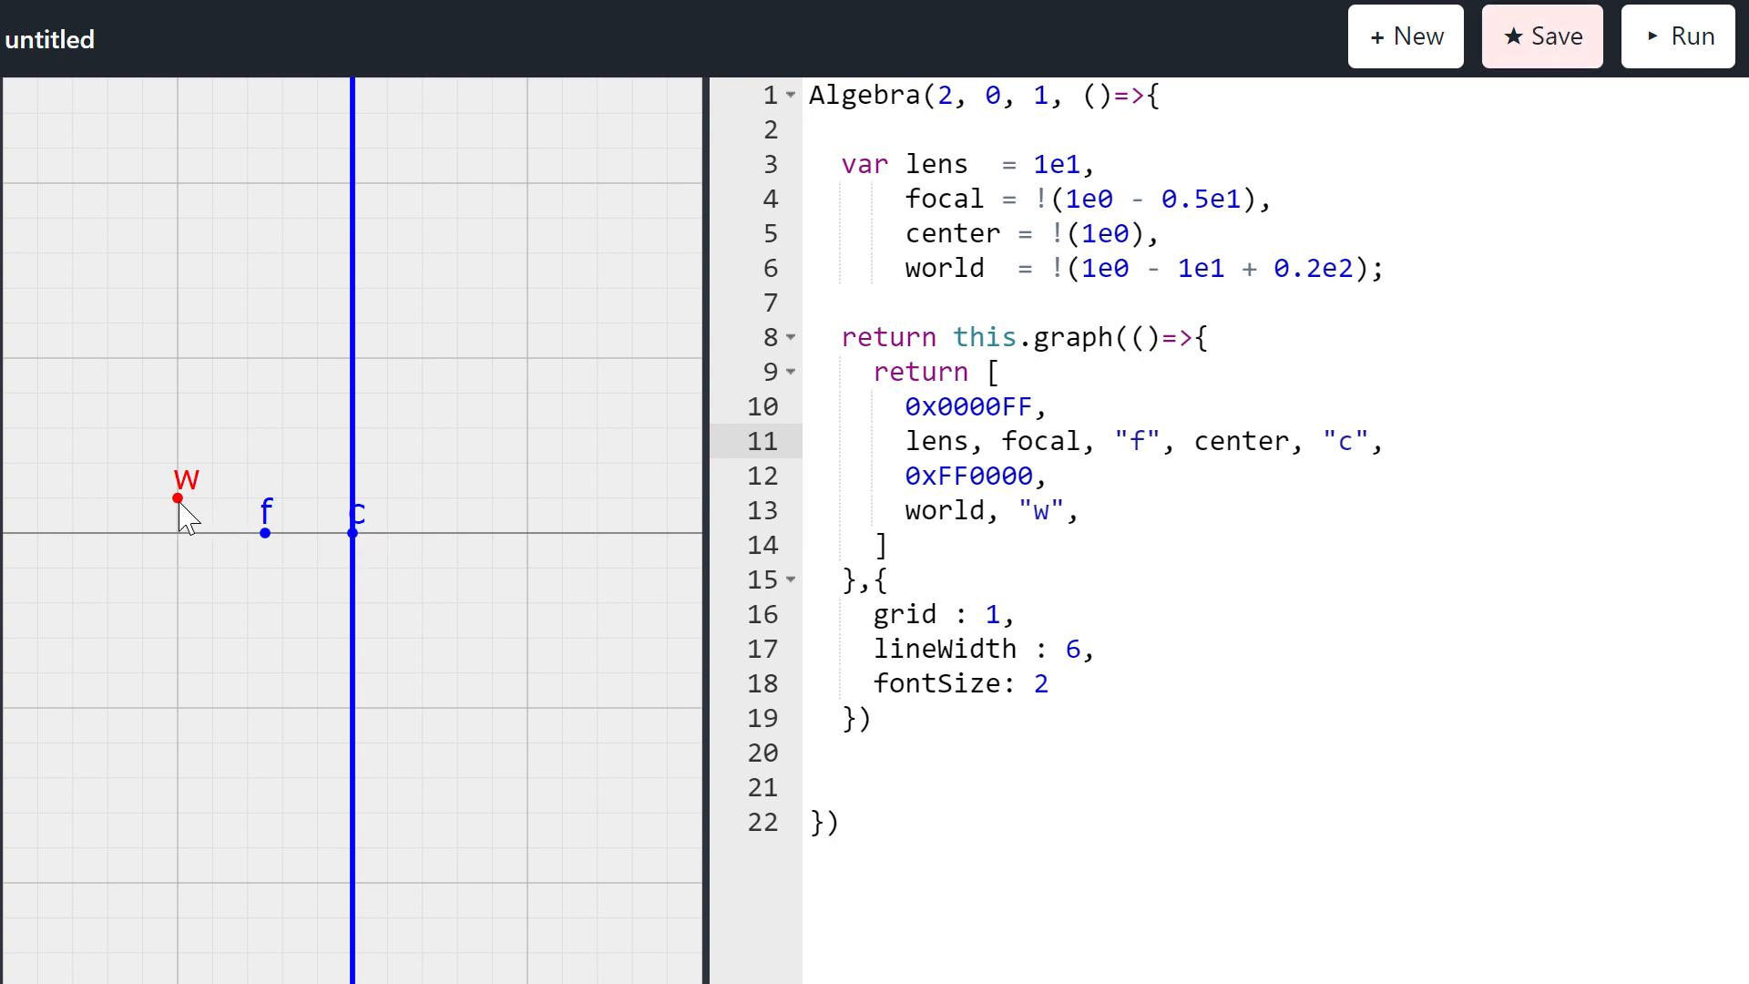
{"action": "mouse_move", "coordinate": [184, 518]}
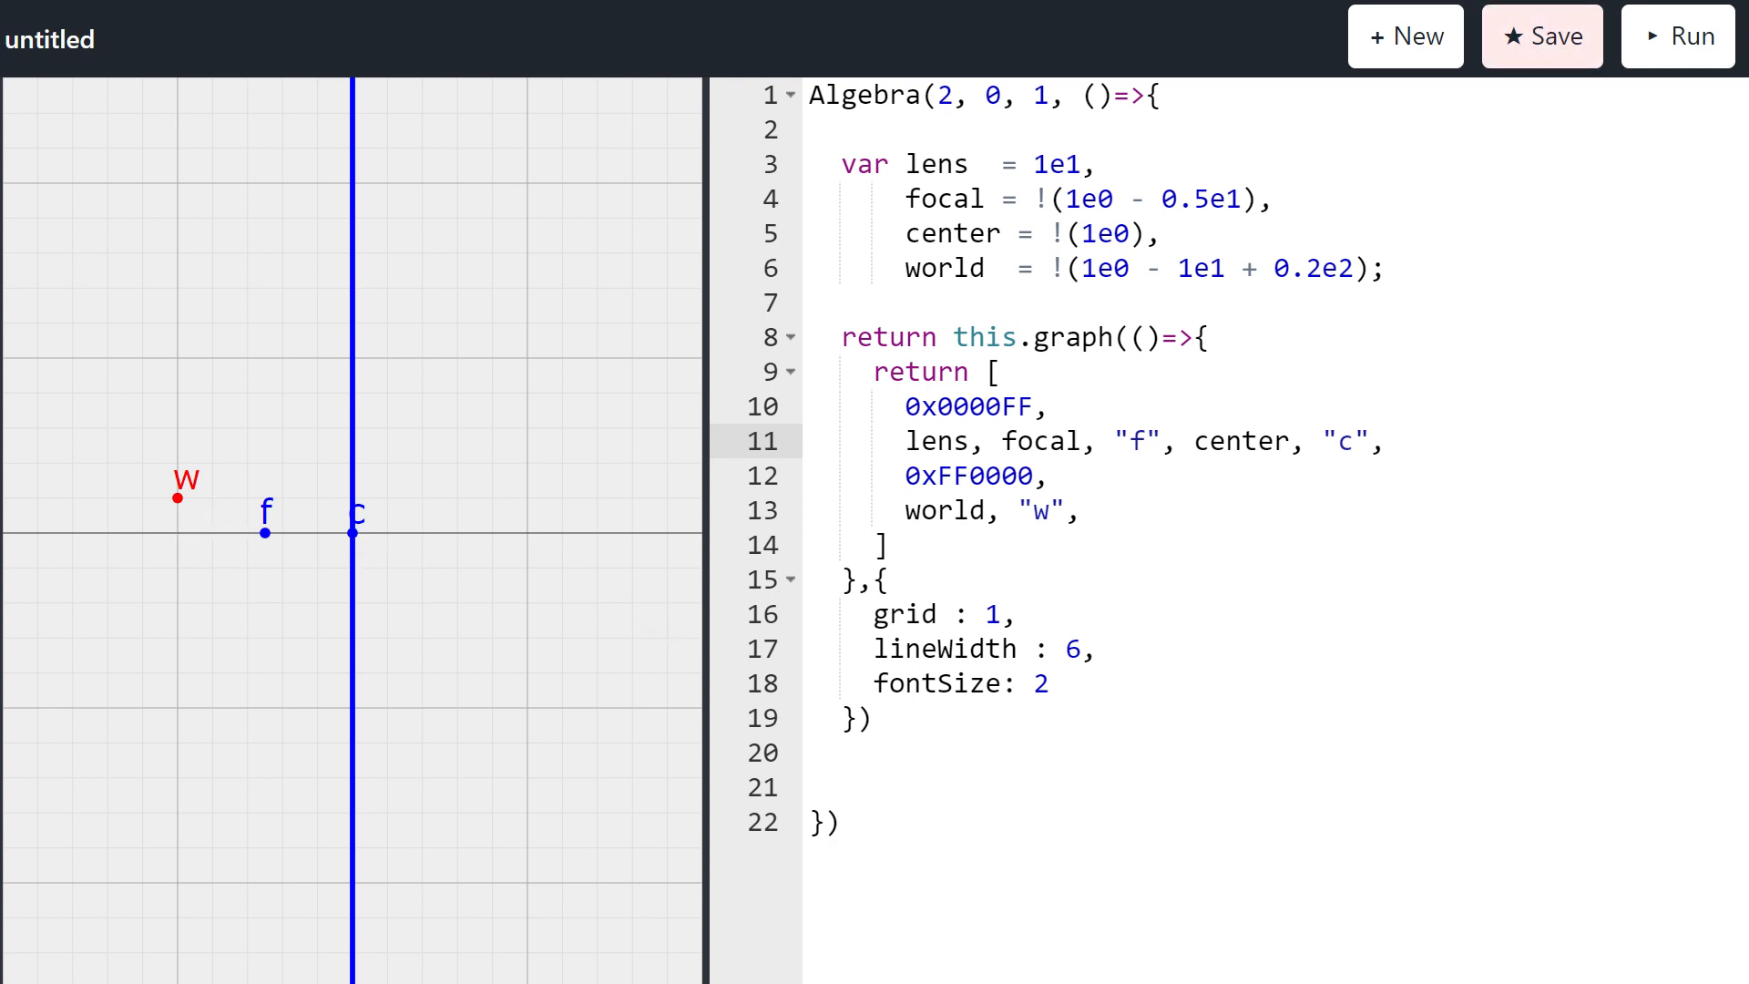
Step: Declare L1 = world & center and add L1 to the returned list
{"action": "left_click", "coordinate": [1203, 337]}
{"action": "type", "text": "var"}
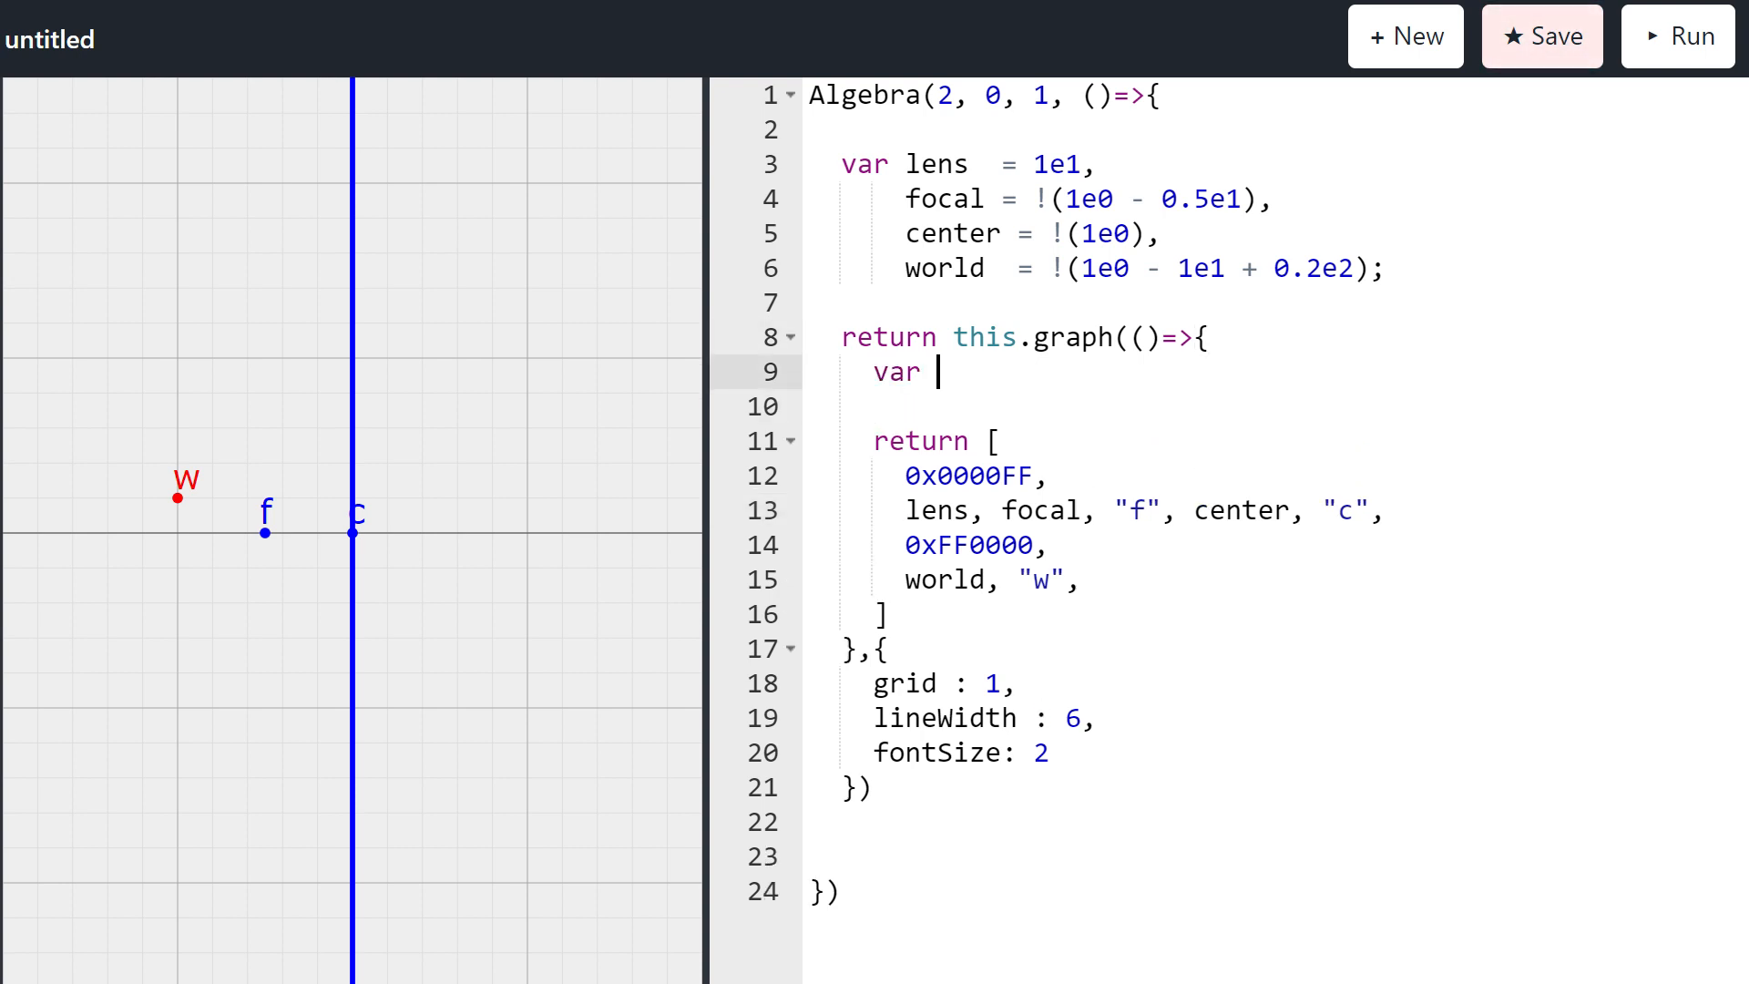
{"action": "type", "text": "L1 ="}
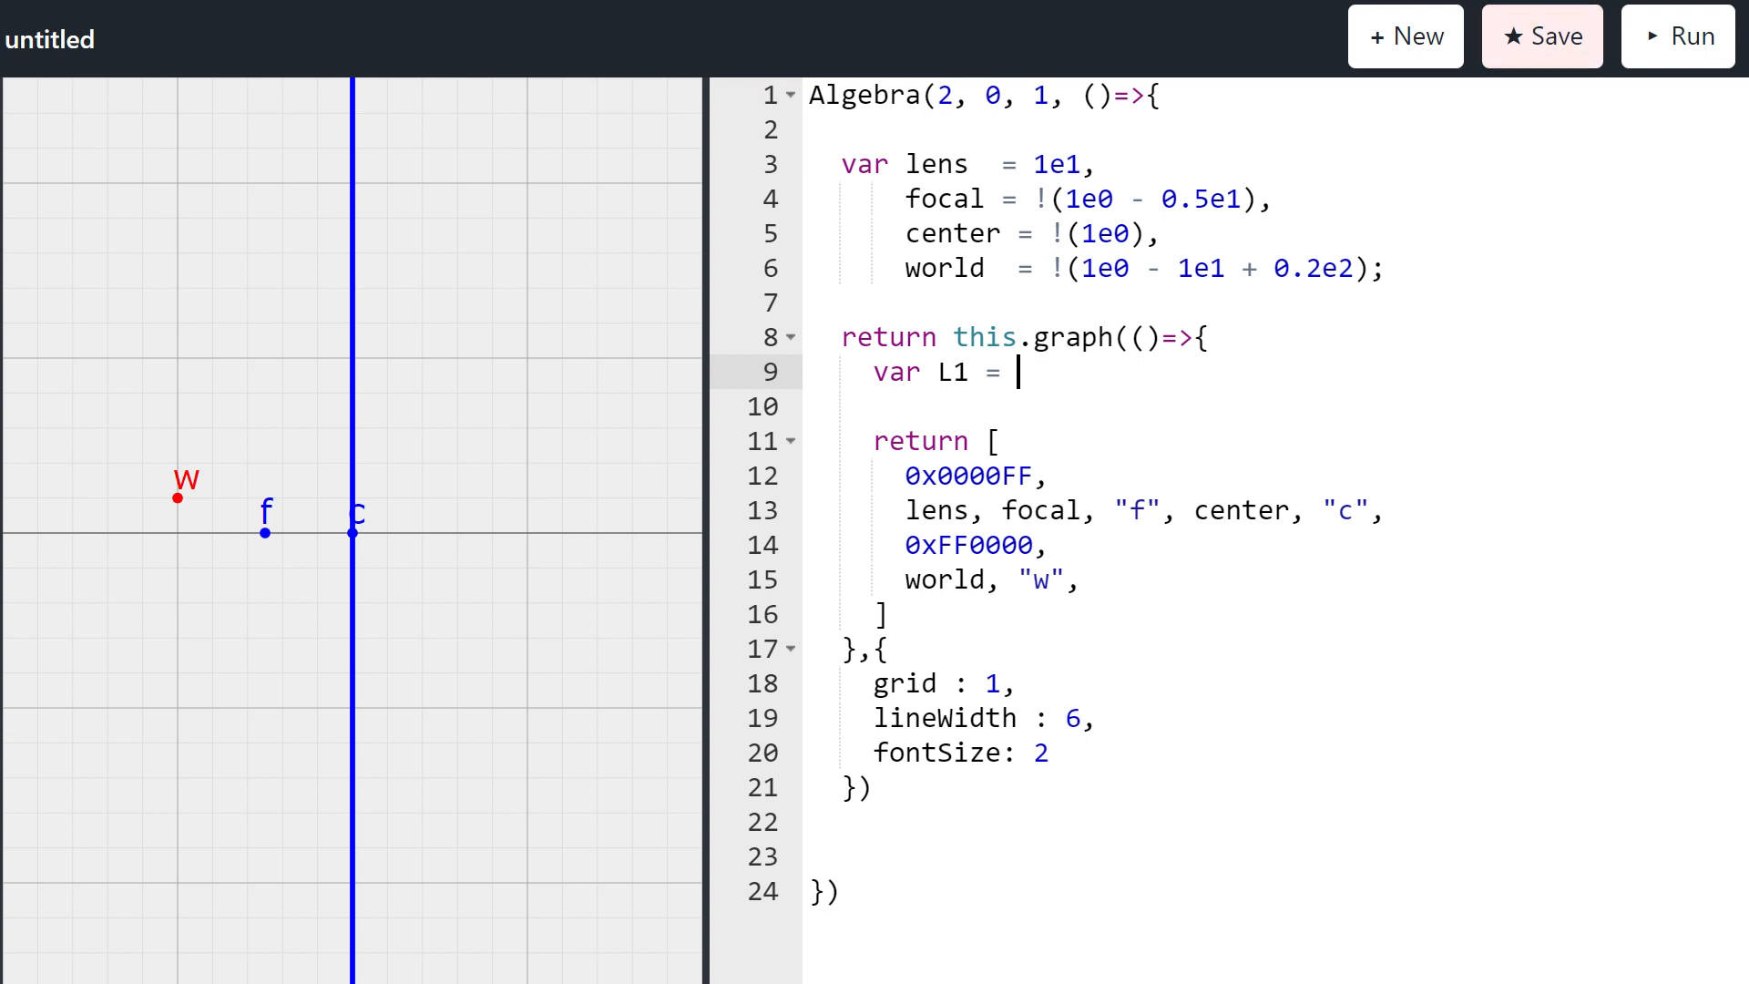
{"action": "type", "text": "wol"}
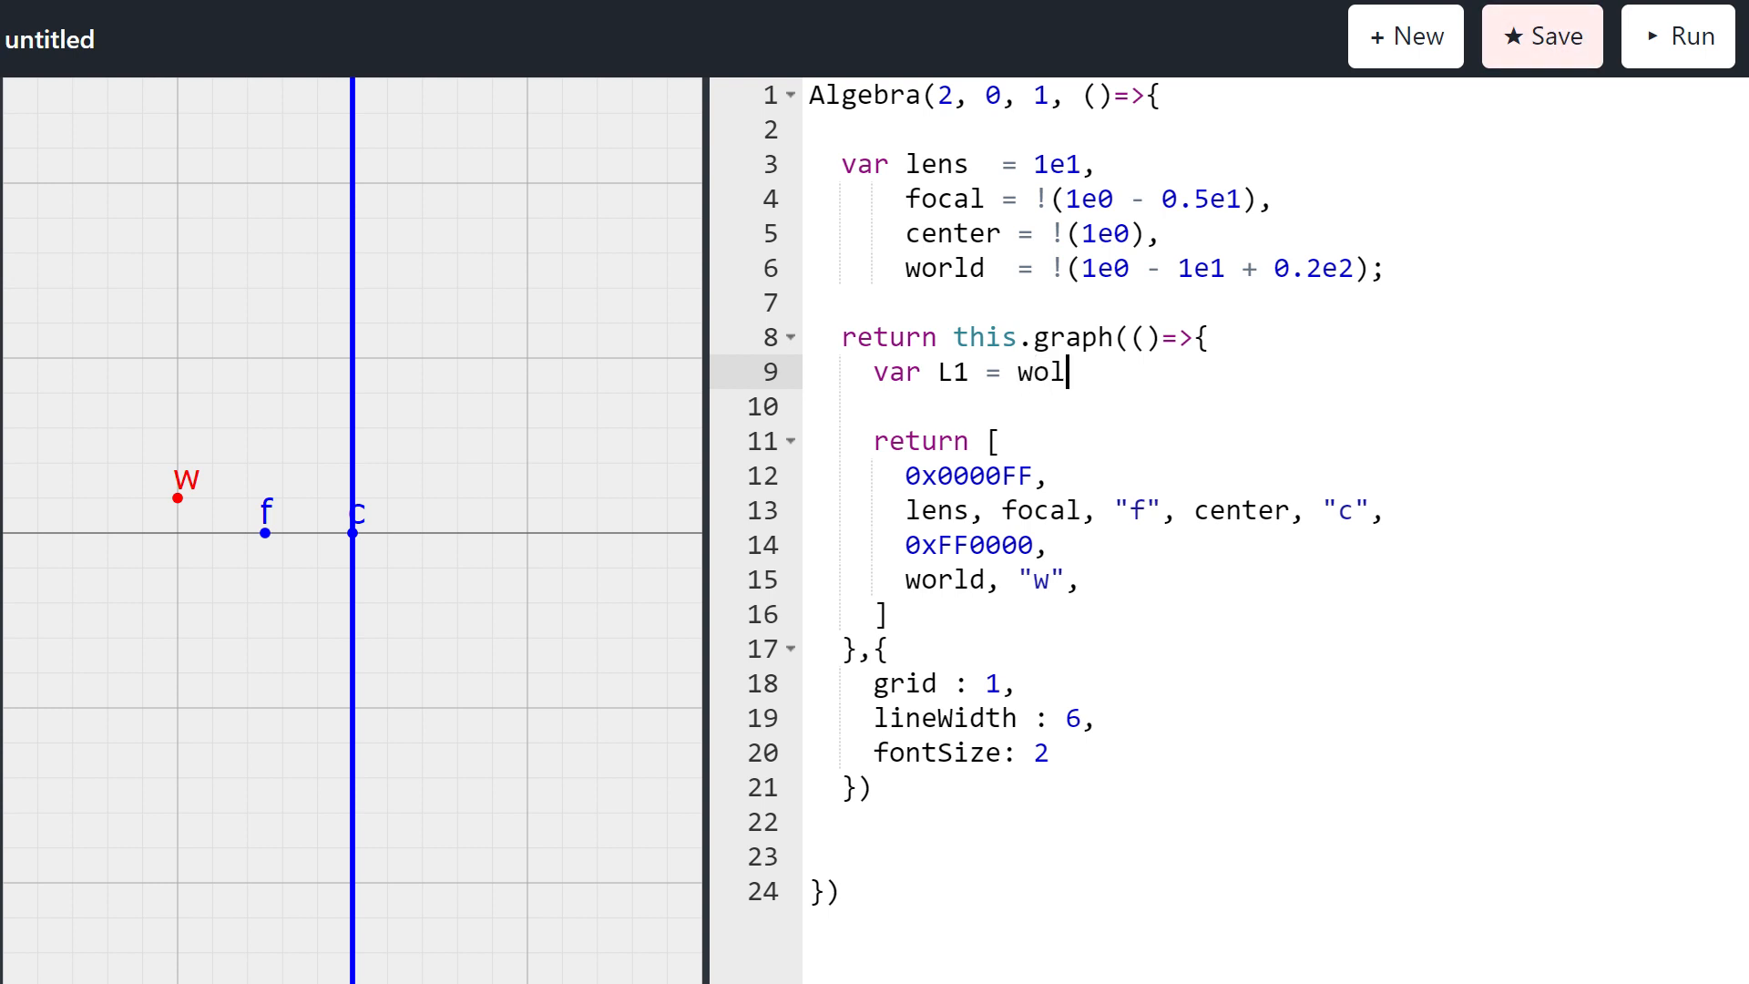
{"action": "type", "text": "rld &"}
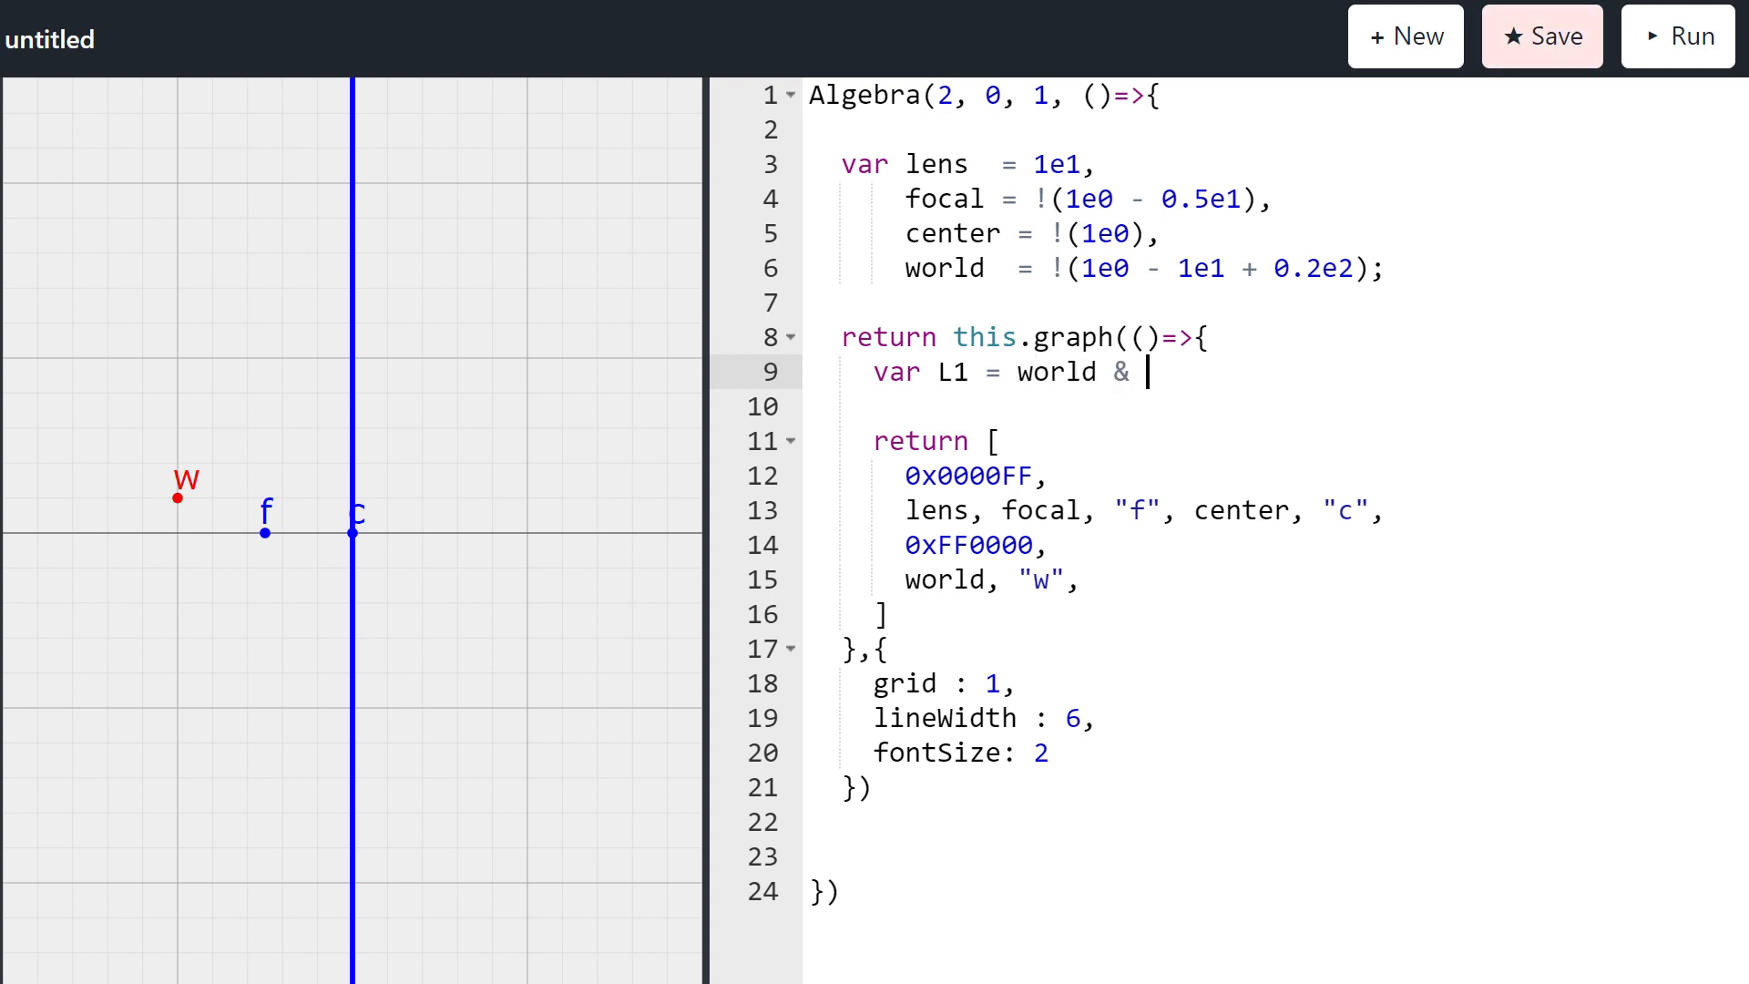
{"action": "type", "text": "center;"}
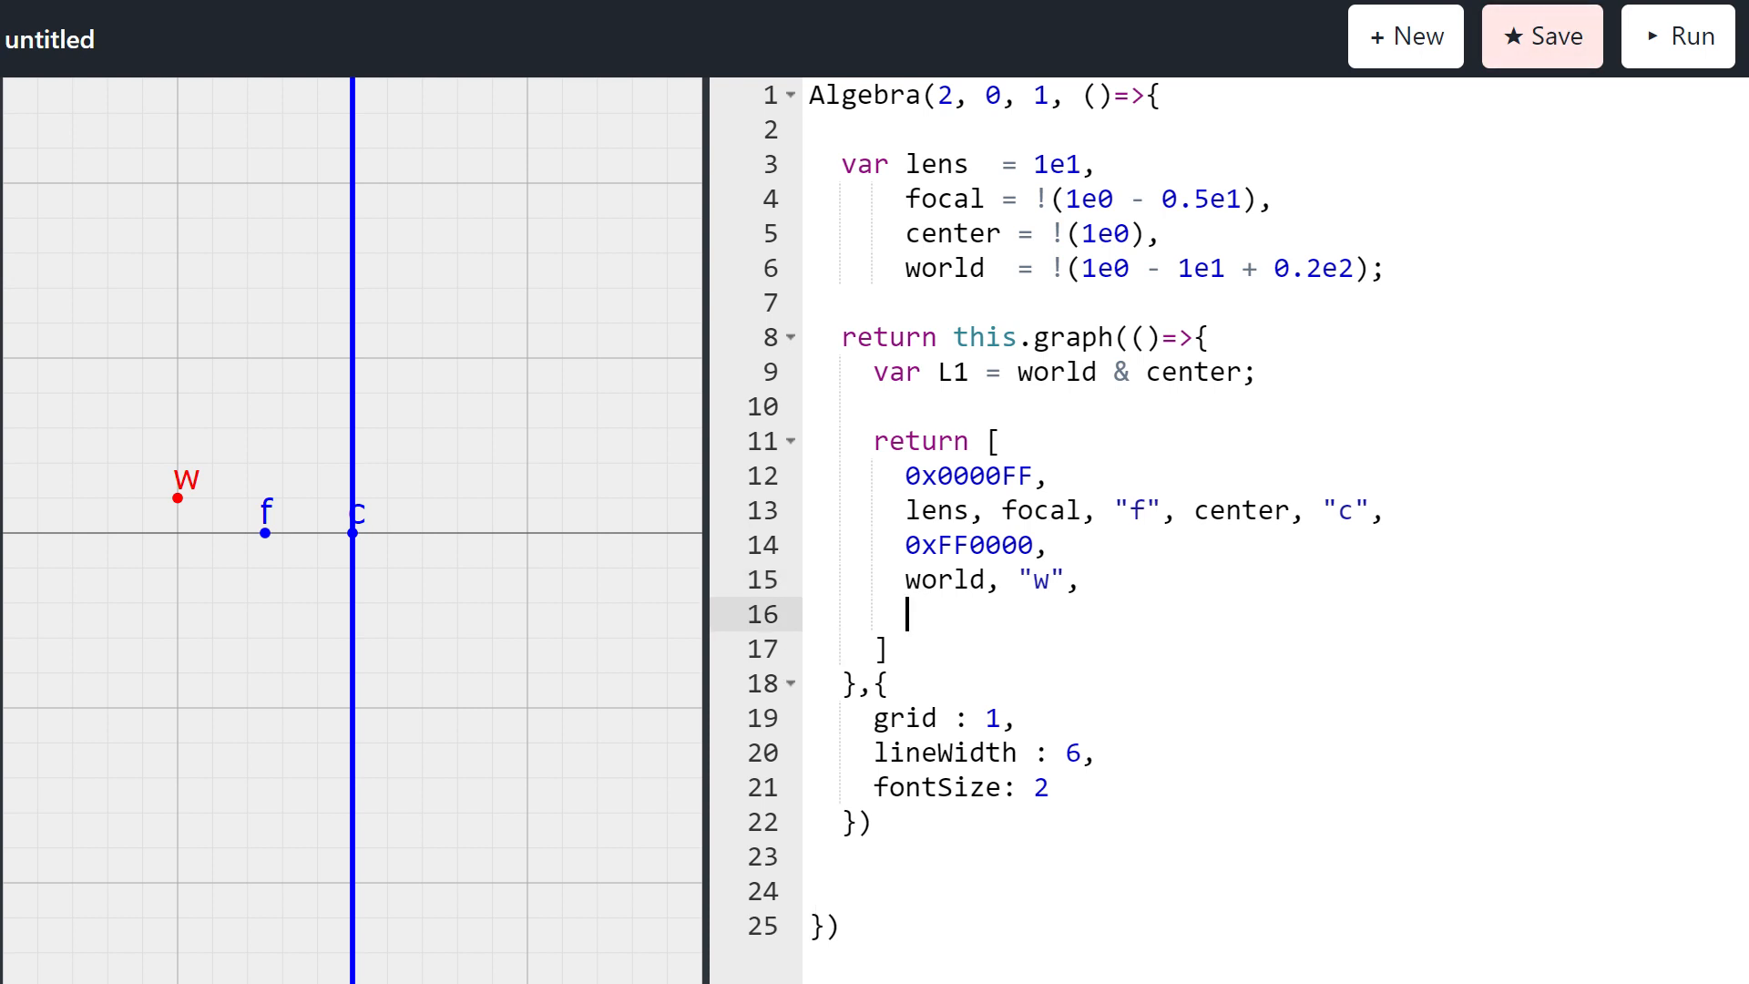
{"action": "type", "text": "L1"}
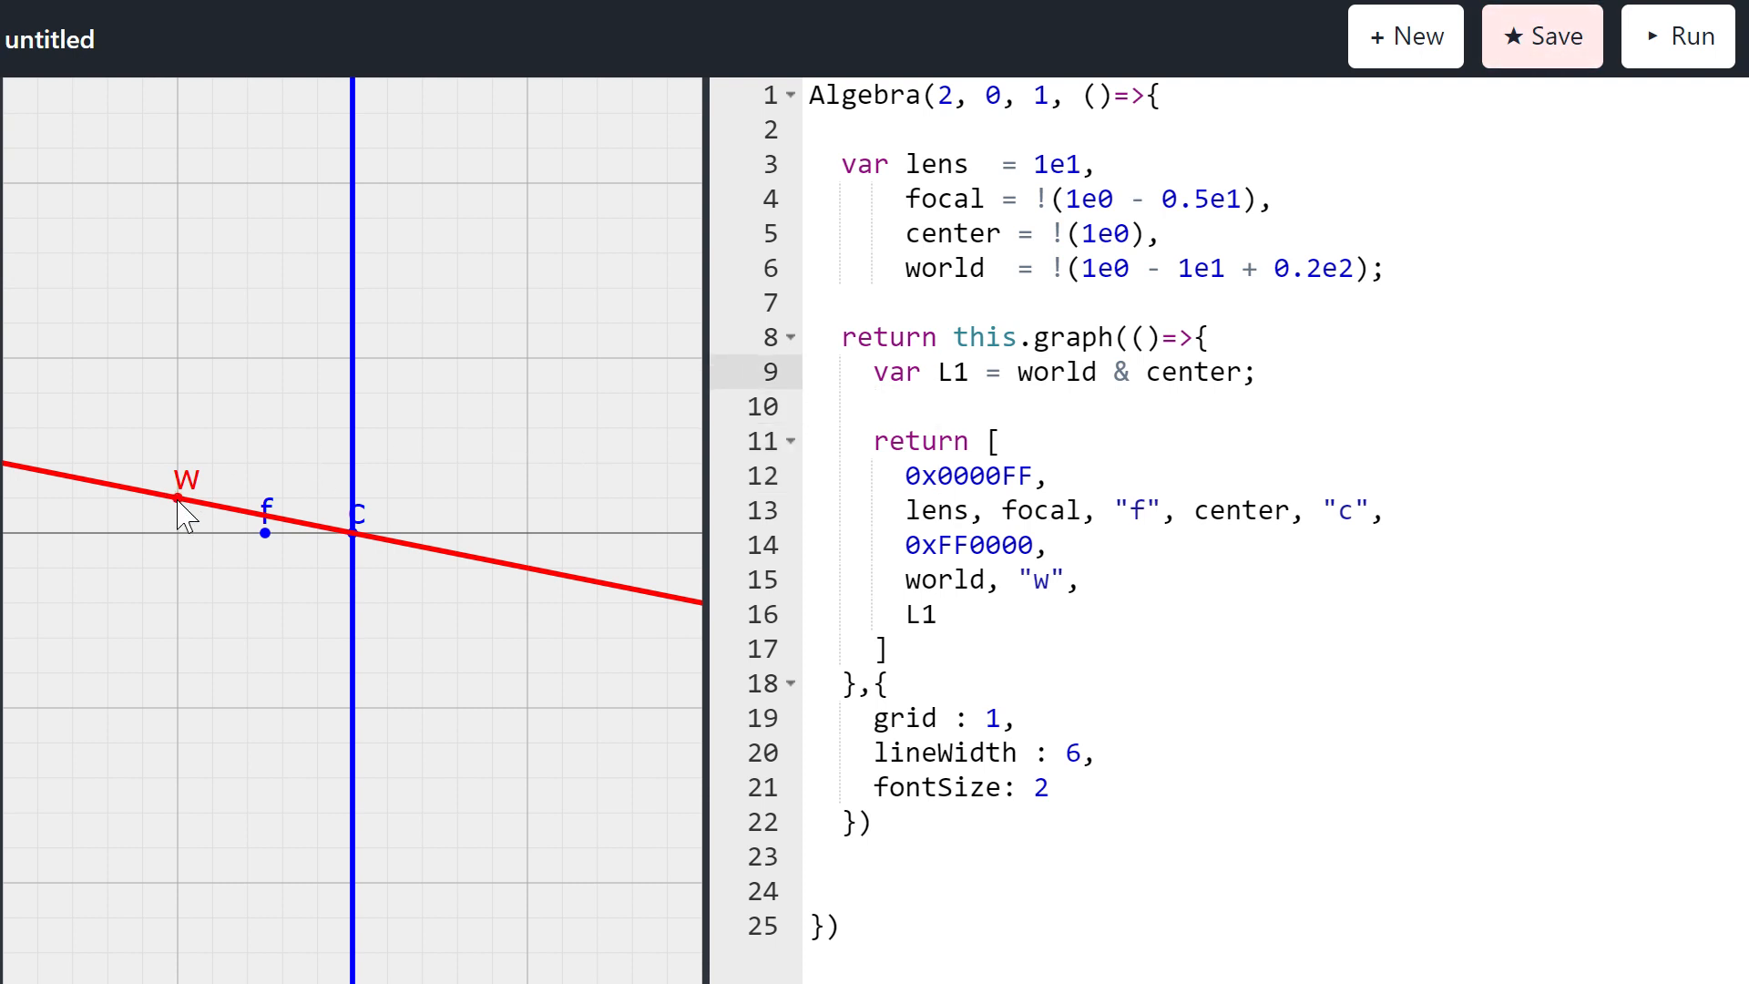
{"action": "mouse_move", "coordinate": [310, 577]}
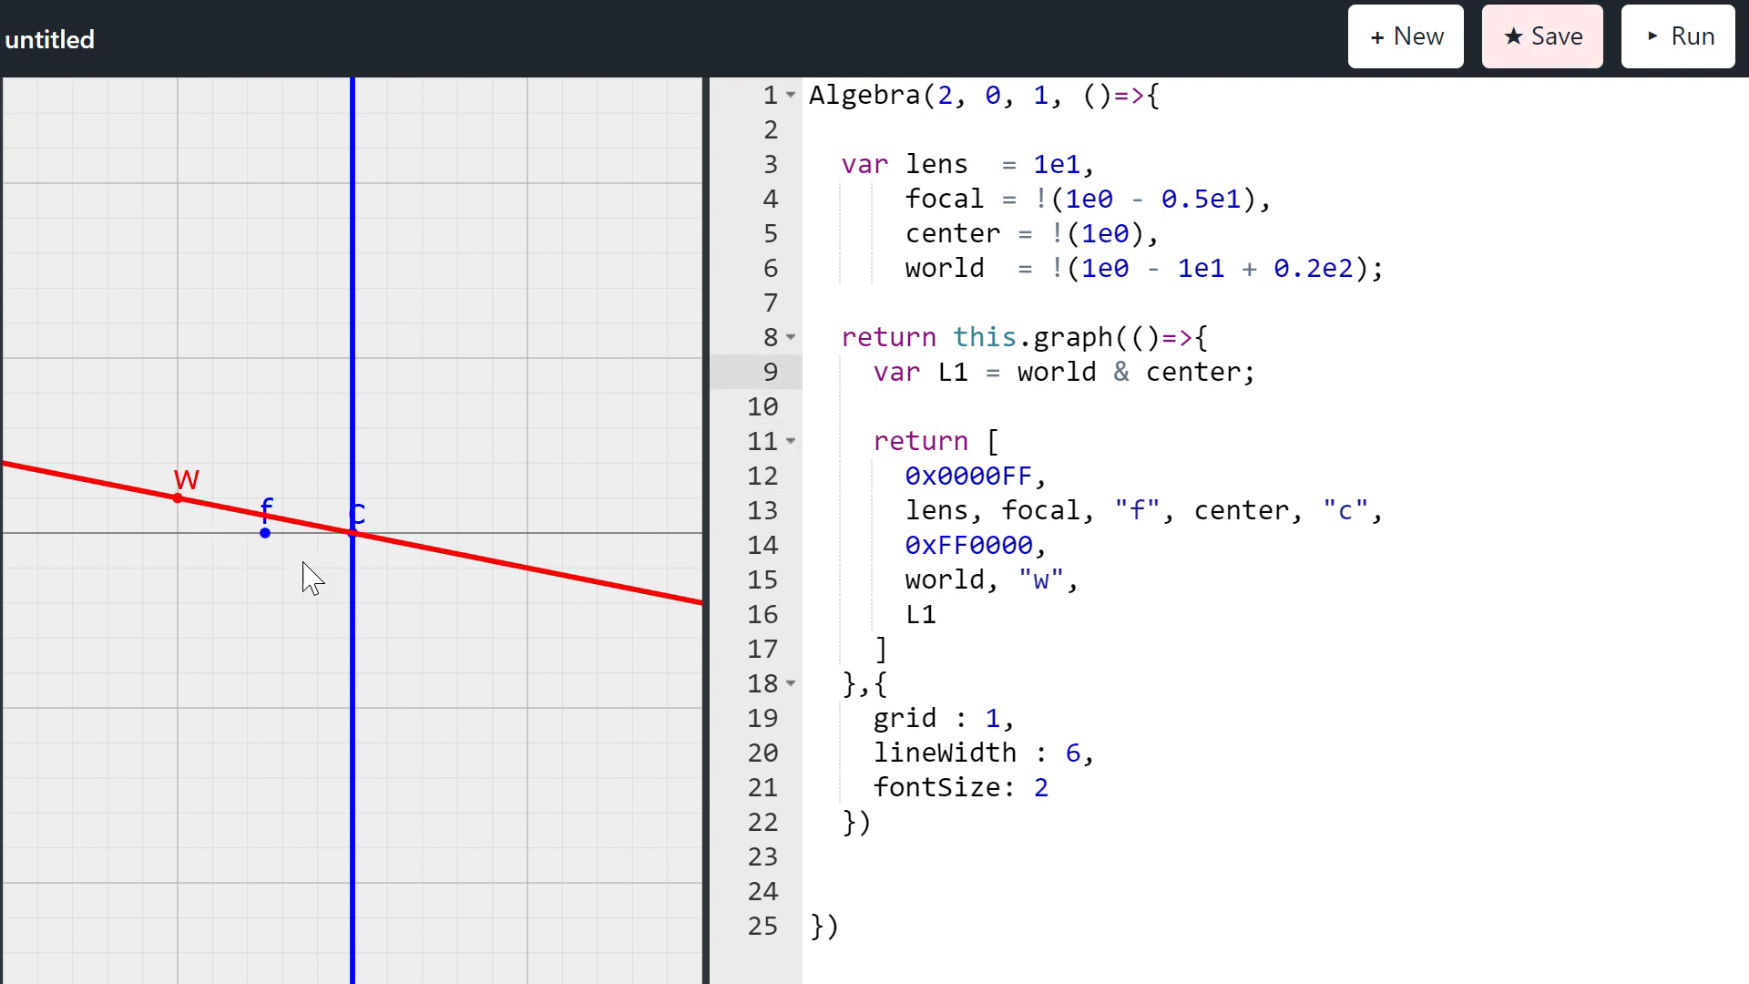
{"action": "mouse_move", "coordinate": [366, 591]}
{"action": "type", "text": ","}
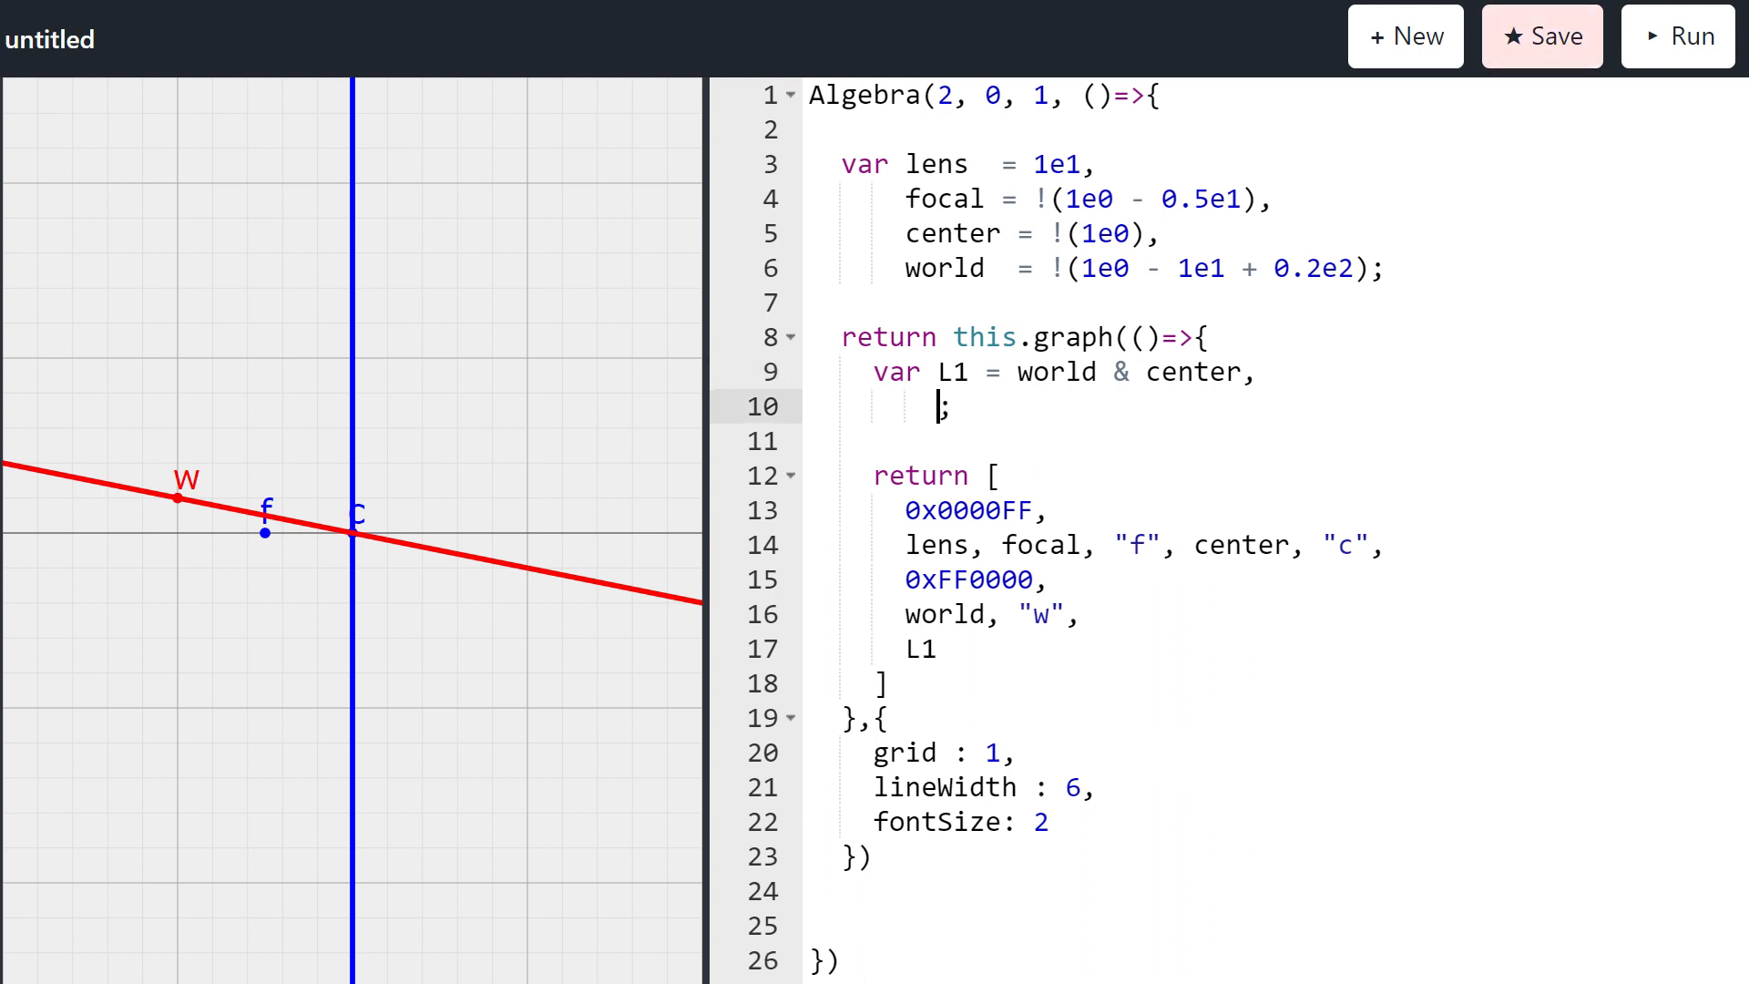
Step: Declare L2 = world & focal and list L2 for rendering
{"action": "type", "text": "L2 ="}
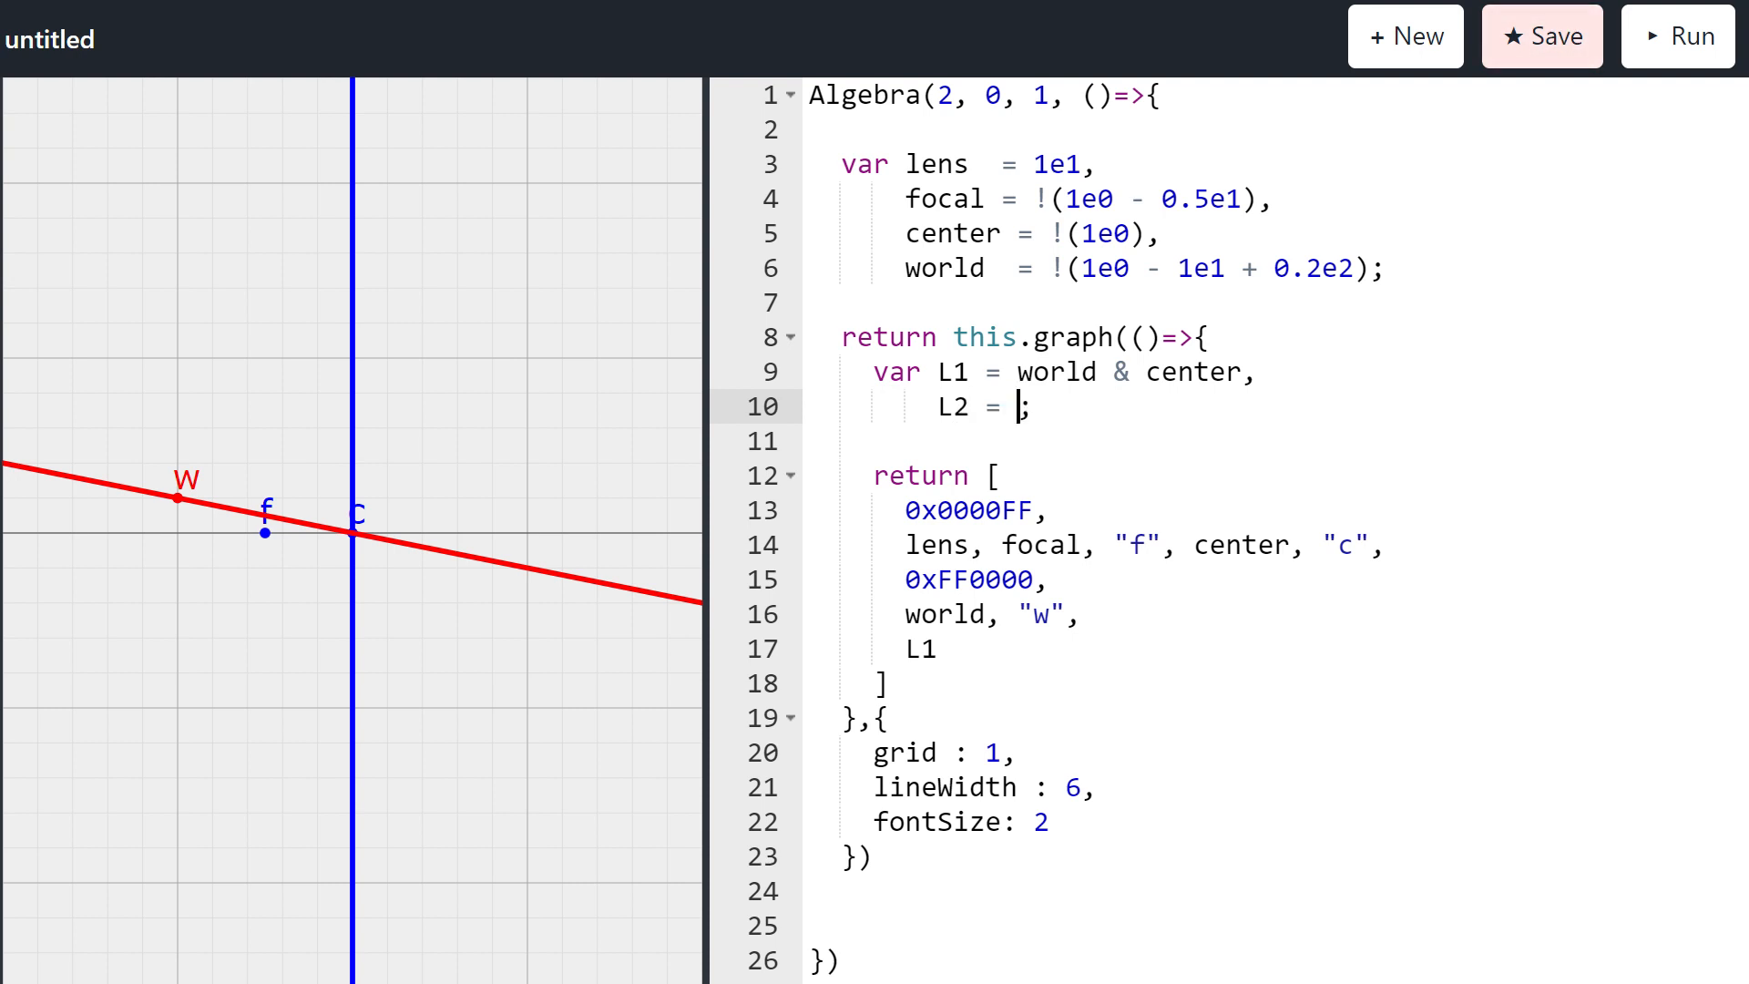
{"action": "type", "text": "world & fo"}
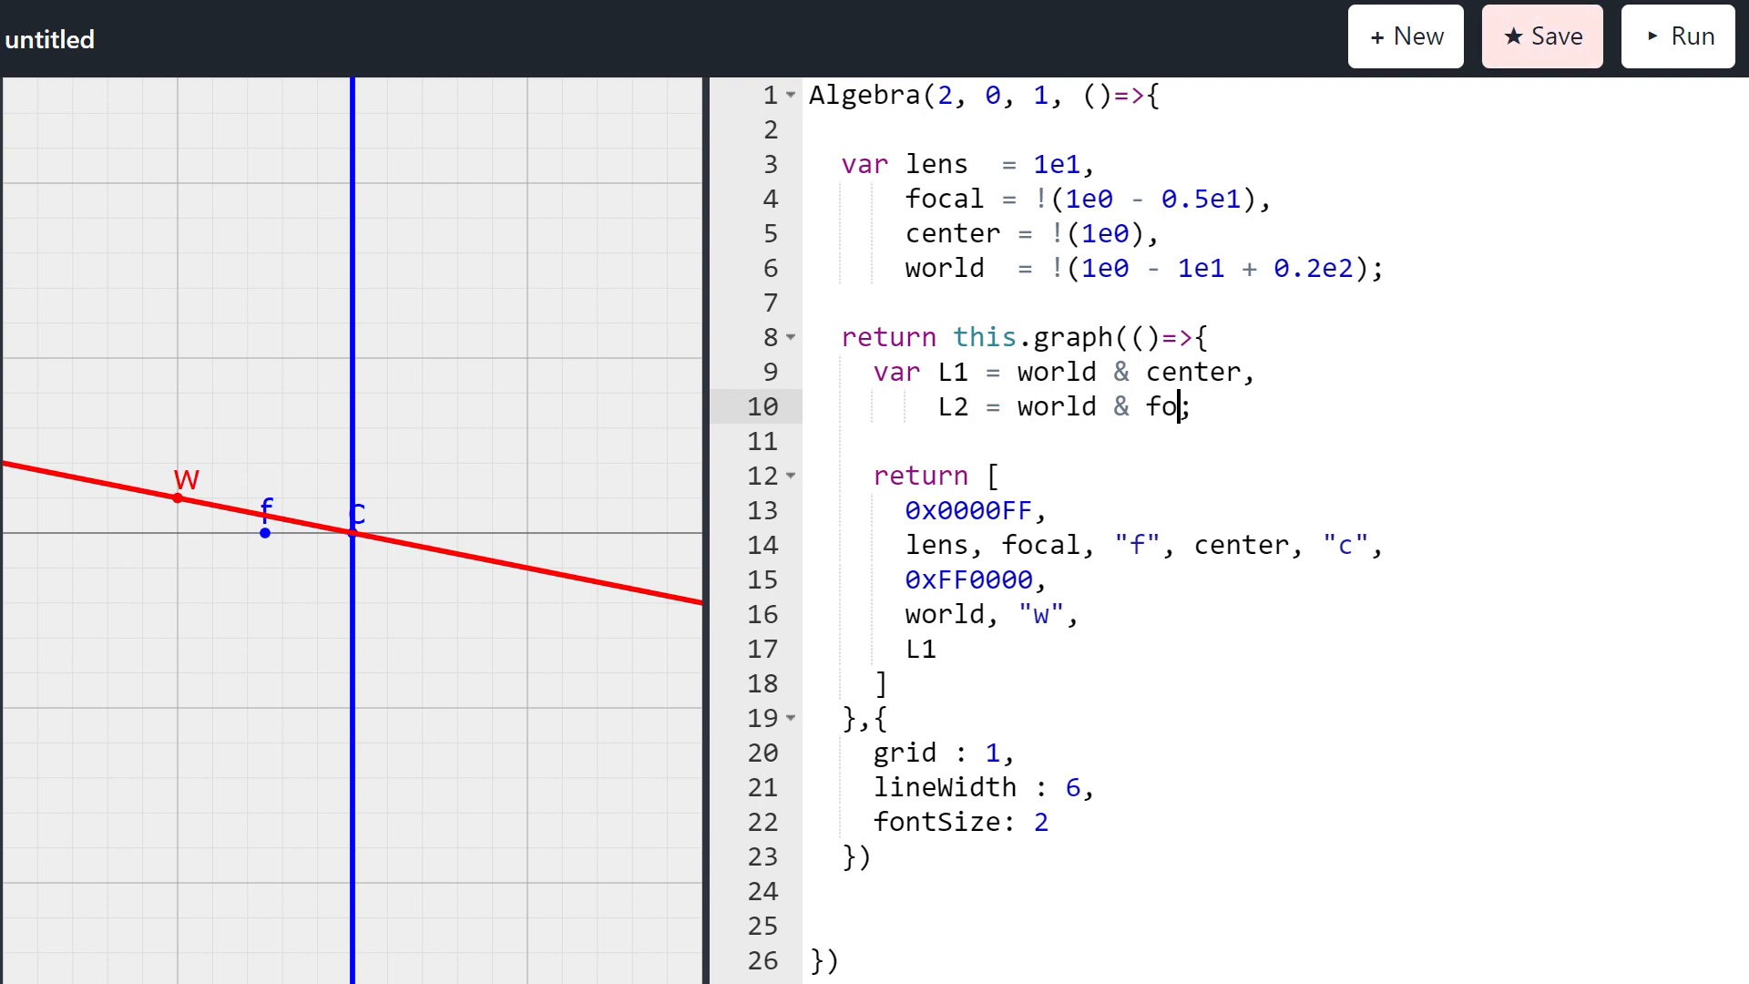
{"action": "type", "text": "cal"}
{"action": "left_click", "coordinate": [1271, 648]}
{"action": "type", "text": ", L"}
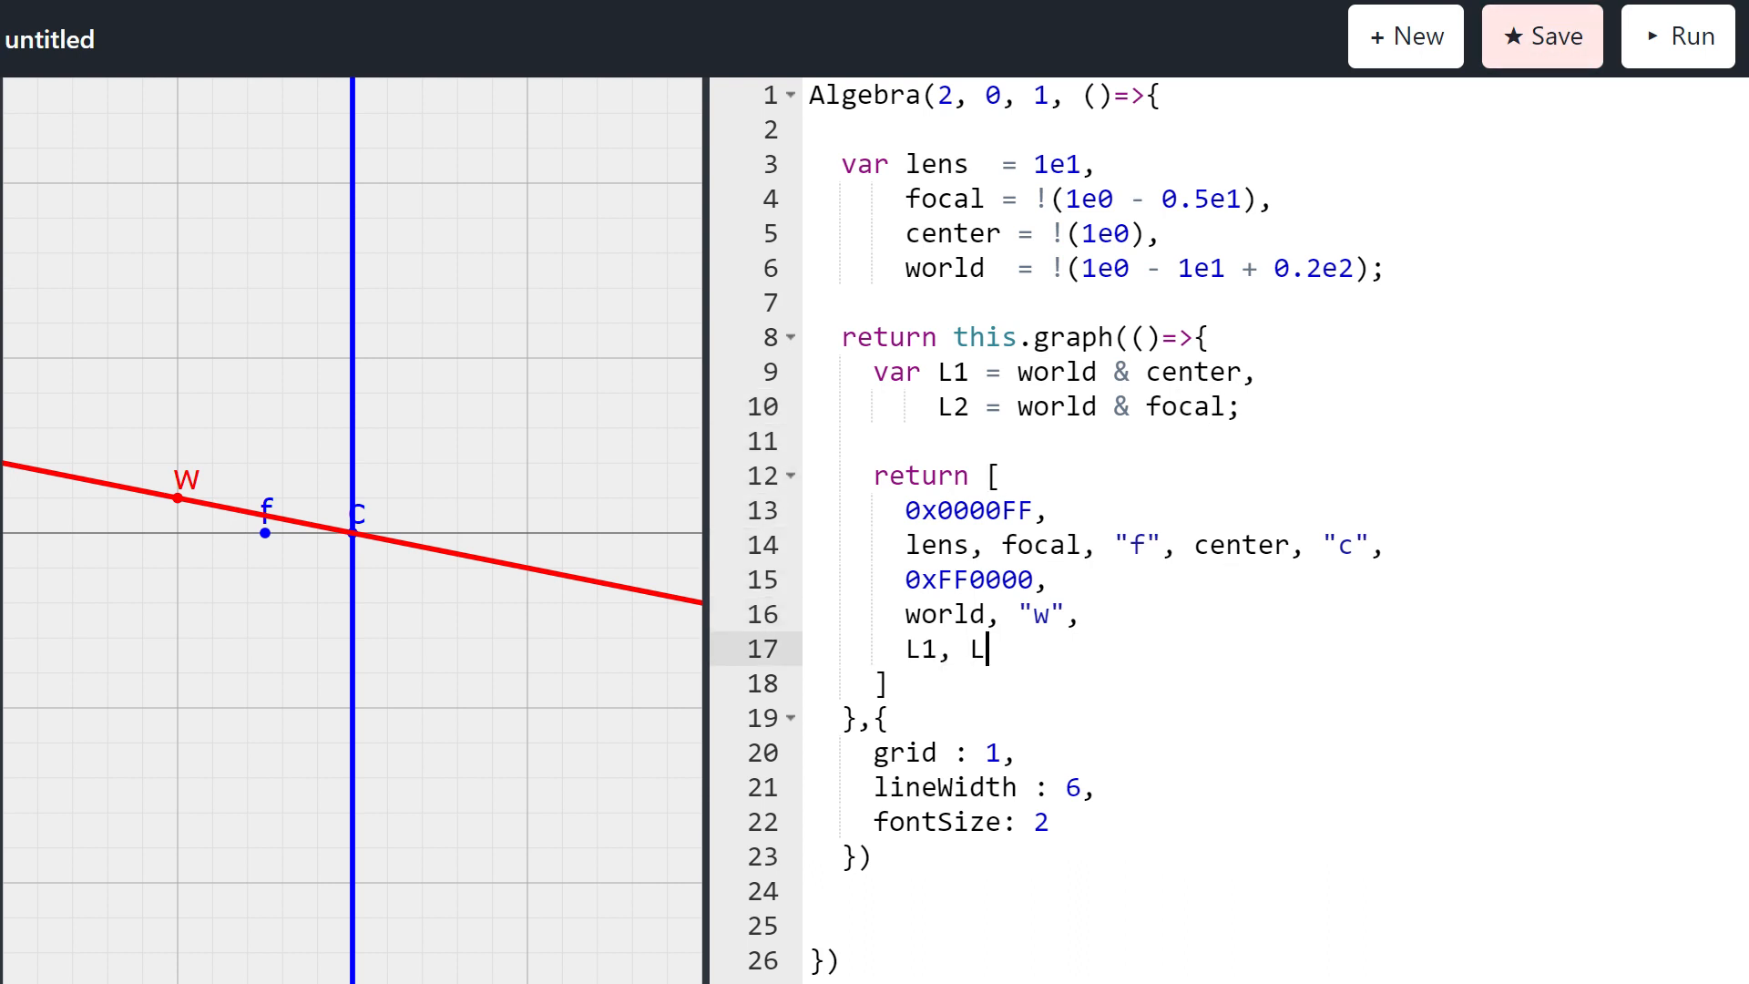
{"action": "type", "text": "2"}
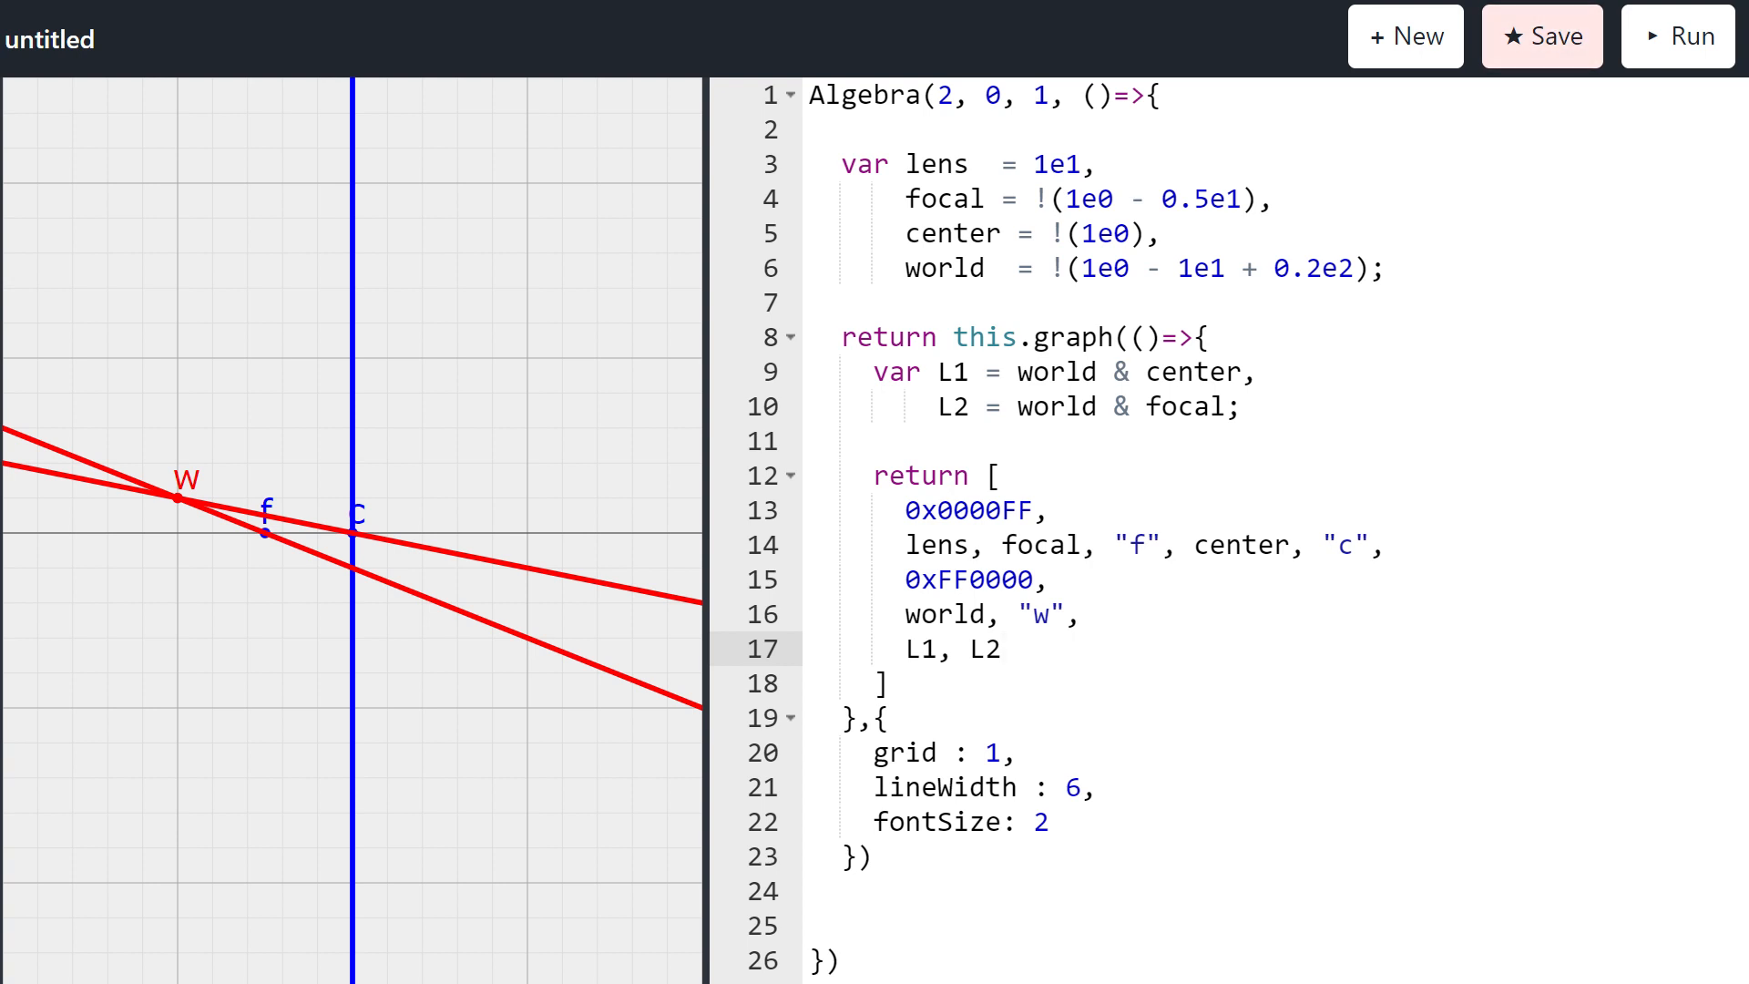
{"action": "mouse_move", "coordinate": [307, 512]}
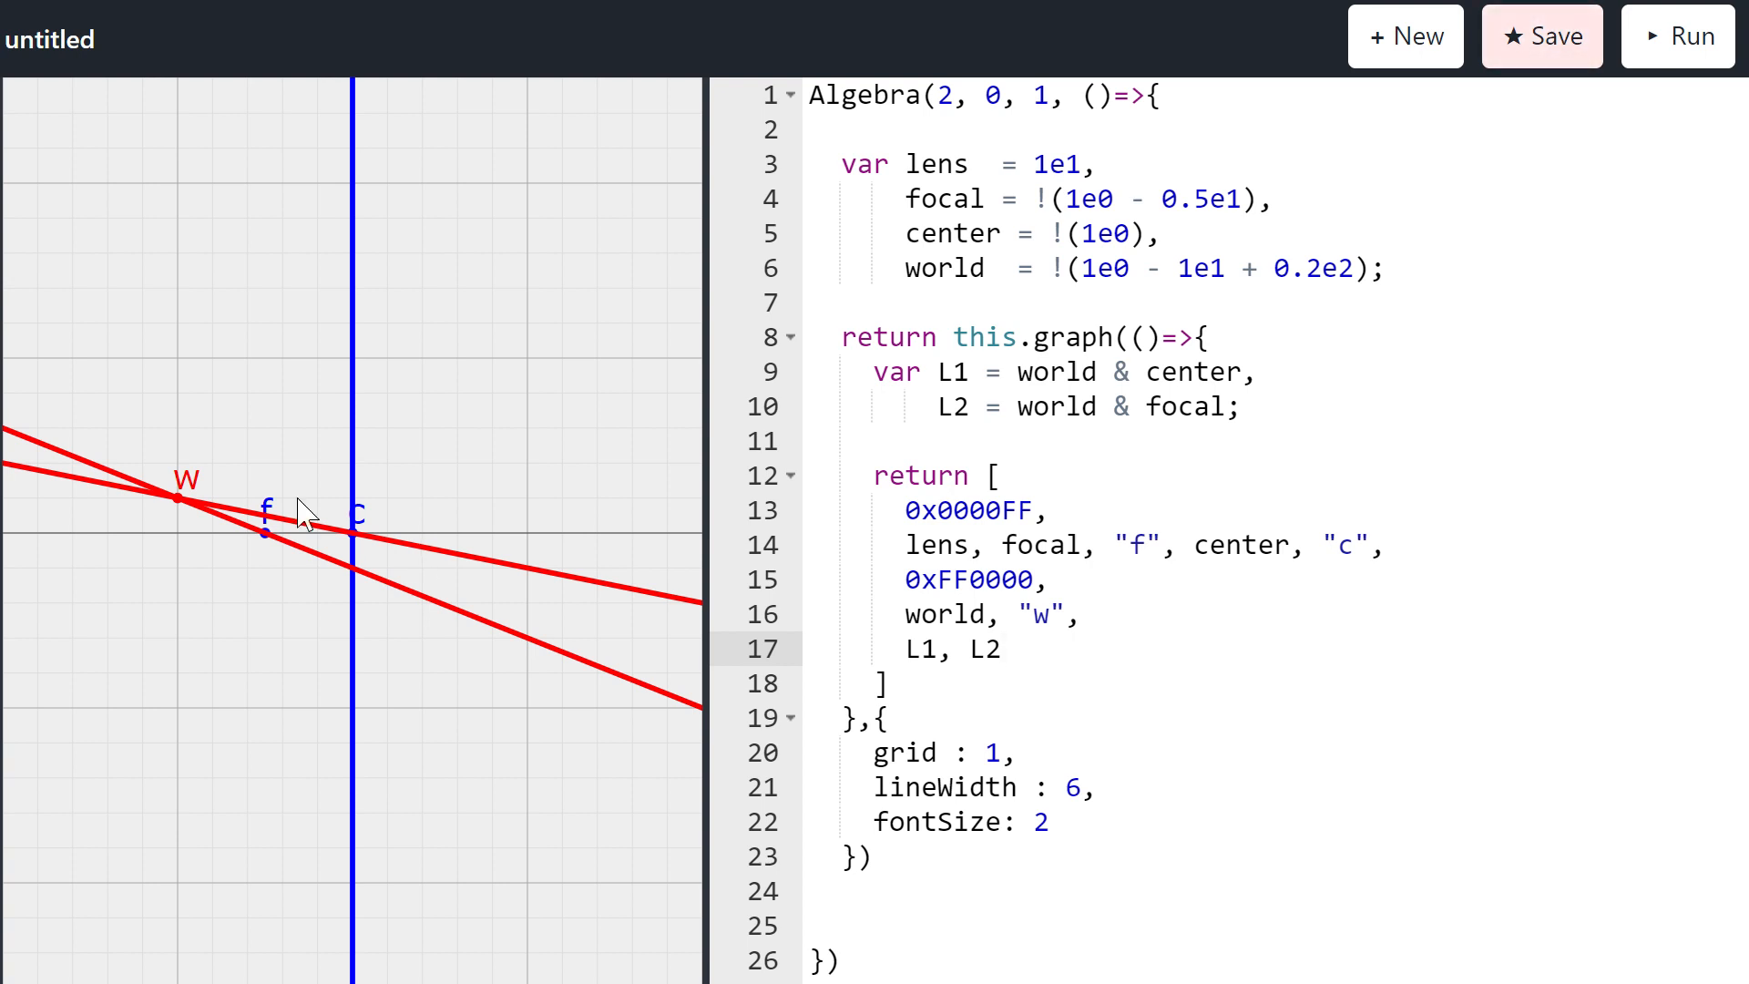
{"action": "mouse_move", "coordinate": [907, 769]}
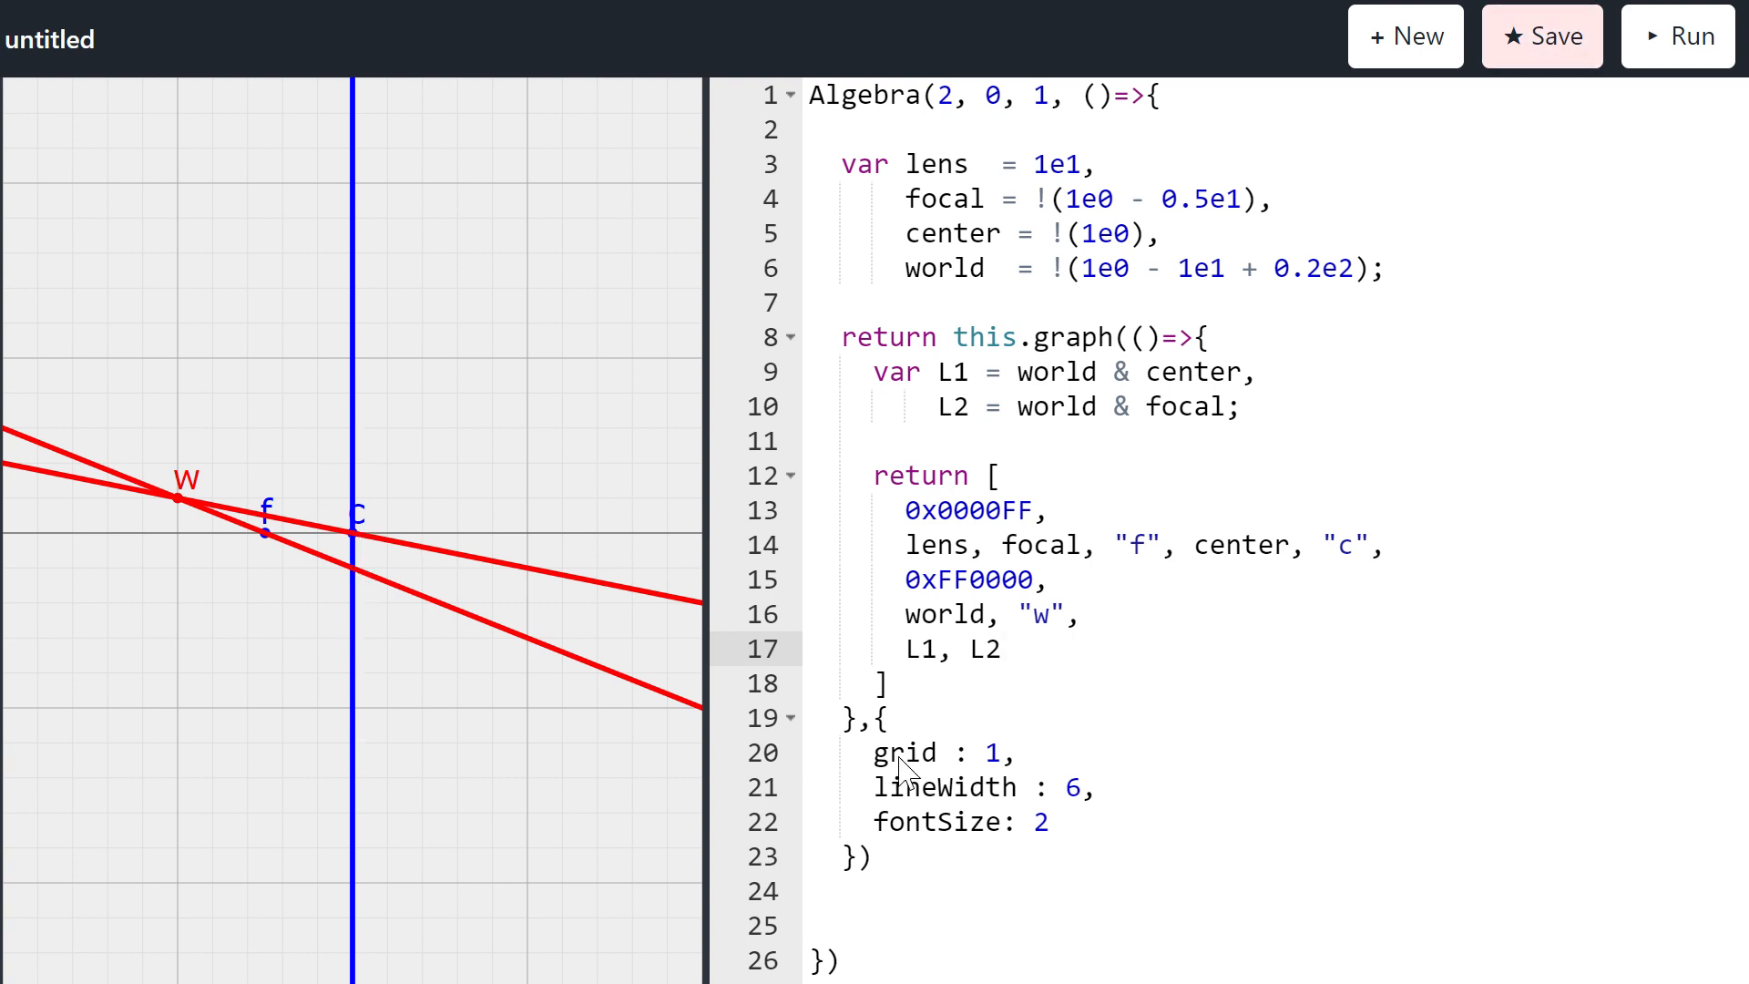
Step: Declare LP = L2 ^ lens, list LP, and drop L2 from the drawn items
{"action": "left_click", "coordinate": [1227, 406]}
{"action": "type", "text": ","}
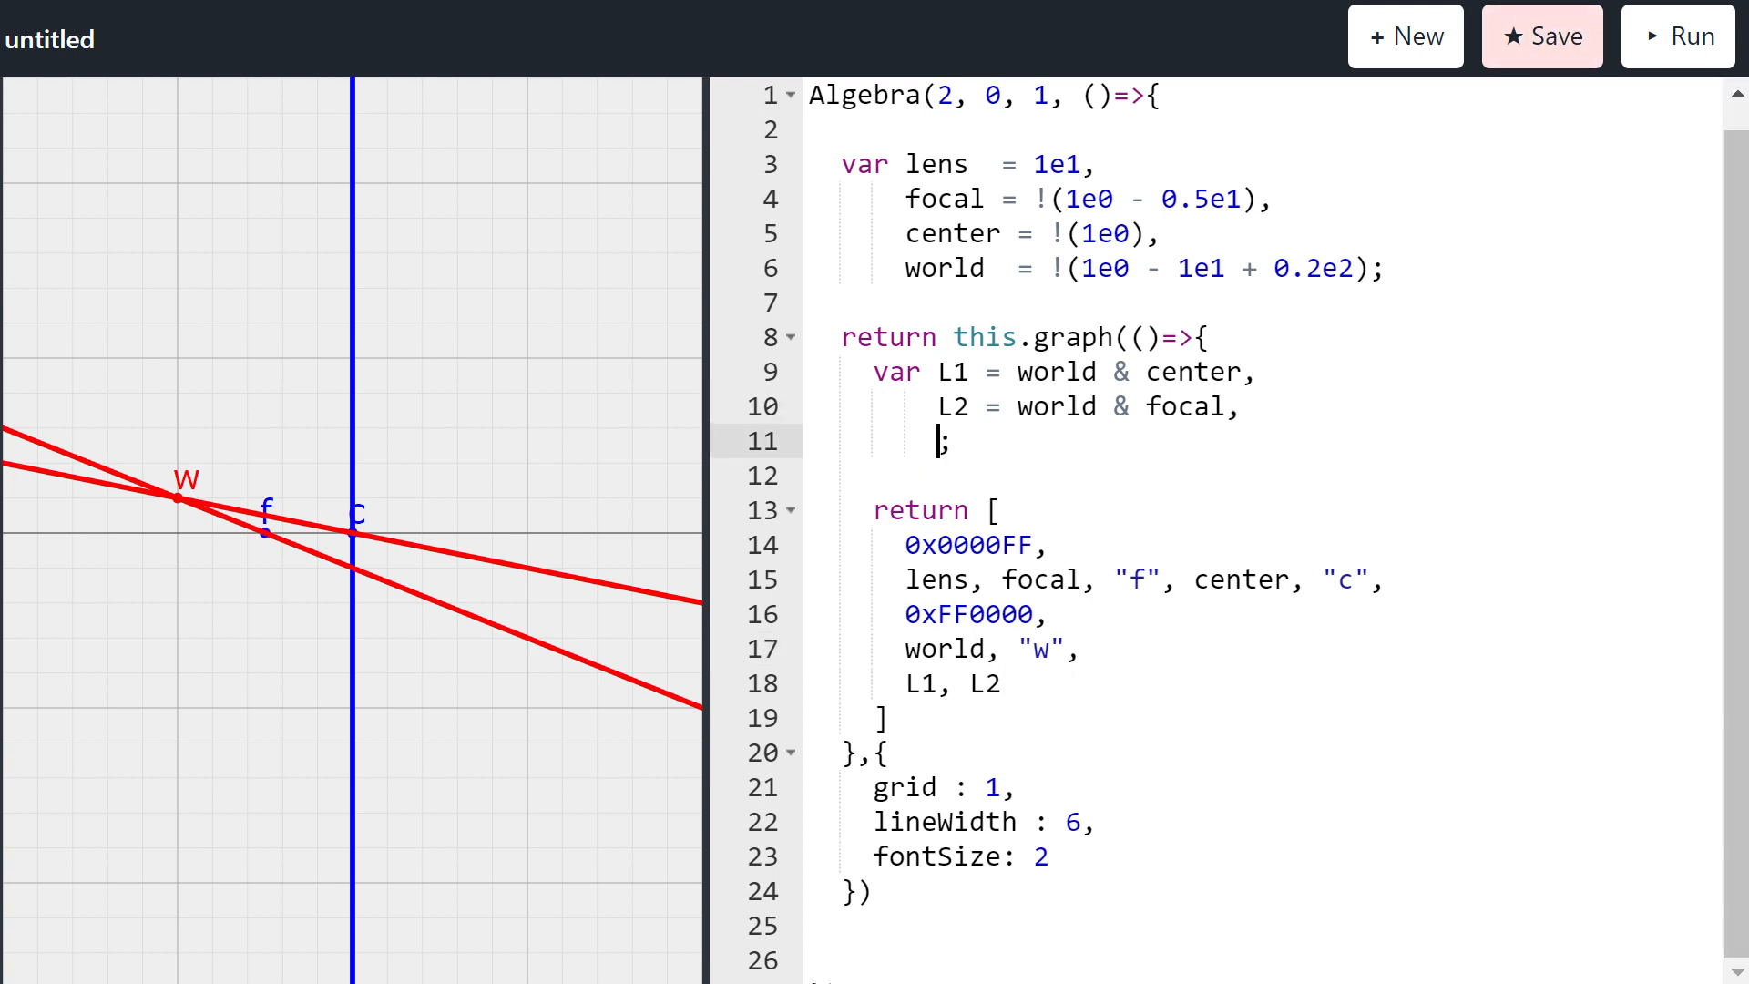
{"action": "type", "text": "LP ="}
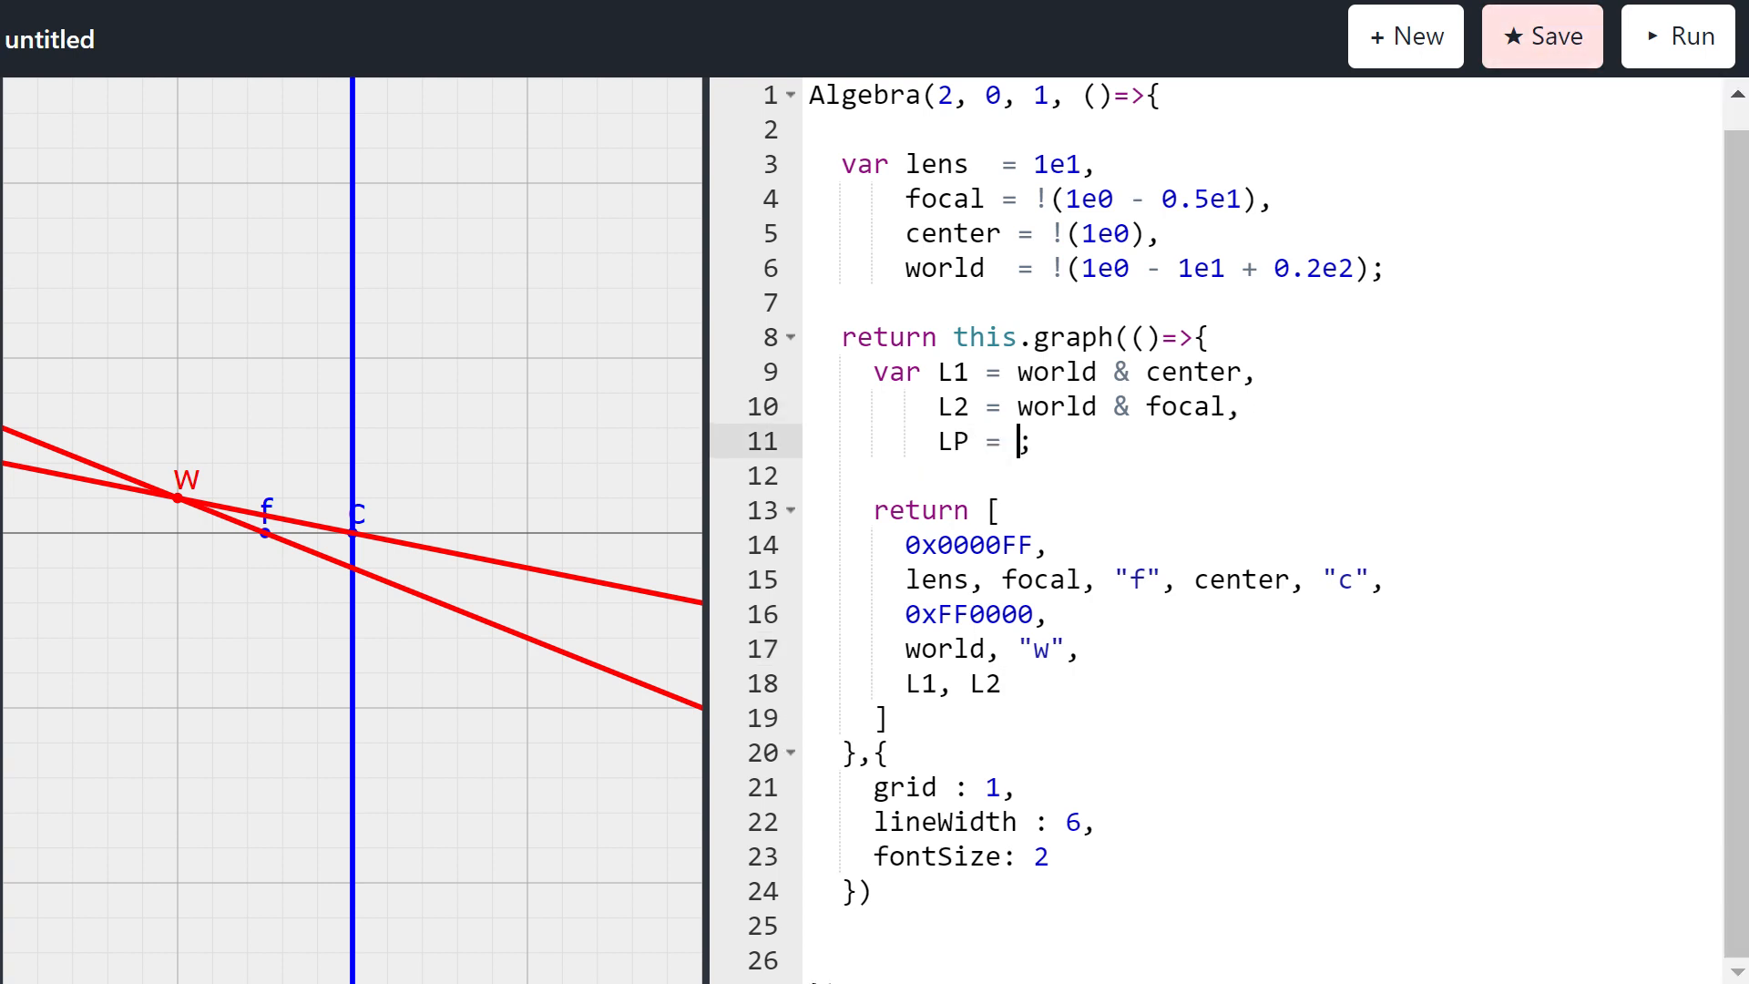
{"action": "type", "text": "L2"}
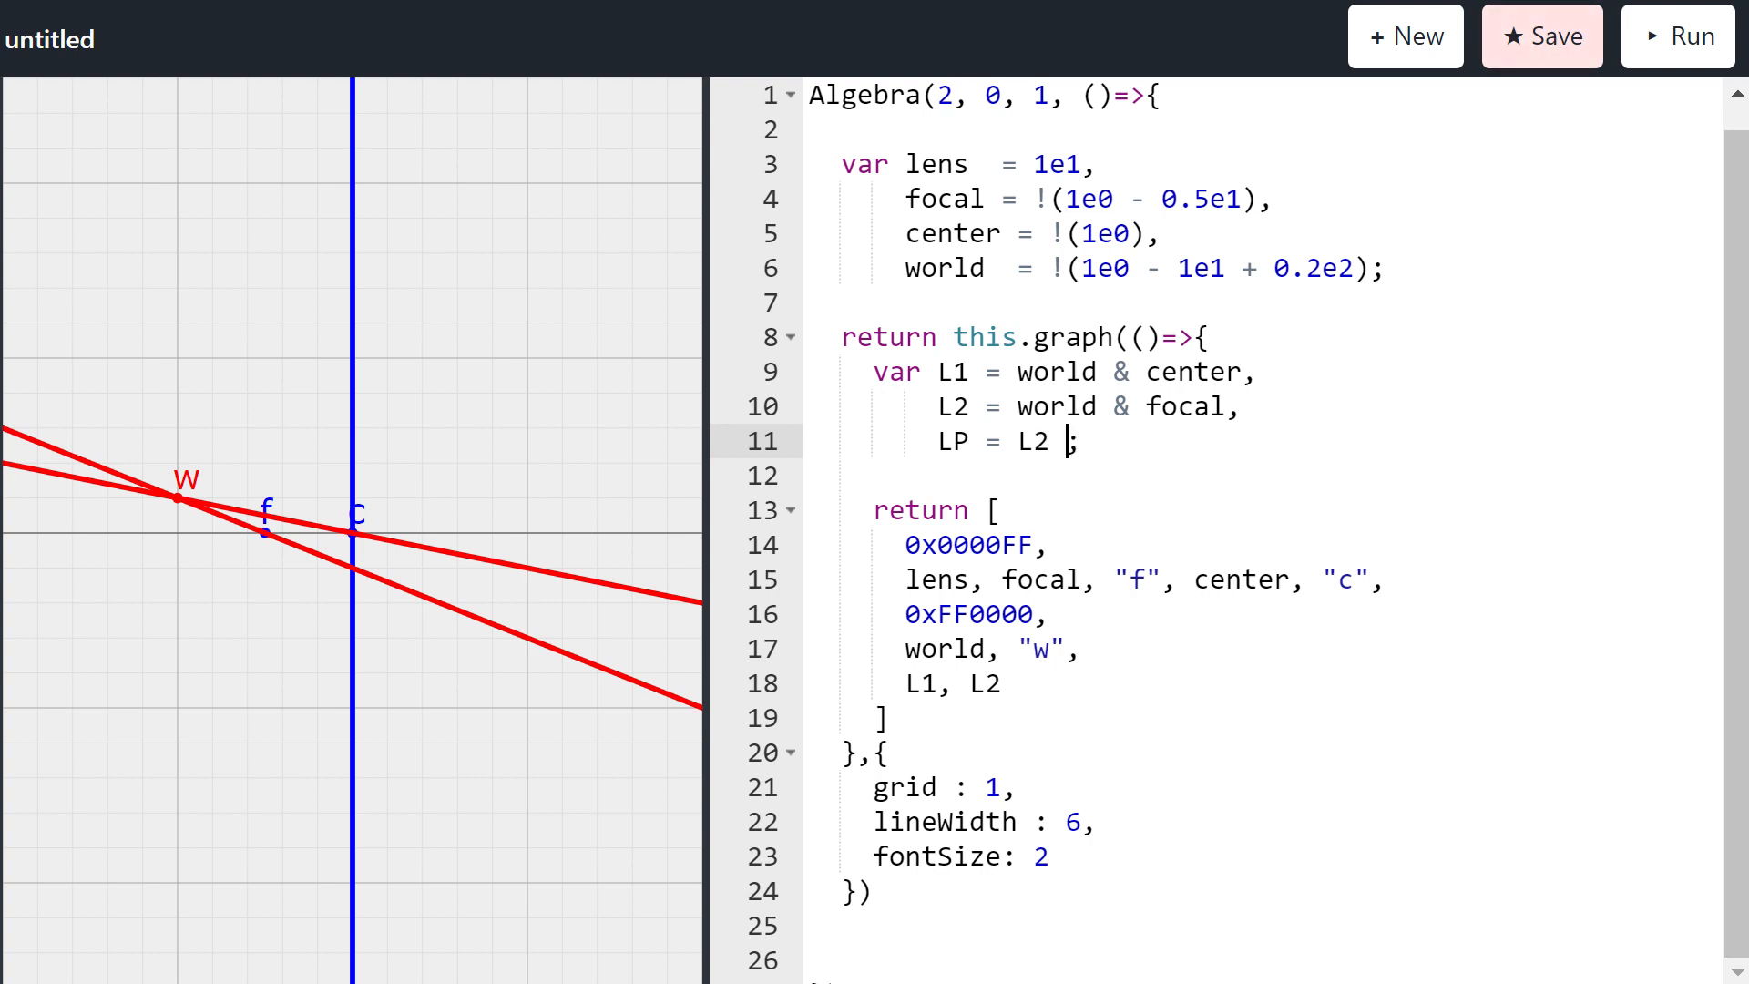
{"action": "type", "text": "^ lens"}
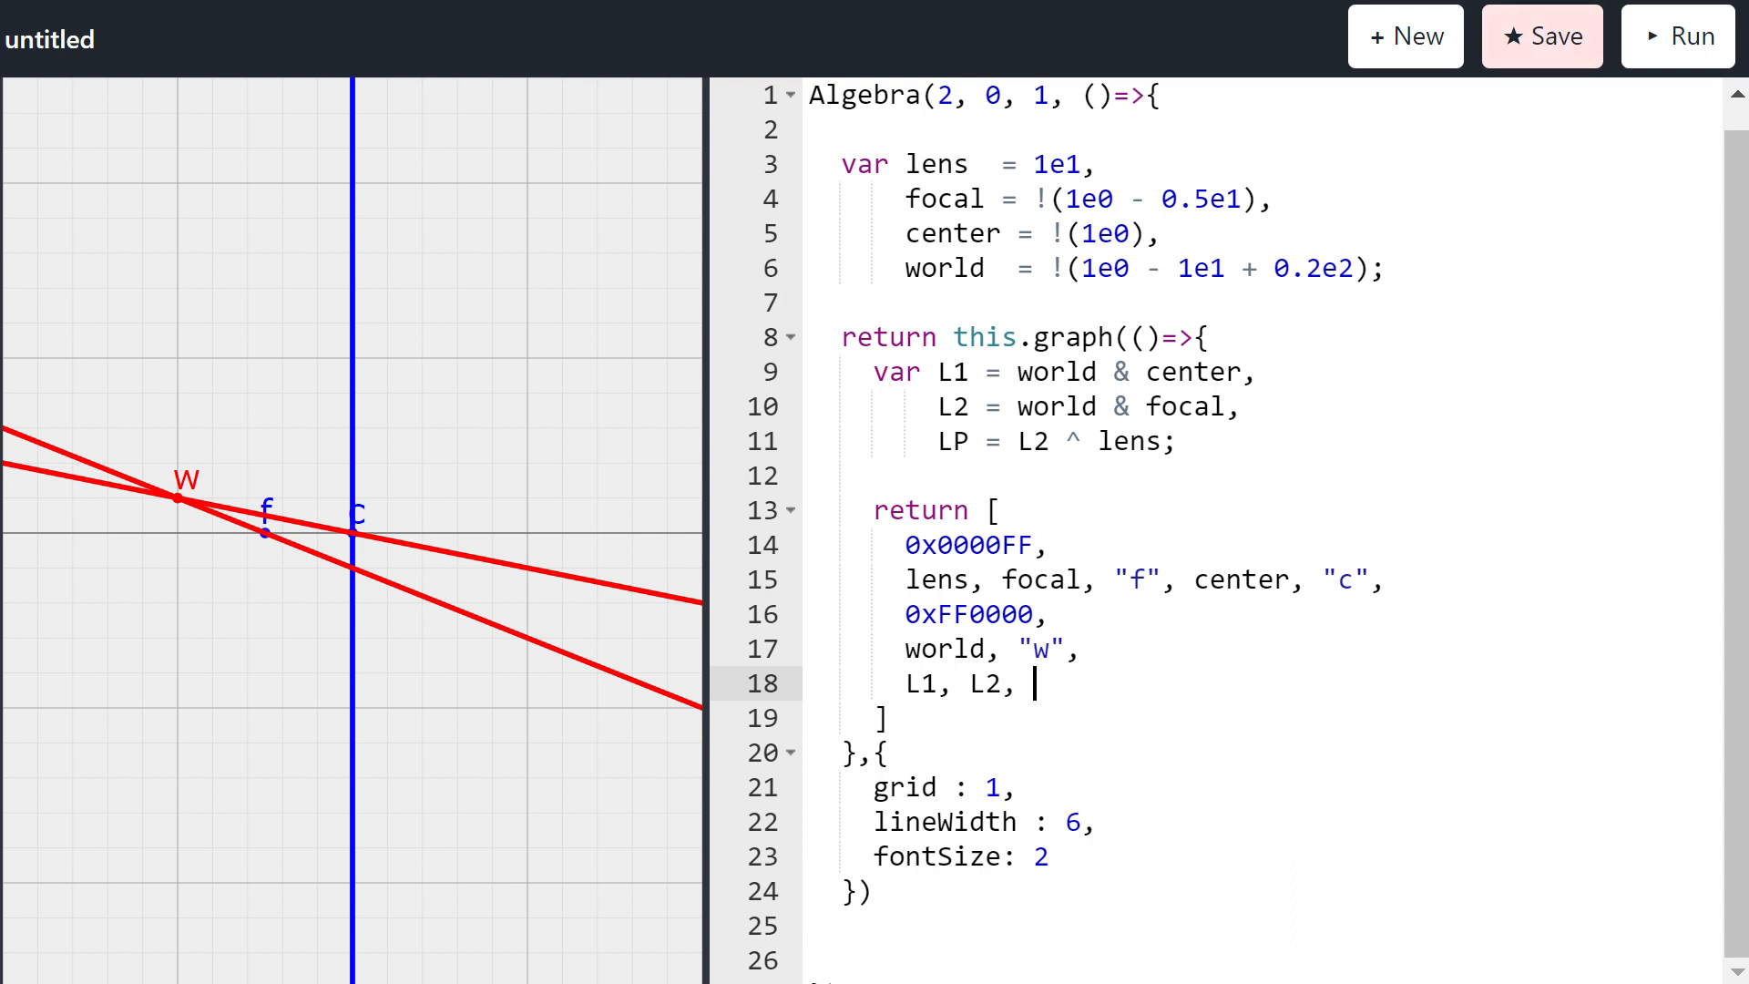
{"action": "type", "text": "LP"}
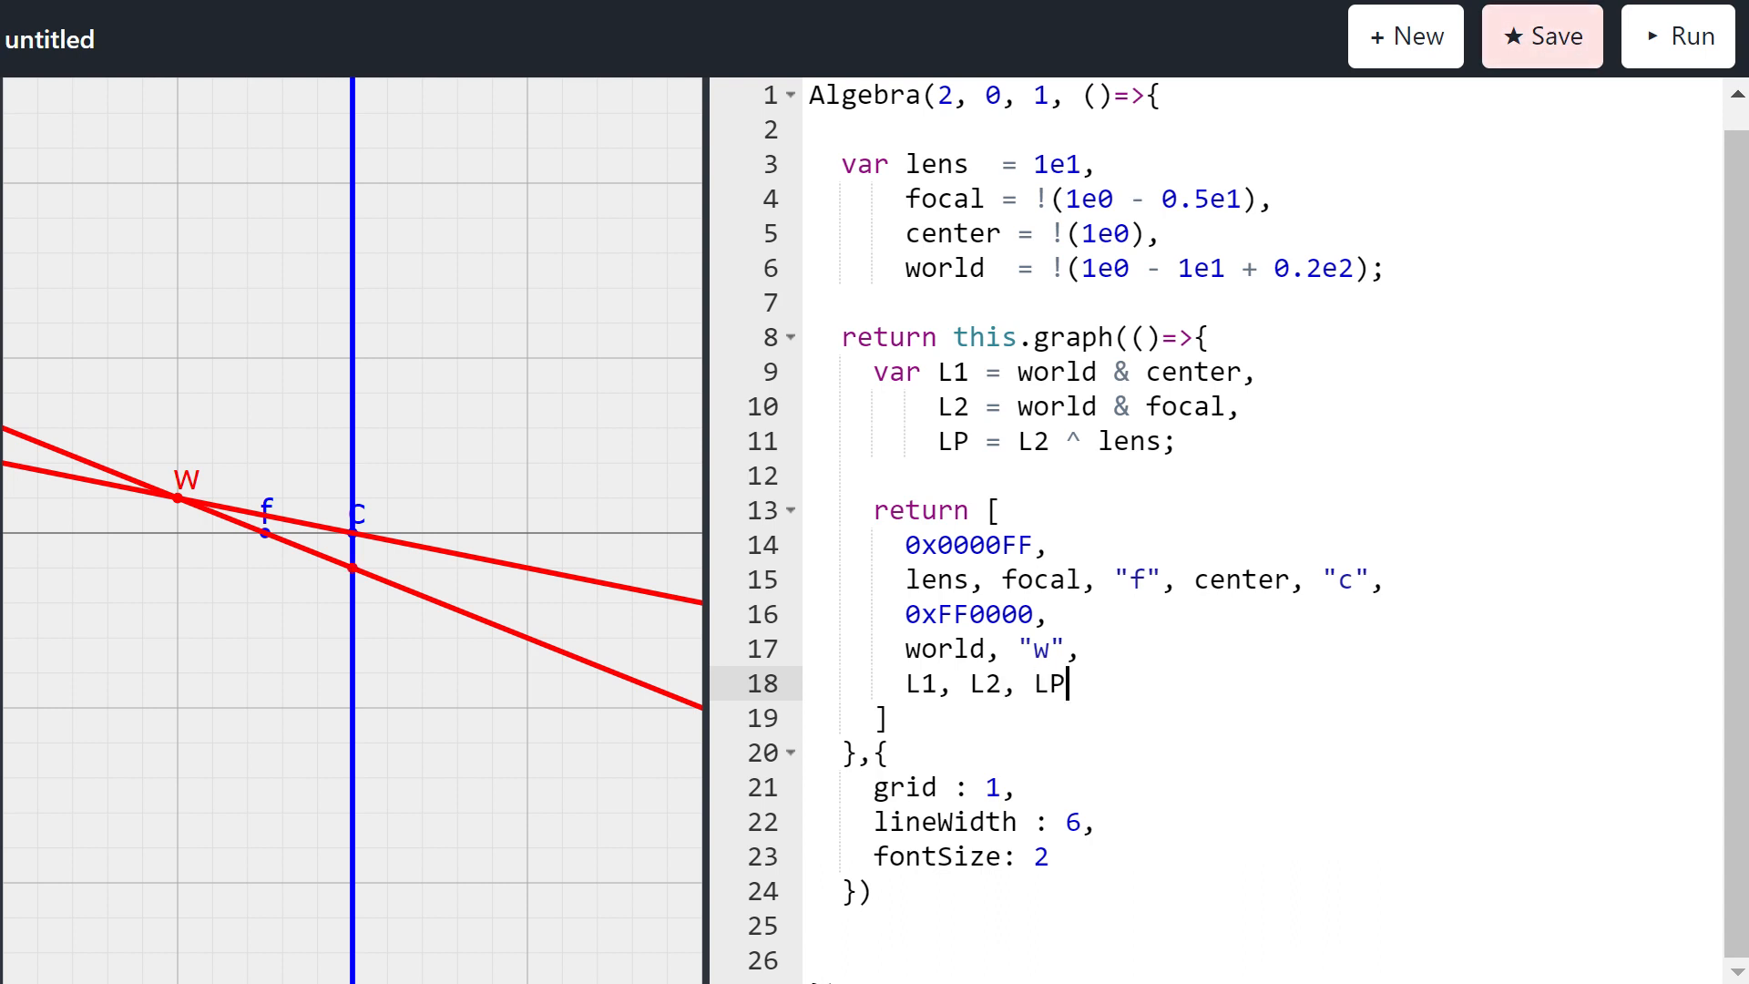
{"action": "key", "text": "Backspace"}
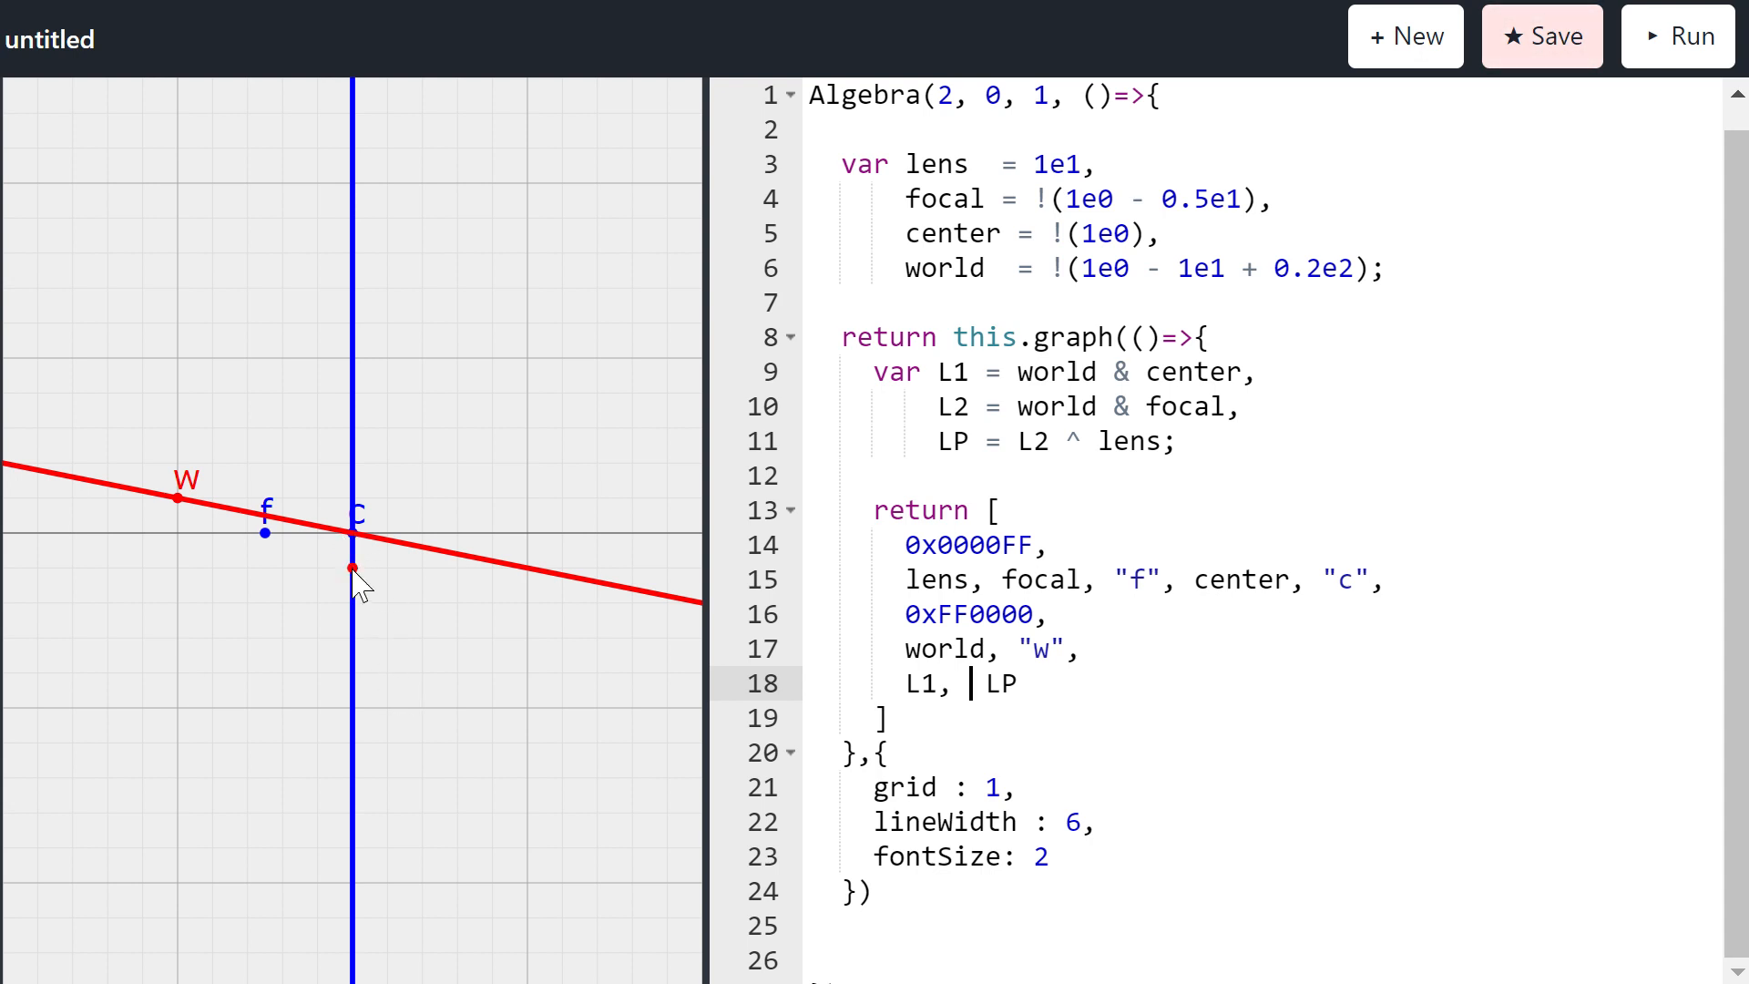
{"action": "mouse_move", "coordinate": [657, 596]}
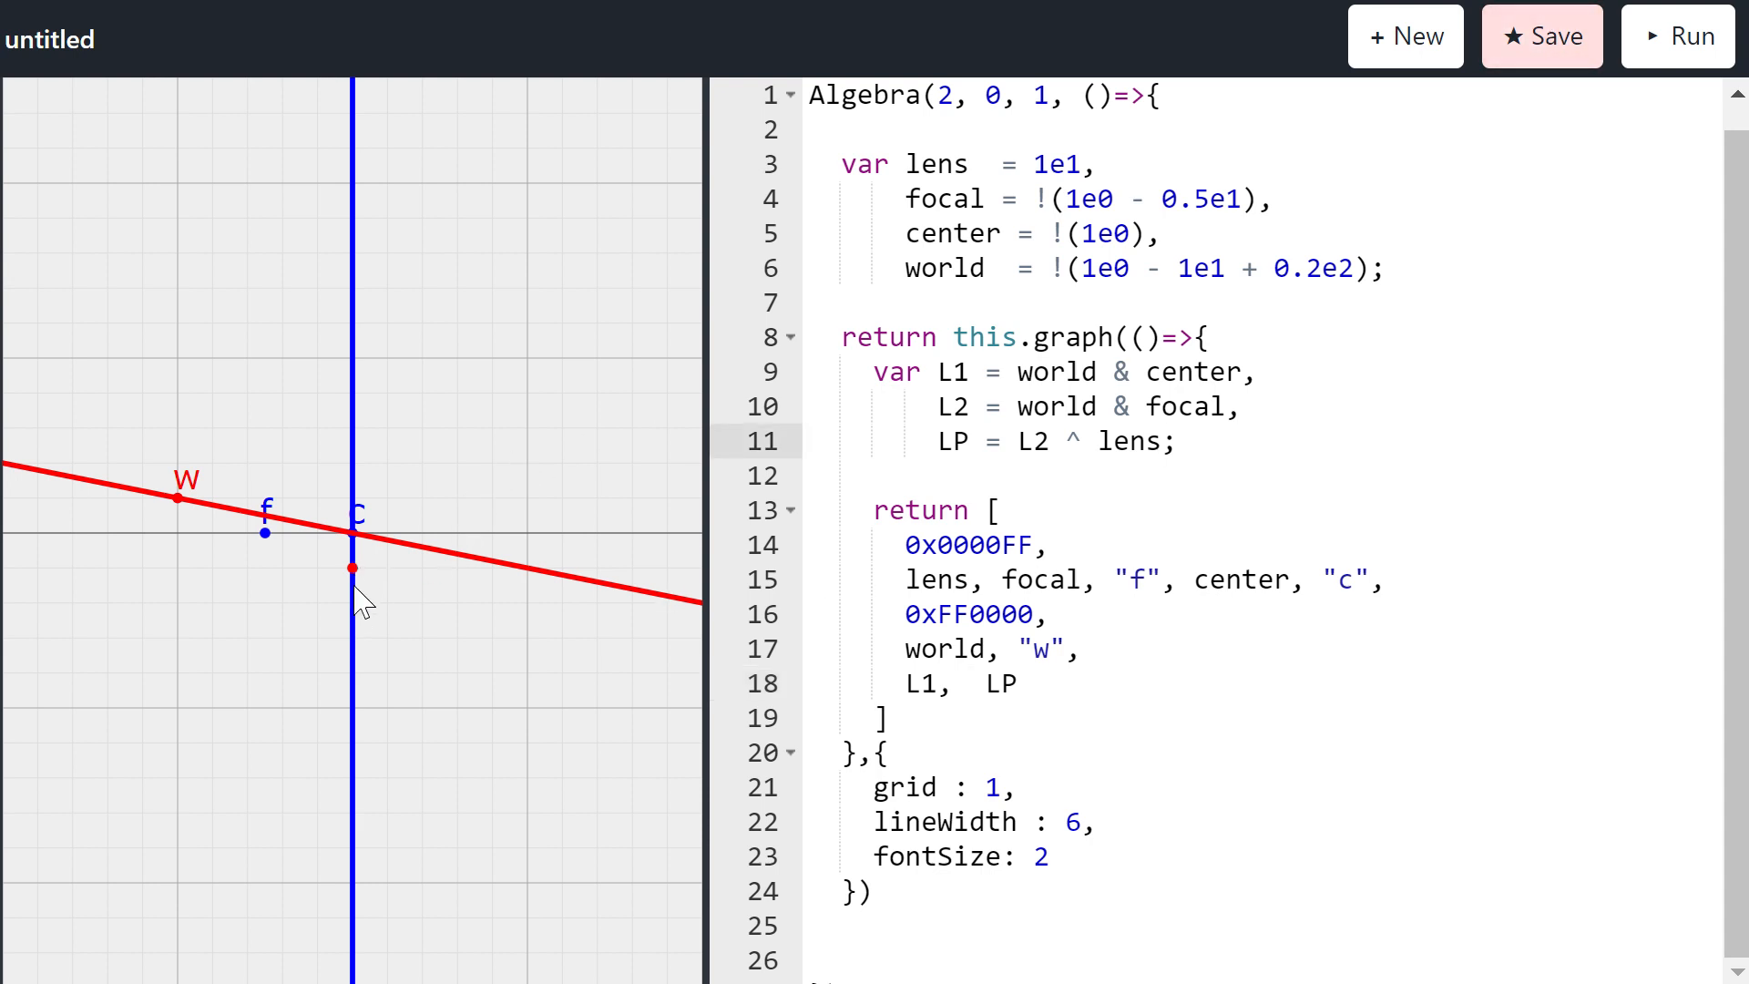
{"action": "mouse_move", "coordinate": [363, 585]}
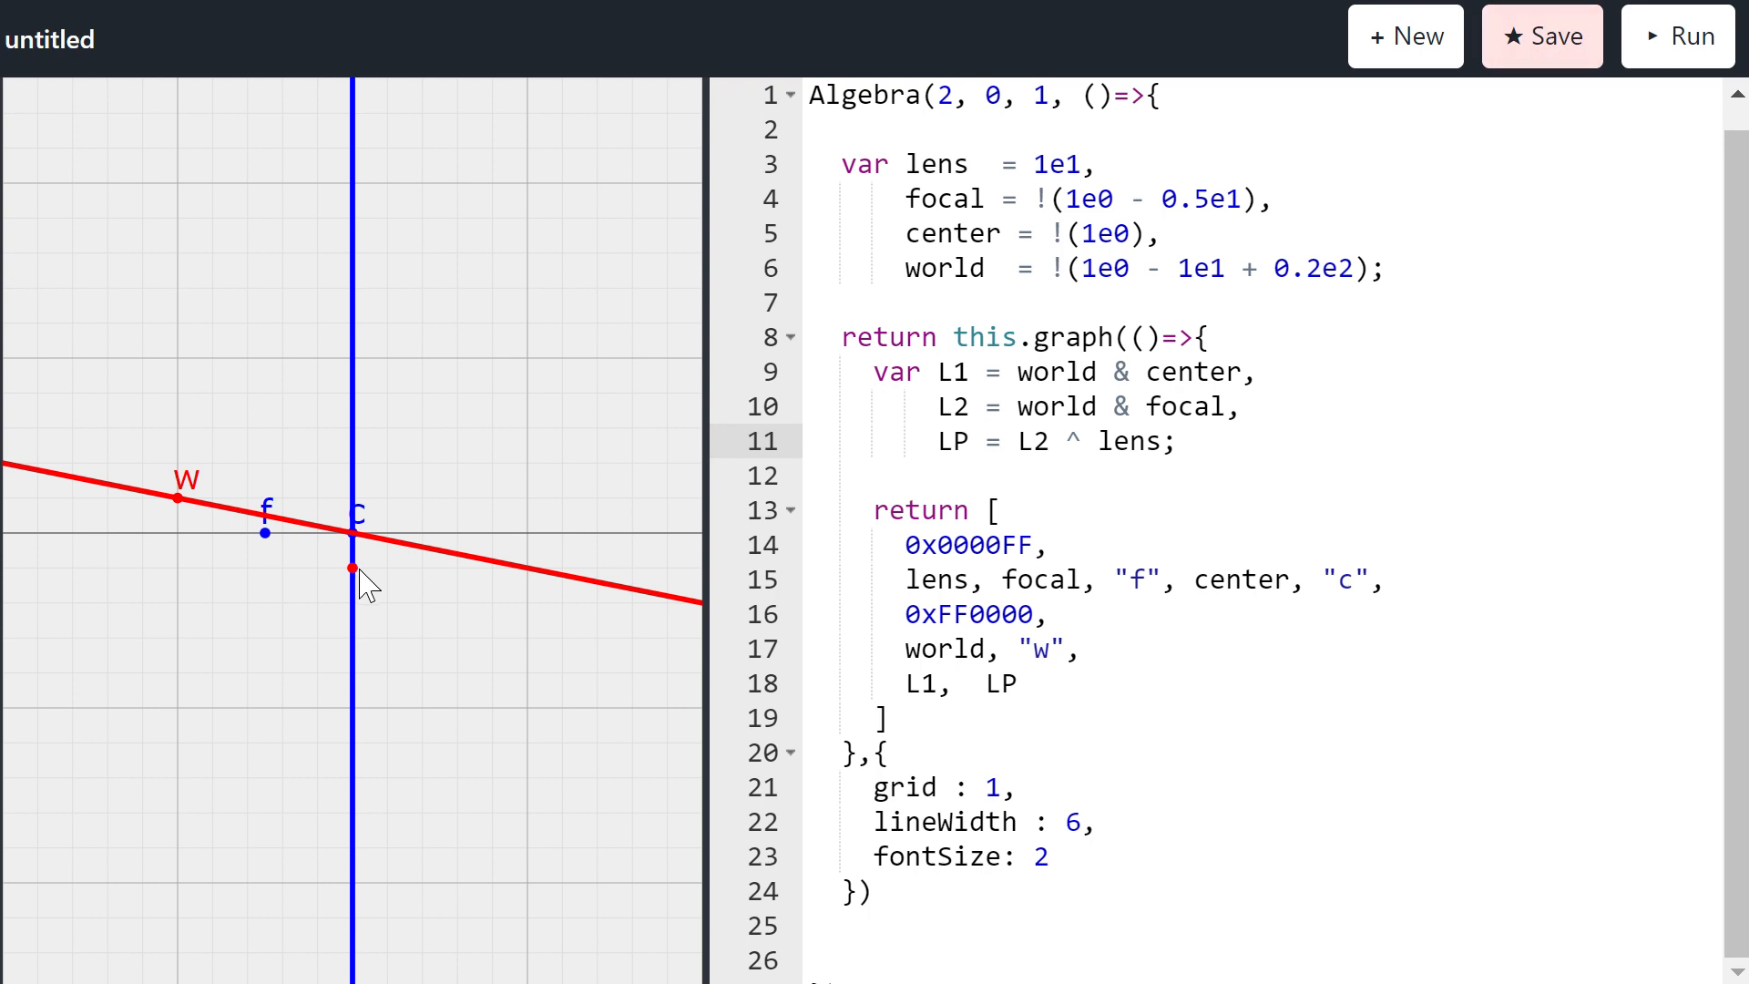
{"action": "mouse_move", "coordinate": [337, 437]}
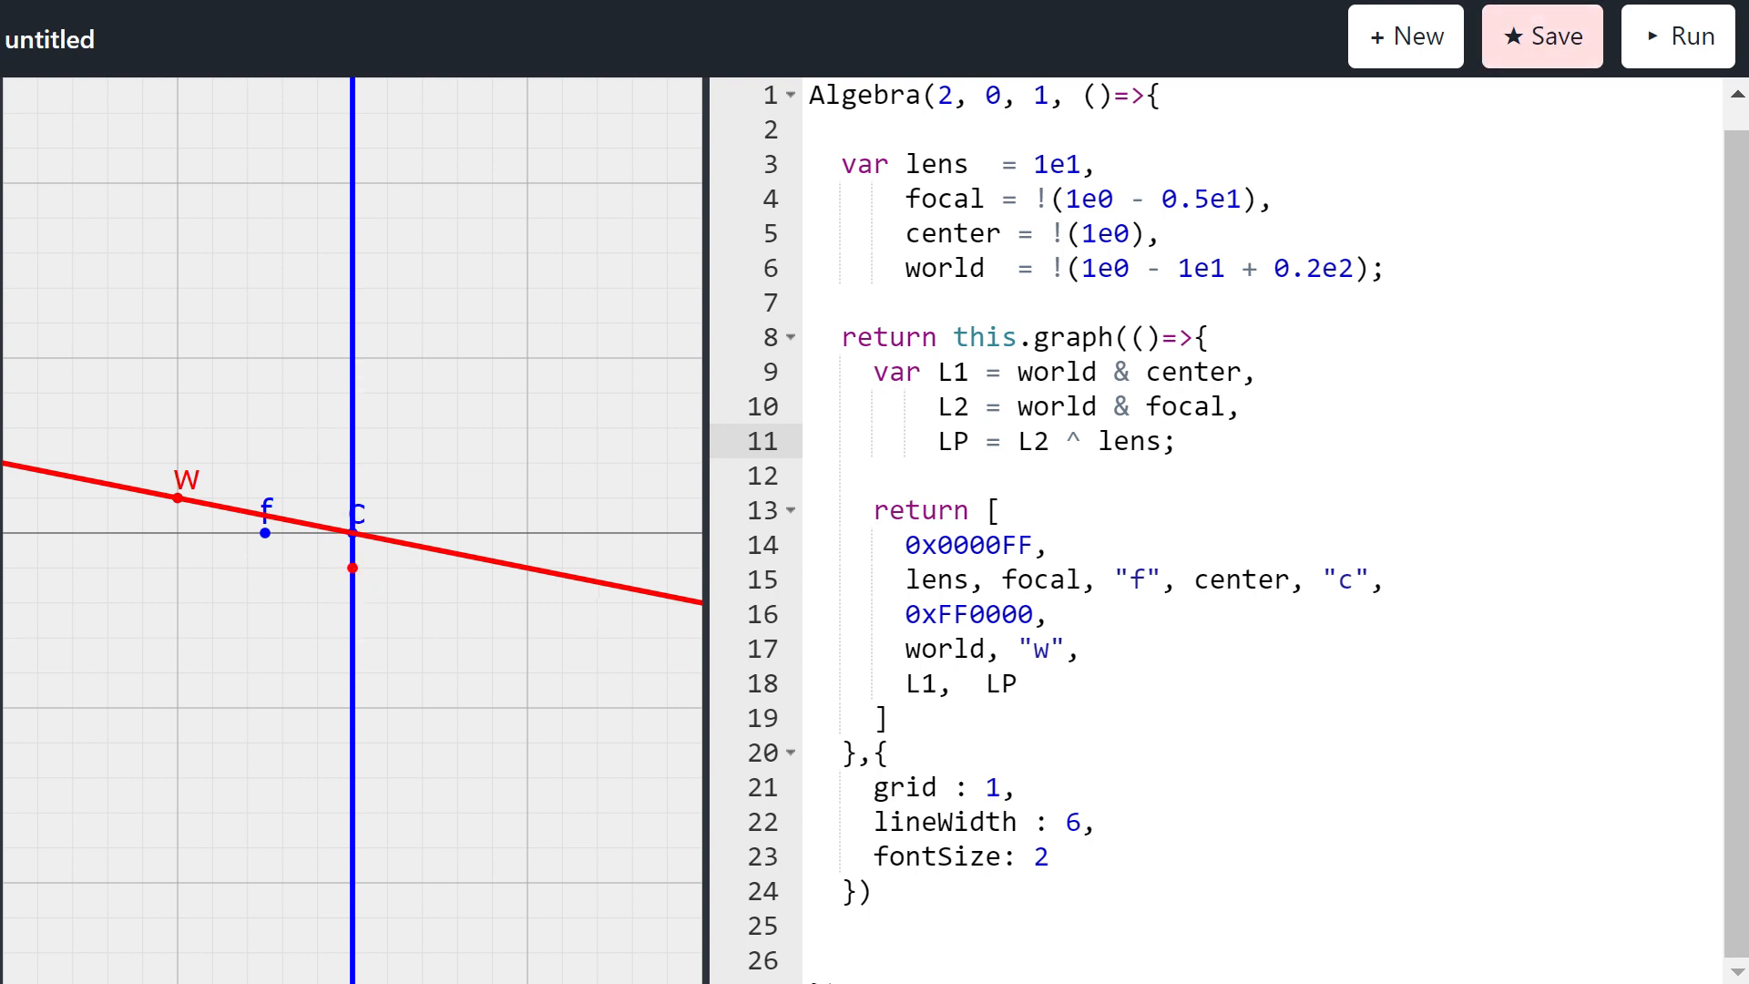
Step: Declare L3 = LP | (!1e0 & LP) as a new line definition
{"action": "type", "text": ","}
{"action": "left_click", "coordinate": [1262, 476]}
{"action": "type", "text": "L3 = ;"}
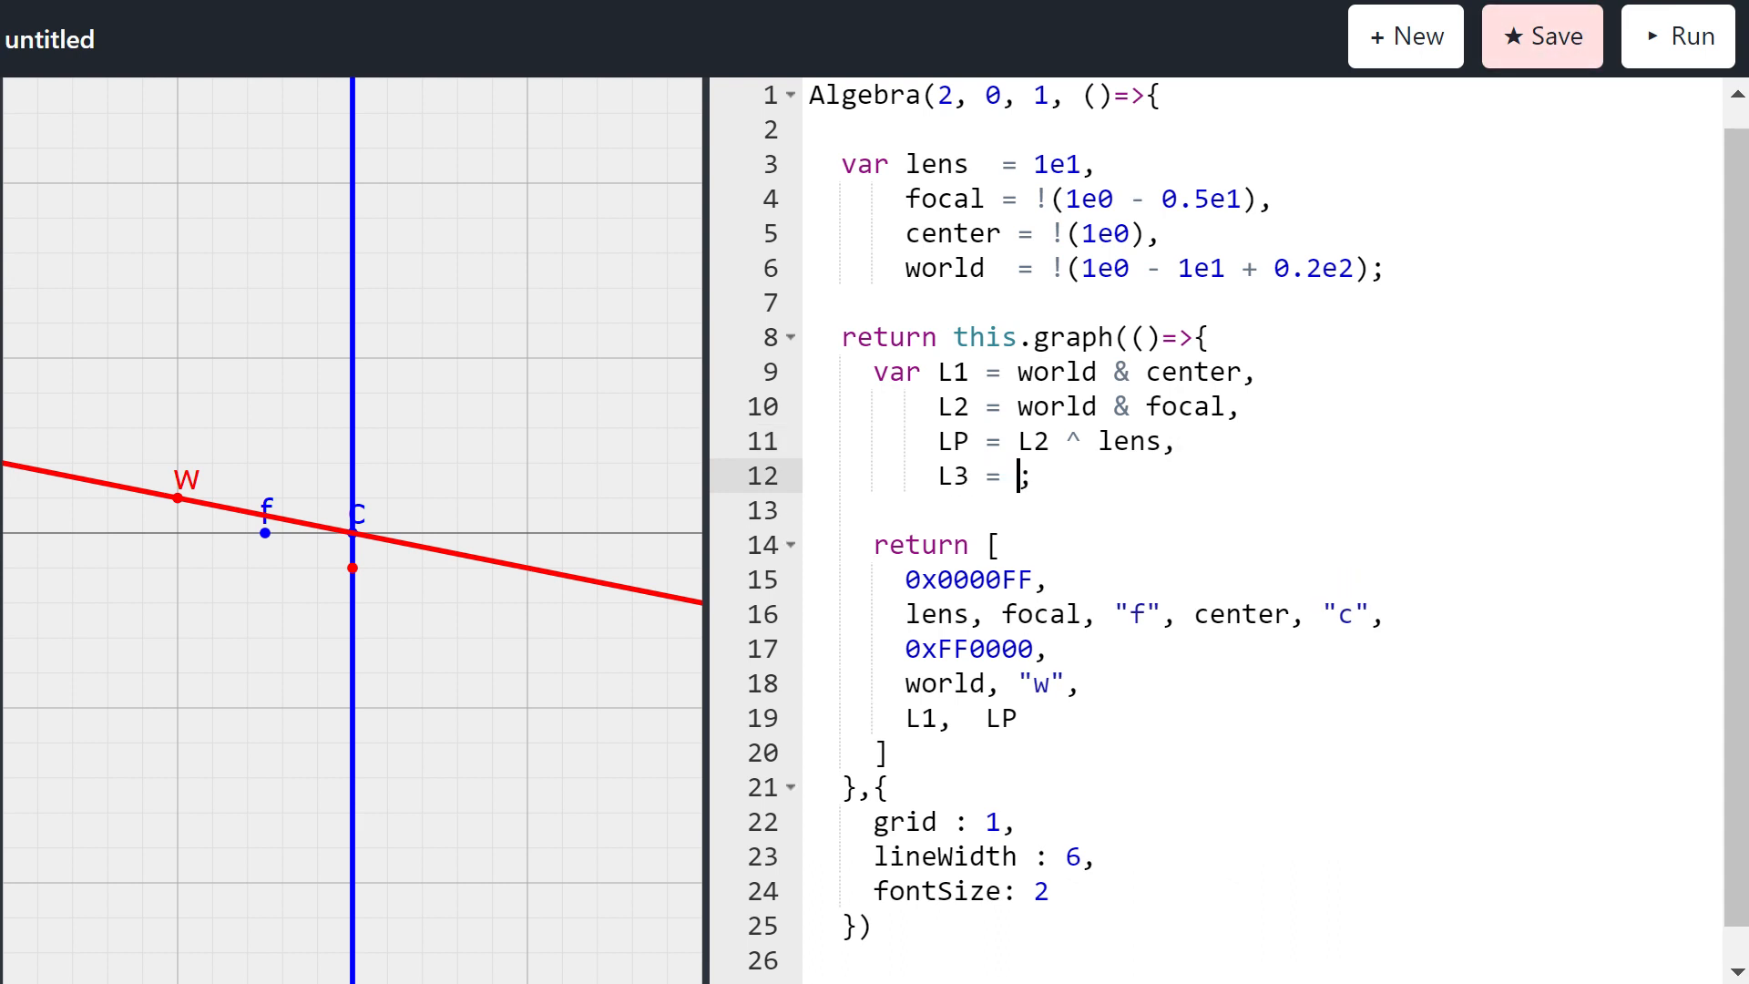
{"action": "type", "text": "LP"}
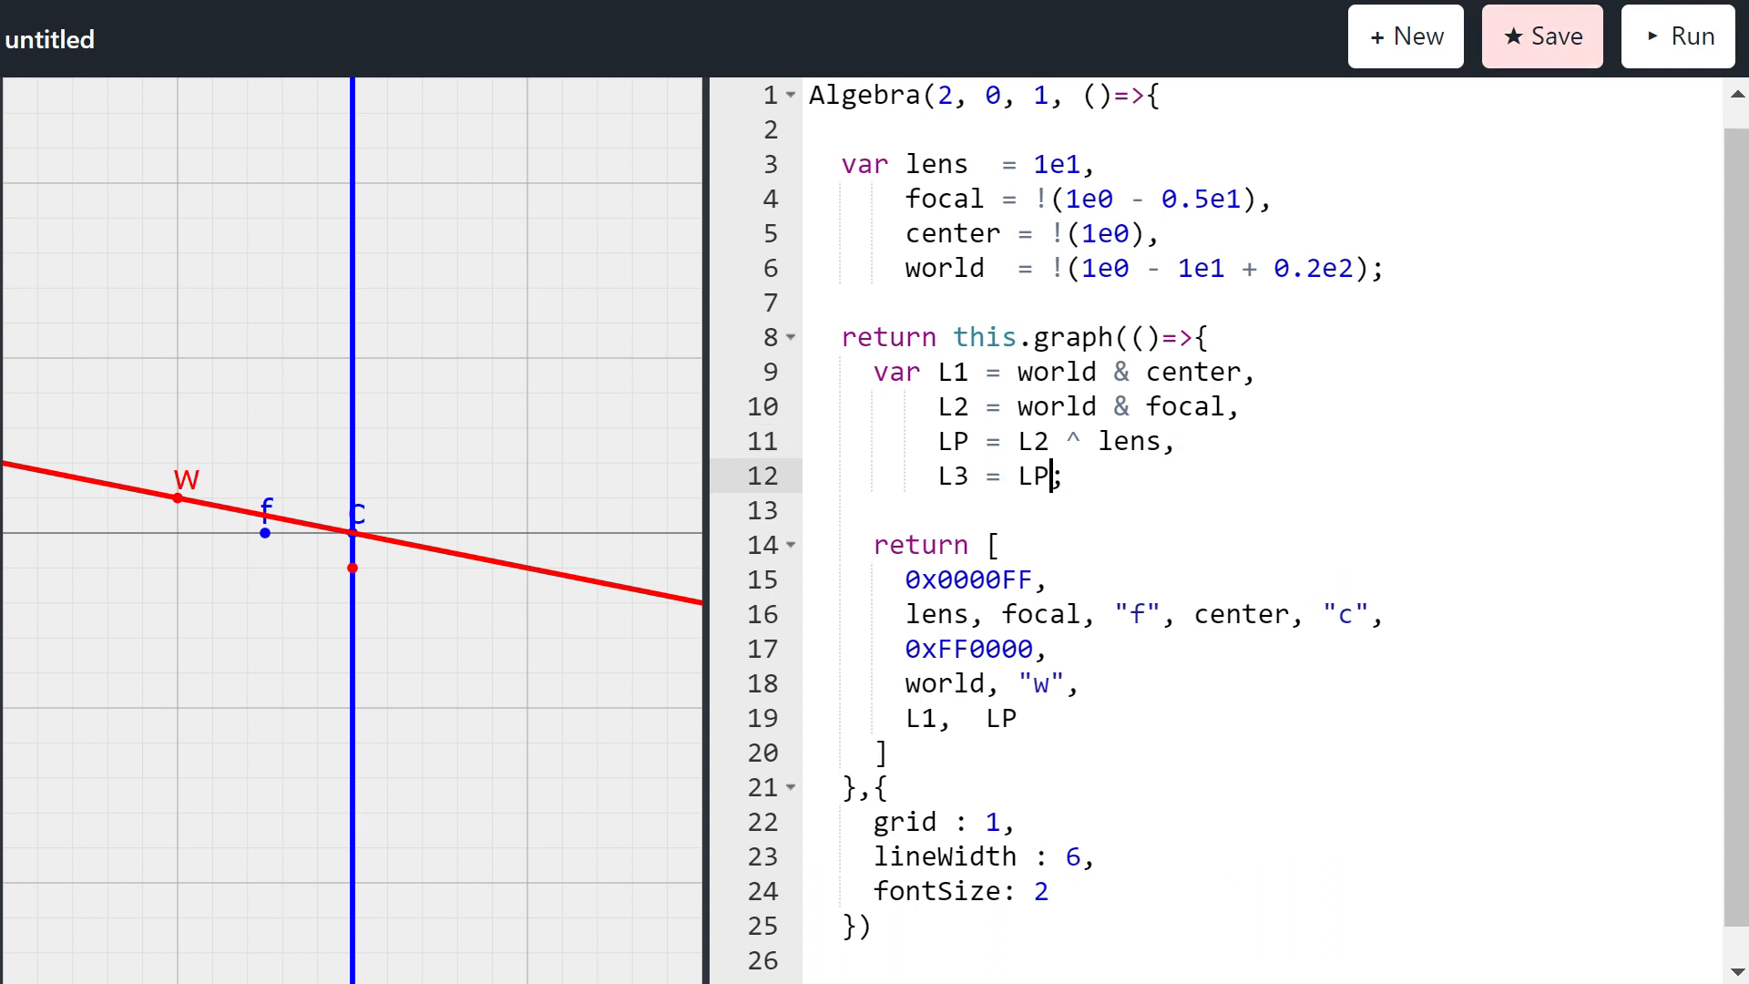
{"action": "type", "text": "| (!)"}
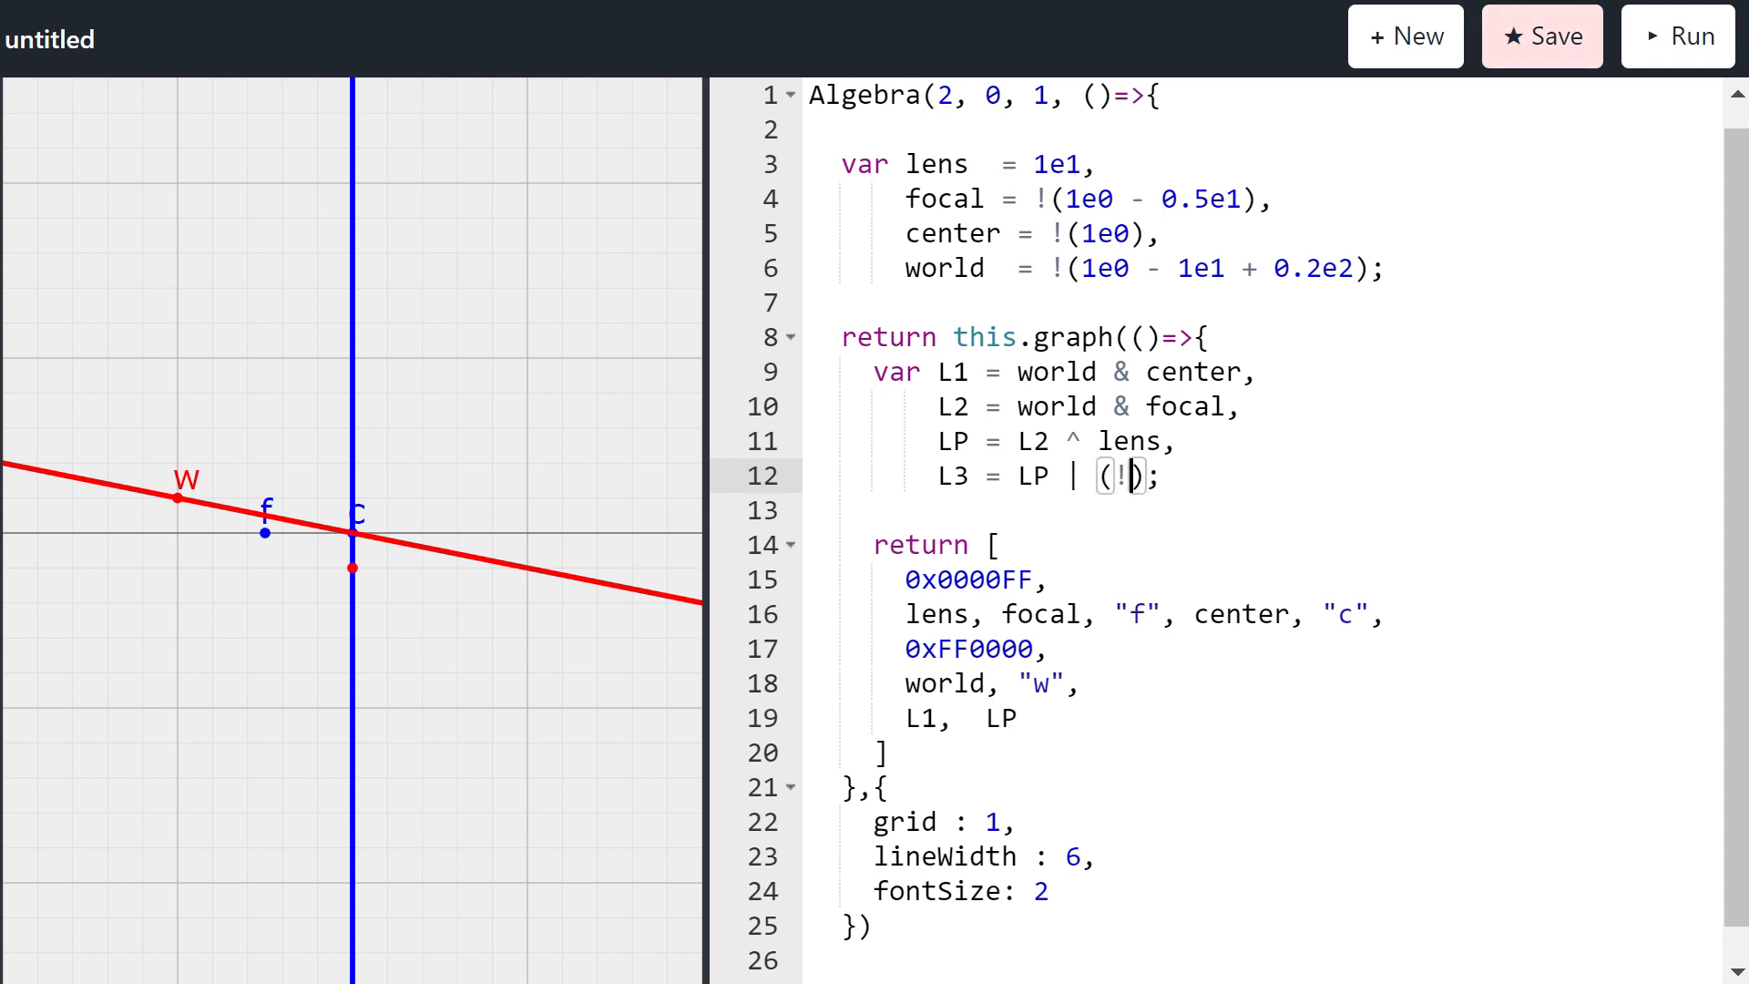
{"action": "type", "text": "1e0"}
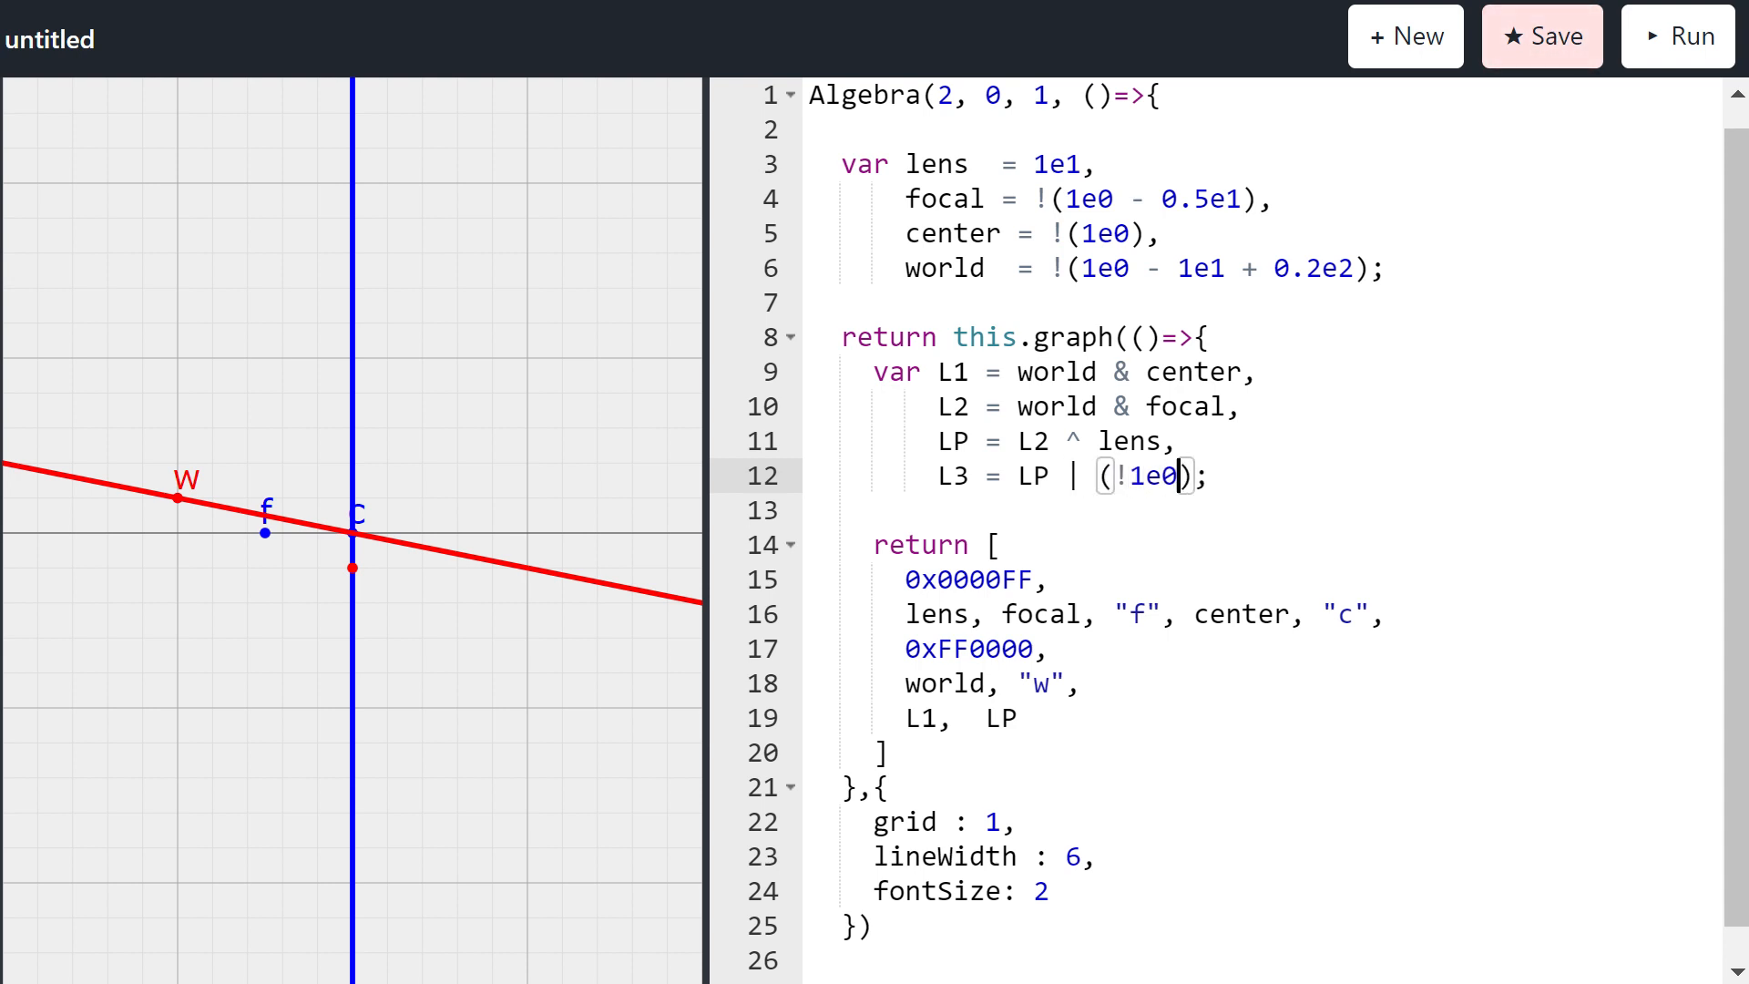
{"action": "type", "text": "&"}
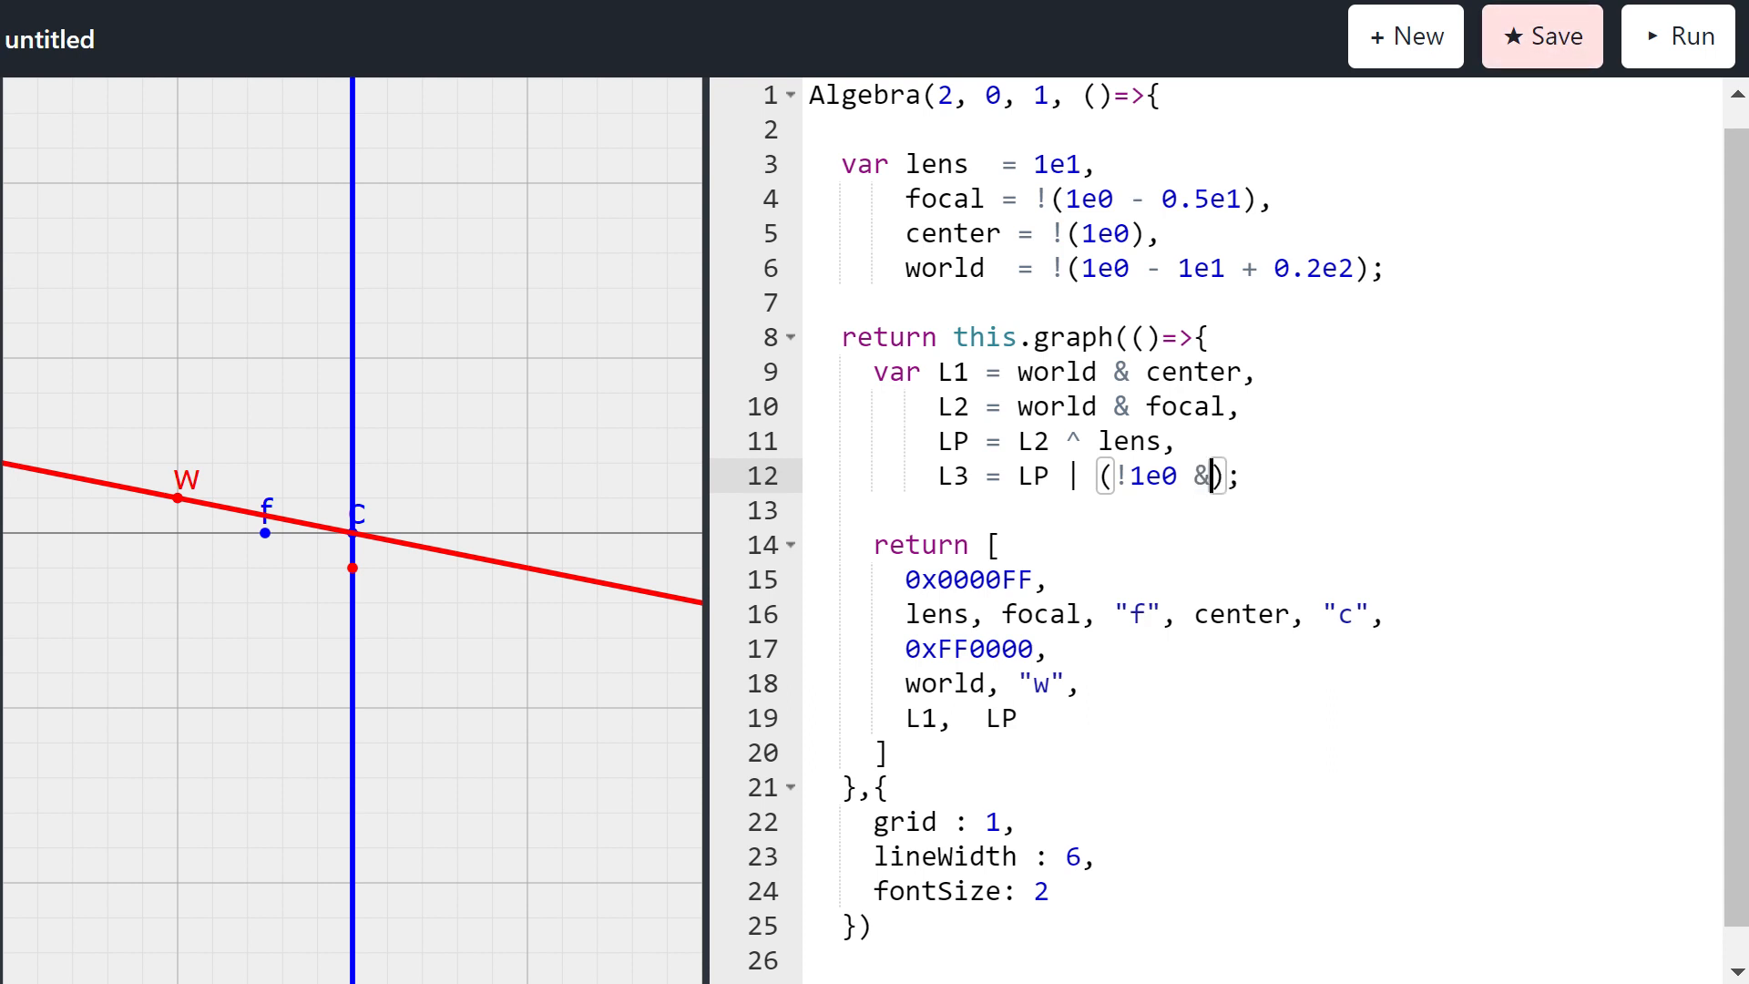
{"action": "type", "text": "LP)"}
{"action": "left_click", "coordinate": [1263, 716]}
{"action": "type", "text": "3"}
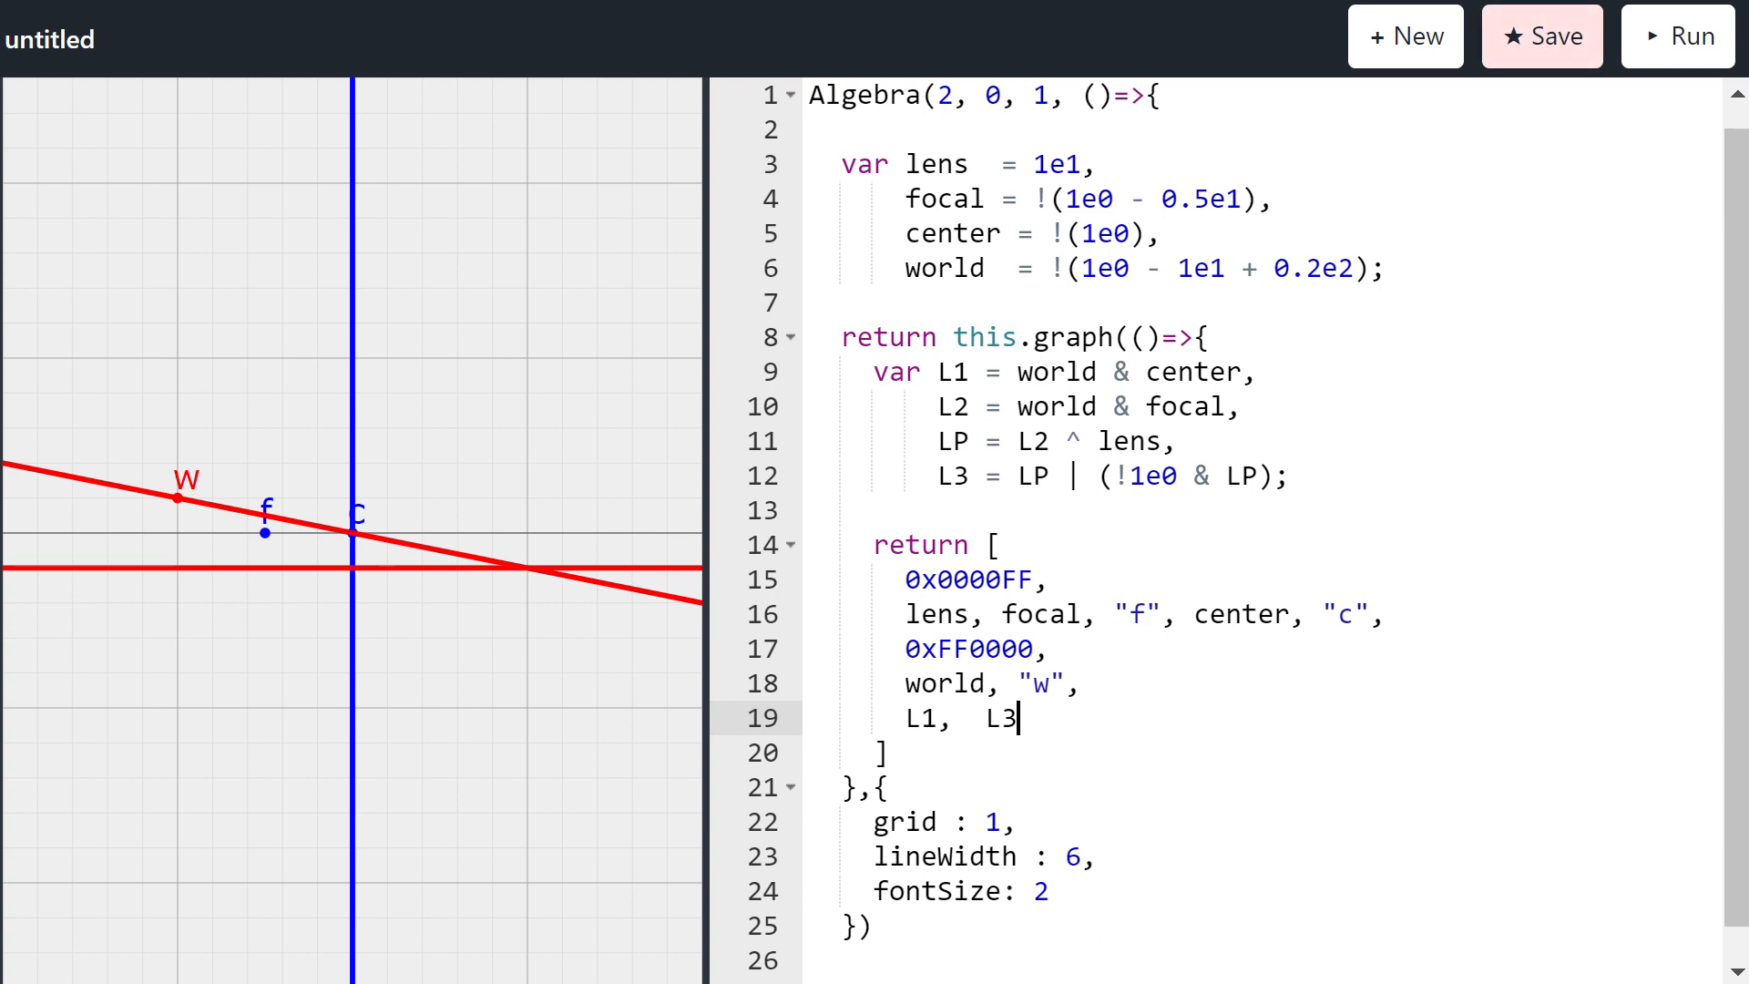
Step: Remove L1 and L3 from the drawn items and begin a black 0x000000 img entry
{"action": "key", "text": "Backspace"}
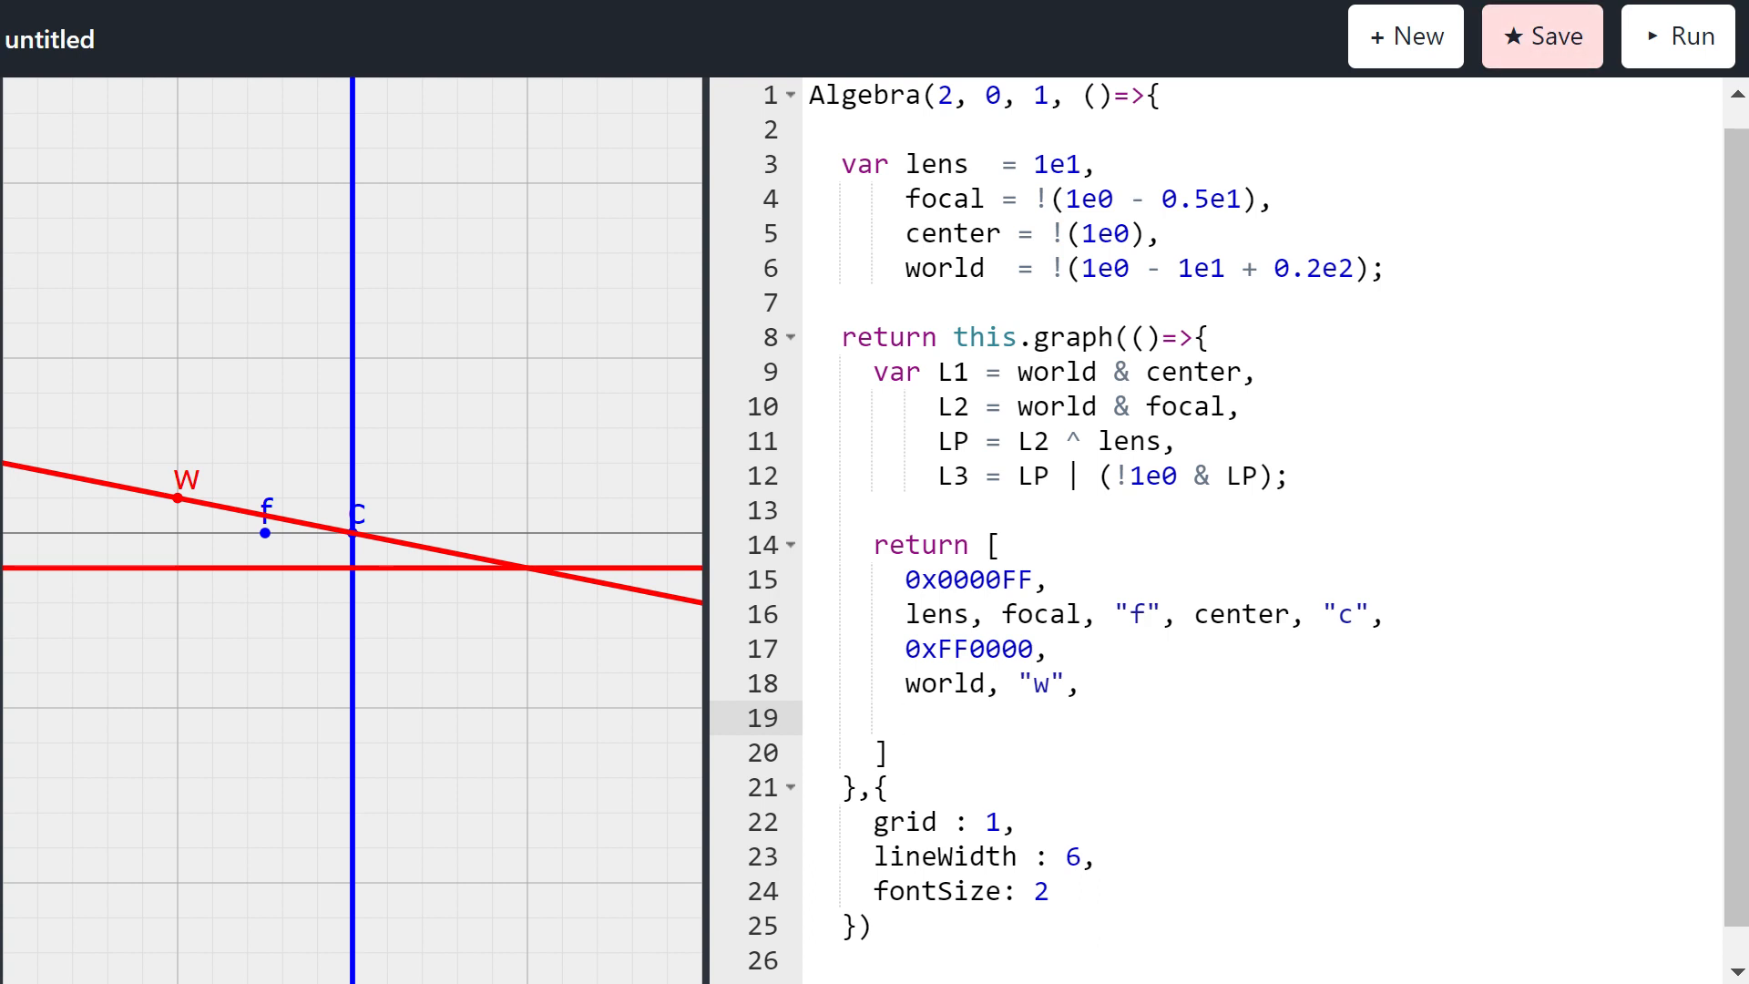
{"action": "type", "text": "img"}
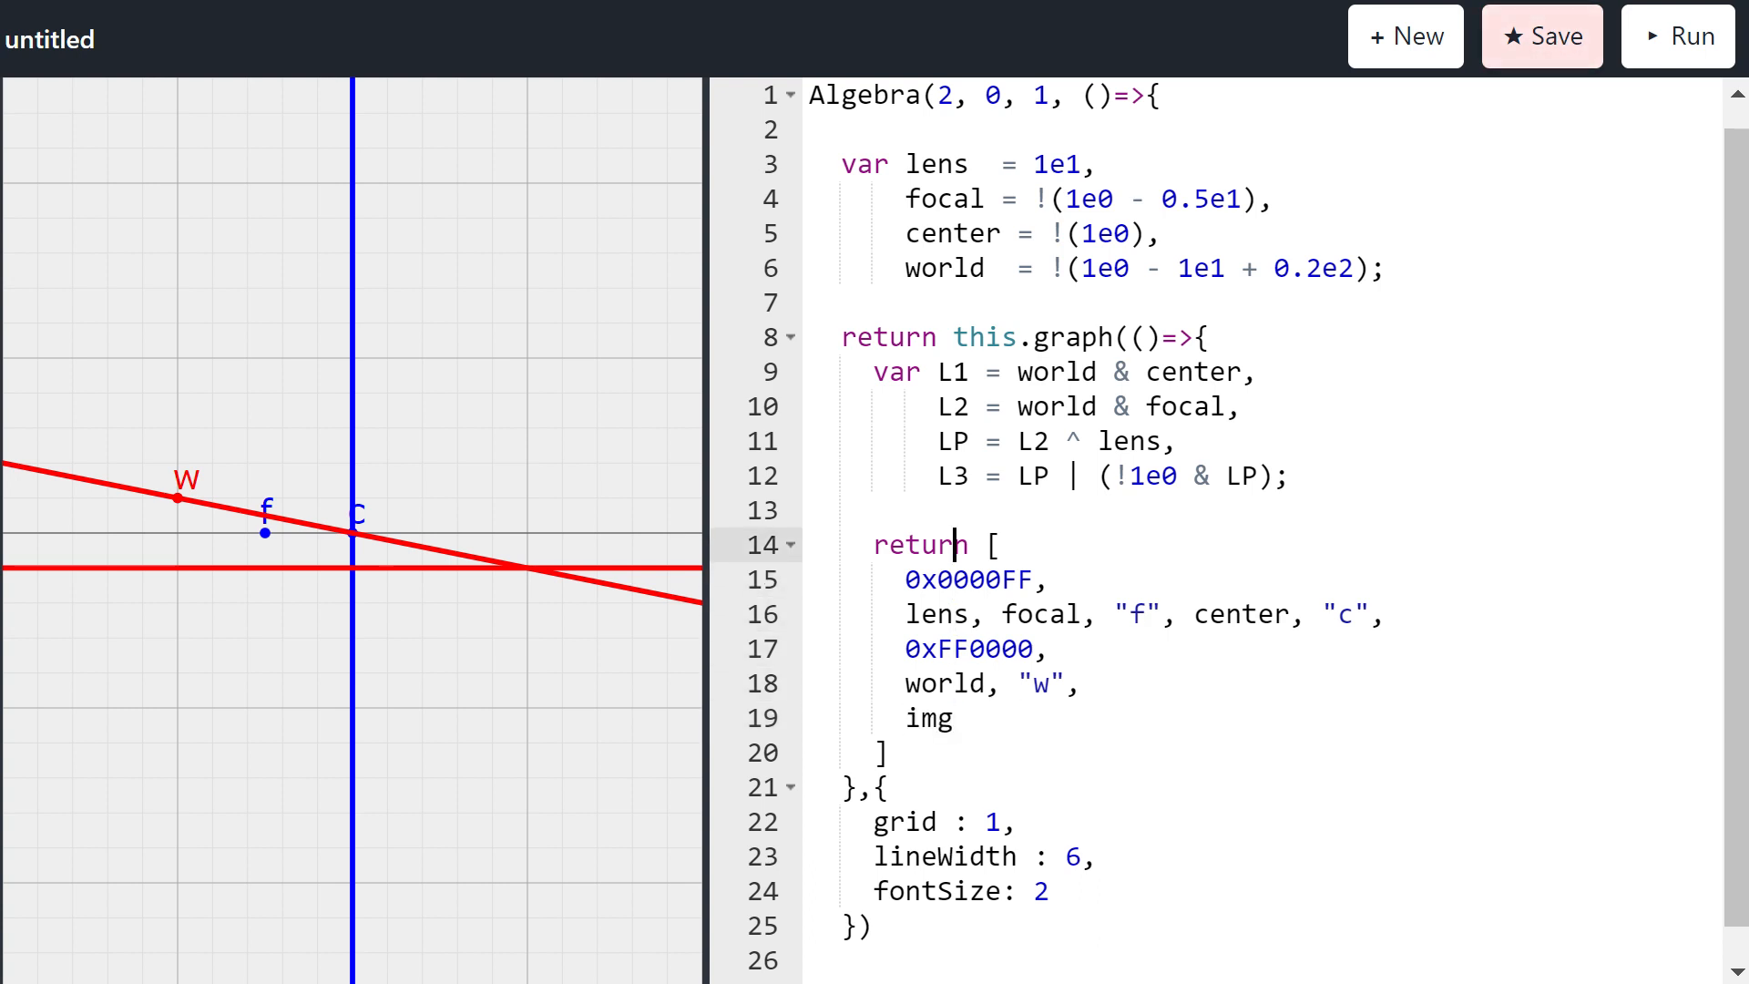
{"action": "type", "text": "0"}
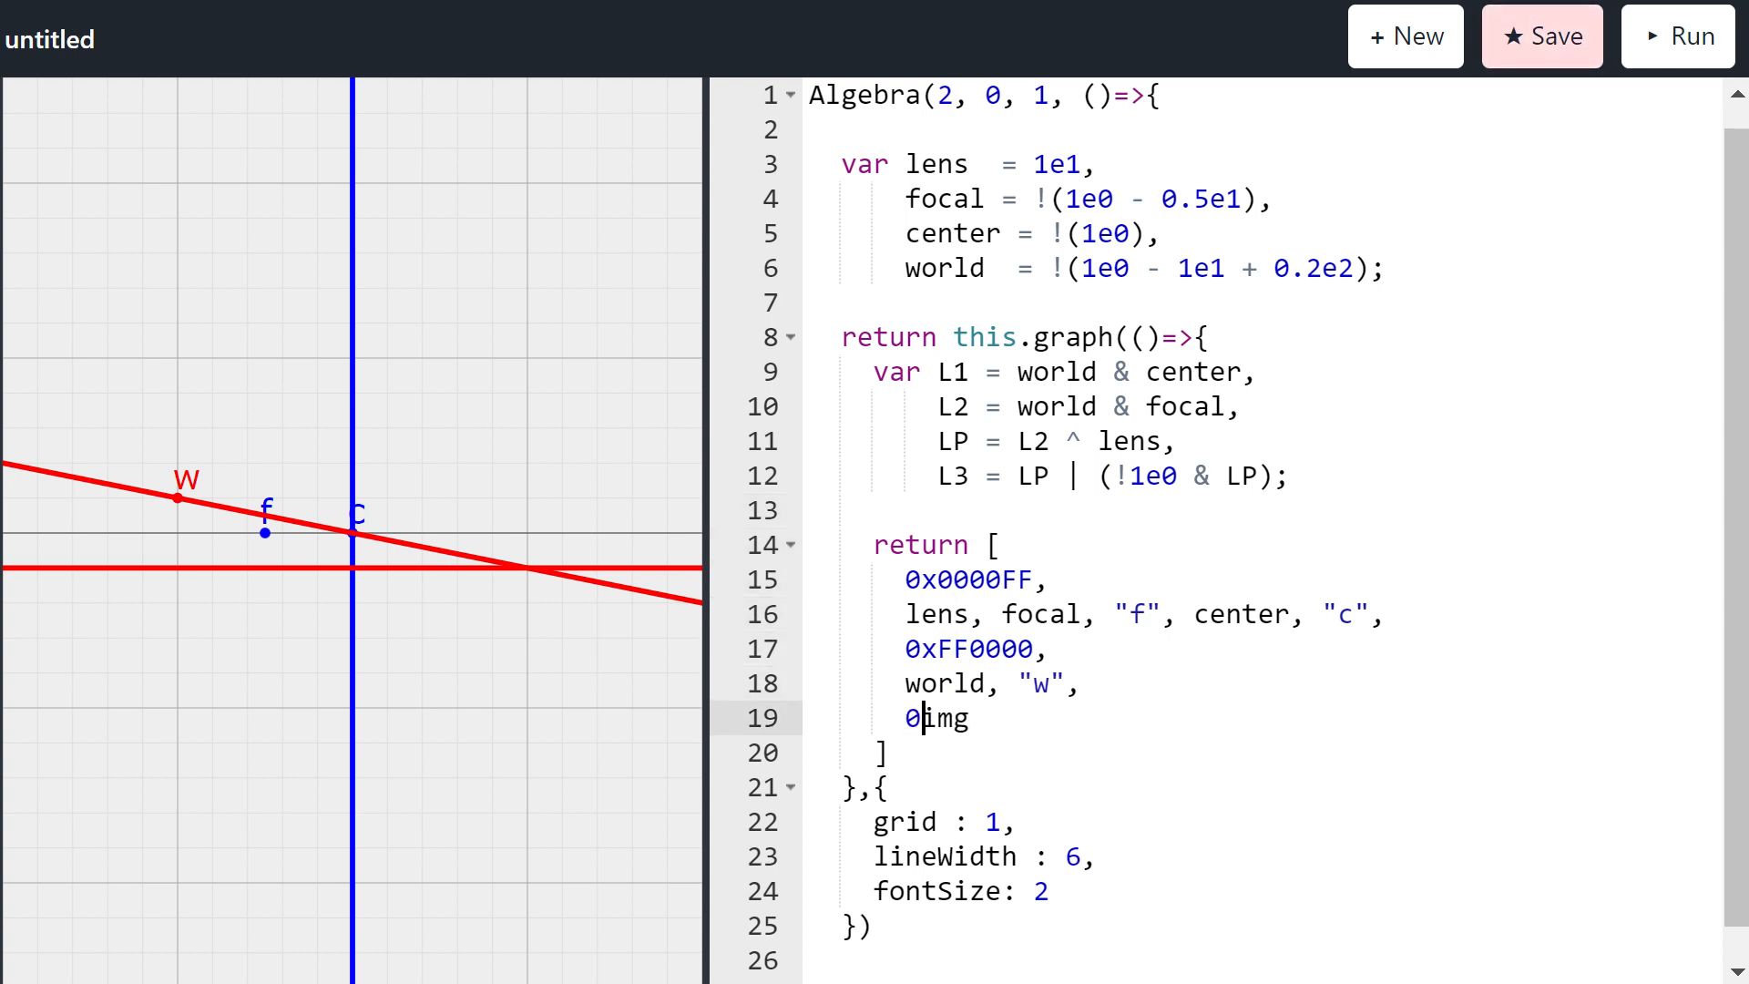
{"action": "type", "text": "x000000,"}
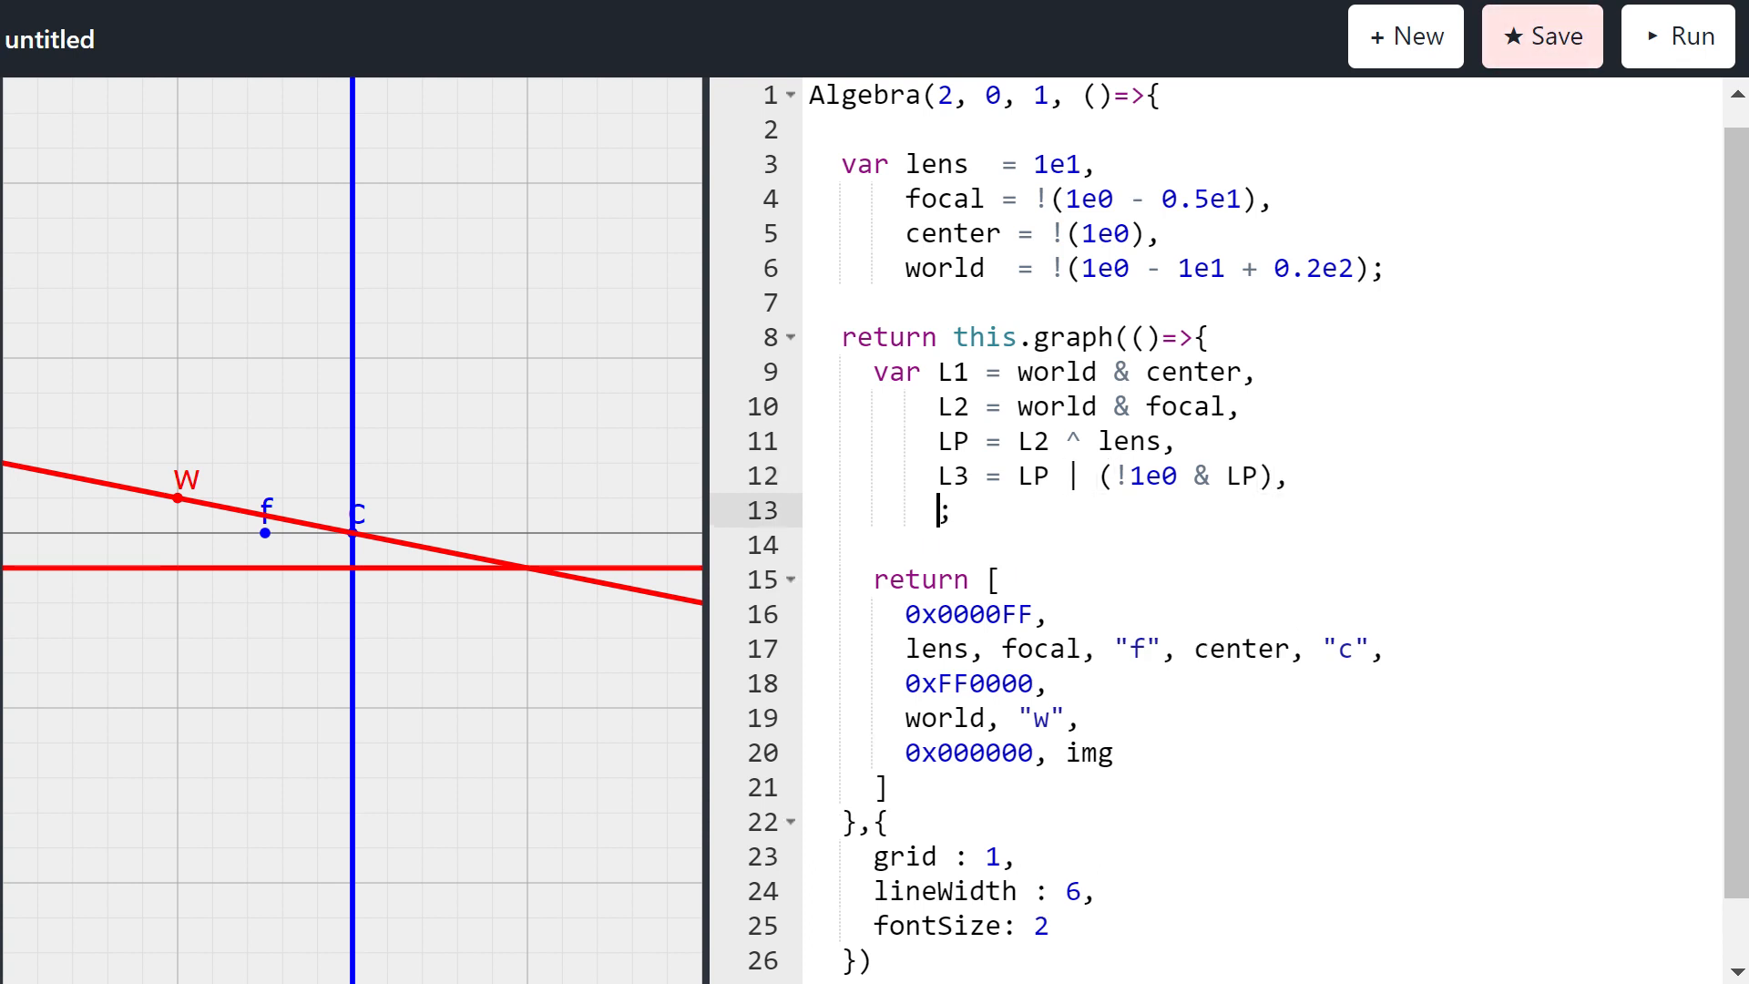
Step: Define img = L1 ^ L3 and start a new list entry after img
{"action": "type", "text": "i"}
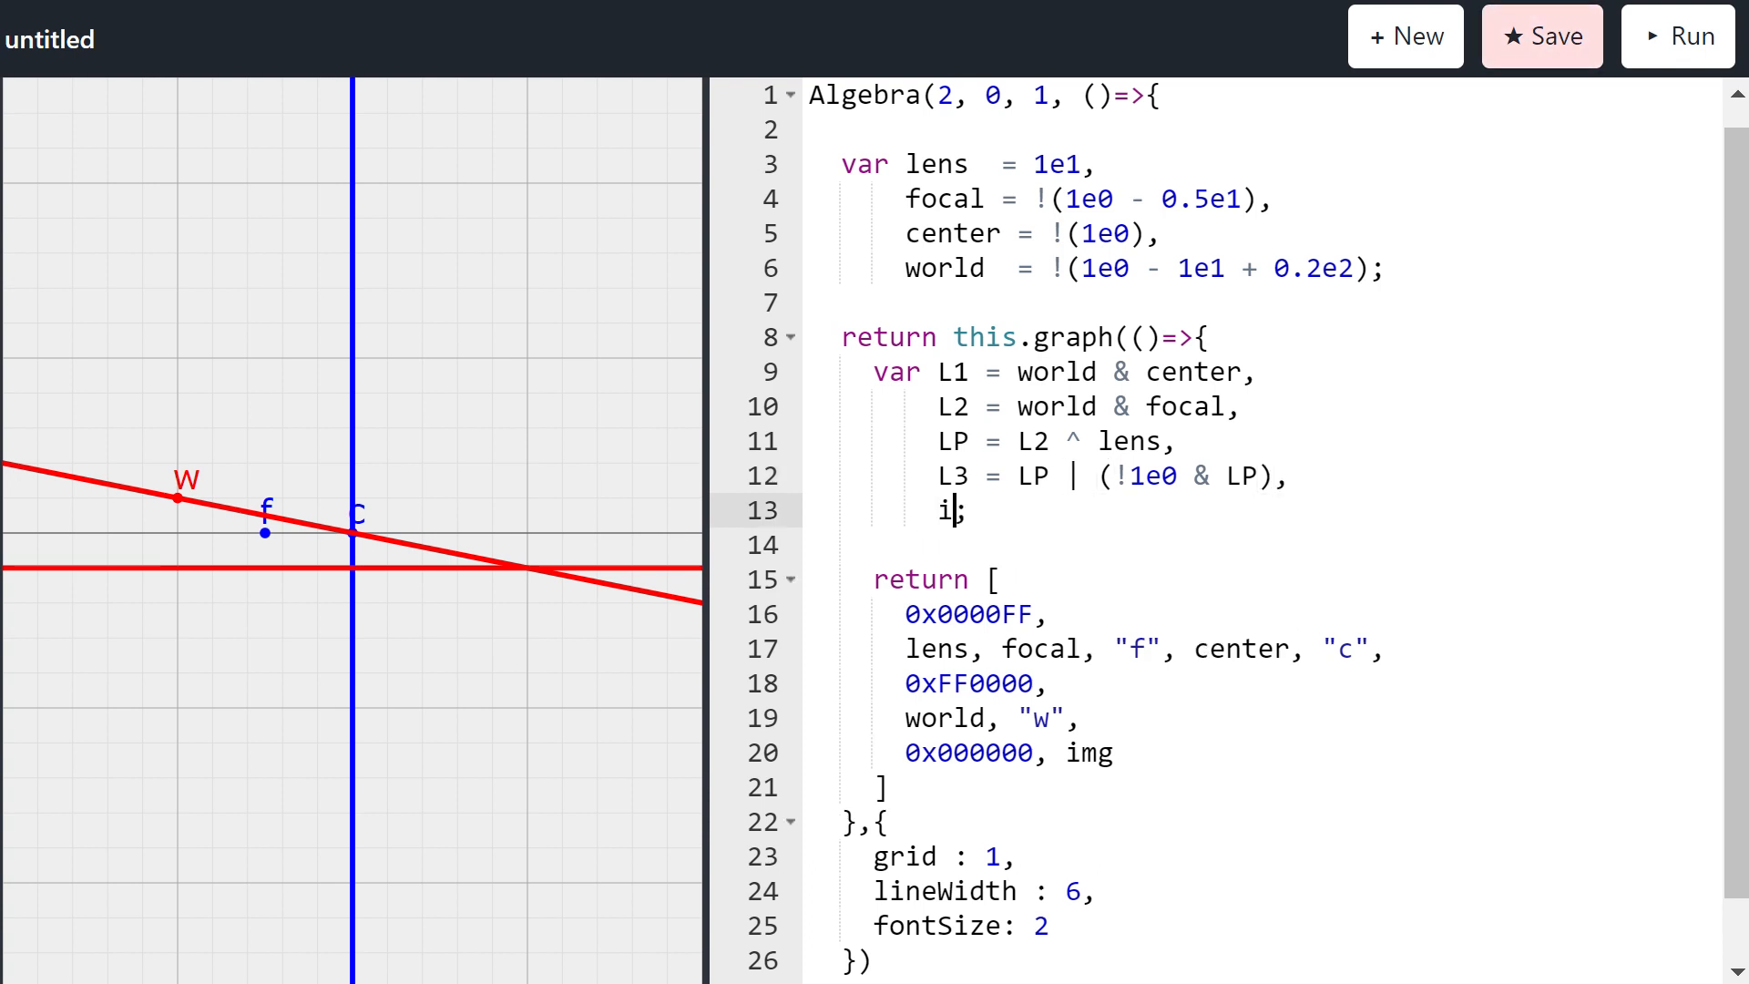
{"action": "type", "text": "mg = L1"}
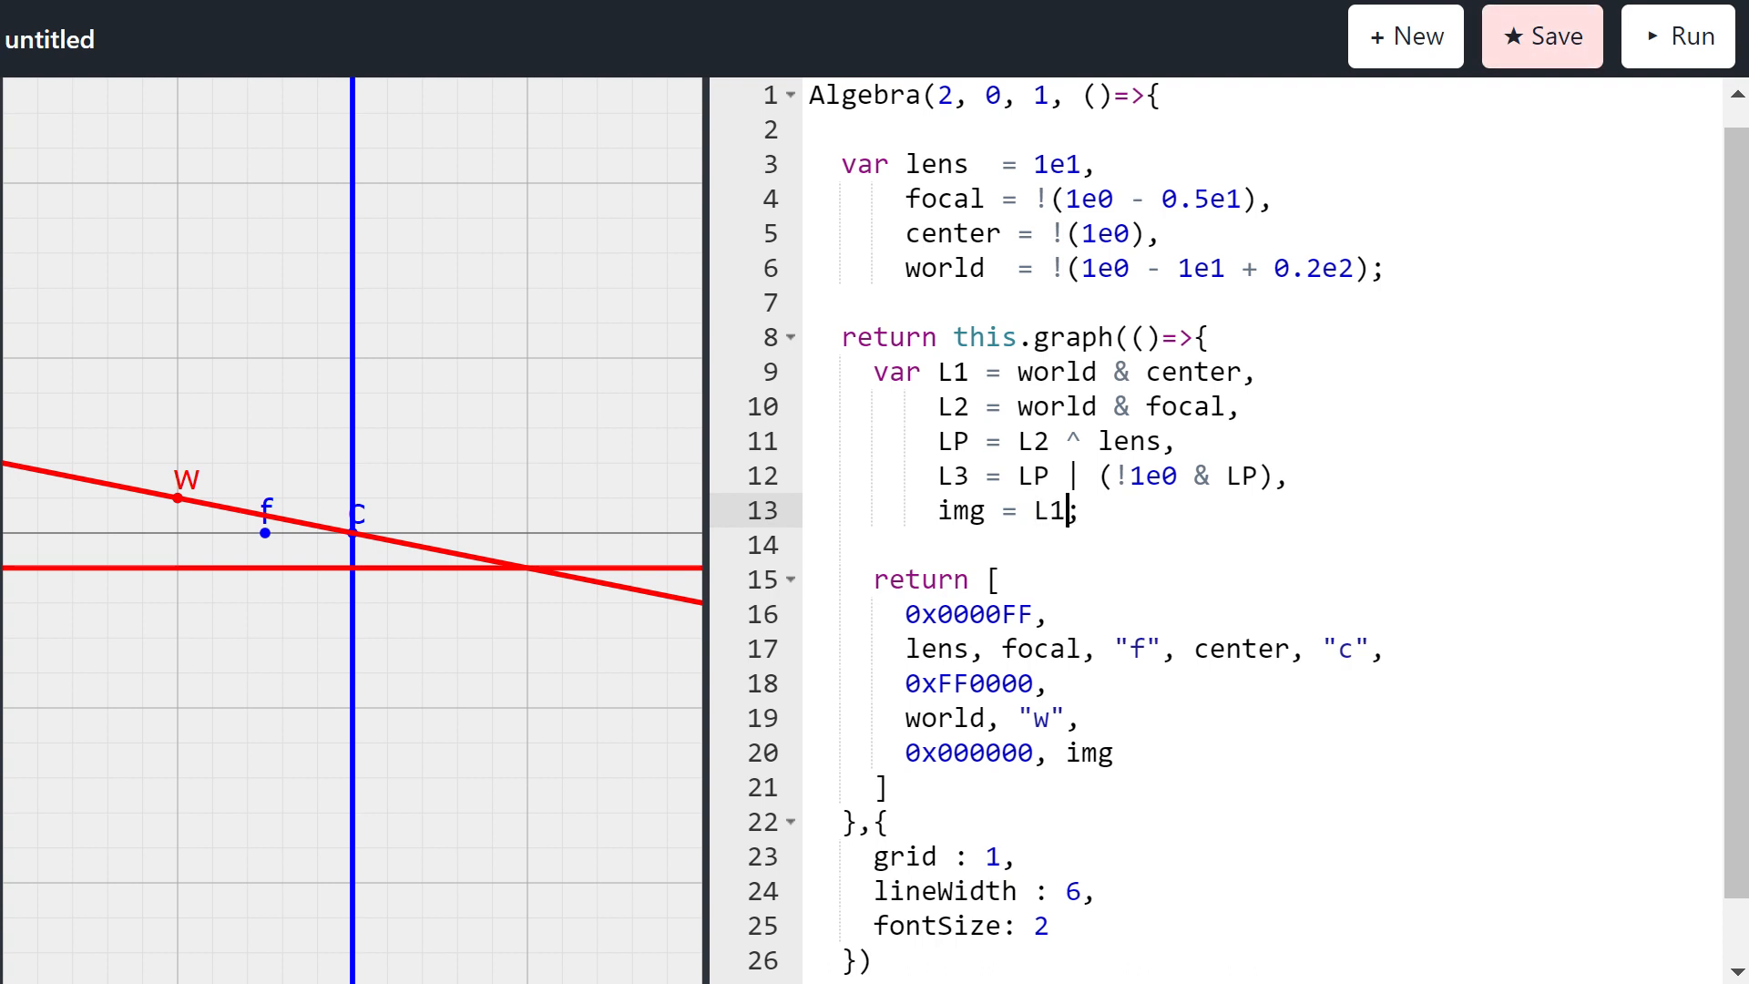
{"action": "type", "text": "^ L3"}
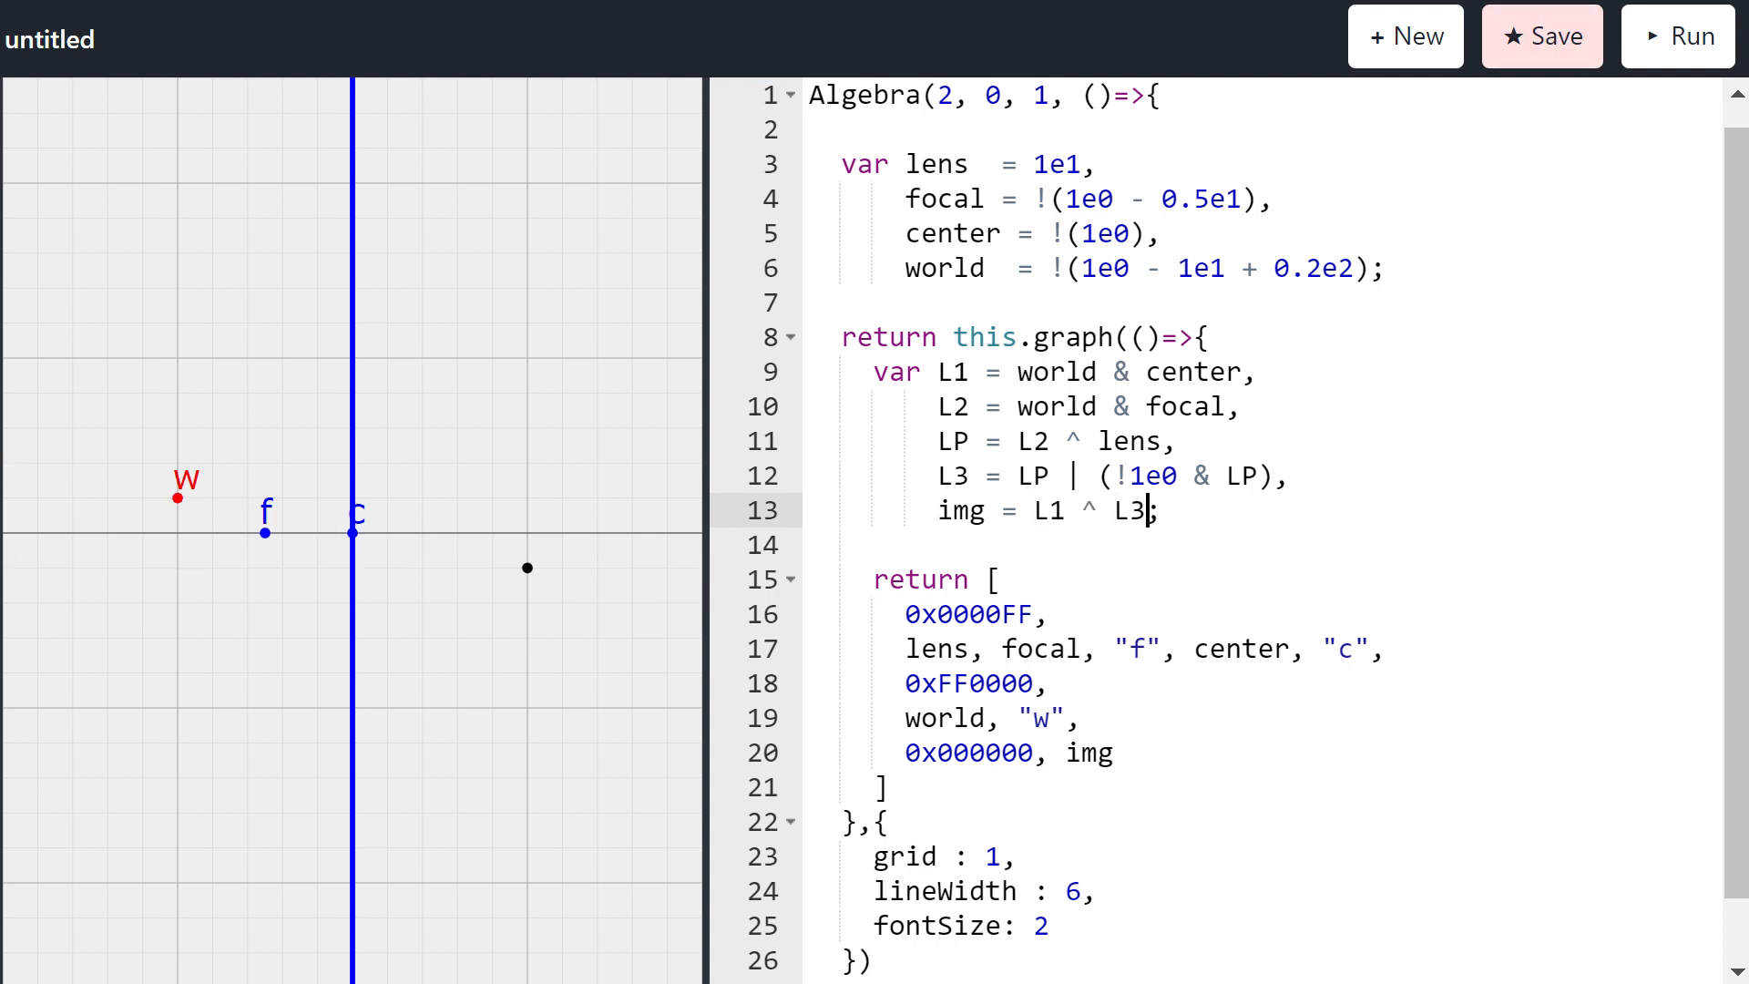
{"action": "left_click", "coordinate": [922, 579]}
{"action": "type", "text": "["}
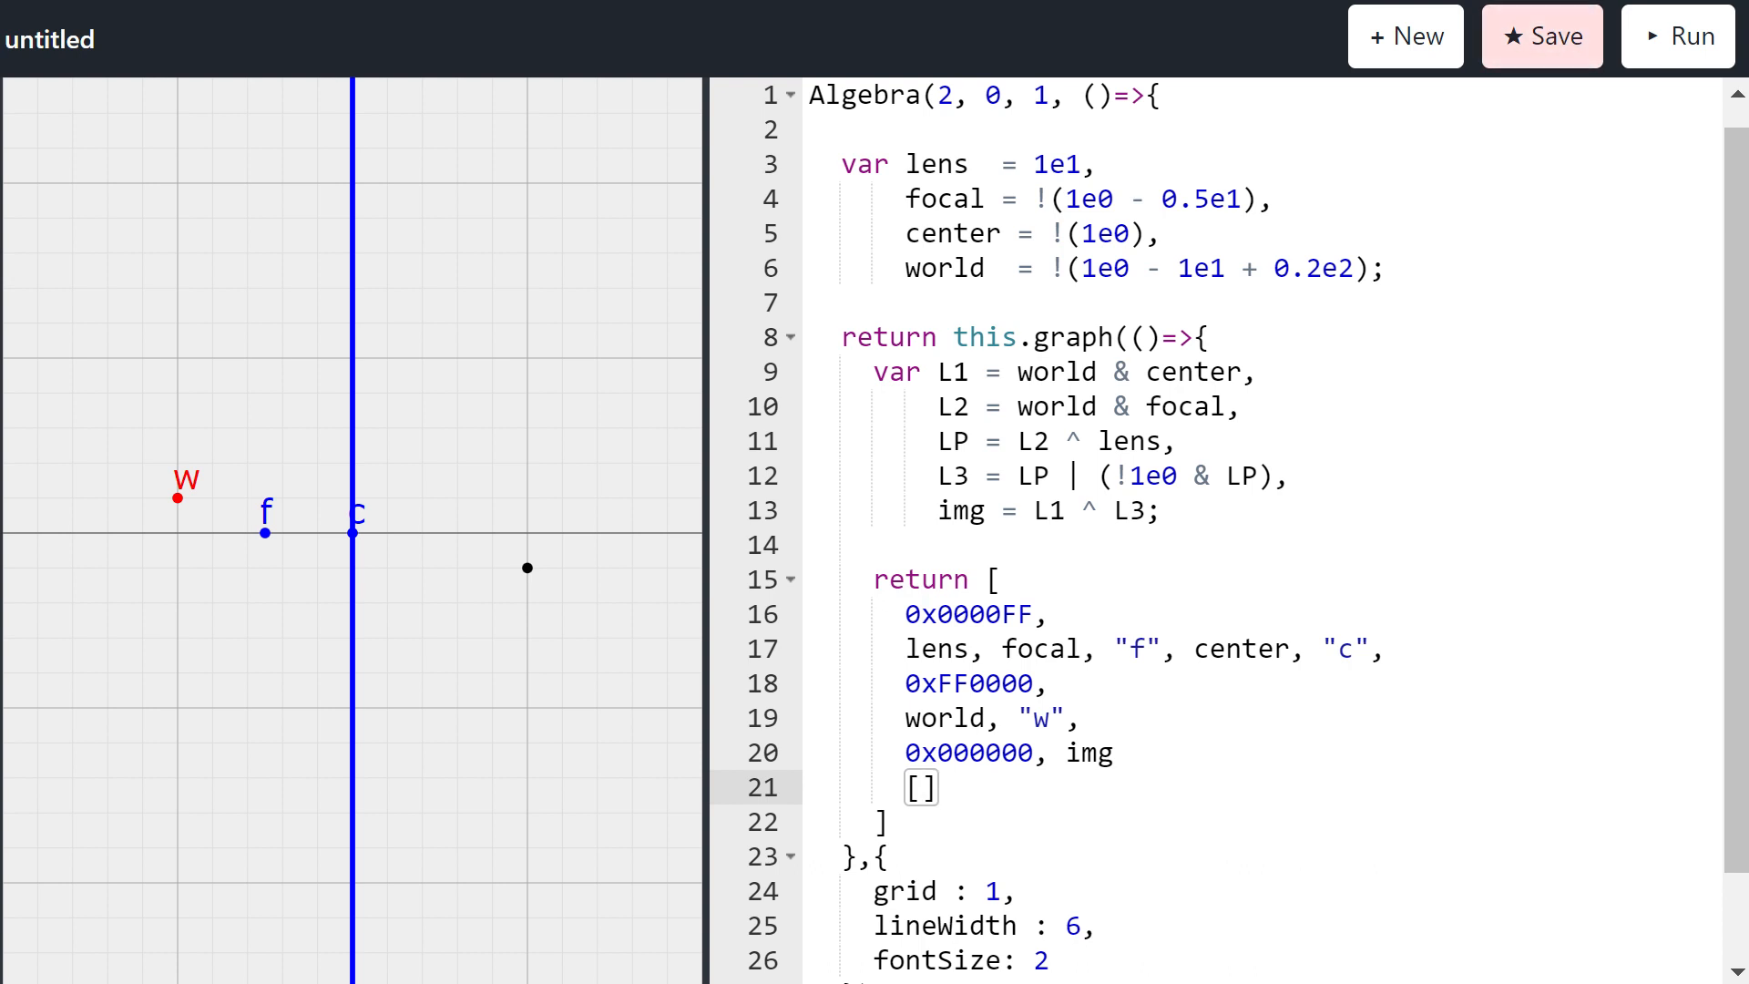
Step: Add a grey 0x888888 triangle entry [world, img, LP] to the return list
{"action": "type", "text": "world,"}
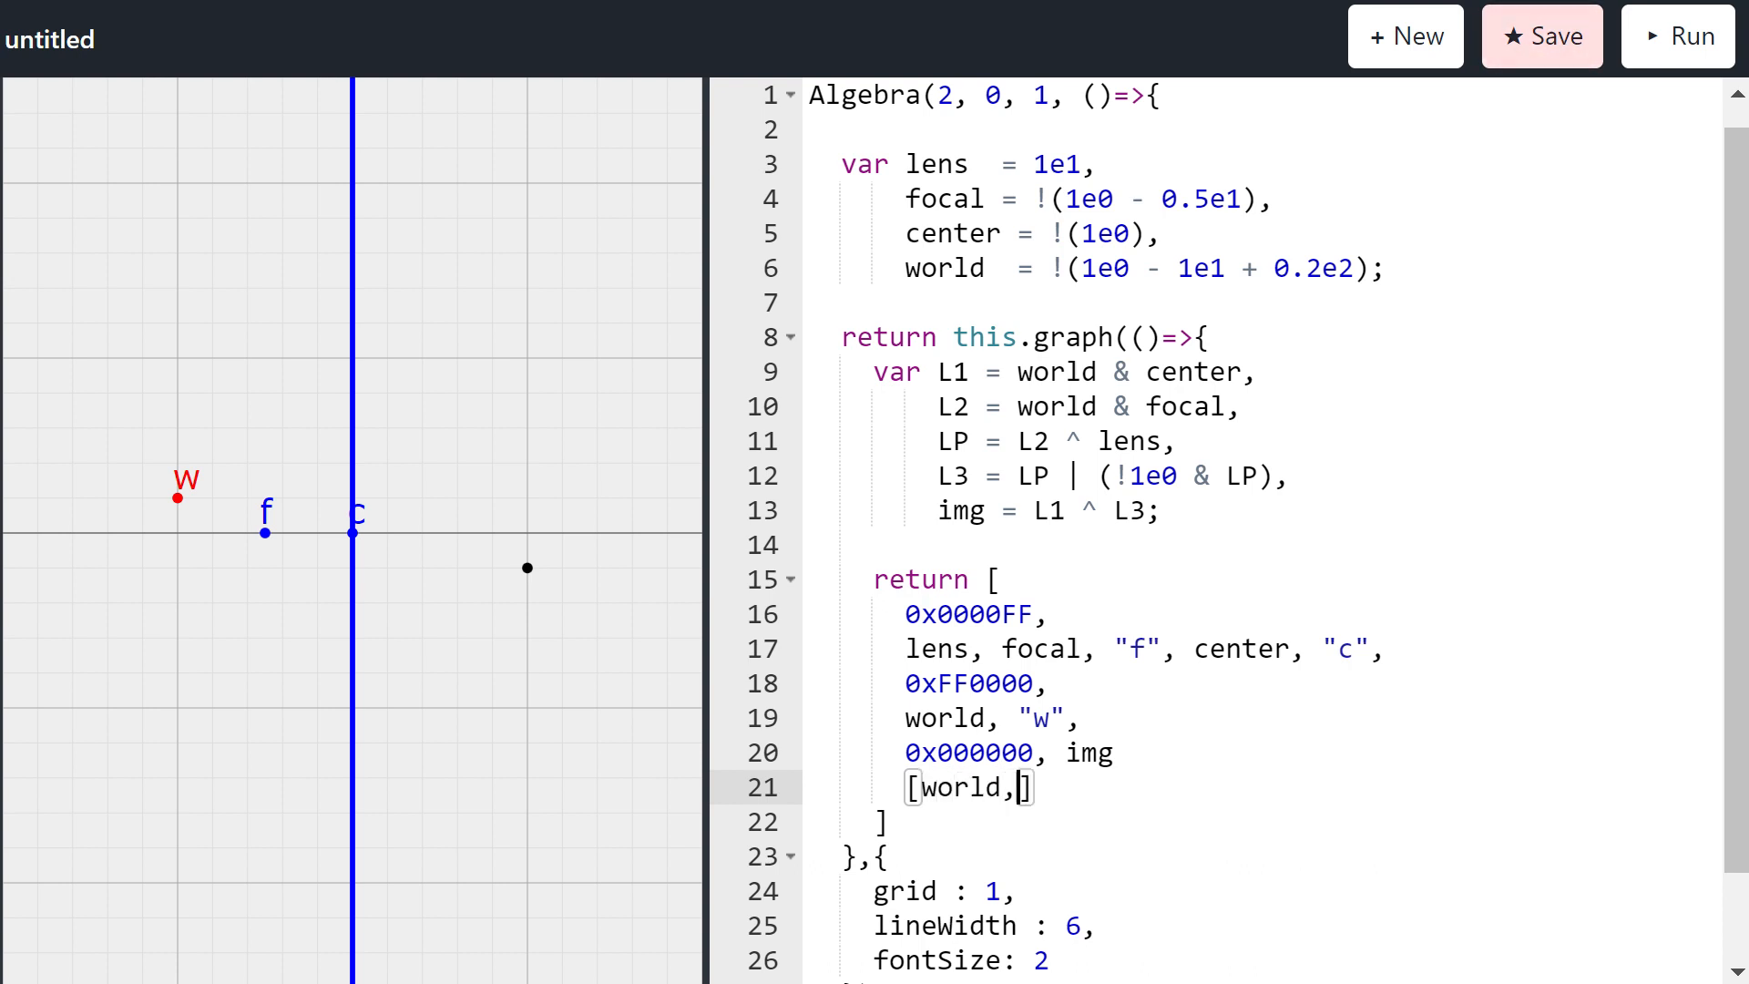
{"action": "type", "text": "img,K"}
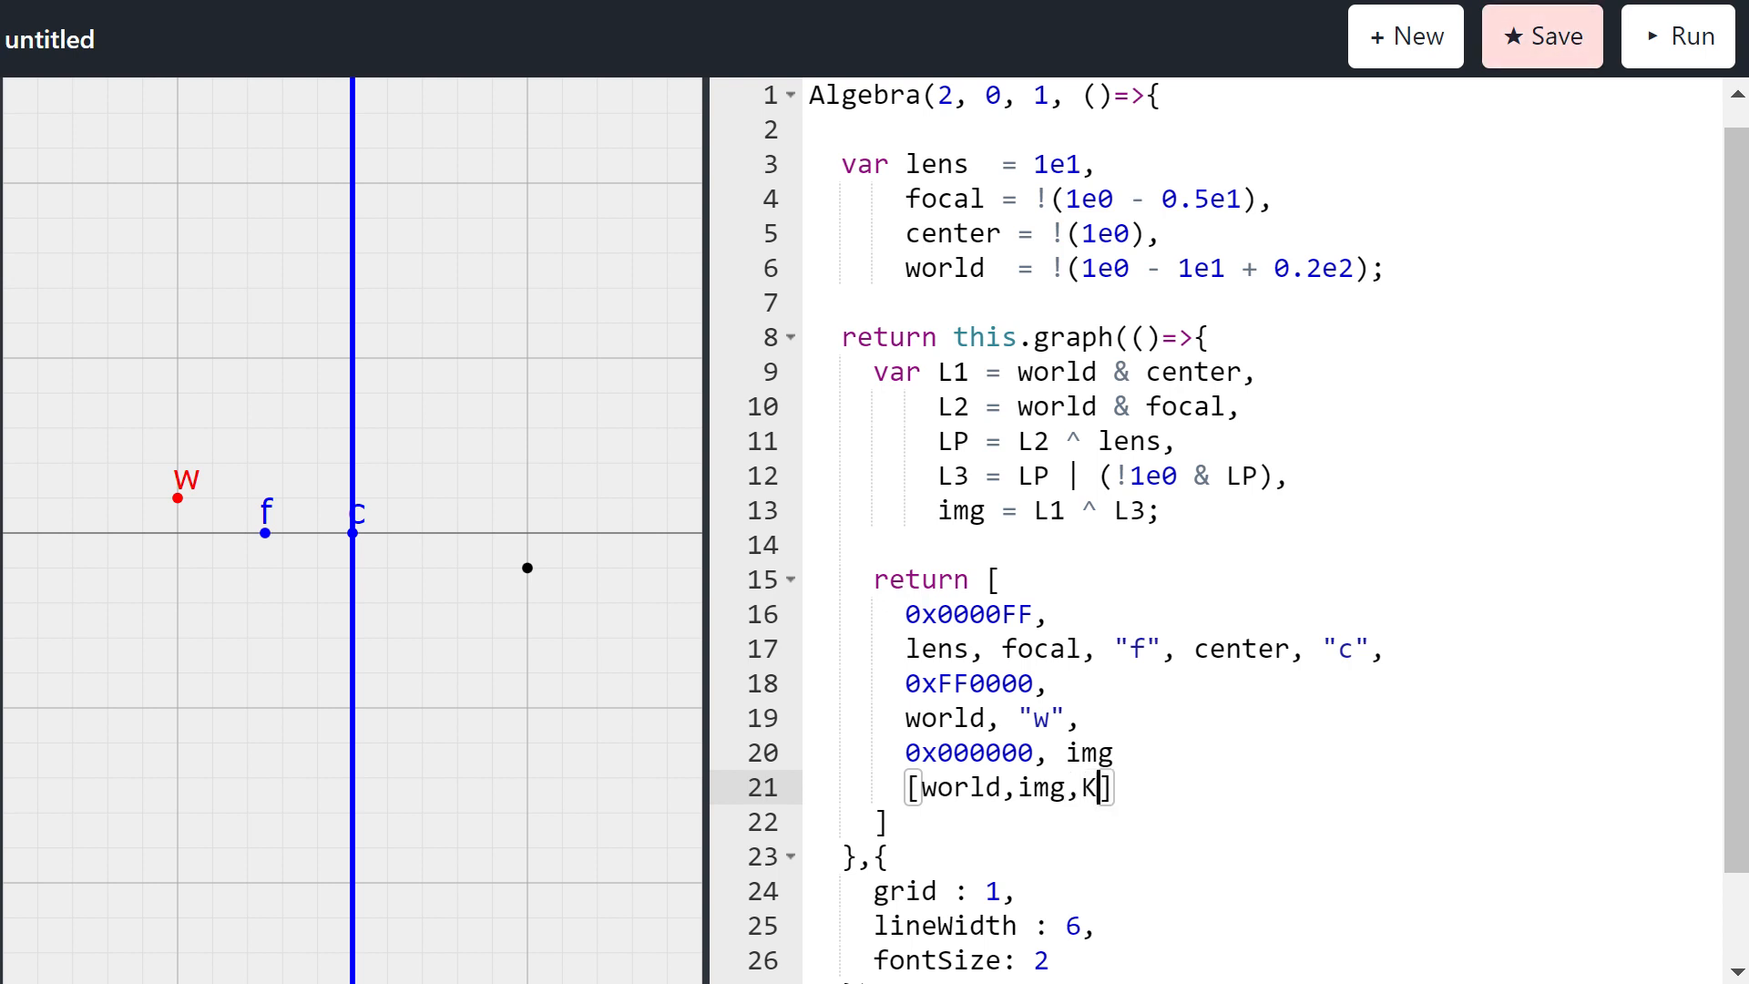
{"action": "type", "text": "LP"}
{"action": "left_click", "coordinate": [1262, 753]}
{"action": "type", "text": ","}
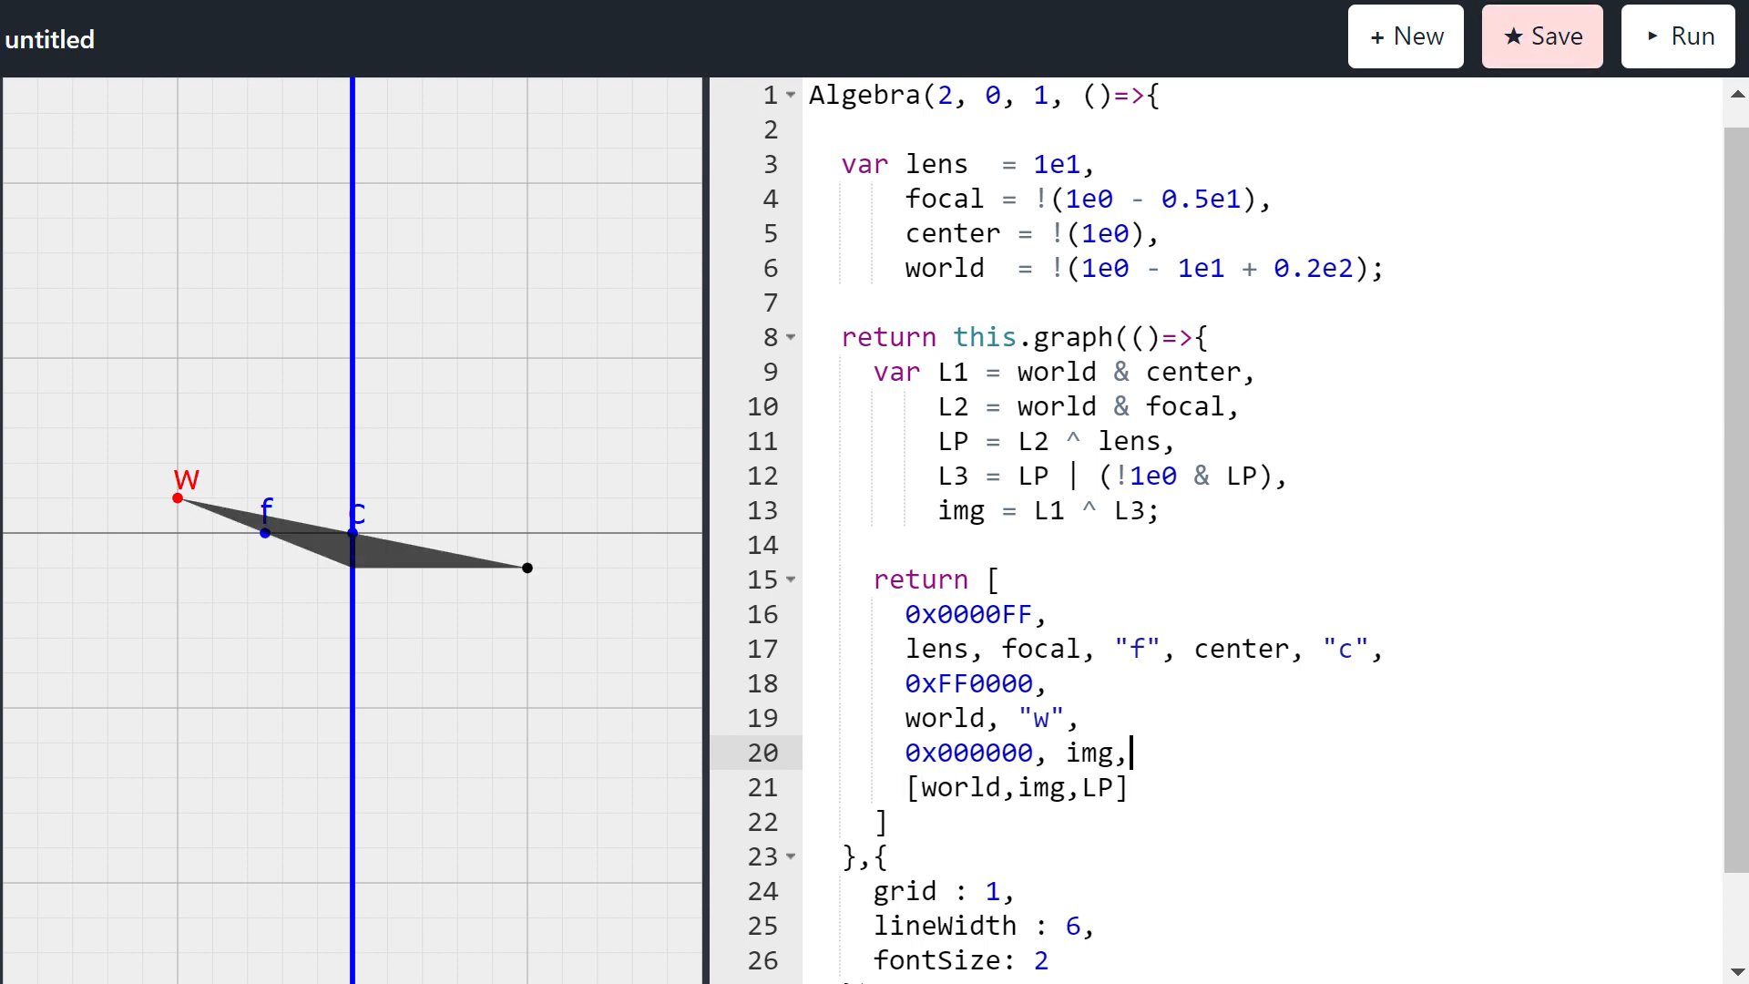
{"action": "type", "text": "0x8"}
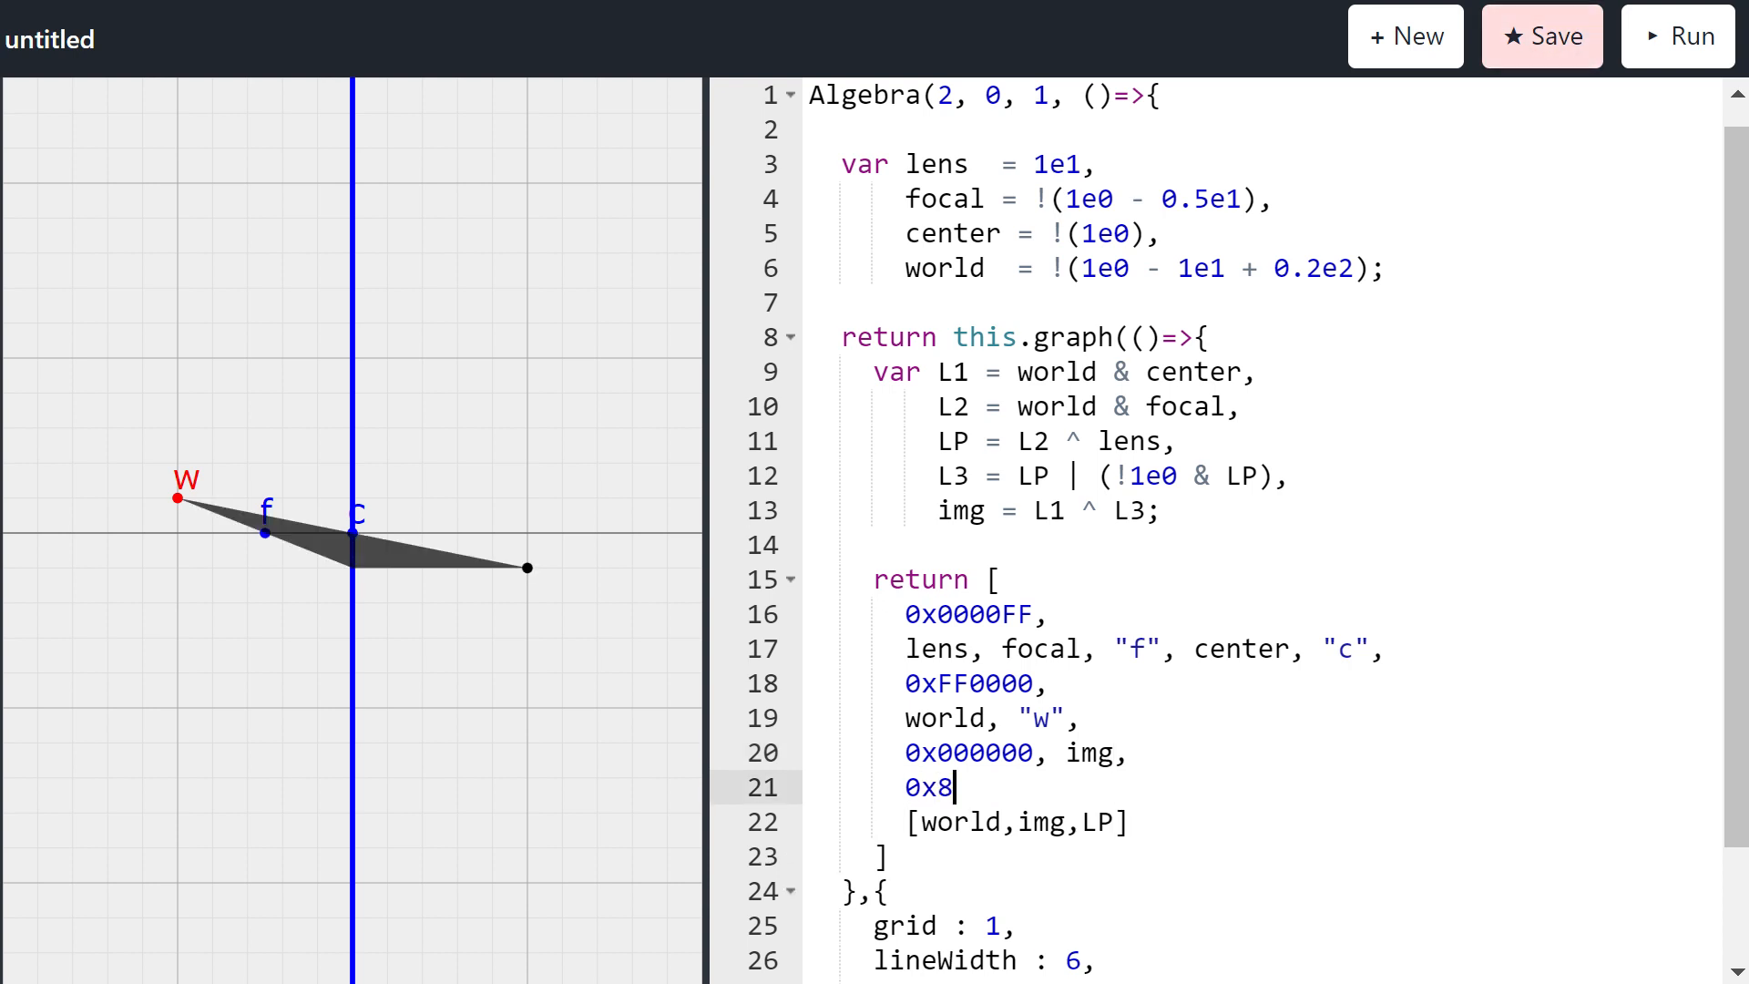
{"action": "type", "text": "88888."}
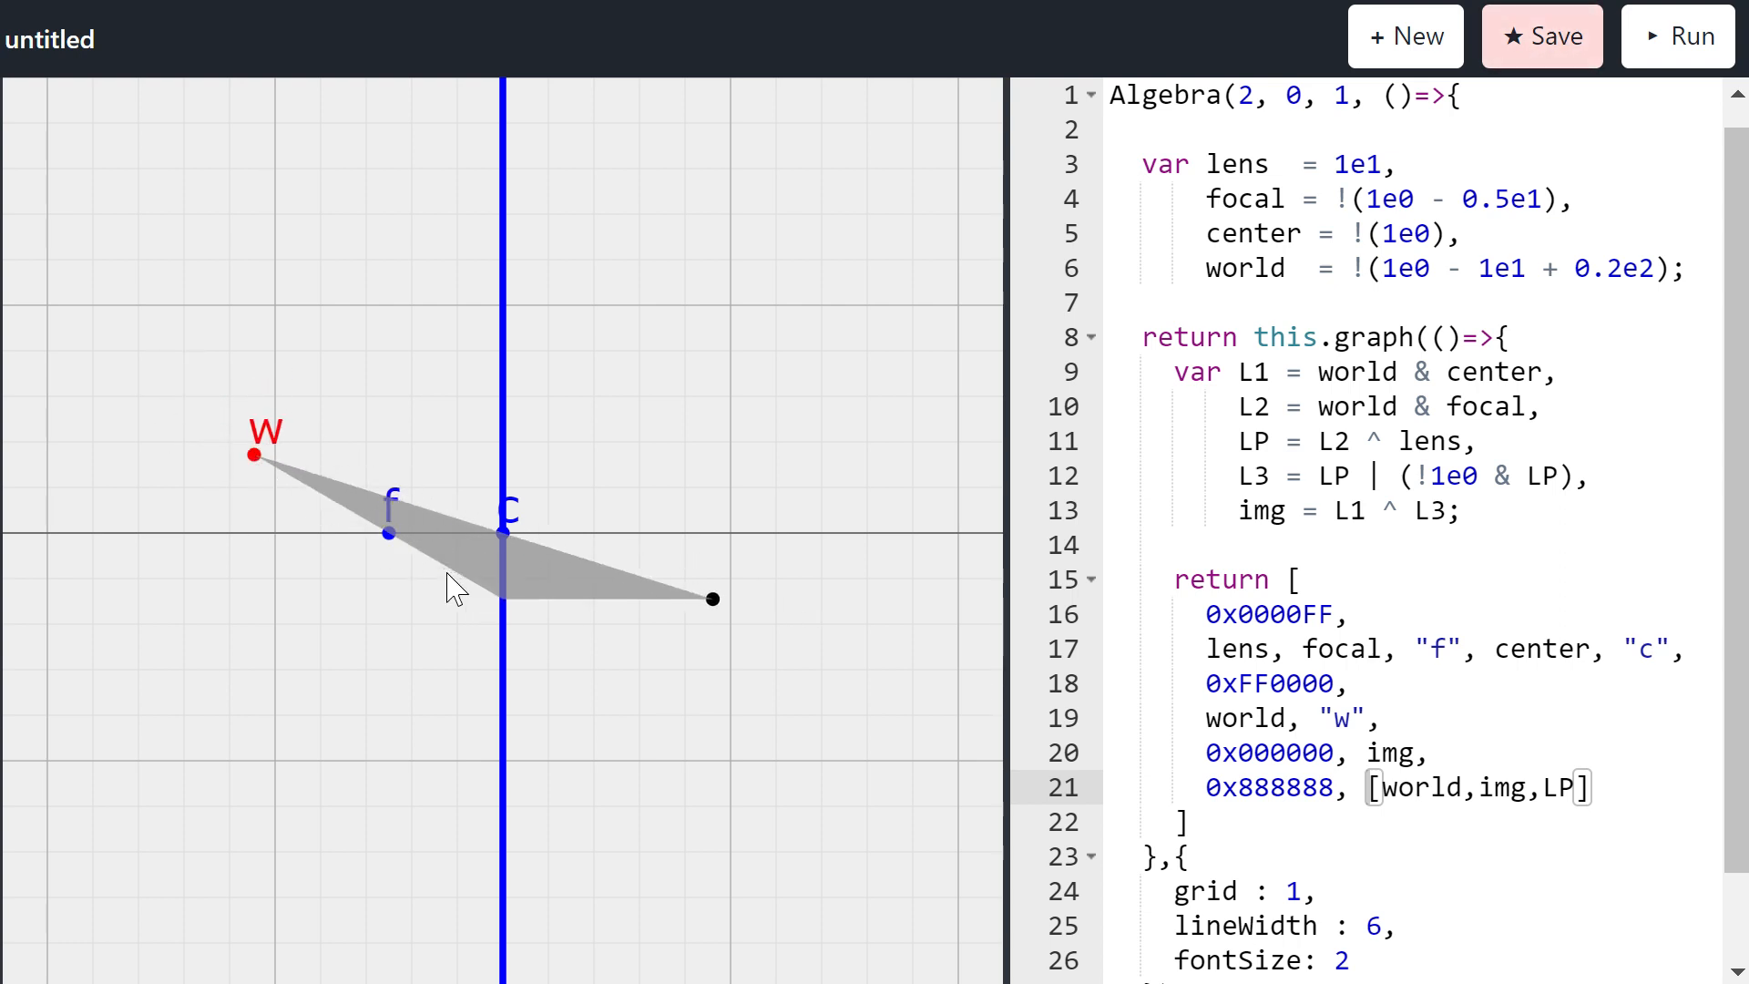
{"action": "mouse_move", "coordinate": [502, 619]}
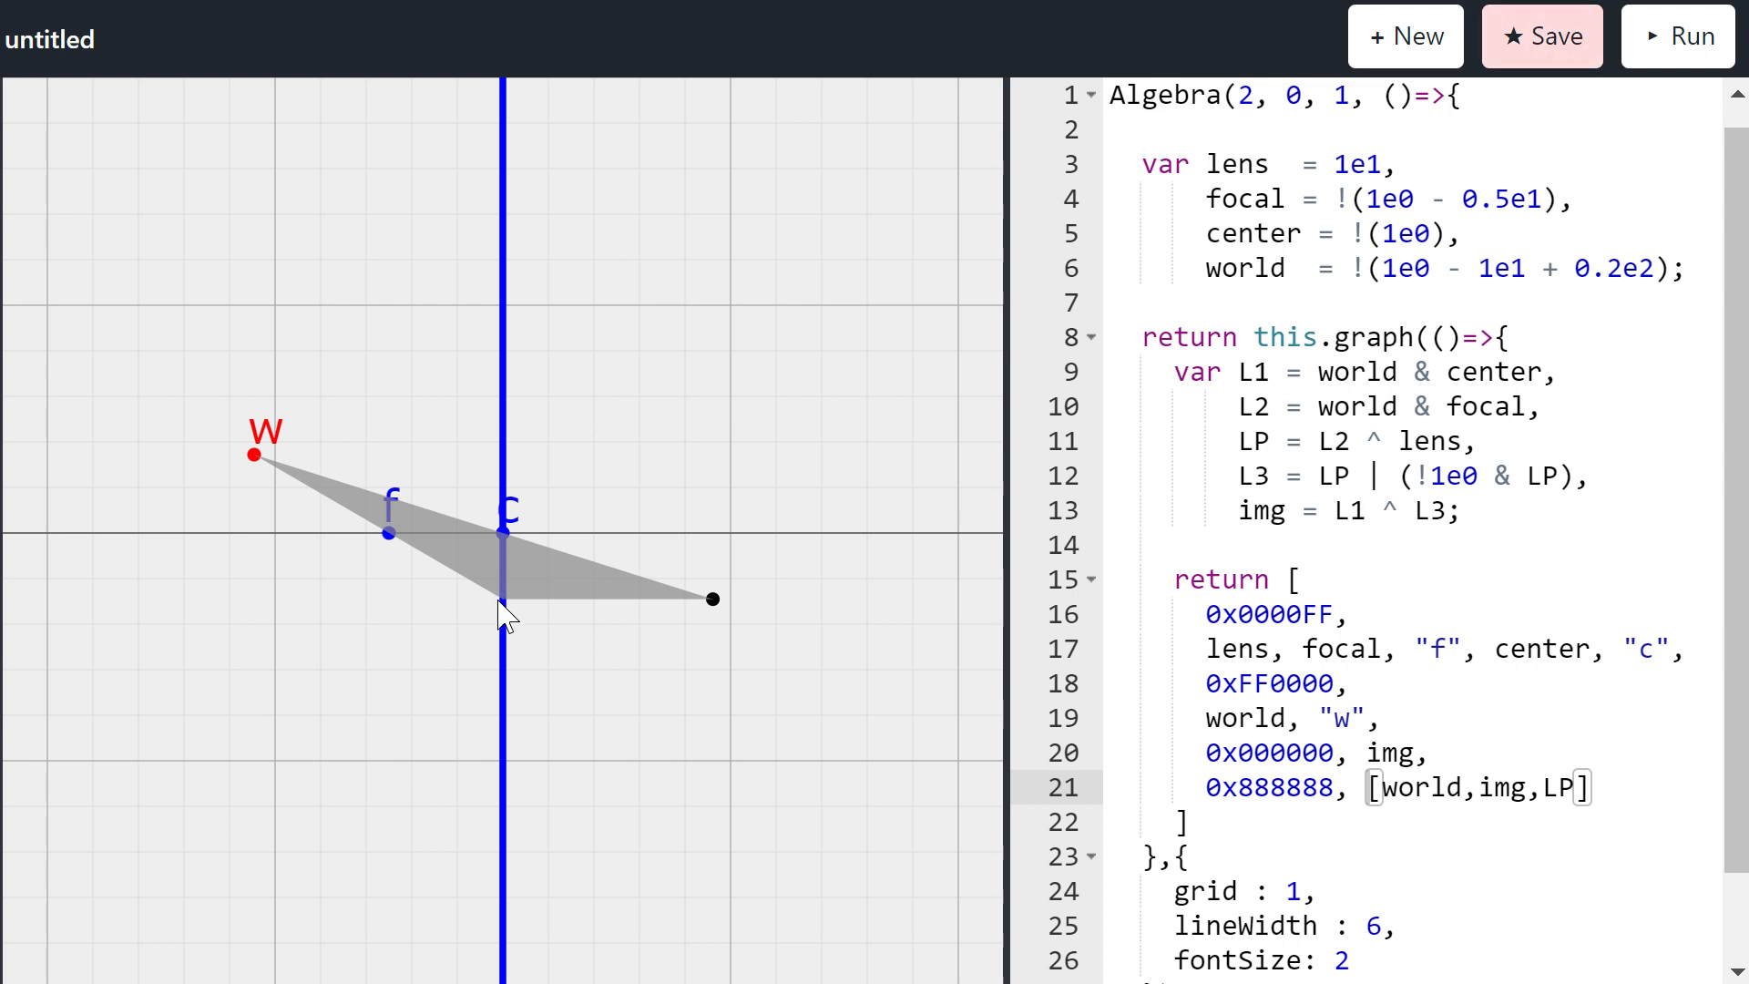
{"action": "mouse_move", "coordinate": [725, 619]}
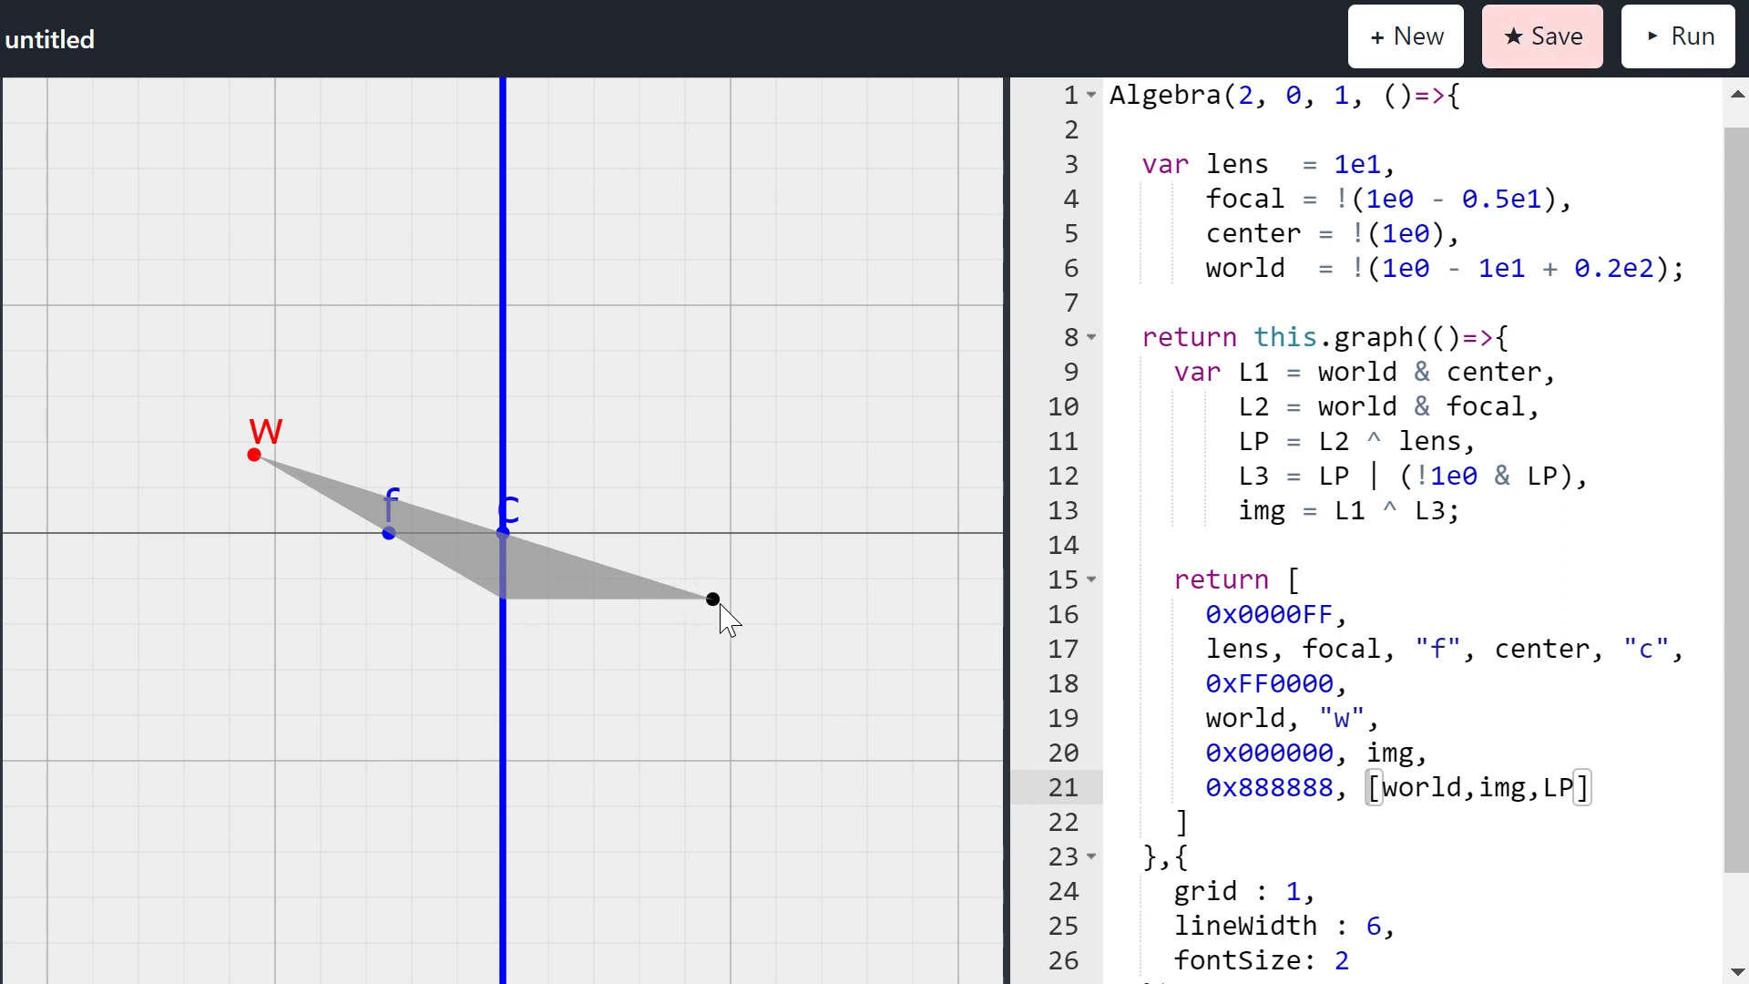
{"action": "mouse_move", "coordinate": [714, 630]}
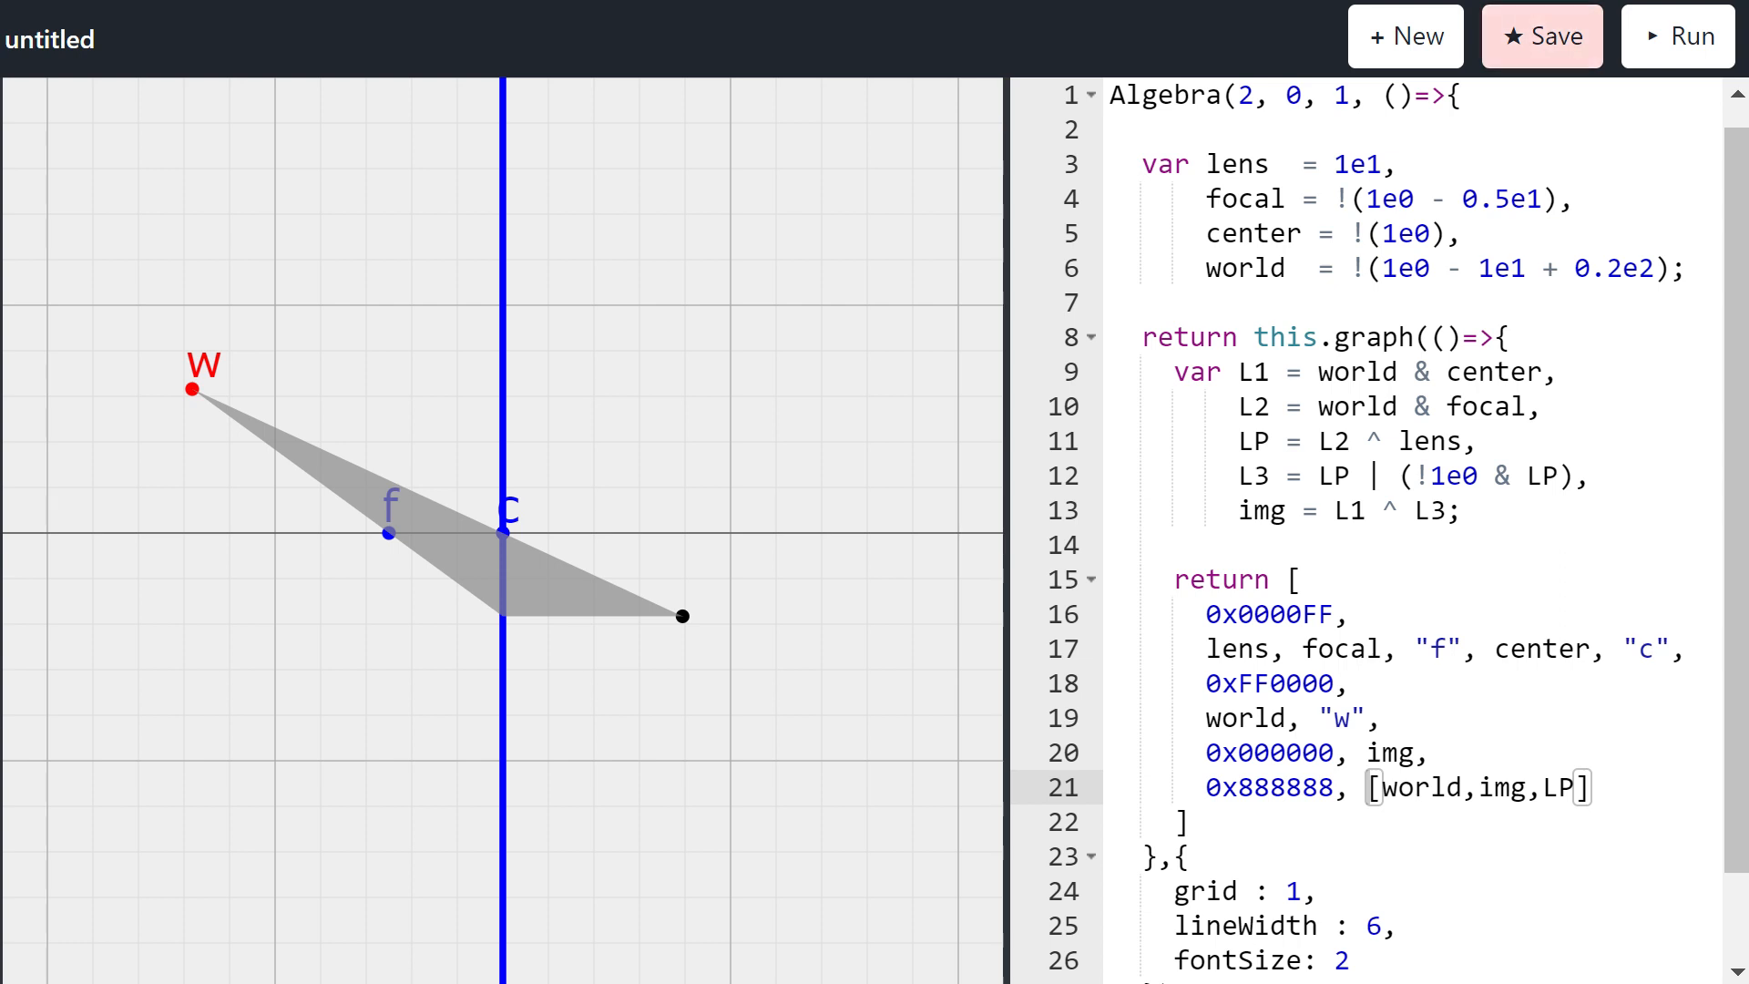
Step: Drag point w down toward the axis, just above f
{"action": "left_click", "coordinate": [1253, 95]}
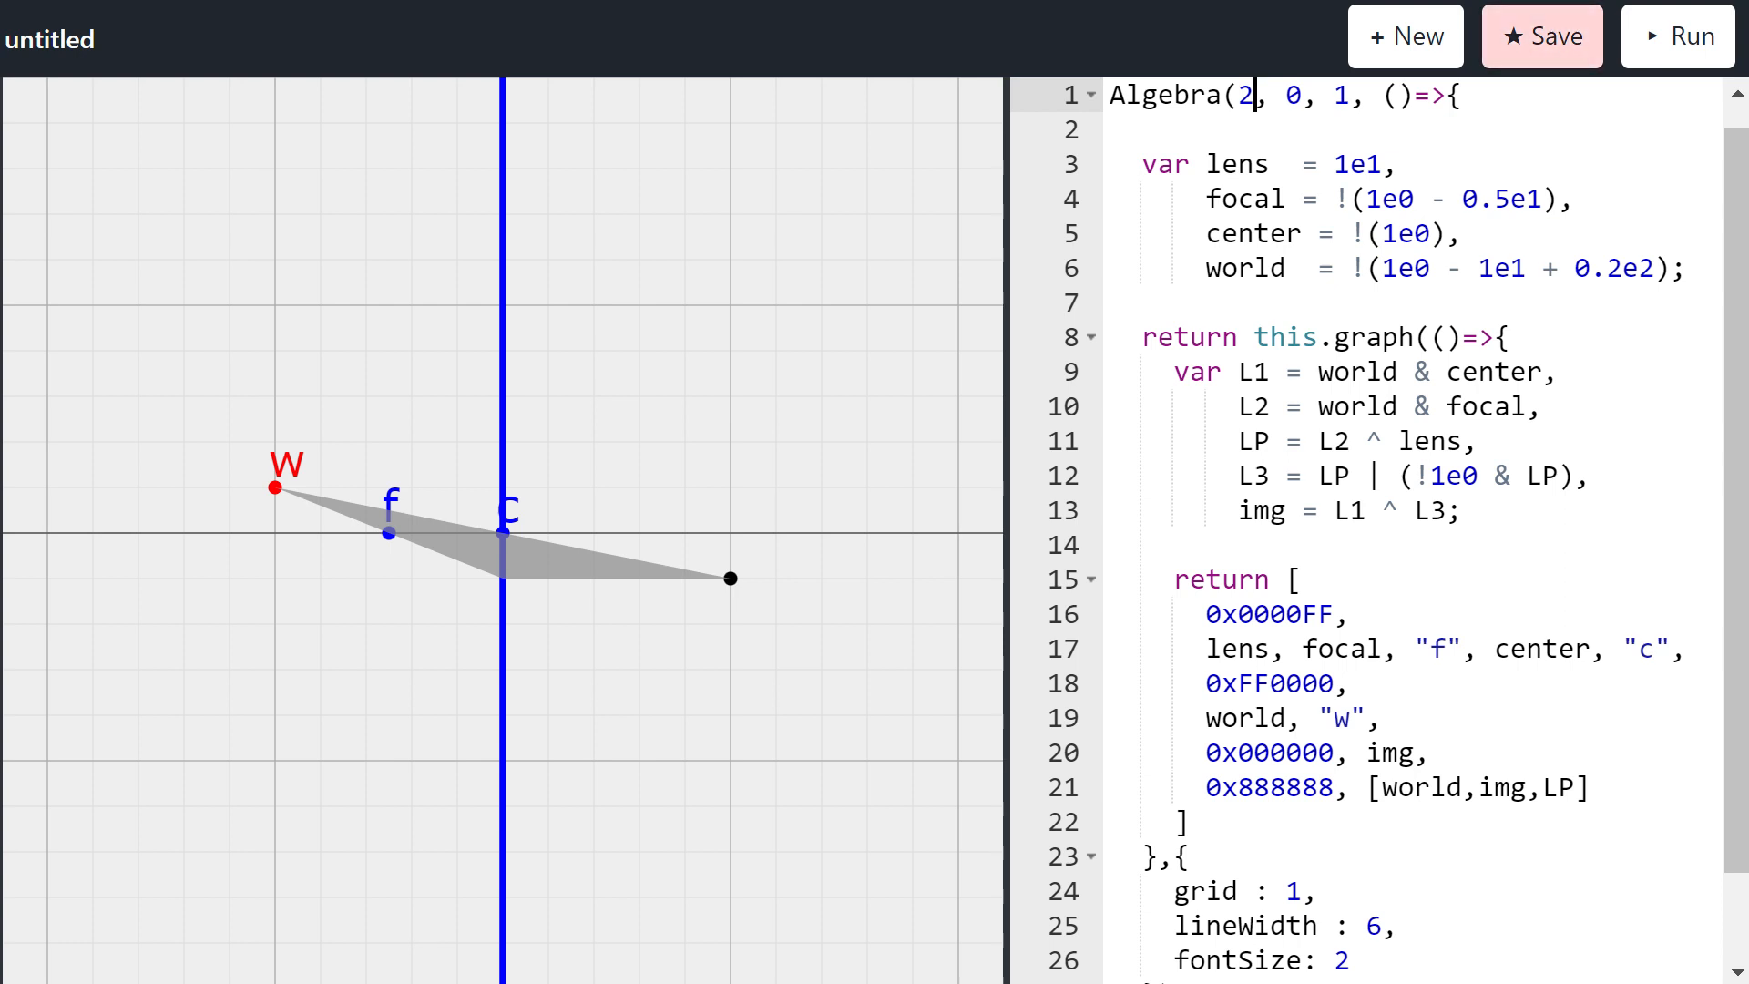
Step: Add a line after the declarations setting center = 1e12
{"action": "left_click", "coordinate": [1464, 233]}
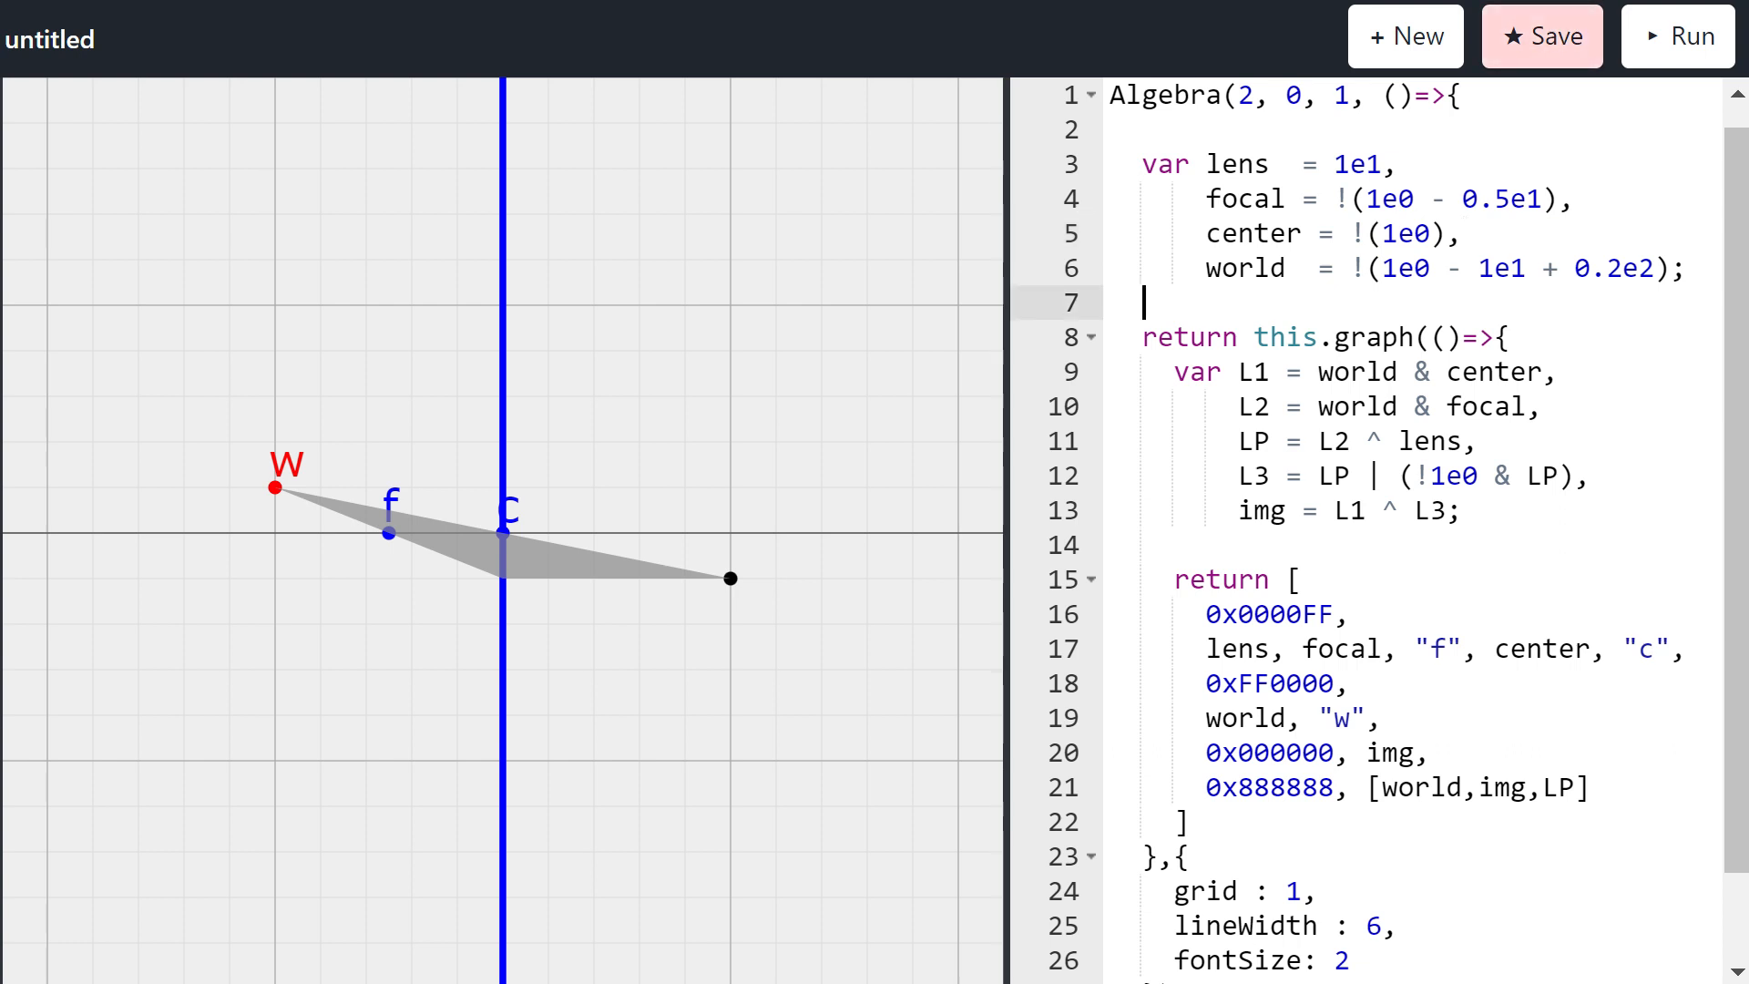
{"action": "key", "text": "Enter"}
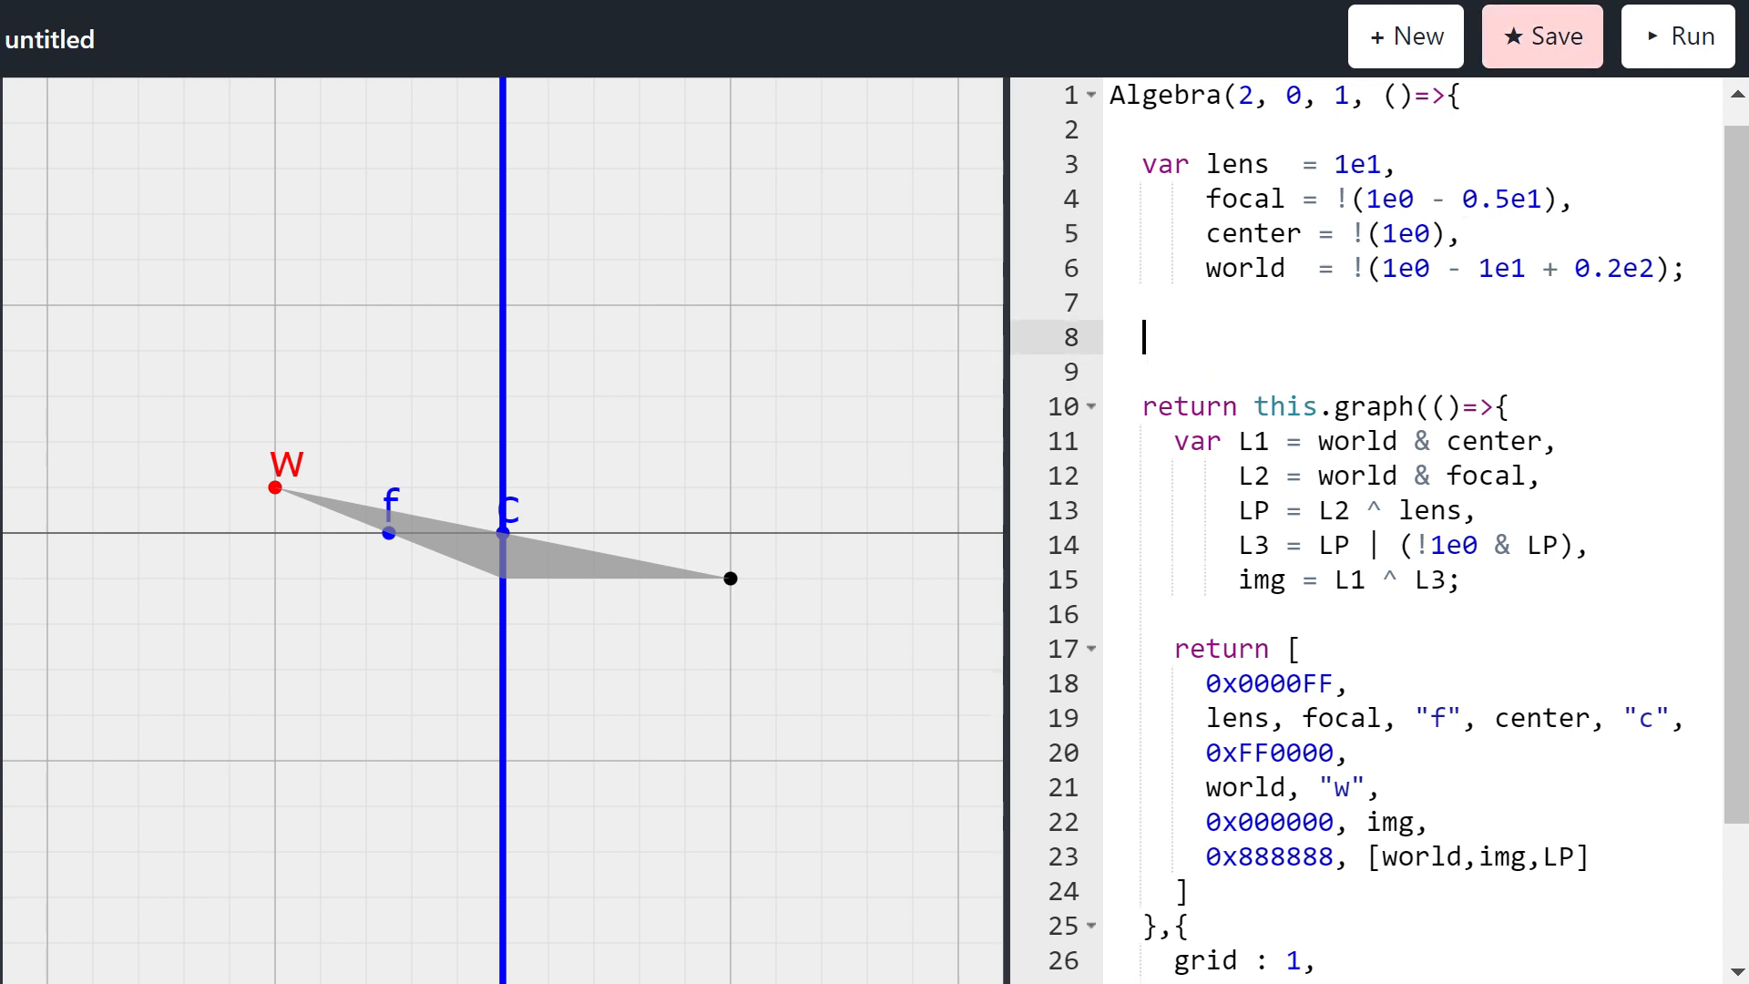
{"action": "type", "text": "focal"}
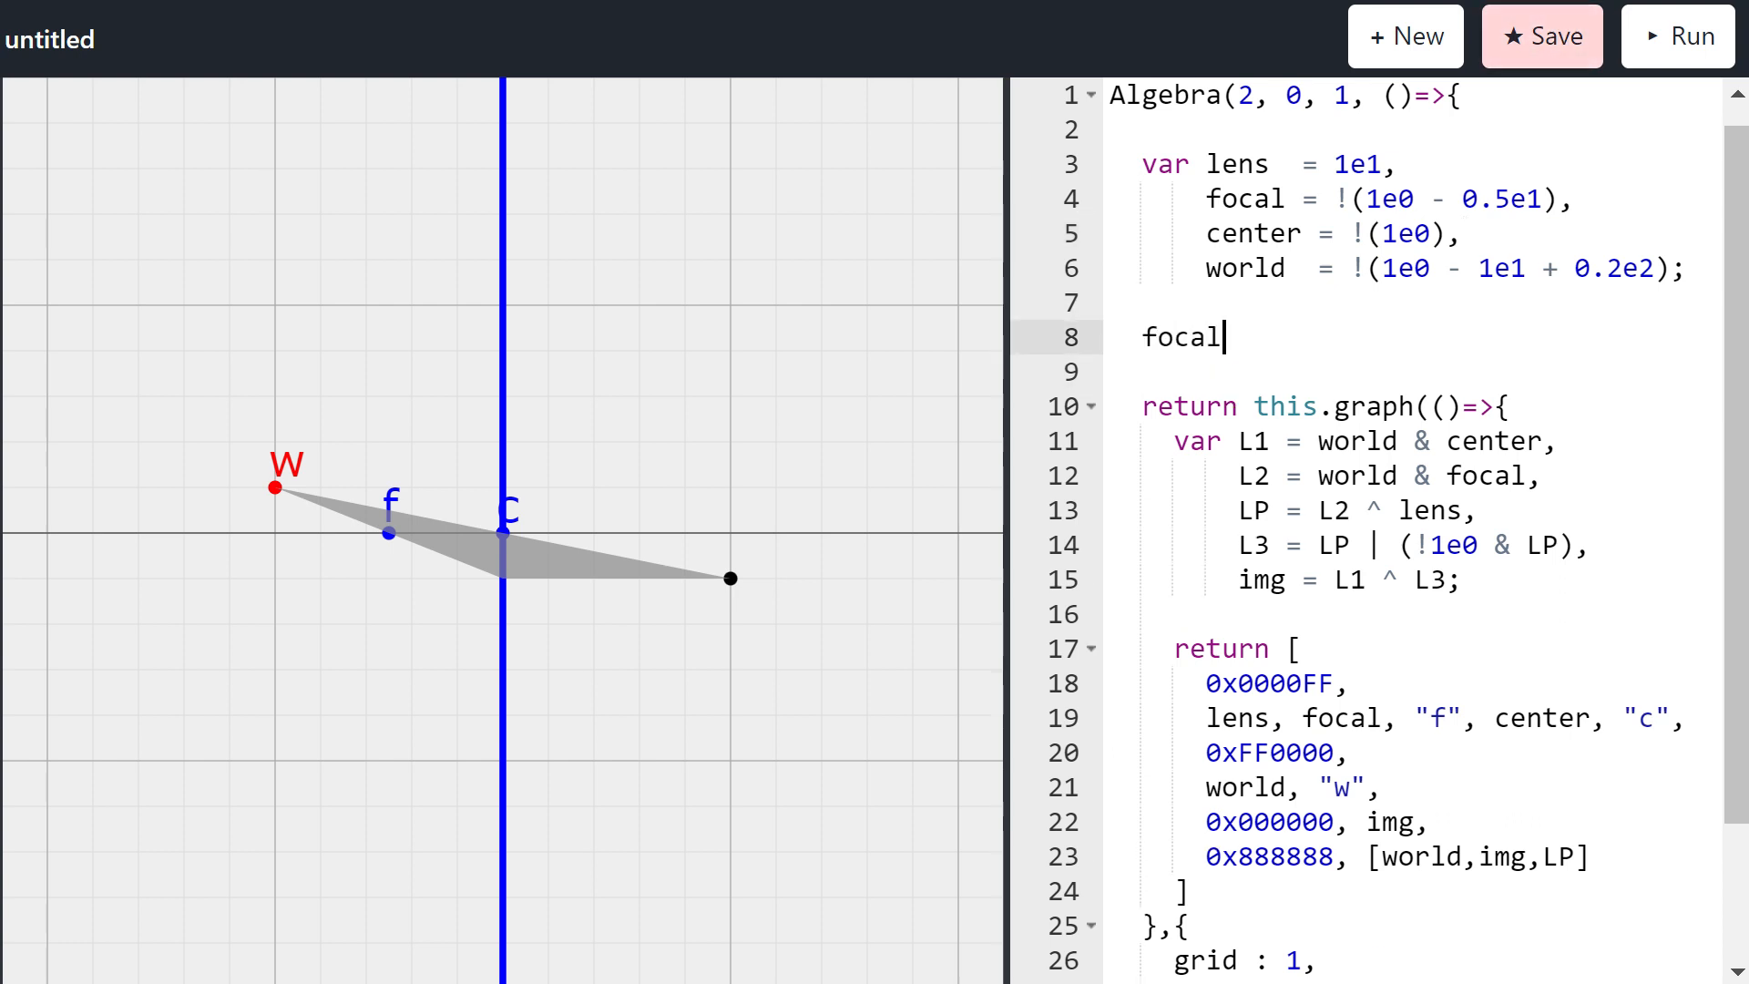
{"action": "type", "text": "="}
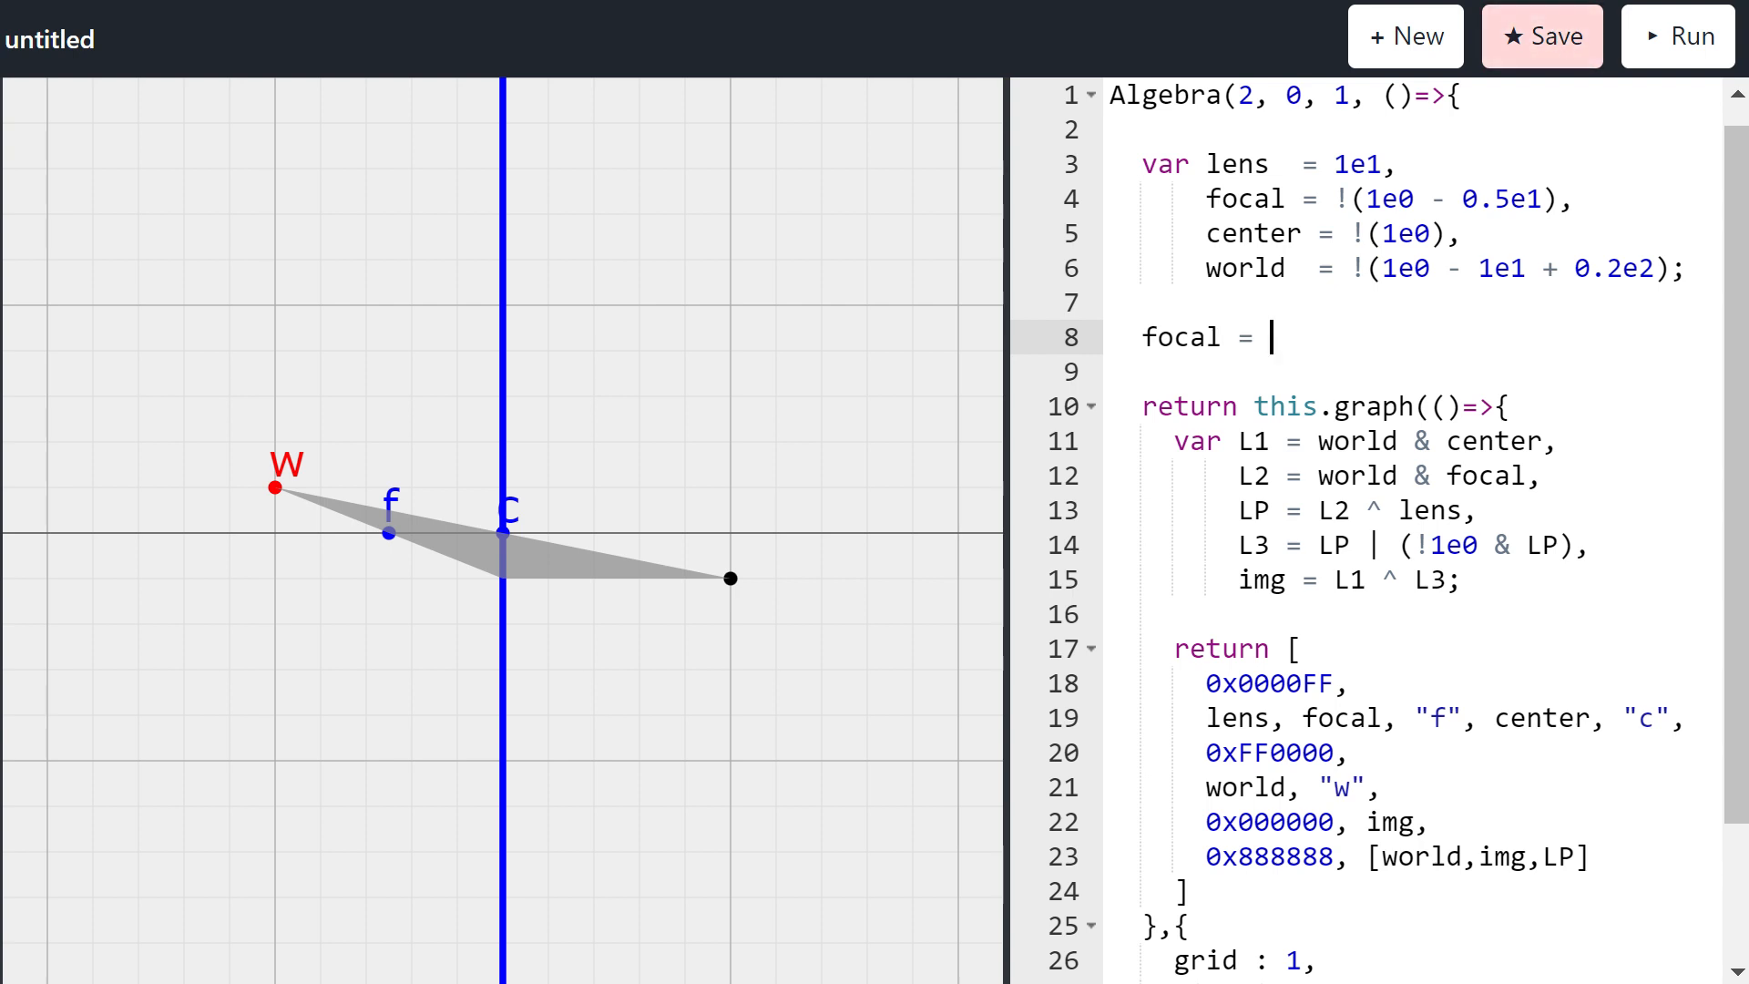
{"action": "type", "text": "ce"}
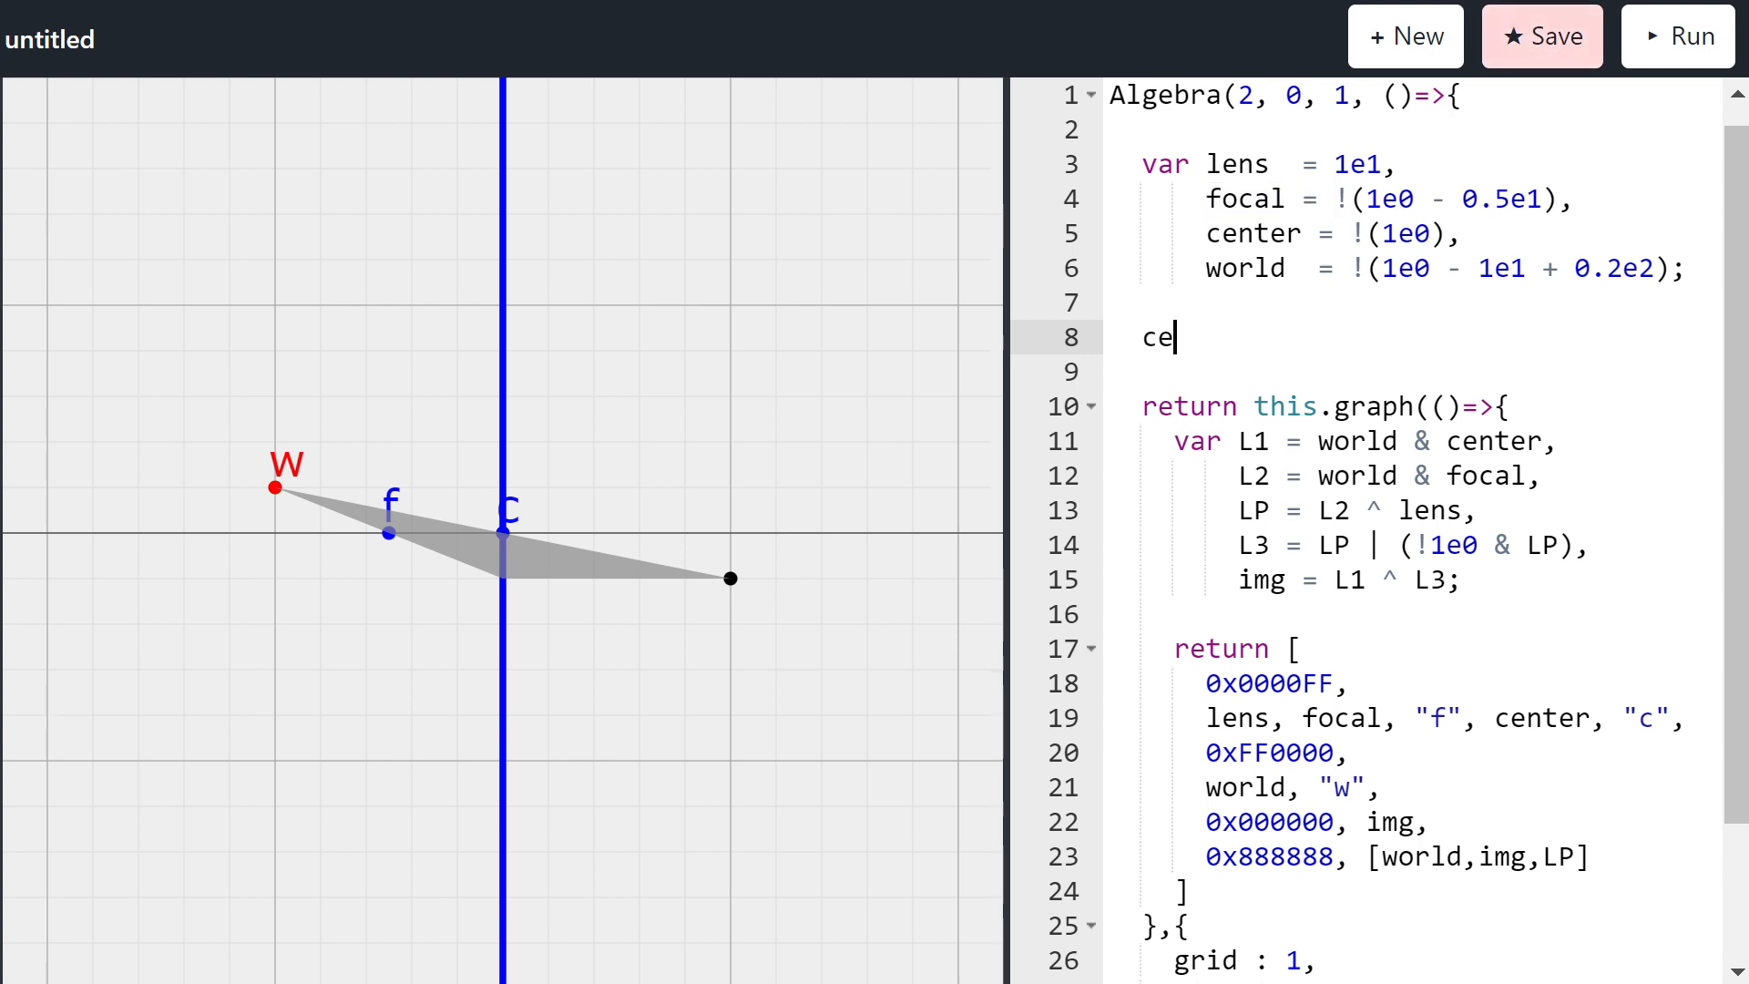
{"action": "type", "text": "nter ="}
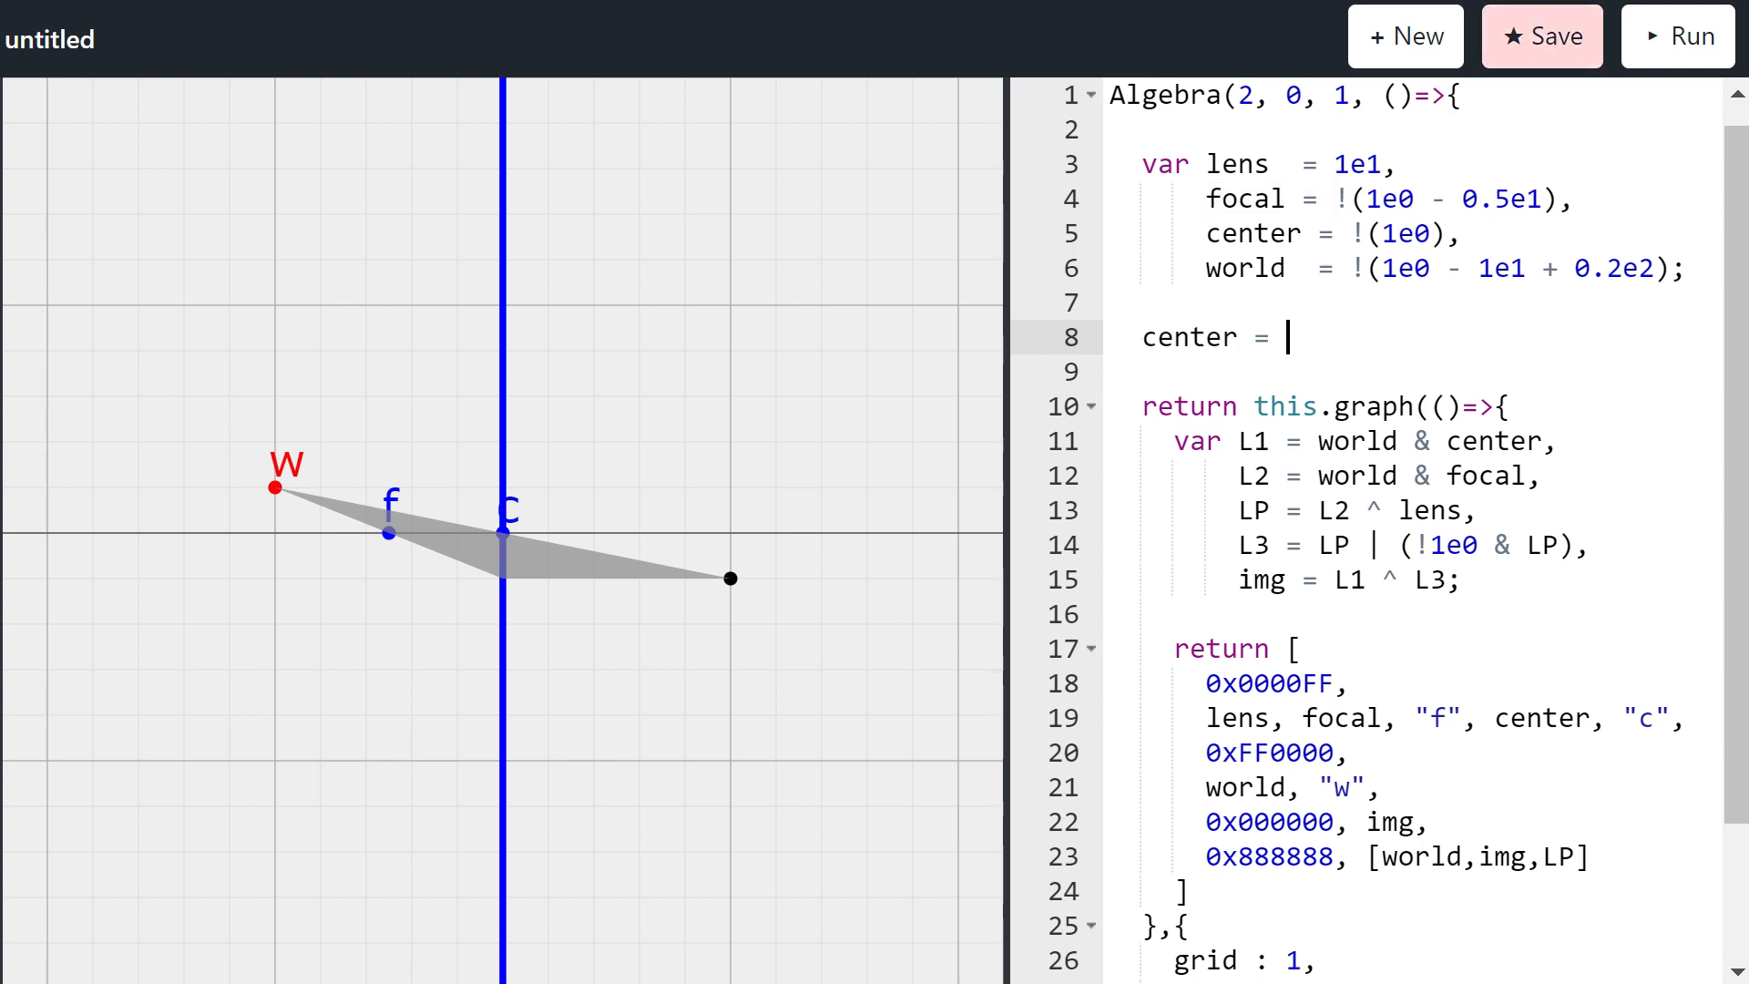
{"action": "type", "text": "1e12"}
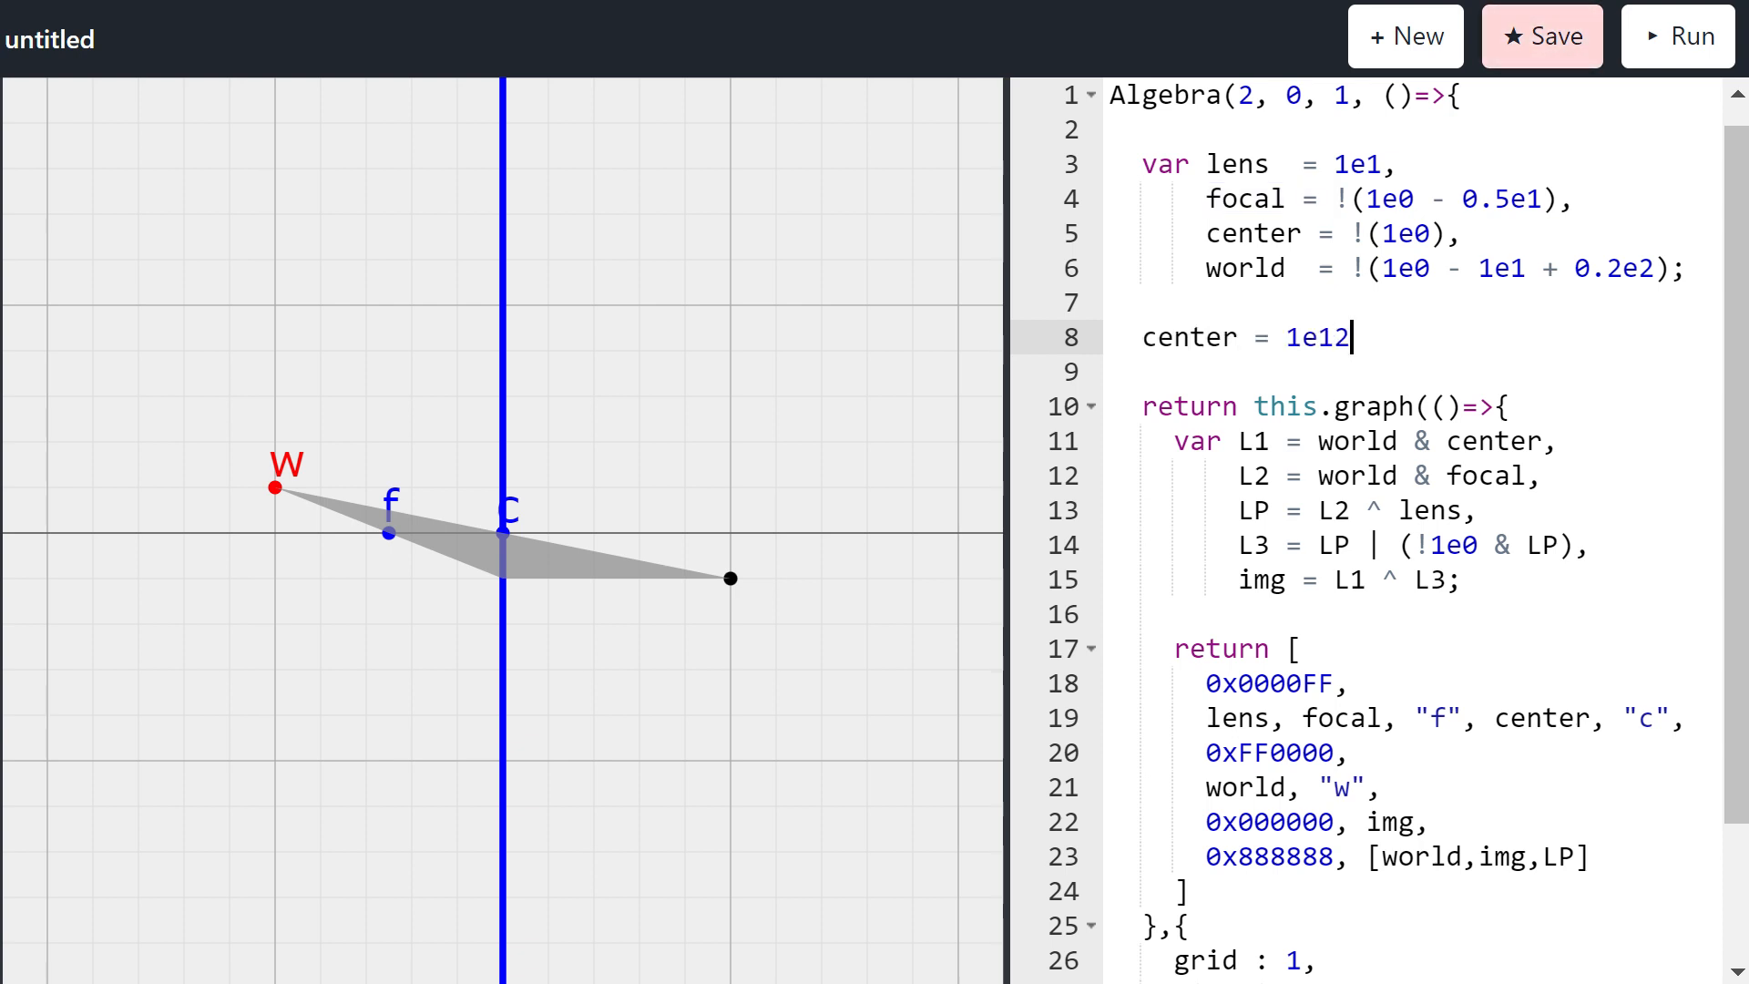
Step: Add the next line setting focal = 1e12 - 0.5e20
{"action": "key", "text": "Enter"}
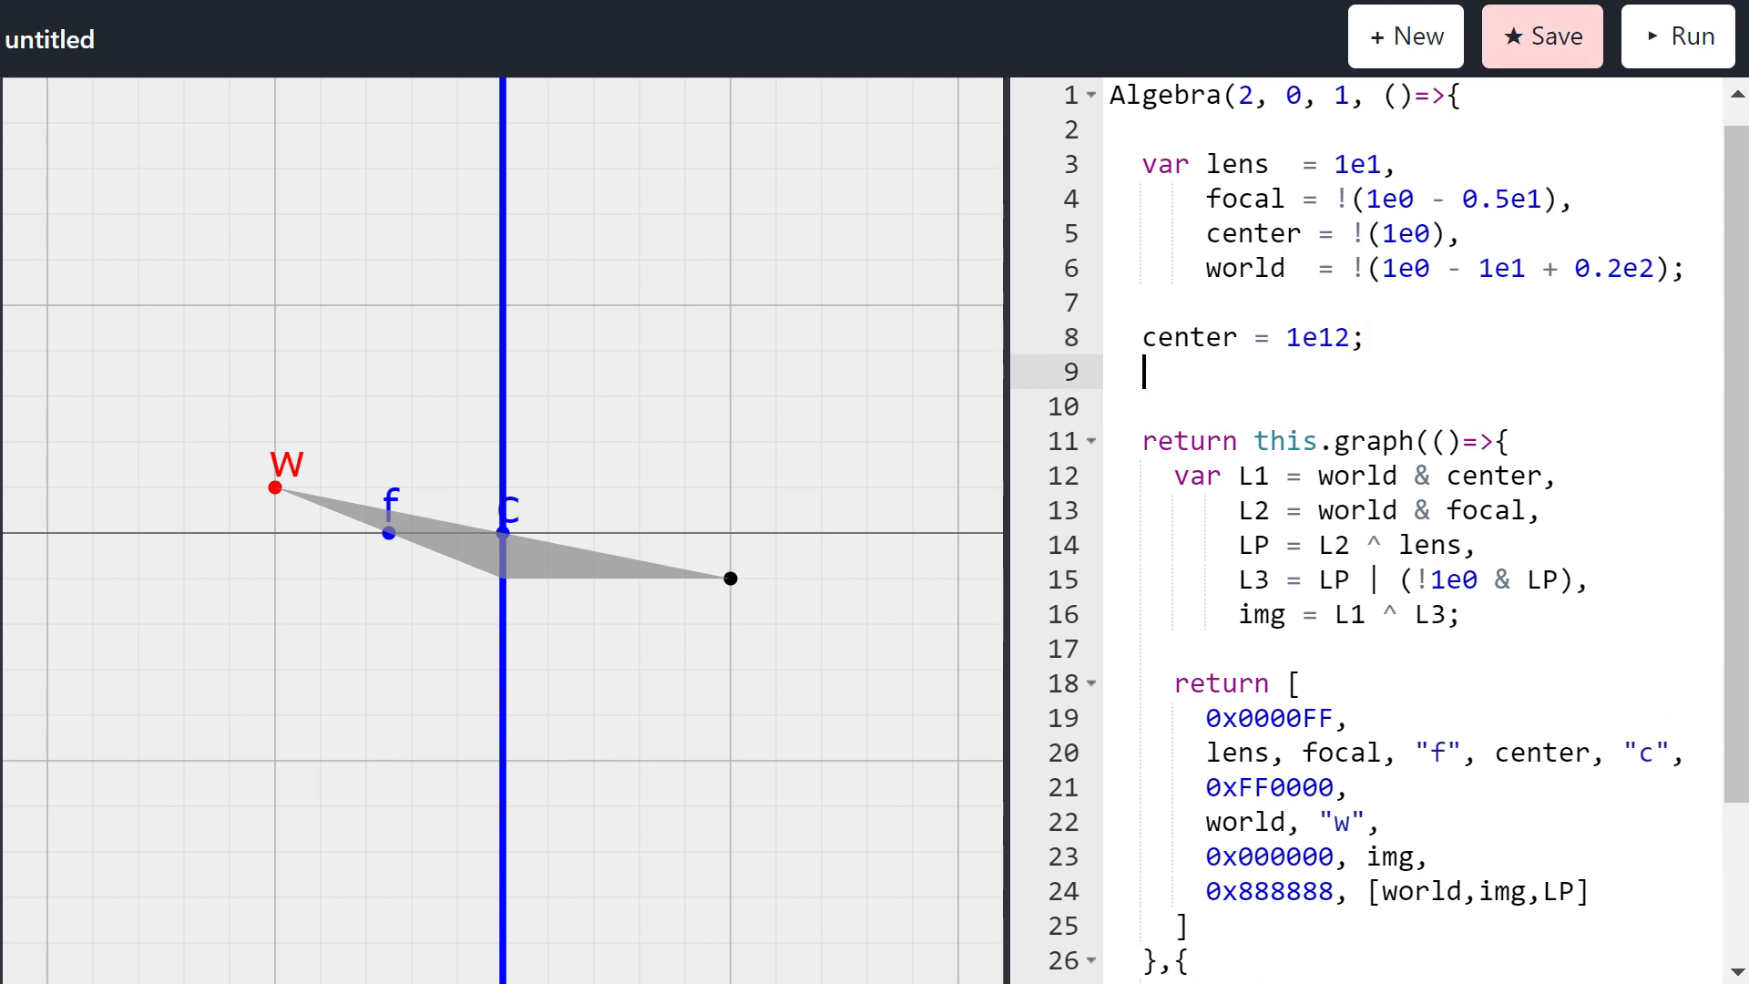
{"action": "type", "text": "focal"}
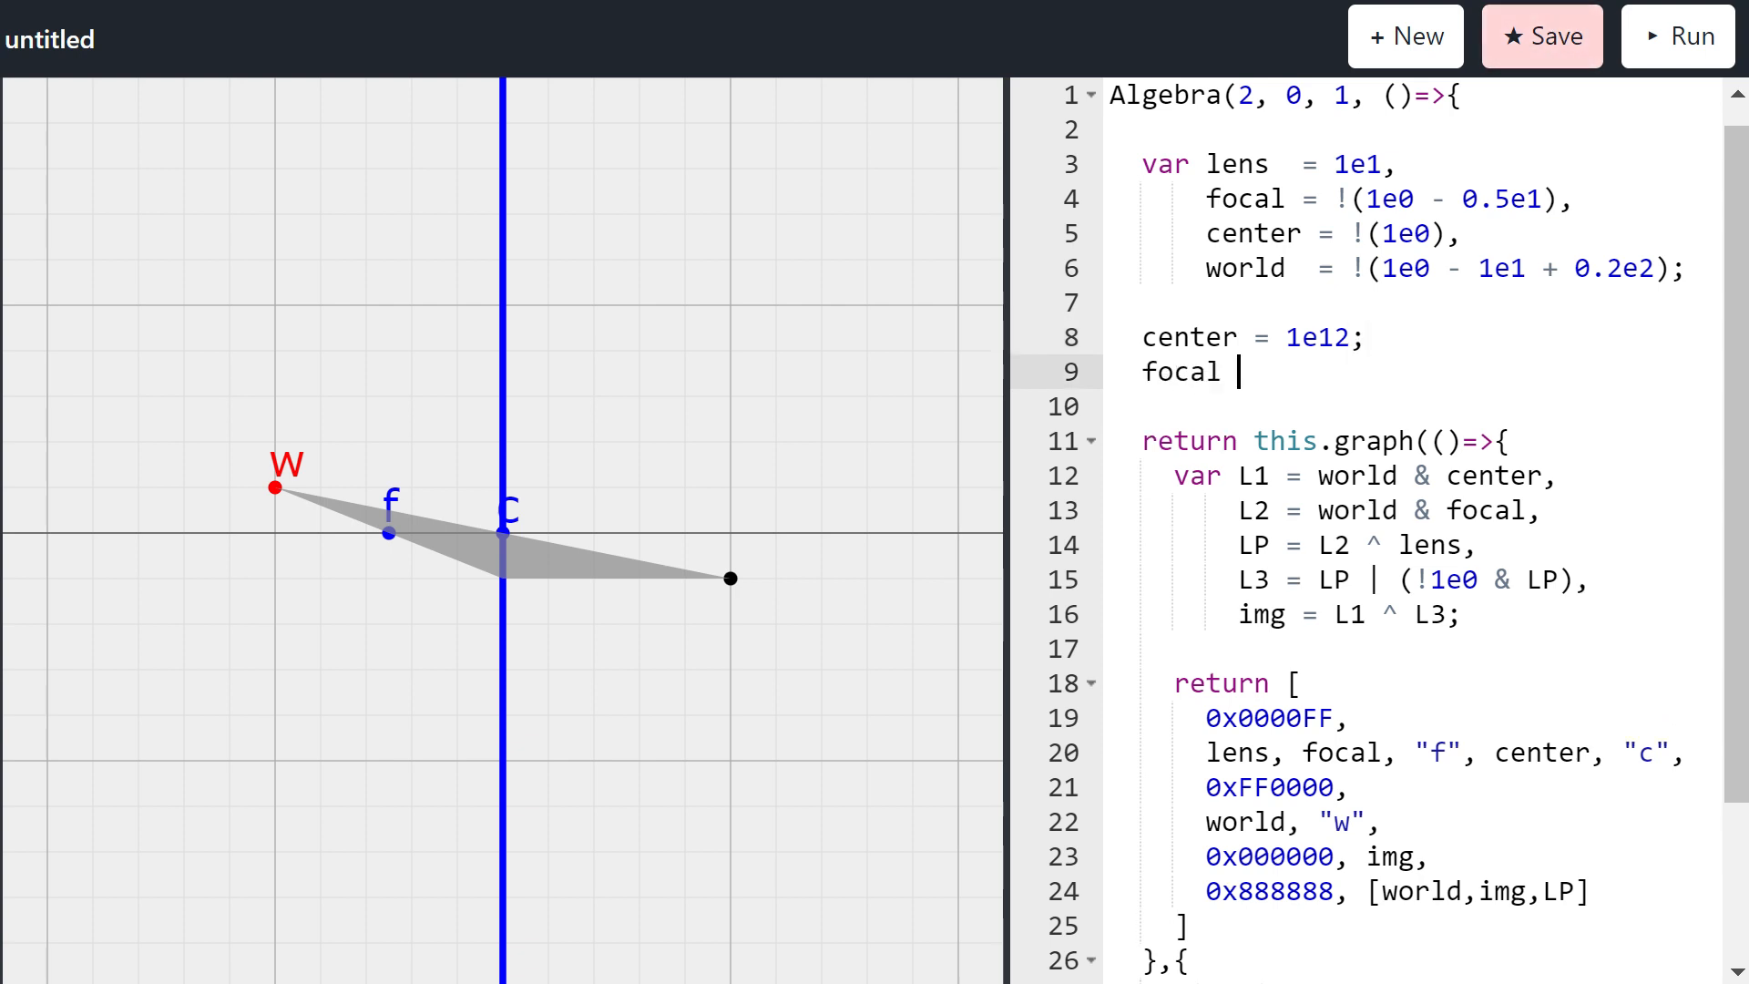
{"action": "type", "text": "="}
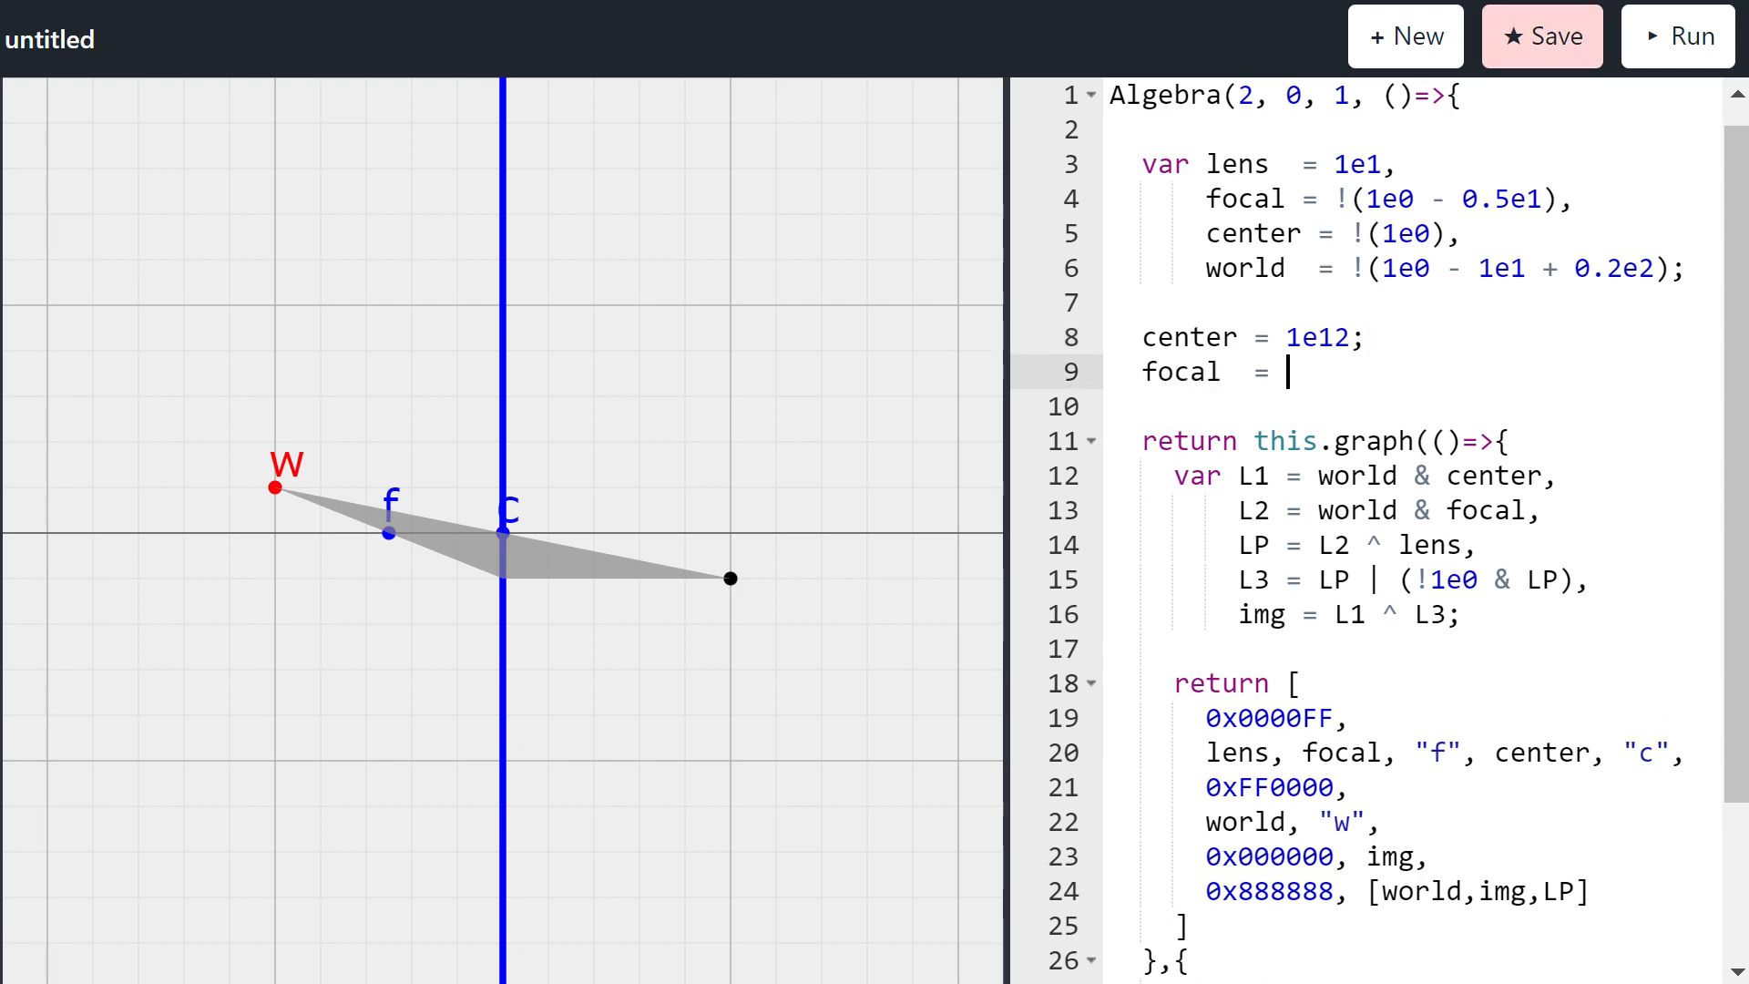
{"action": "type", "text": "1e1"}
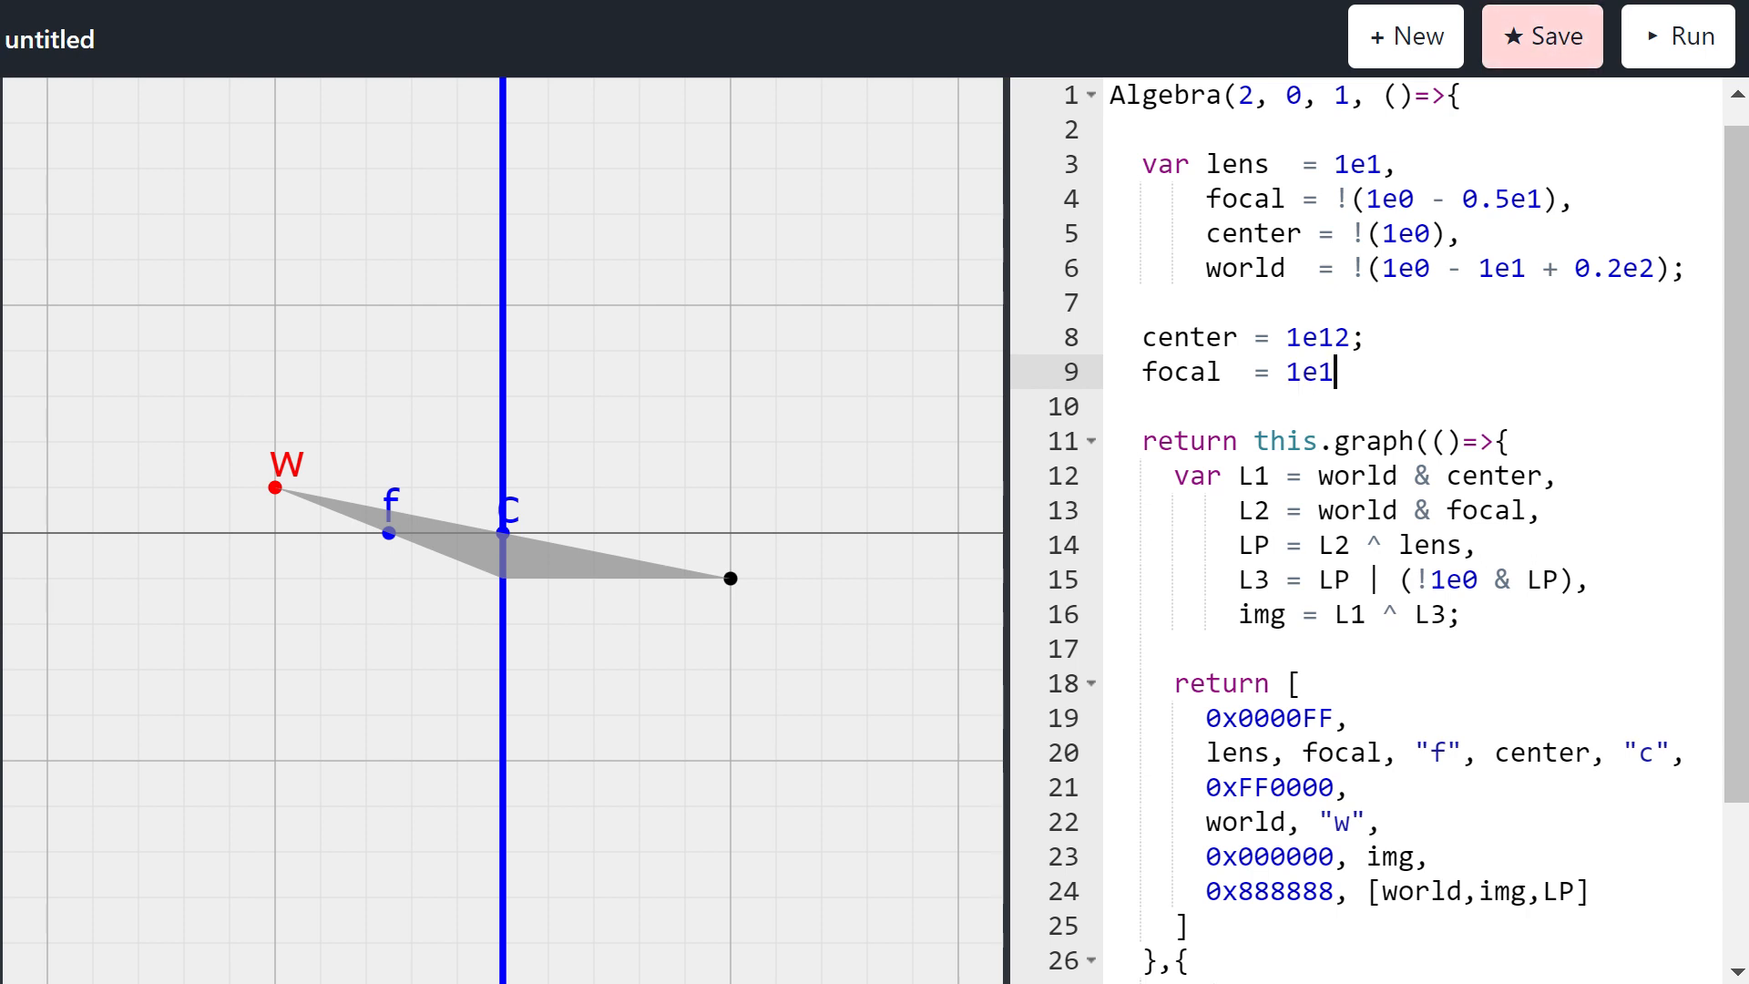
{"action": "type", "text": "2 - 0.5"}
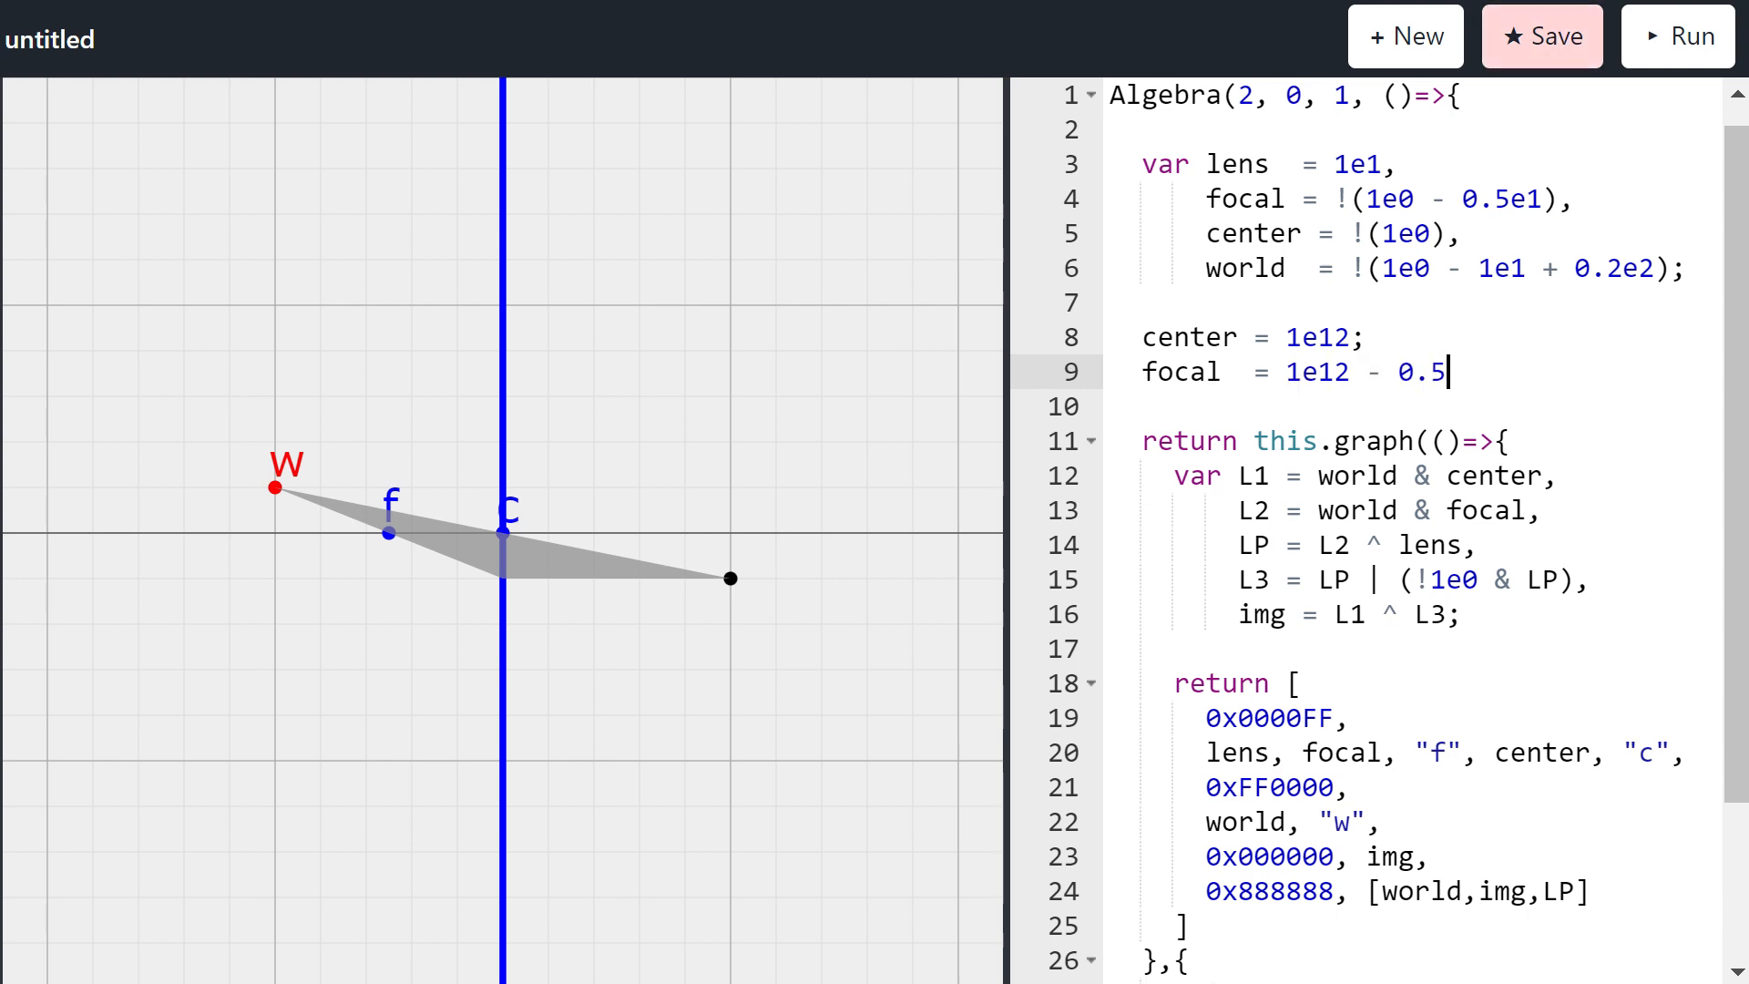
{"action": "type", "text": "e20;"}
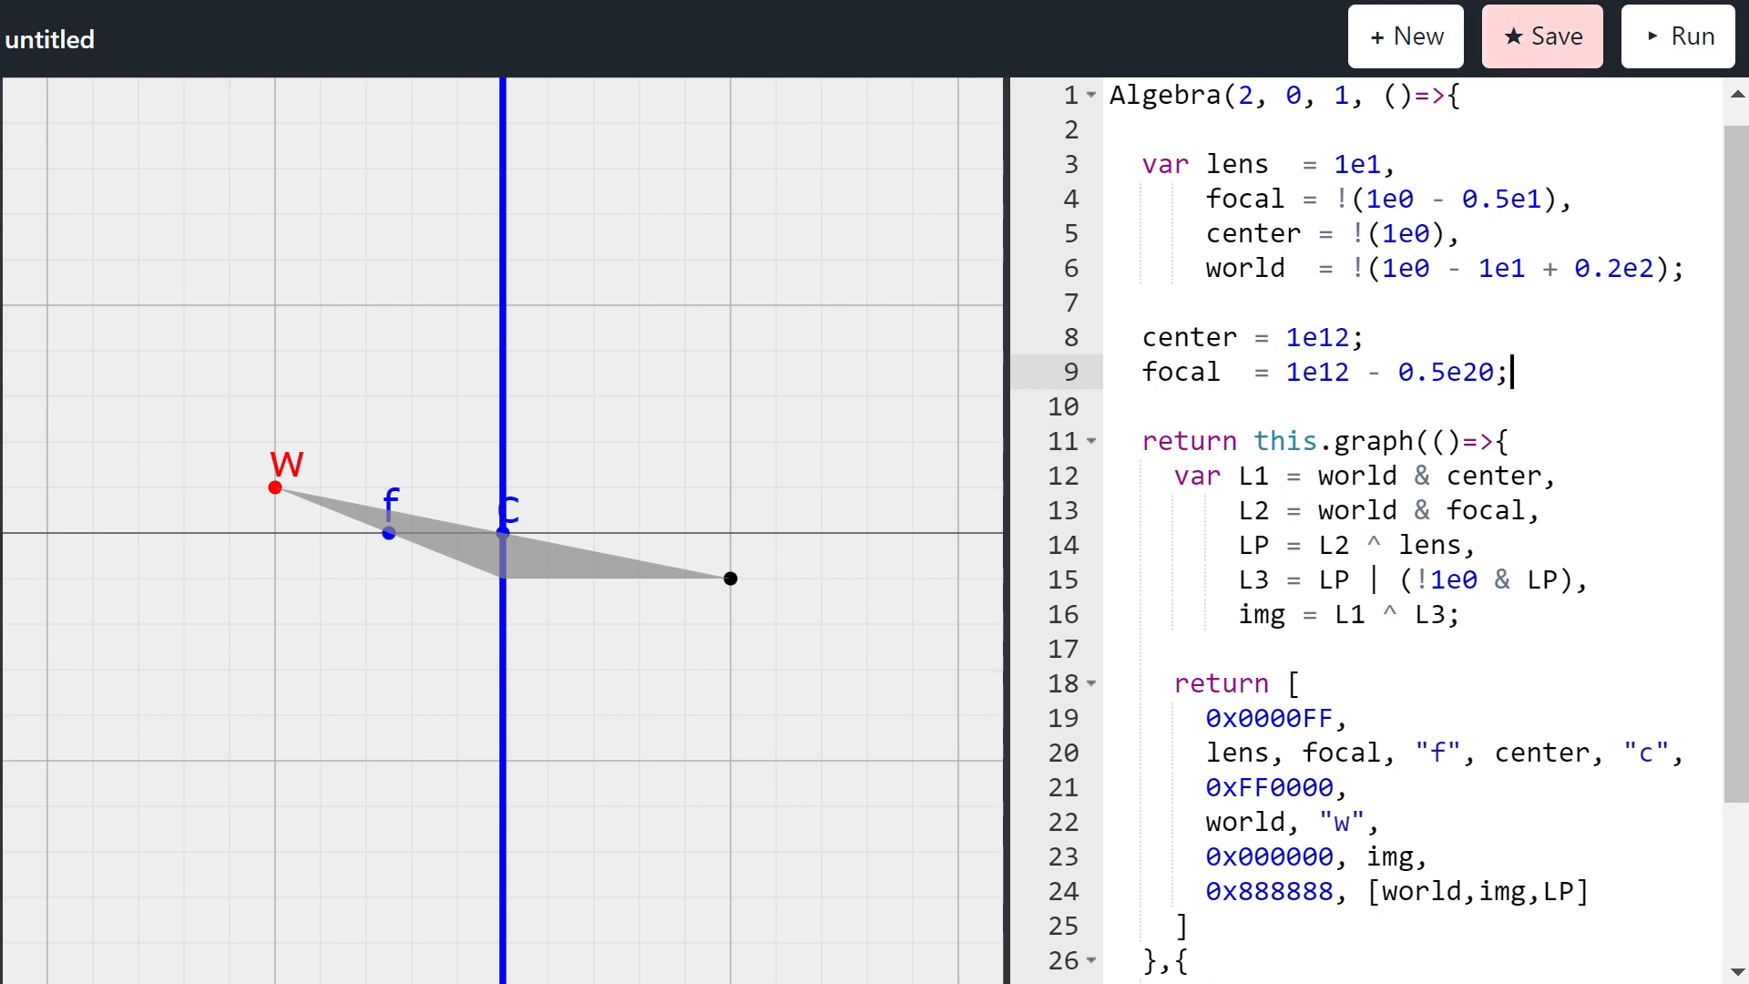
{"action": "mouse_move", "coordinate": [557, 465]}
{"action": "type", "text": "3"}
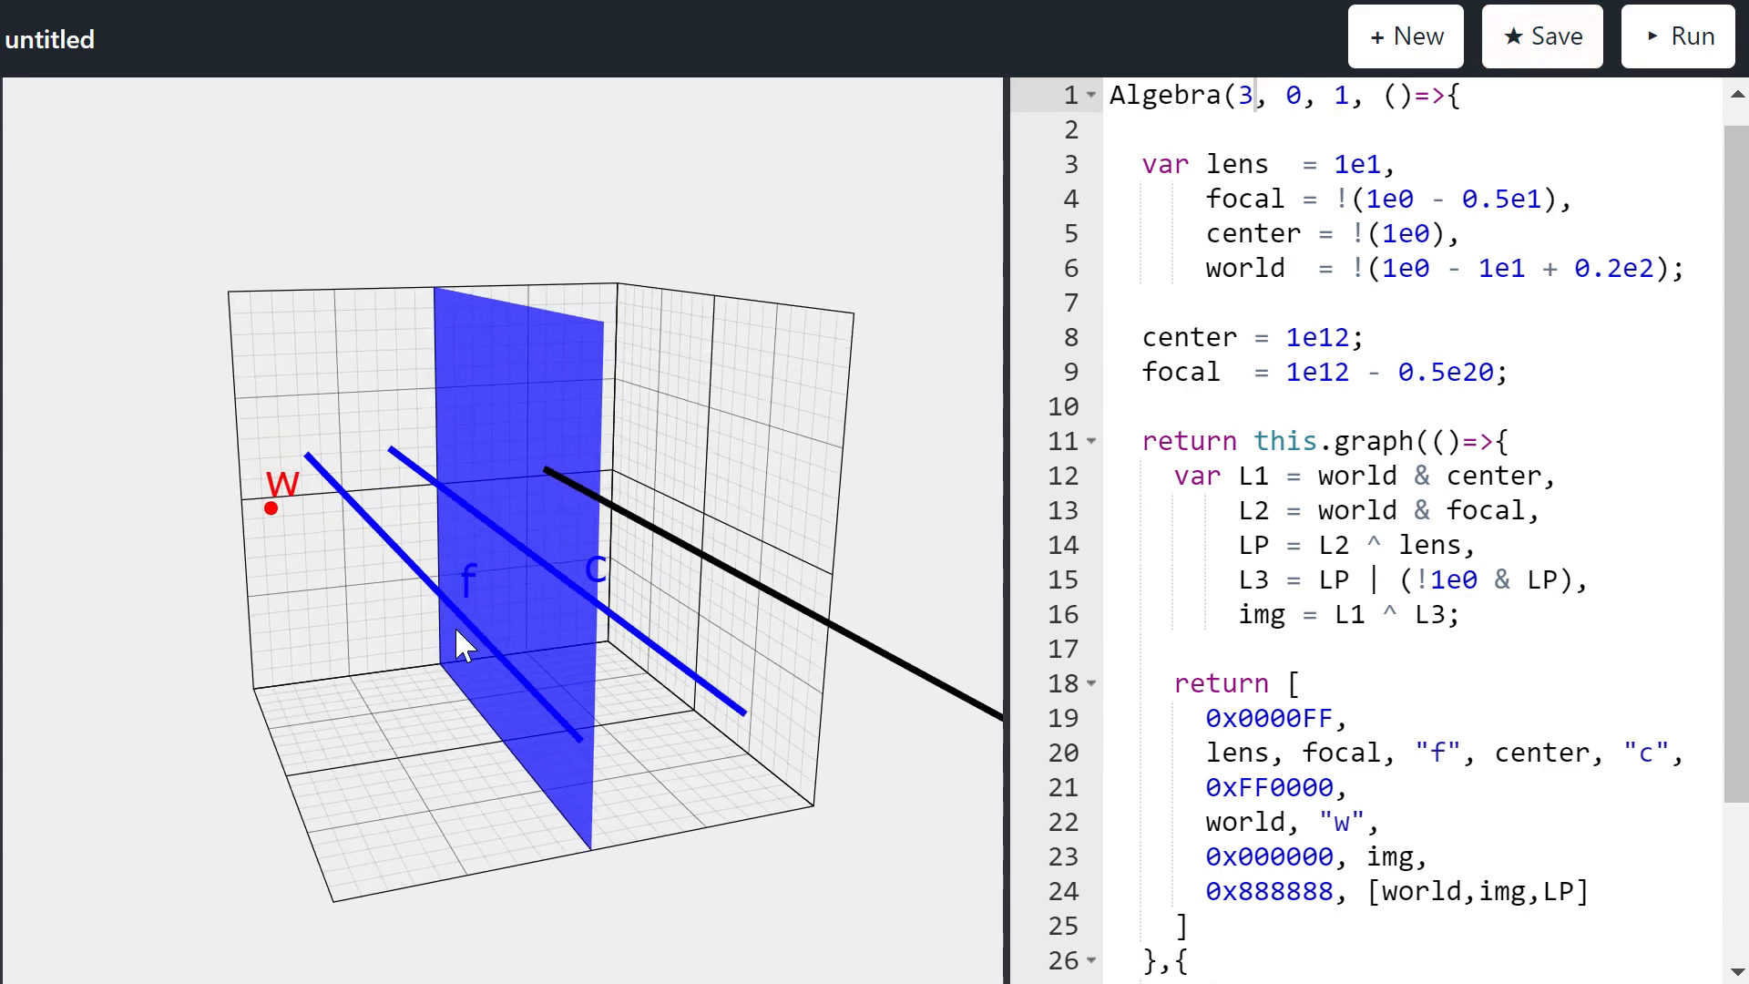
{"action": "mouse_move", "coordinate": [696, 691]}
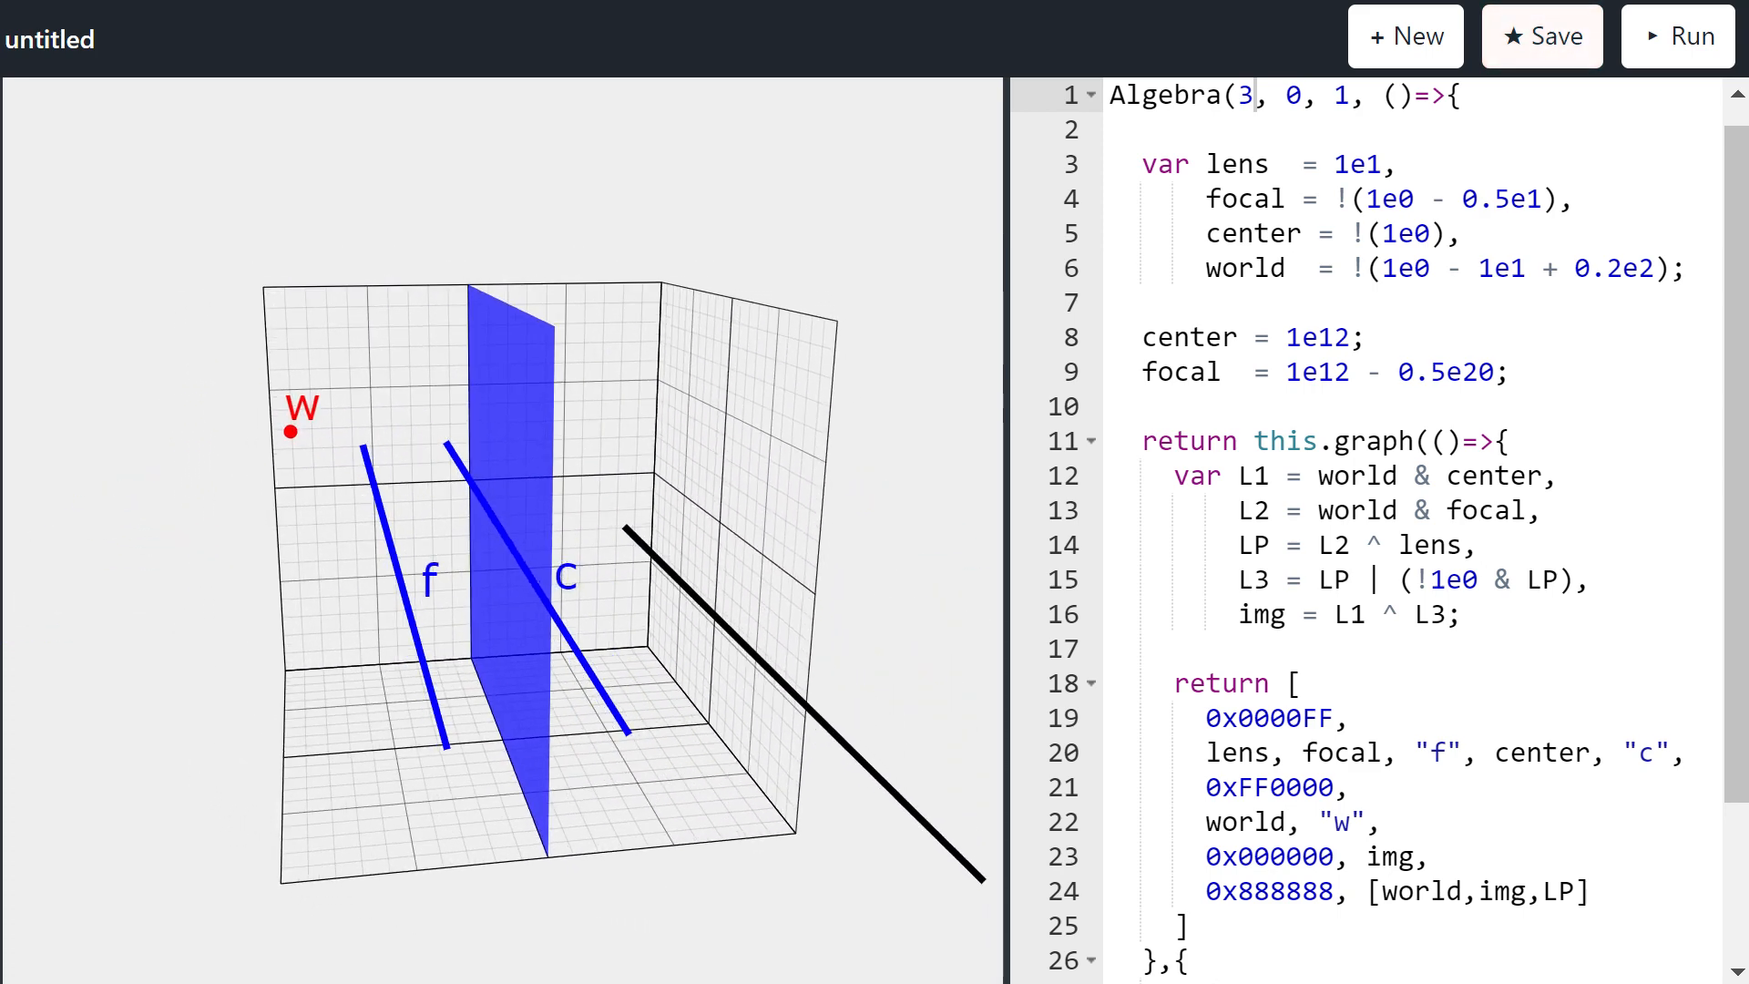
Step: Temporarily draw L1, L2*5 and L3*10, then delete that test line
{"action": "scroll", "scroll_direction": "down", "scroll_amount": 3}
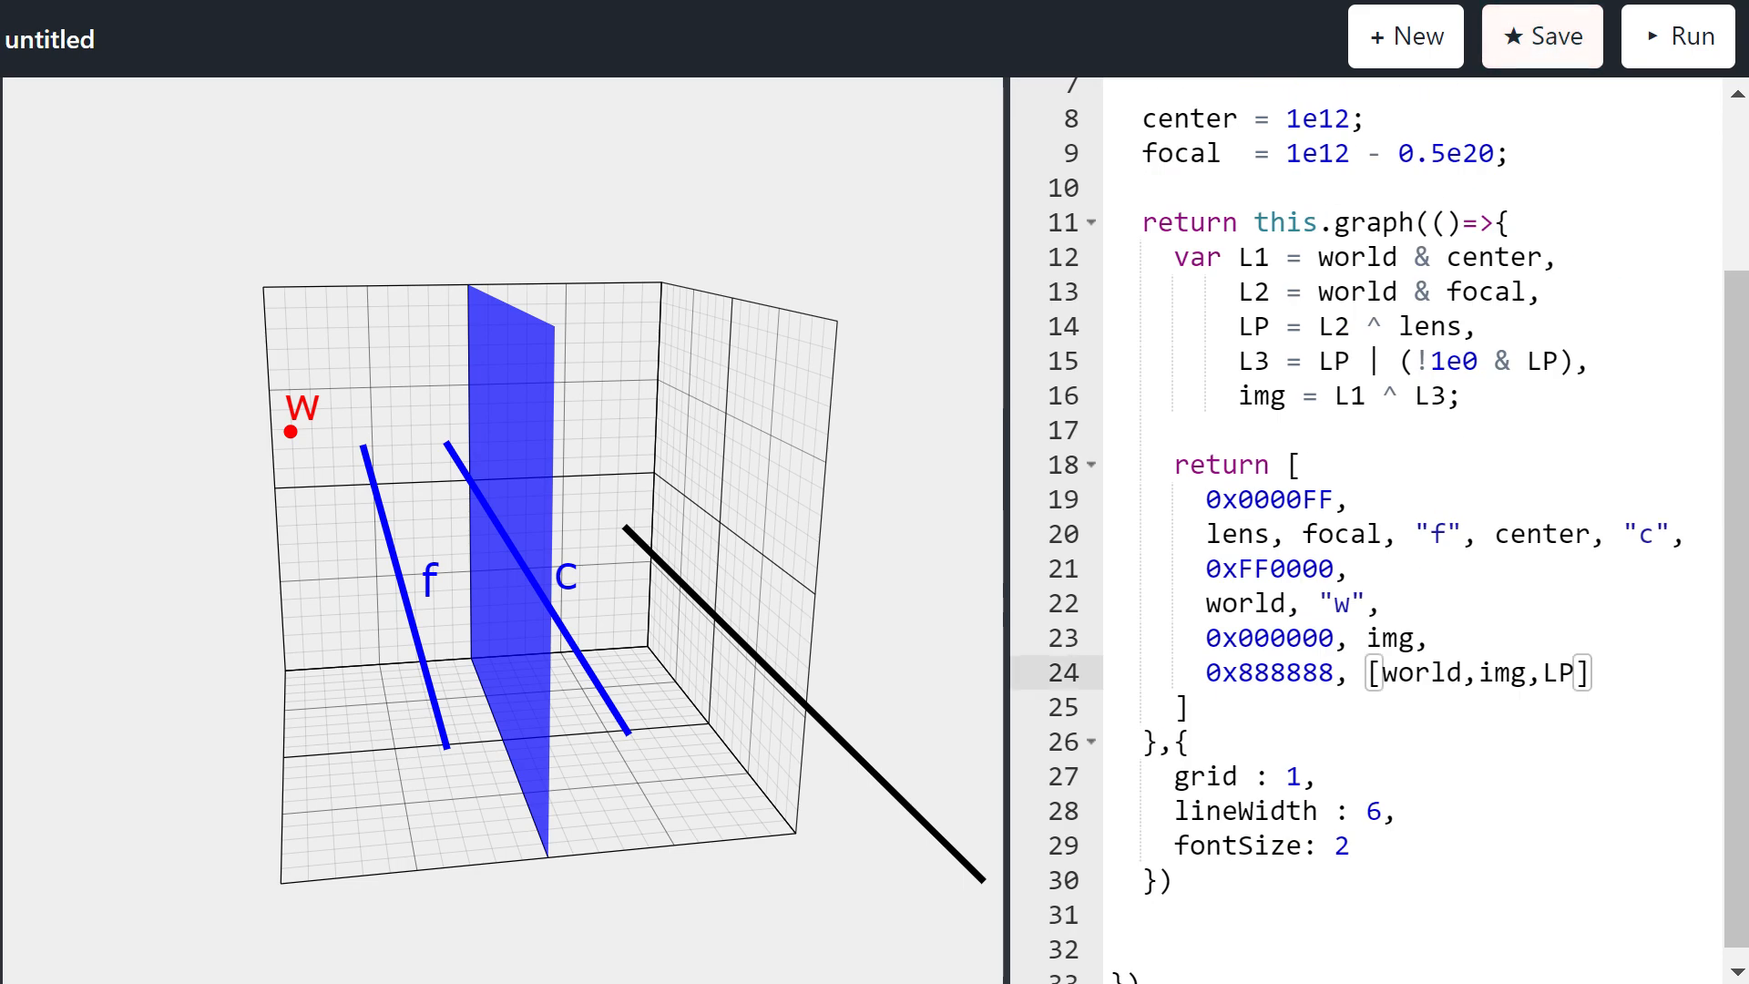
{"action": "type", "text": "L!"}
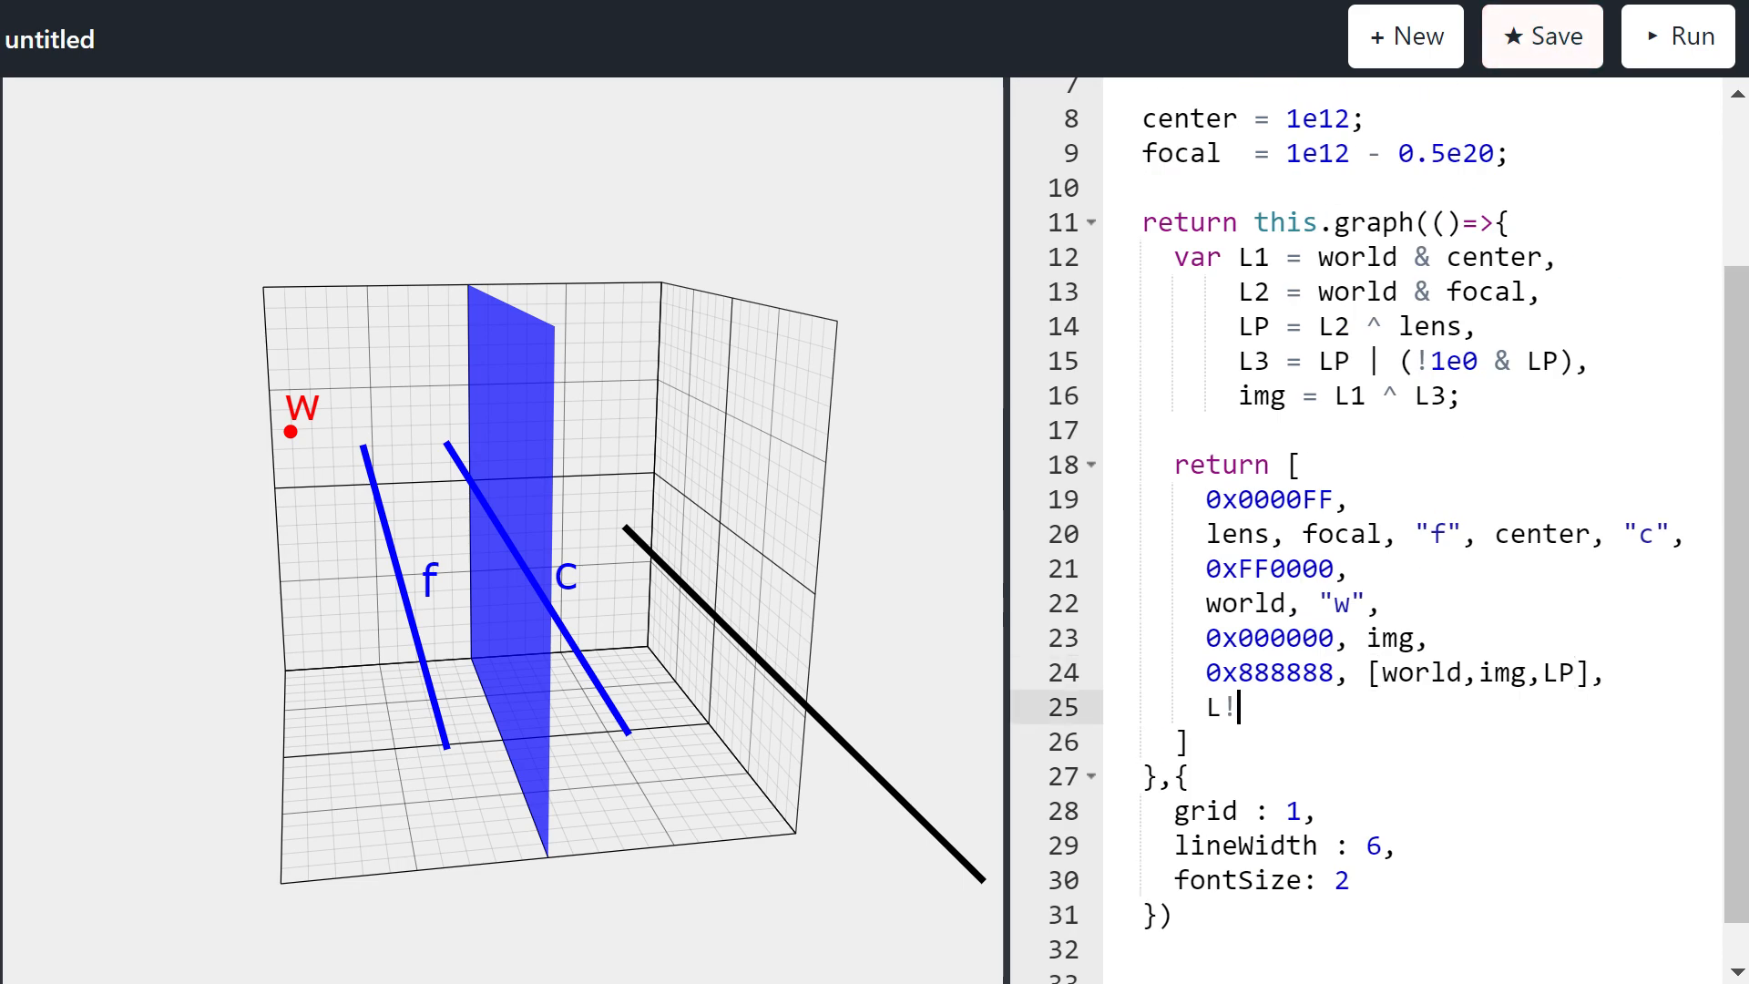
{"action": "type", "text": "1"}
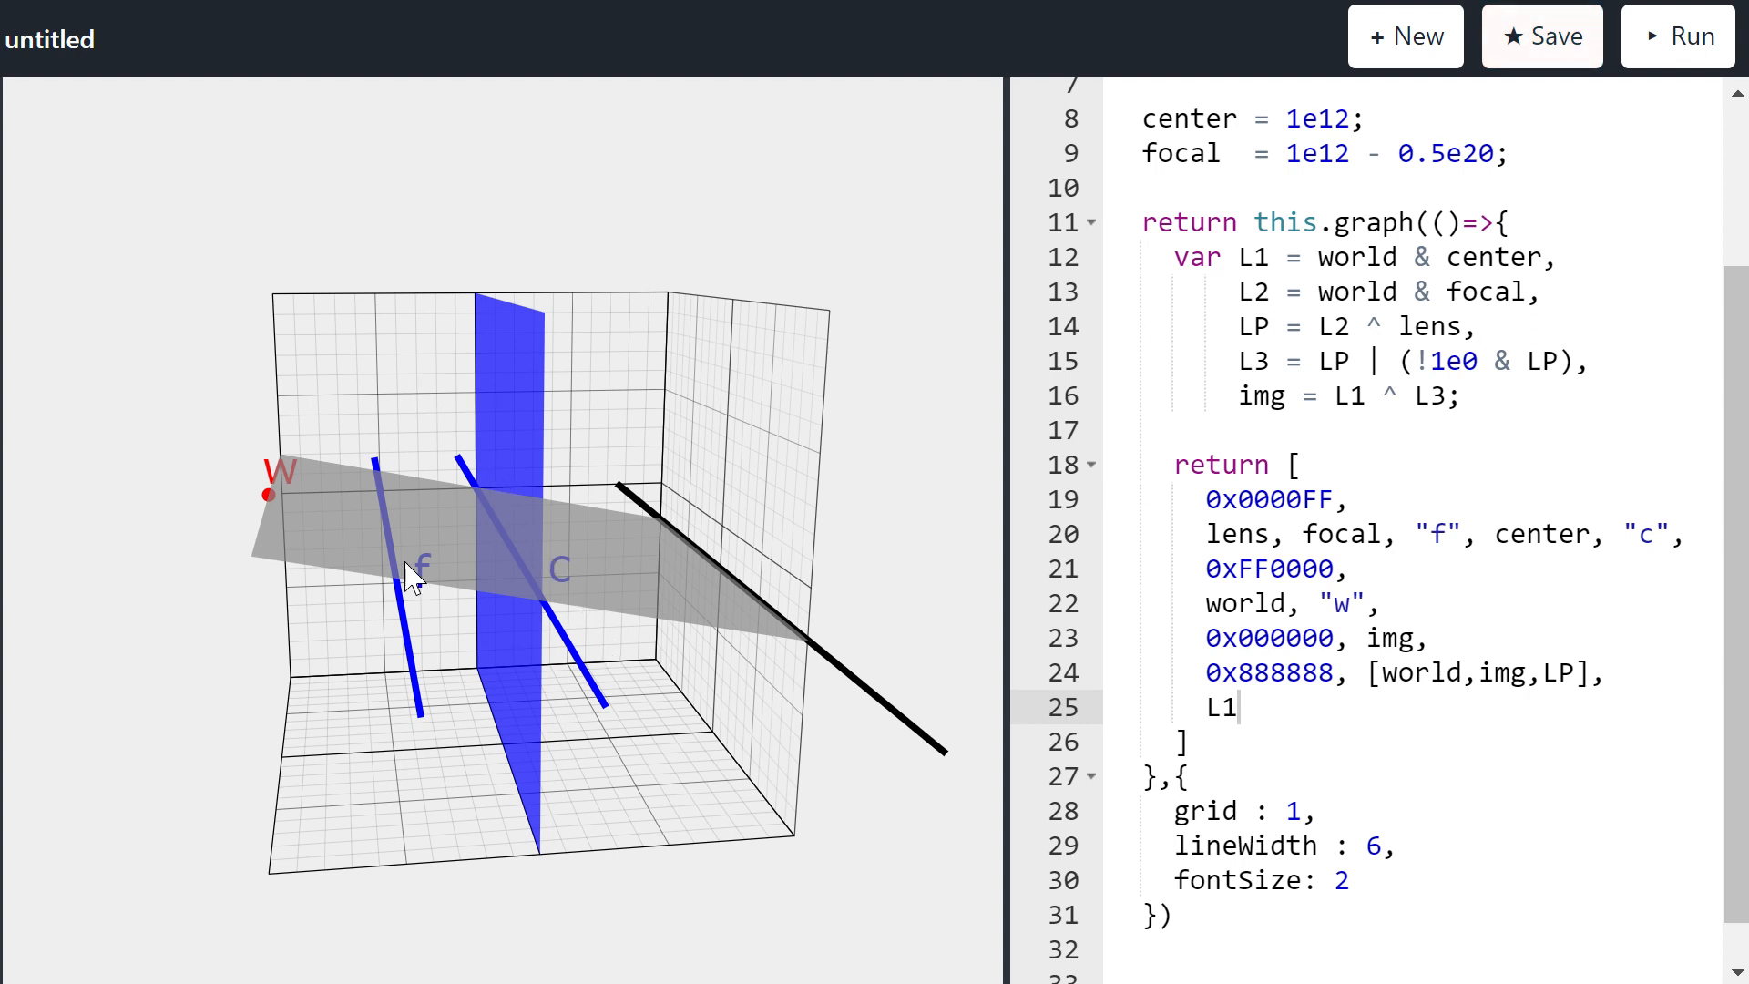
{"action": "mouse_move", "coordinate": [477, 547]}
{"action": "type", "text": "2"}
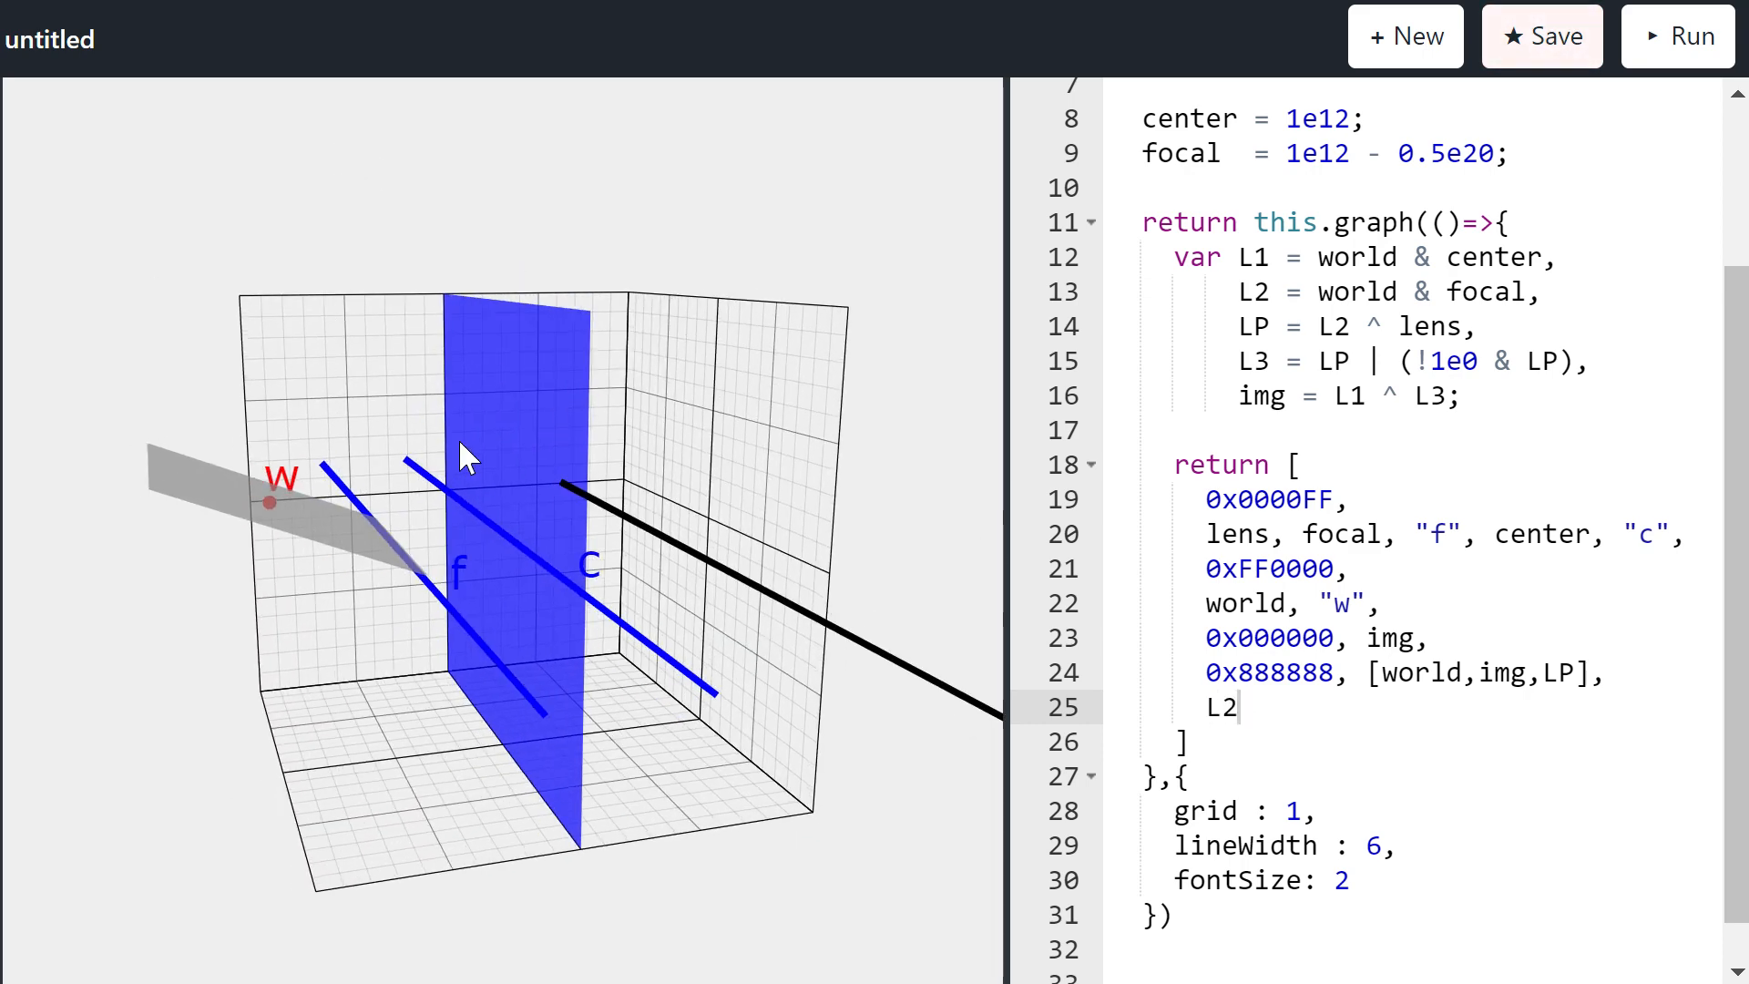
{"action": "type", "text": "*"}
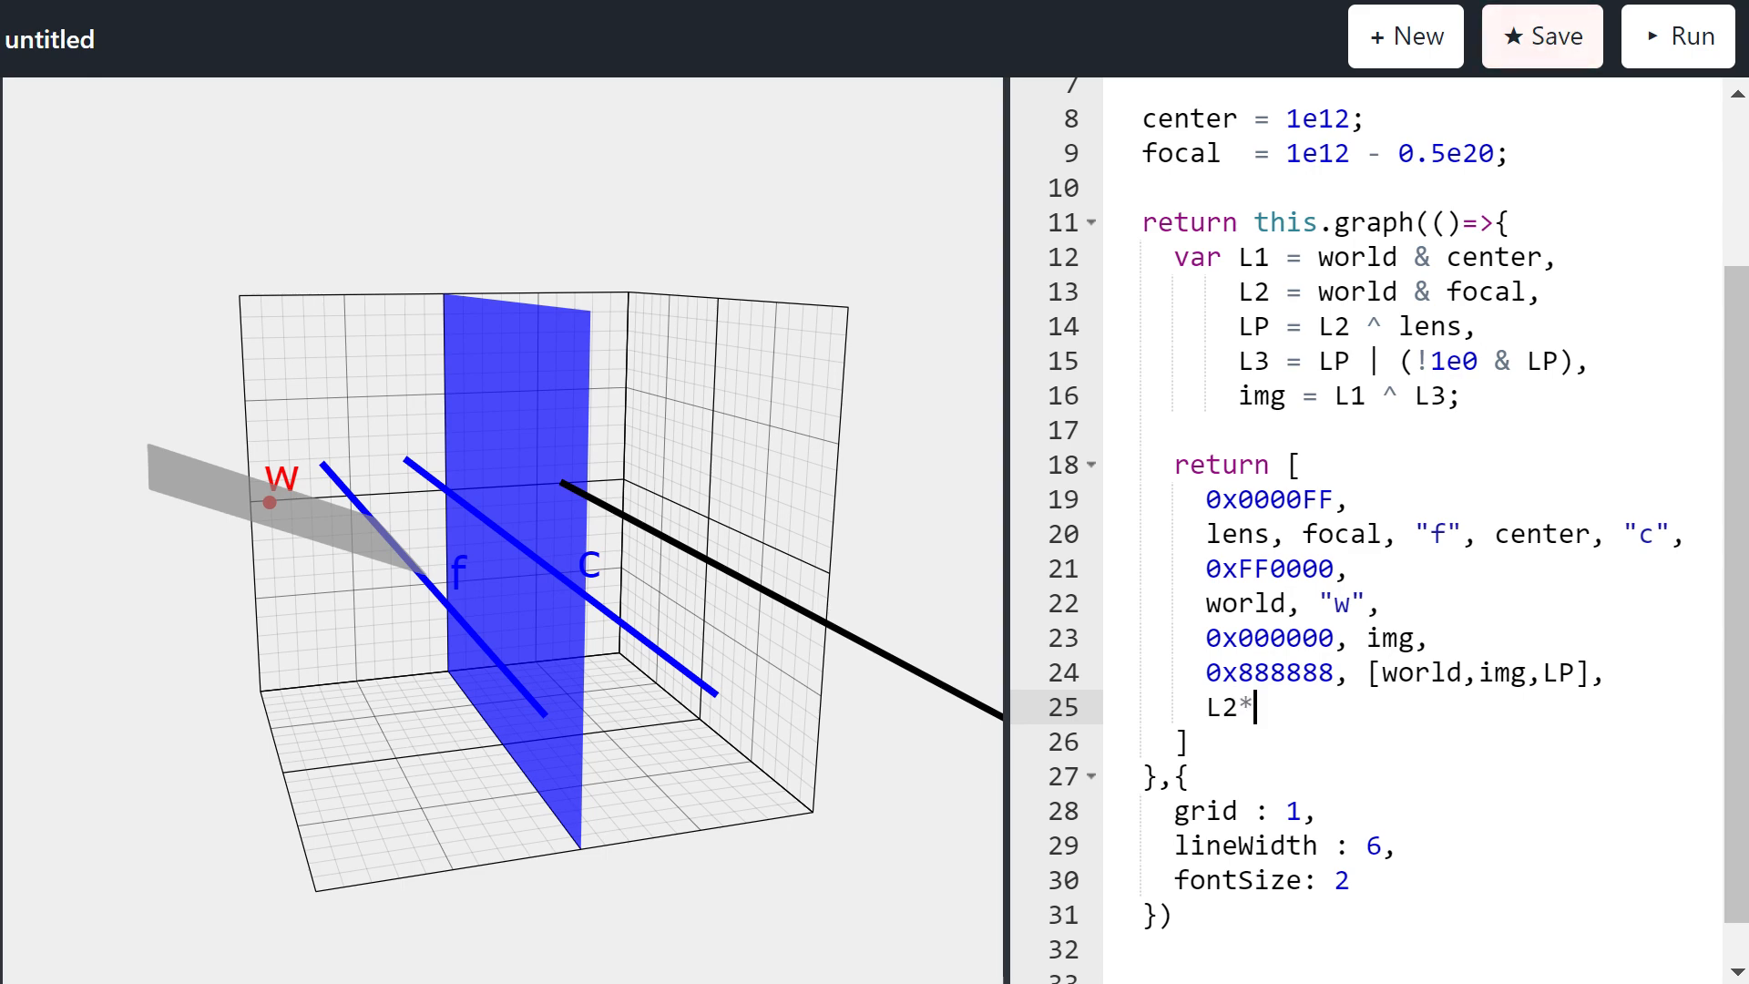
{"action": "type", "text": "5"}
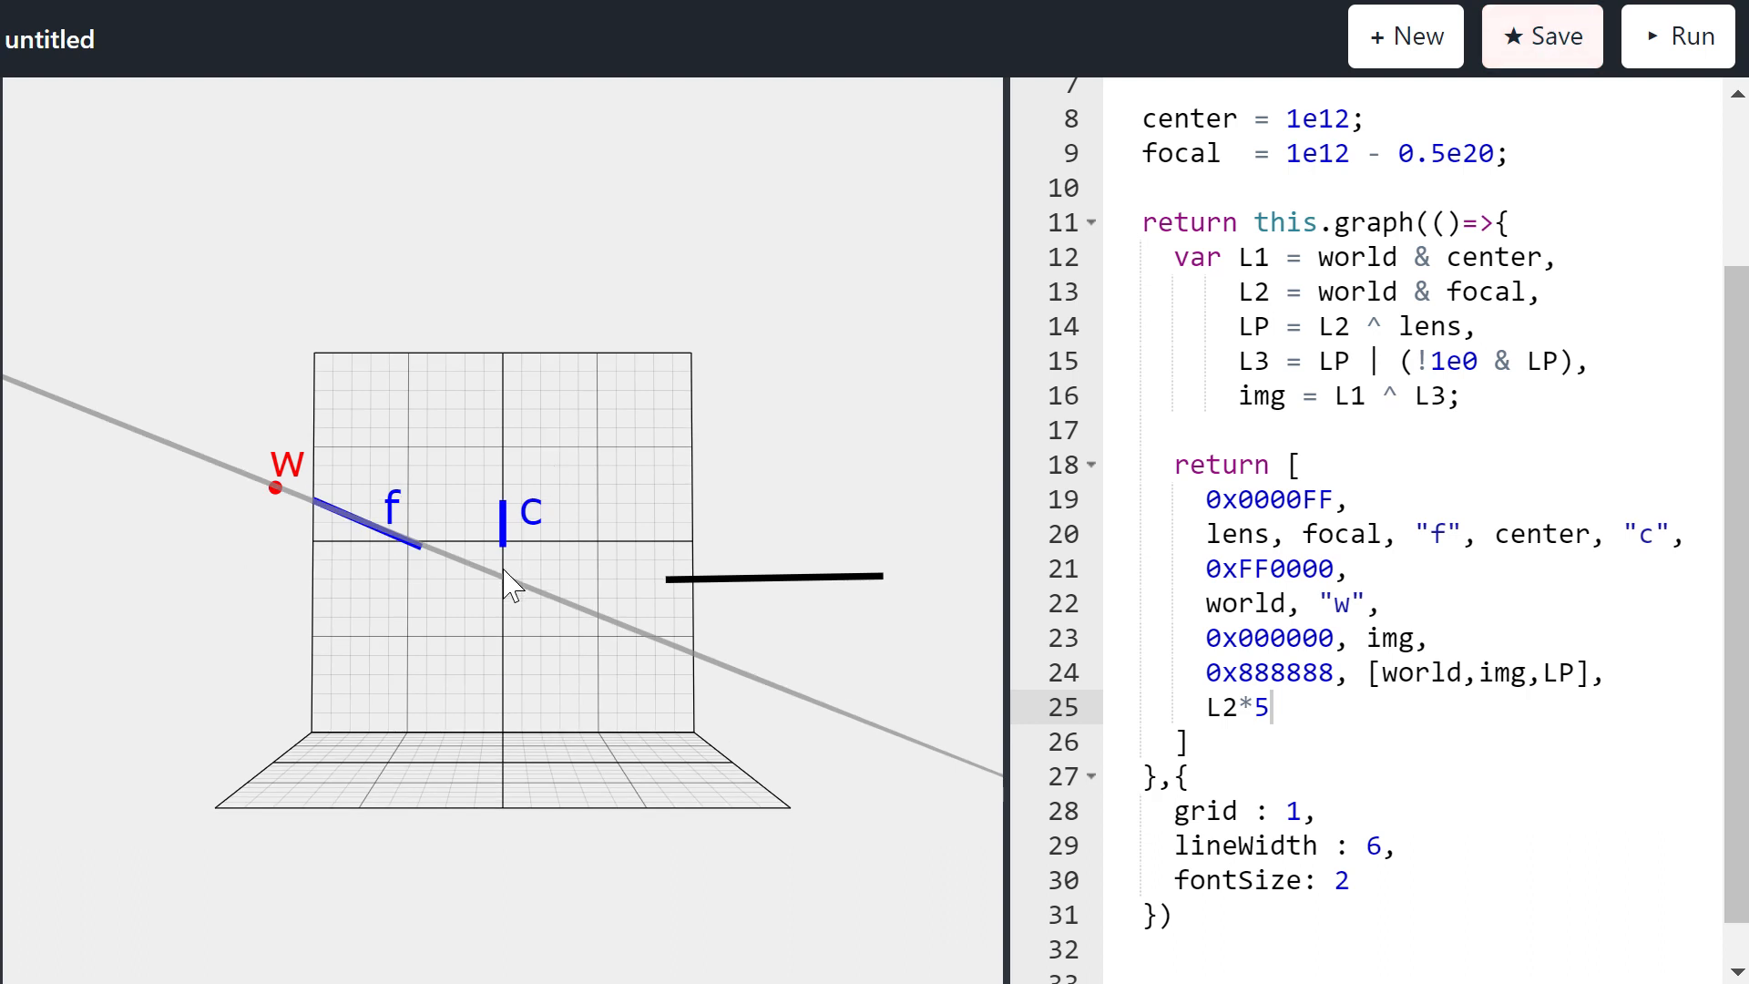
{"action": "mouse_move", "coordinate": [480, 587]}
{"action": "type", "text": "3"}
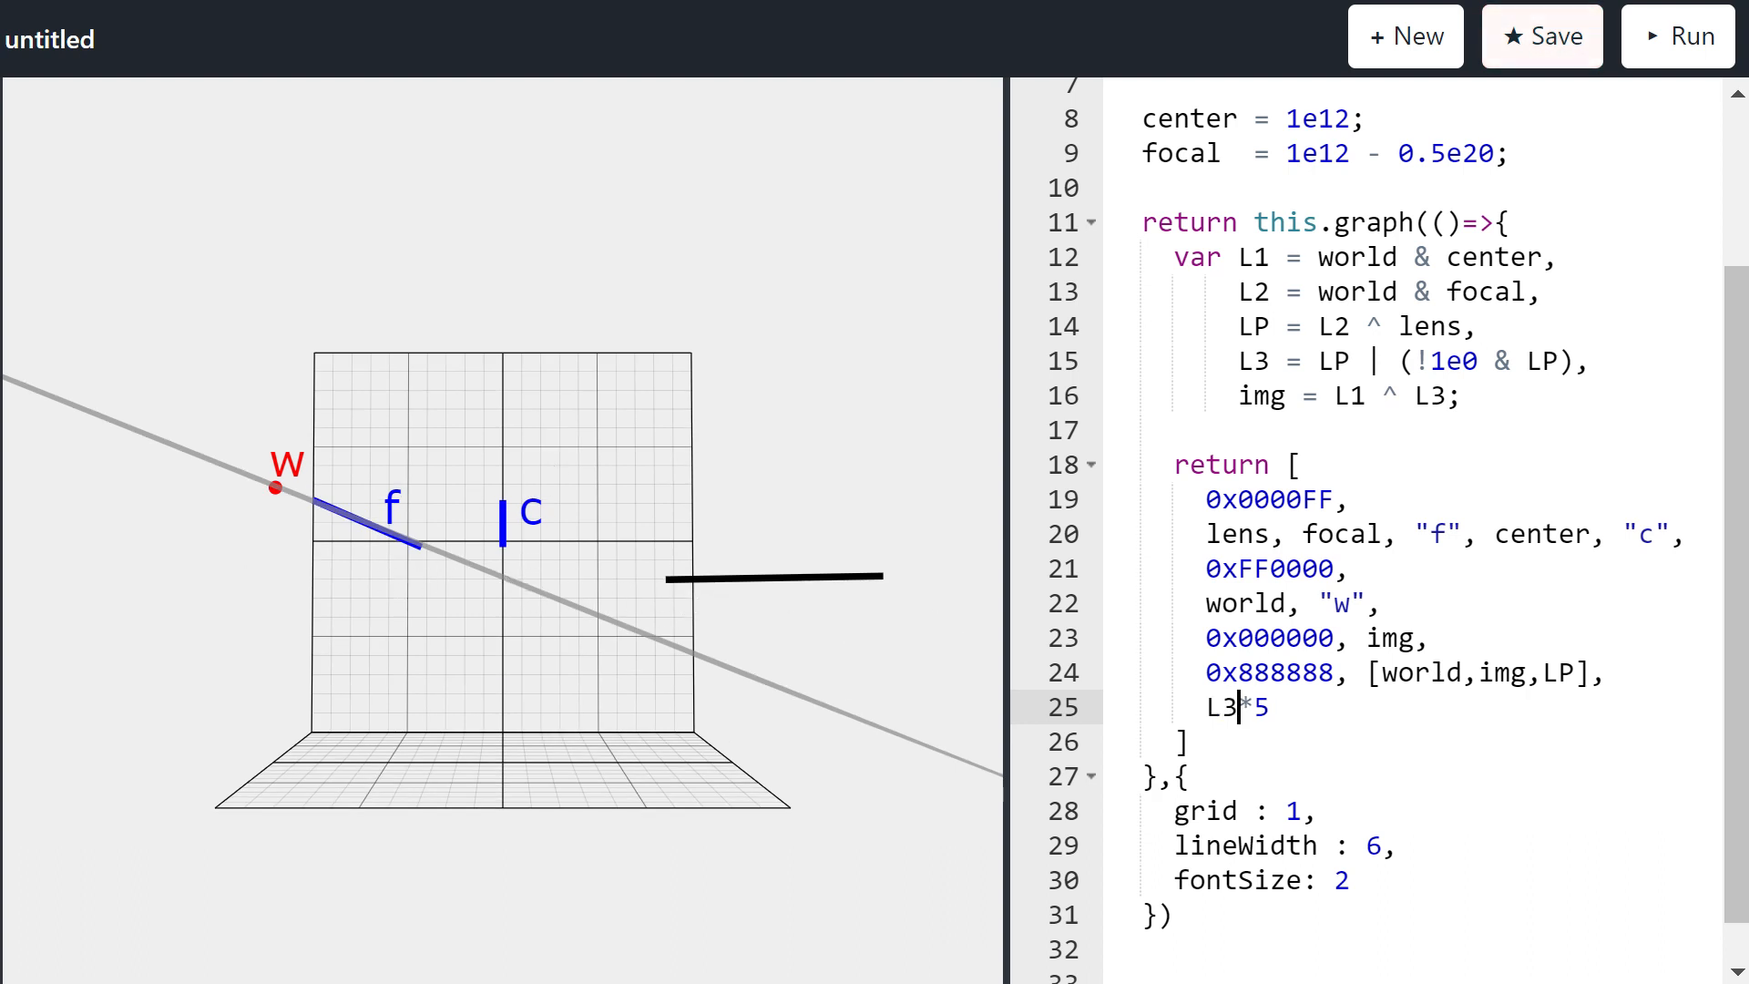
{"action": "type", "text": "0"}
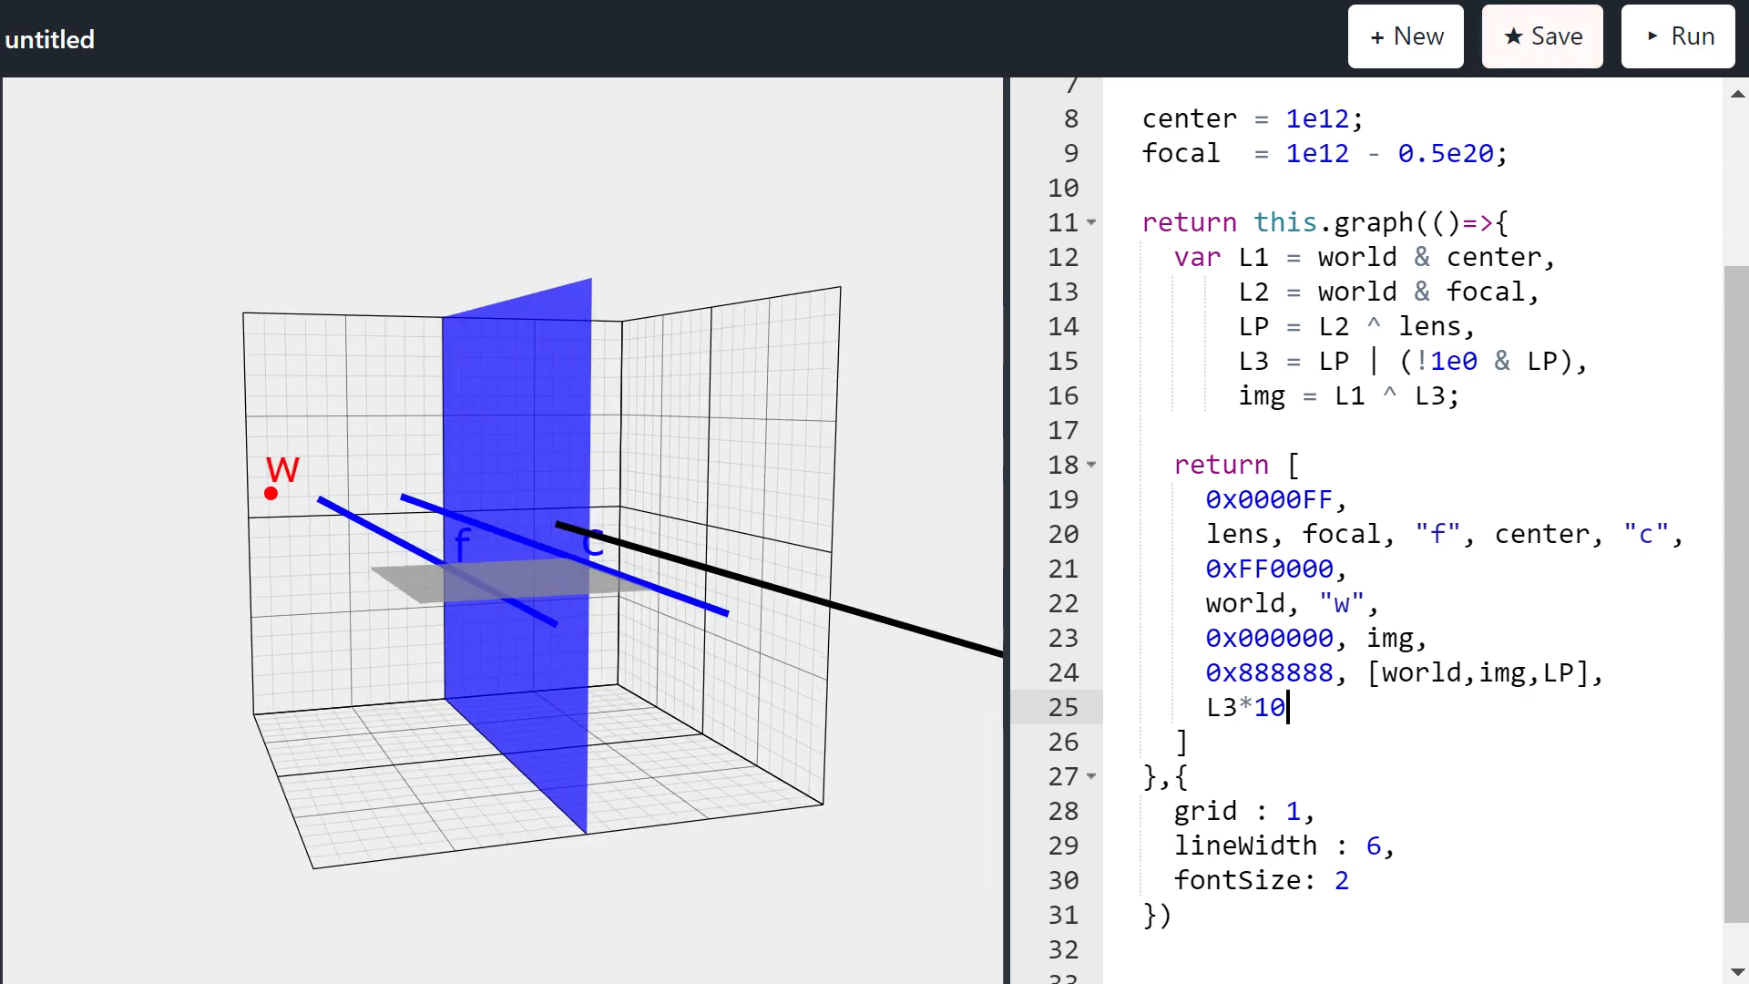
{"action": "key", "text": "BackSpace"}
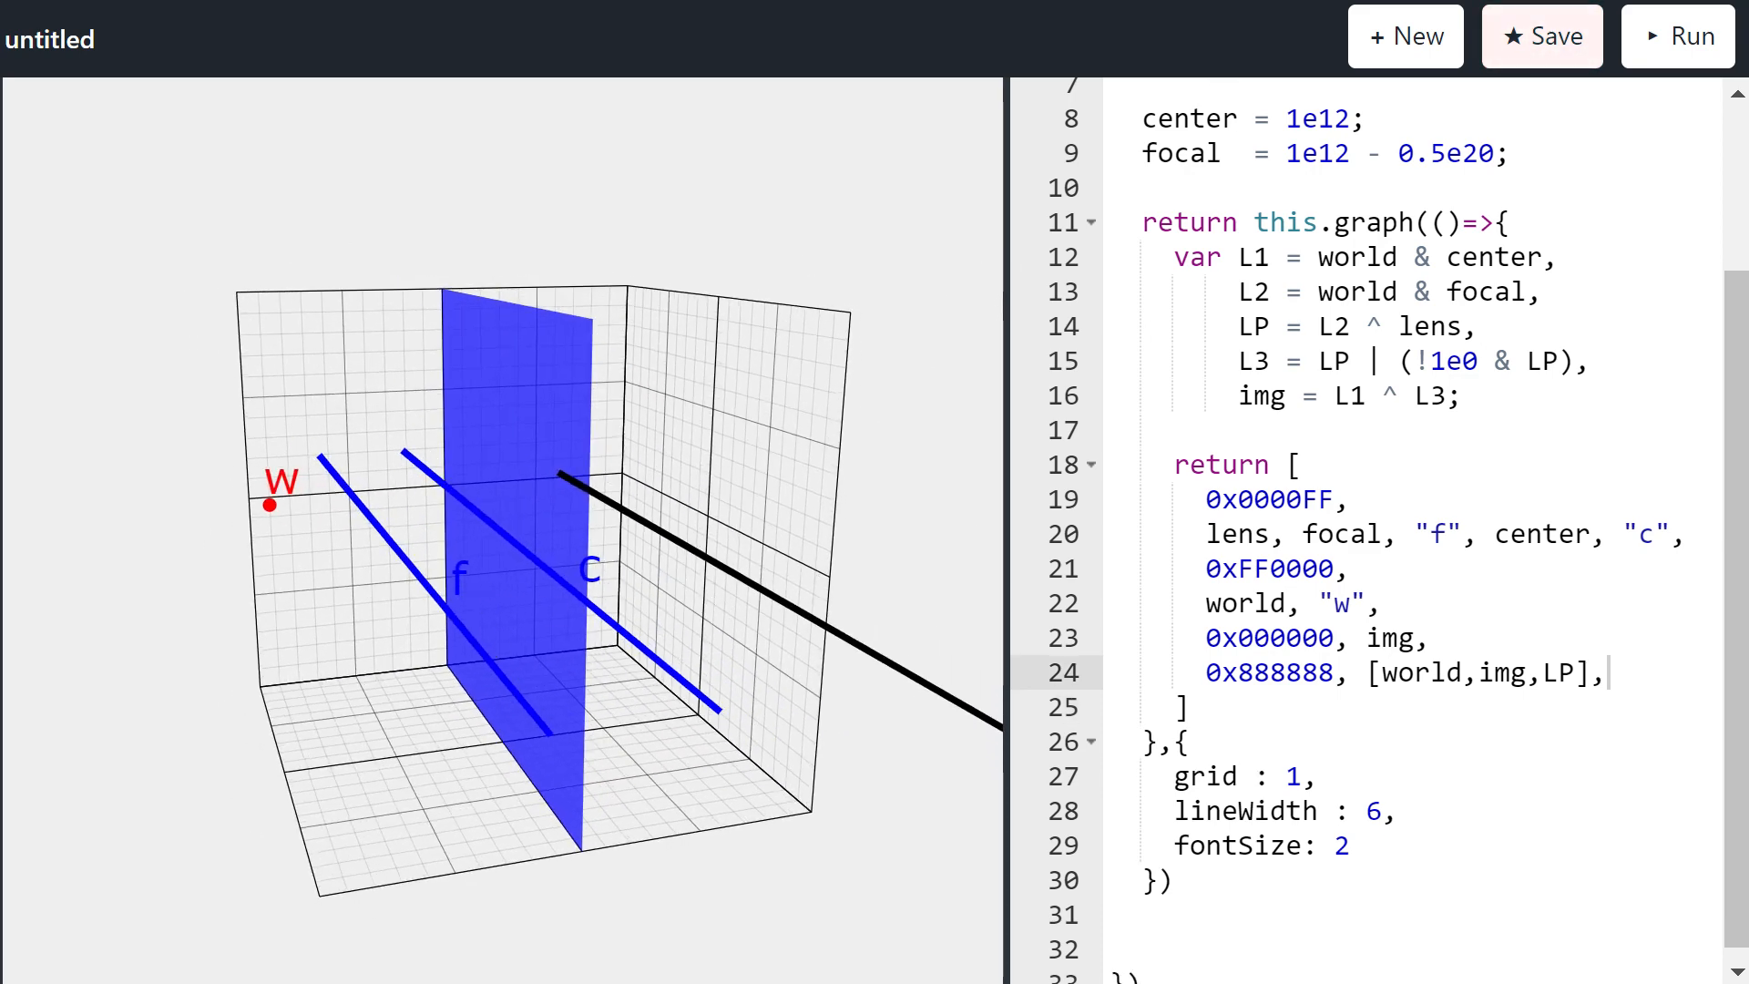
Step: Scroll to the top and comment out the center and focal lines
{"action": "scroll", "scroll_direction": "up", "scroll_amount": 3}
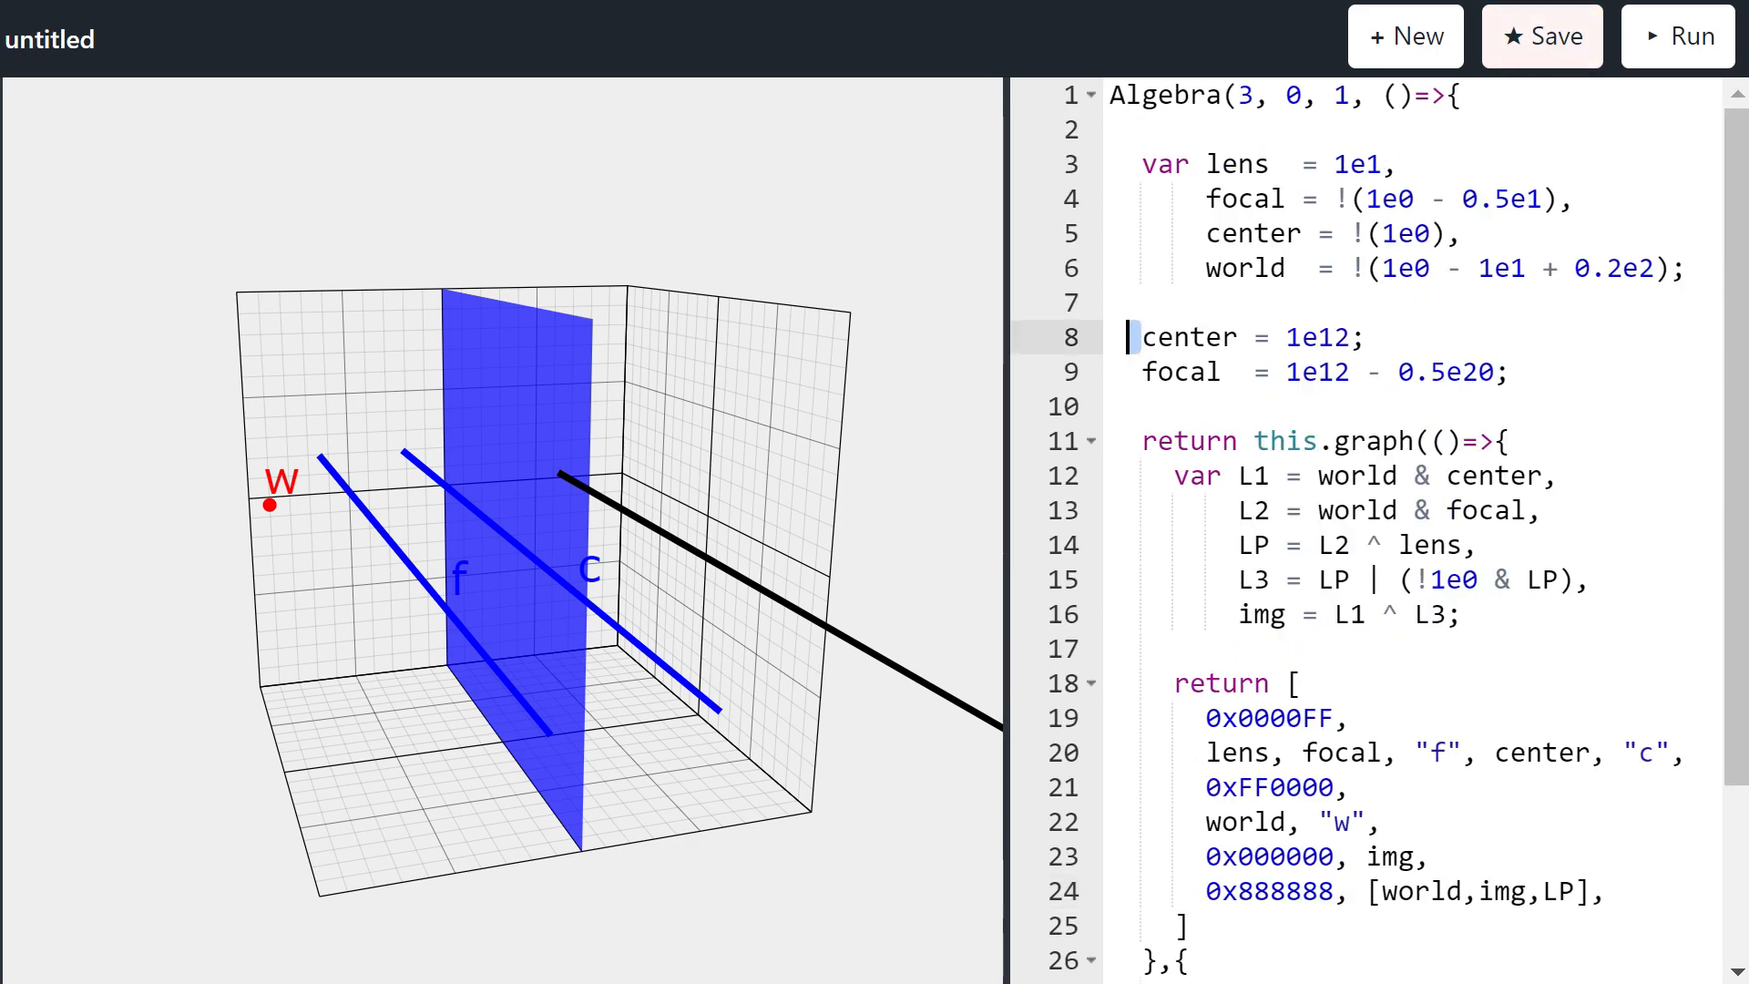
{"action": "type", "text": "//"}
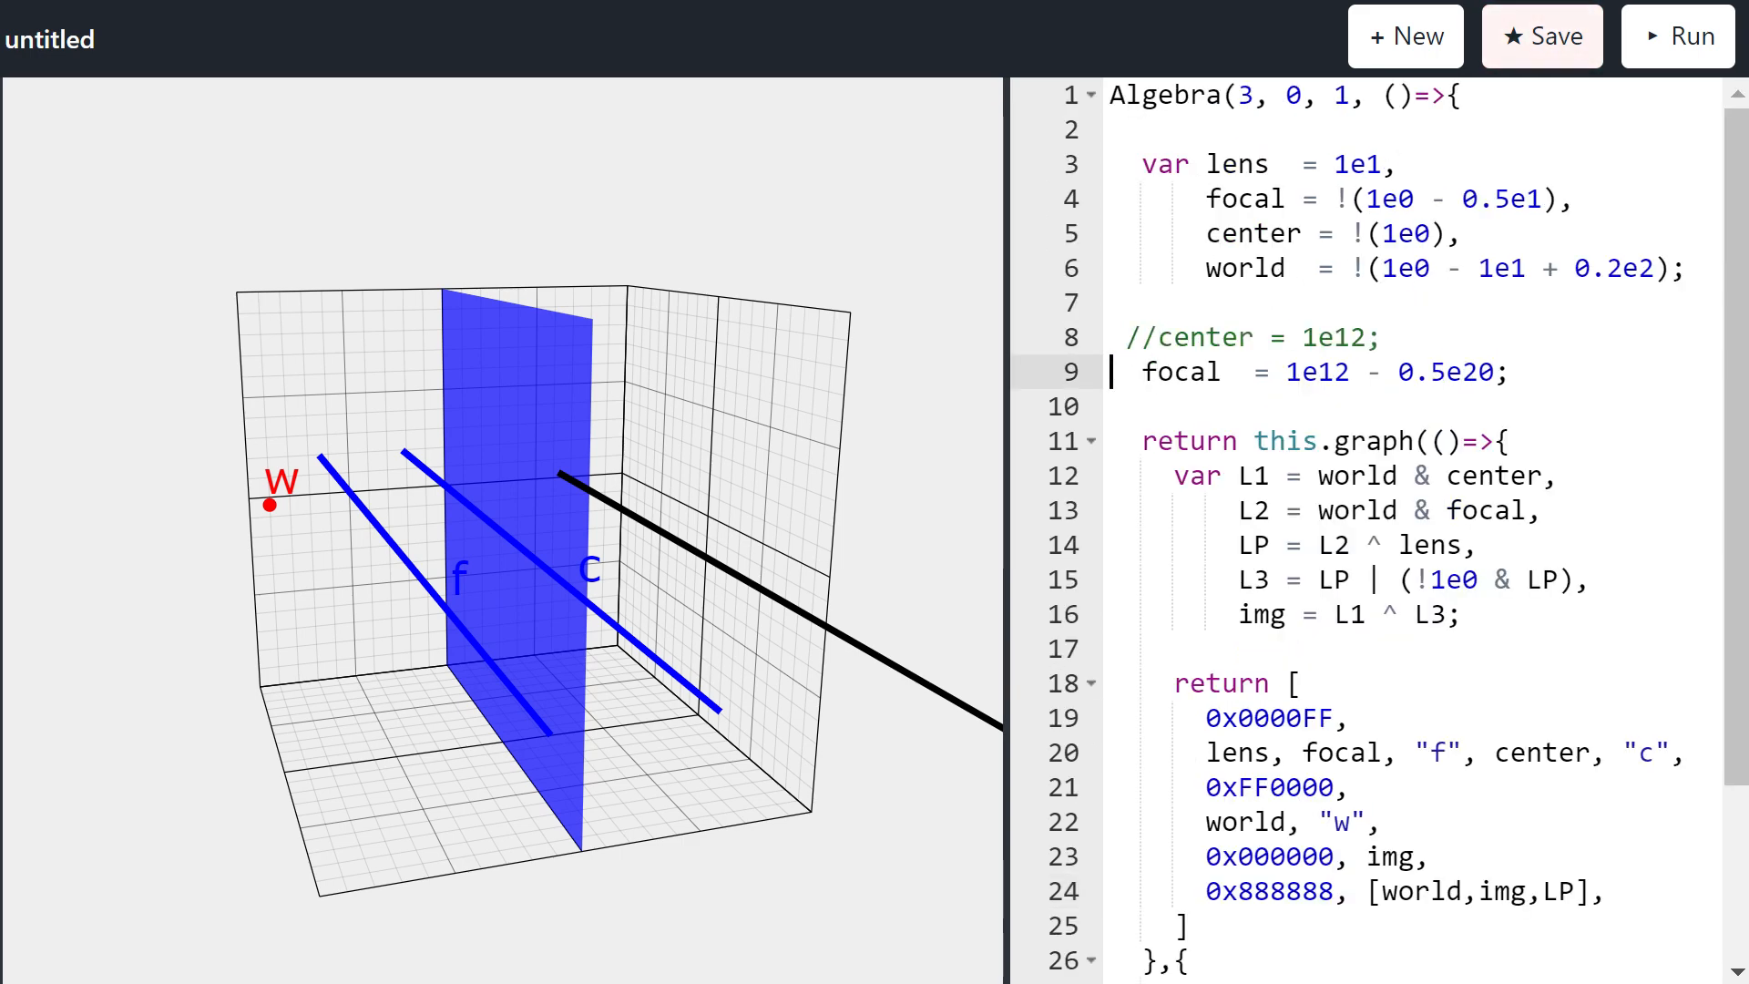
{"action": "type", "text": "//"}
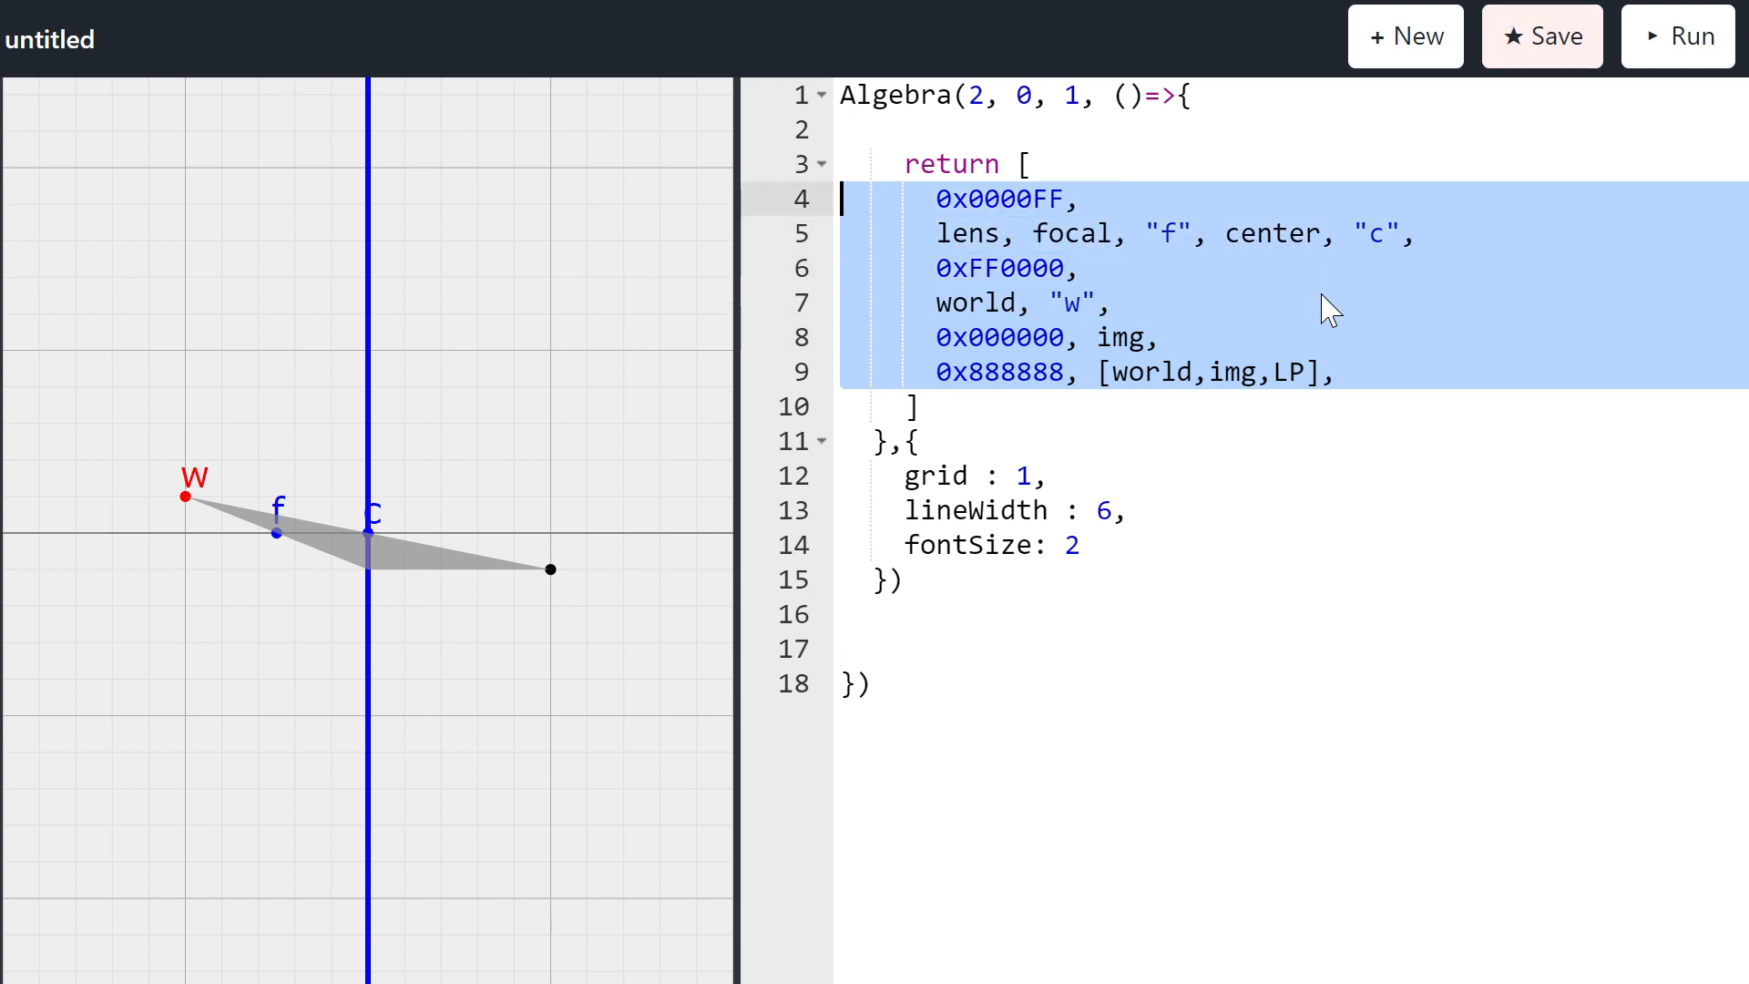
Step: Clear the old return items and declare const N = 3 and var points = Array(N+1)
{"action": "key", "text": "Delete"}
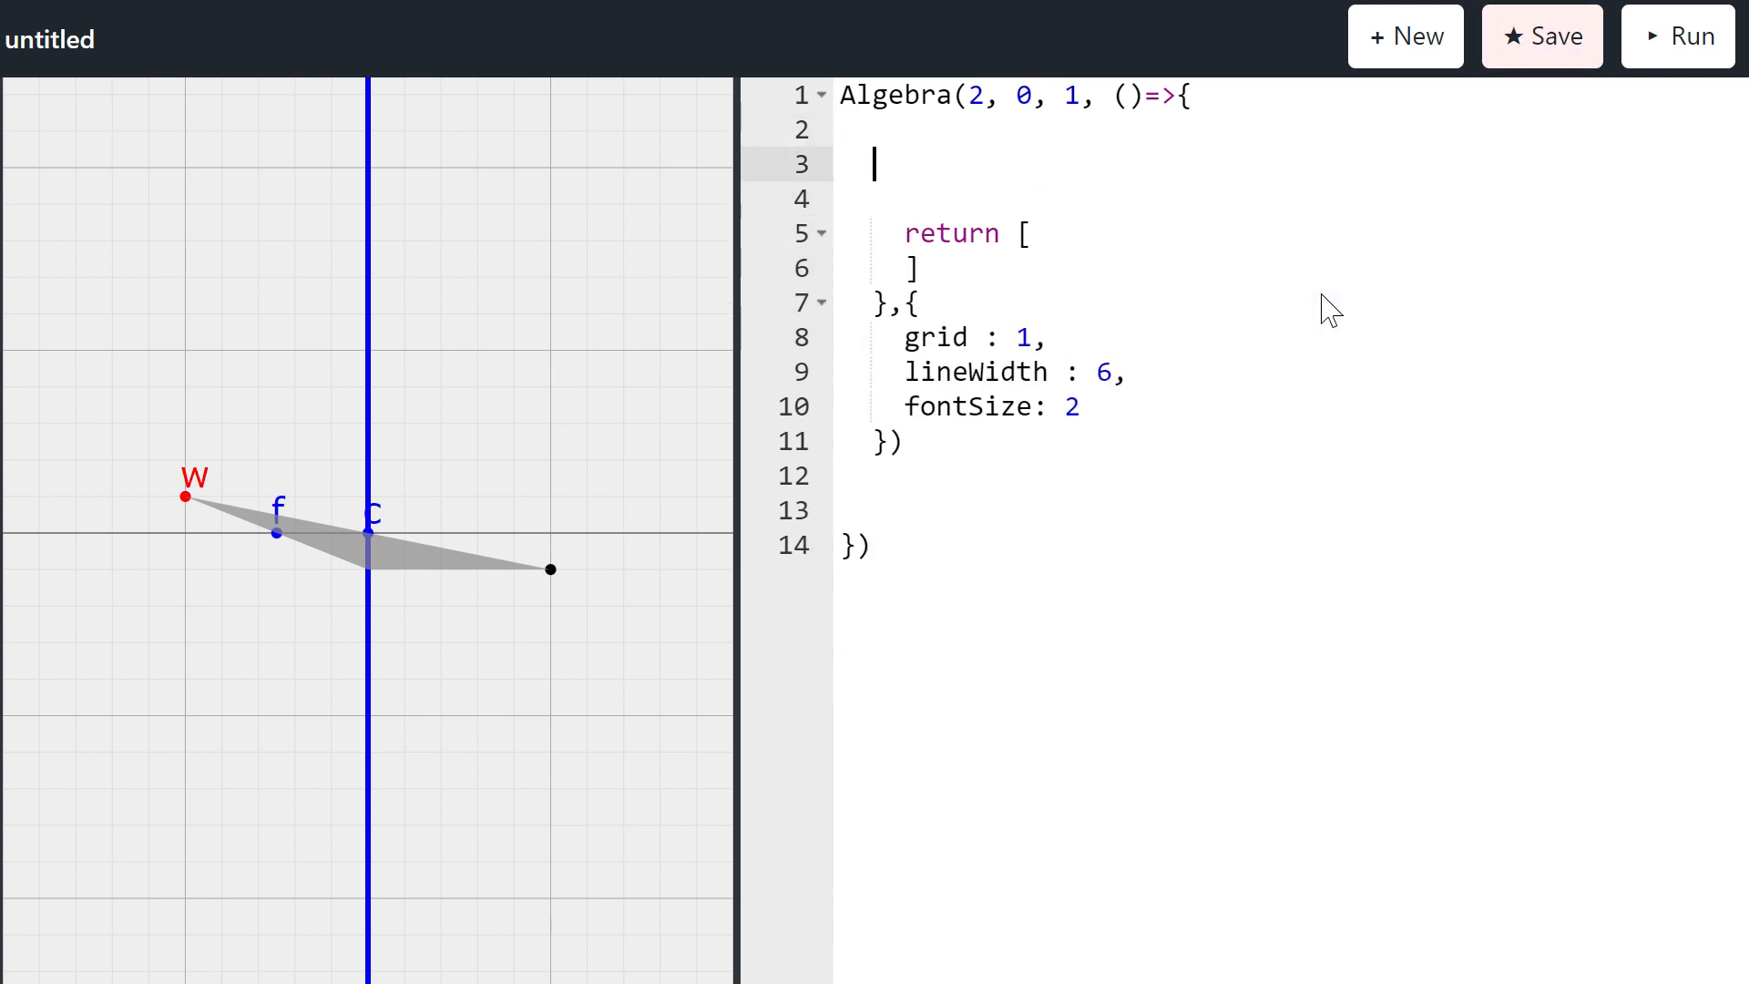
{"action": "key", "text": "Enter"}
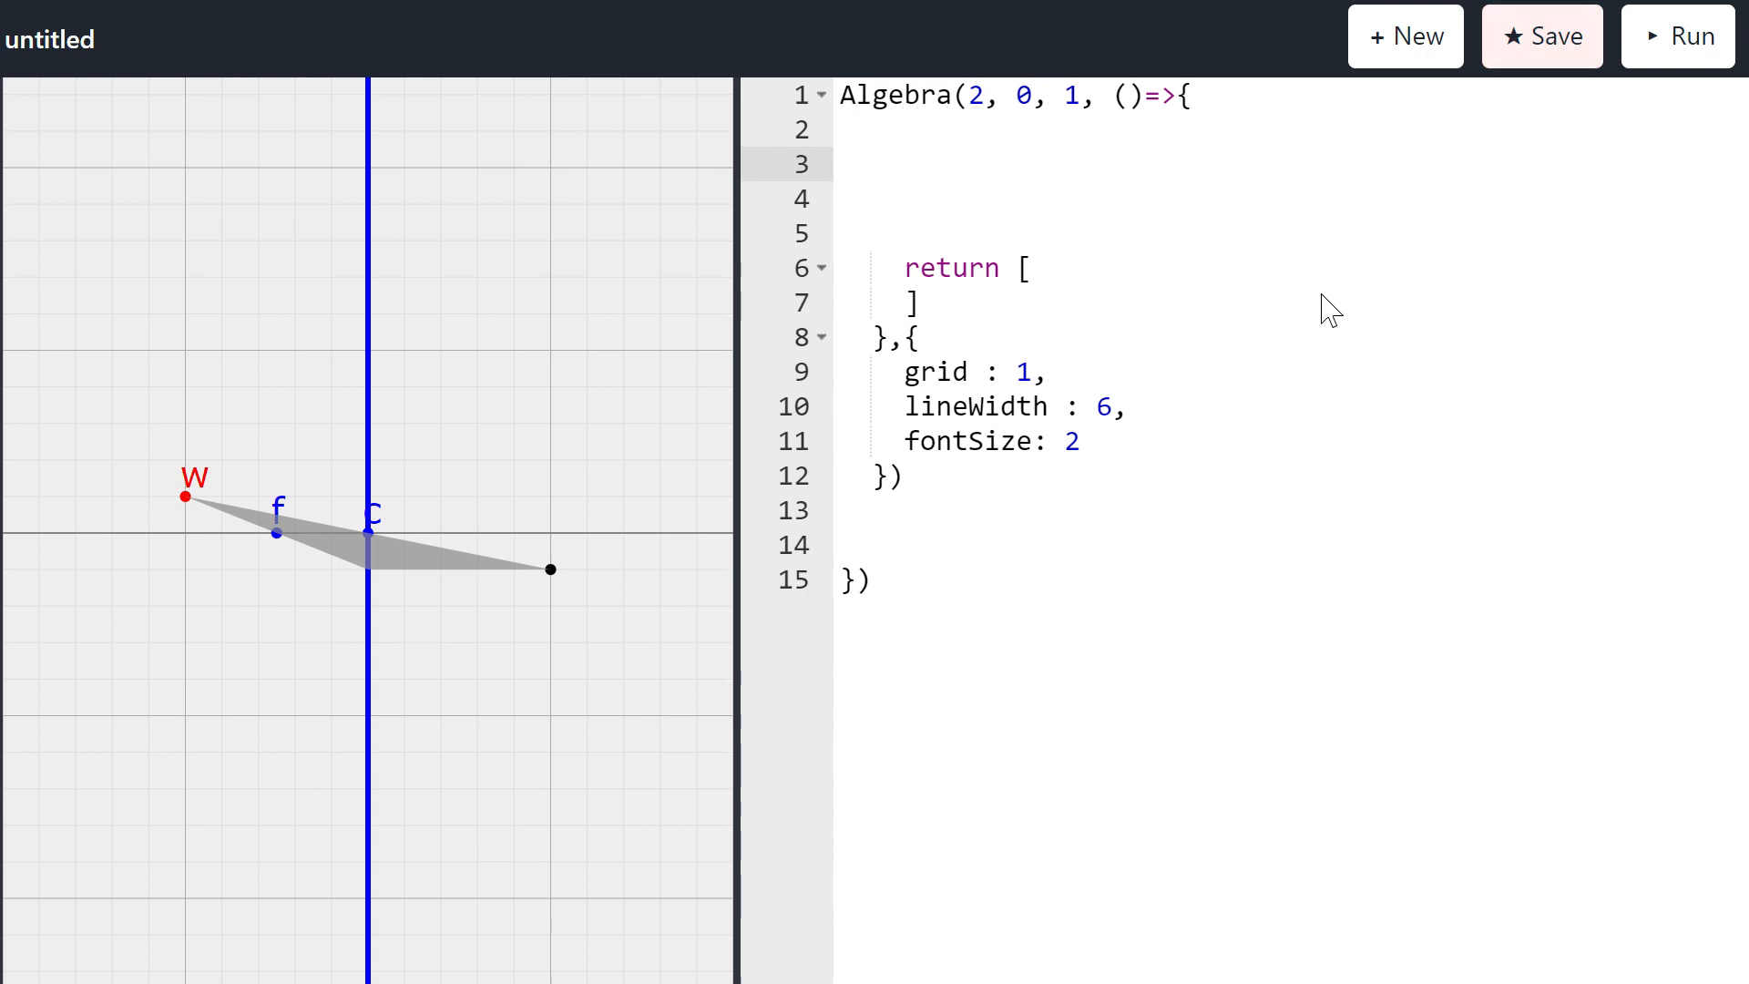
{"action": "type", "text": "const N ="}
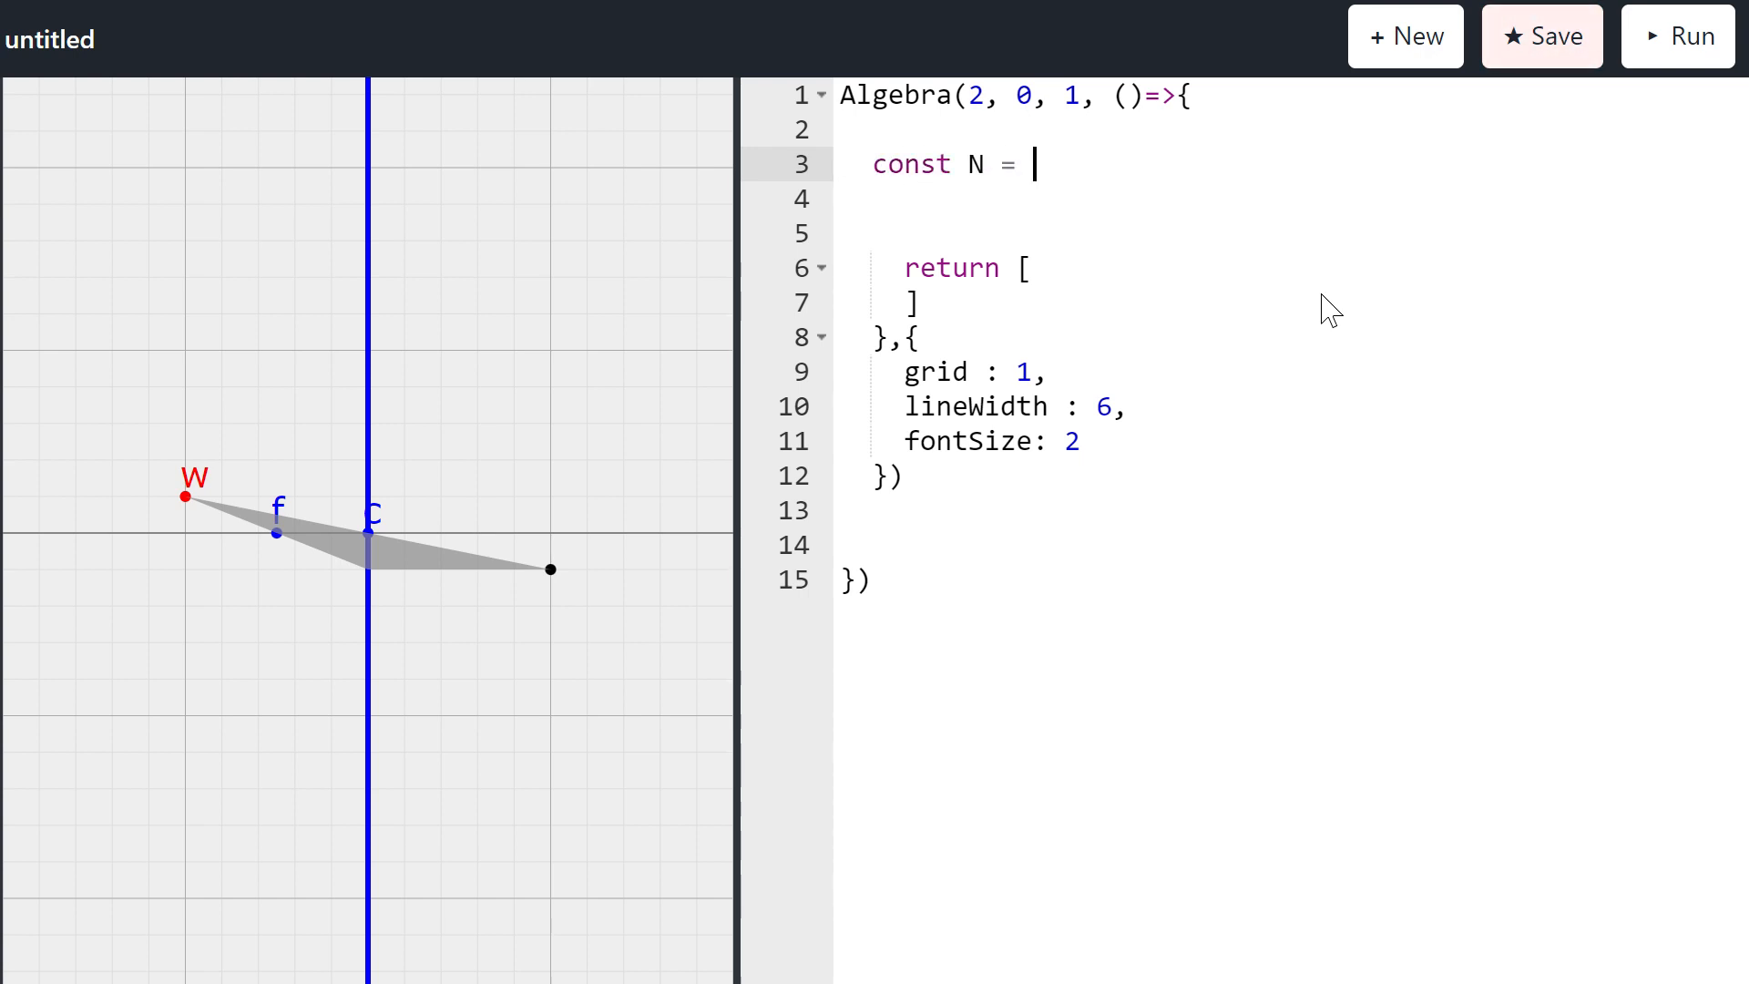
{"action": "type", "text": "3;"}
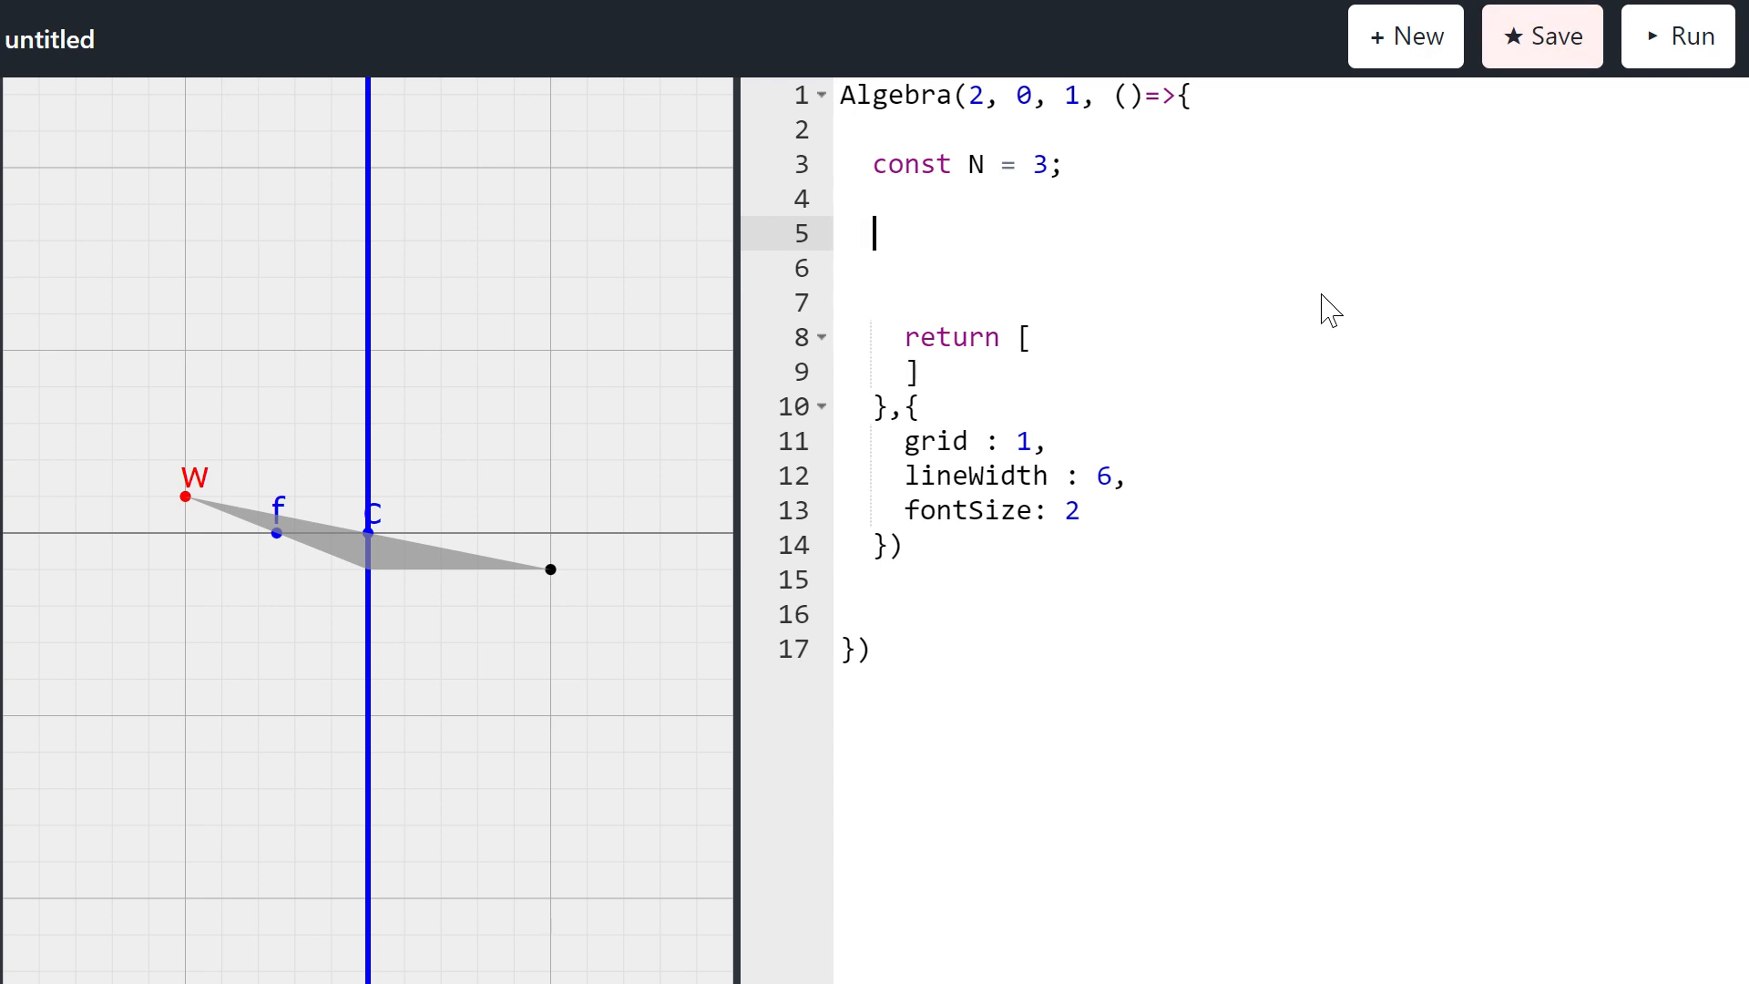
{"action": "type", "text": "var poi"}
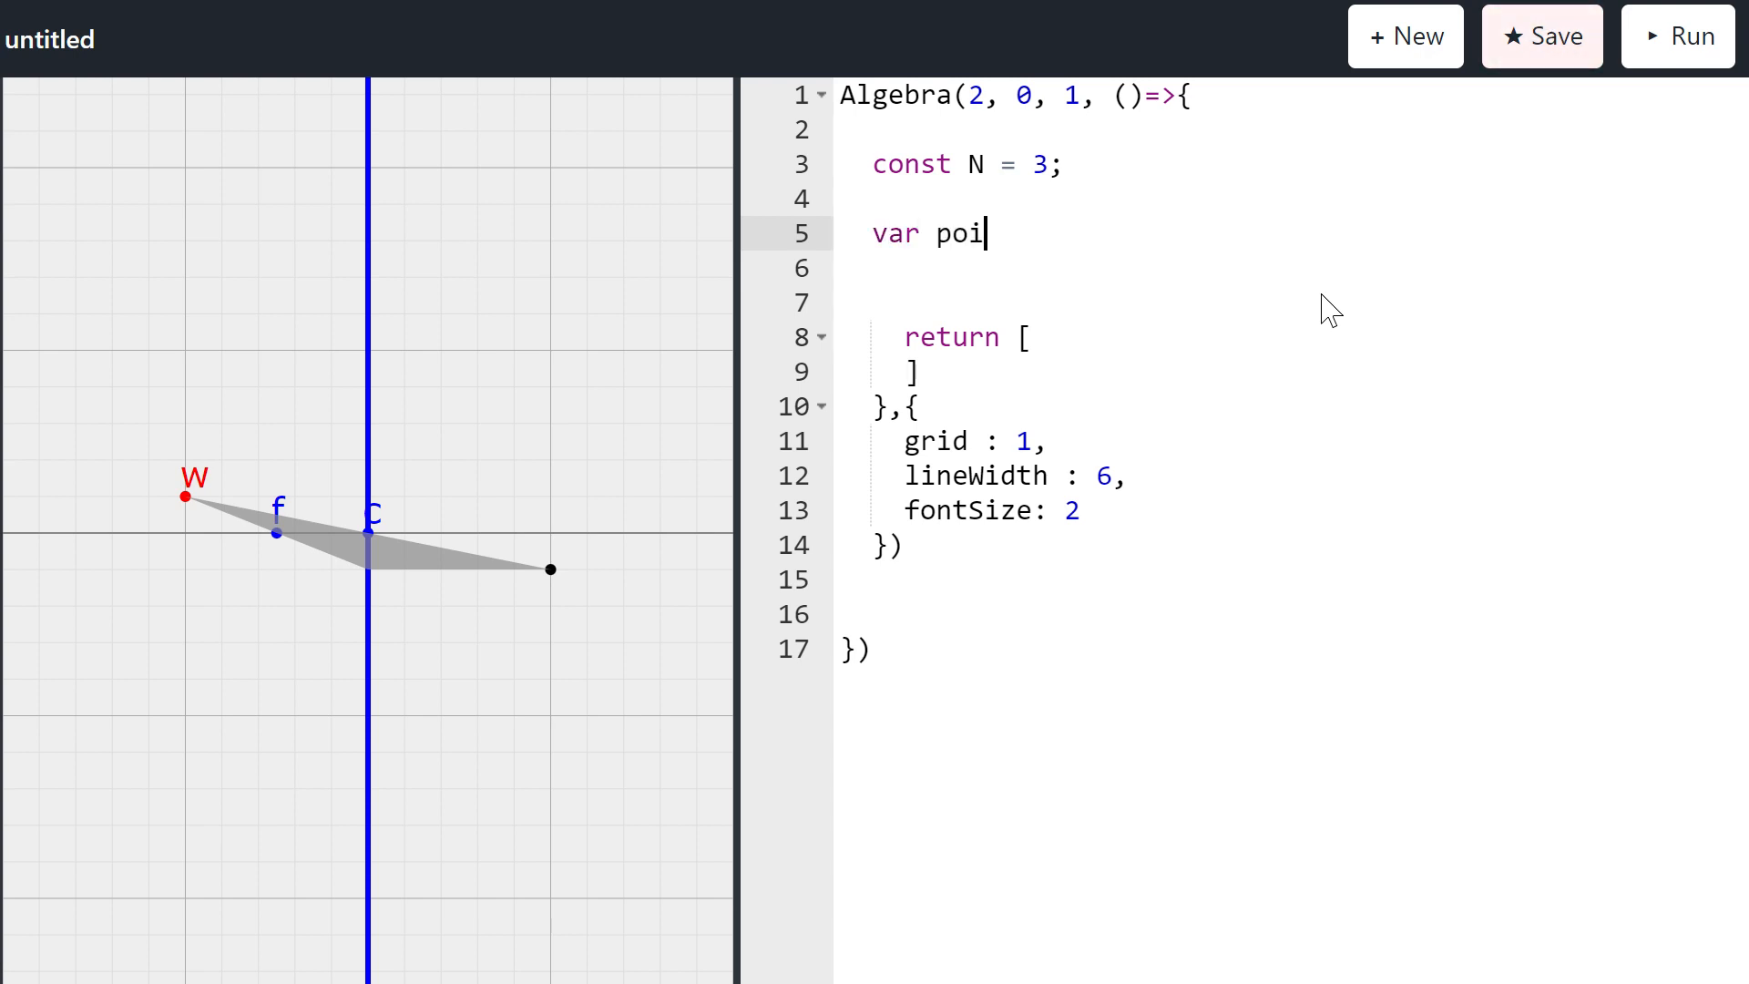
{"action": "type", "text": "nts = Array"}
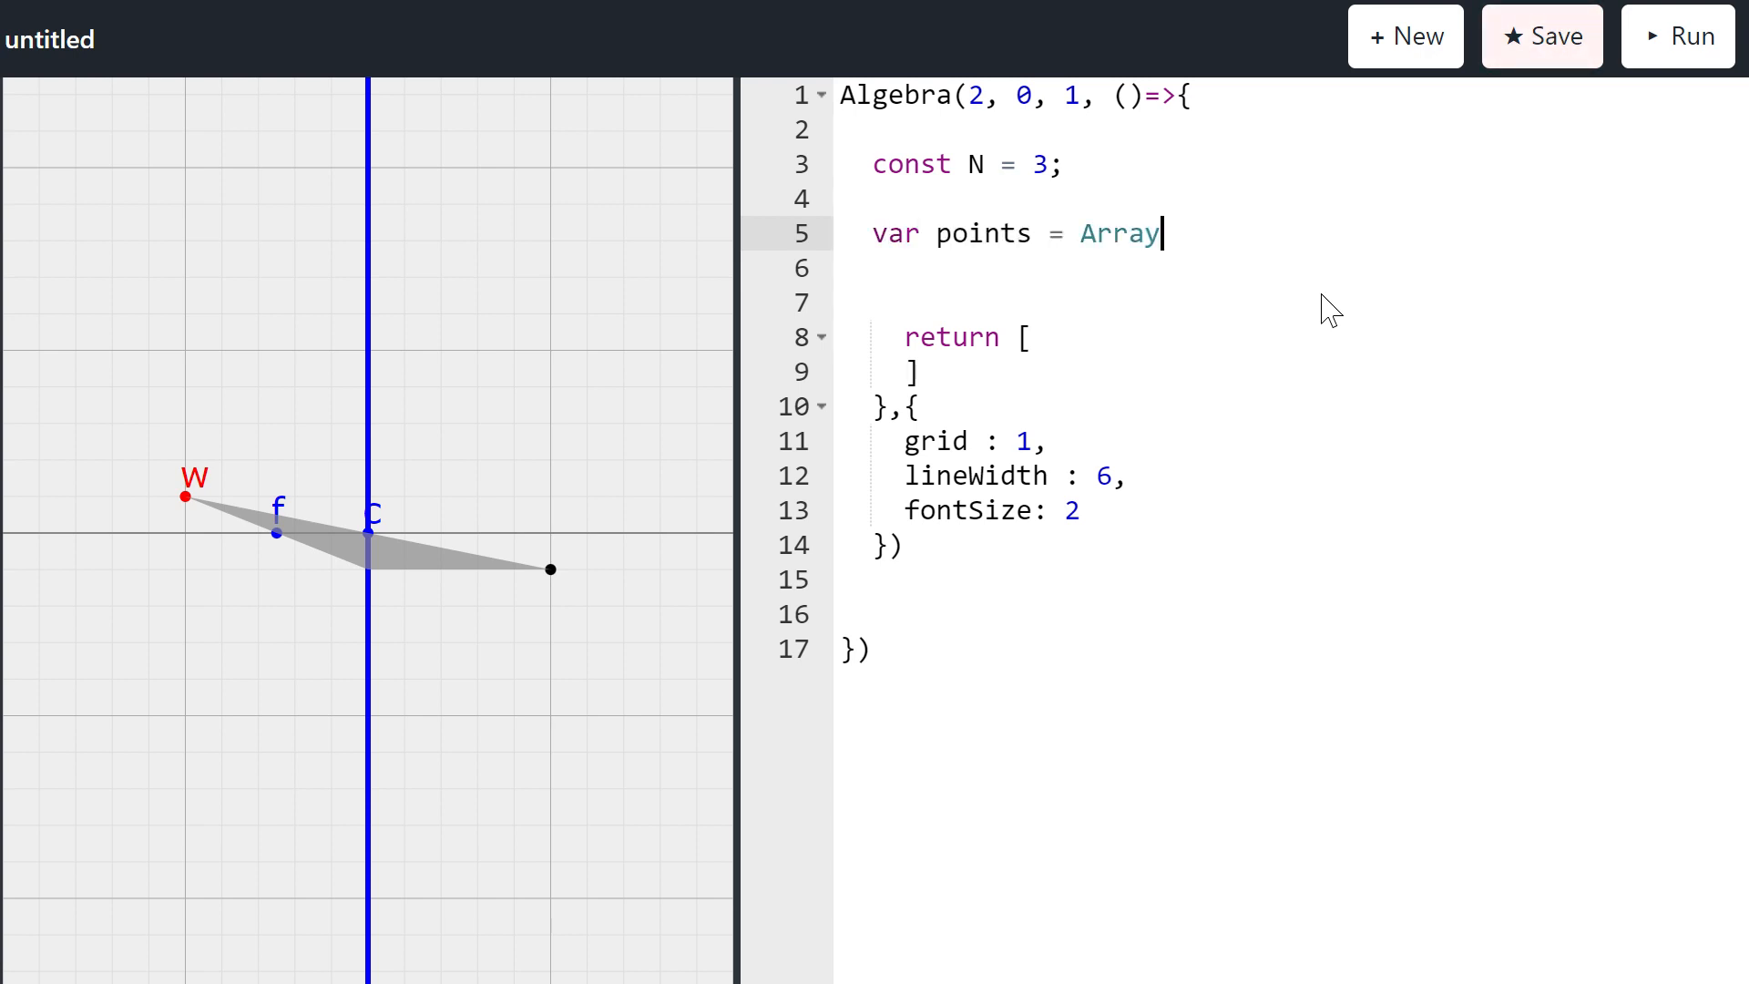
{"action": "type", "text": "(N"}
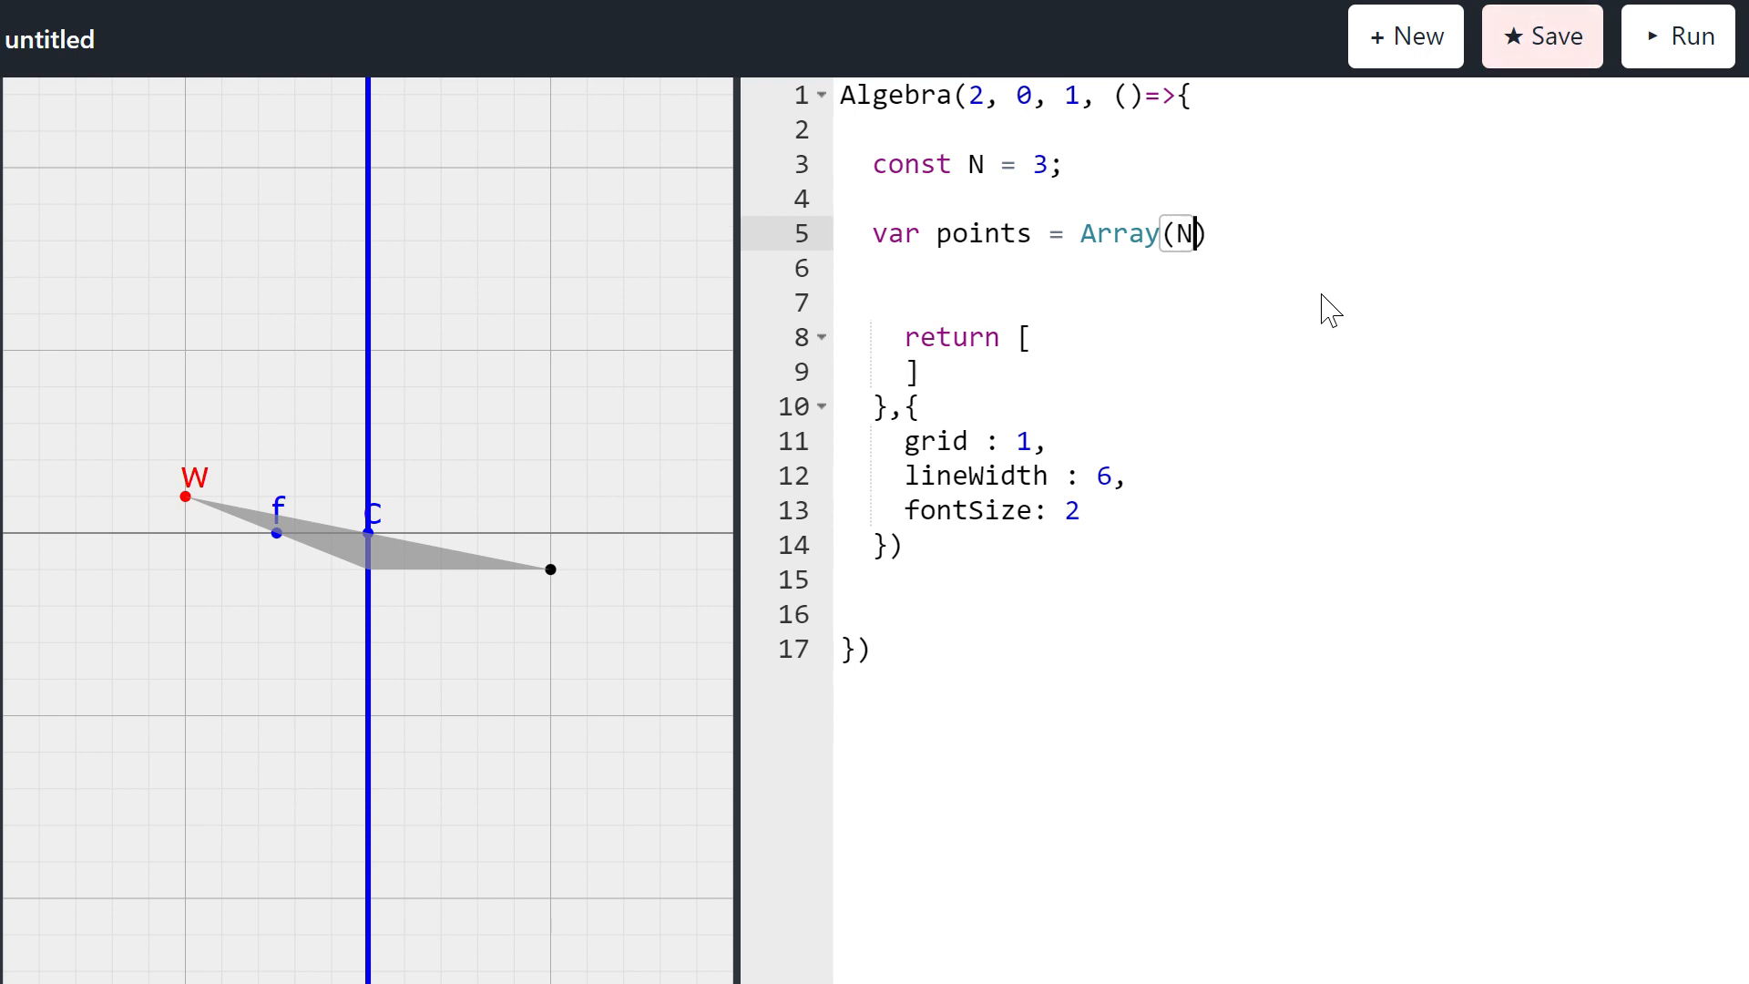
{"action": "type", "text": "+1"}
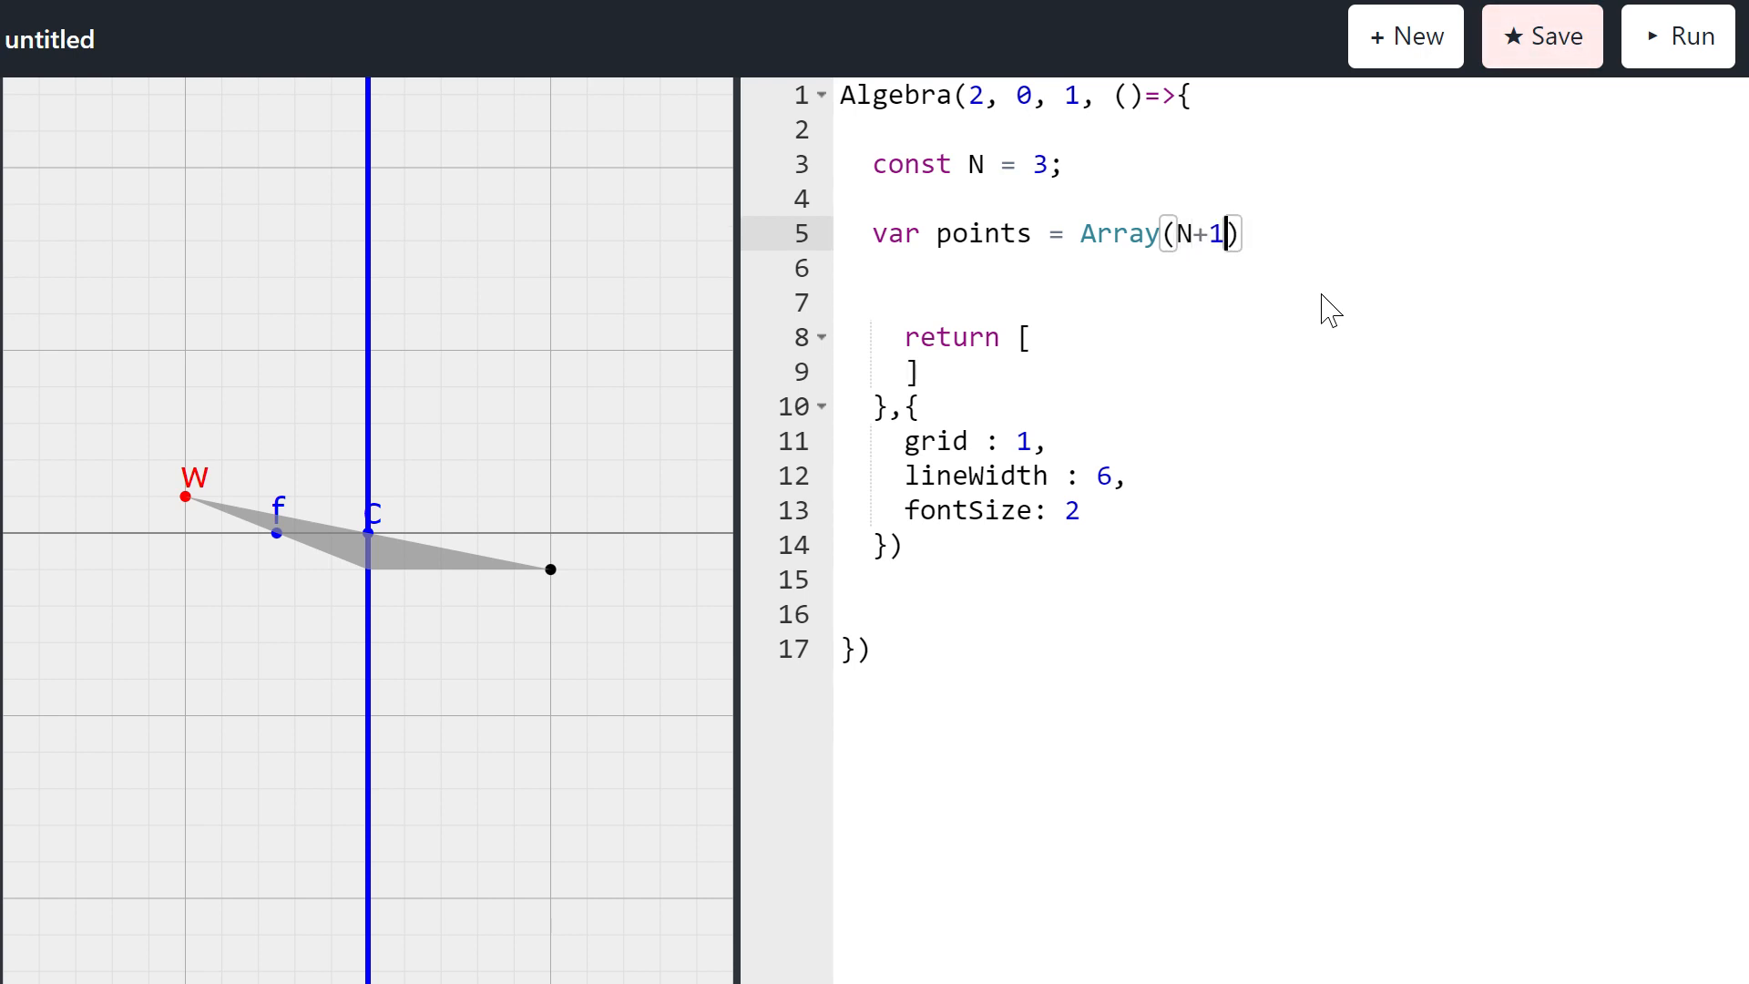
{"action": "type", "text": ");"}
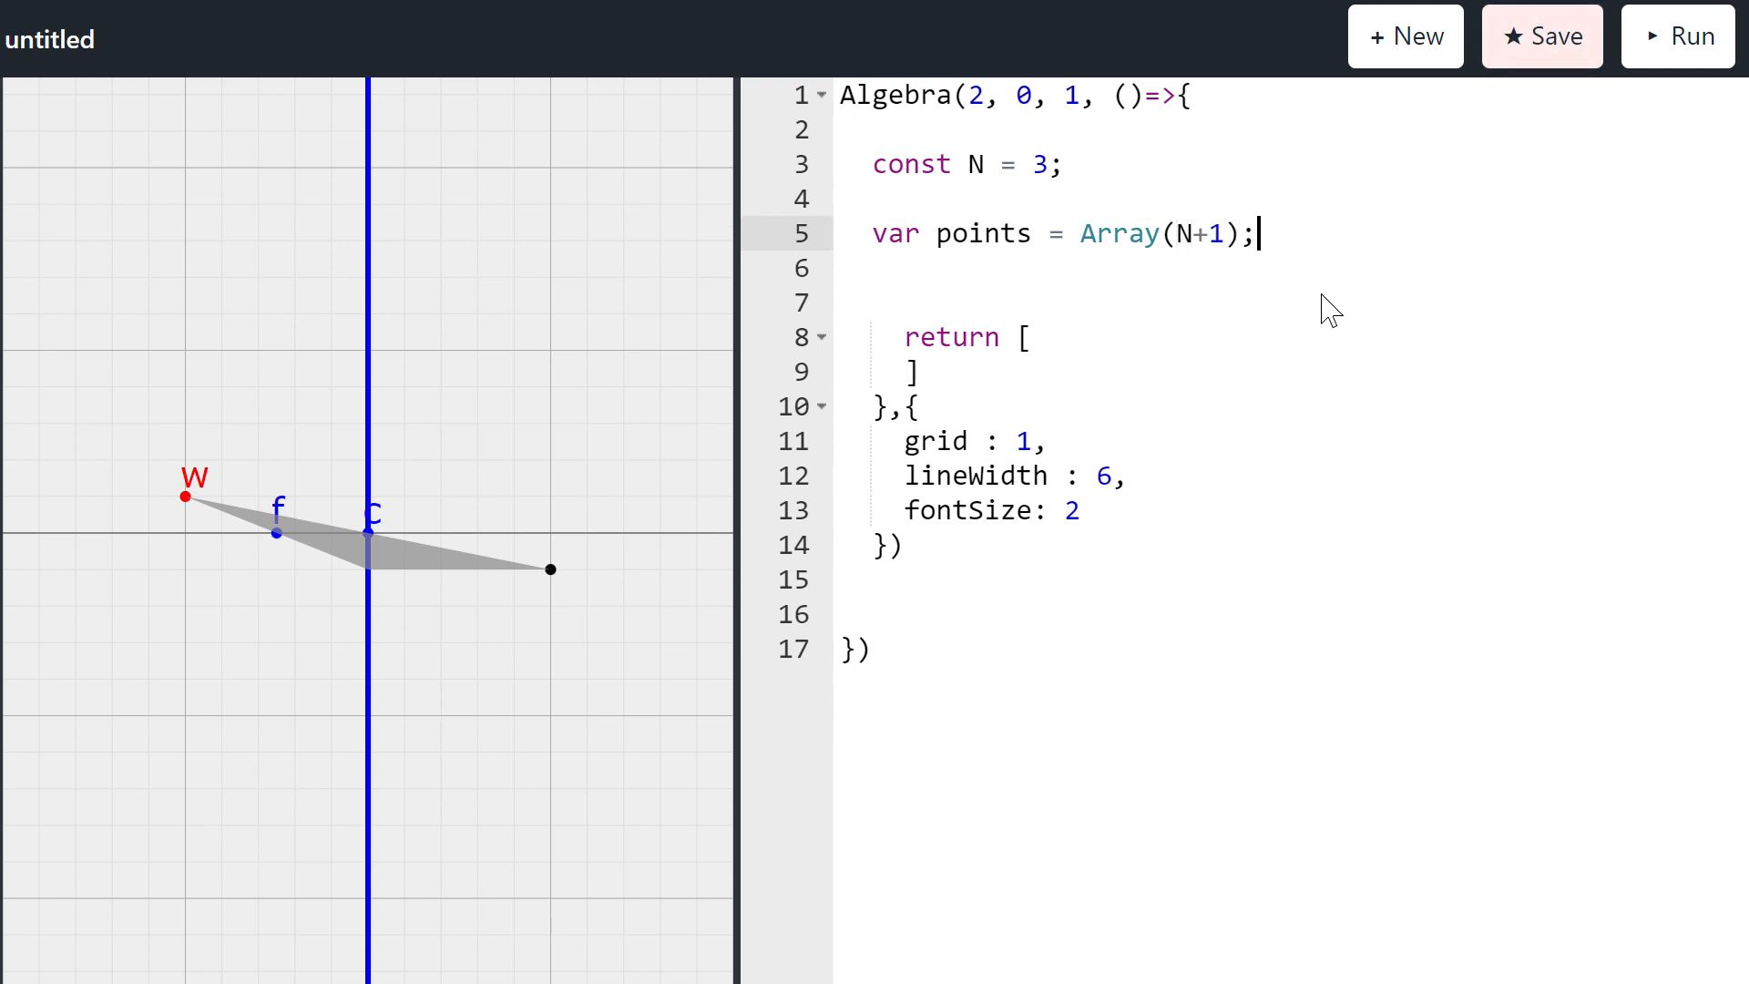
Step: Fill points[i] in a loop from 0 to N with !(1e0 + (i-N/2)*0.5e1)
{"action": "key", "text": "enter"}
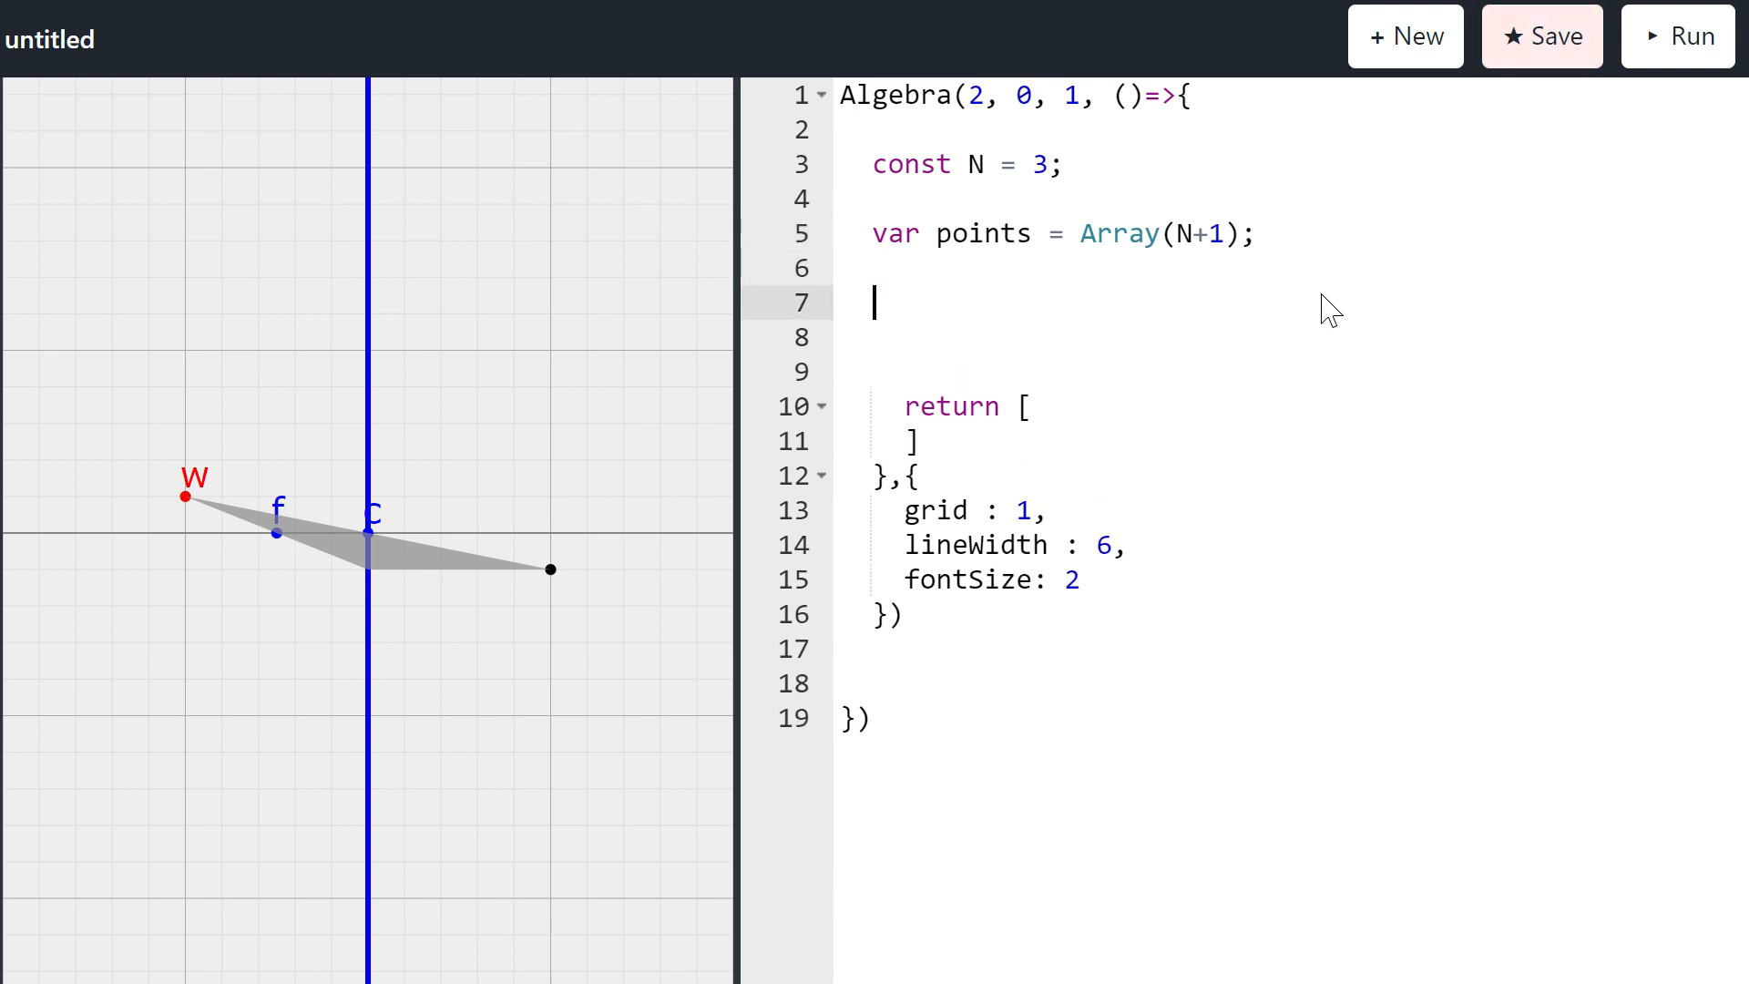
{"action": "type", "text": "for (var i=9"}
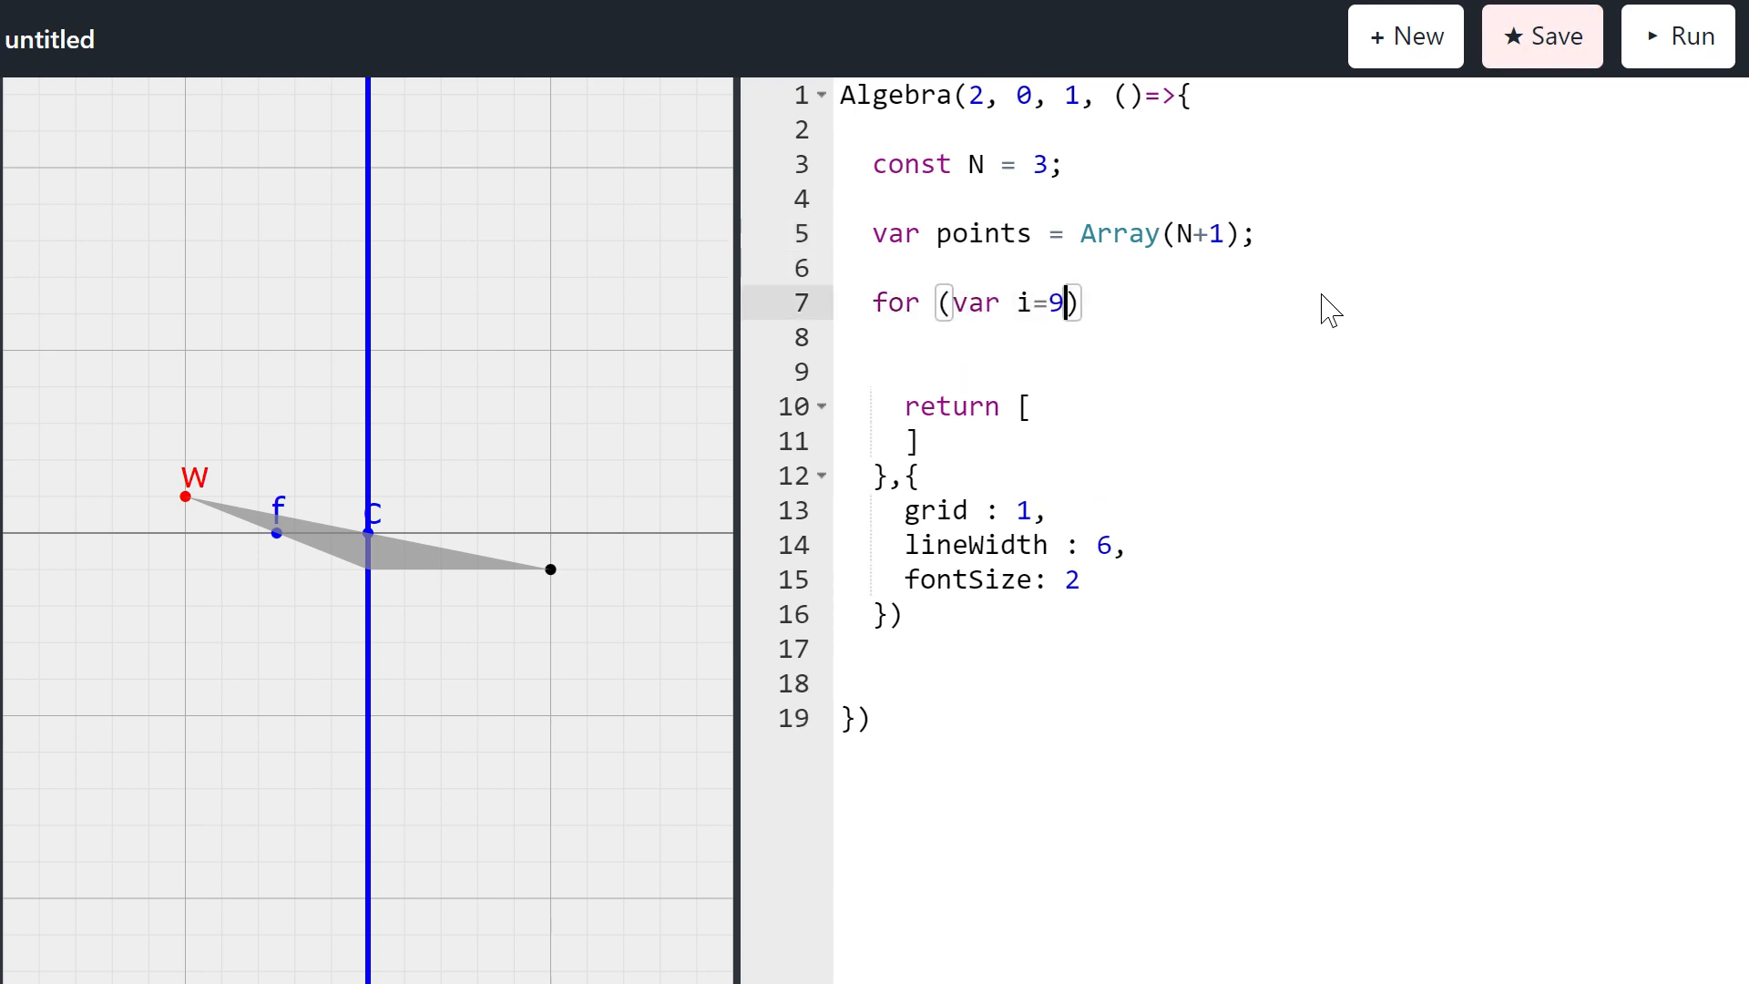
{"action": "type", "text": "0; i<"}
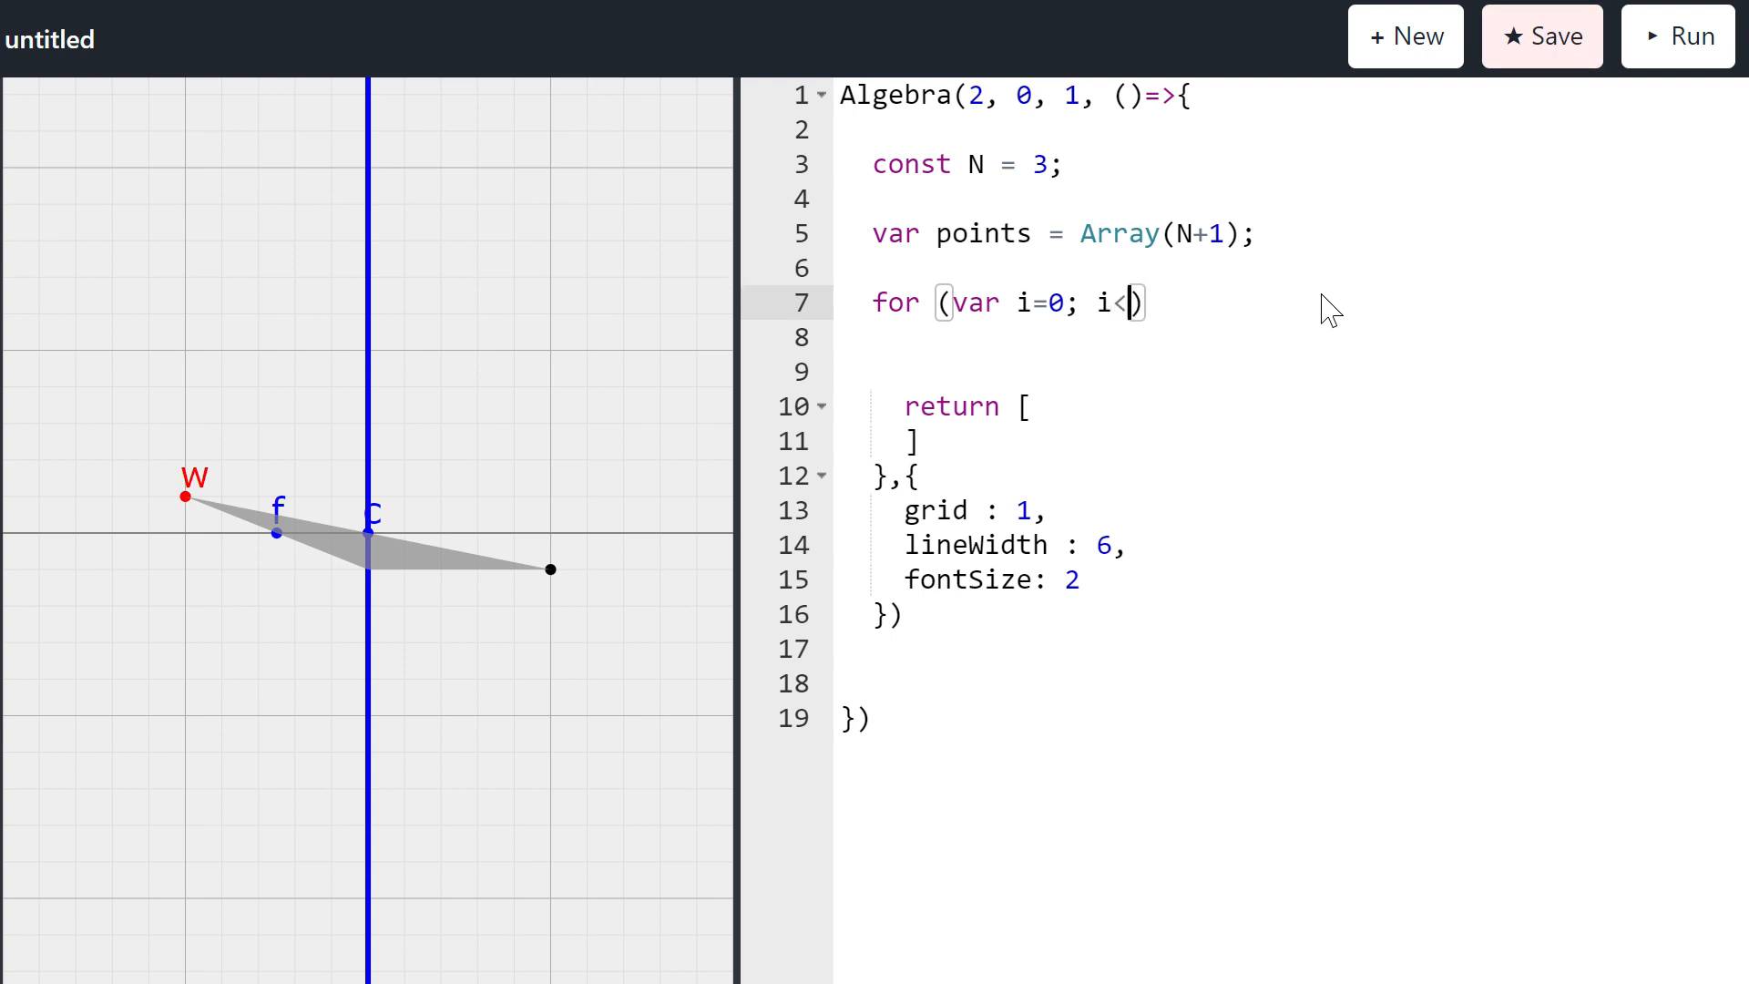
{"action": "type", "text": "=N; ++i"}
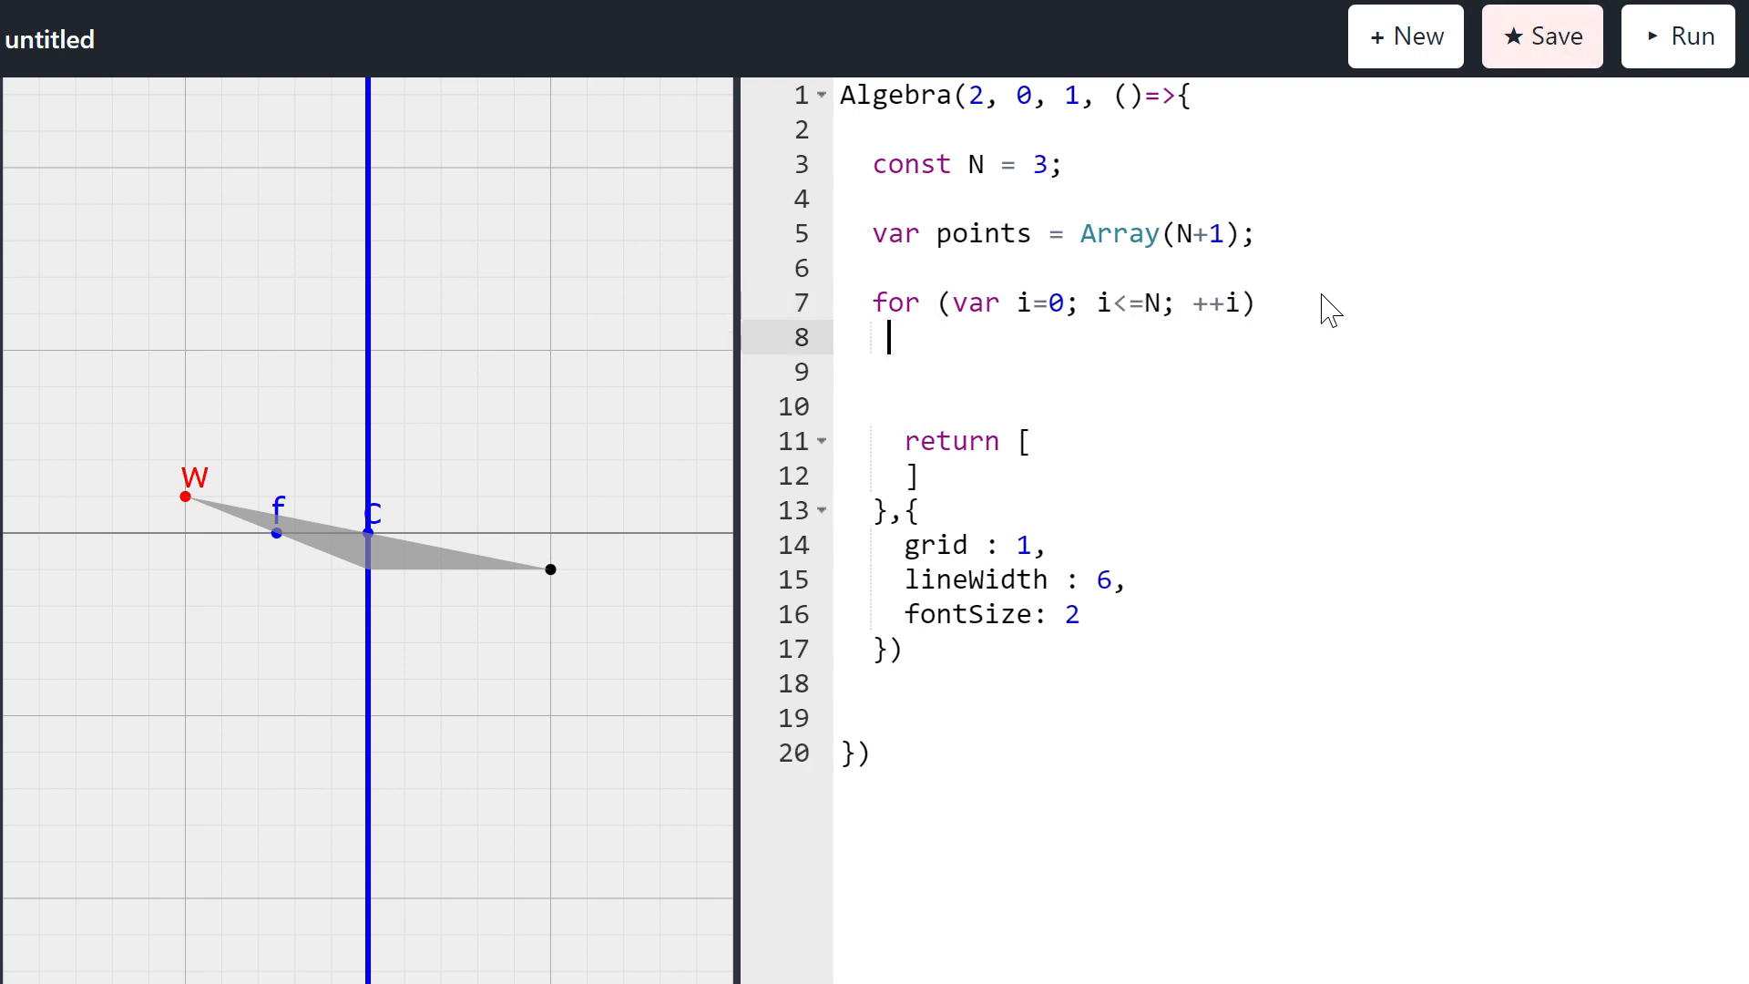
{"action": "type", "text": "point"}
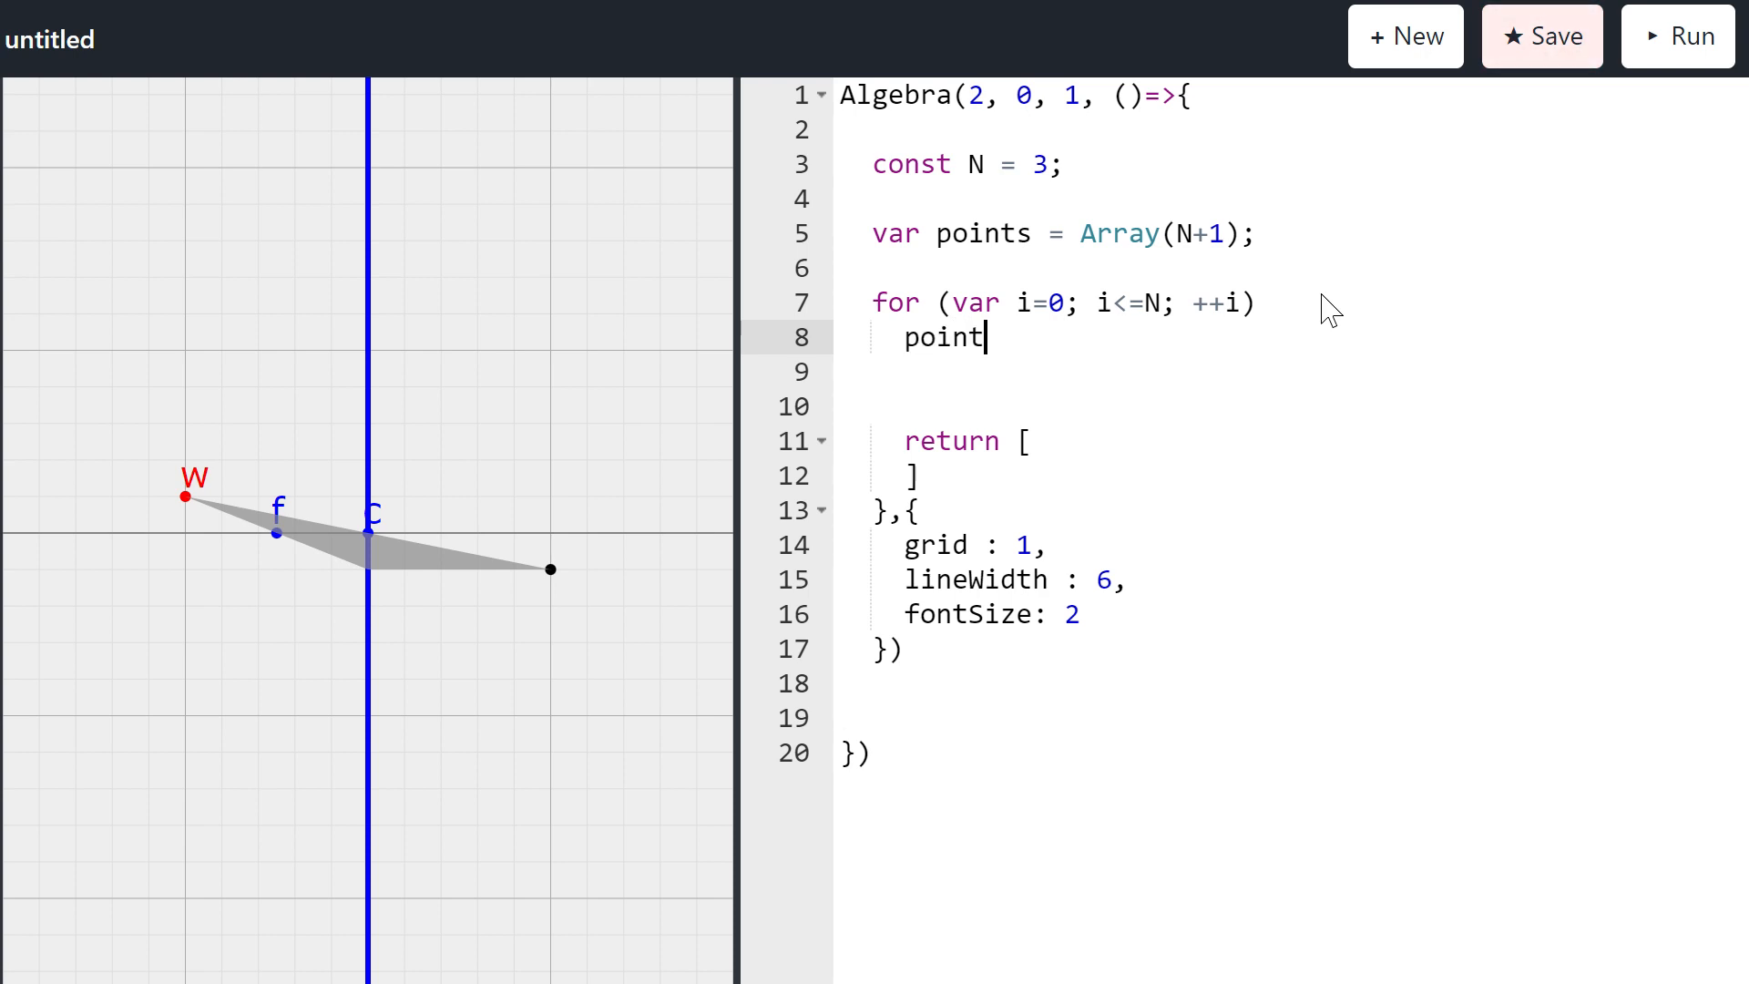
{"action": "type", "text": "s[i] ="}
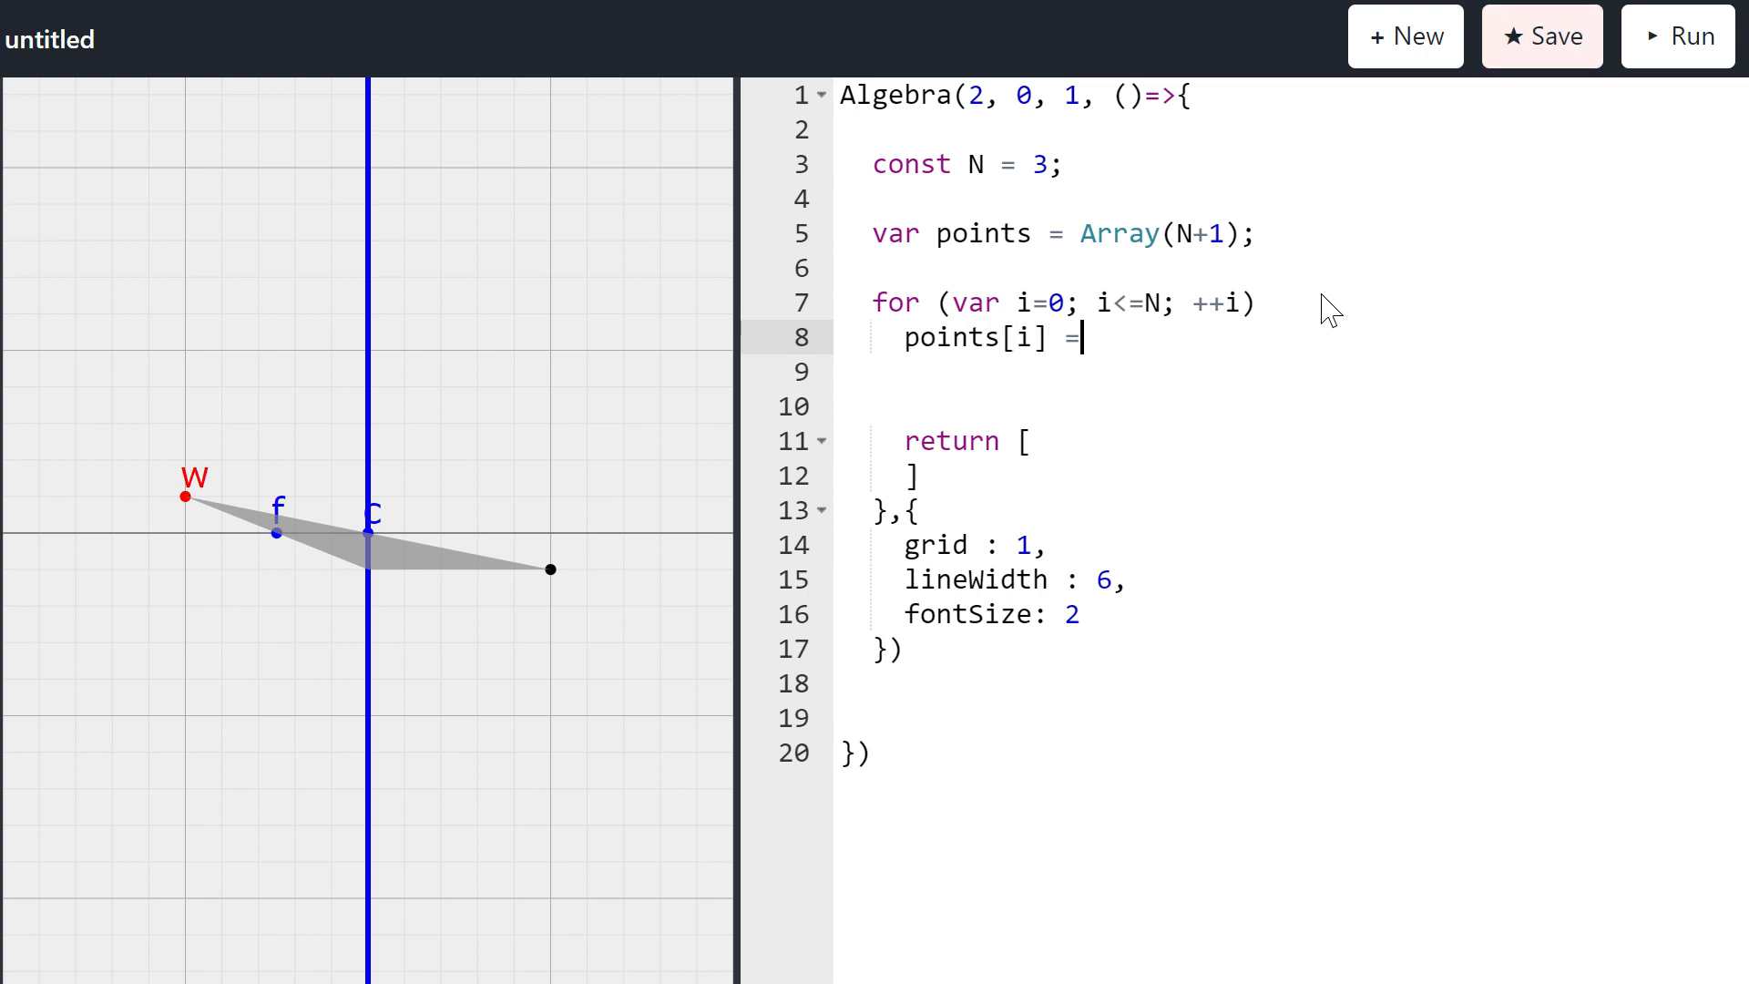
{"action": "type", "text": "!()"}
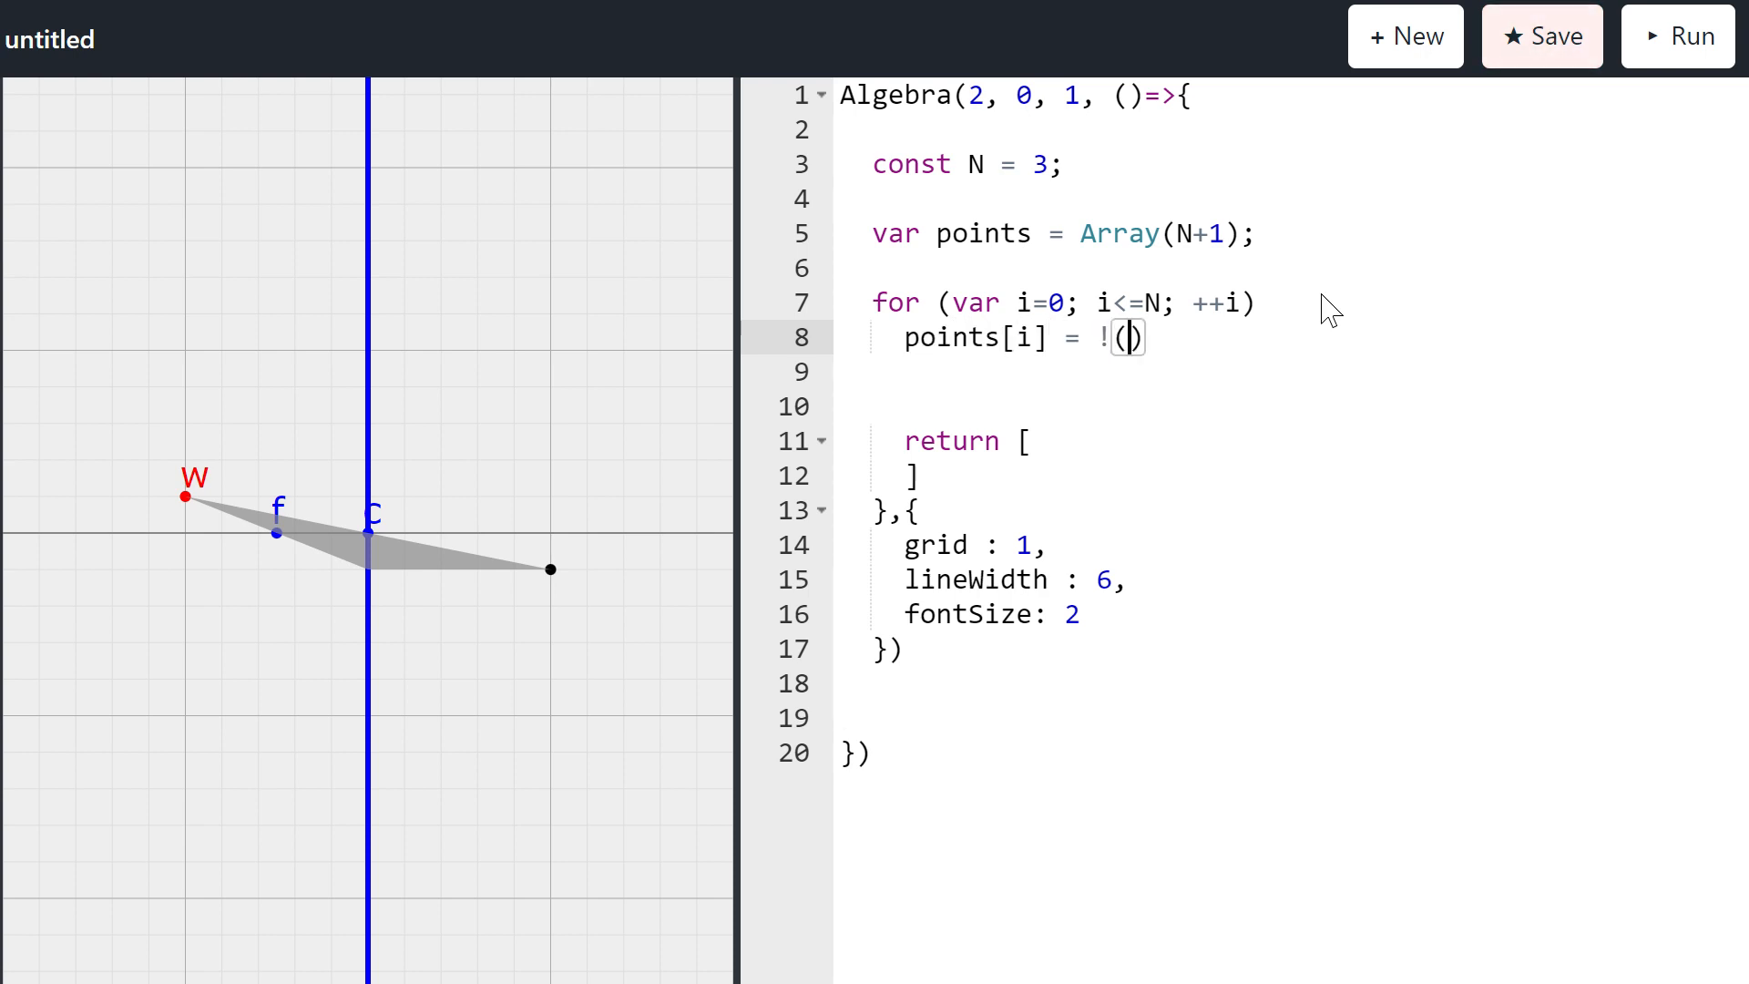
{"action": "type", "text": "1e0 +"}
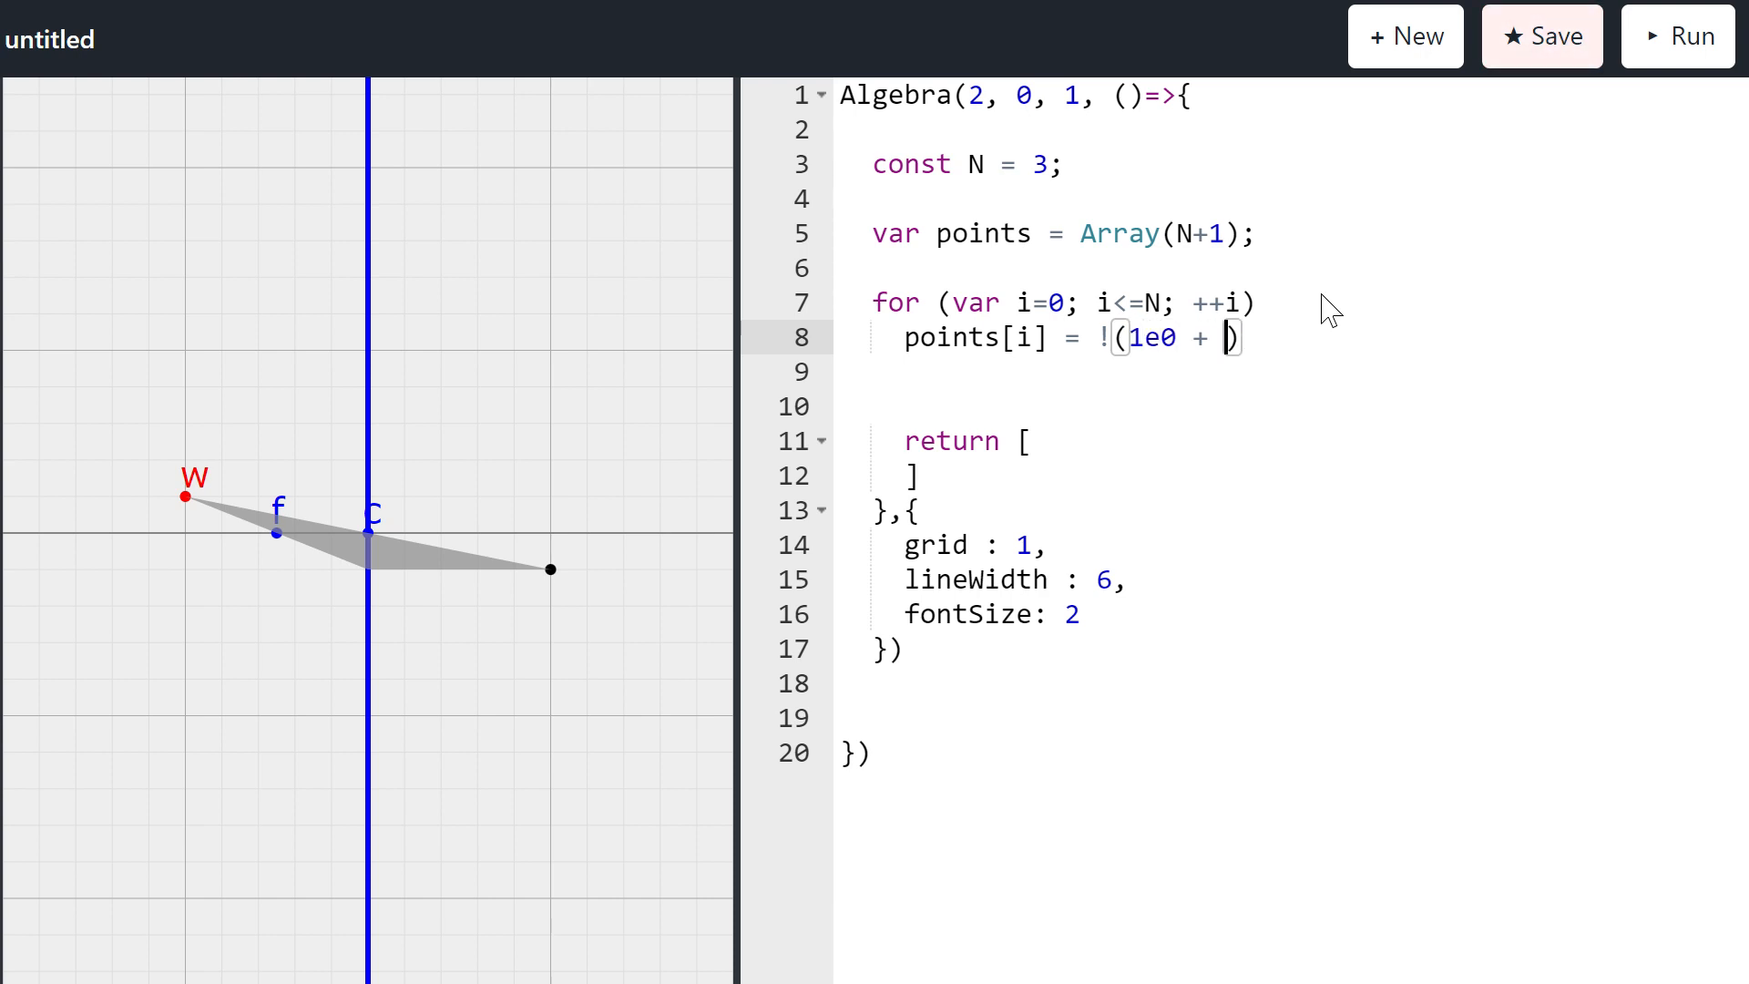
{"action": "type", "text": "i0"}
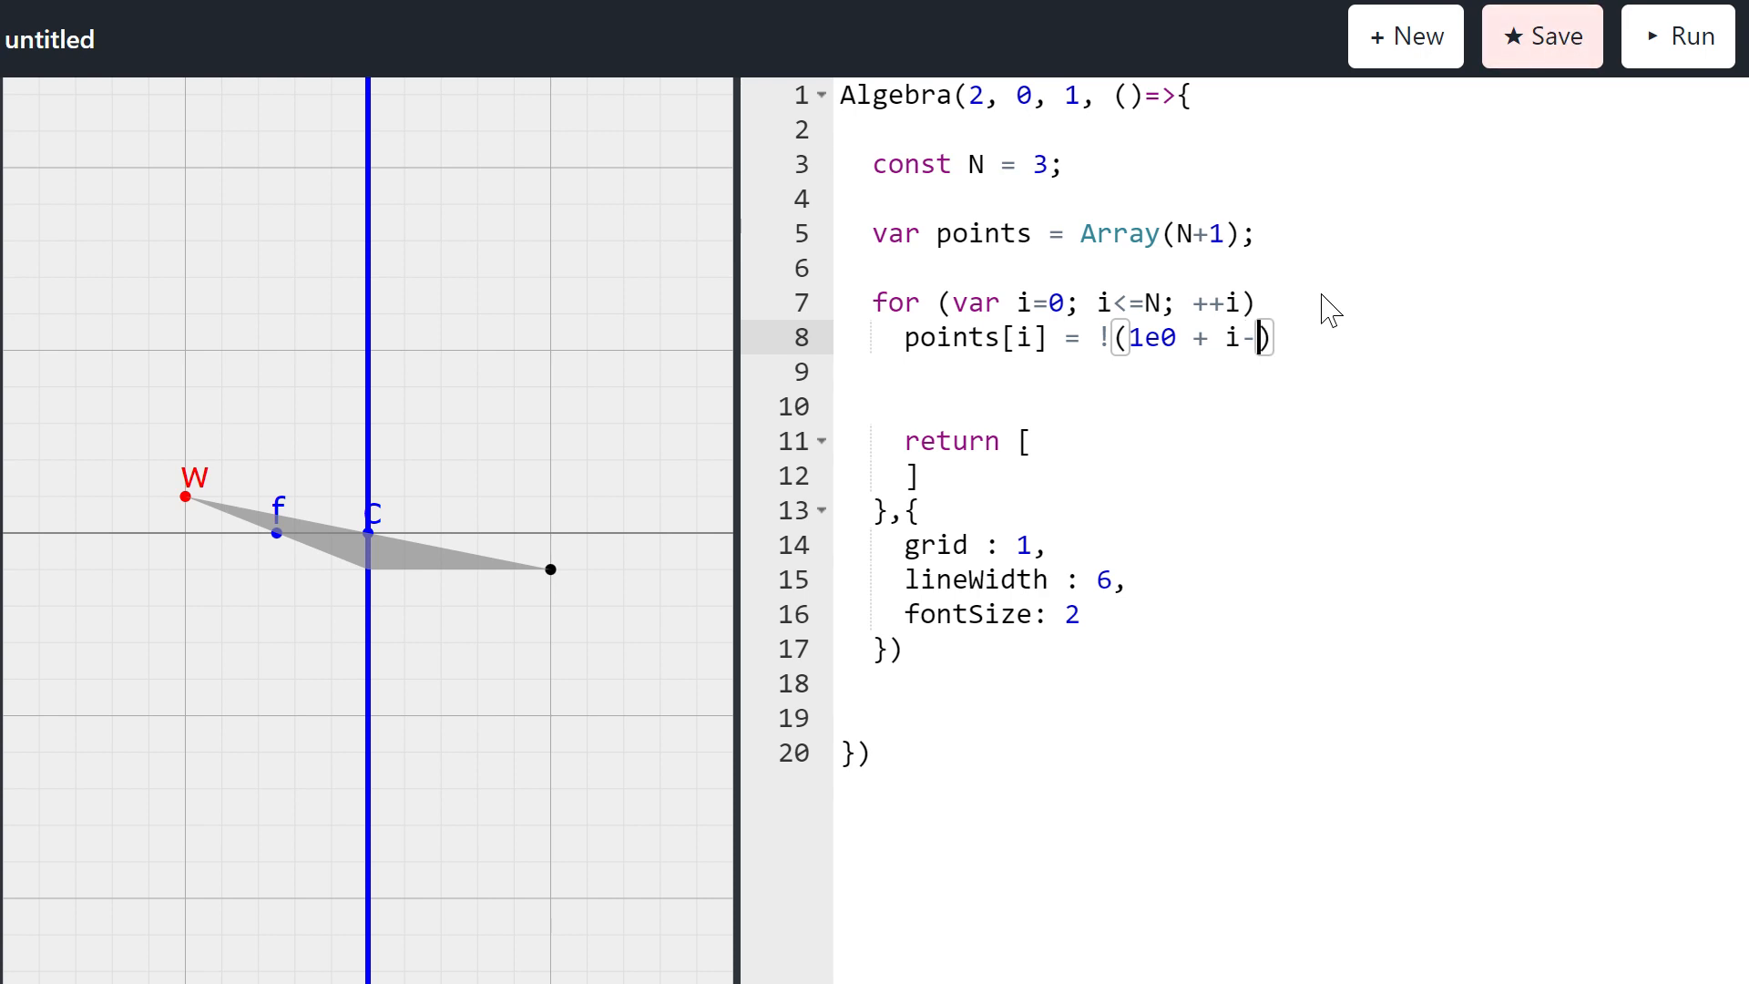
{"action": "type", "text": "N/2"}
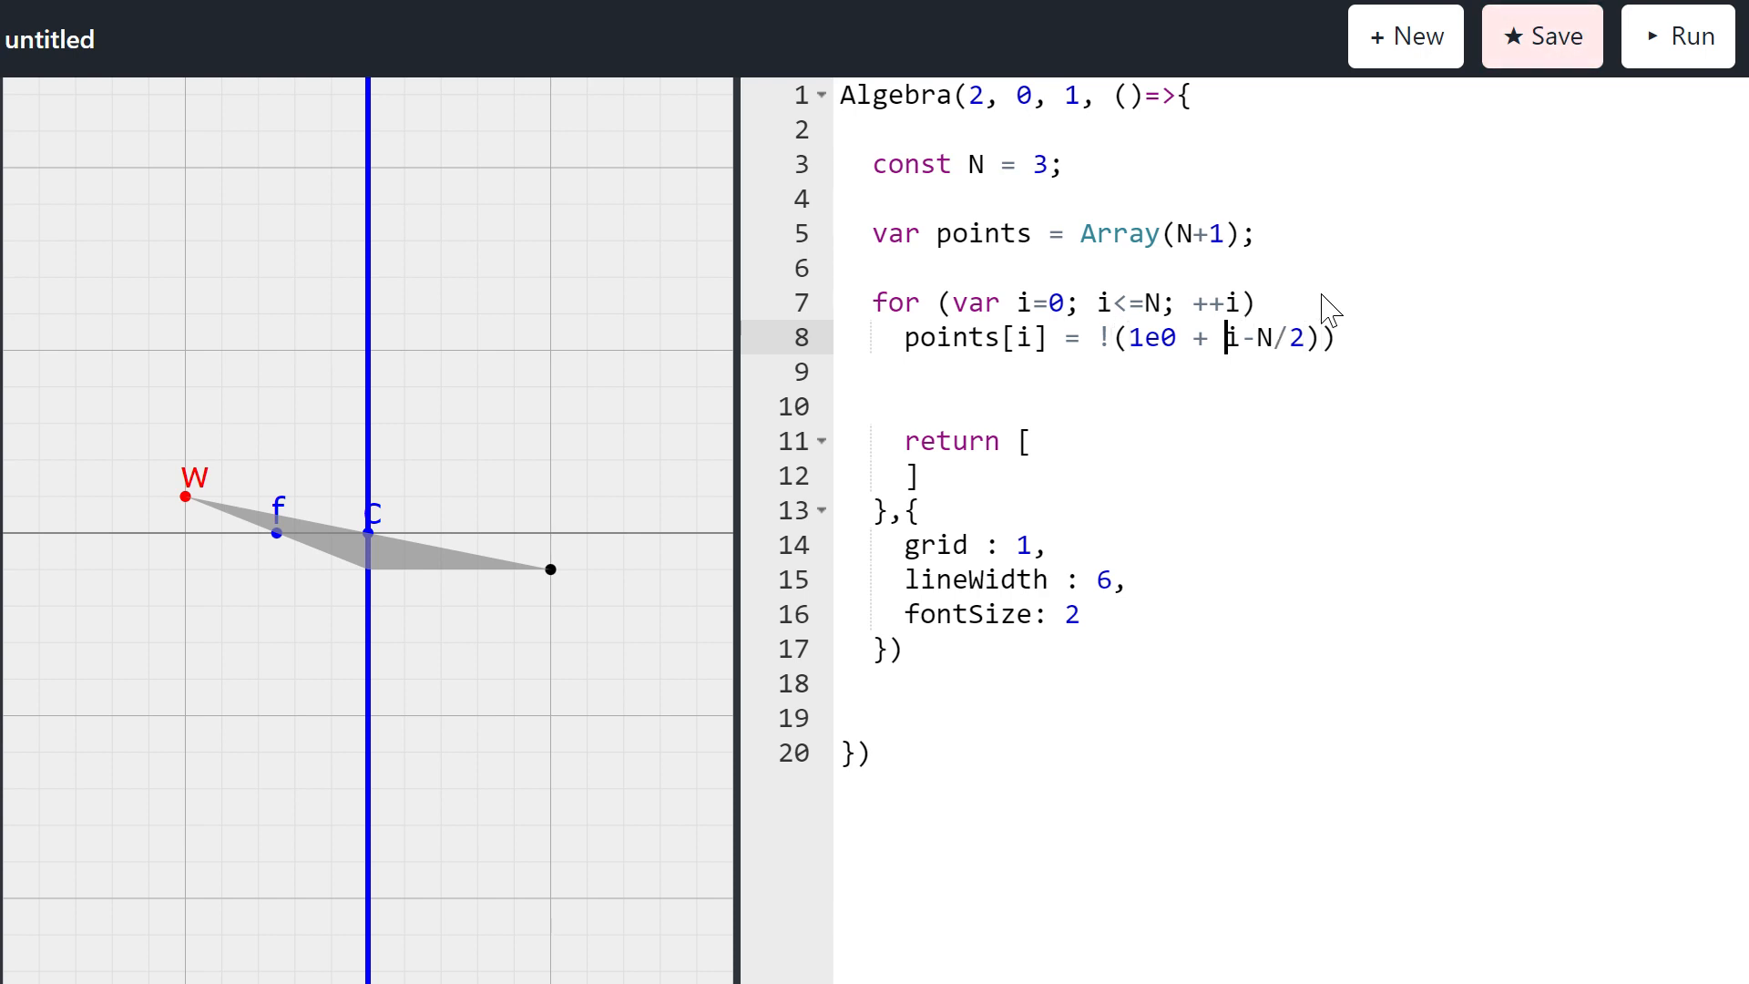
{"action": "type", "text": "("}
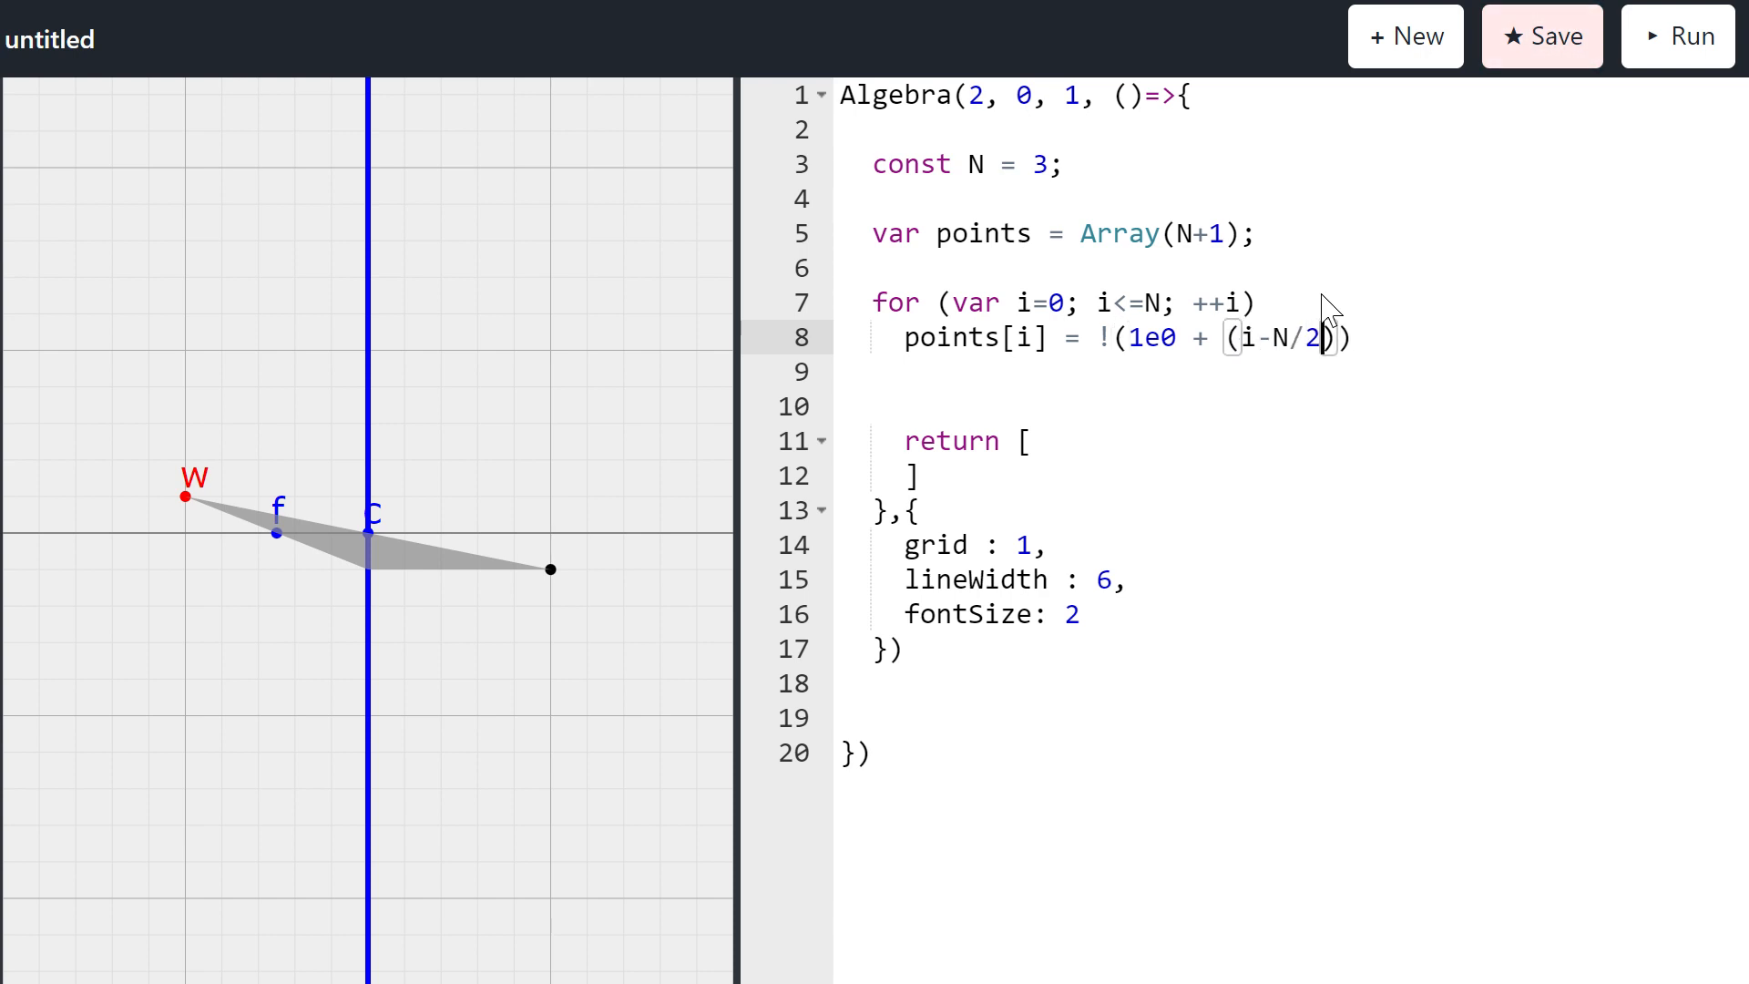
{"action": "type", "text": "*"}
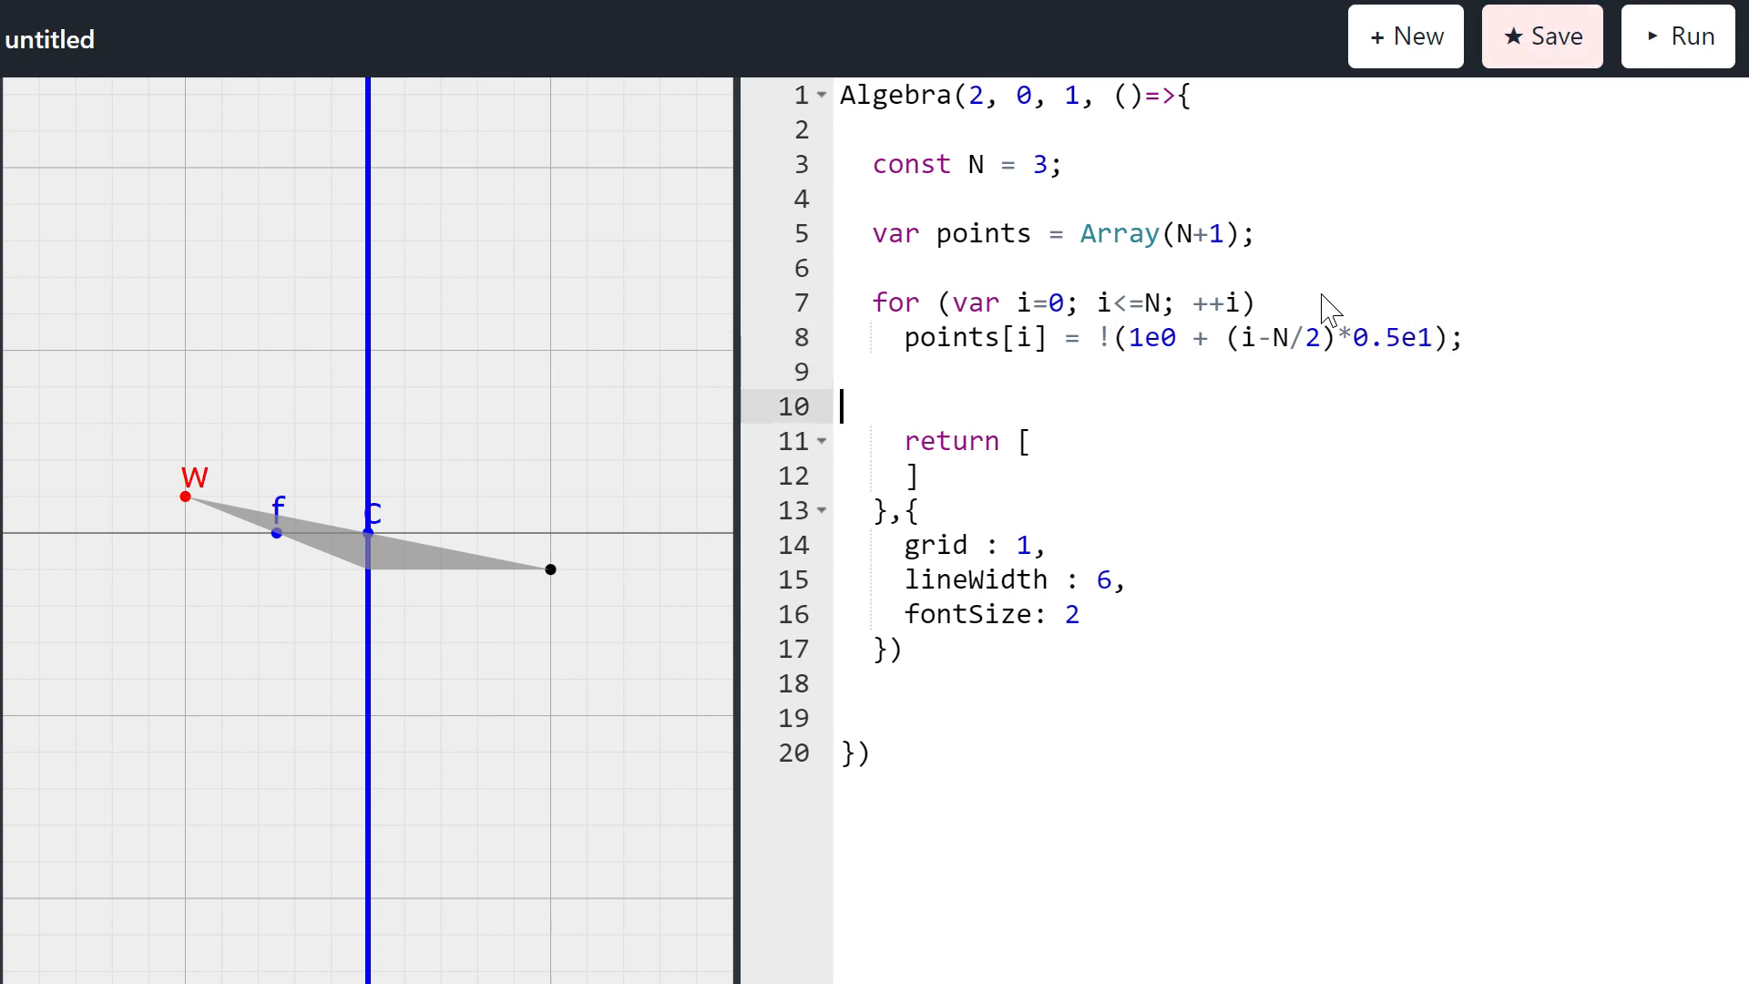
{"action": "type", "text": "//"}
{"action": "type", "text": "...points"}
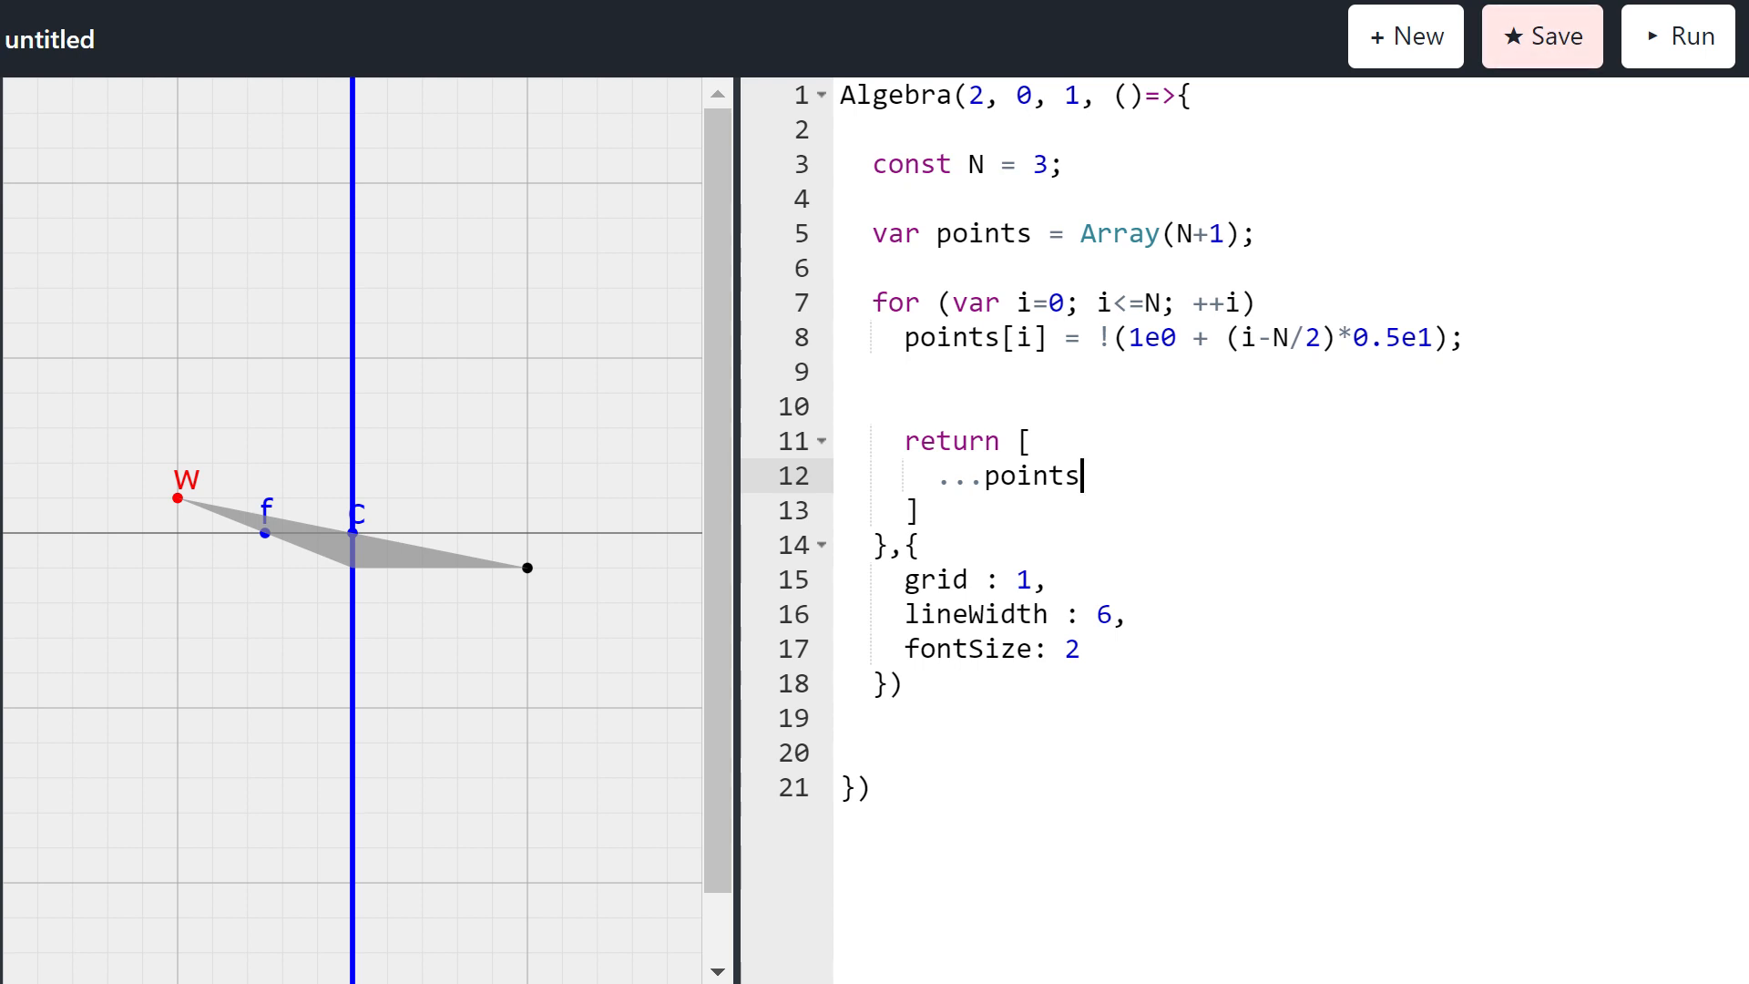
{"action": "mouse_move", "coordinate": [616, 746]}
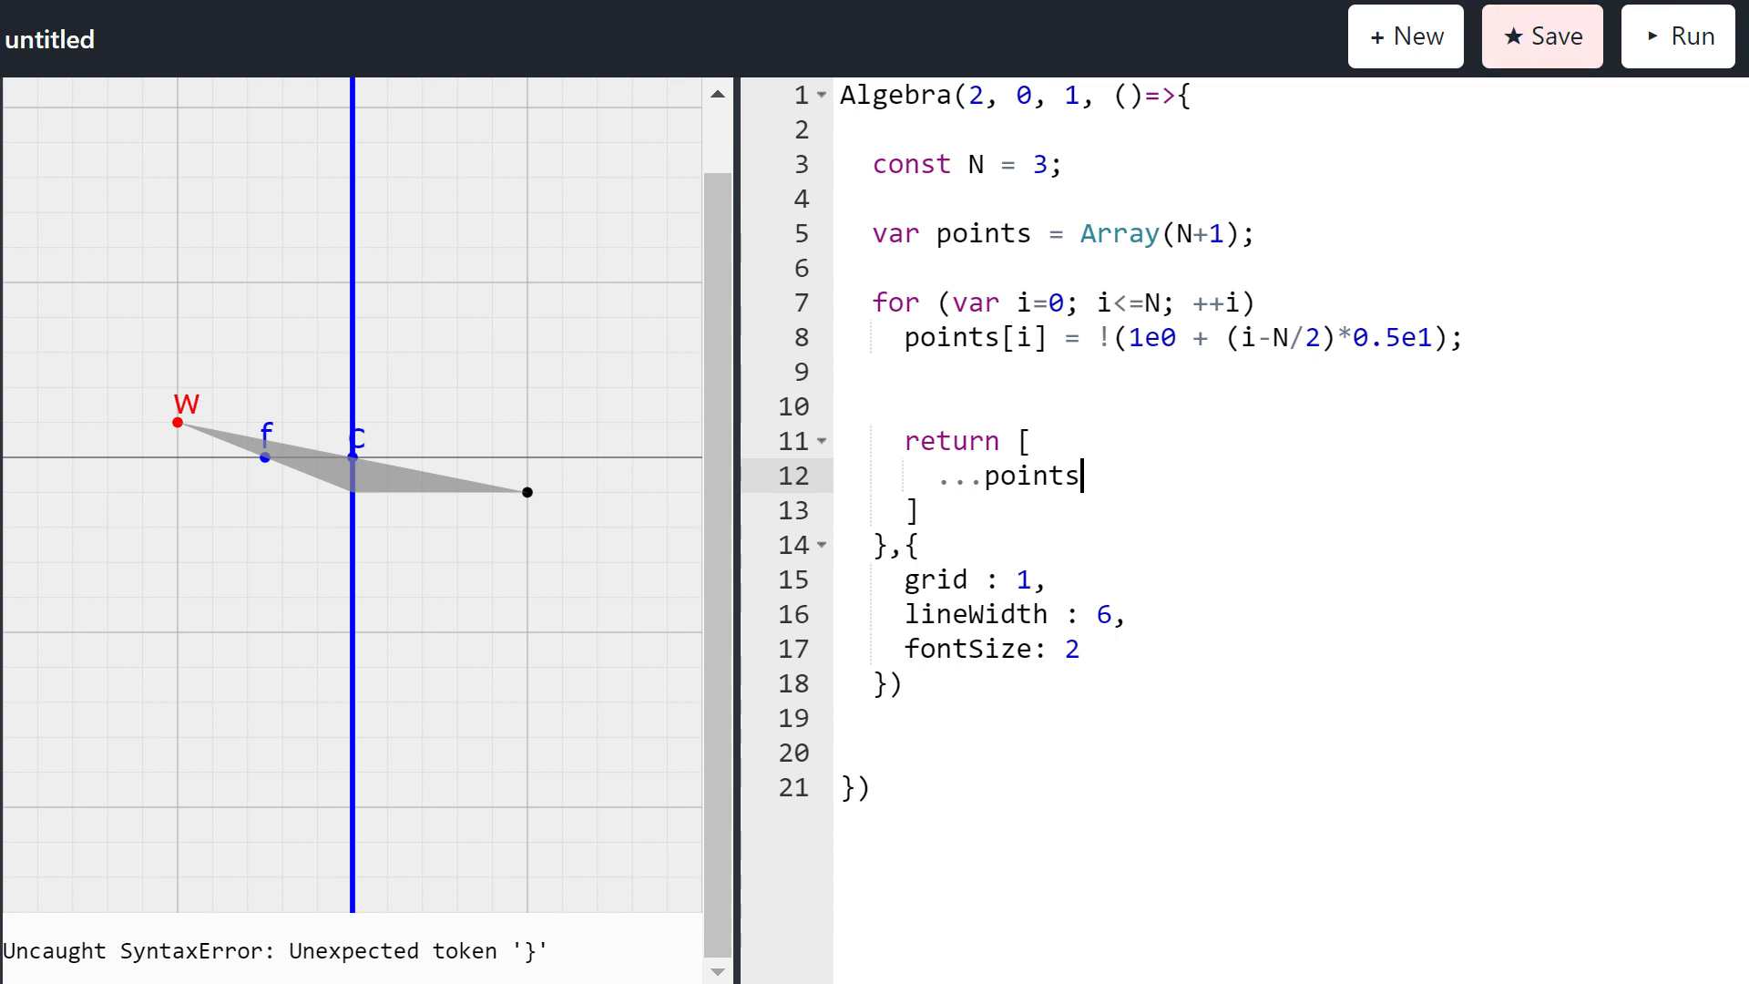
Step: Discard the half-written graph call and wrap the return in return this.graph(()=>{ ... })
{"action": "type", "text": "tjo"}
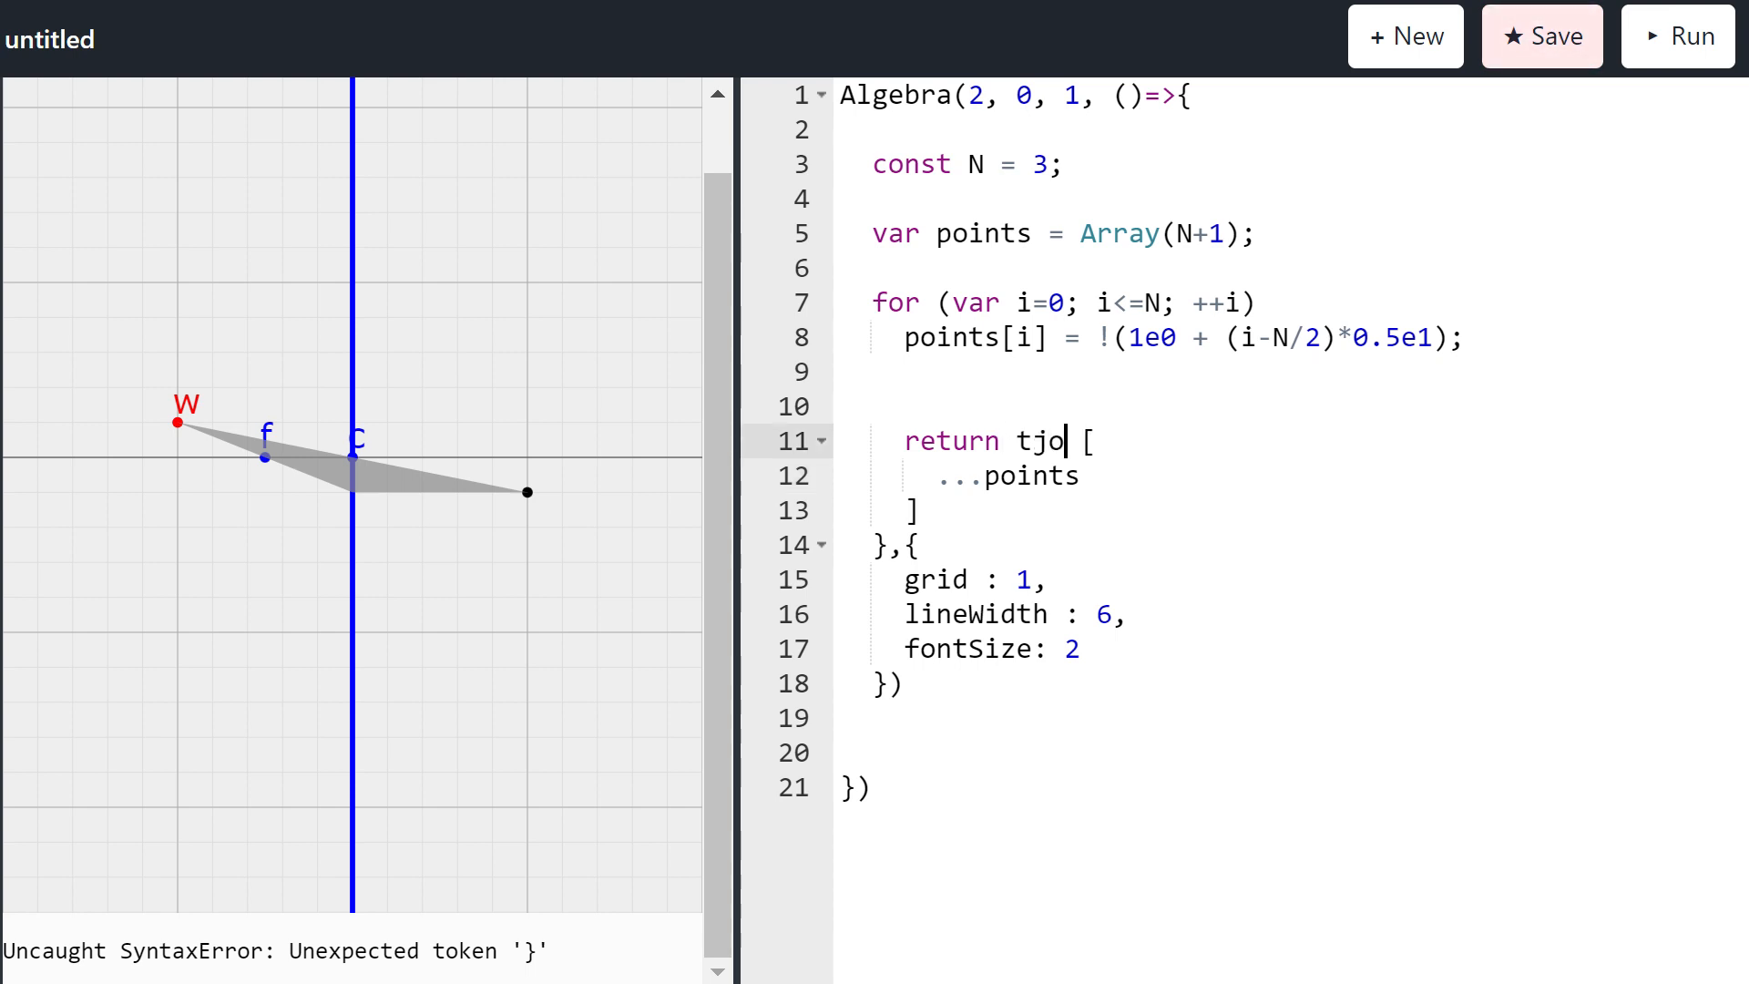
{"action": "type", "text": "this.g"}
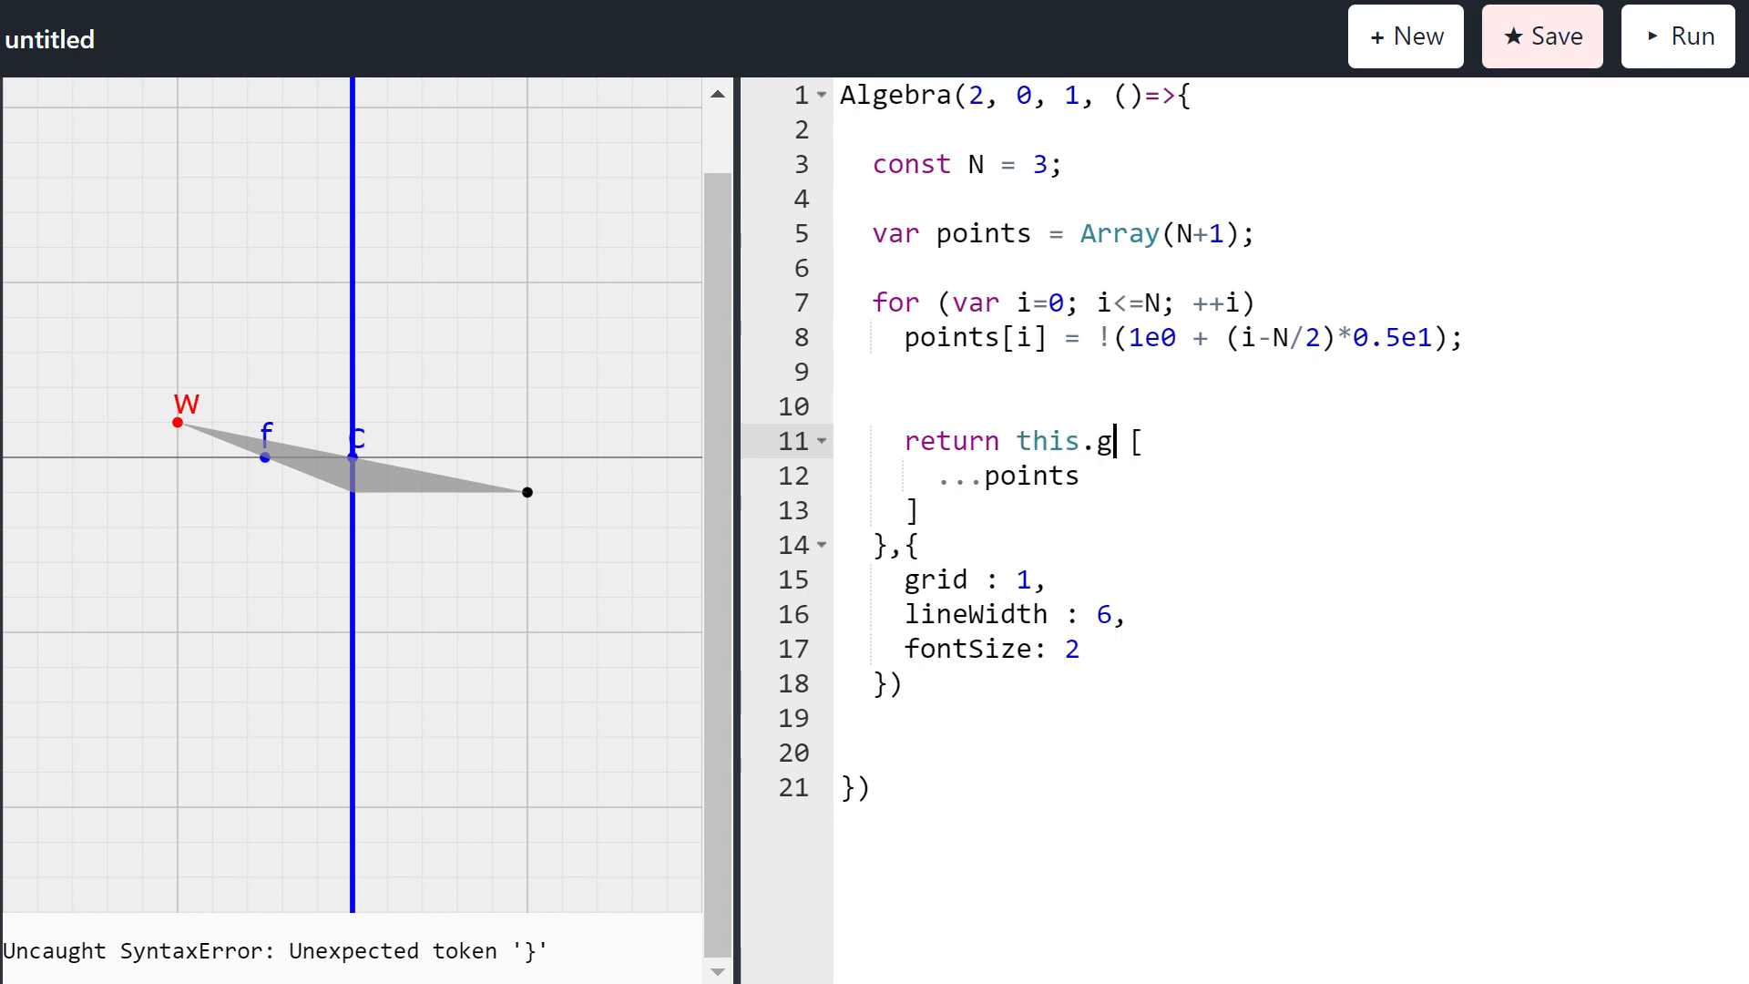
{"action": "type", "text": "raph("}
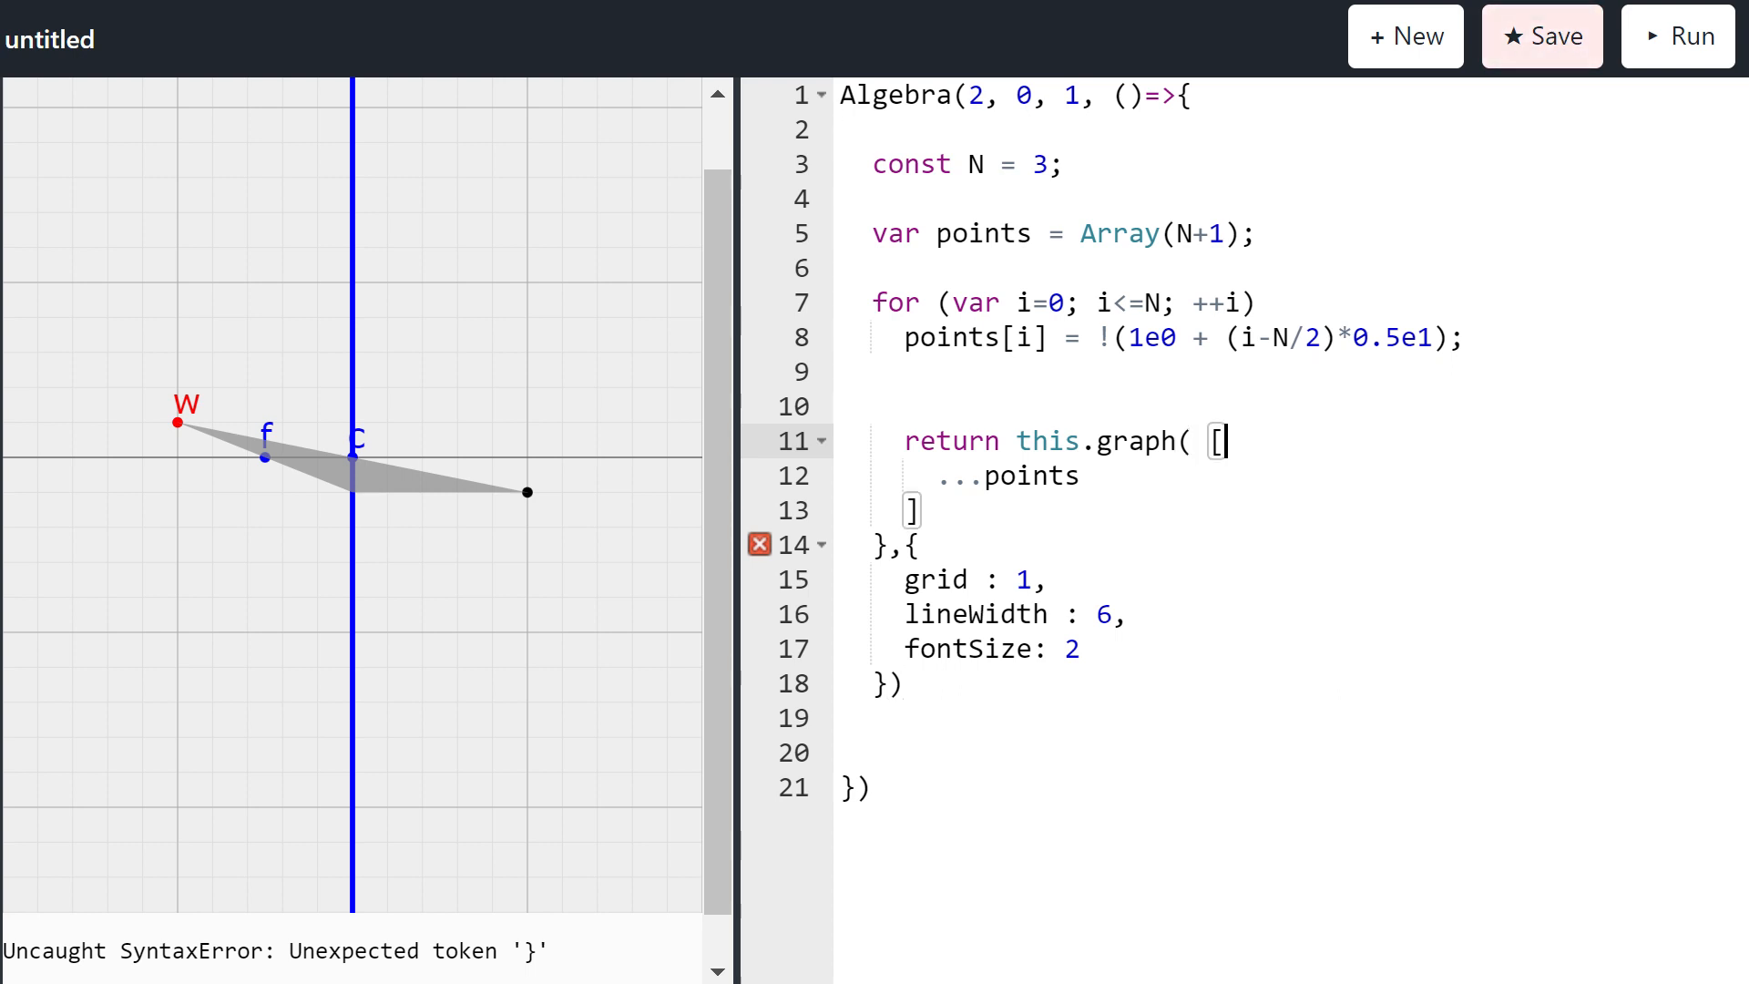
{"action": "key", "text": "Backspace"}
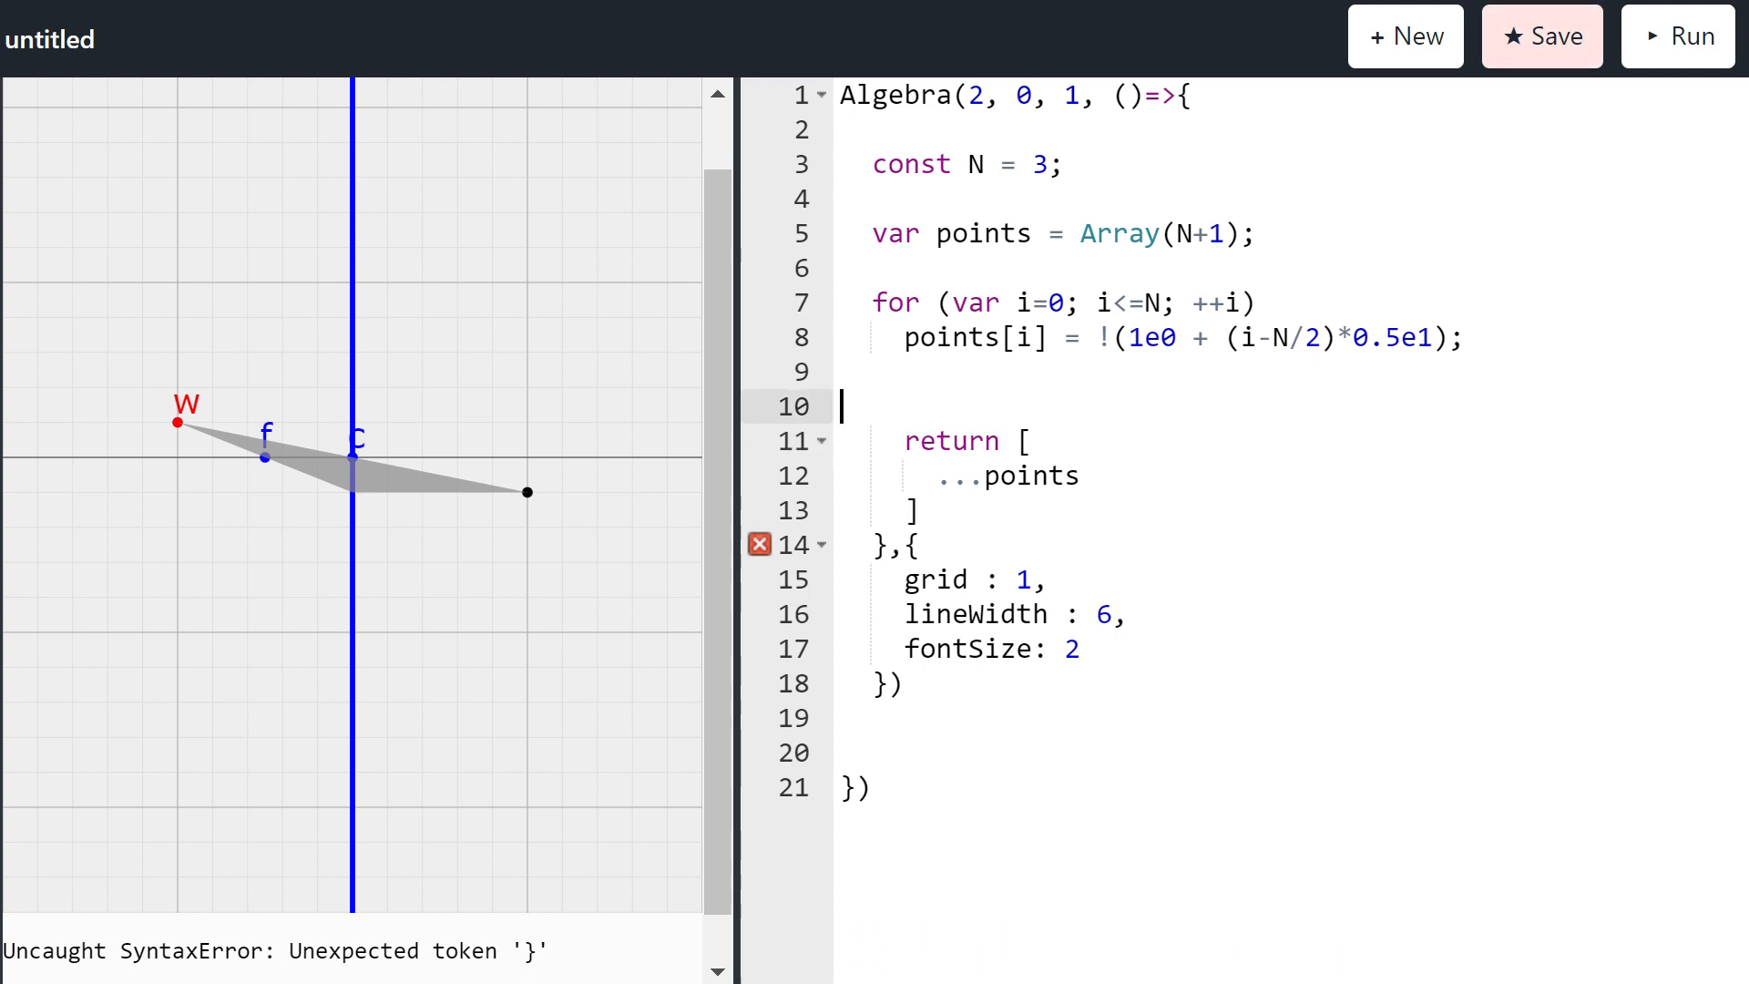
{"action": "type", "text": "return this.gra"}
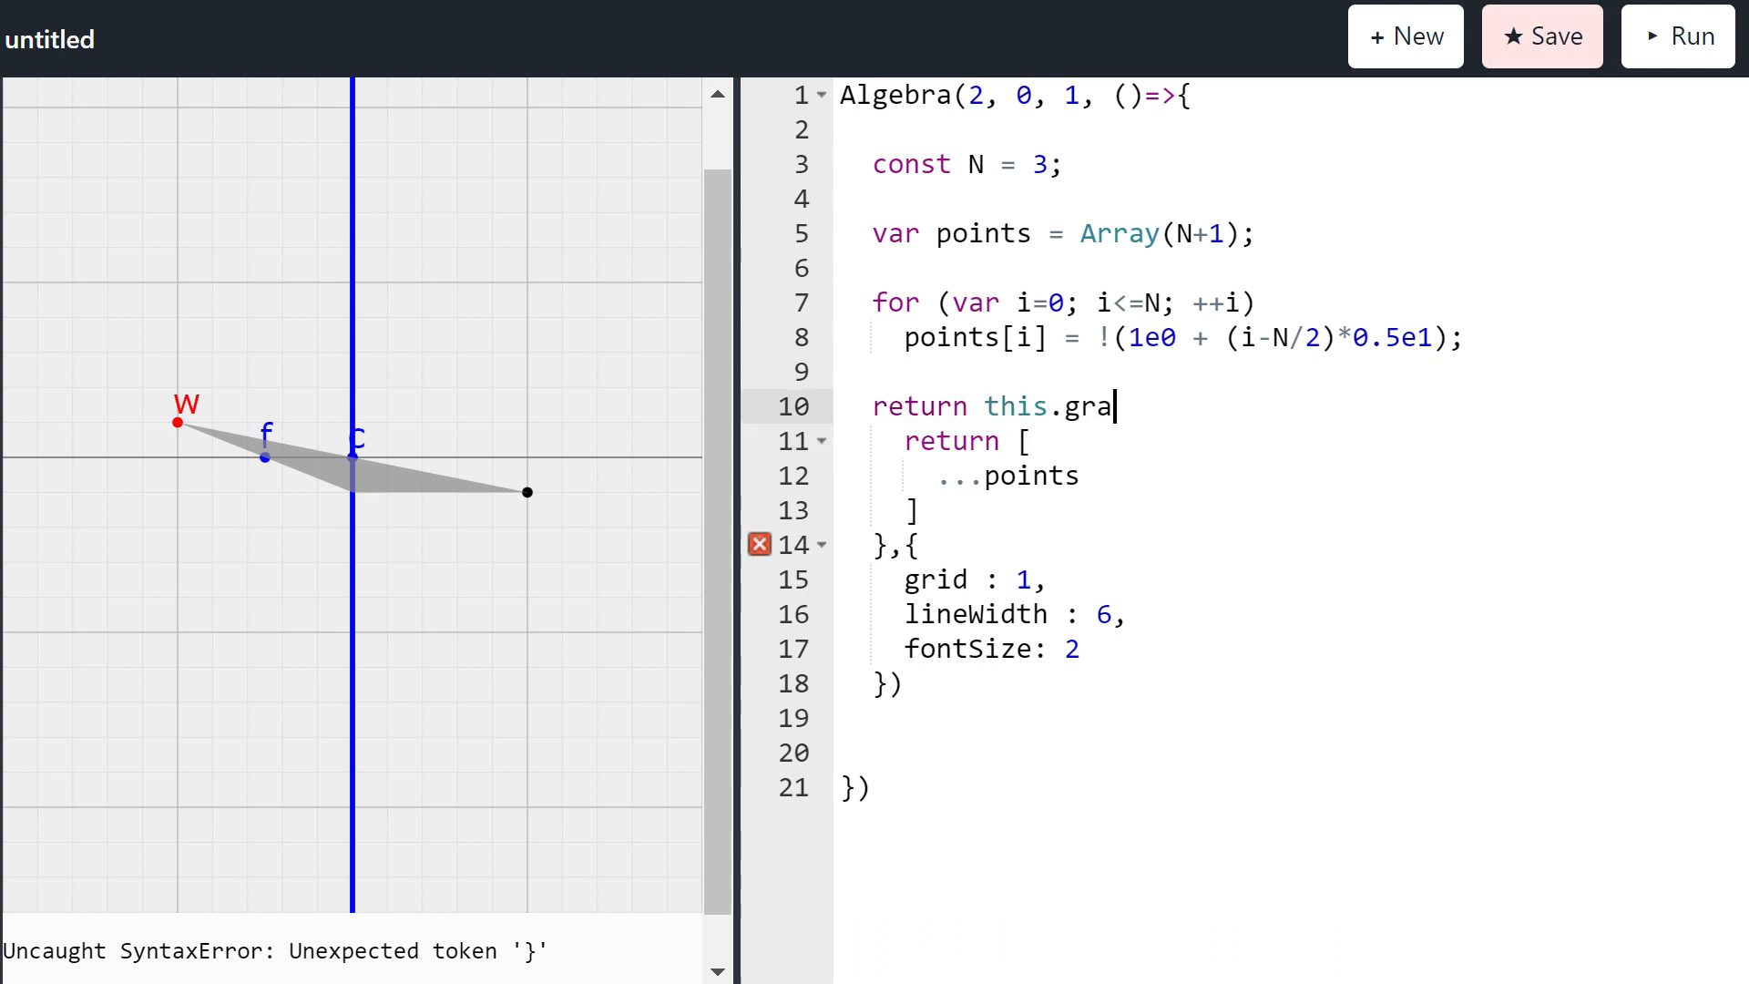
{"action": "type", "text": "ph()"}
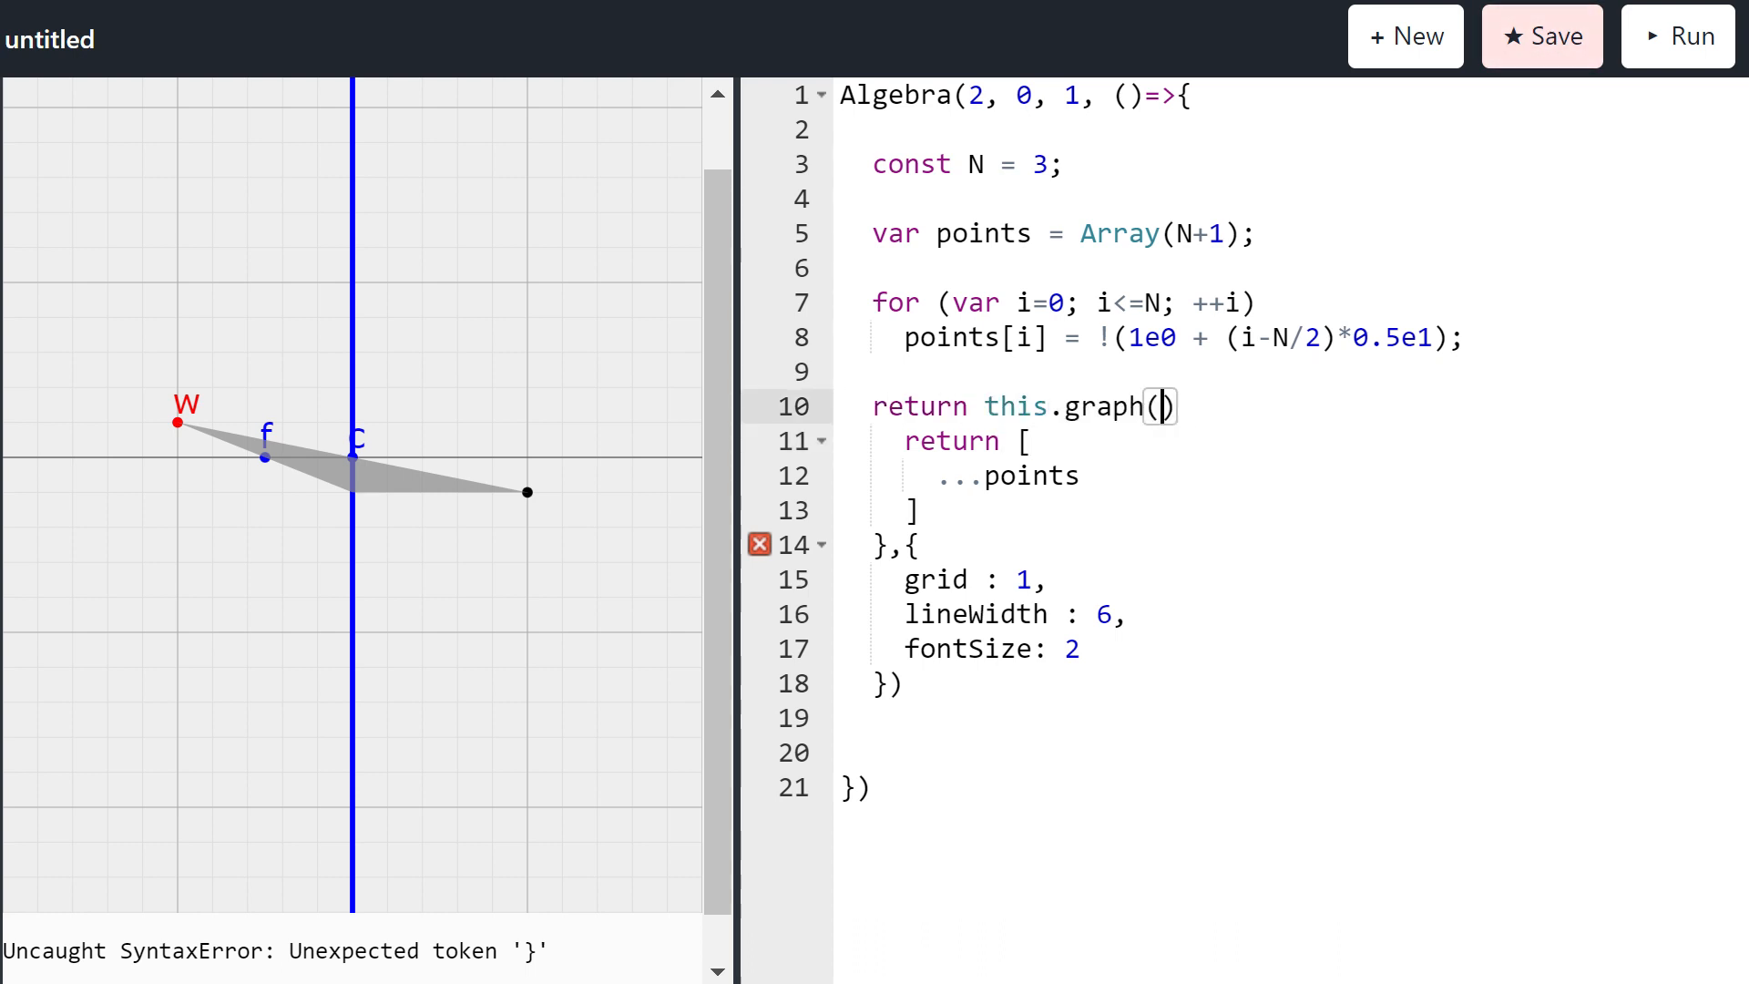
{"action": "type", "text": "()=>"}
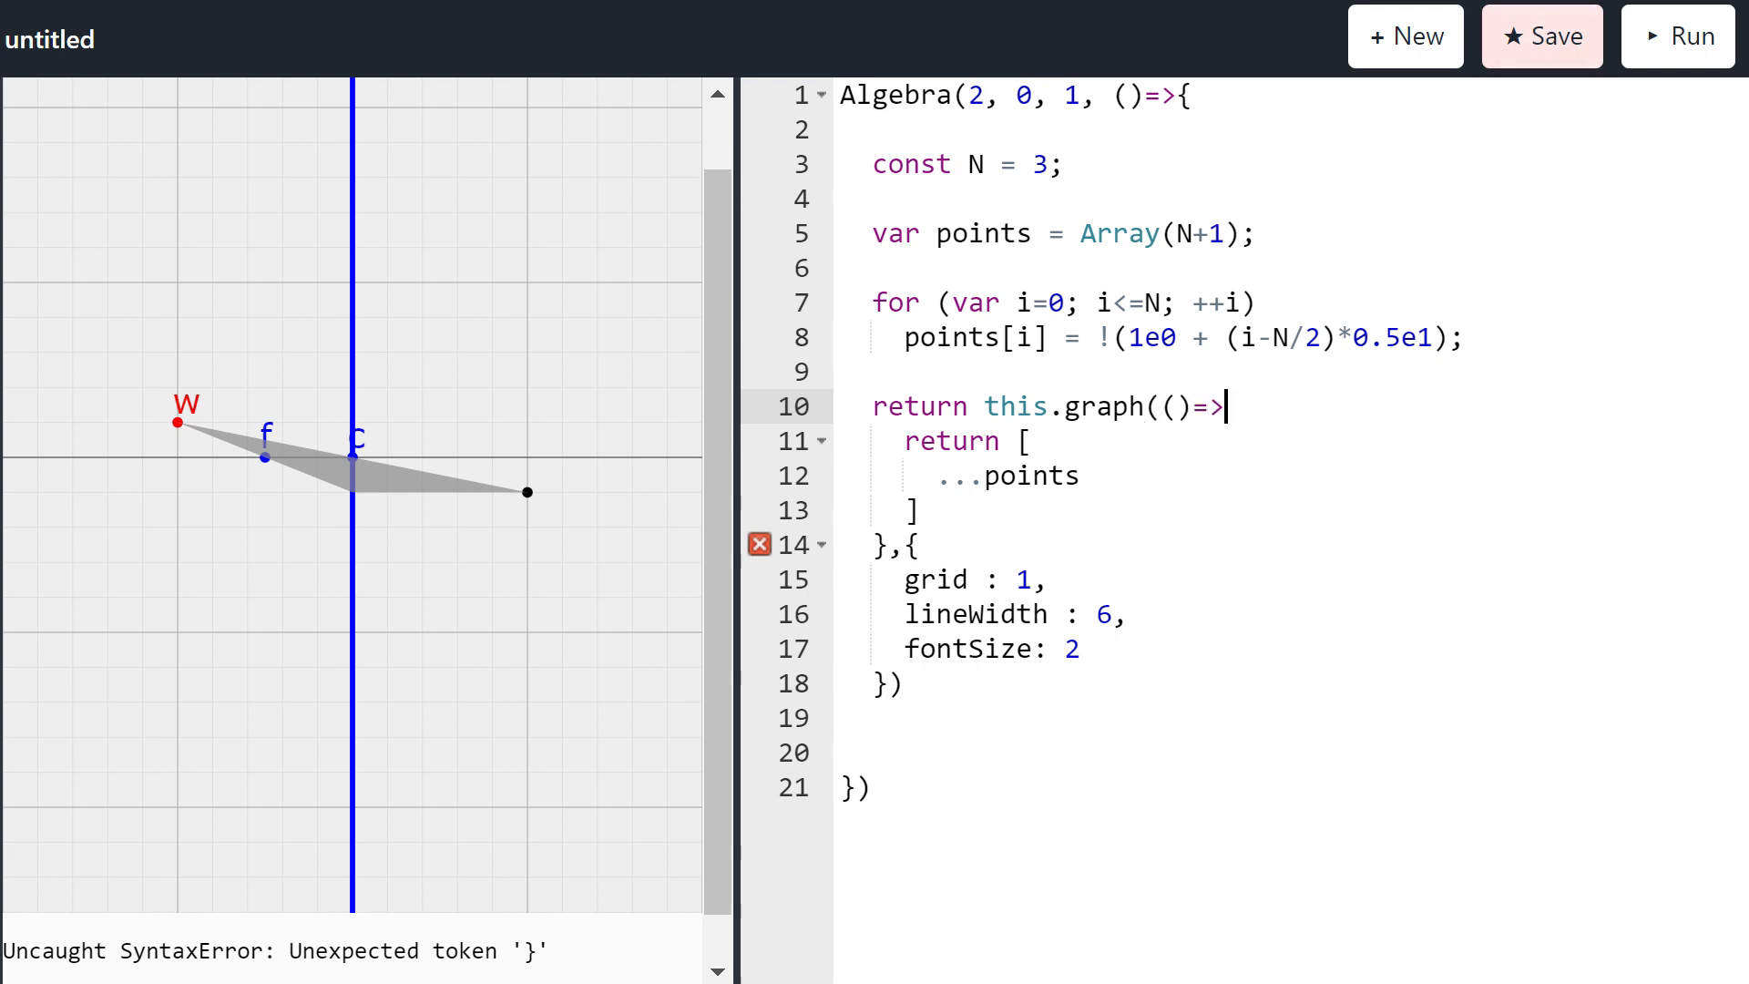
{"action": "type", "text": "{"}
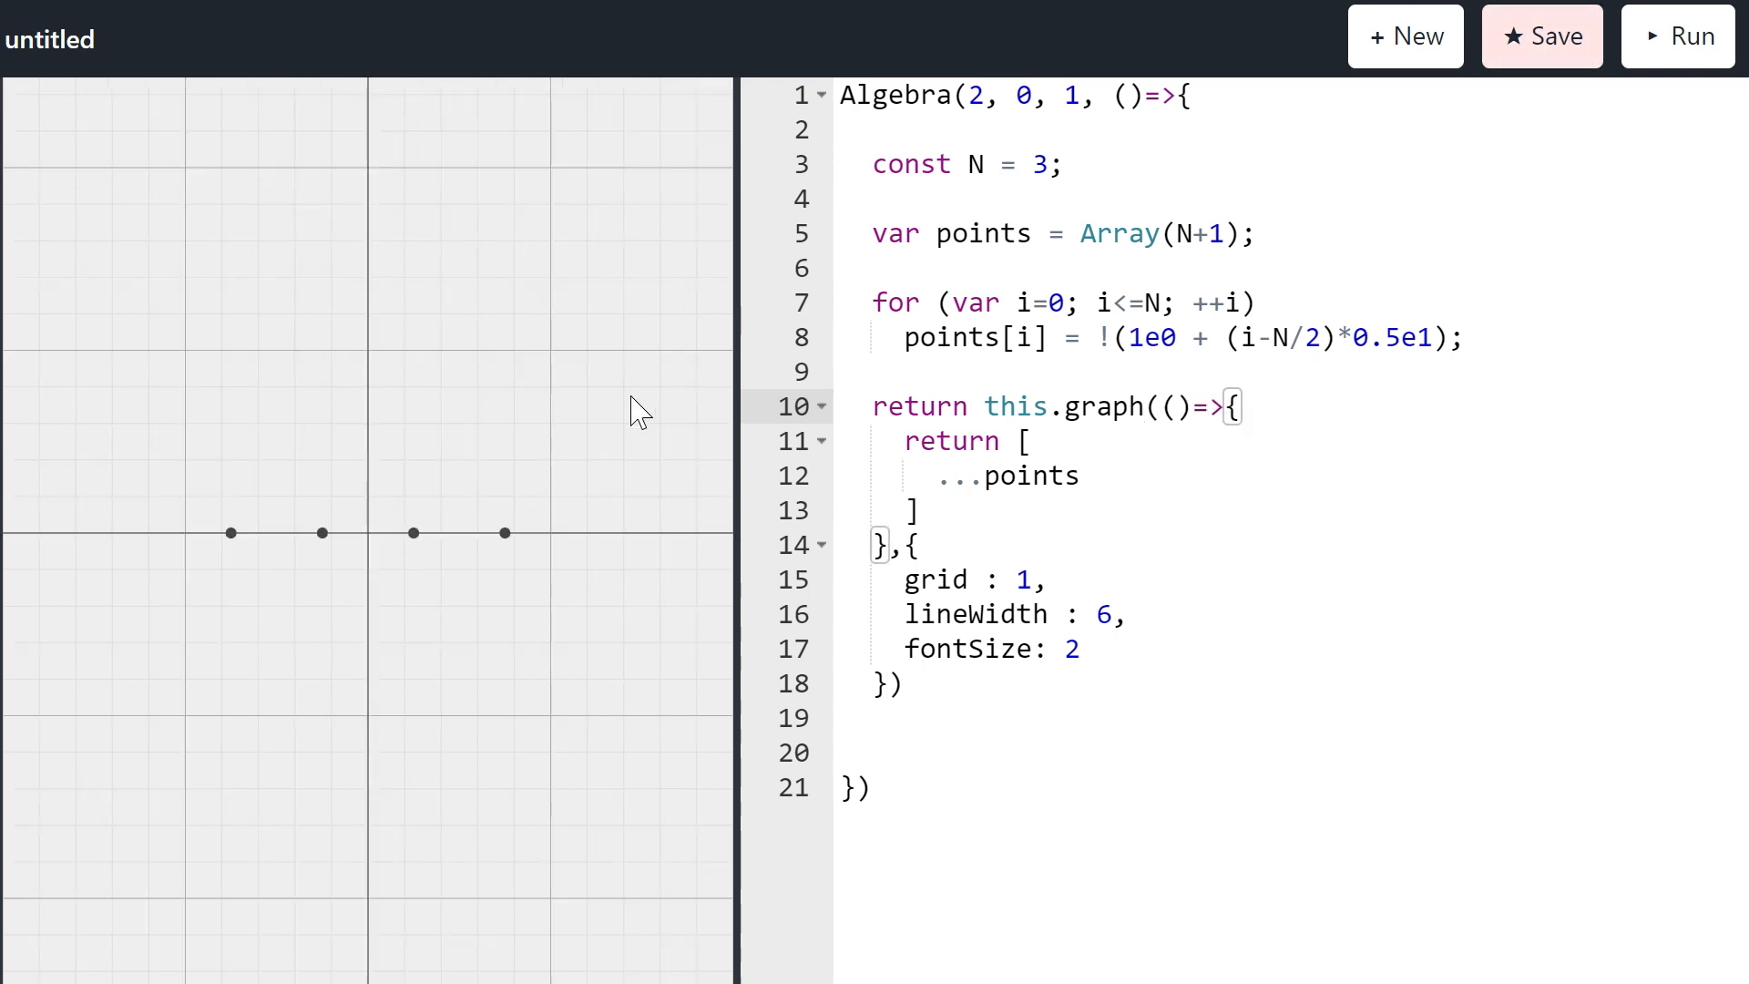
{"action": "mouse_move", "coordinate": [298, 632]}
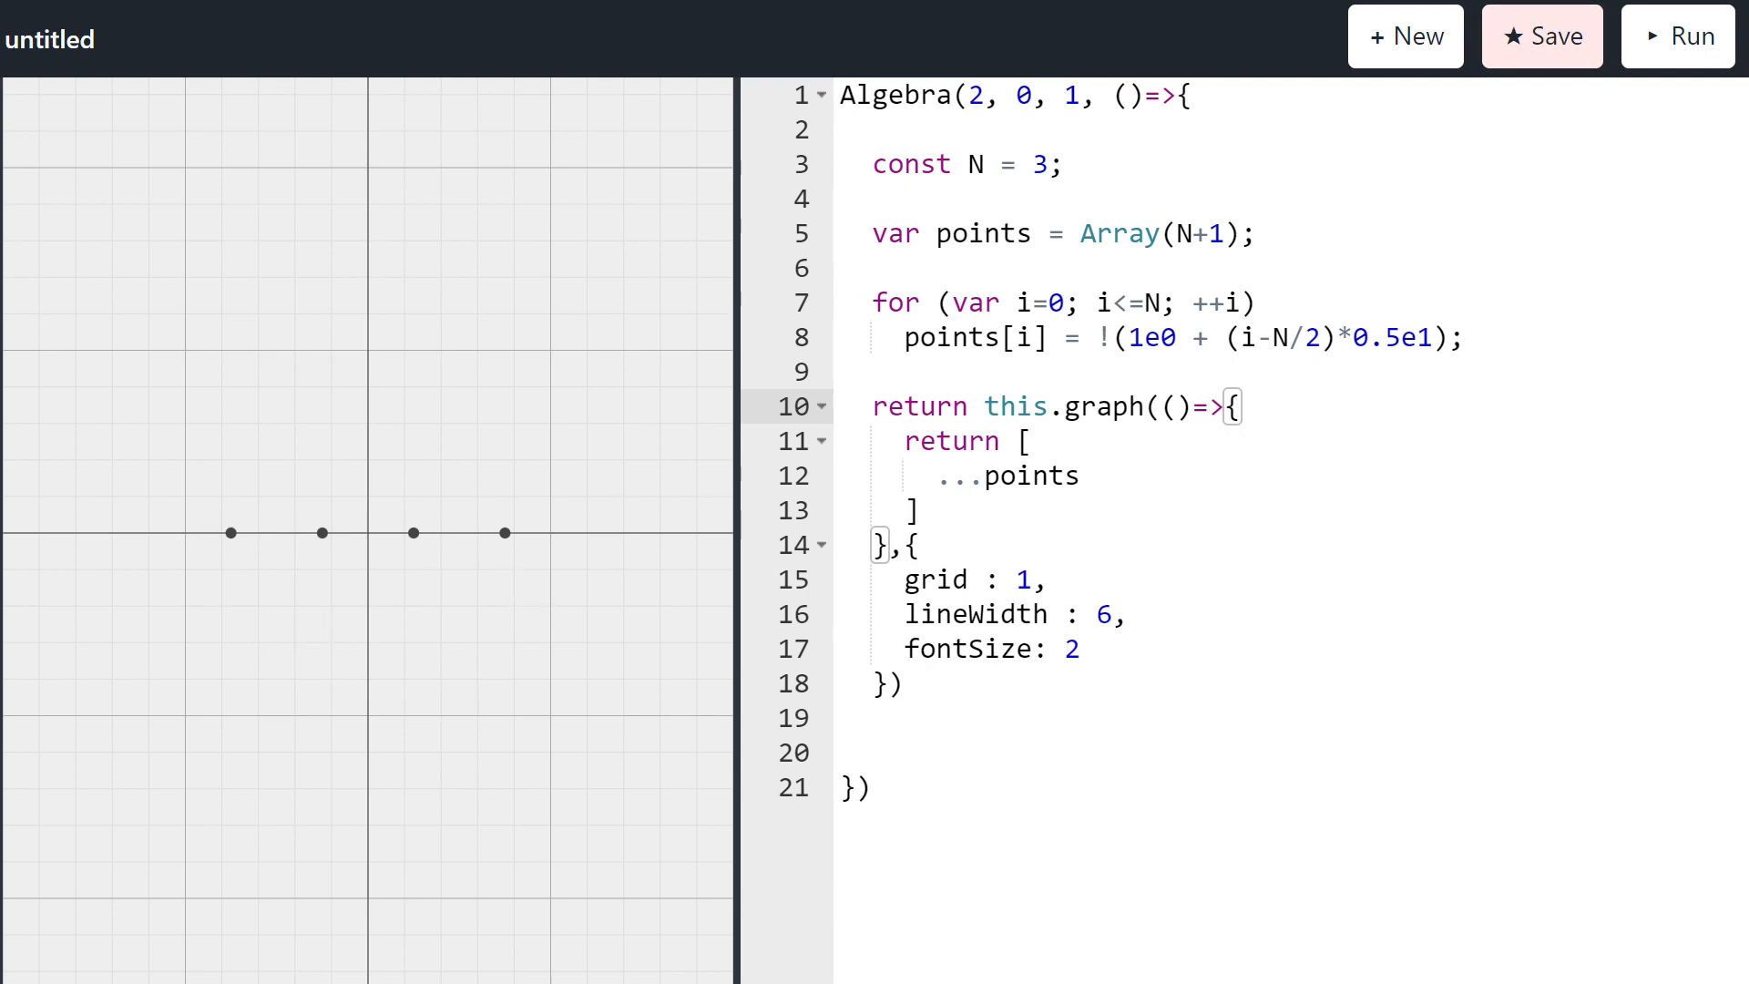
Step: Declare var base = points[0]*1 and target = points[N]*1
{"action": "key", "text": "Enter"}
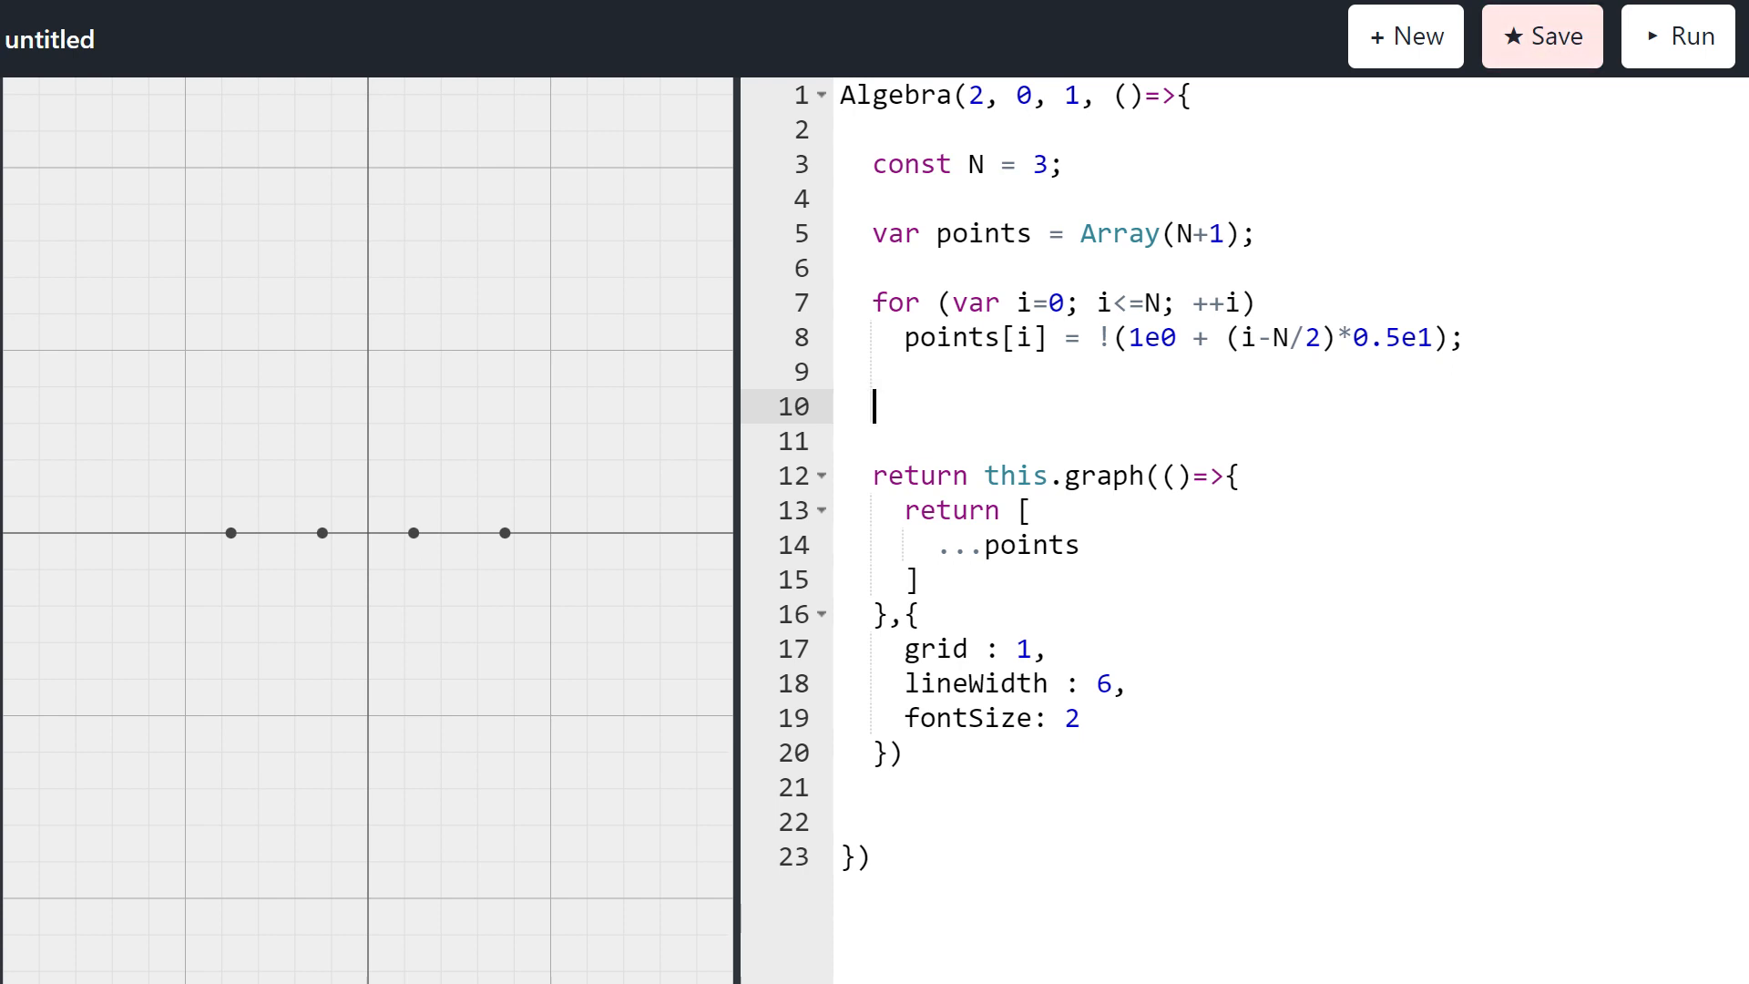
{"action": "type", "text": "var base = poi"}
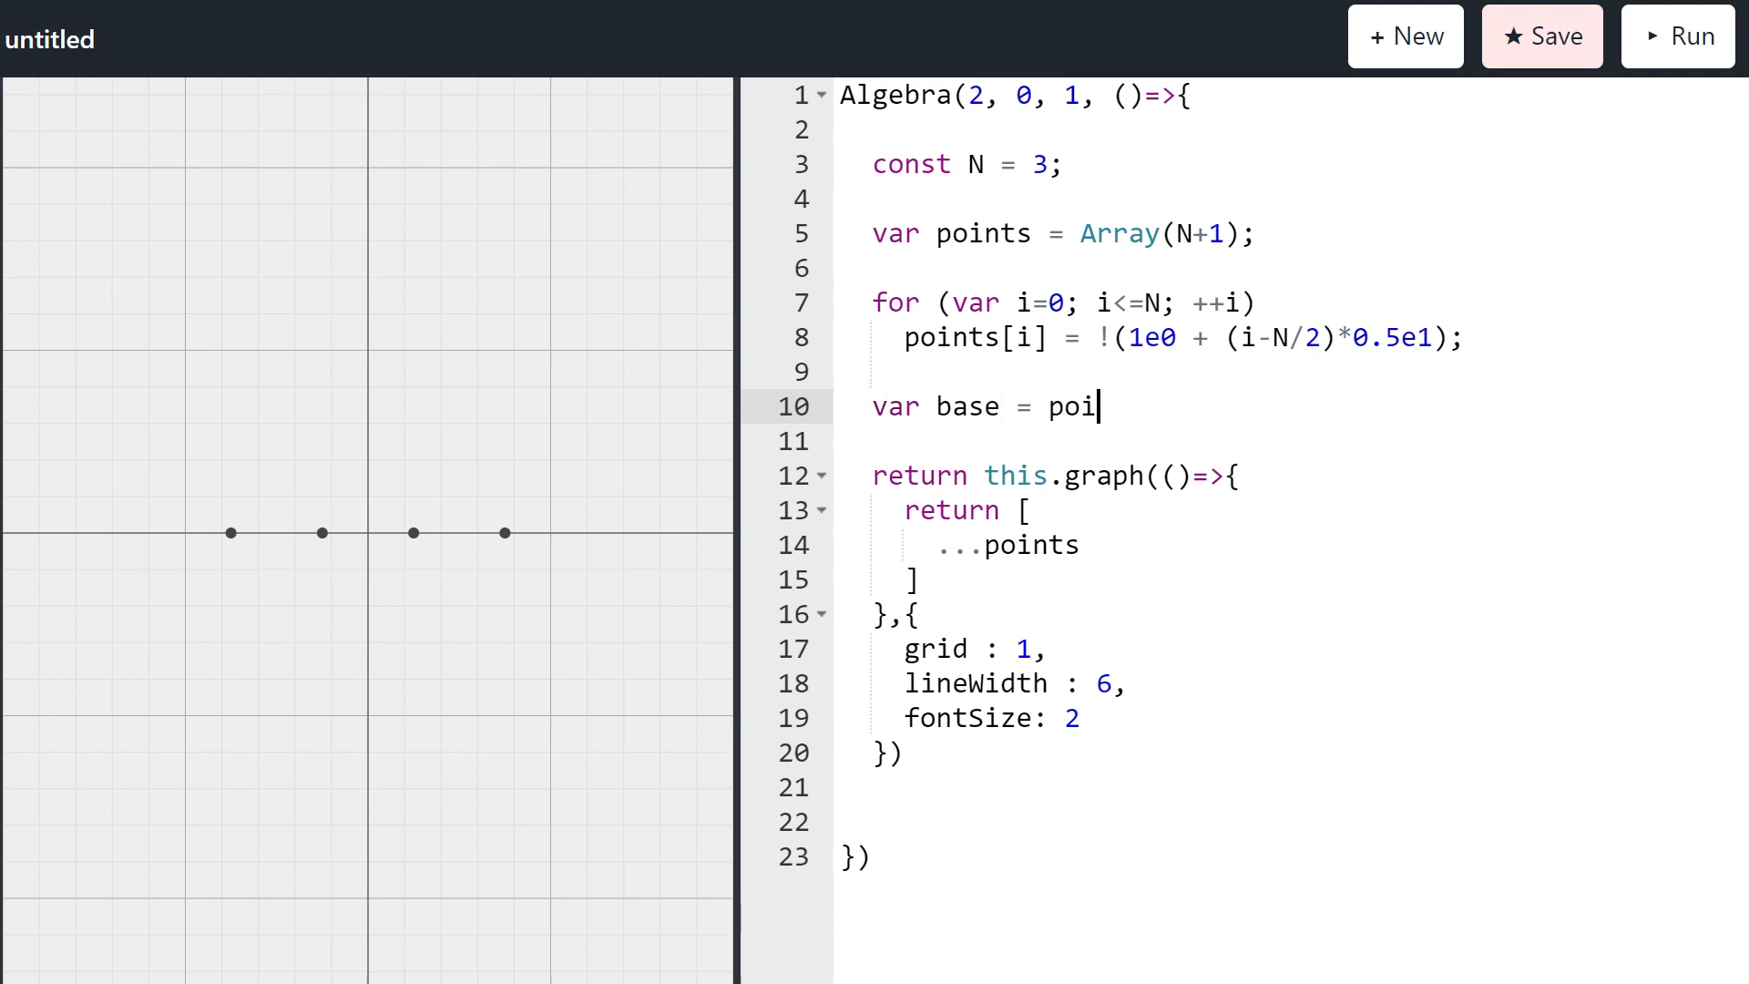
{"action": "type", "text": "nts[0]*1;"}
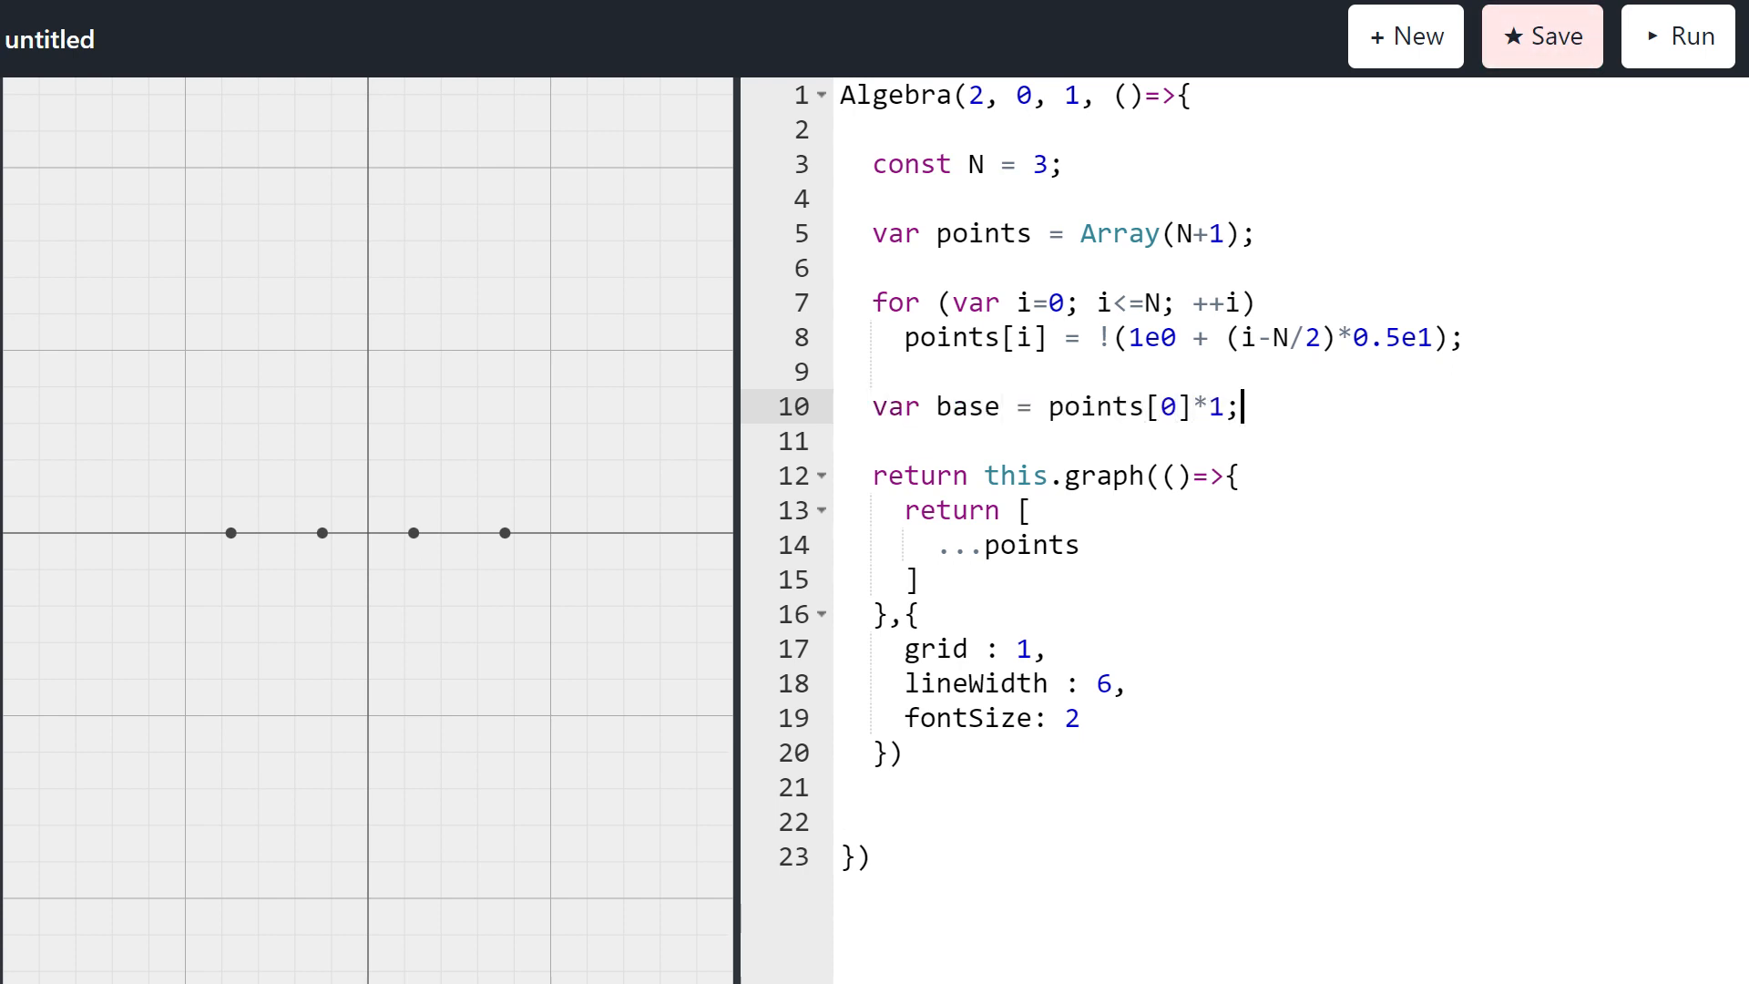
{"action": "key", "text": "Enter"}
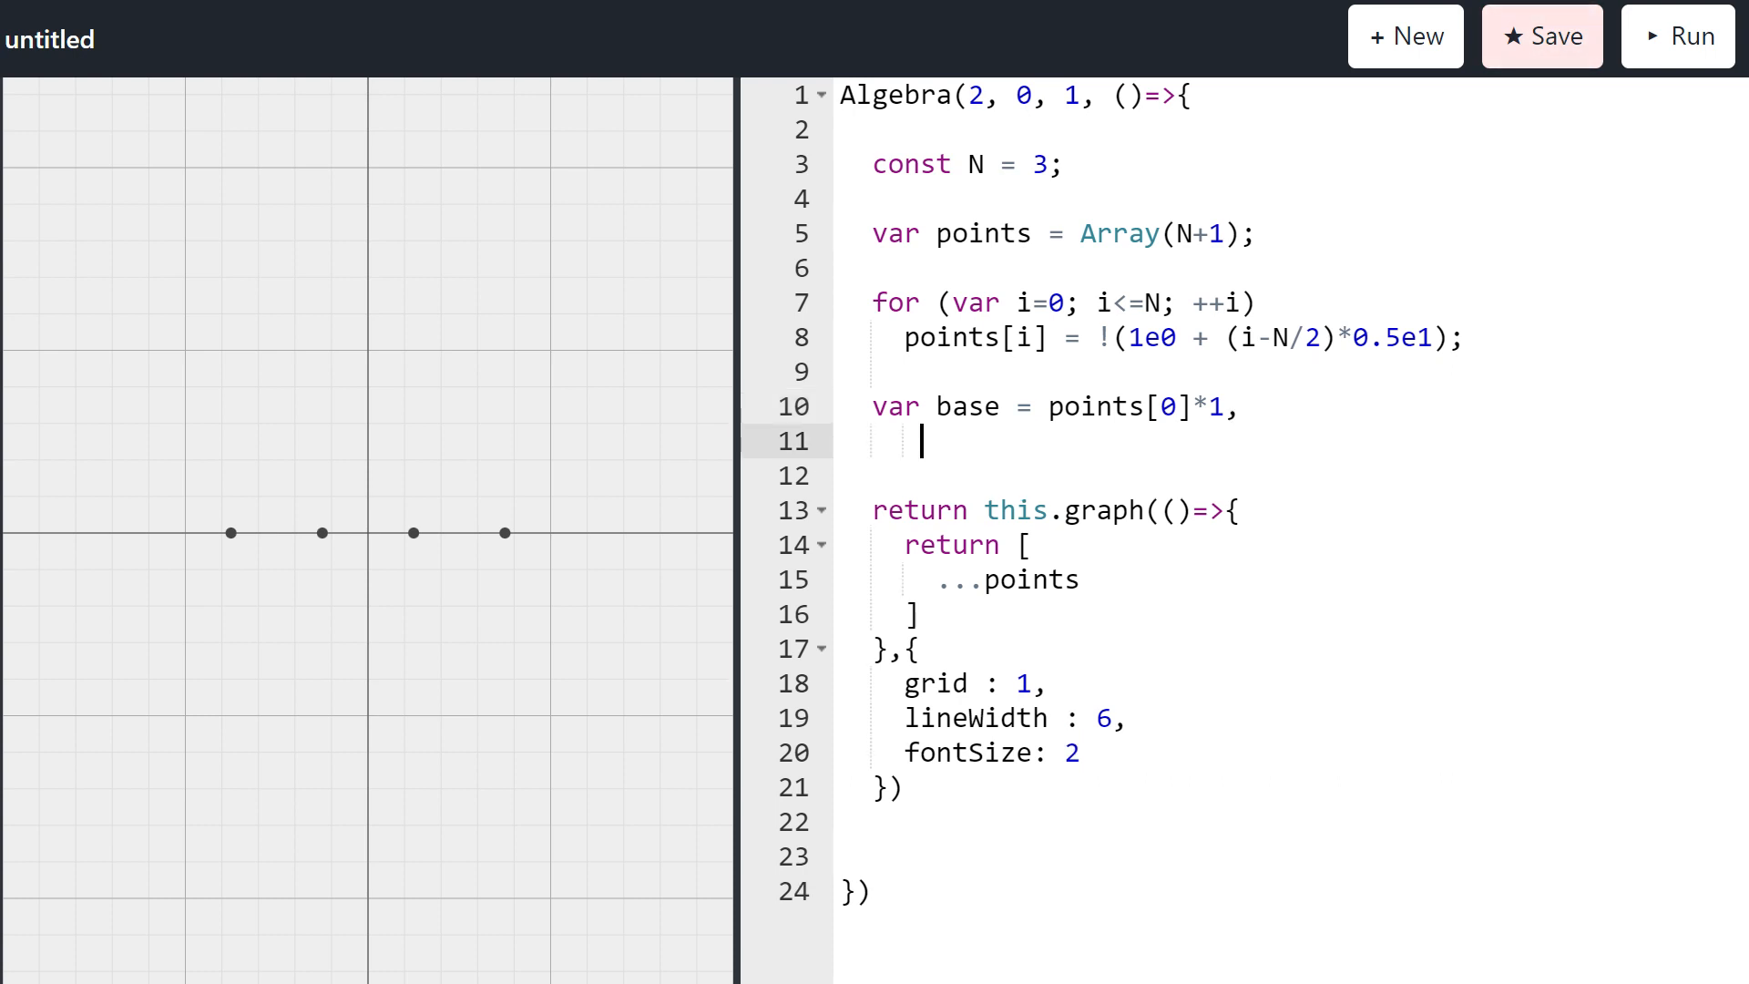
{"action": "type", "text": "targ"}
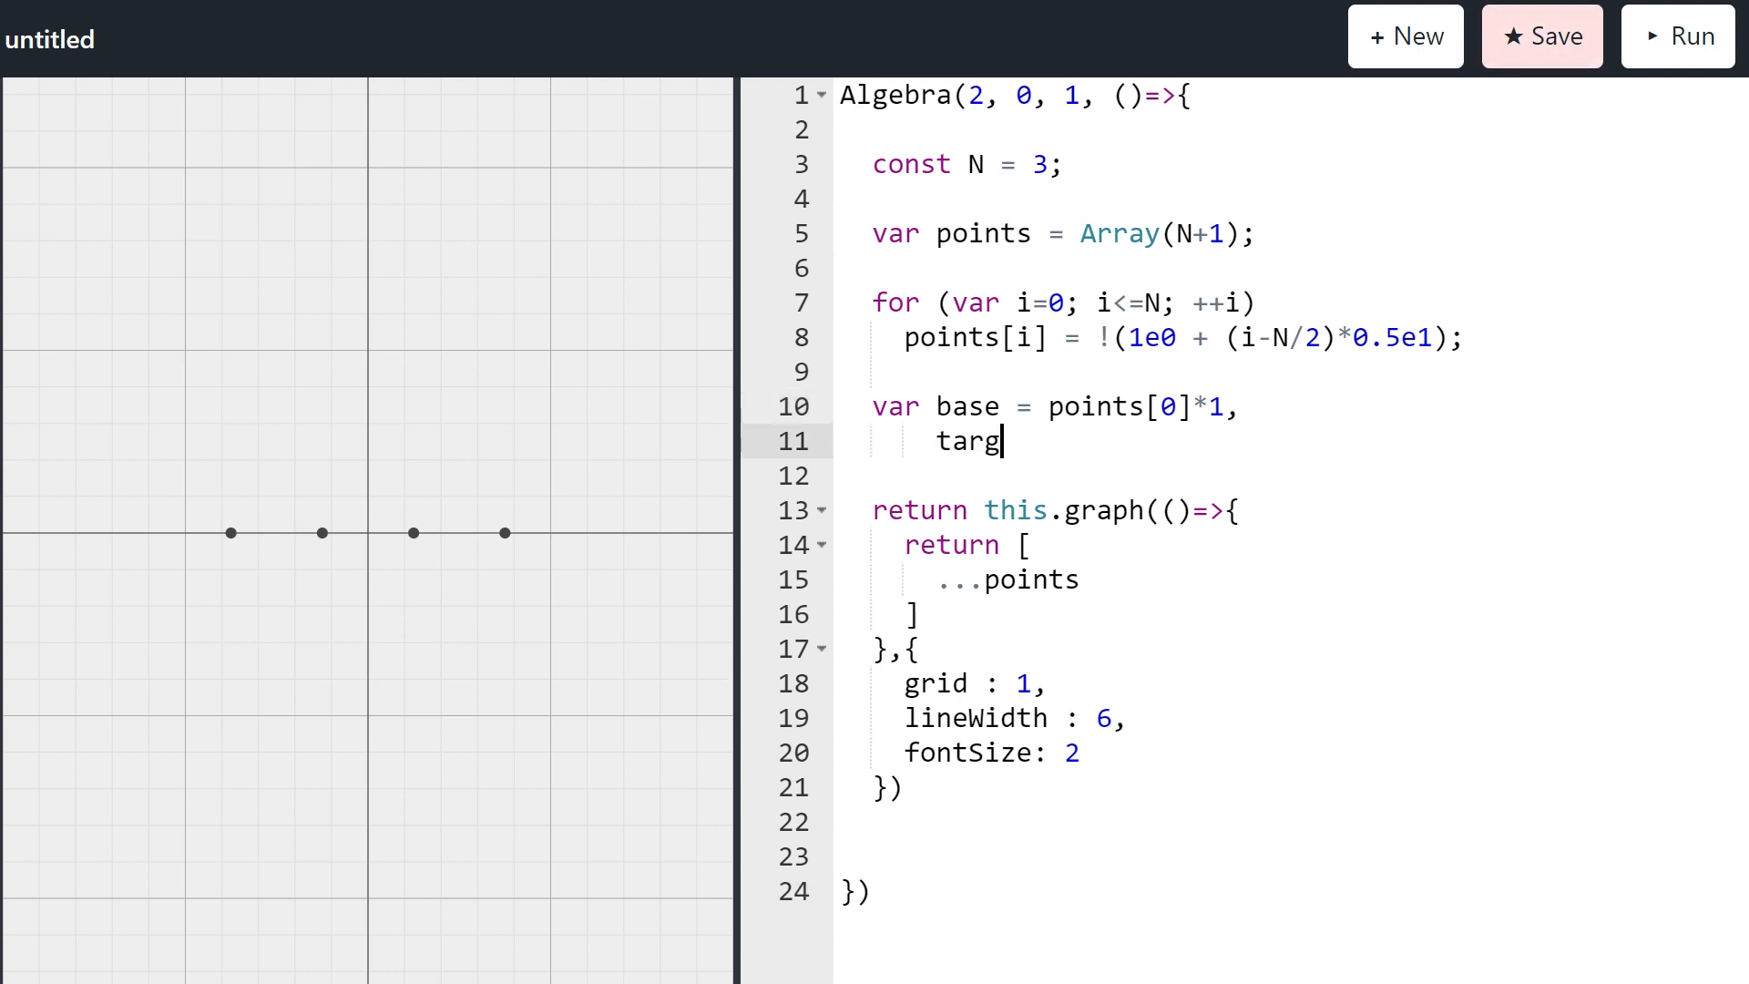
{"action": "type", "text": "et = points["}
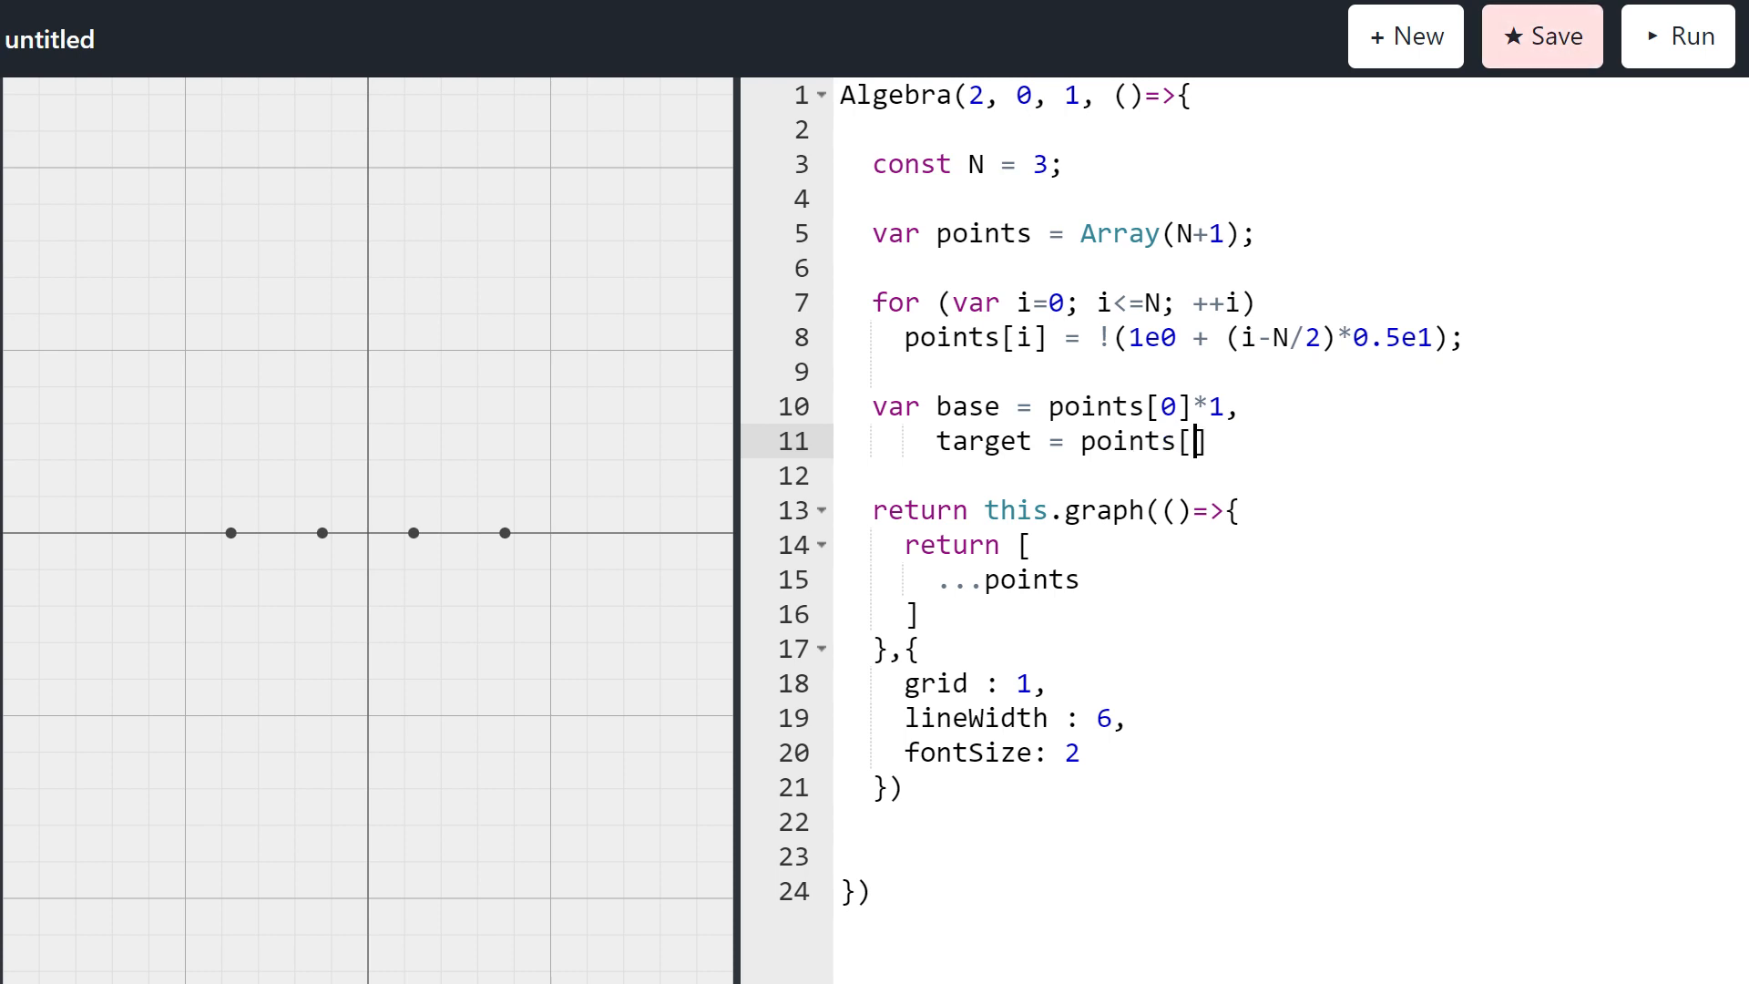
{"action": "type", "text": "N]*1;"}
{"action": "type", "text": "0xFF"}
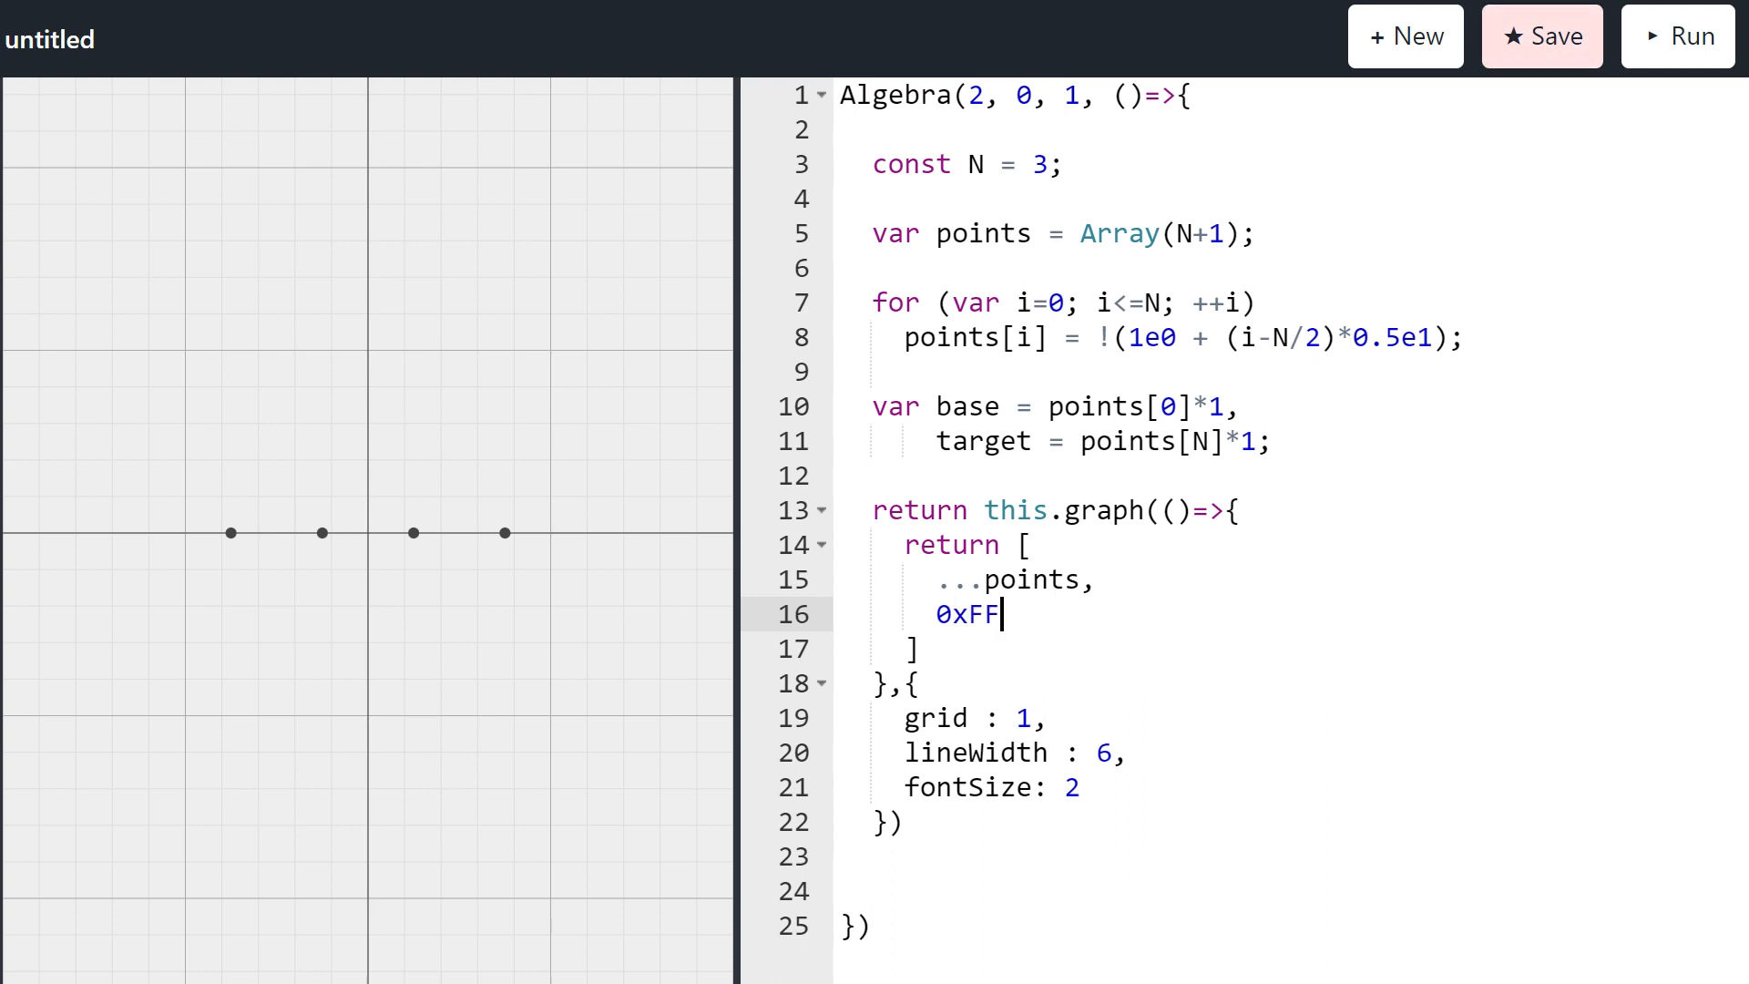
Step: Add 0xFF0000, base and target to the returned array
{"action": "type", "text": "0000,"}
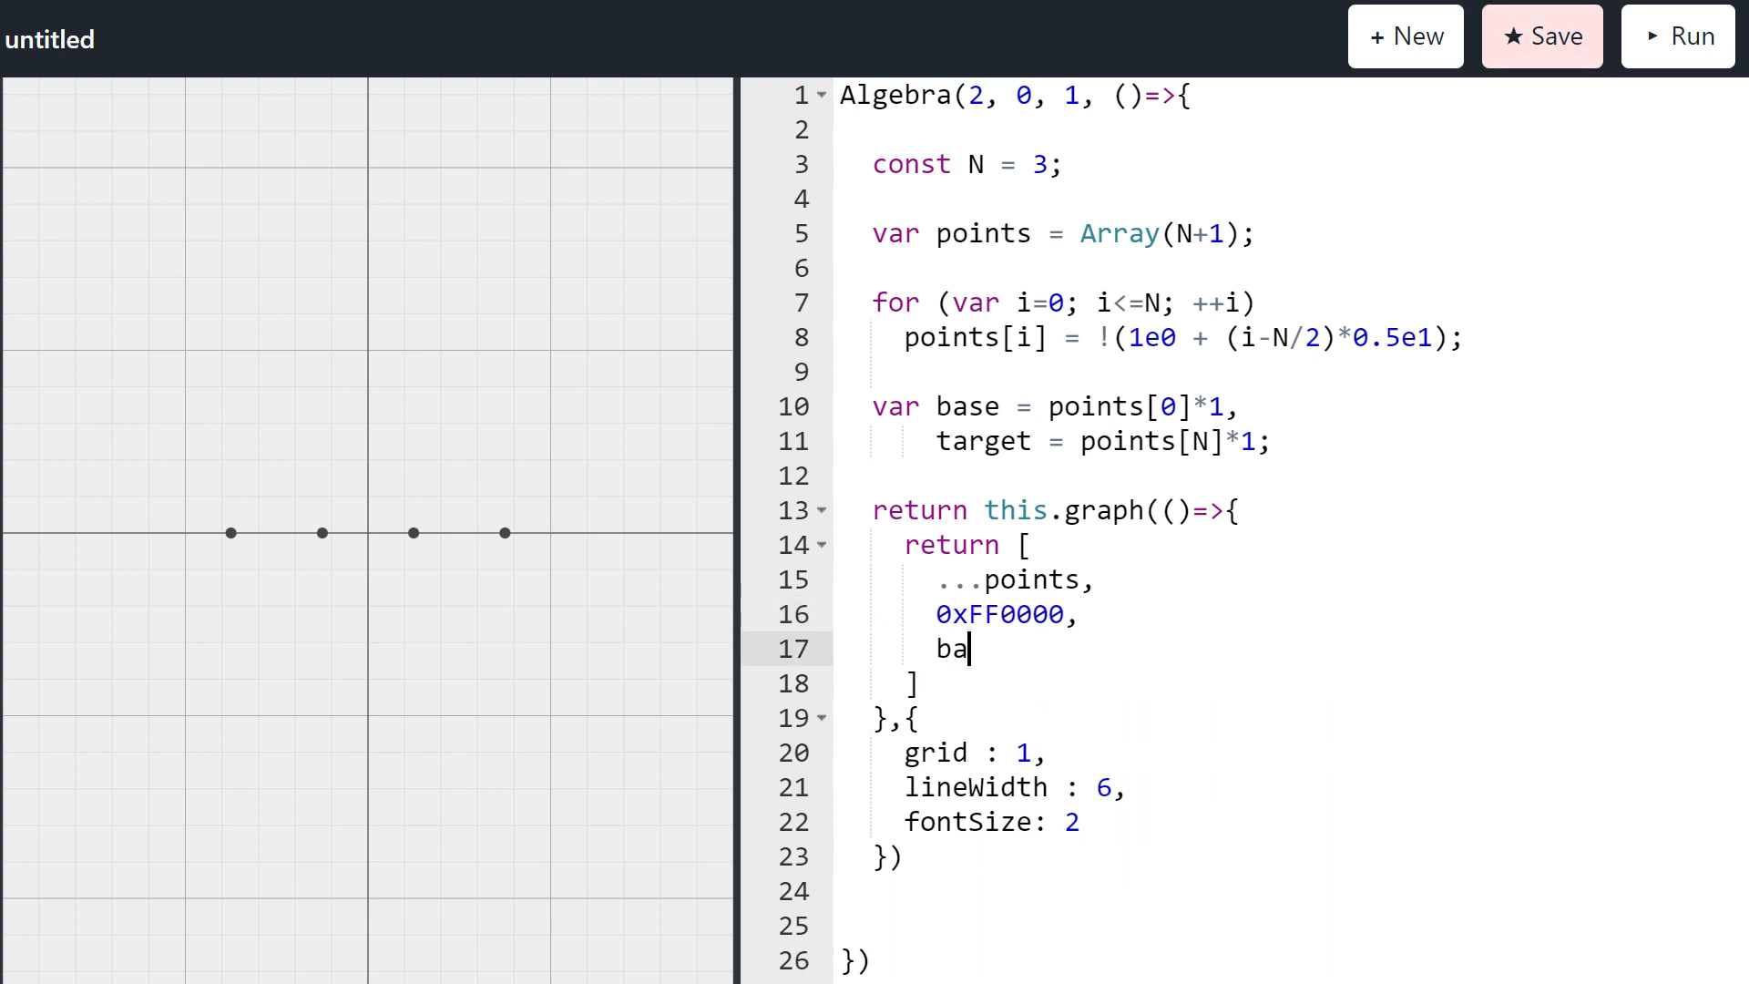
{"action": "type", "text": "se,target"}
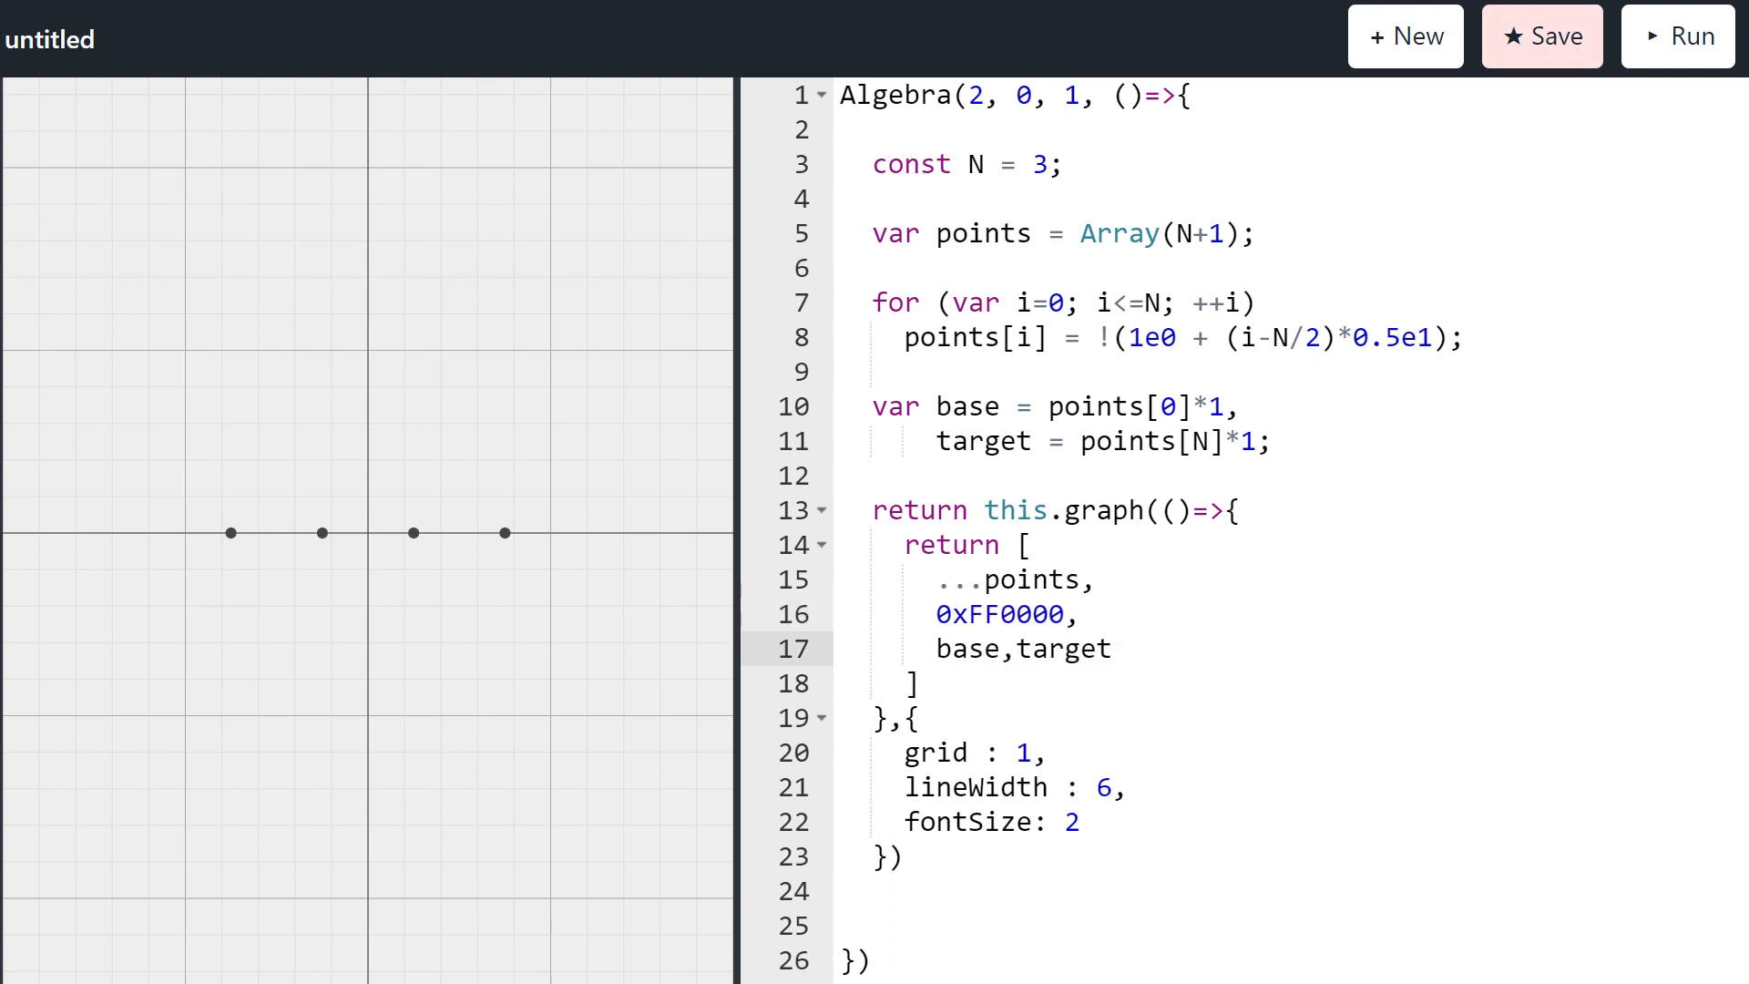
{"action": "left_click", "coordinate": [1676, 35]}
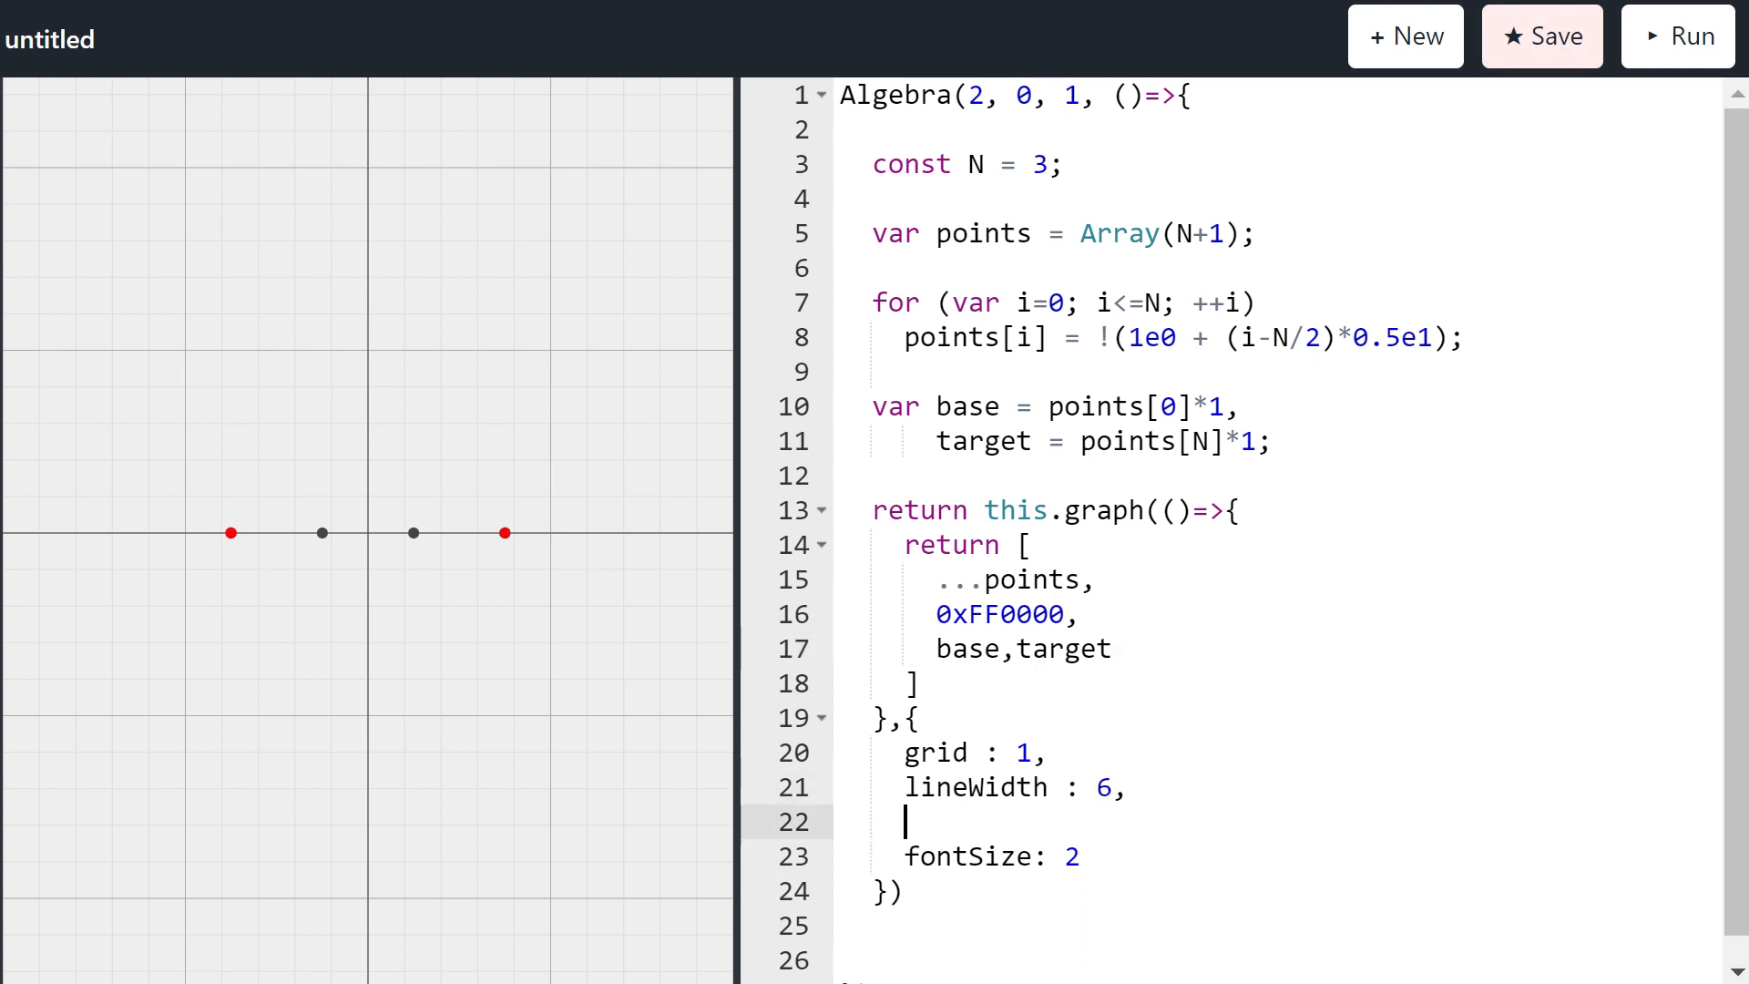
Step: Add pointRadius:2 to the graph options
{"action": "type", "text": "pointRadiu"}
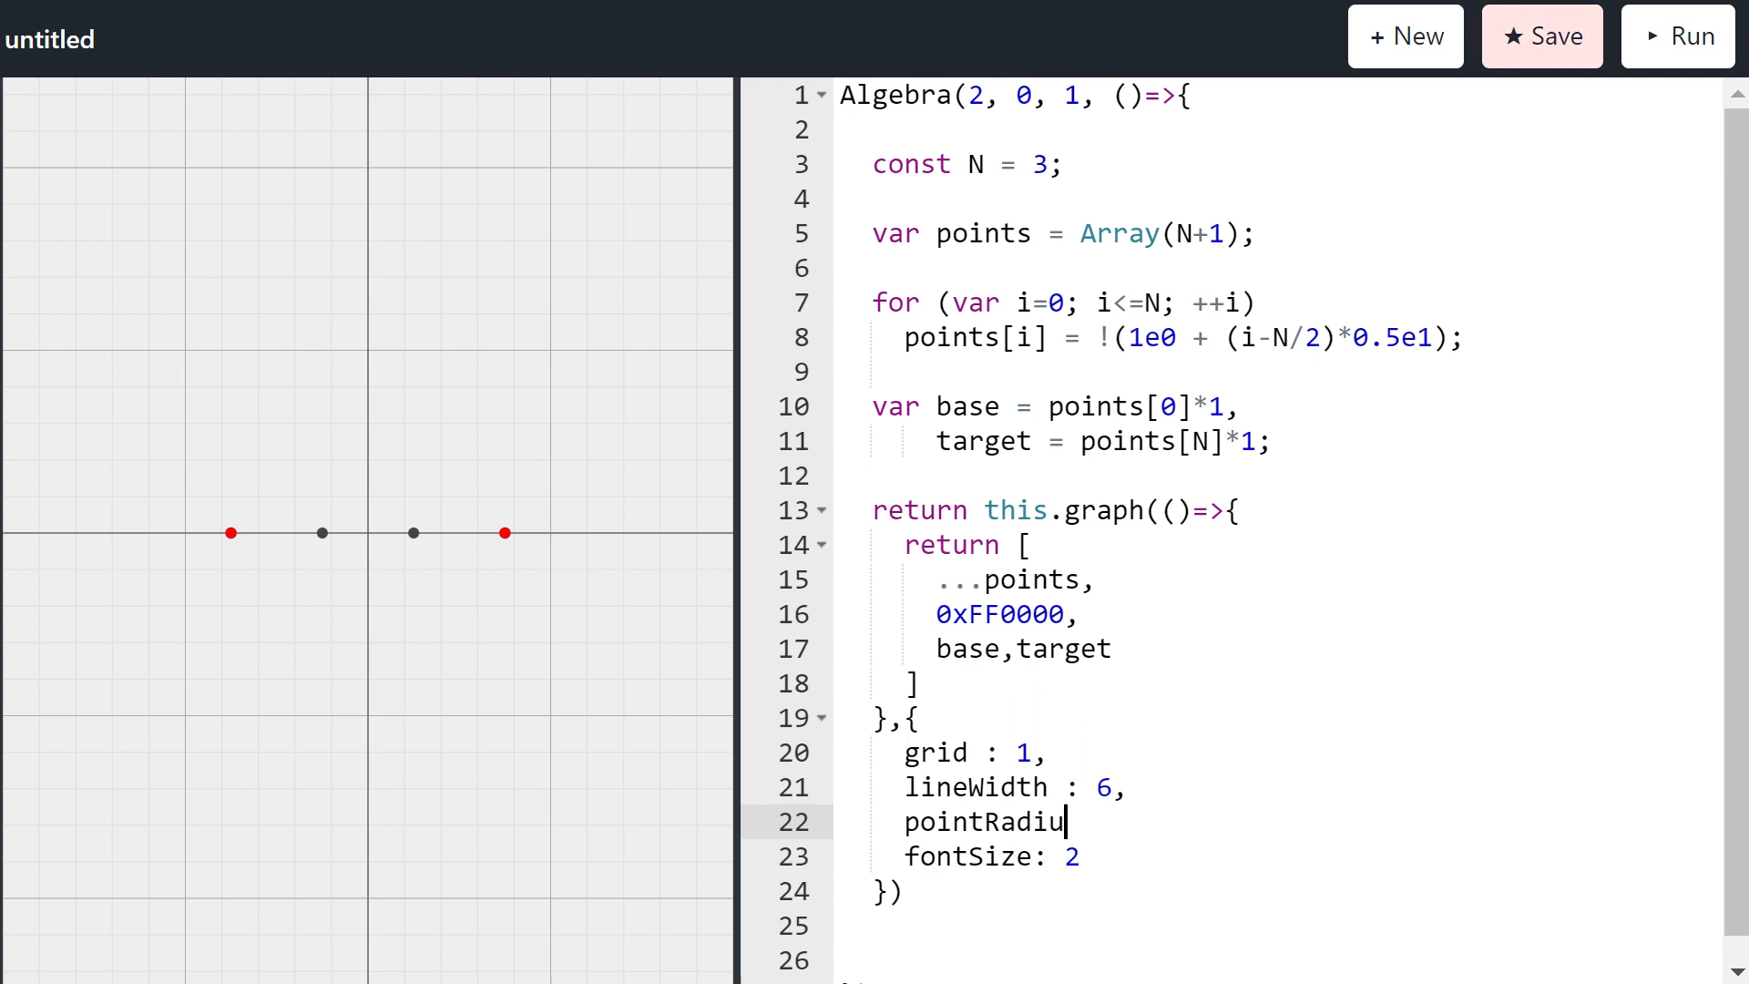
{"action": "type", "text": "s:2,"}
{"action": "type", "text": "var"}
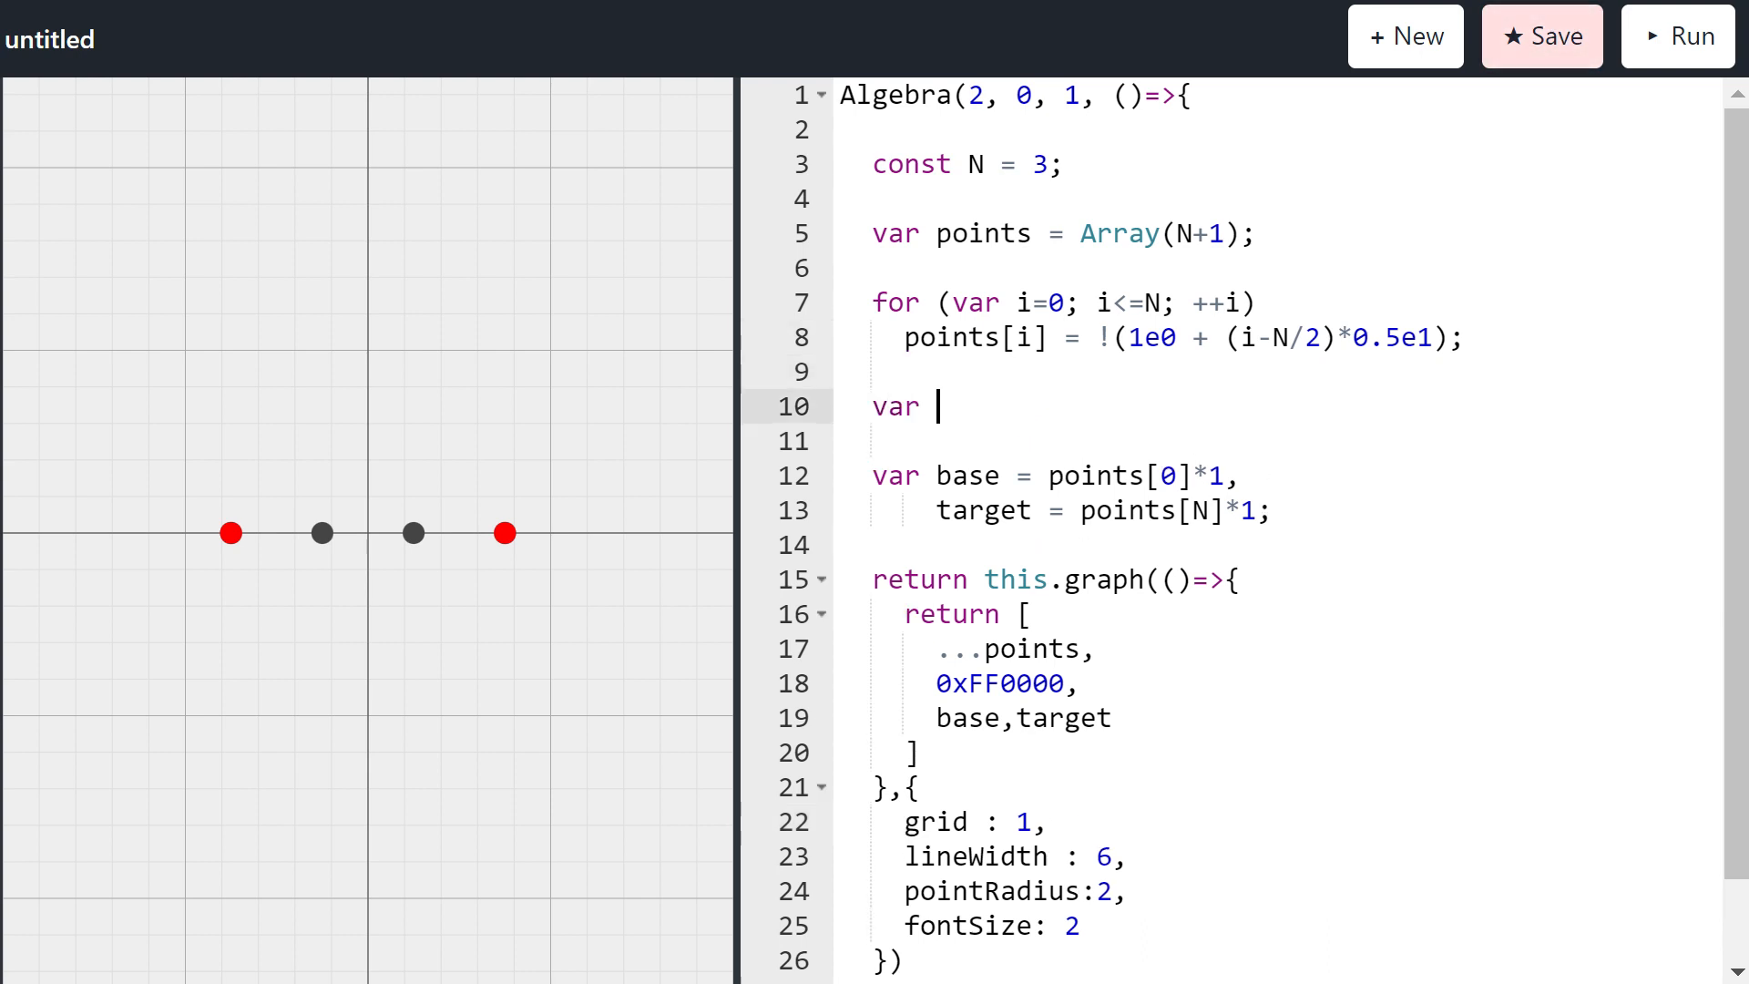
Step: Build a lines = Array(N) looped so lines[i] = [points[i],points[i+1]]
{"action": "type", "text": "lines = Ar"}
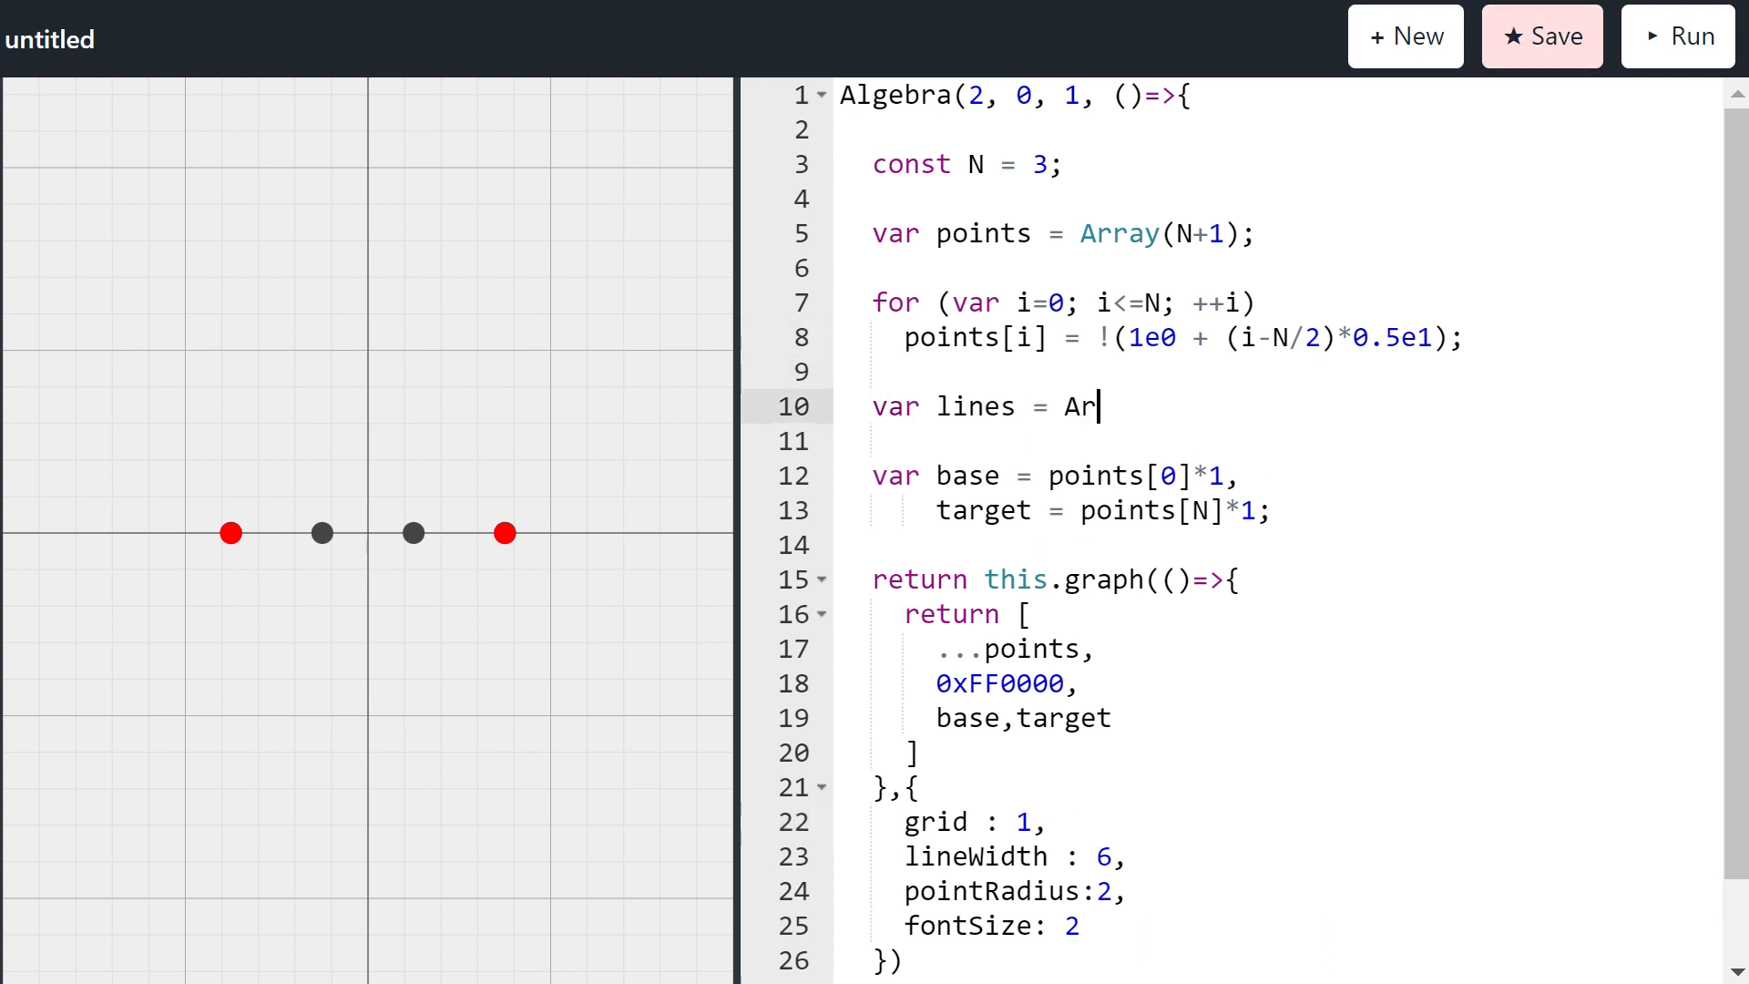
{"action": "type", "text": "ray(N);"}
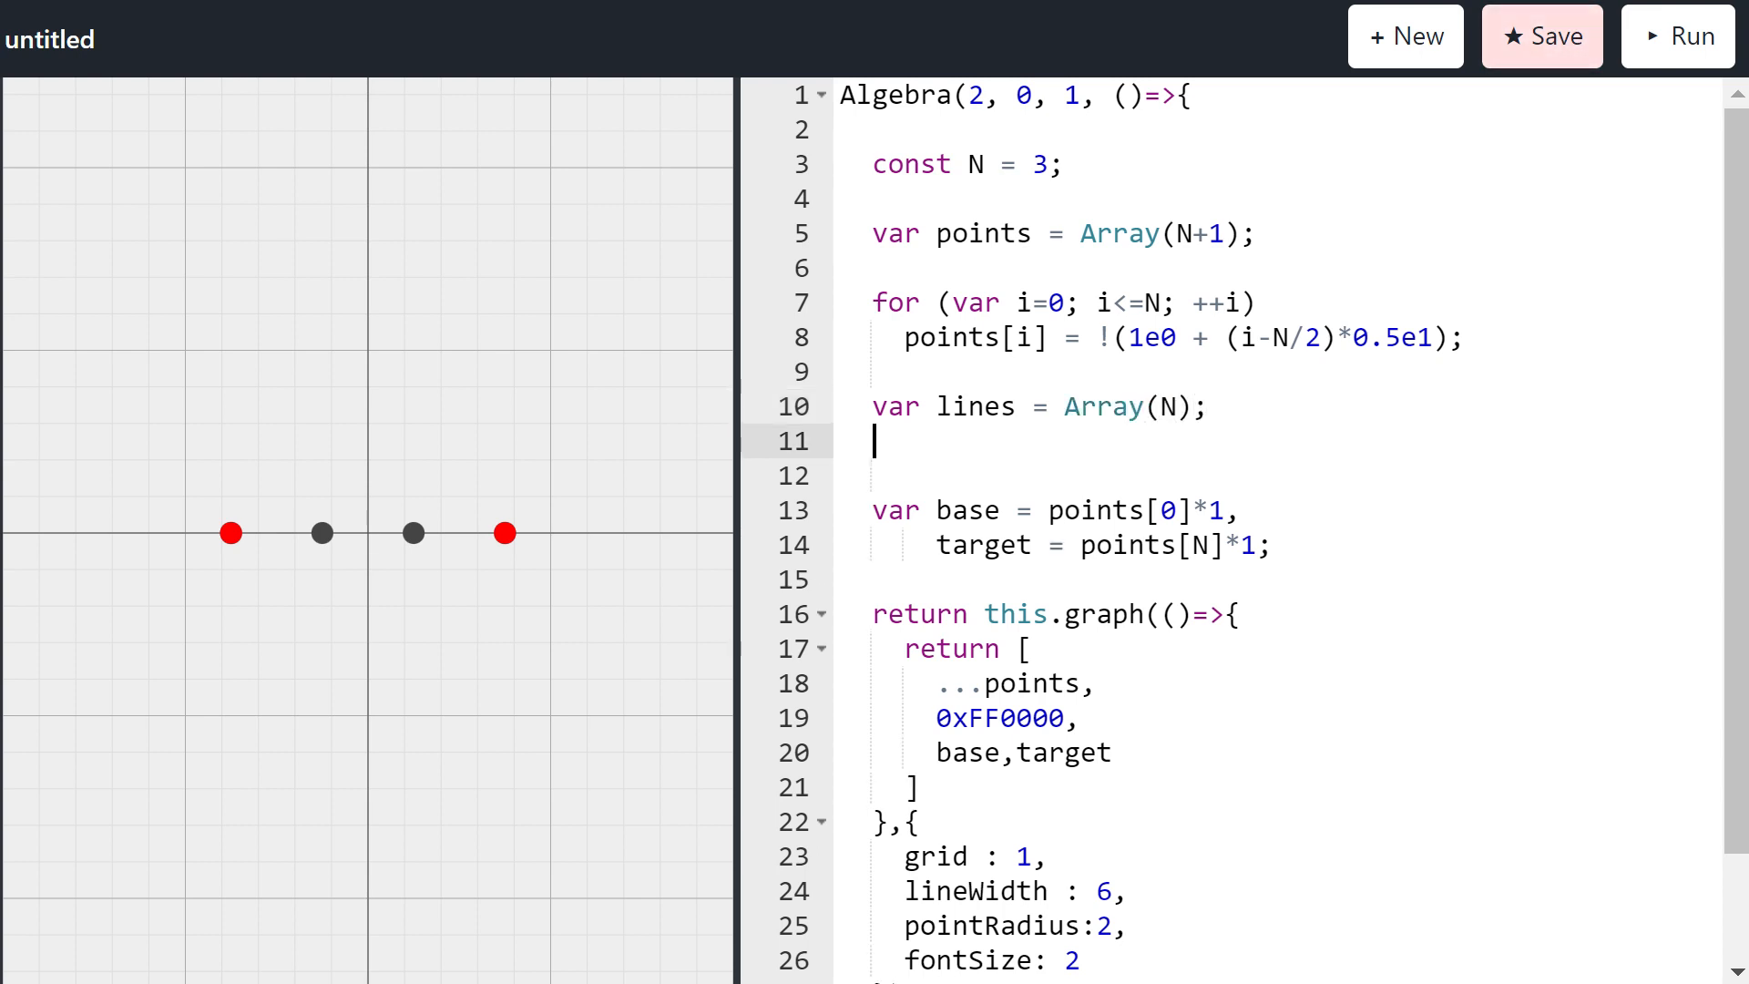
{"action": "type", "text": "for (var i"}
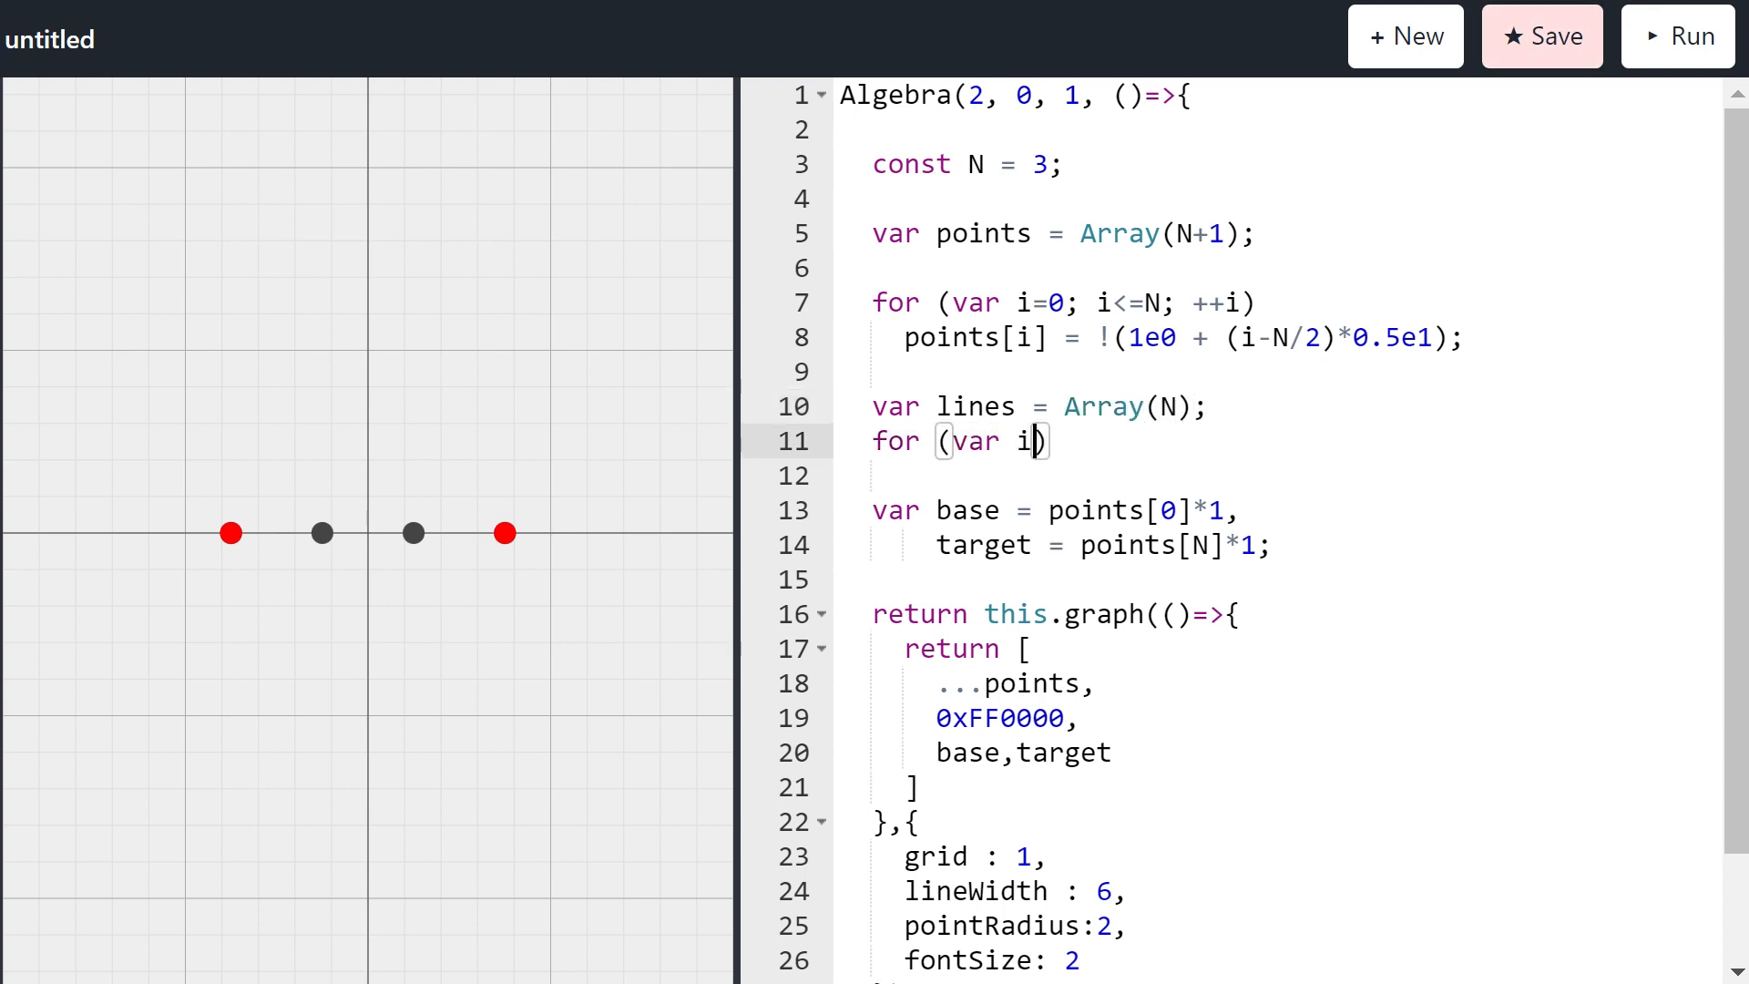
{"action": "type", "text": "=0; i<N; ++i"}
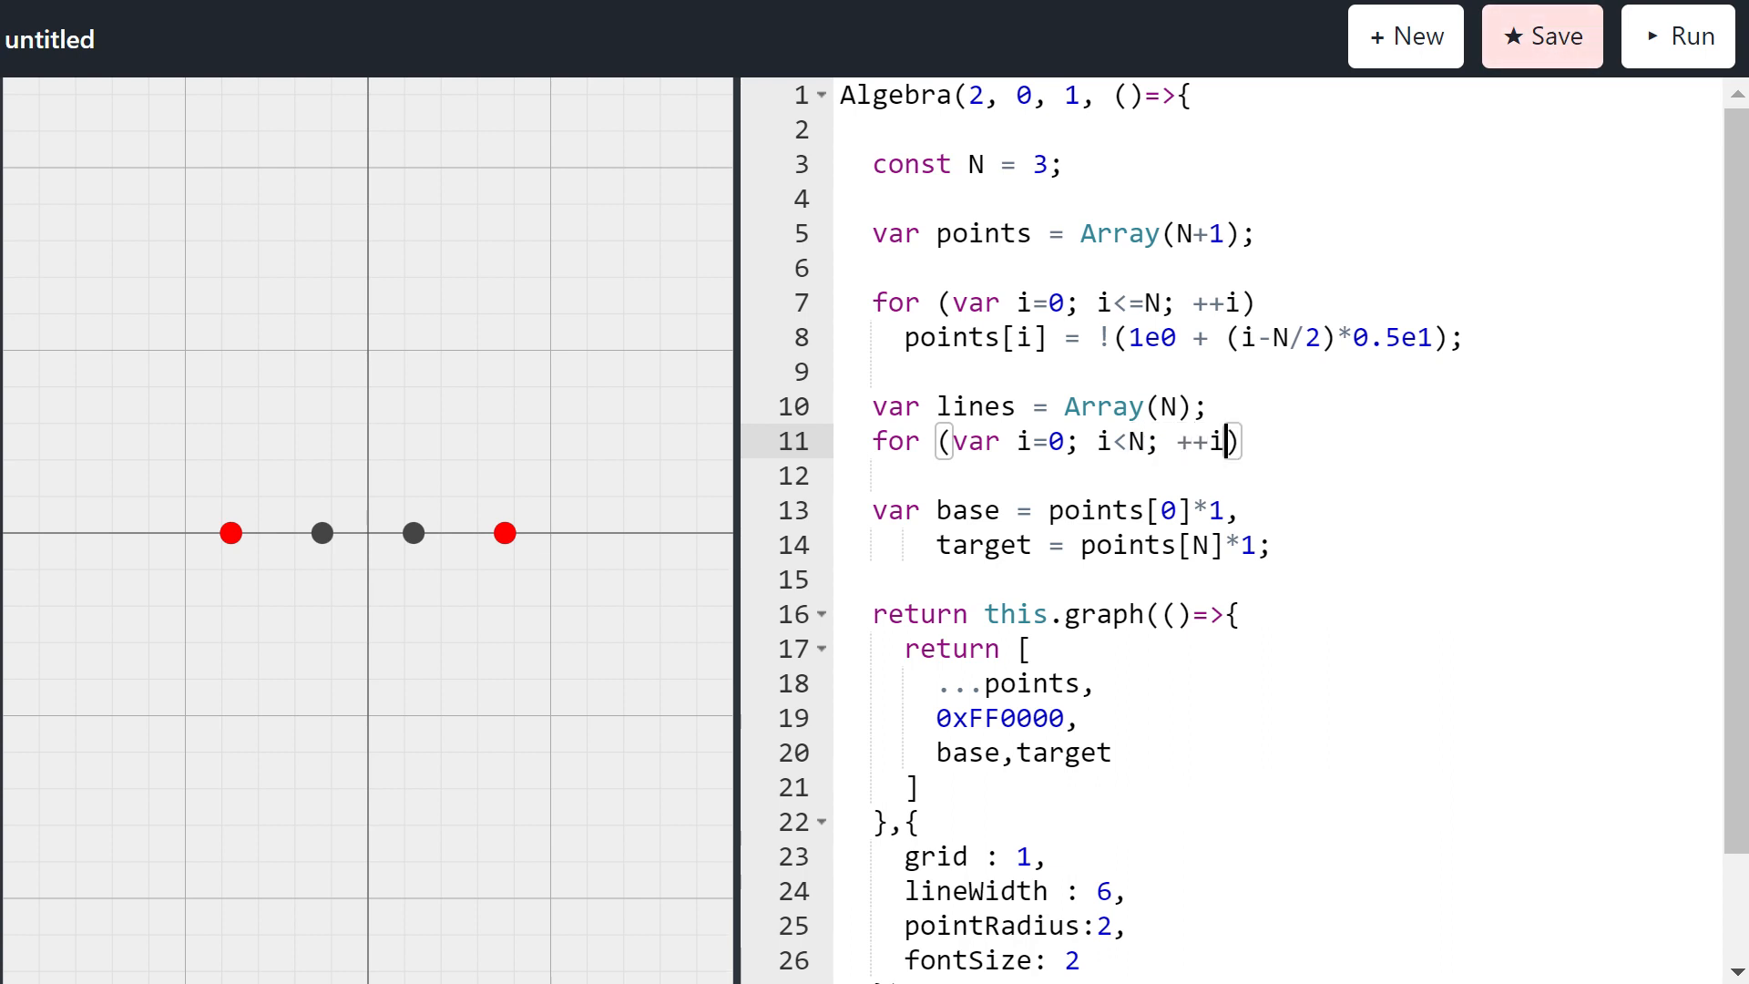
{"action": "key", "text": "Enter"}
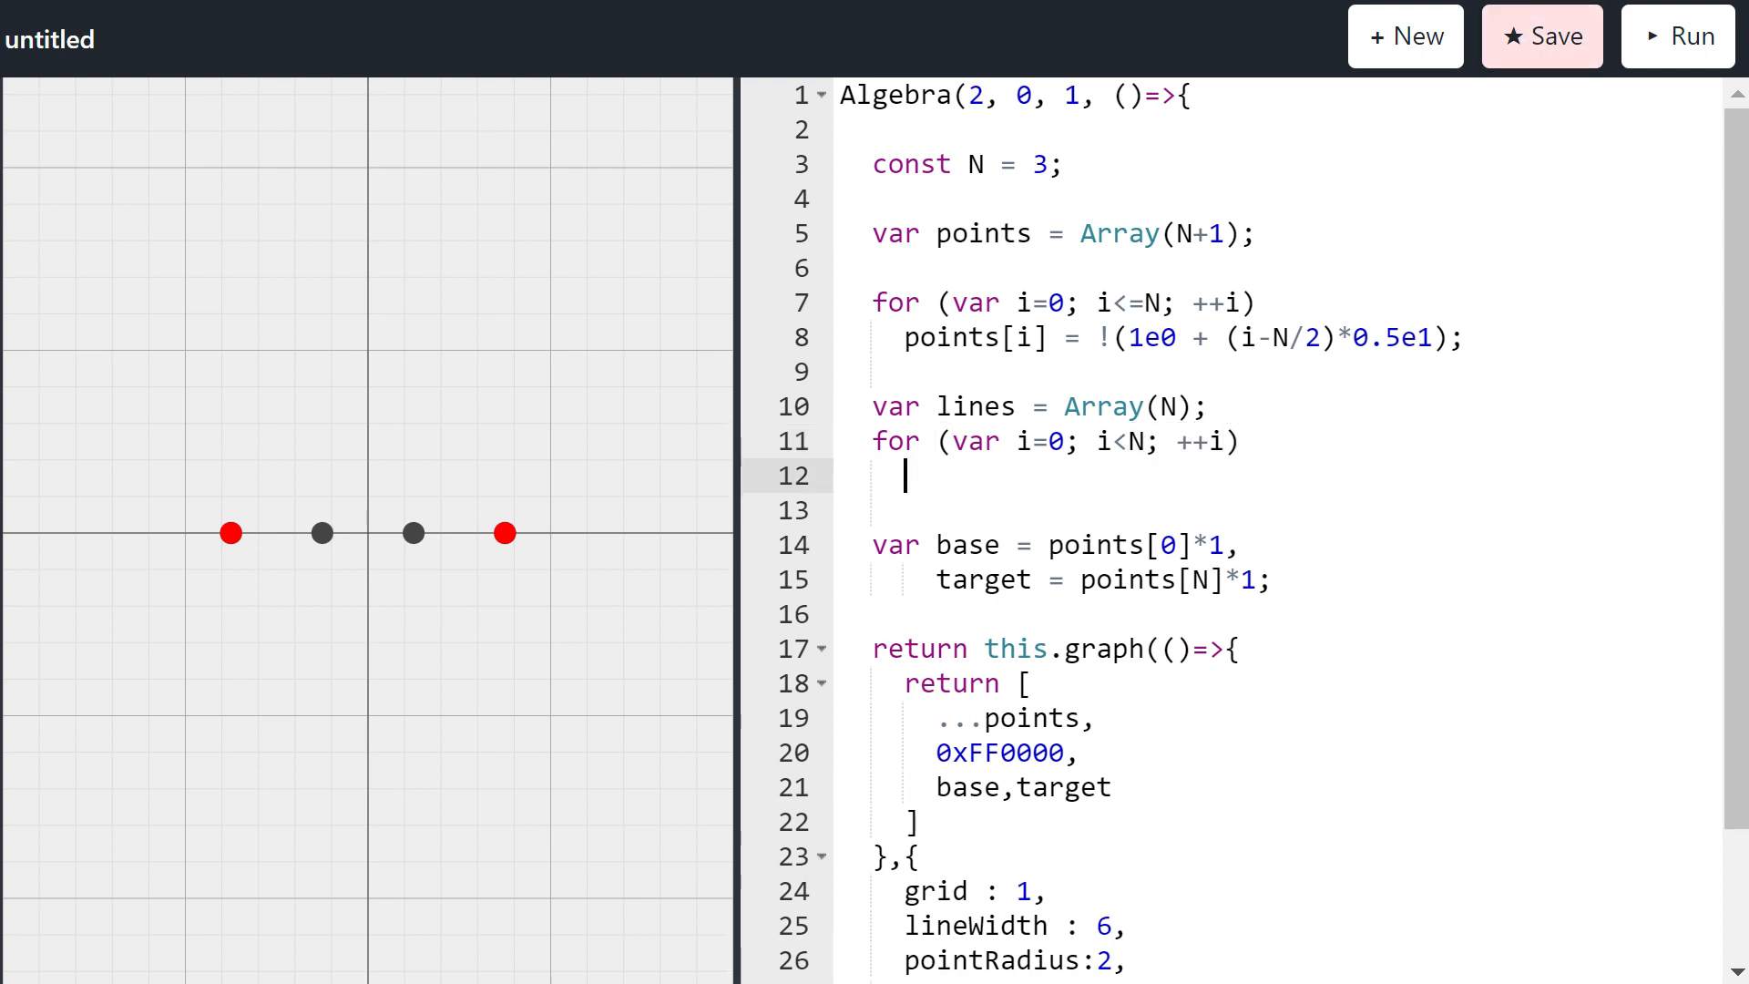
{"action": "type", "text": "lines[i] ="}
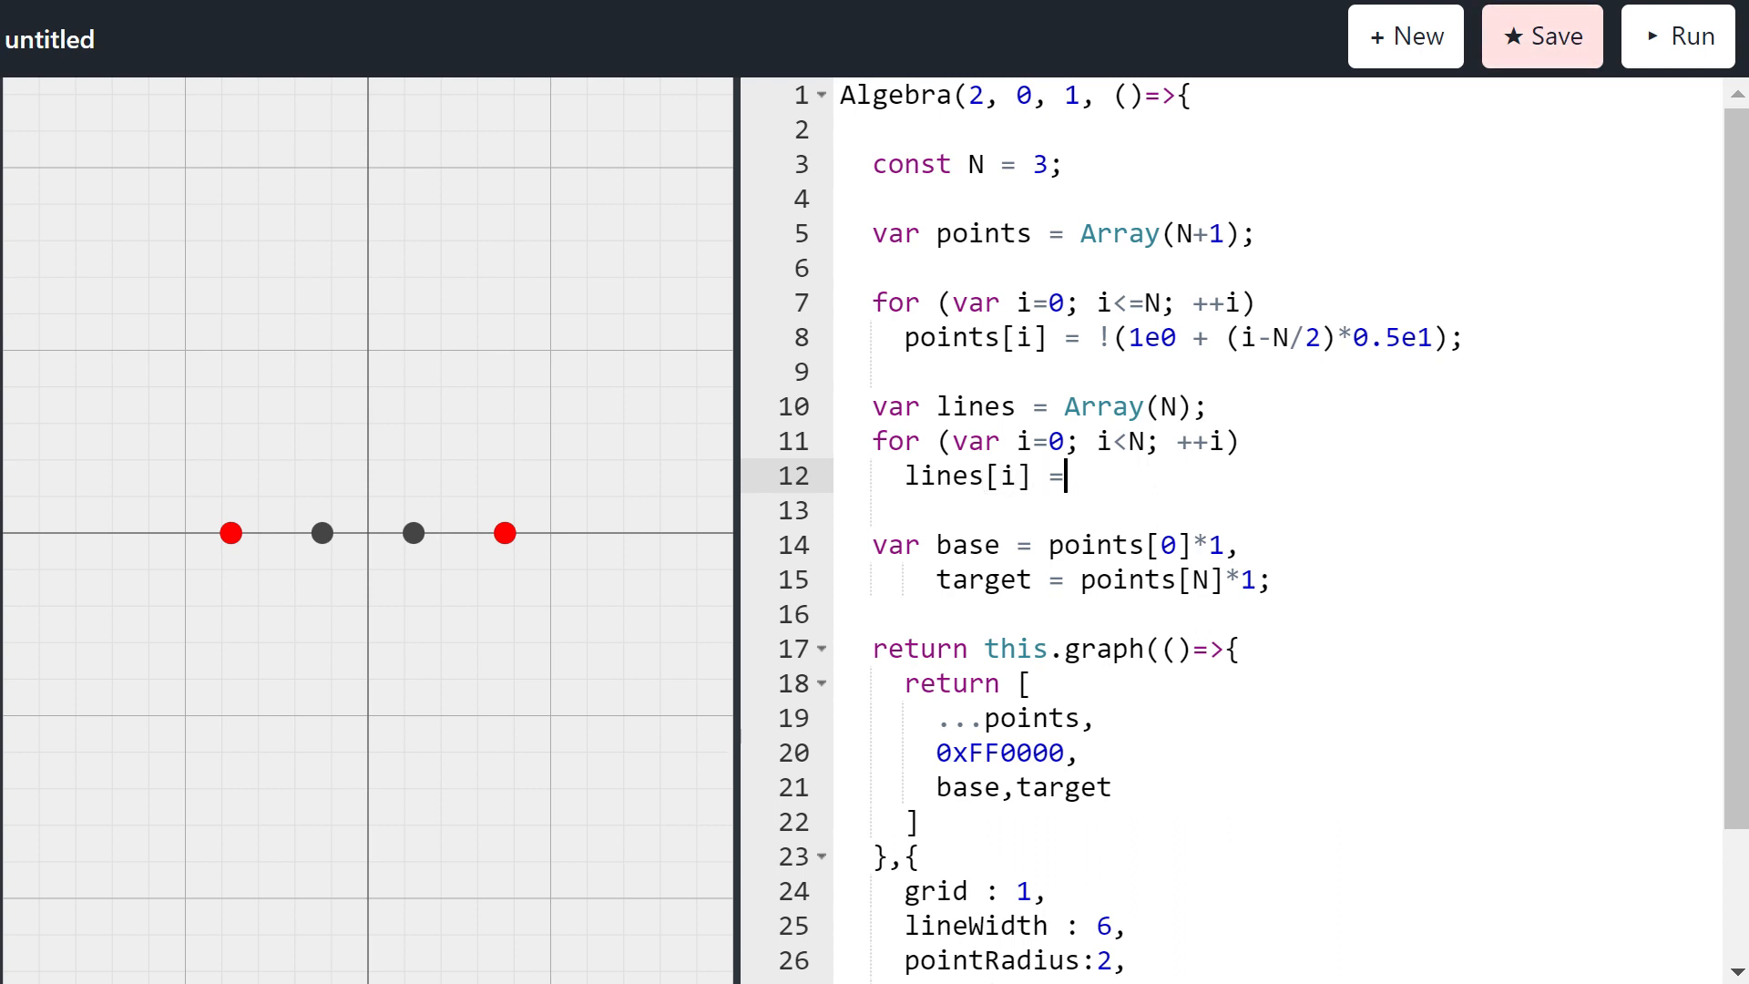
{"action": "type", "text": "[p"}
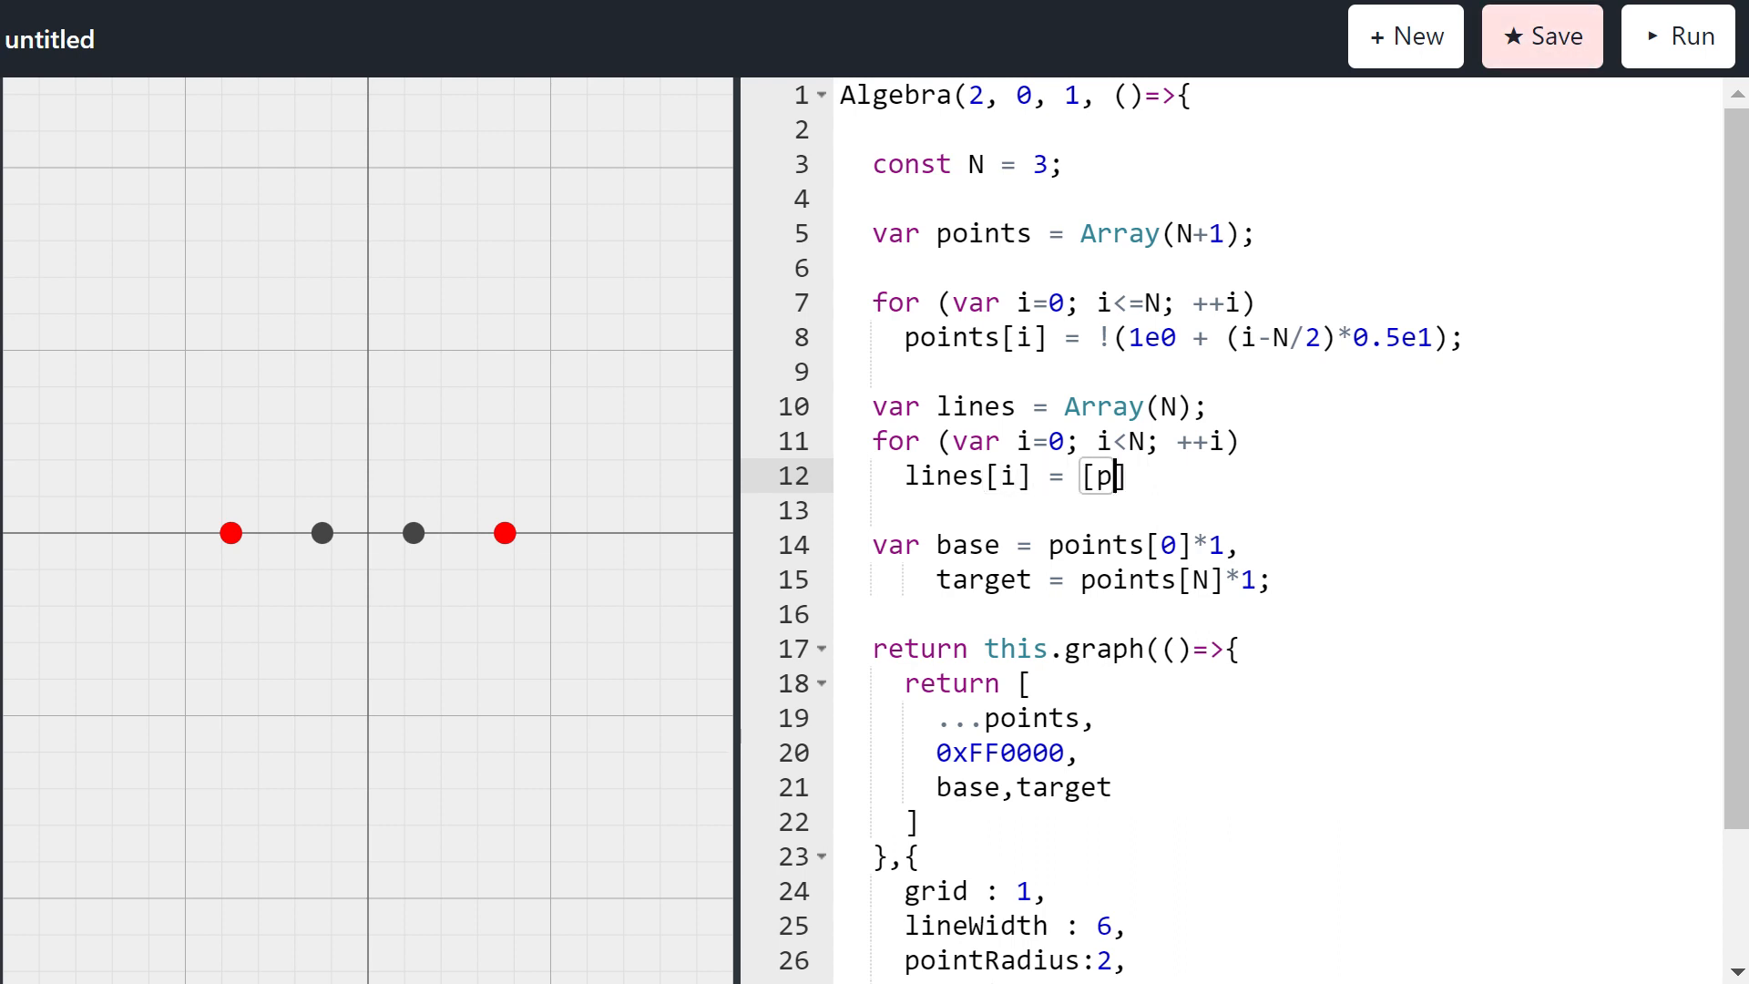
{"action": "type", "text": "oints[i],points[i+1]];"}
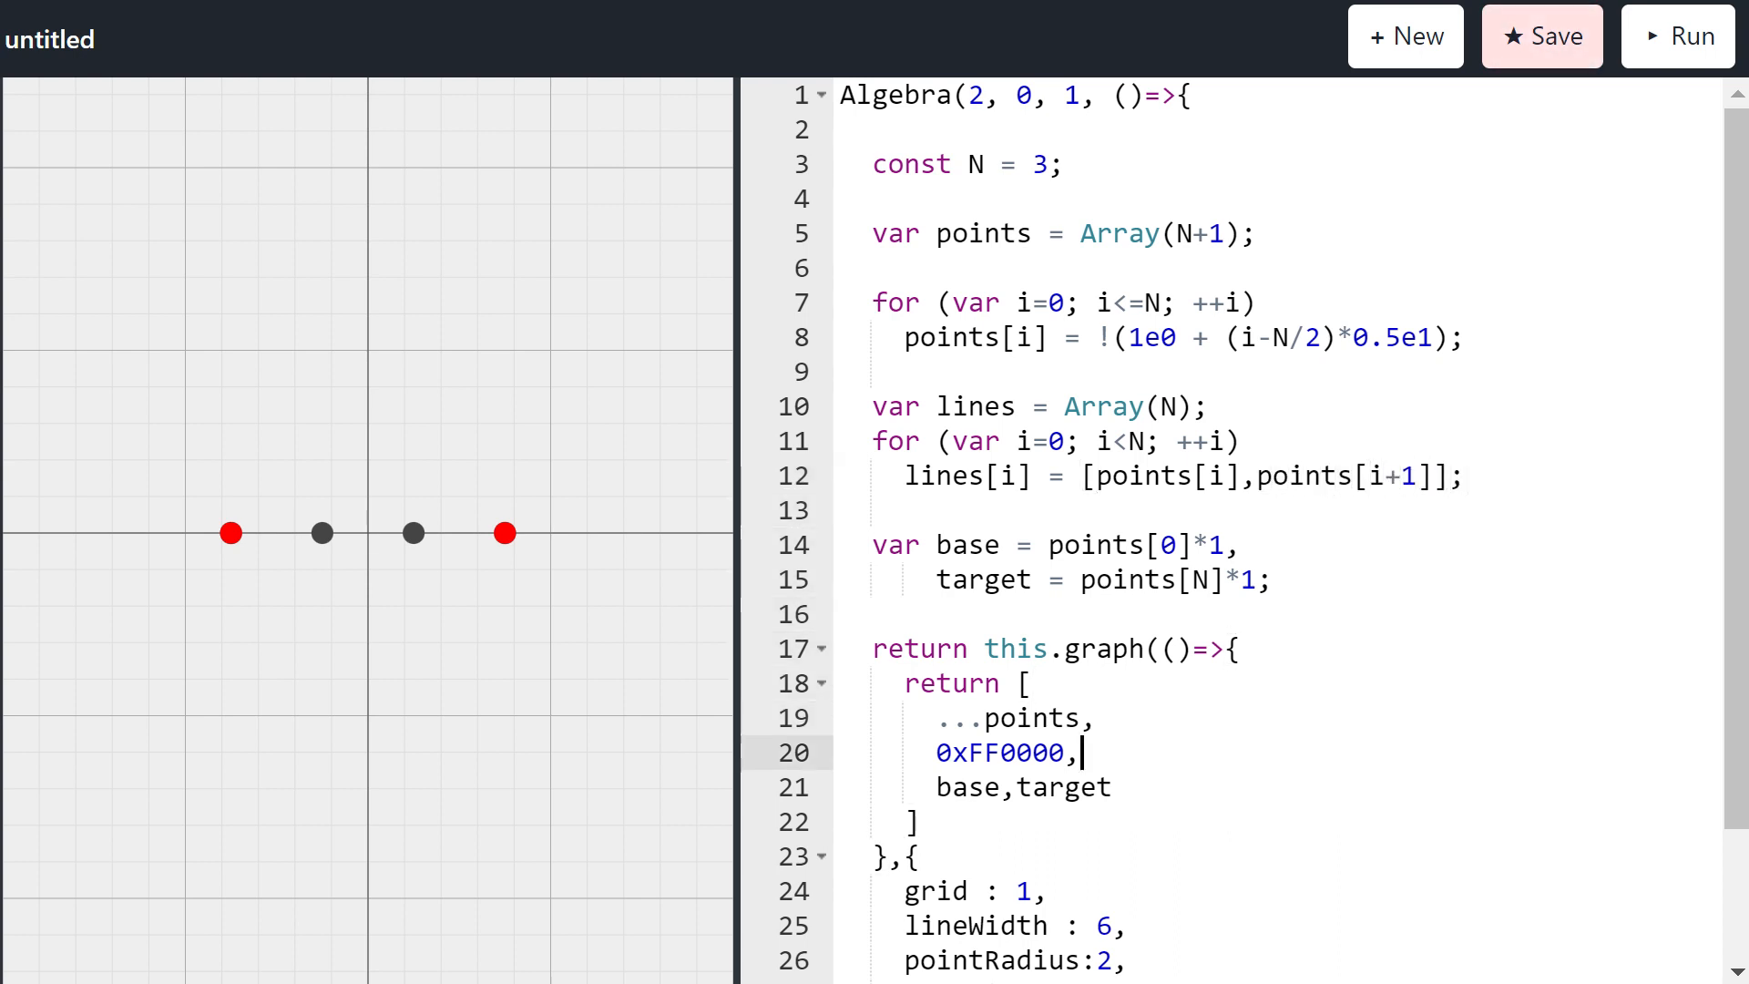
Step: Add ...lines to the render list and set lineWidth to 8
{"action": "key", "text": "Enter"}
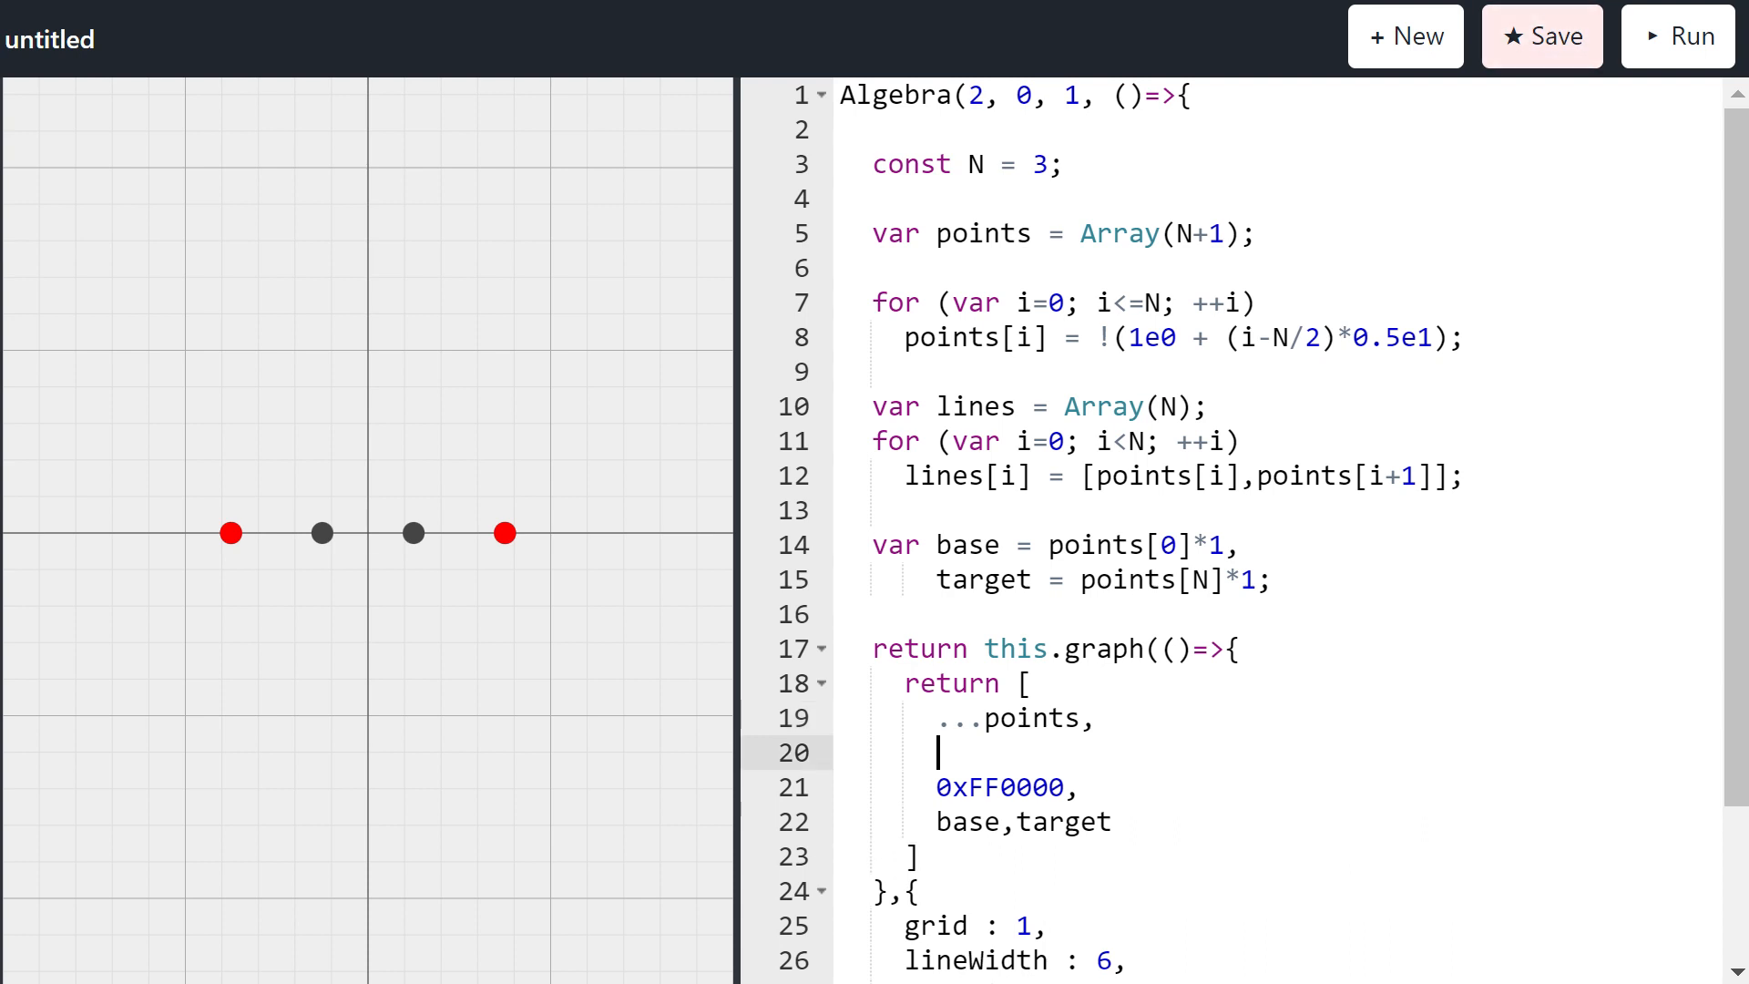
{"action": "type", "text": "...lines,"}
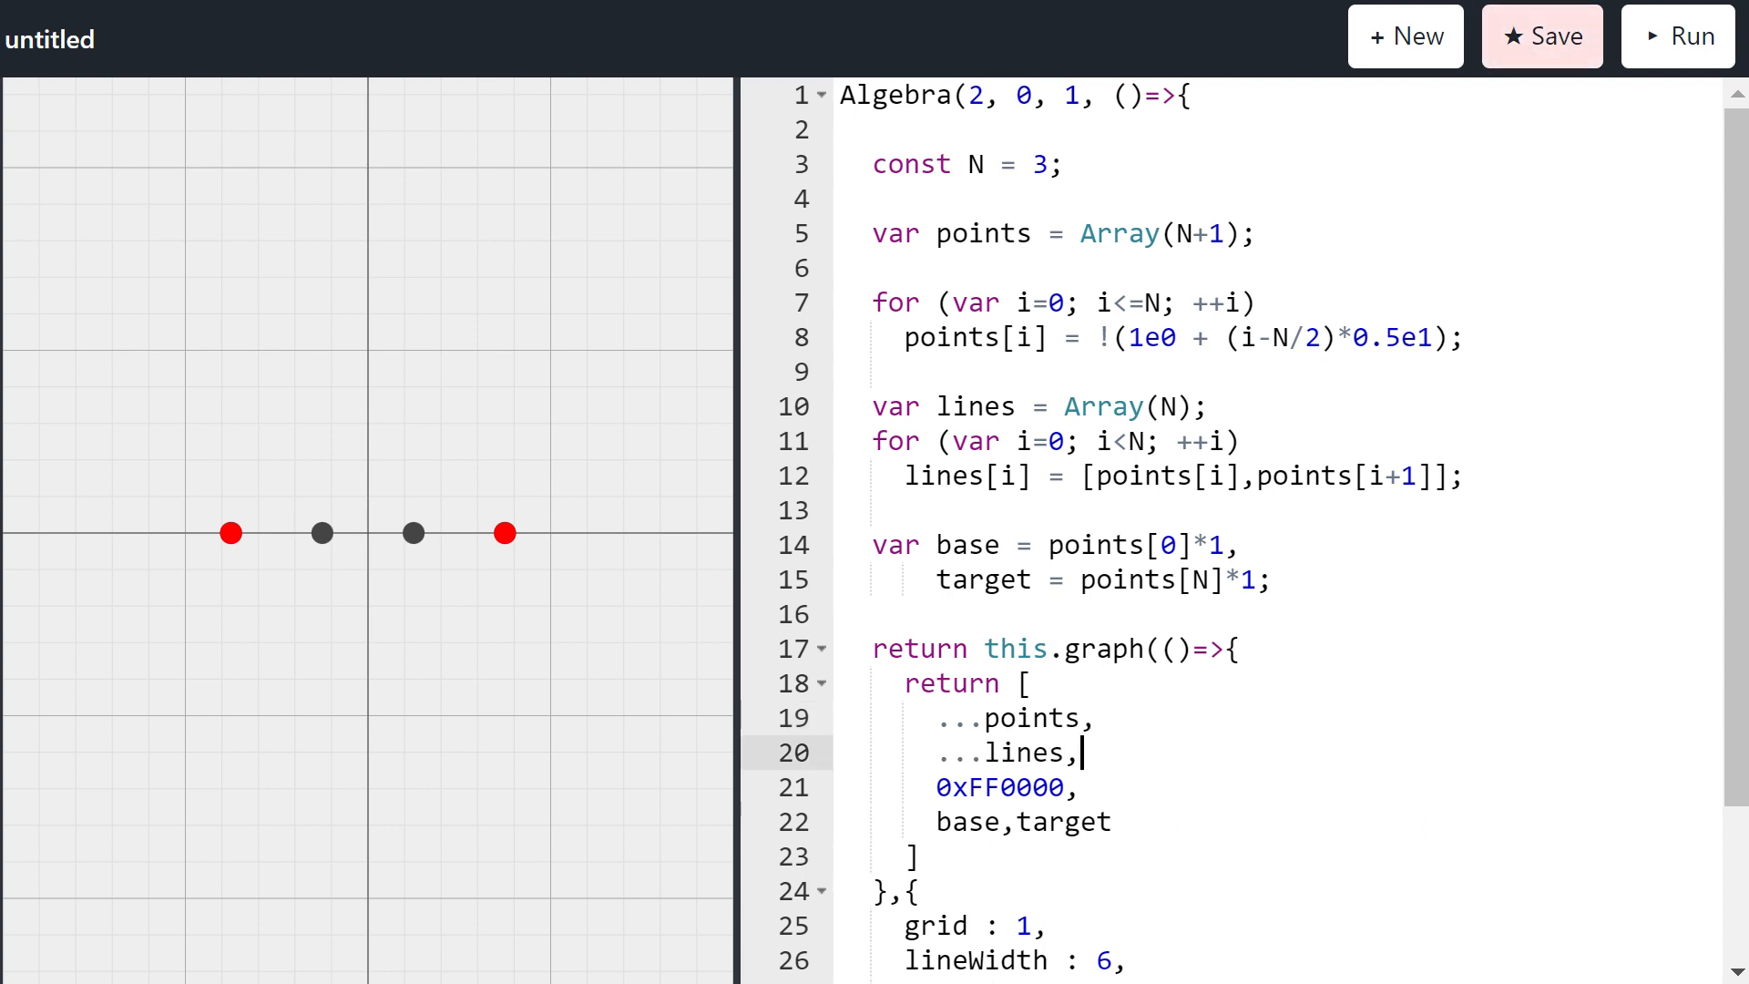
{"action": "left_click", "coordinate": [1675, 35]}
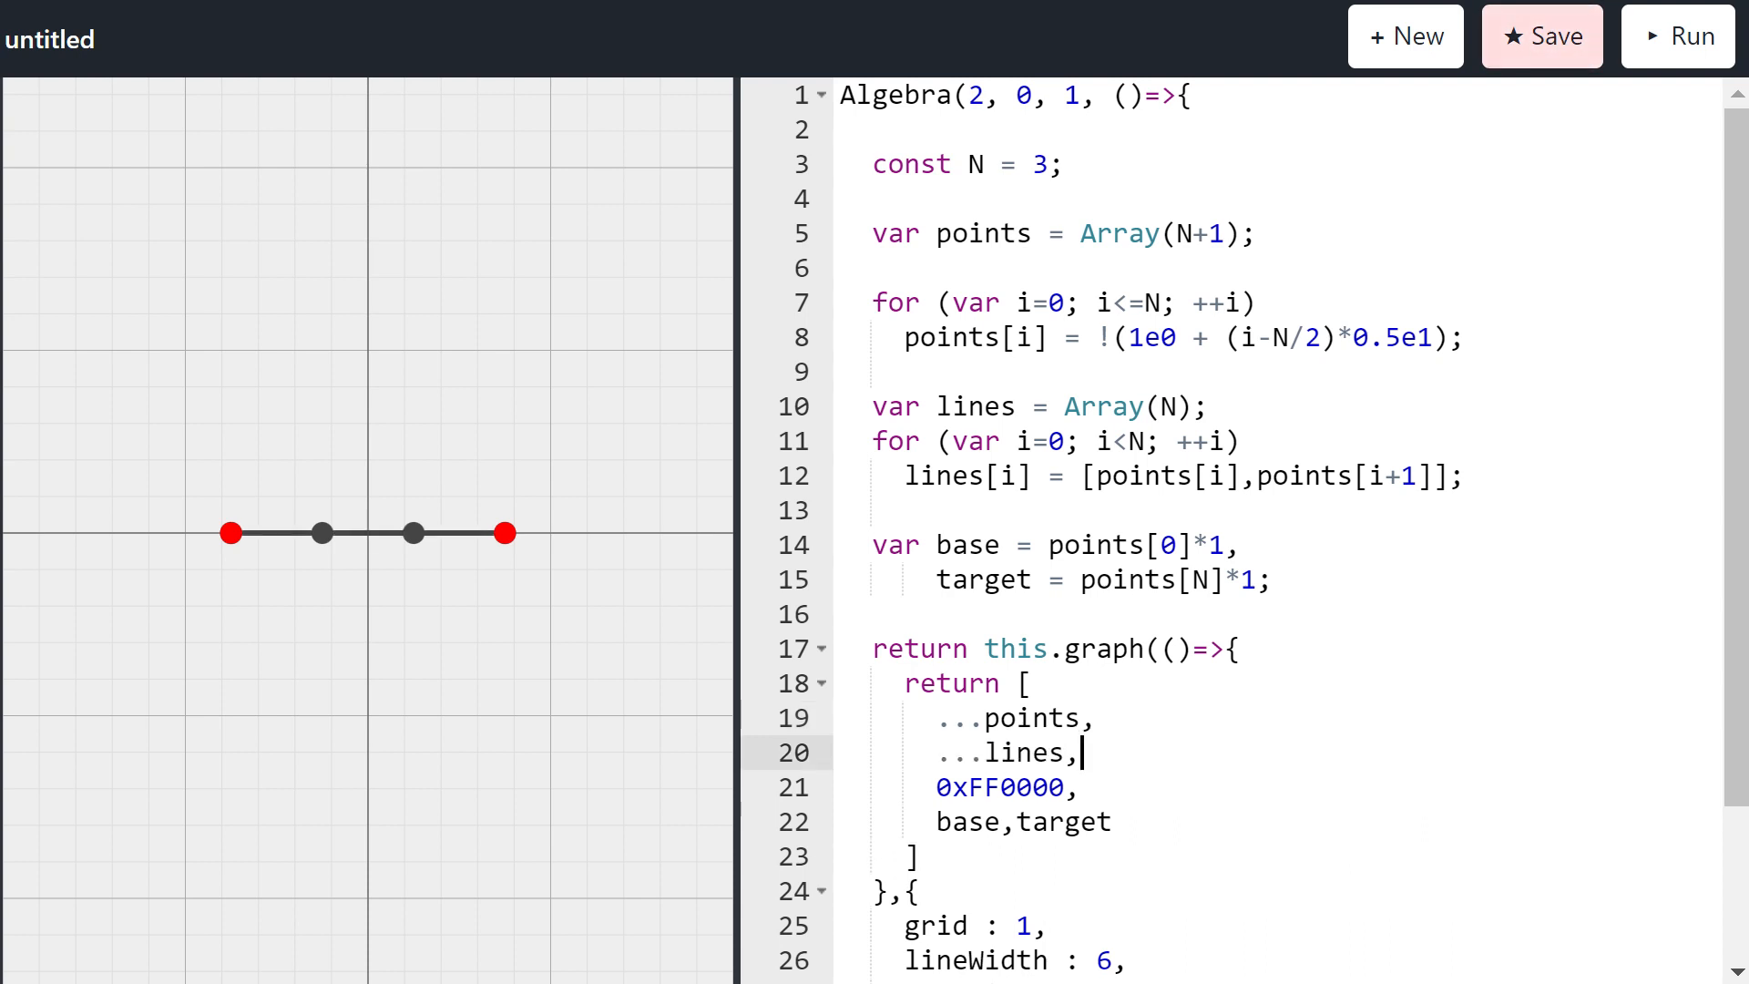
{"action": "type", "text": "8"}
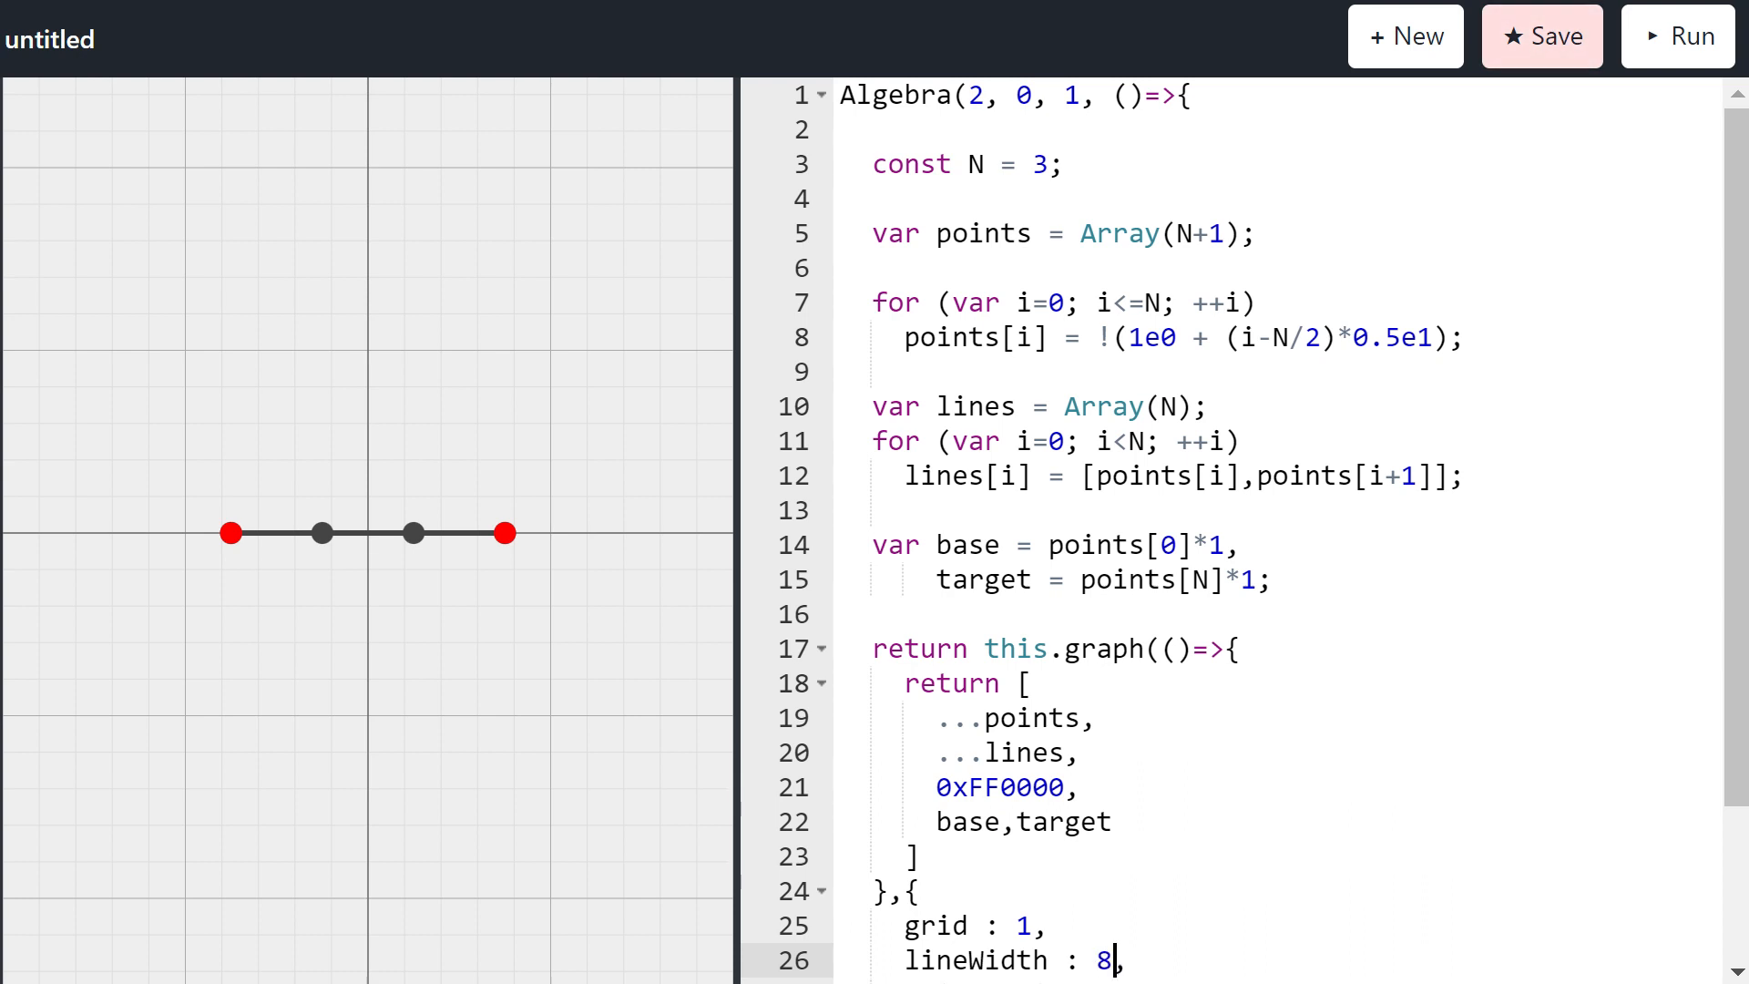
{"action": "mouse_move", "coordinate": [690, 447]}
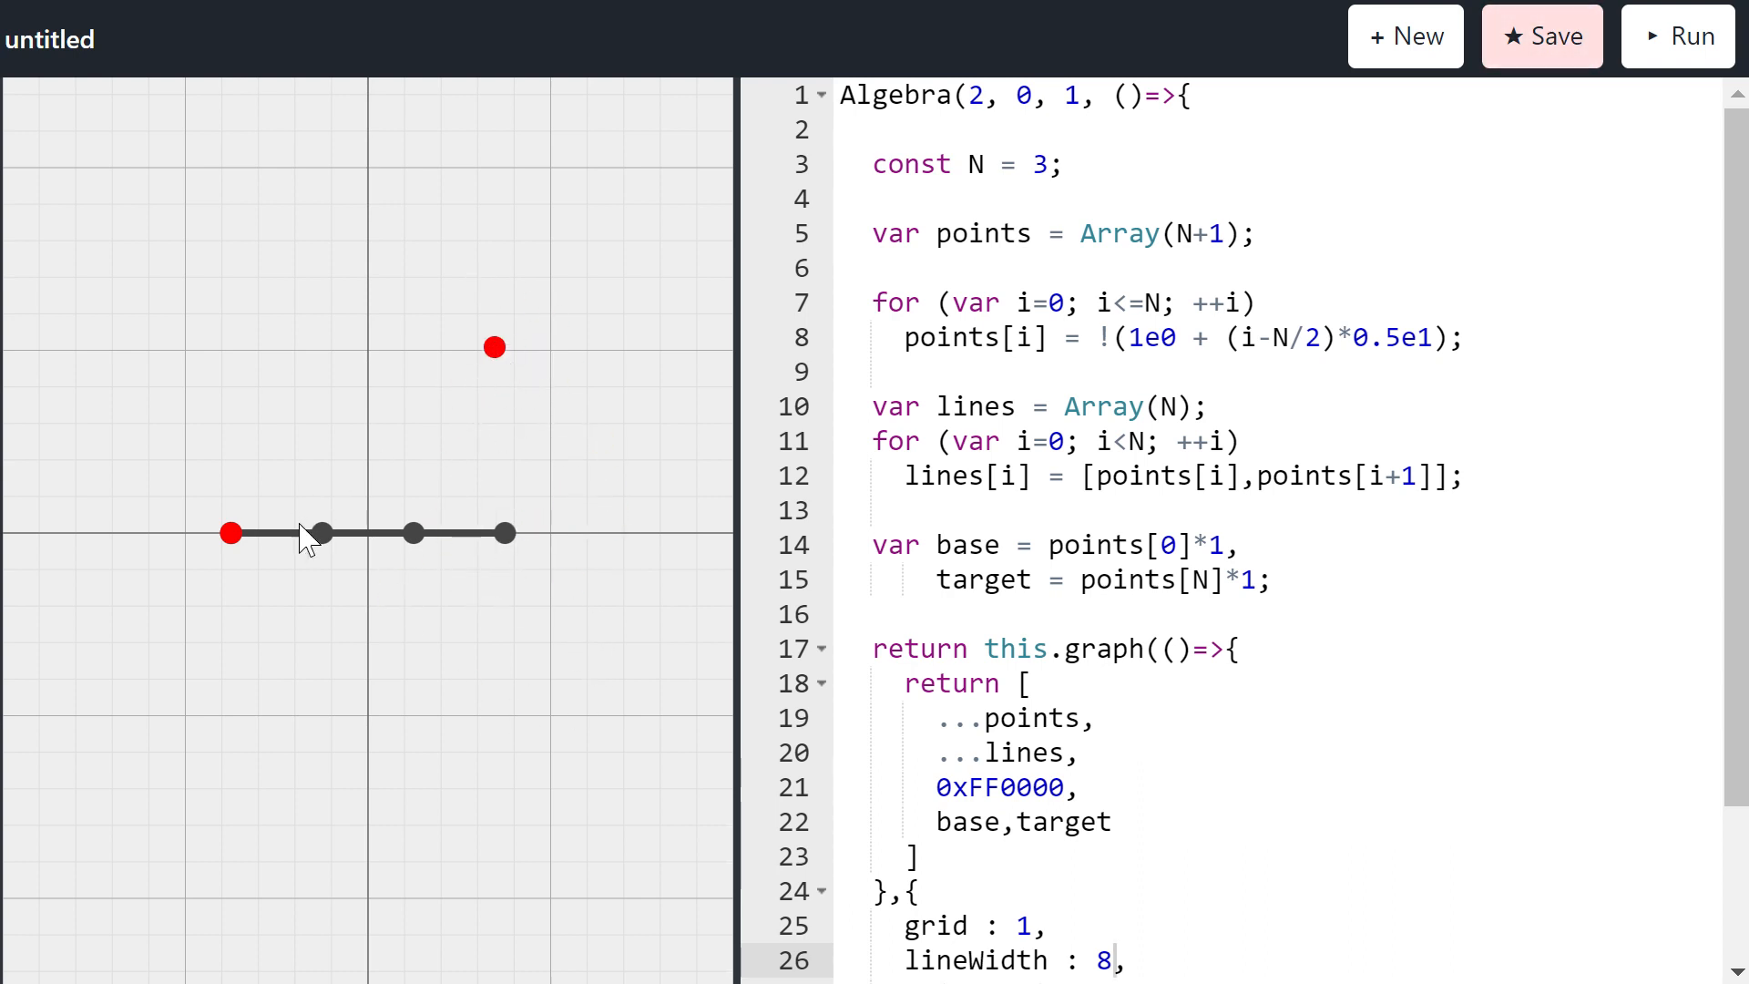
{"action": "mouse_move", "coordinate": [240, 507]}
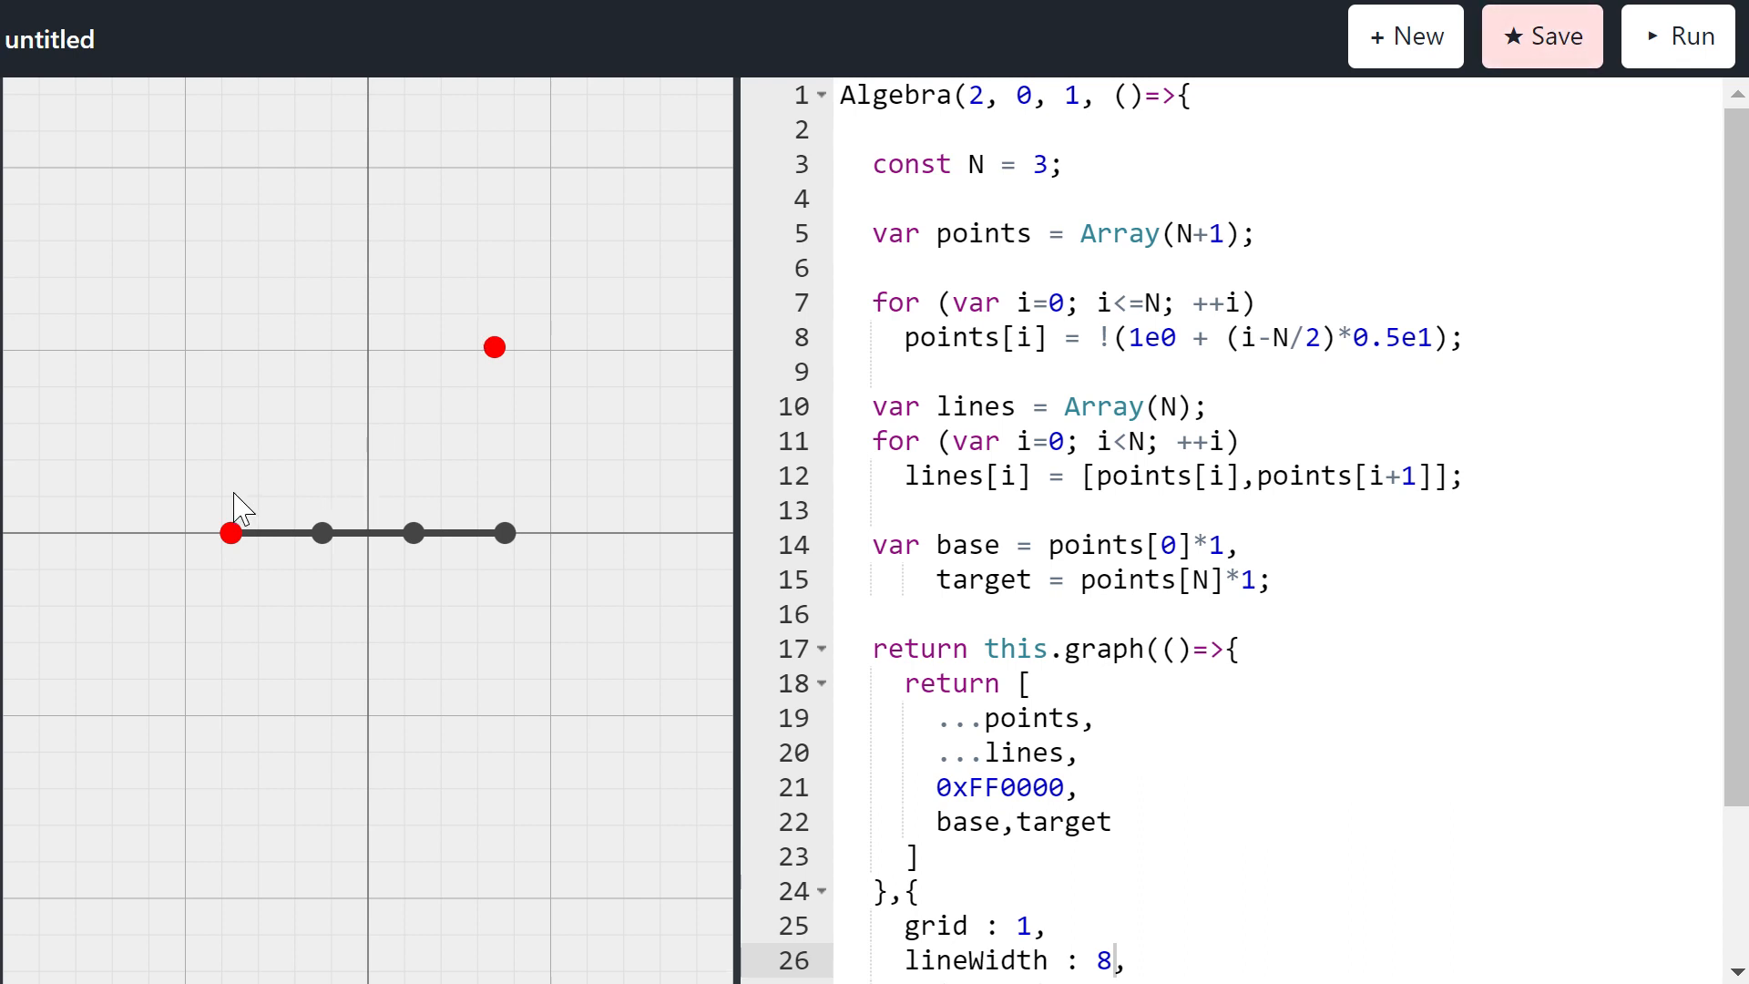
{"action": "mouse_move", "coordinate": [243, 531]}
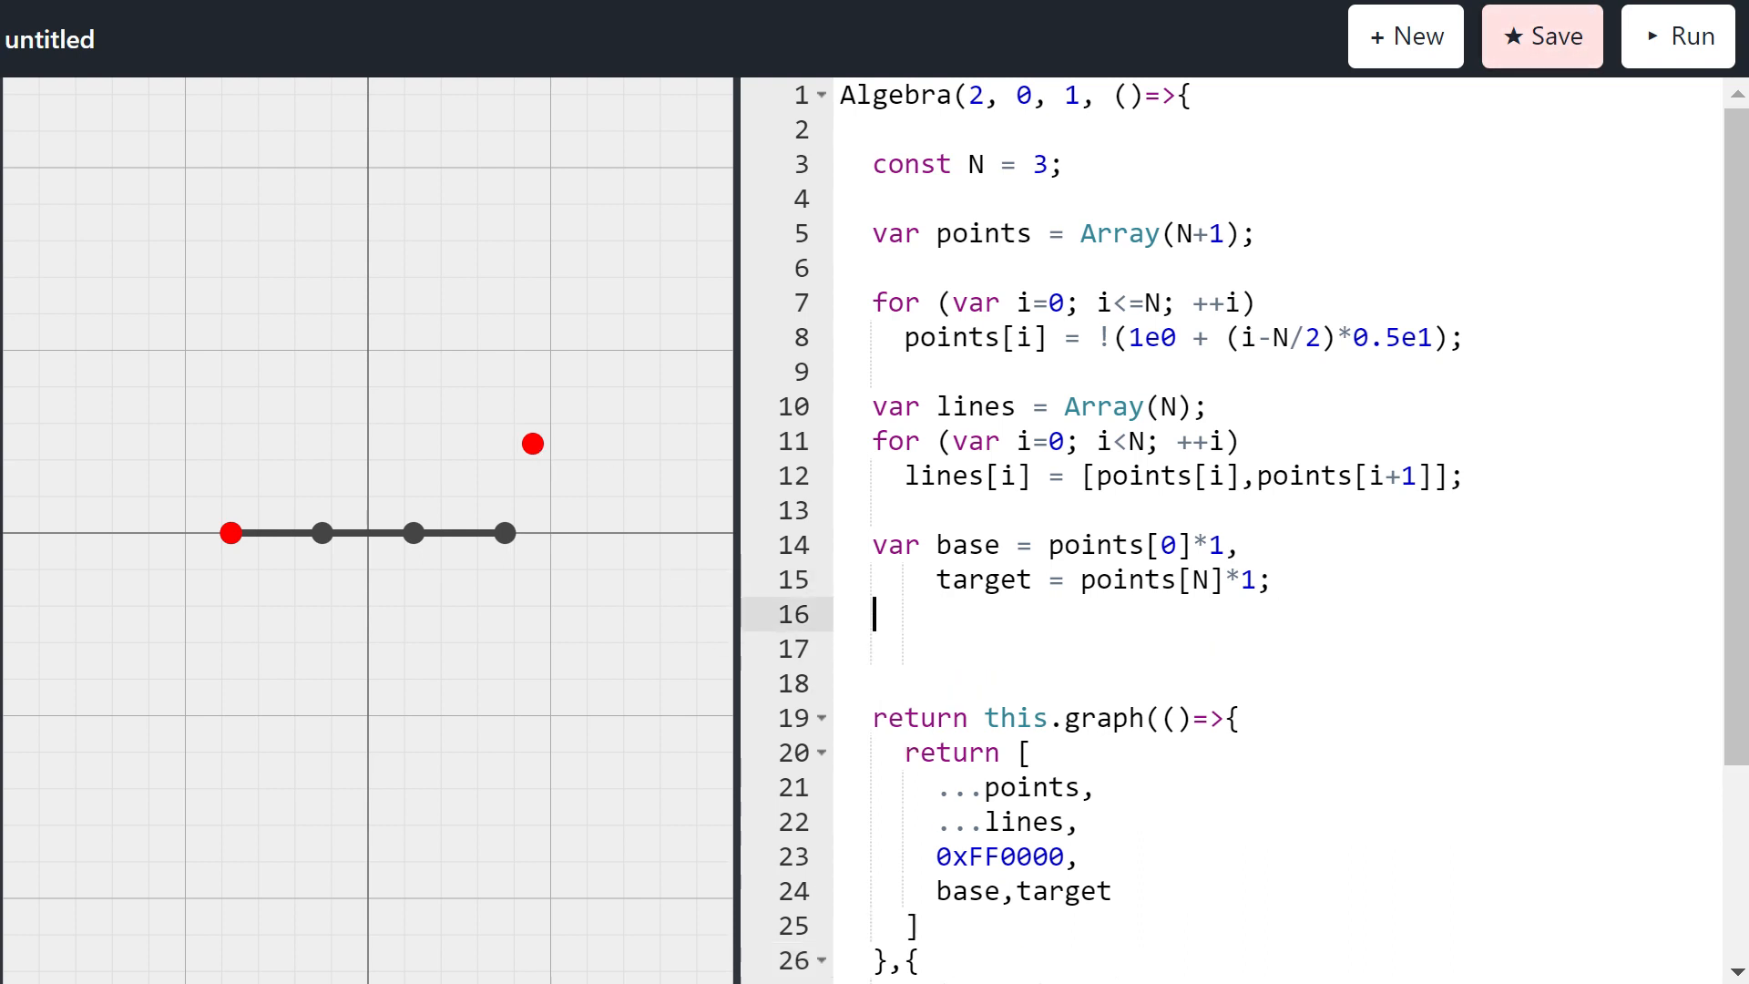
Step: Add an // ik comment and an empty function ik(b,t,c){} stub
{"action": "type", "text": "// ik"}
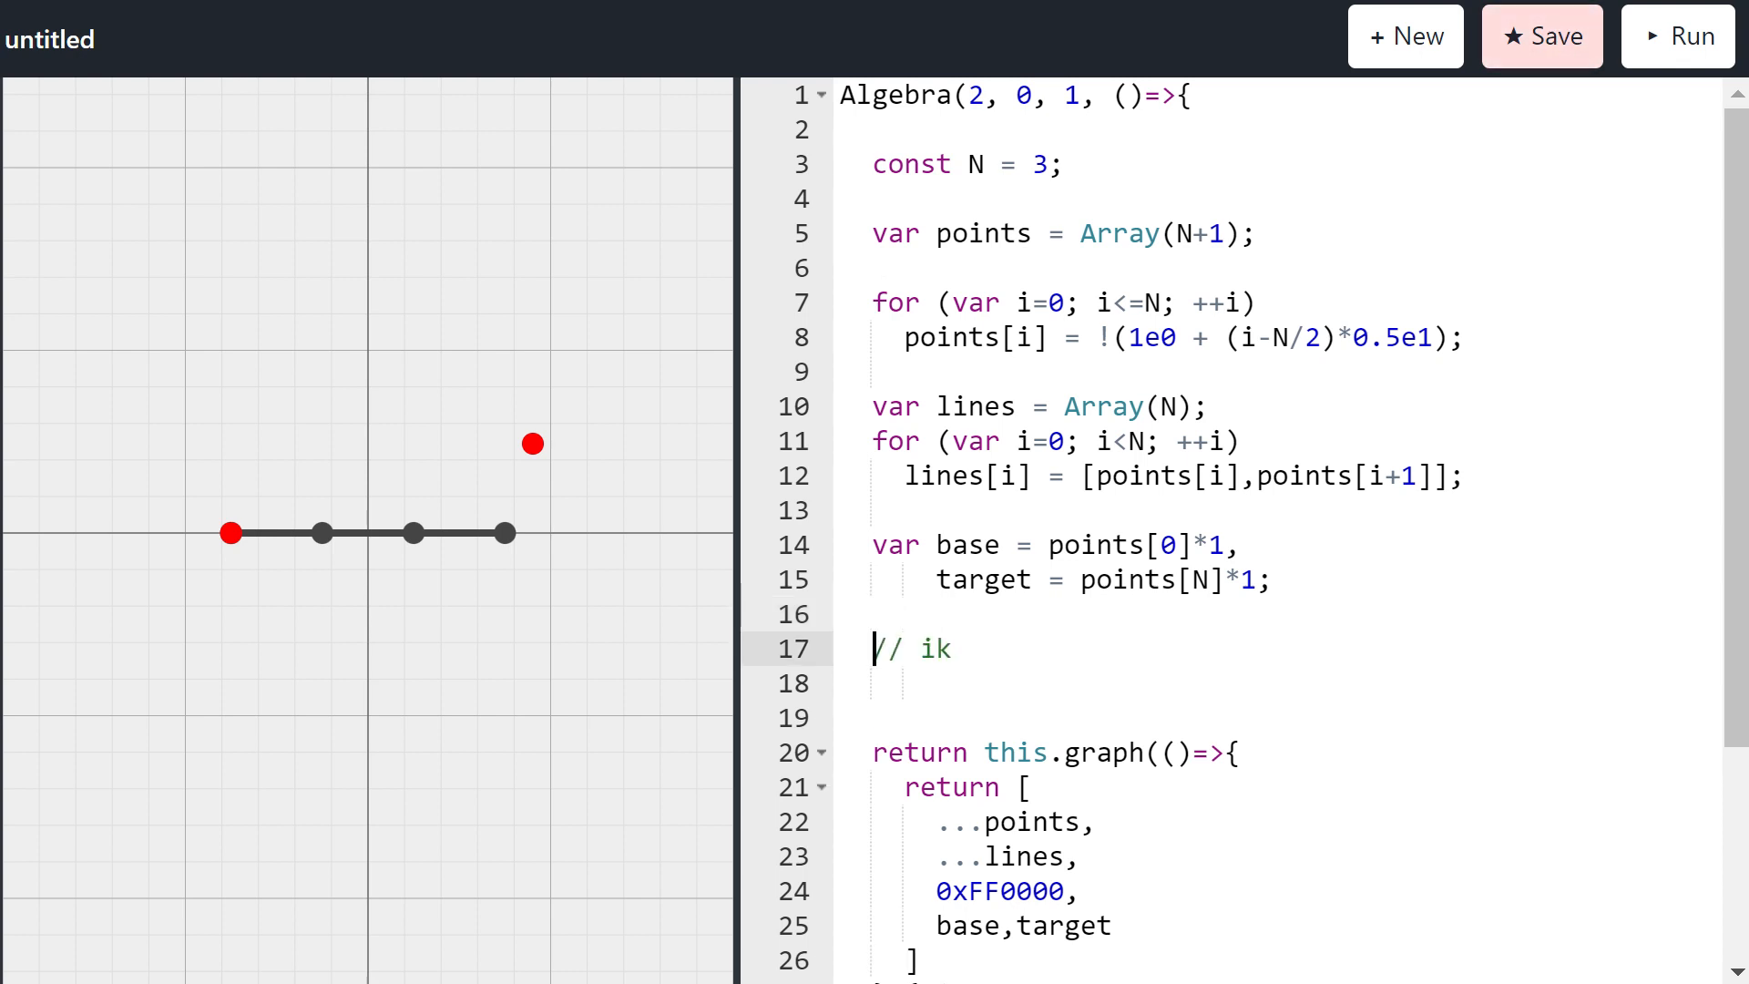
{"action": "type", "text": "functio"}
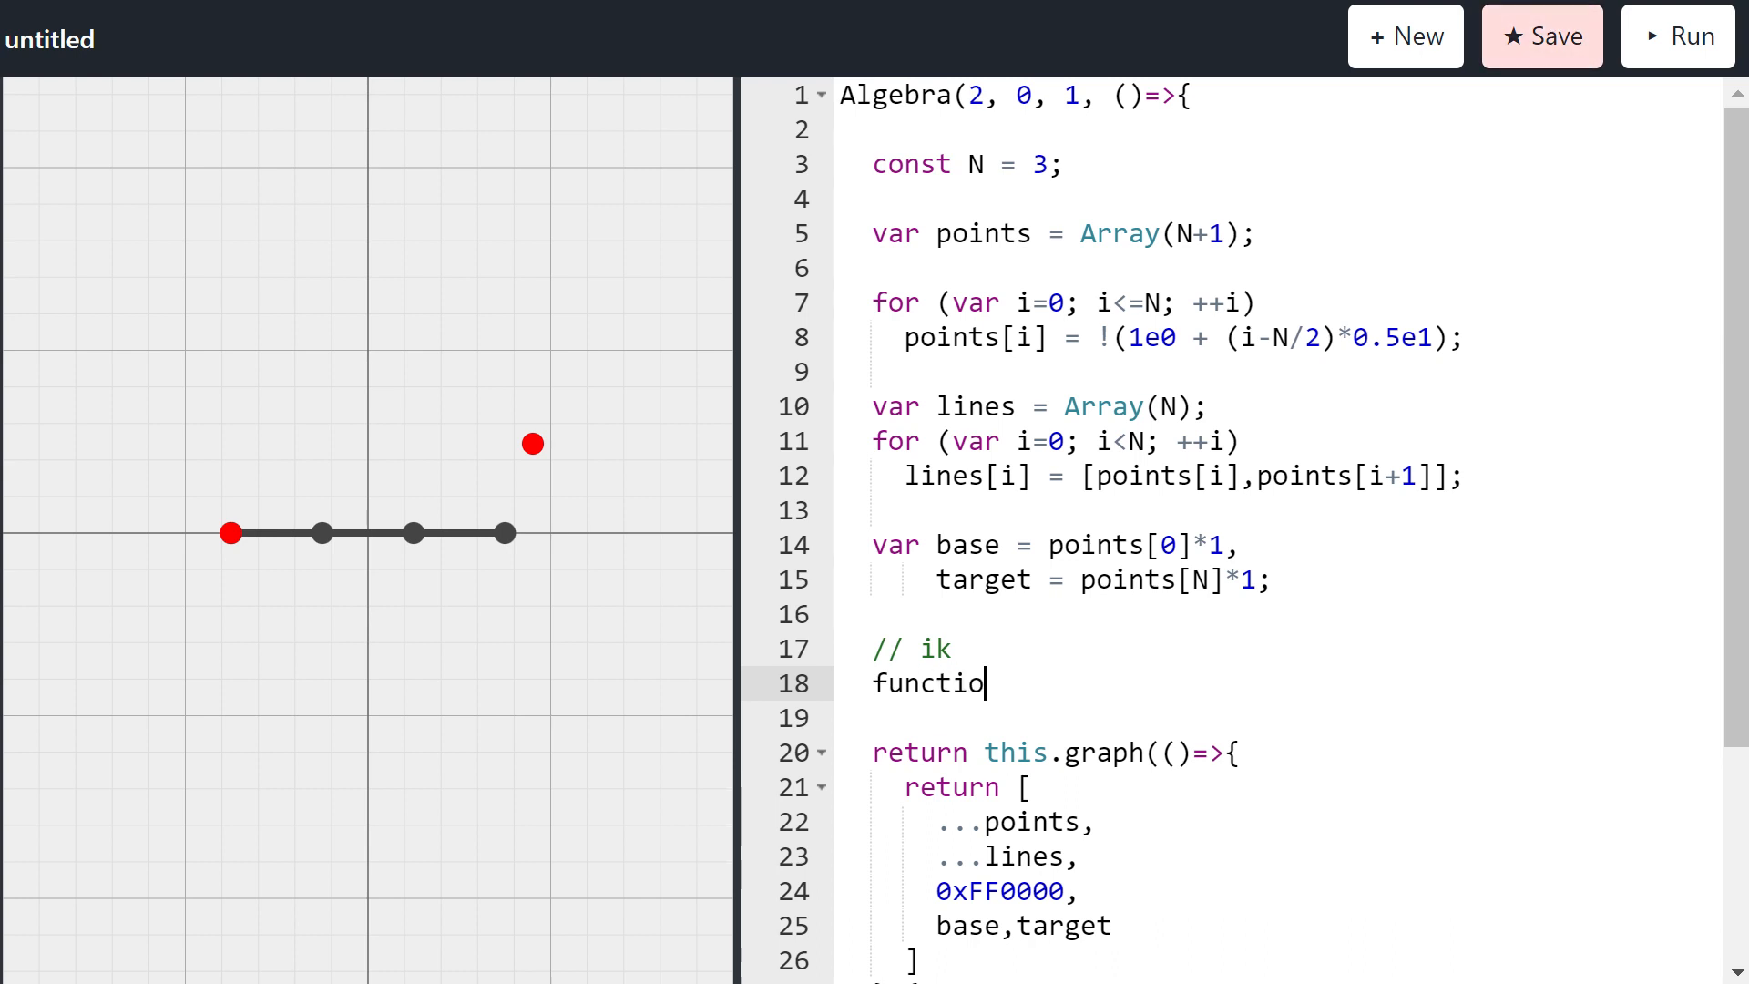
{"action": "type", "text": "n ik (b"}
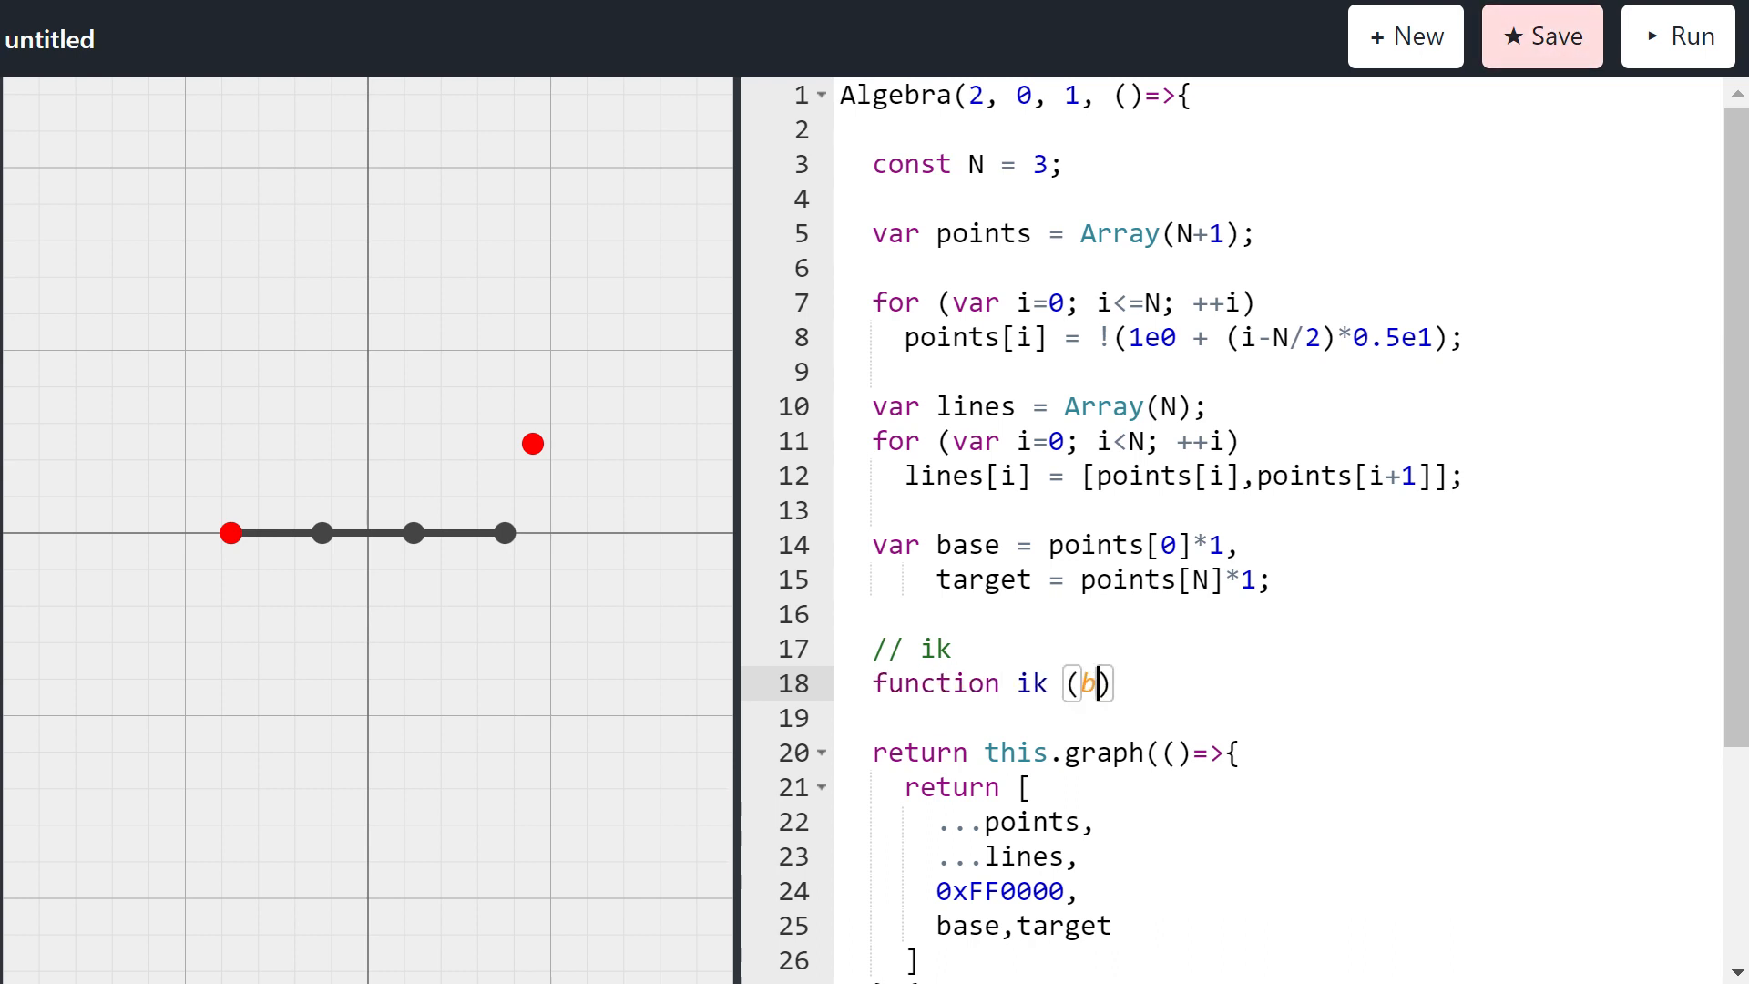
{"action": "type", "text": ",t,c"}
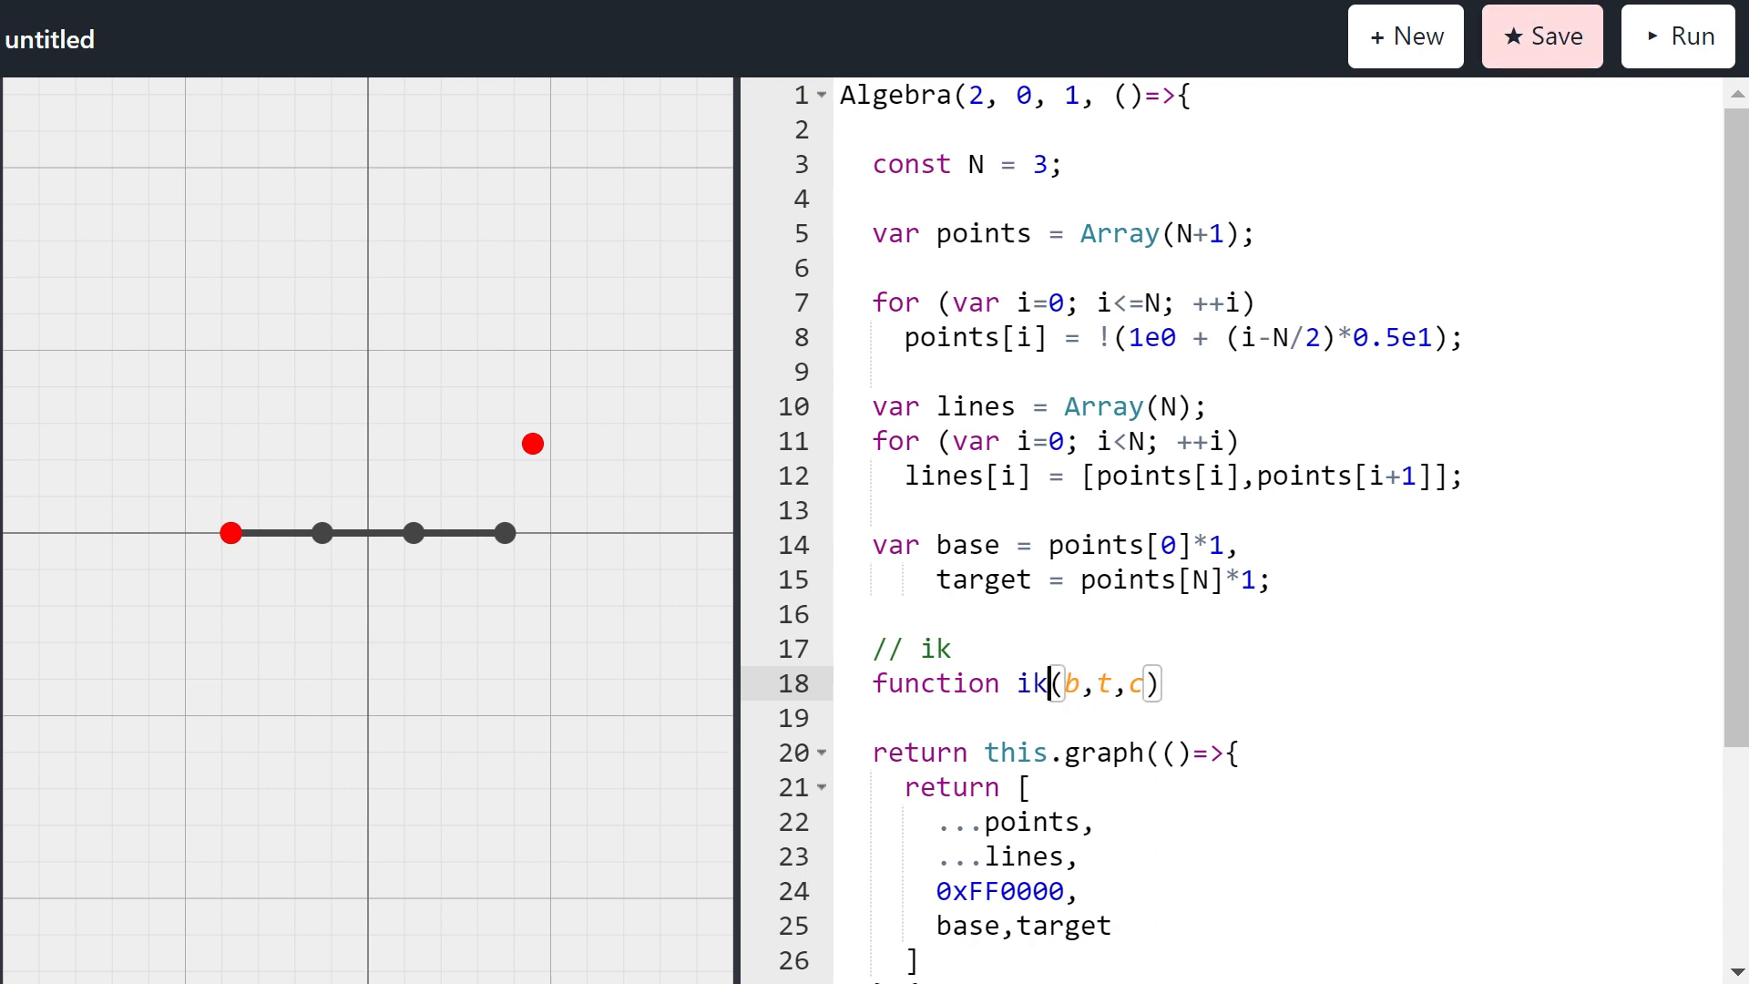
{"action": "type", "text": "{}"}
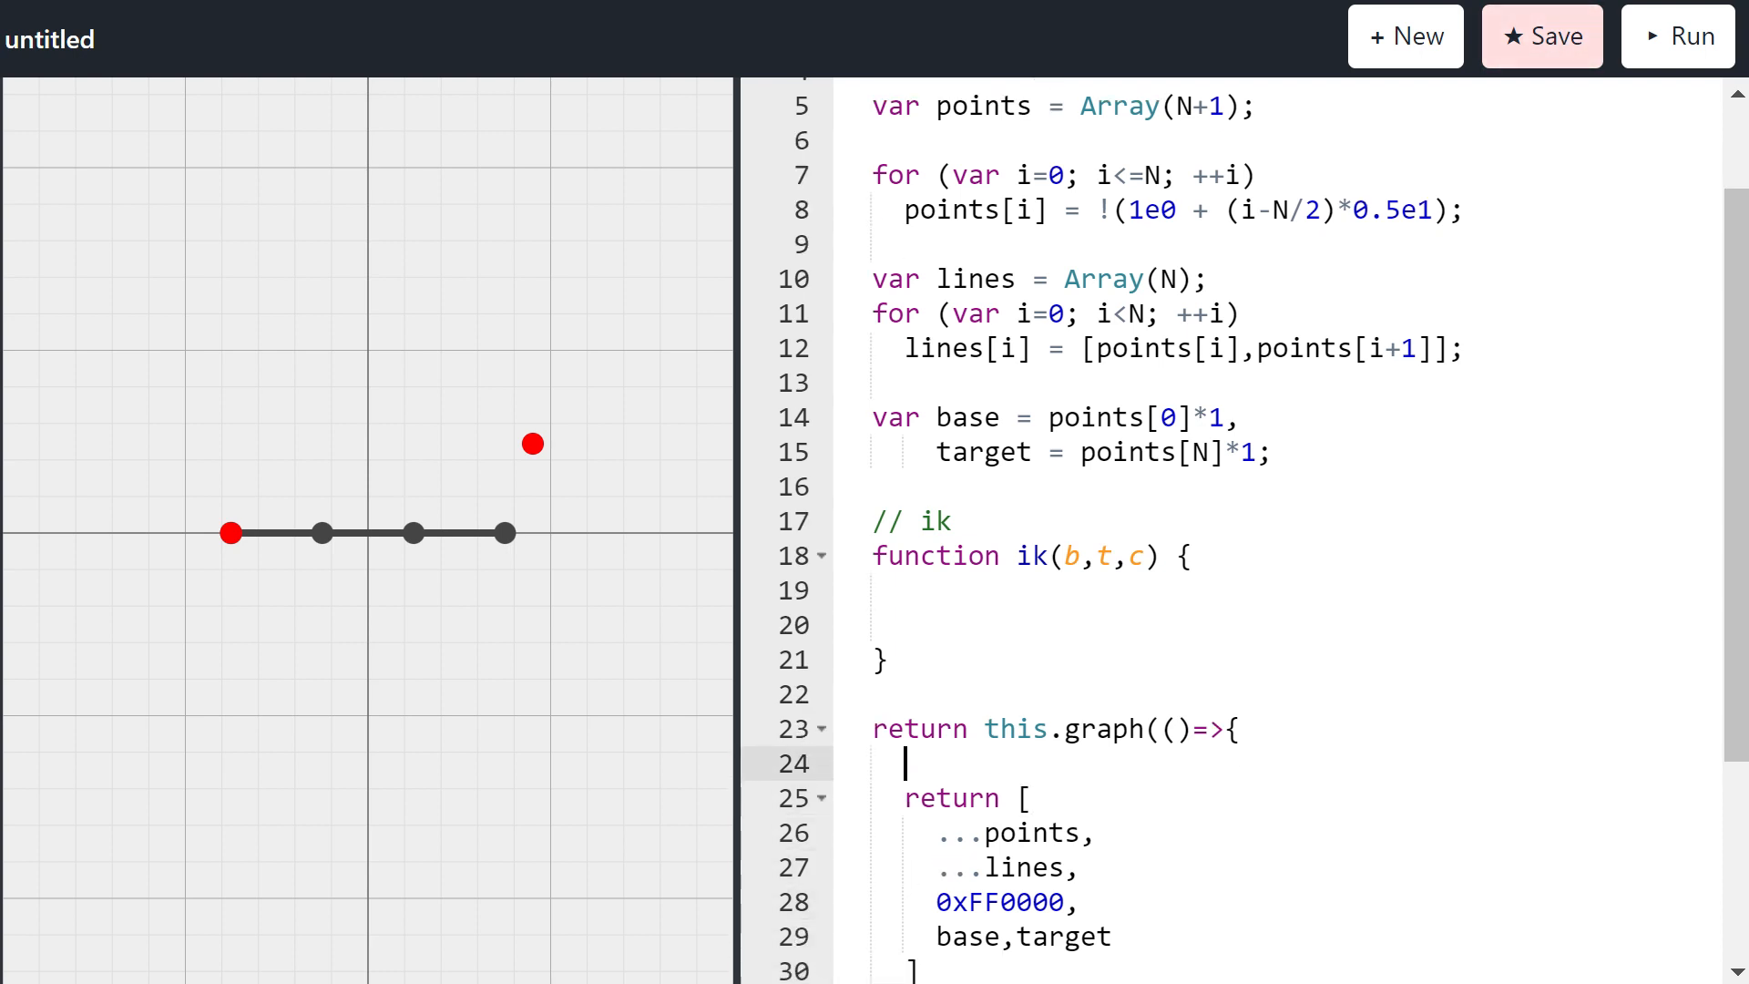
Step: Call ik(base,target,points) inside the graph callback
{"action": "type", "text": "ik()"}
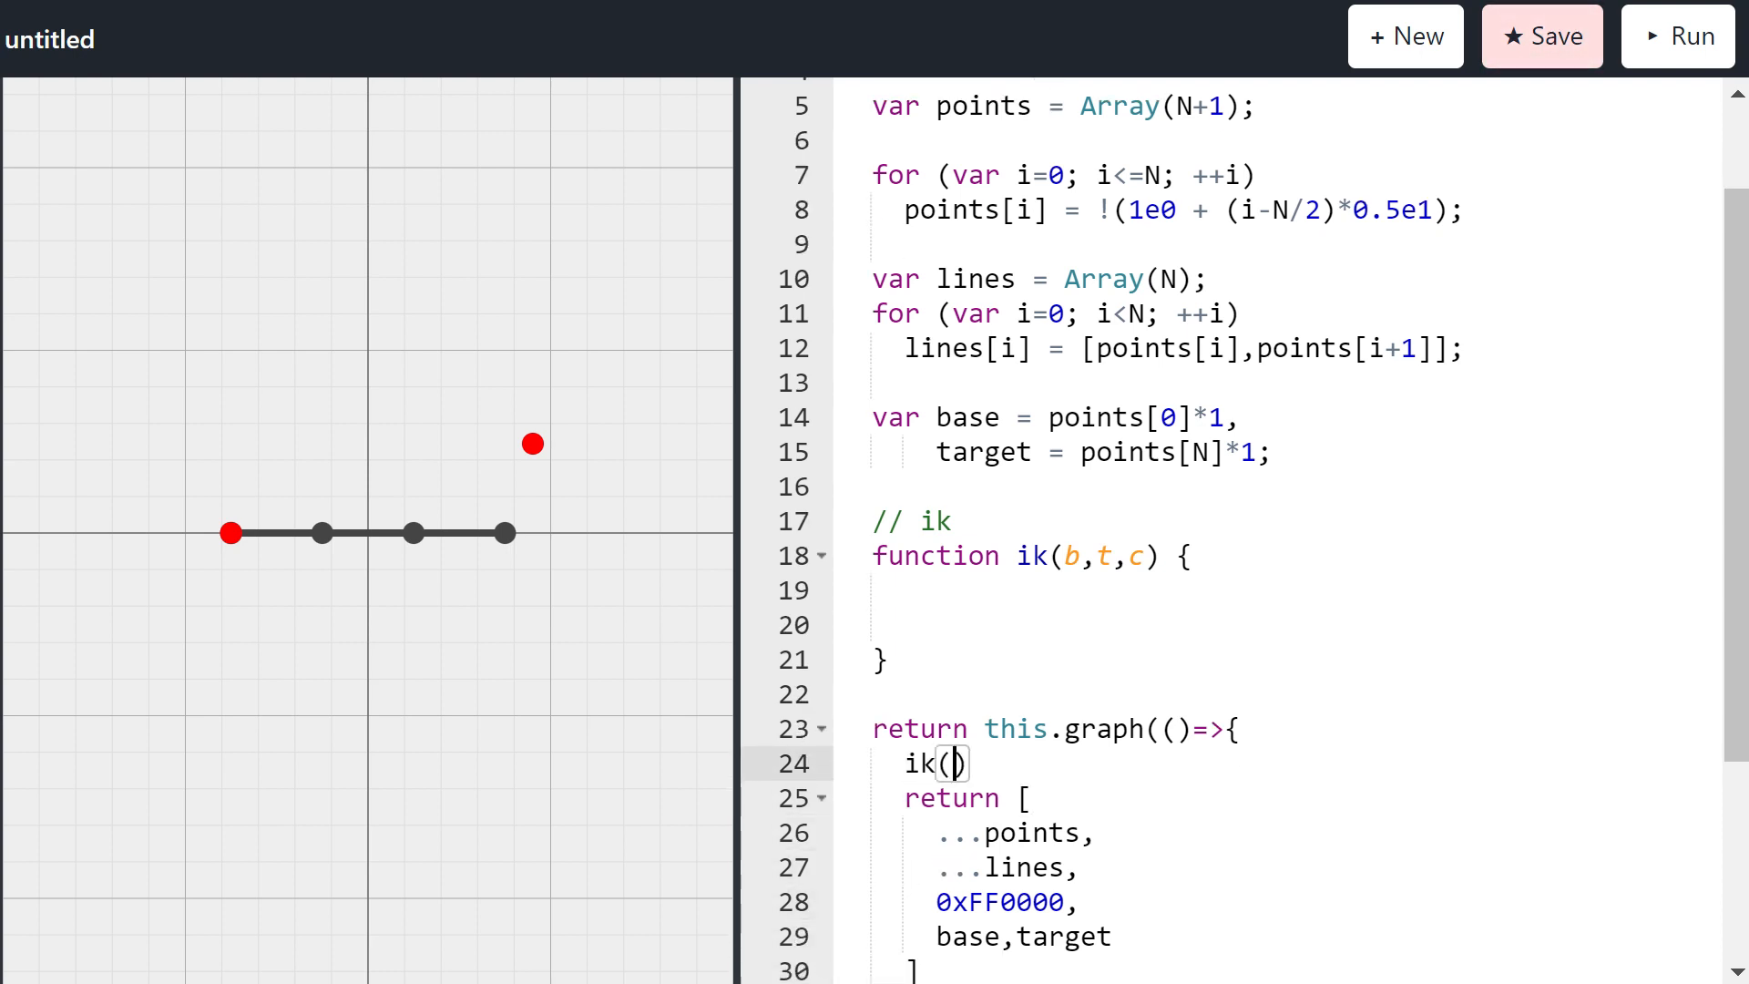
{"action": "type", "text": "base,targe"}
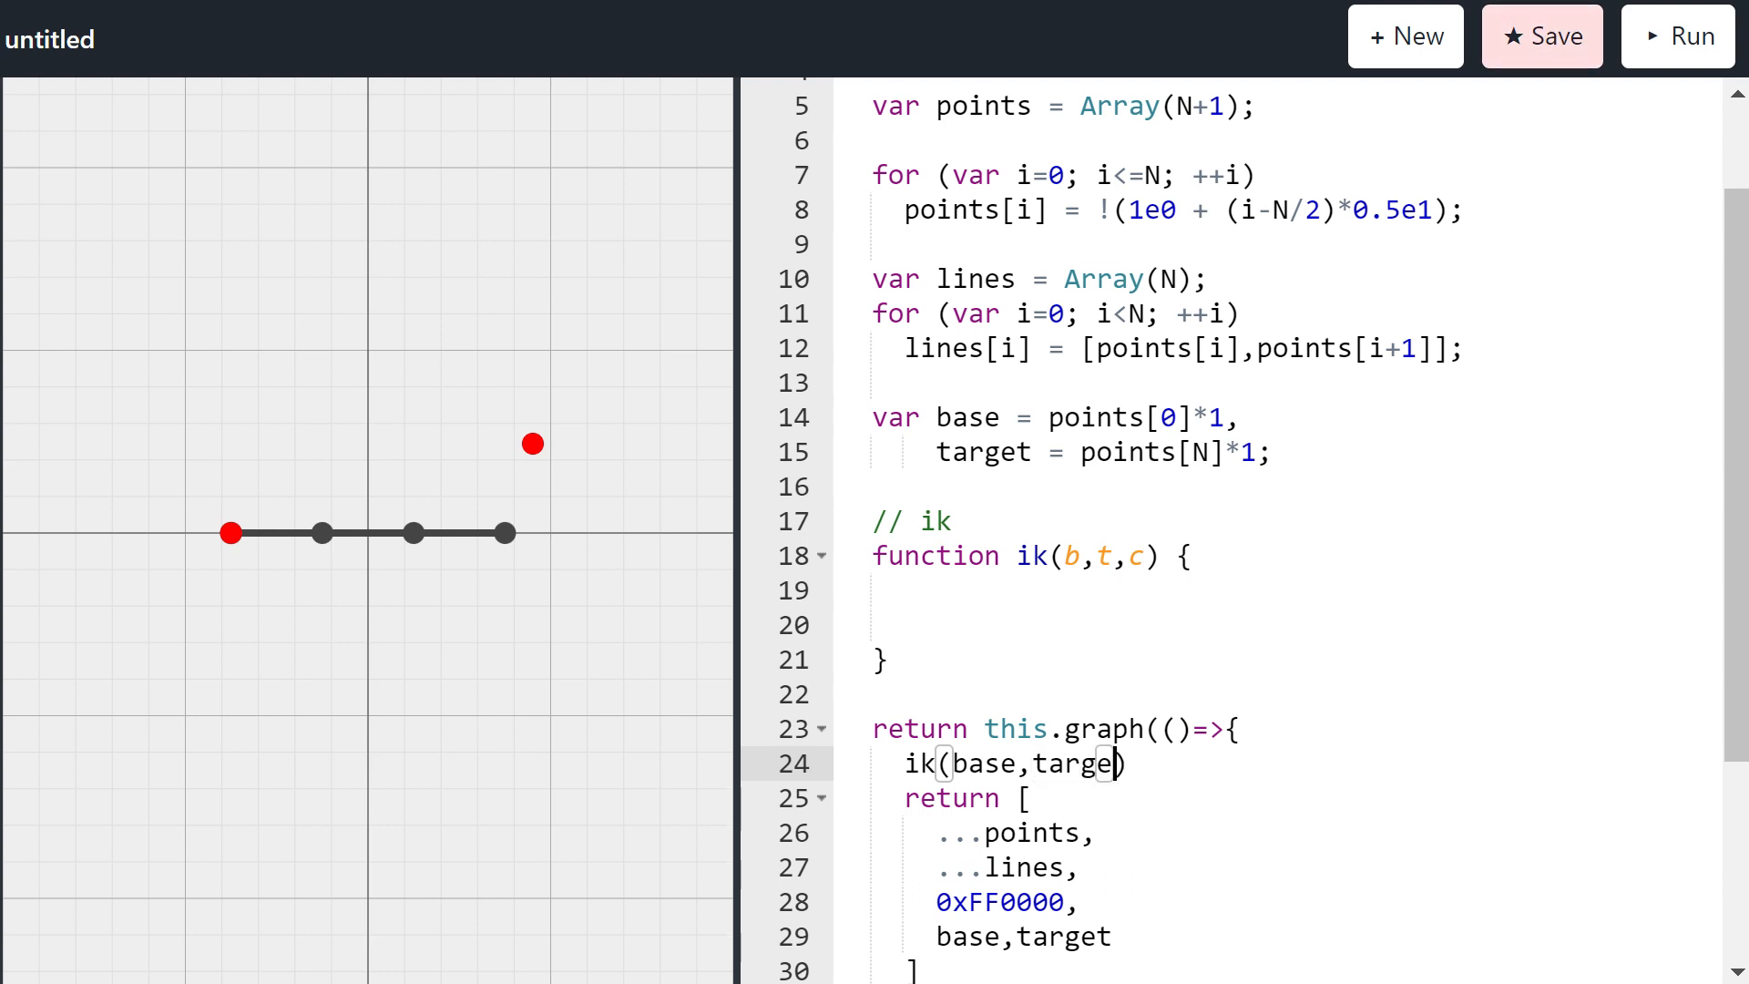
{"action": "type", "text": ",poi"}
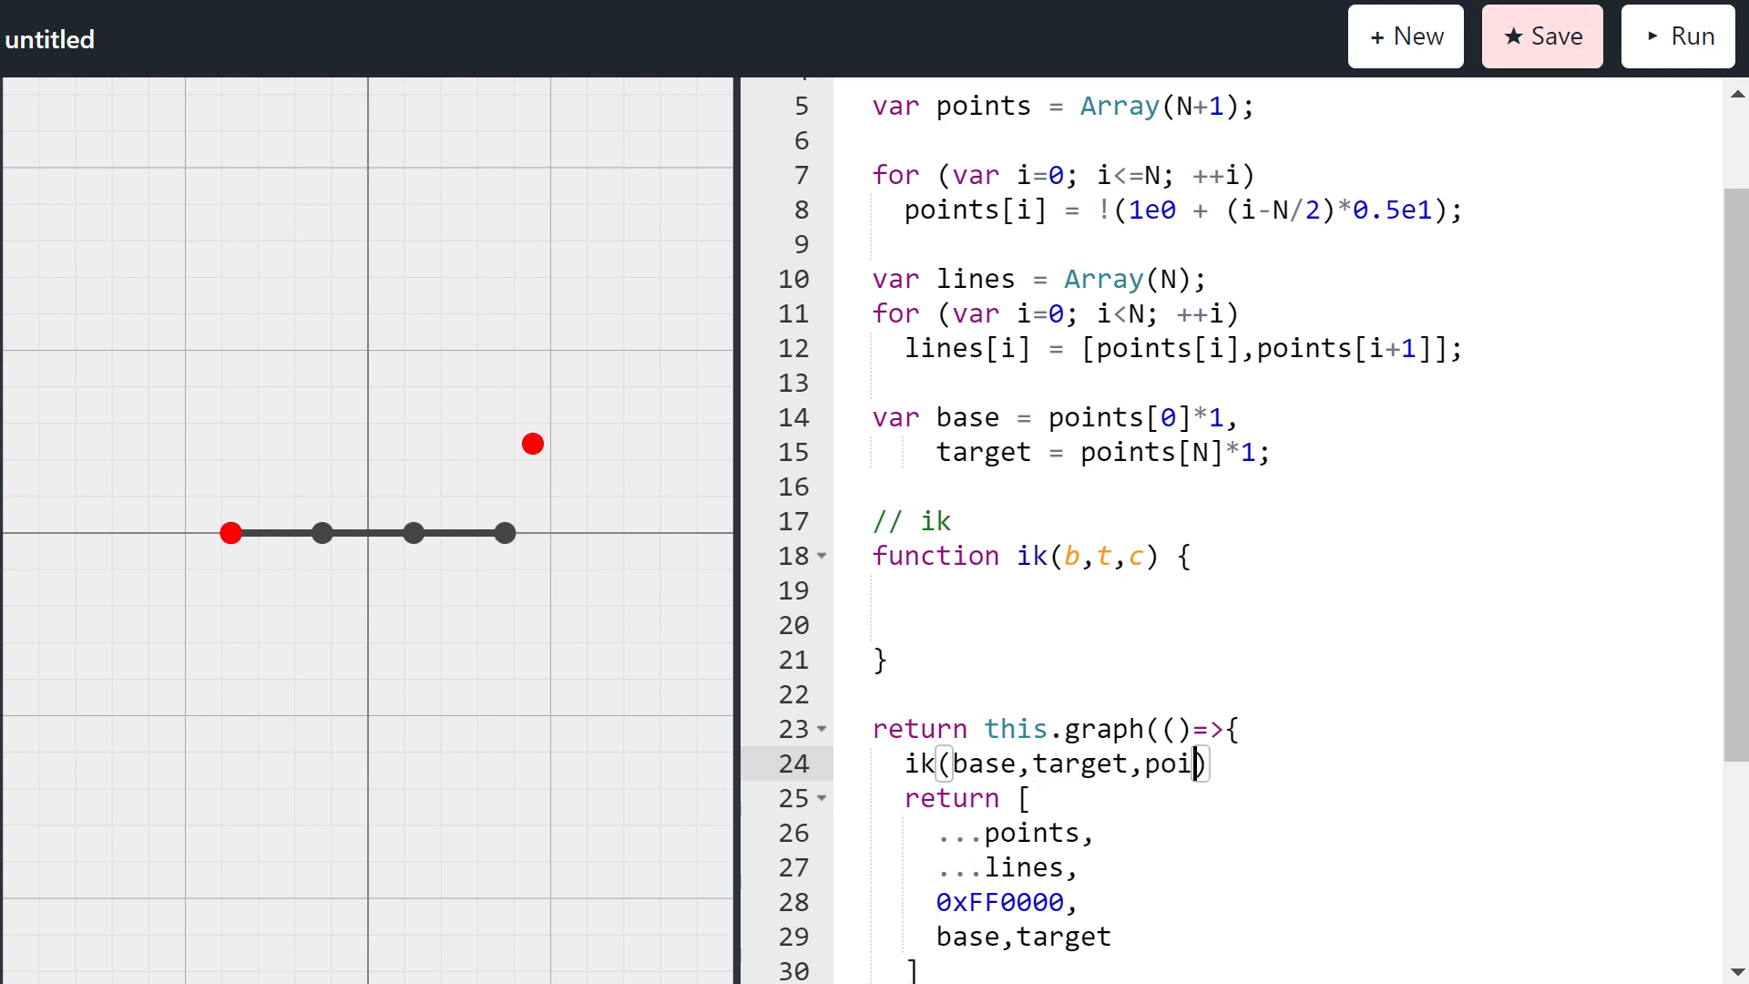
{"action": "type", "text": "nts"}
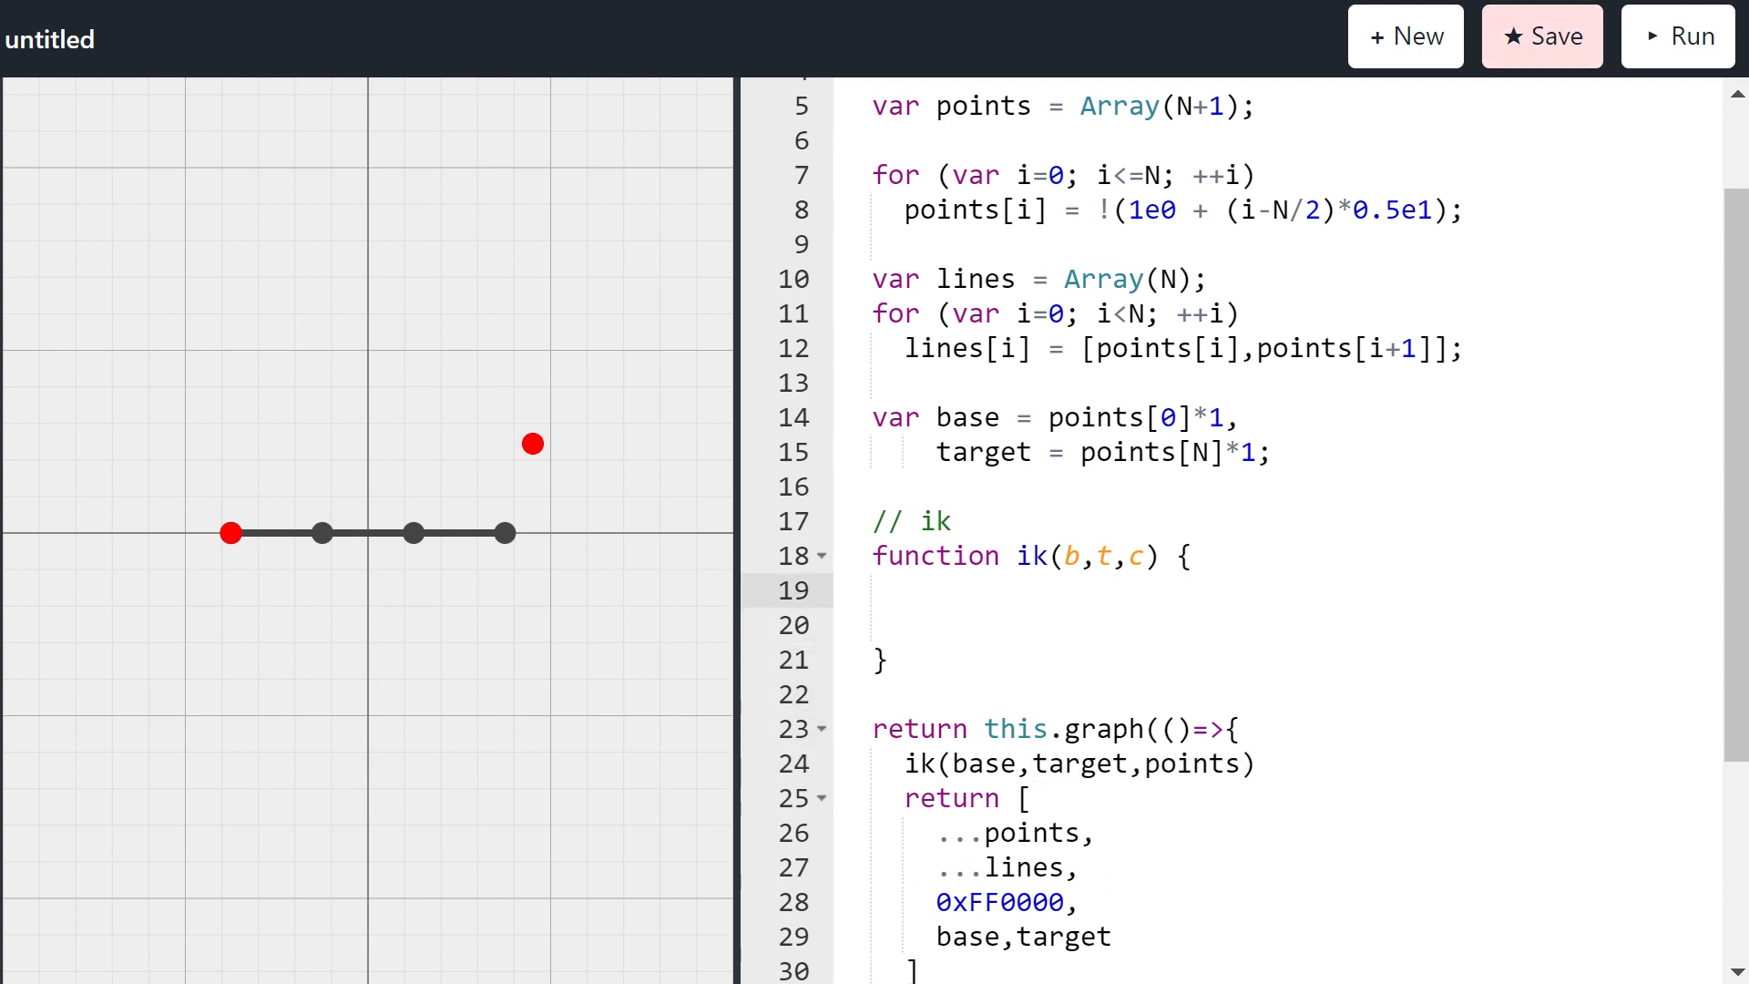
{"action": "mouse_move", "coordinate": [573, 490]}
{"action": "type", "text": " + "}
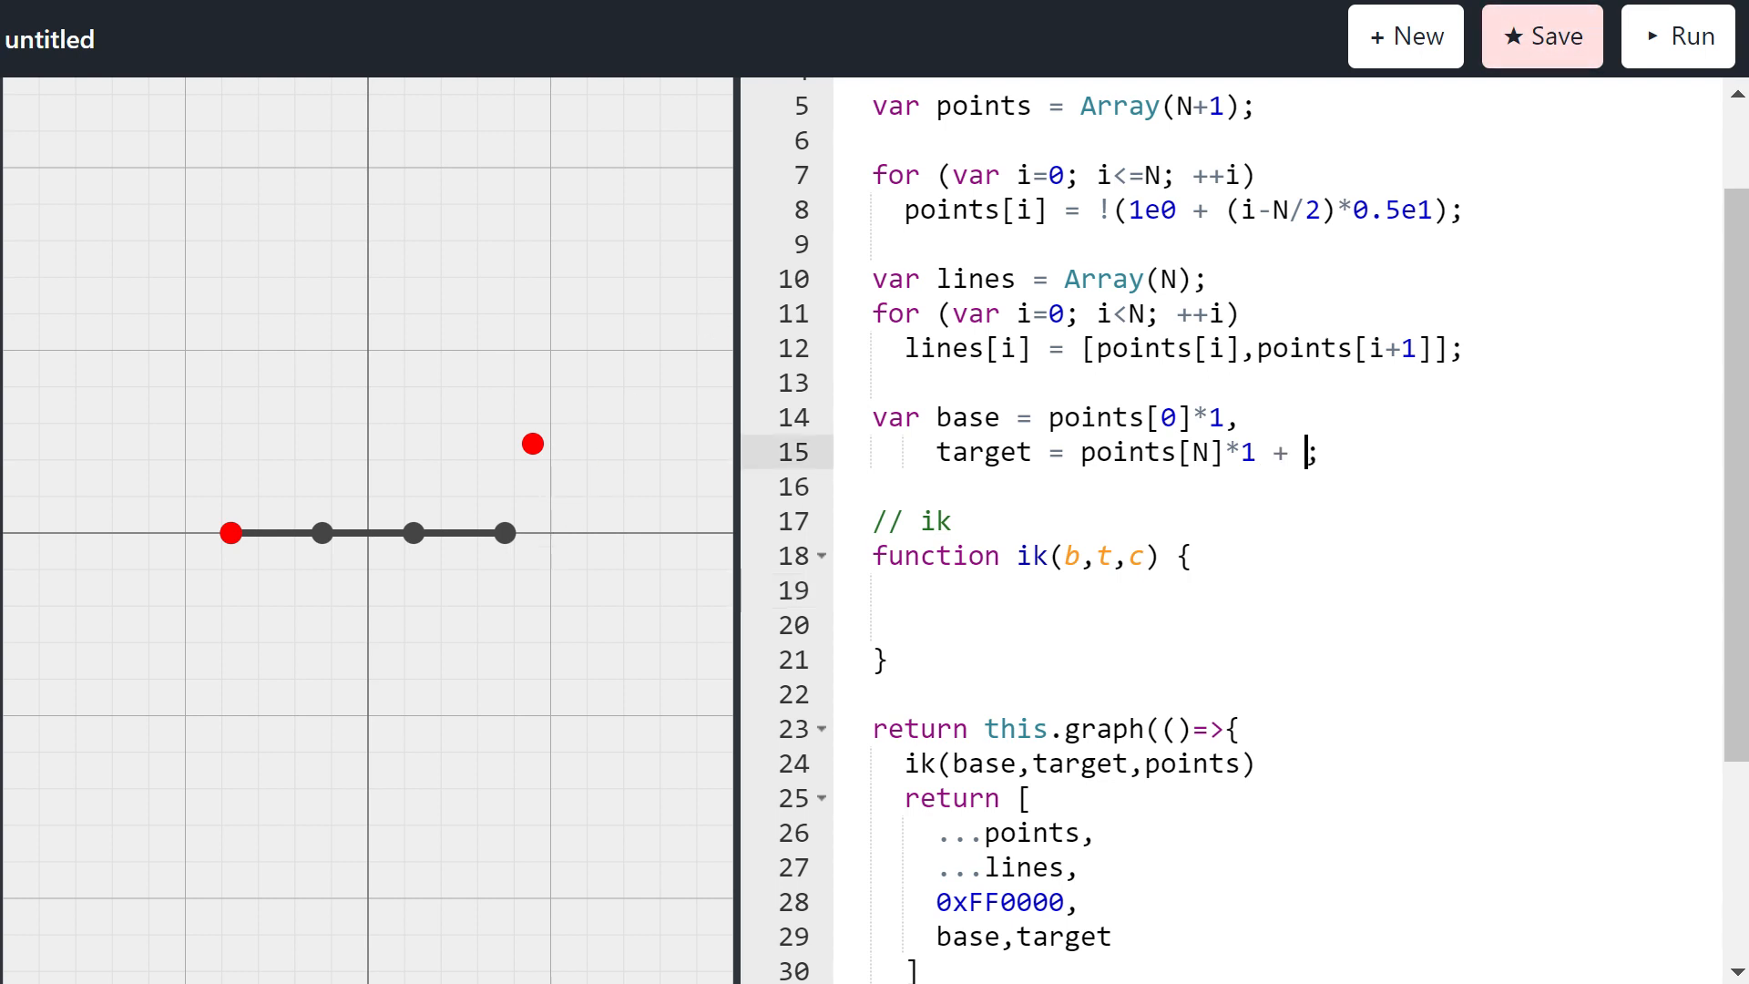
Step: Offset the target definition by + !(0.2e1+0.2e2) from the last point
{"action": "type", "text": "!()"}
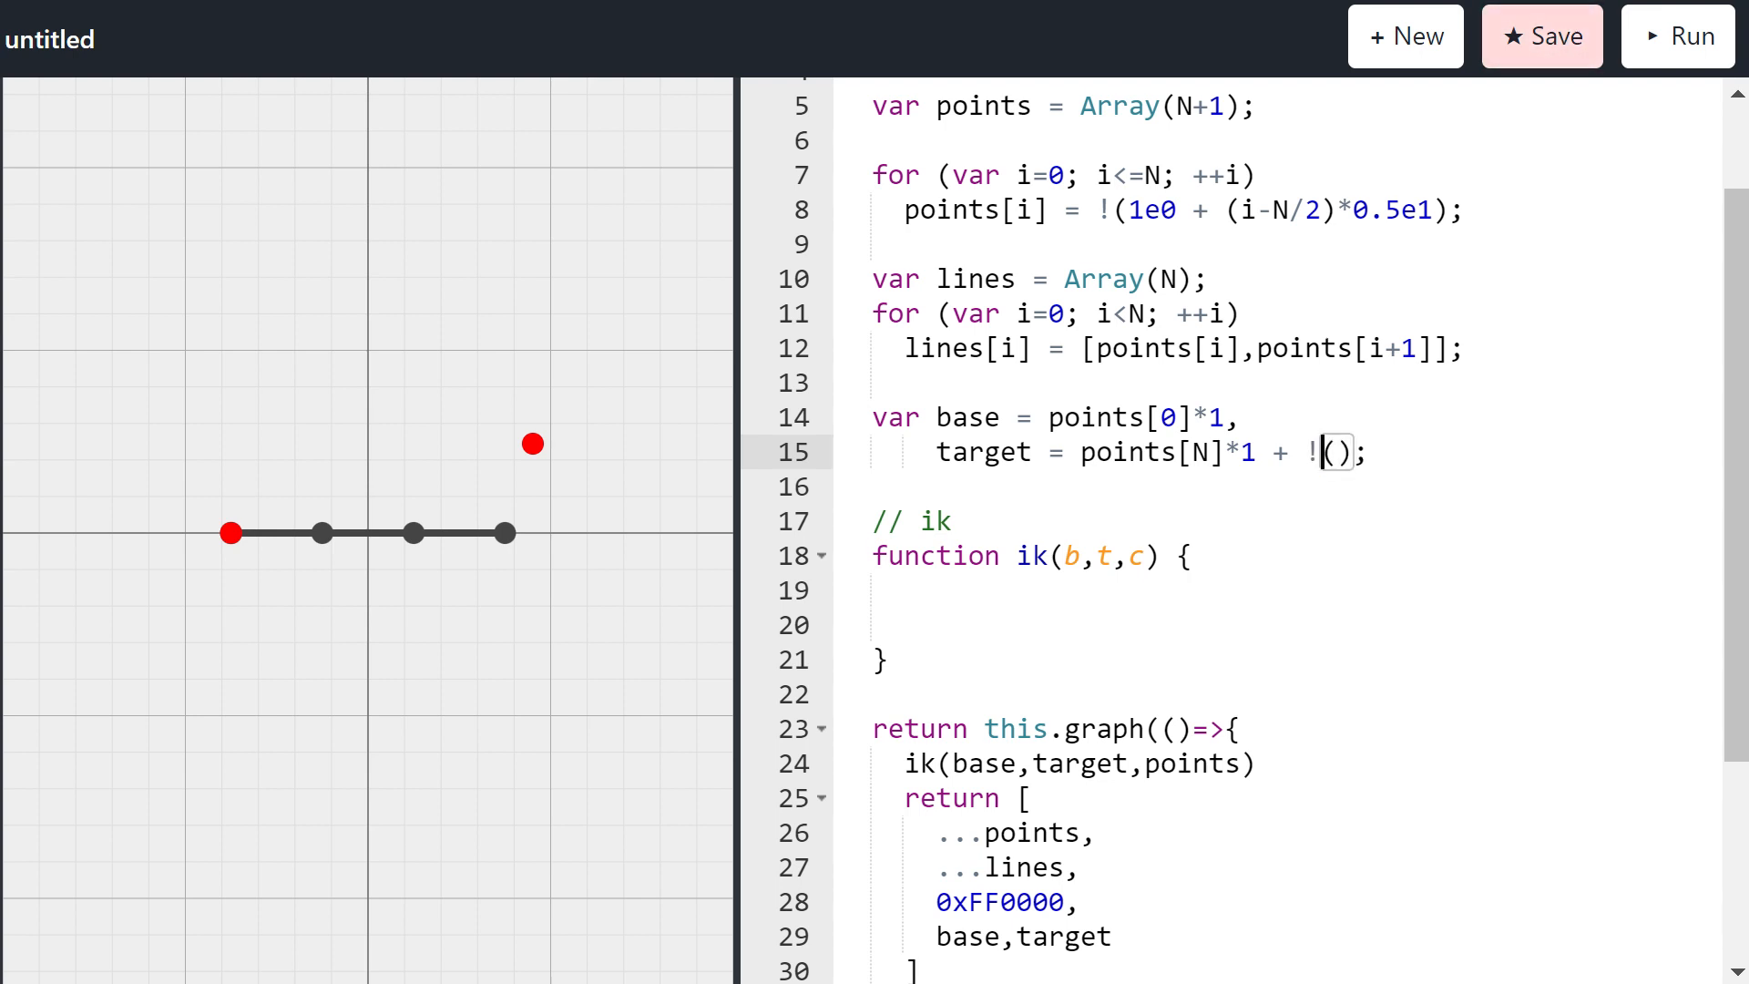
{"action": "type", "text": "1e1"}
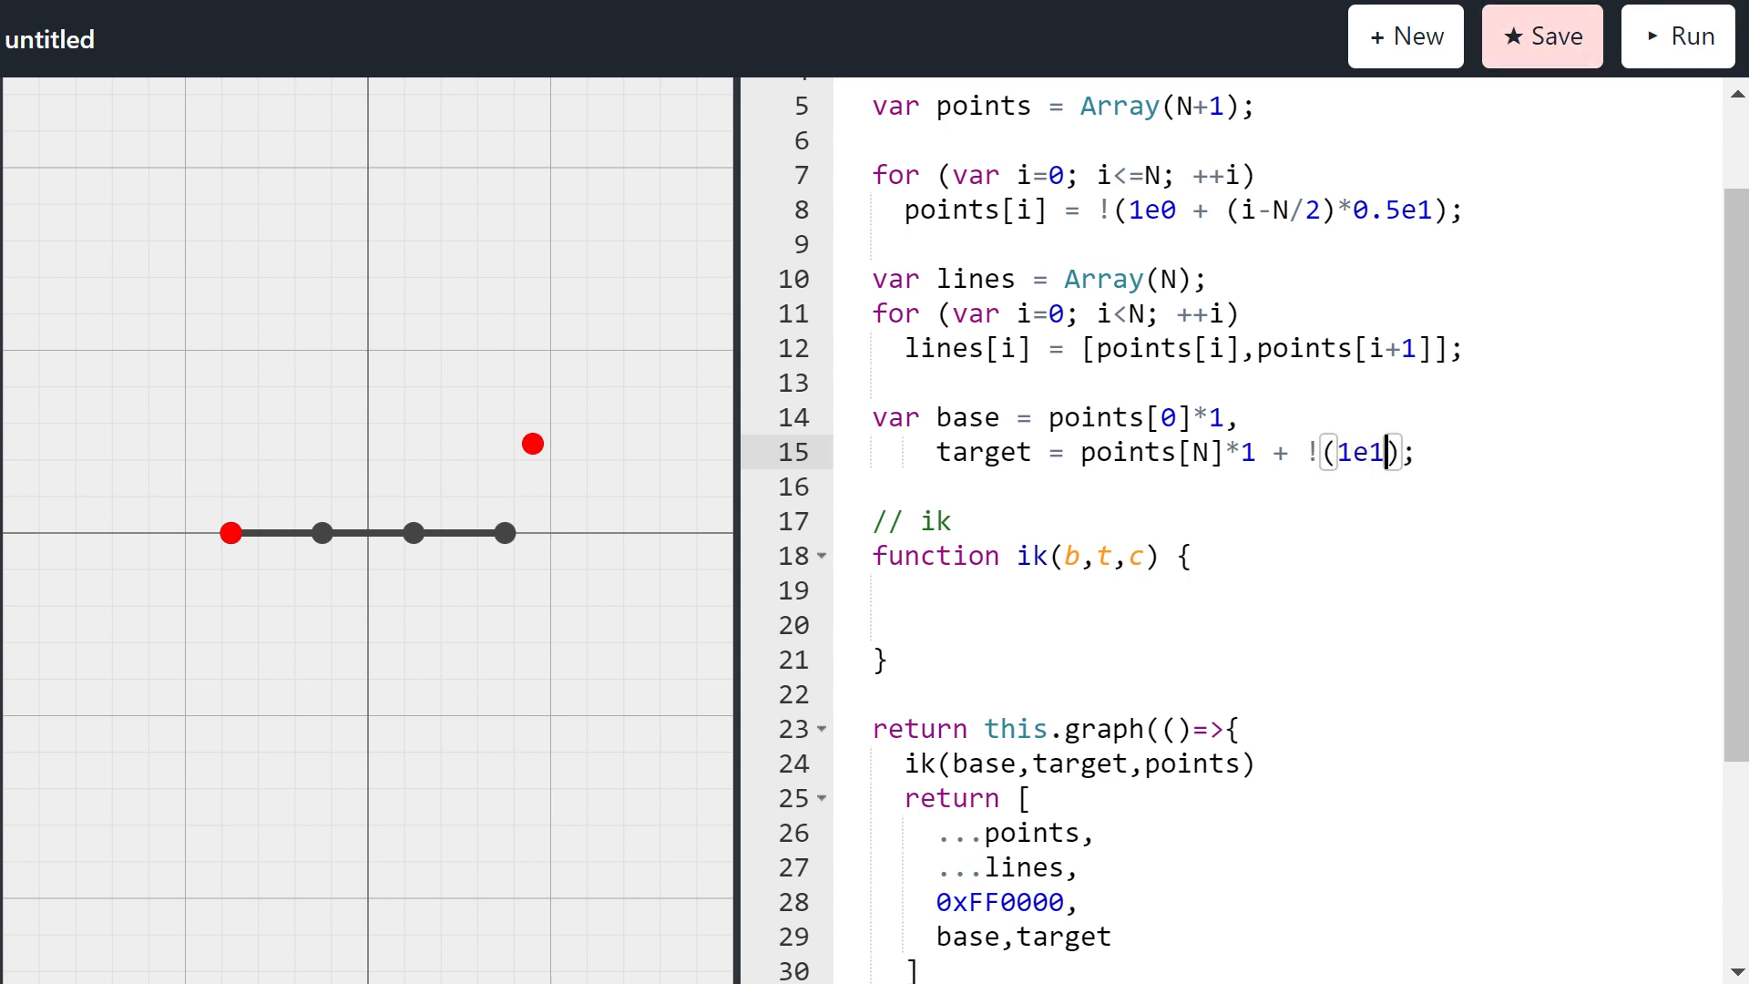
{"action": "type", "text": "0.2"}
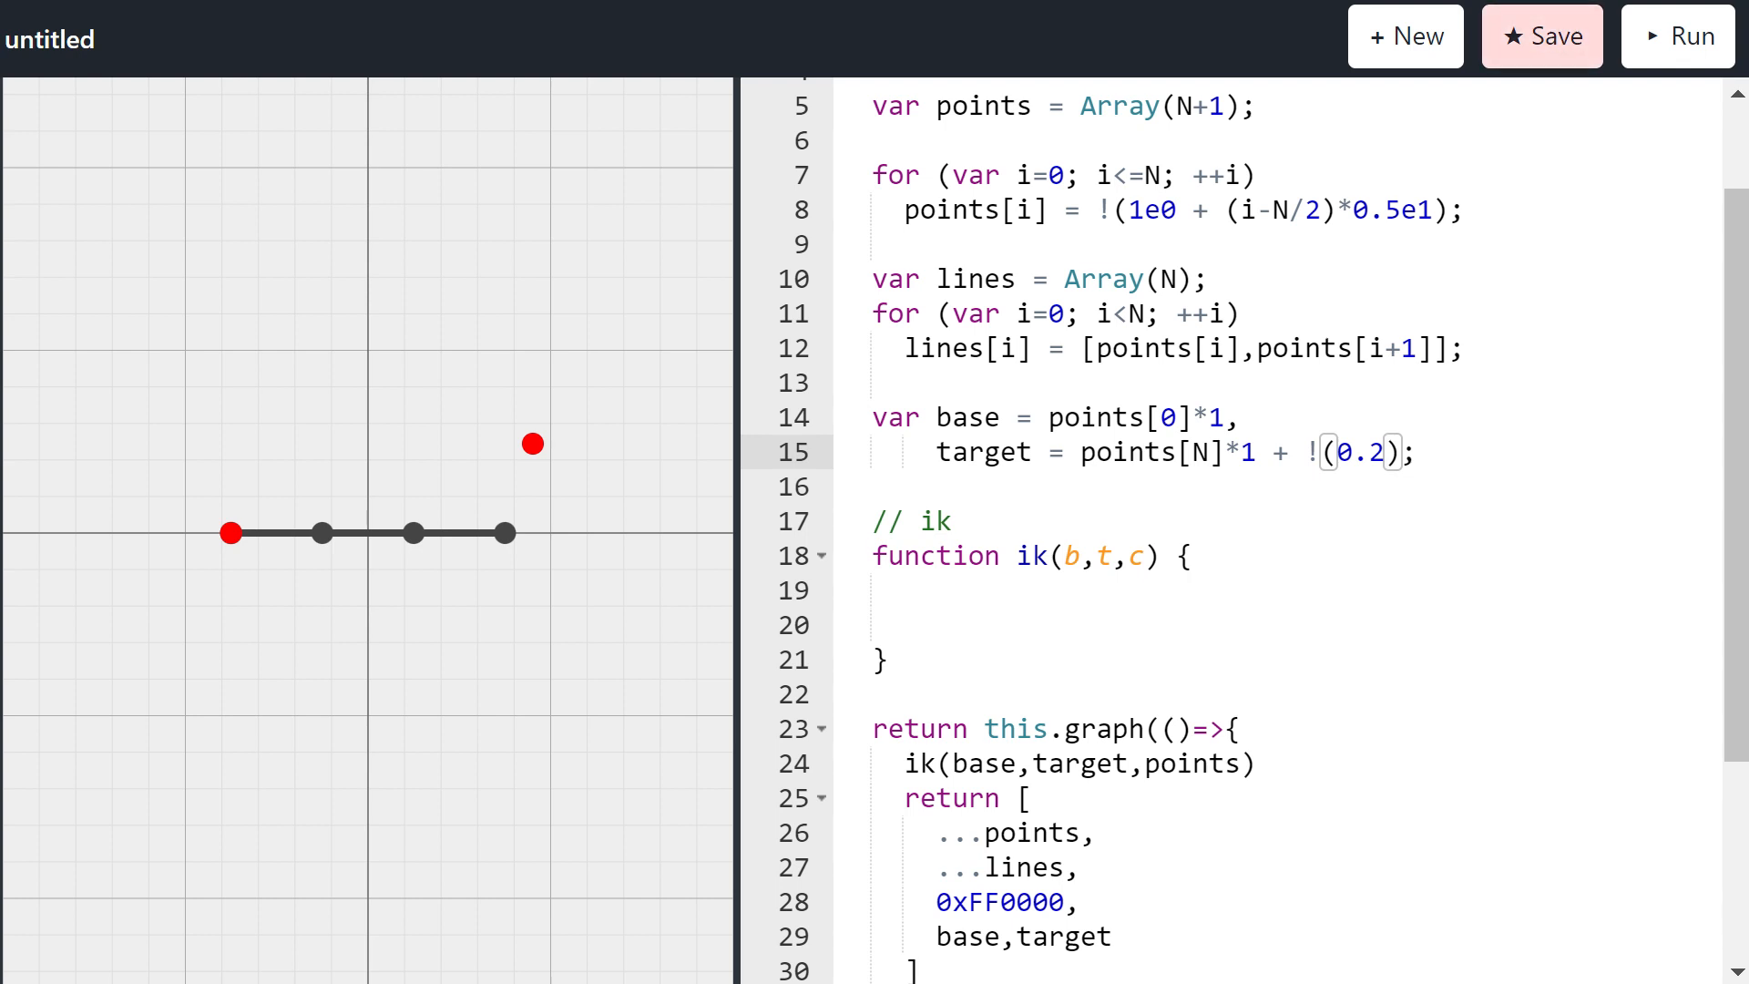
{"action": "type", "text": "e1"}
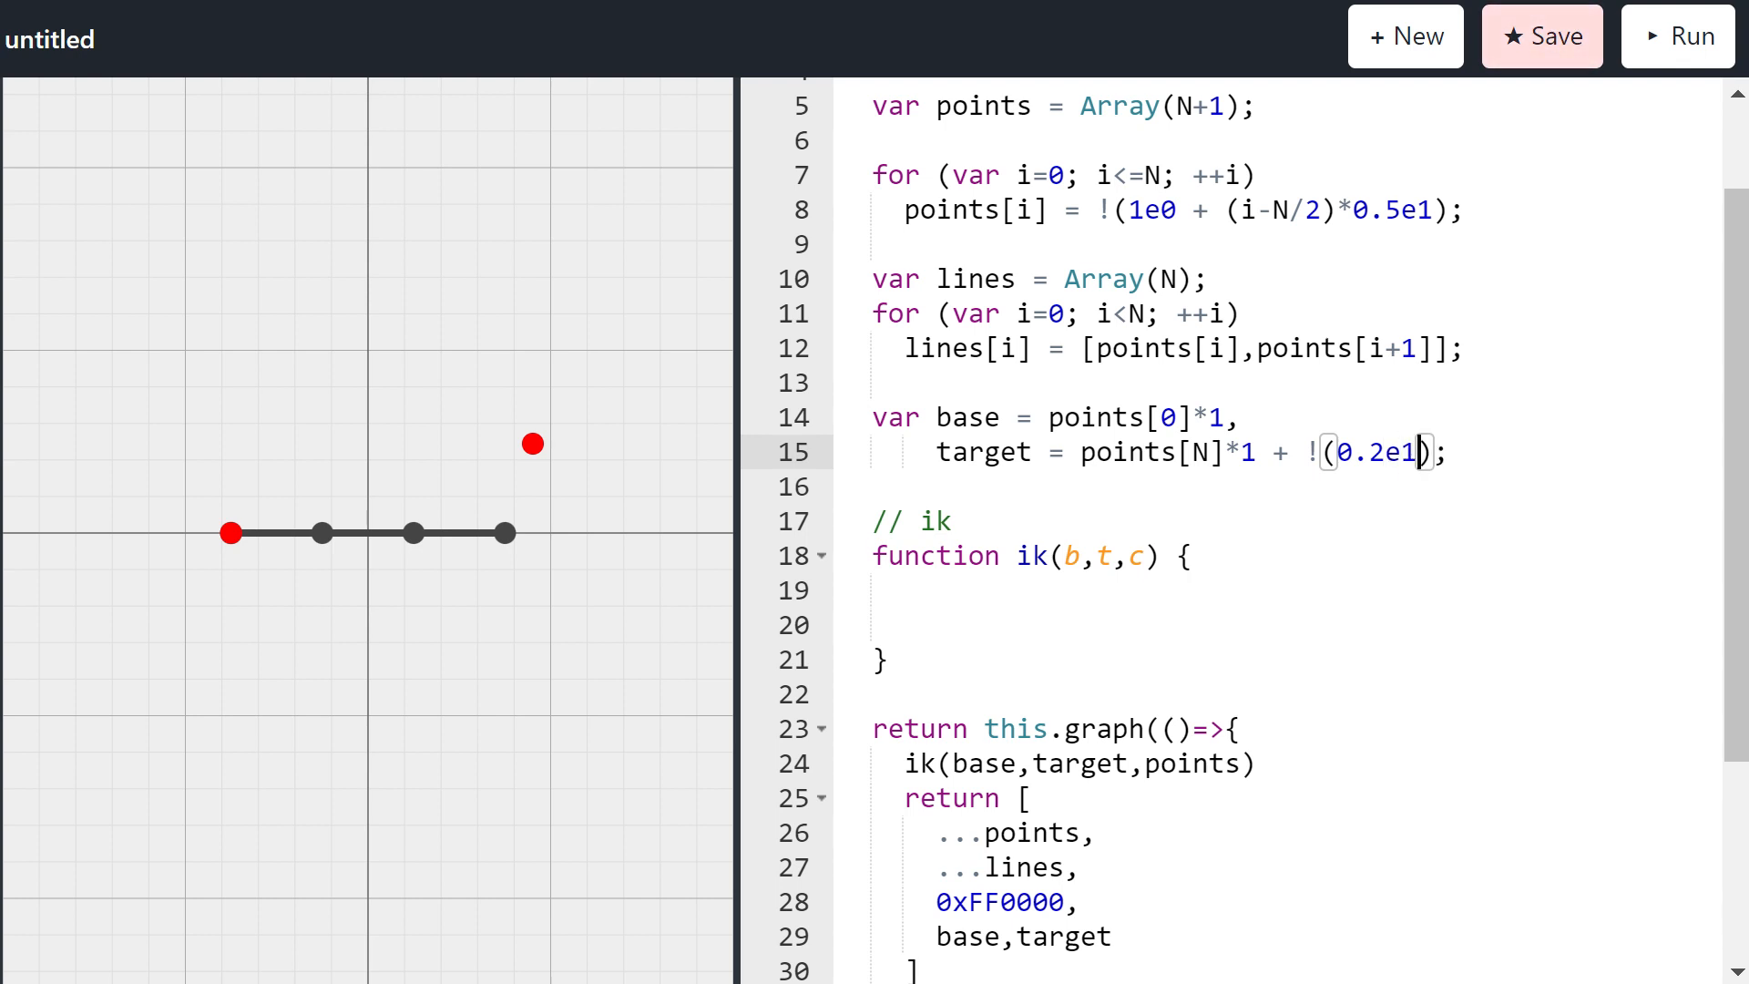
{"action": "type", "text": "+0."}
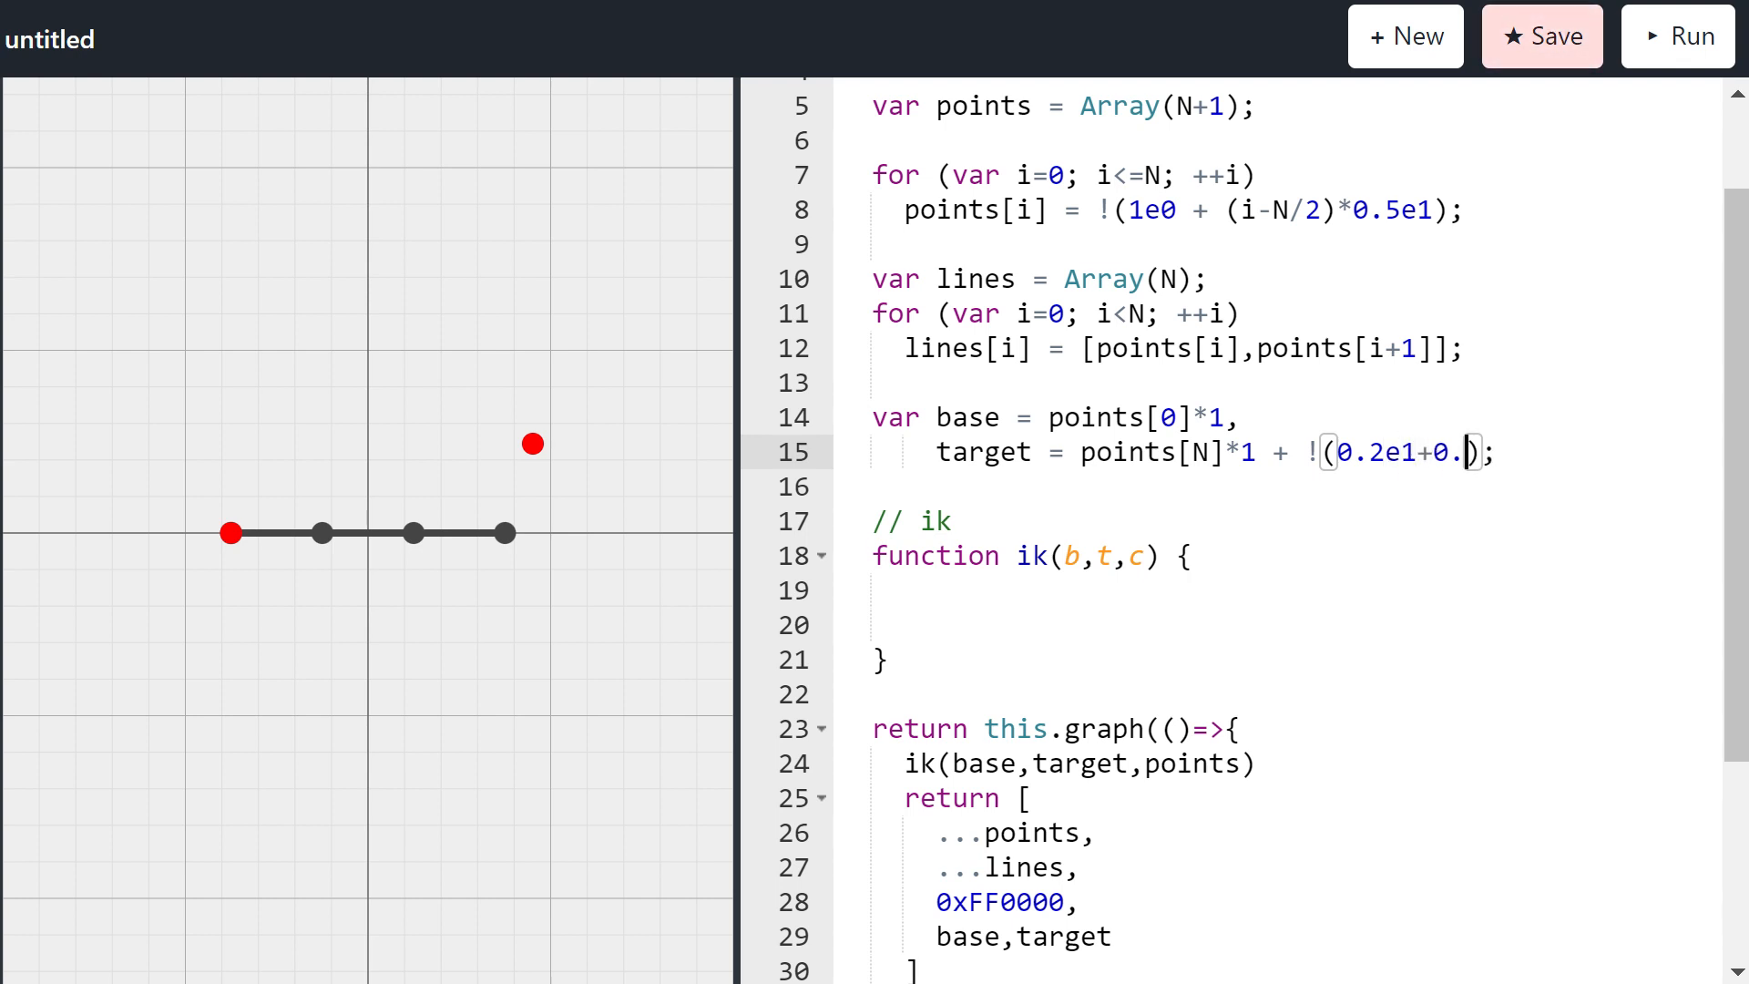
{"action": "type", "text": "2e2"}
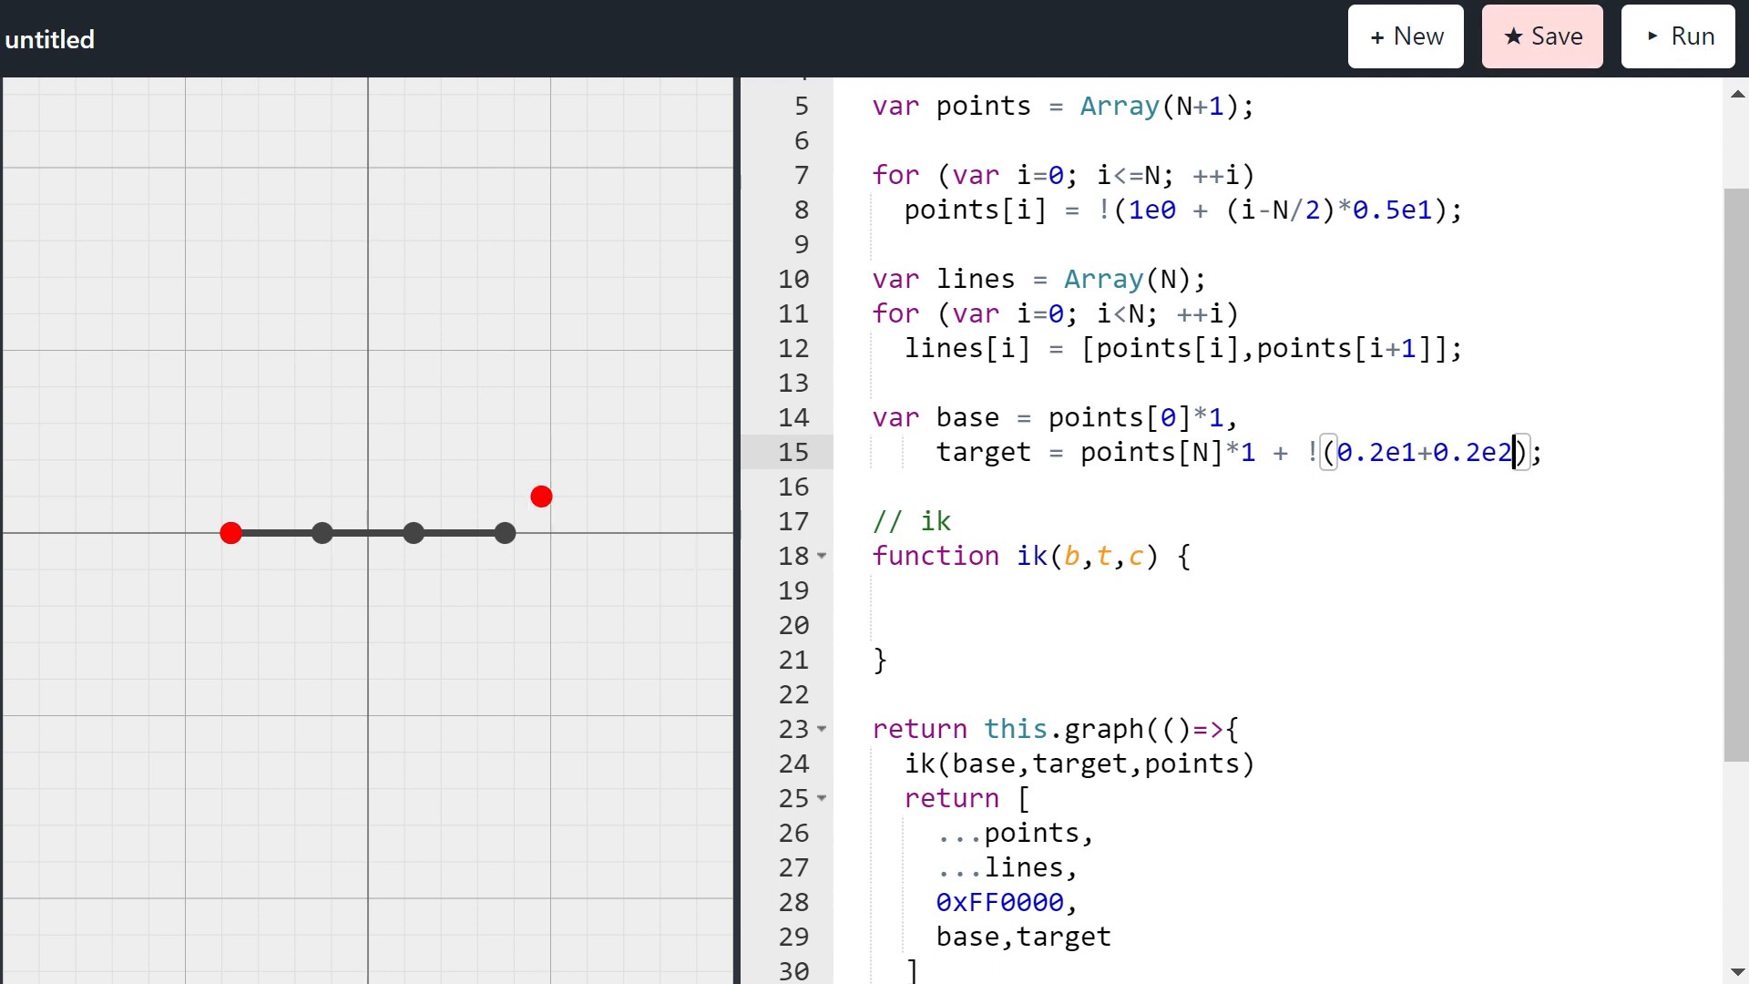
{"action": "left_click", "coordinate": [905, 589]}
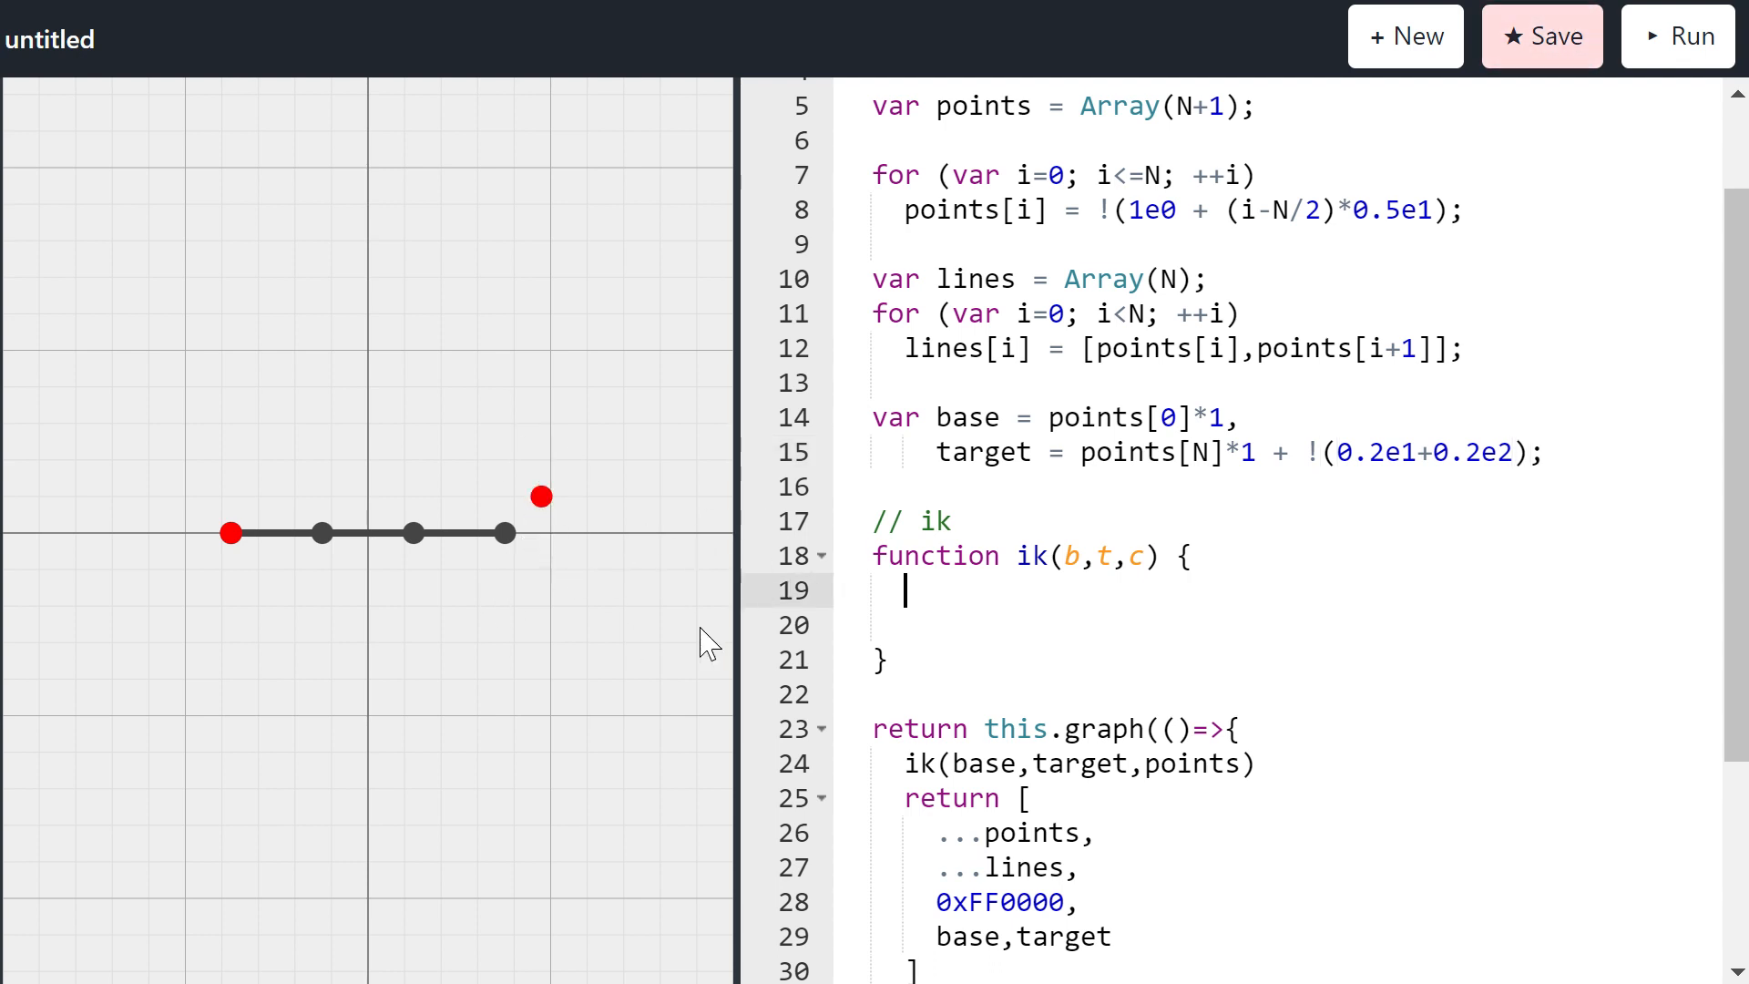
{"action": "mouse_move", "coordinate": [507, 547]}
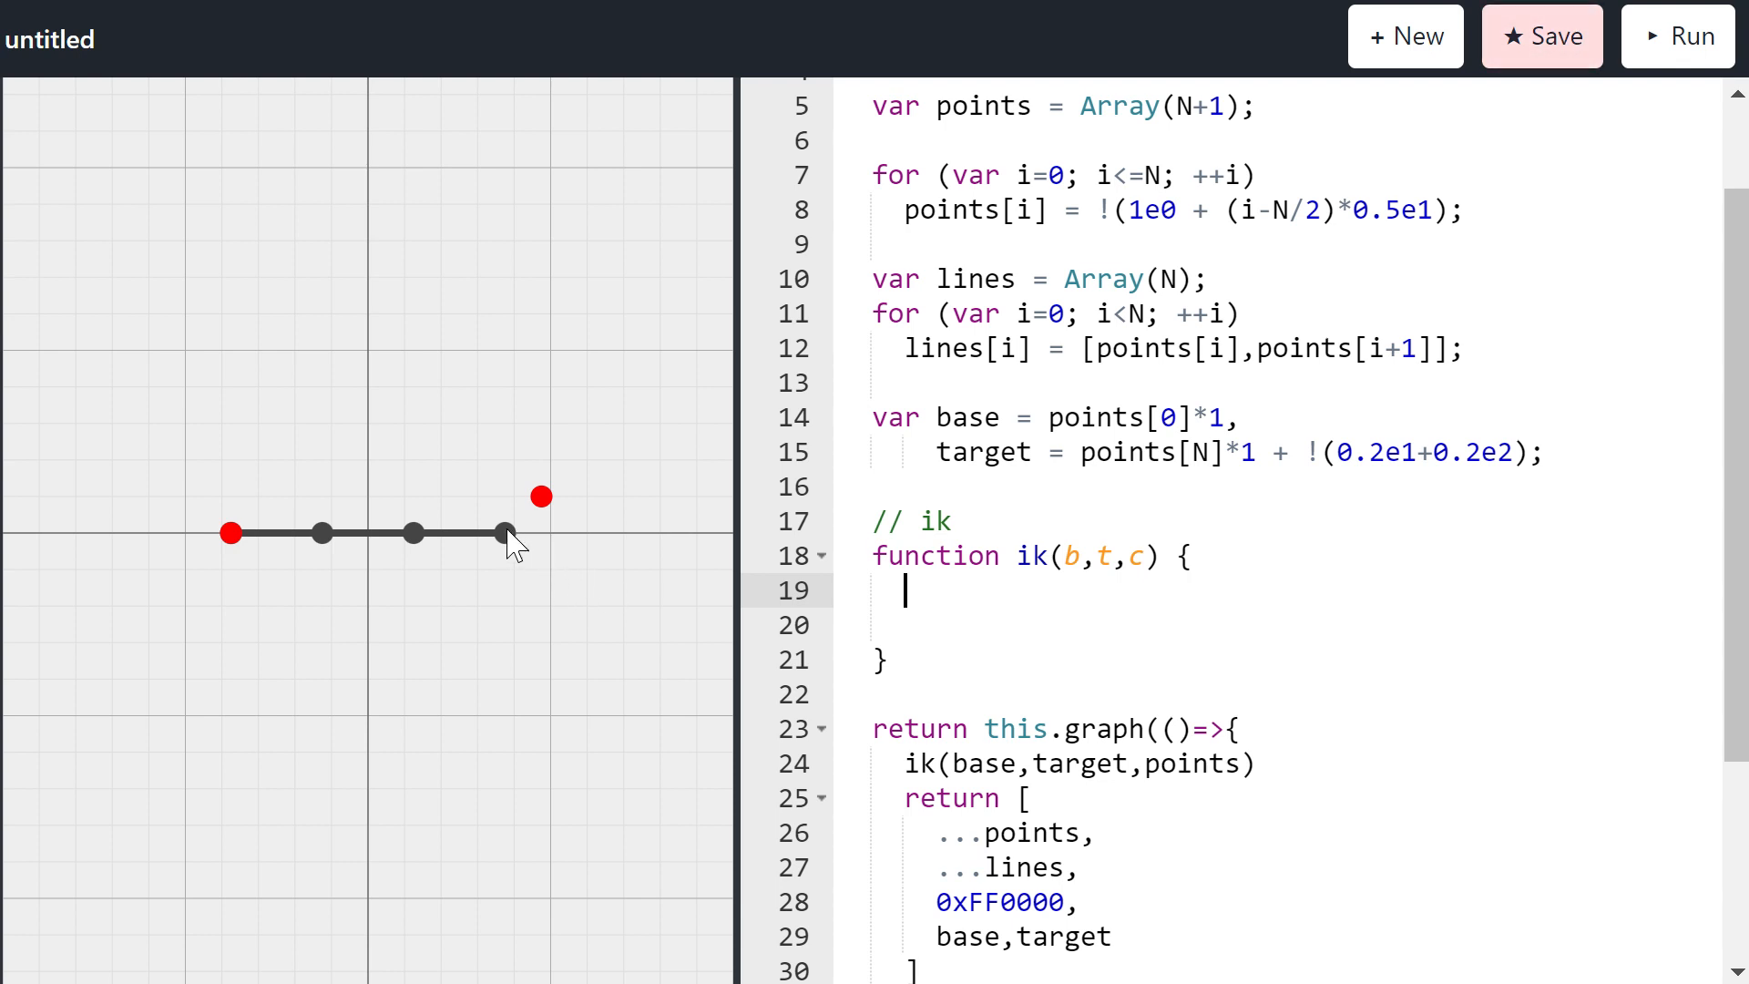
{"action": "mouse_move", "coordinate": [518, 547]}
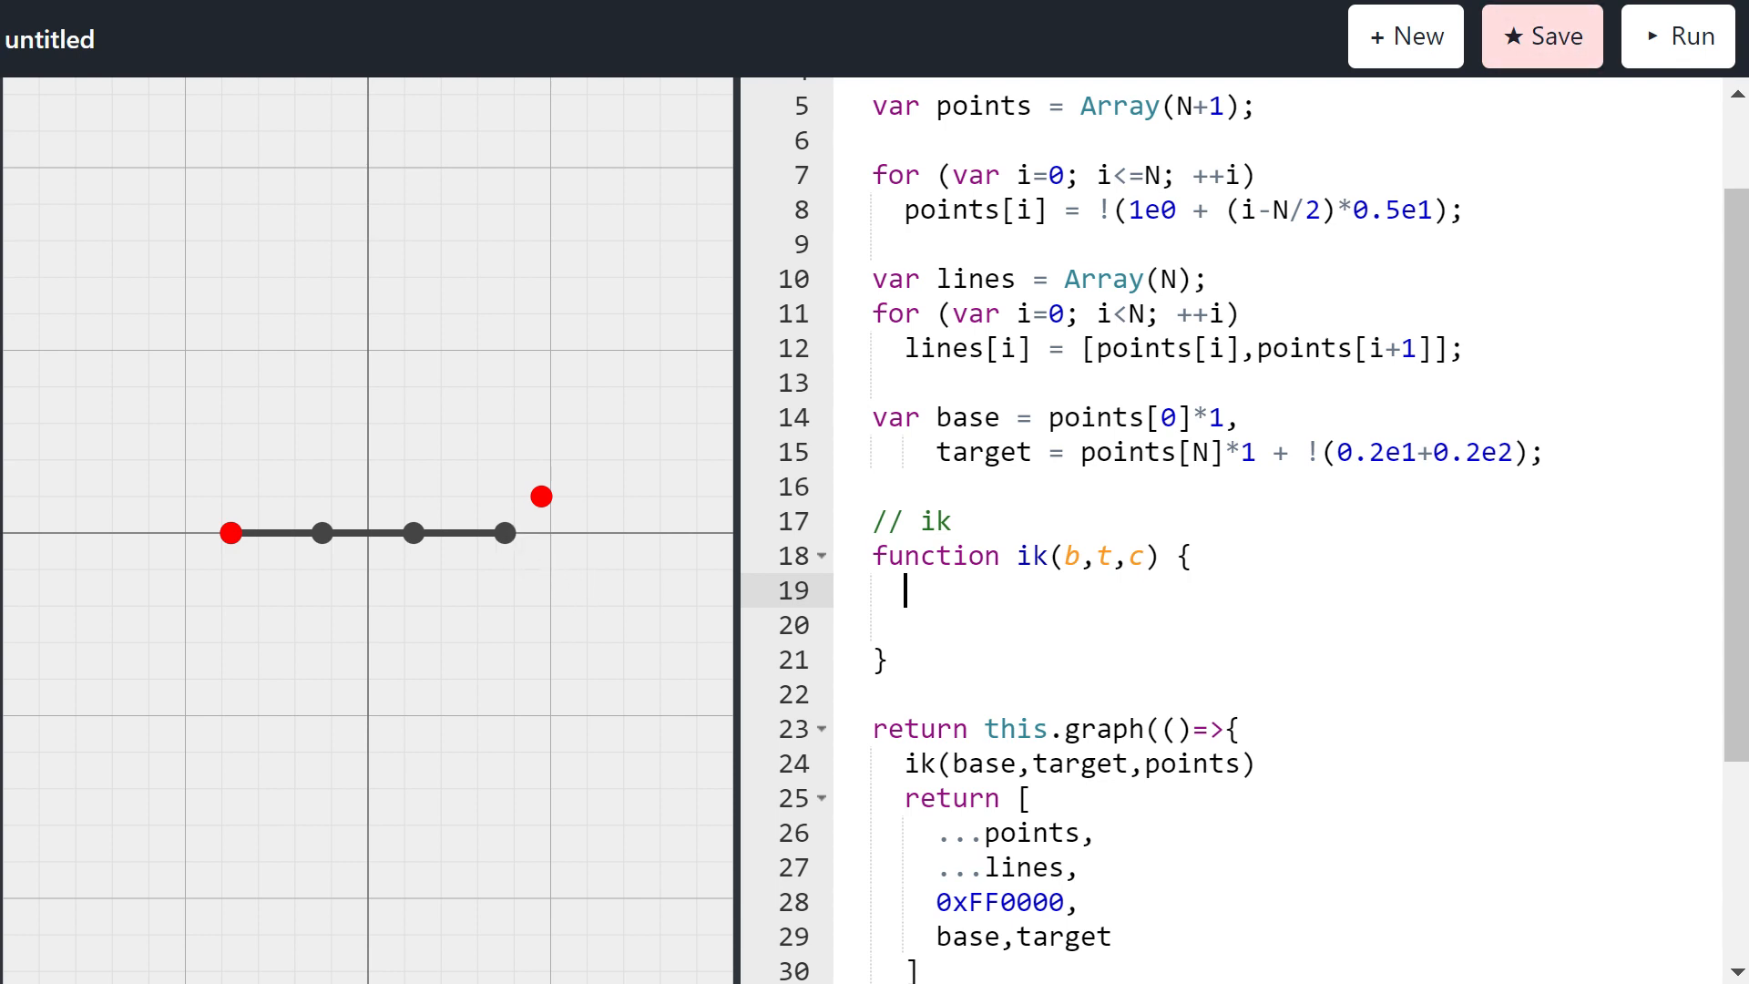
{"action": "type", "text": "c[]"}
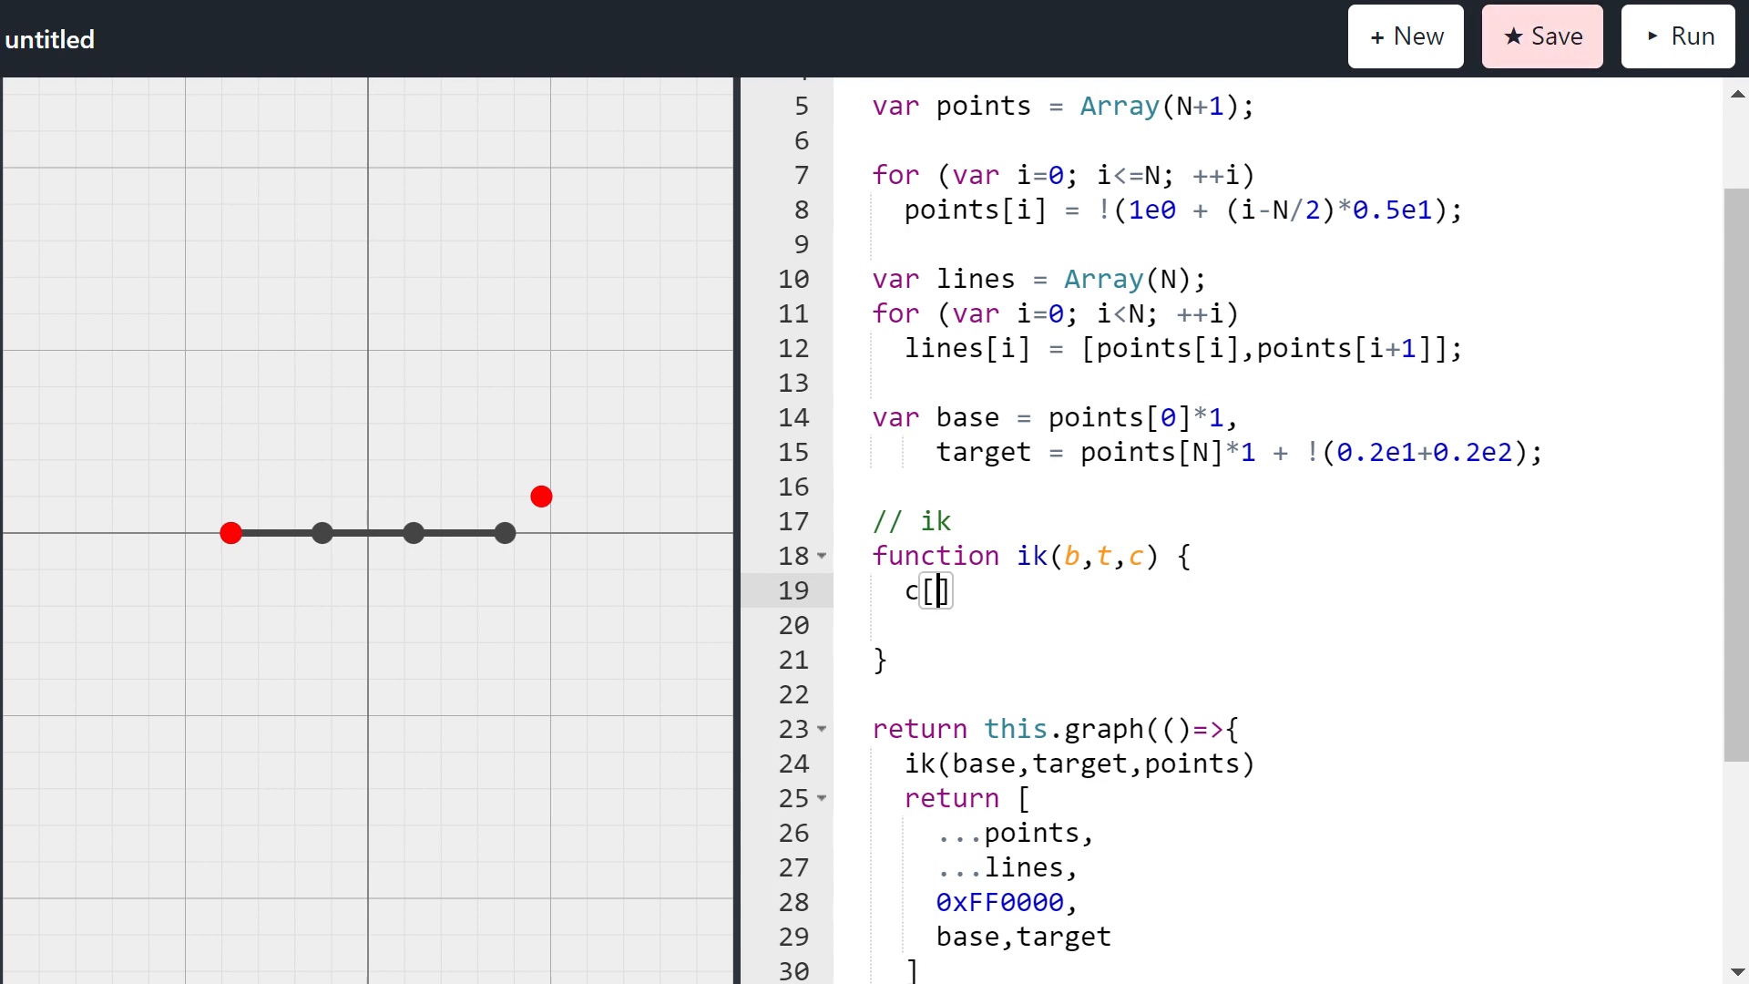
{"action": "type", "text": "N].set(t"}
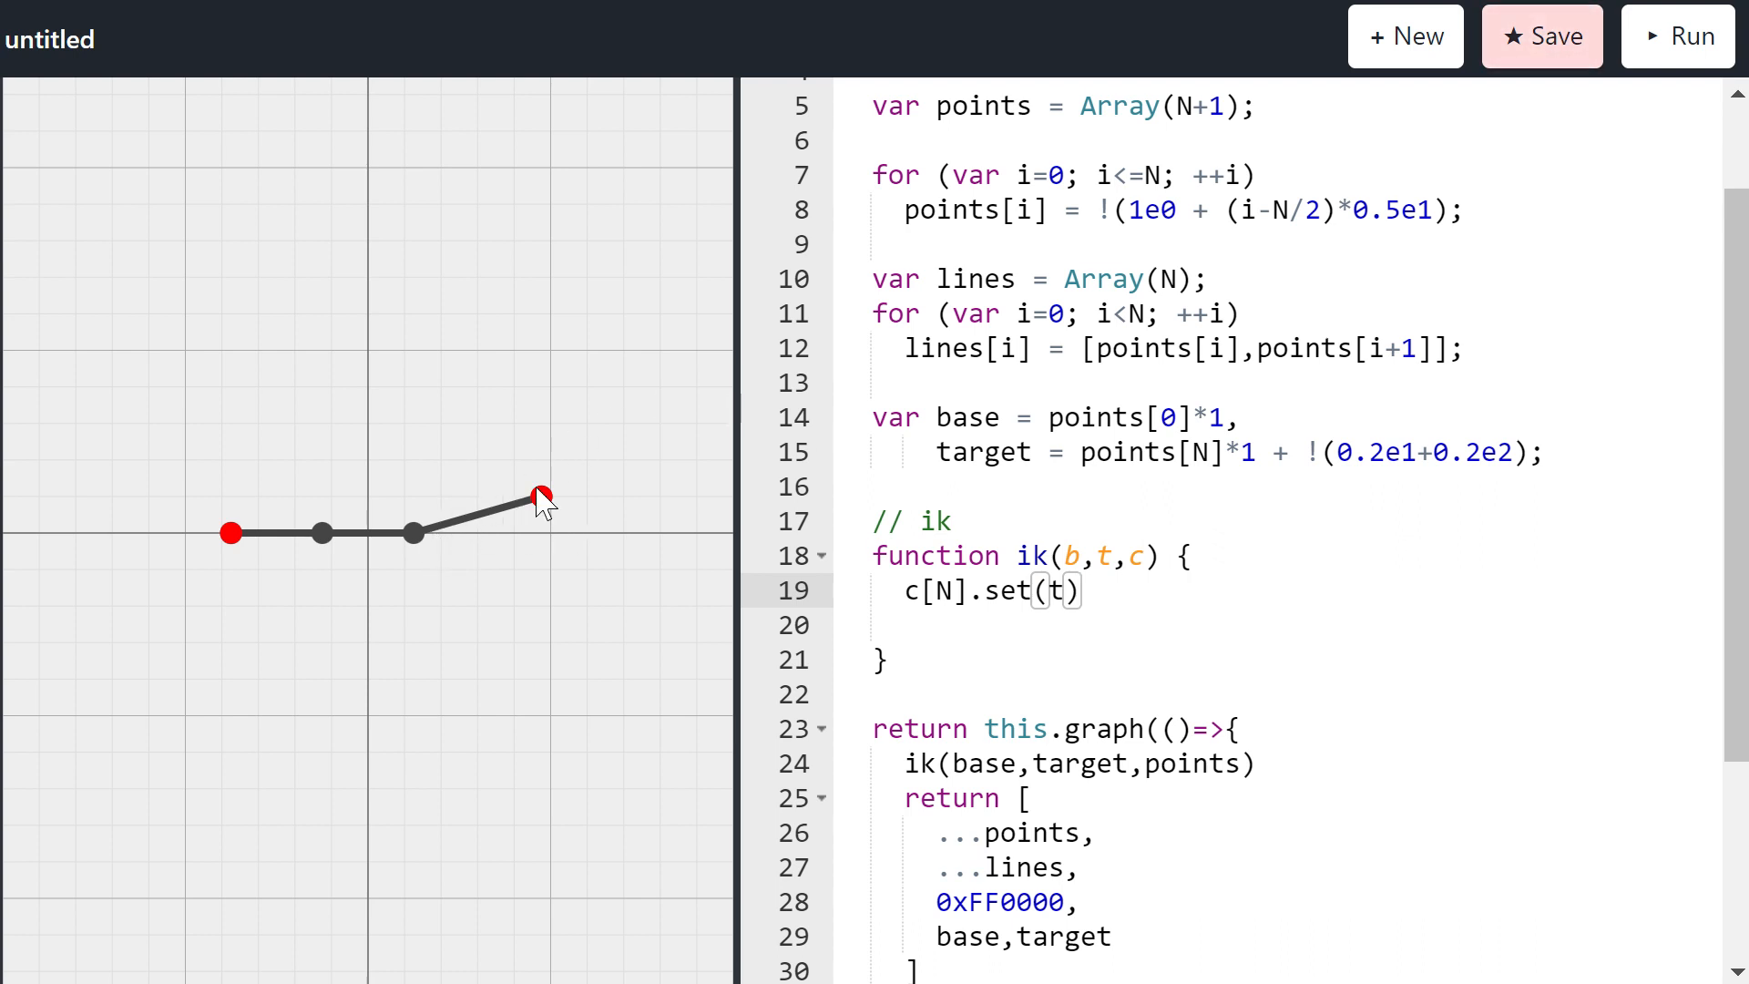
{"action": "mouse_move", "coordinate": [421, 546]}
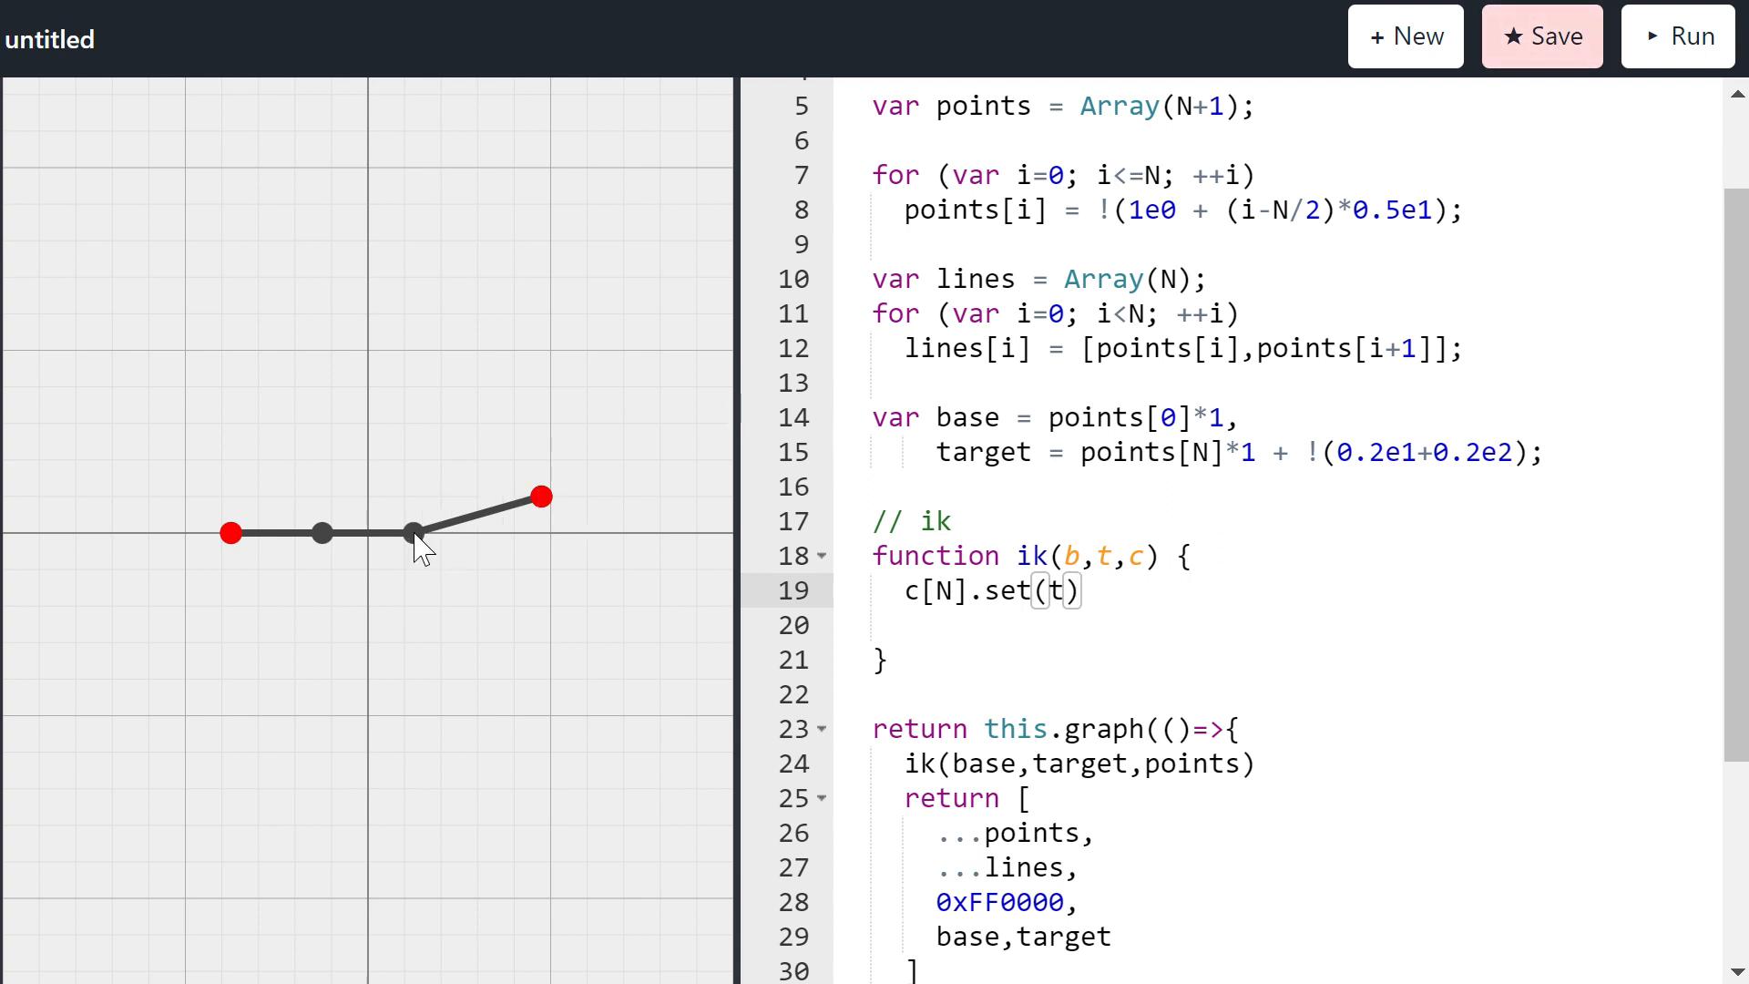
{"action": "mouse_move", "coordinate": [468, 541]}
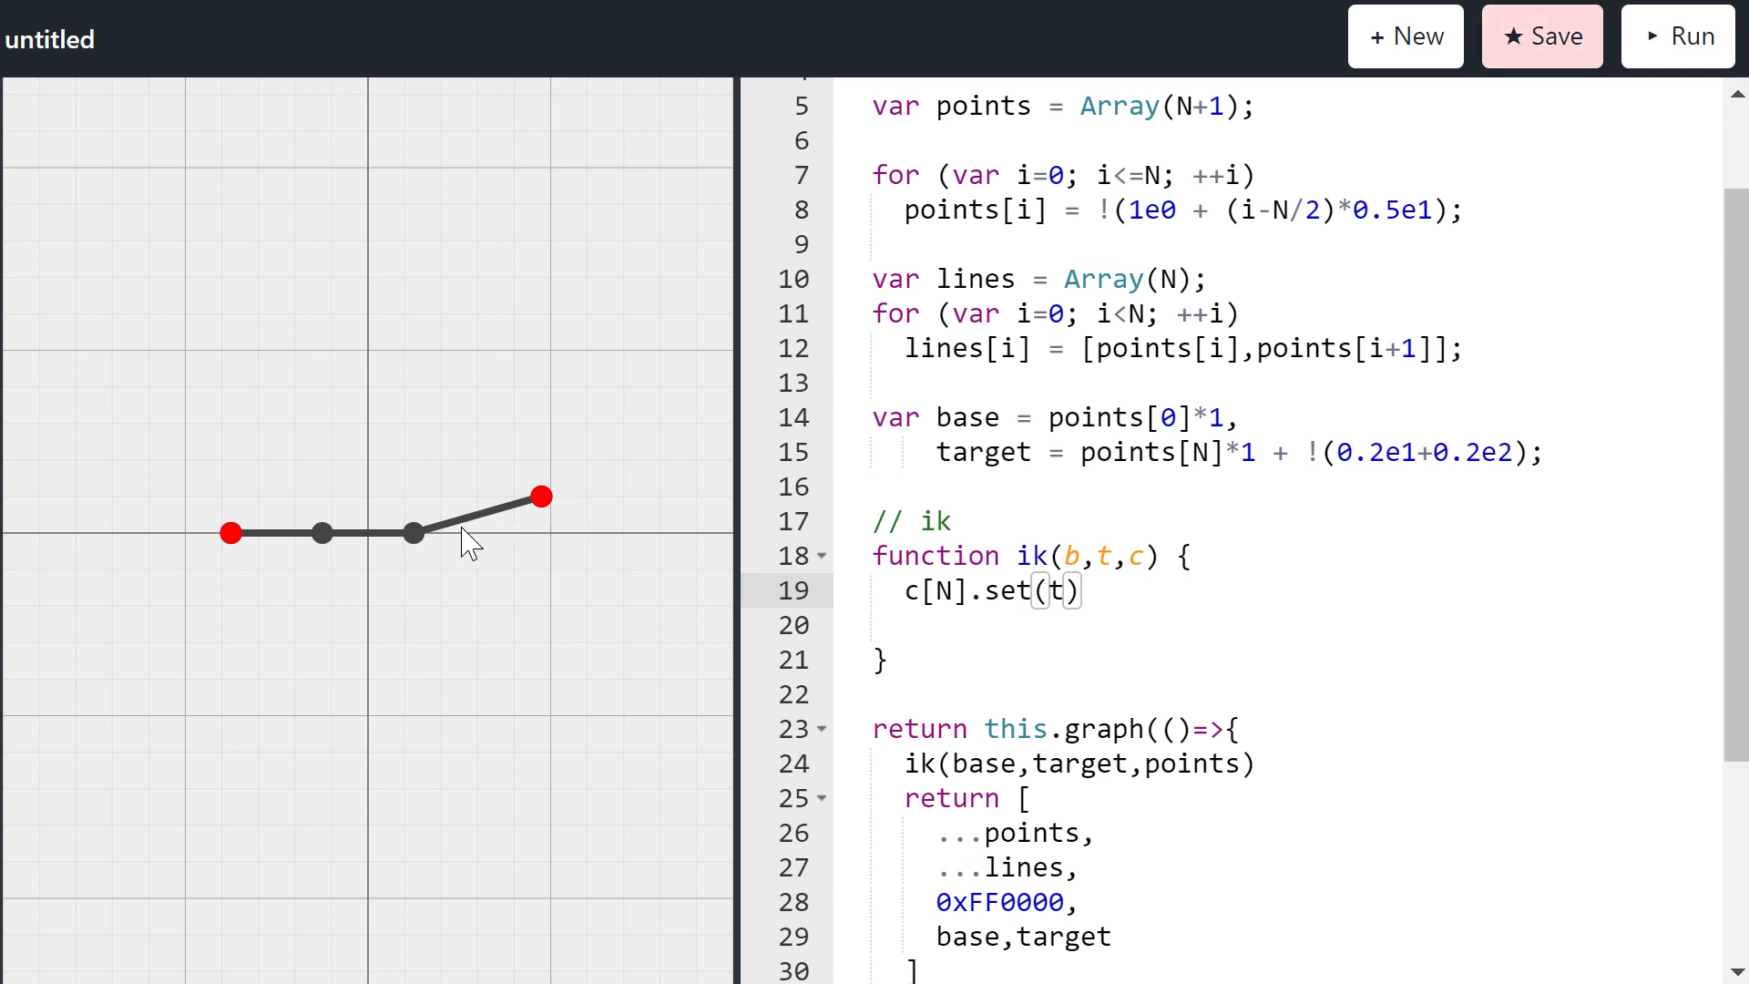
{"action": "mouse_move", "coordinate": [462, 539]}
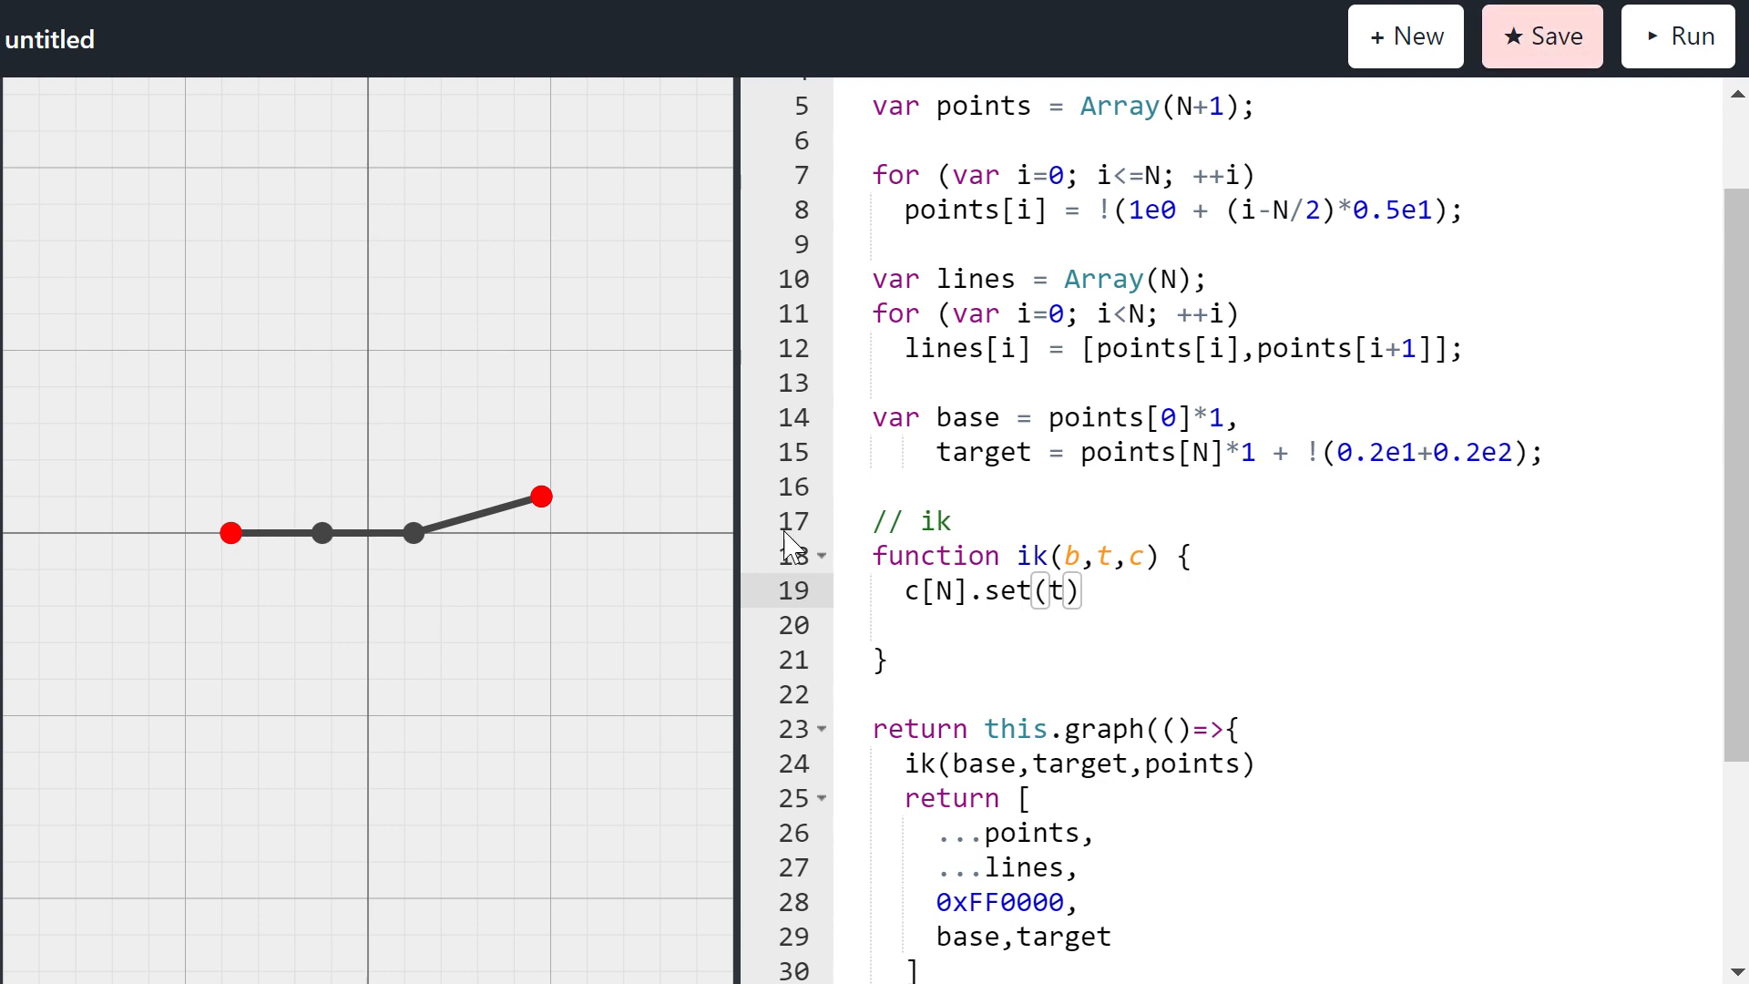
{"action": "mouse_move", "coordinate": [455, 535]}
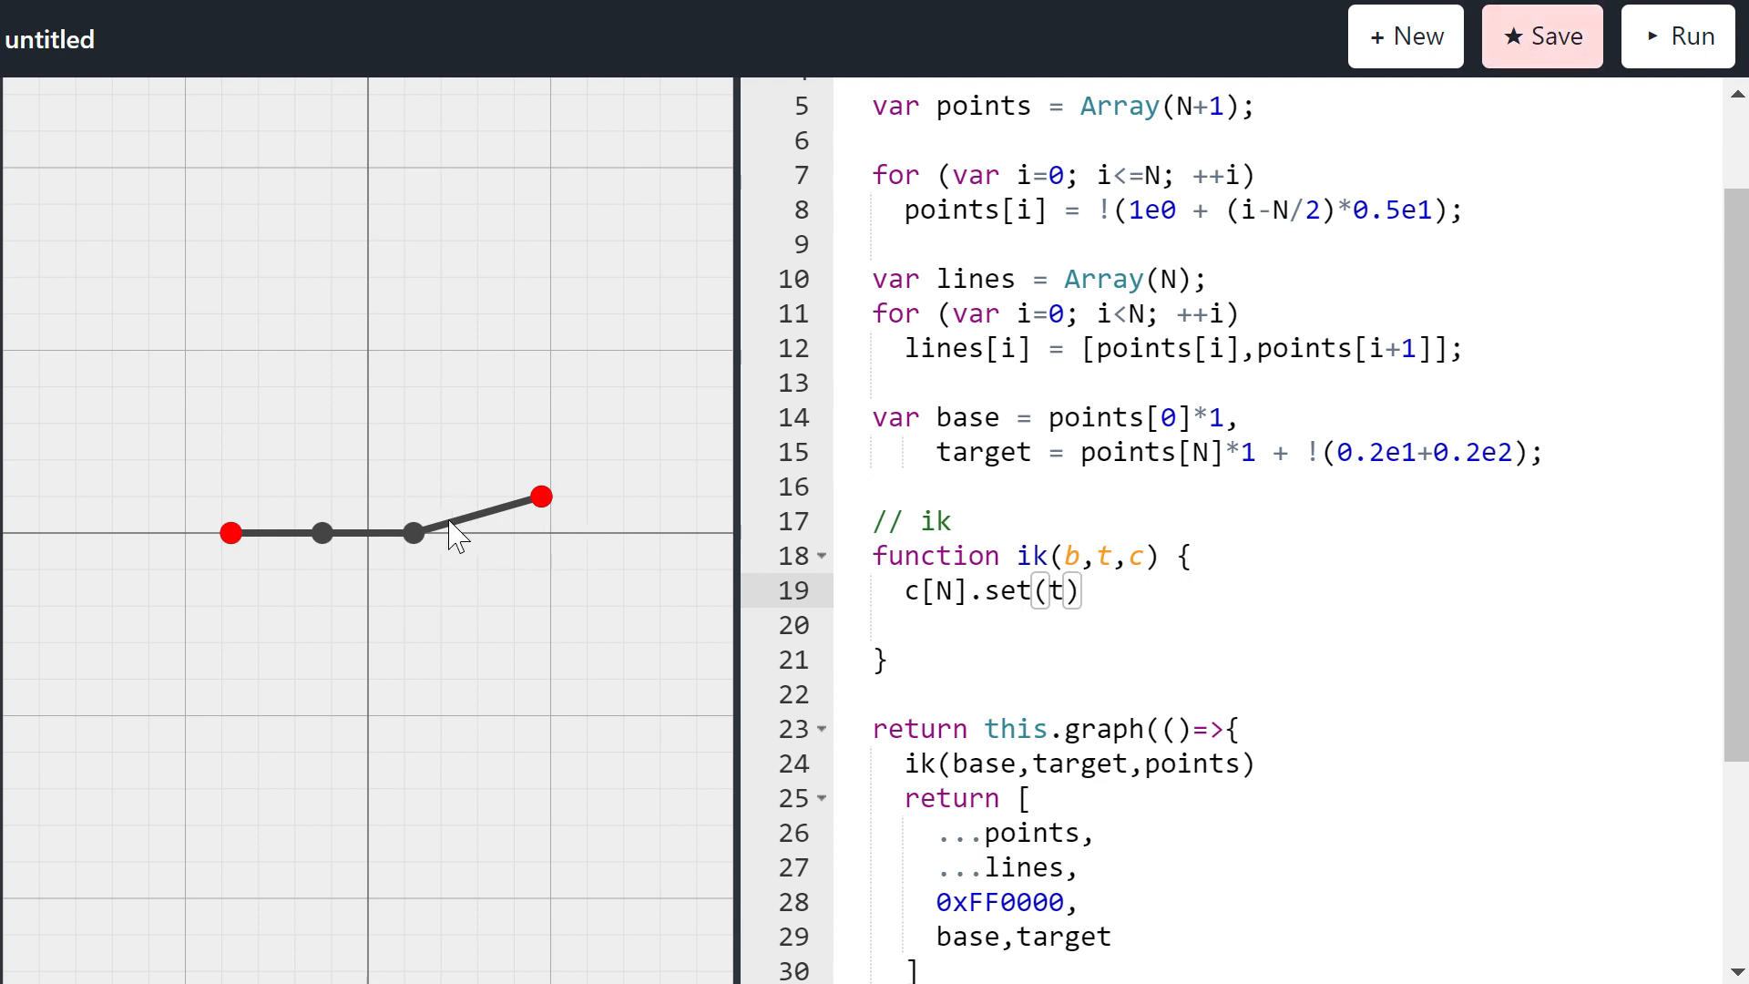
{"action": "mouse_move", "coordinate": [665, 500]}
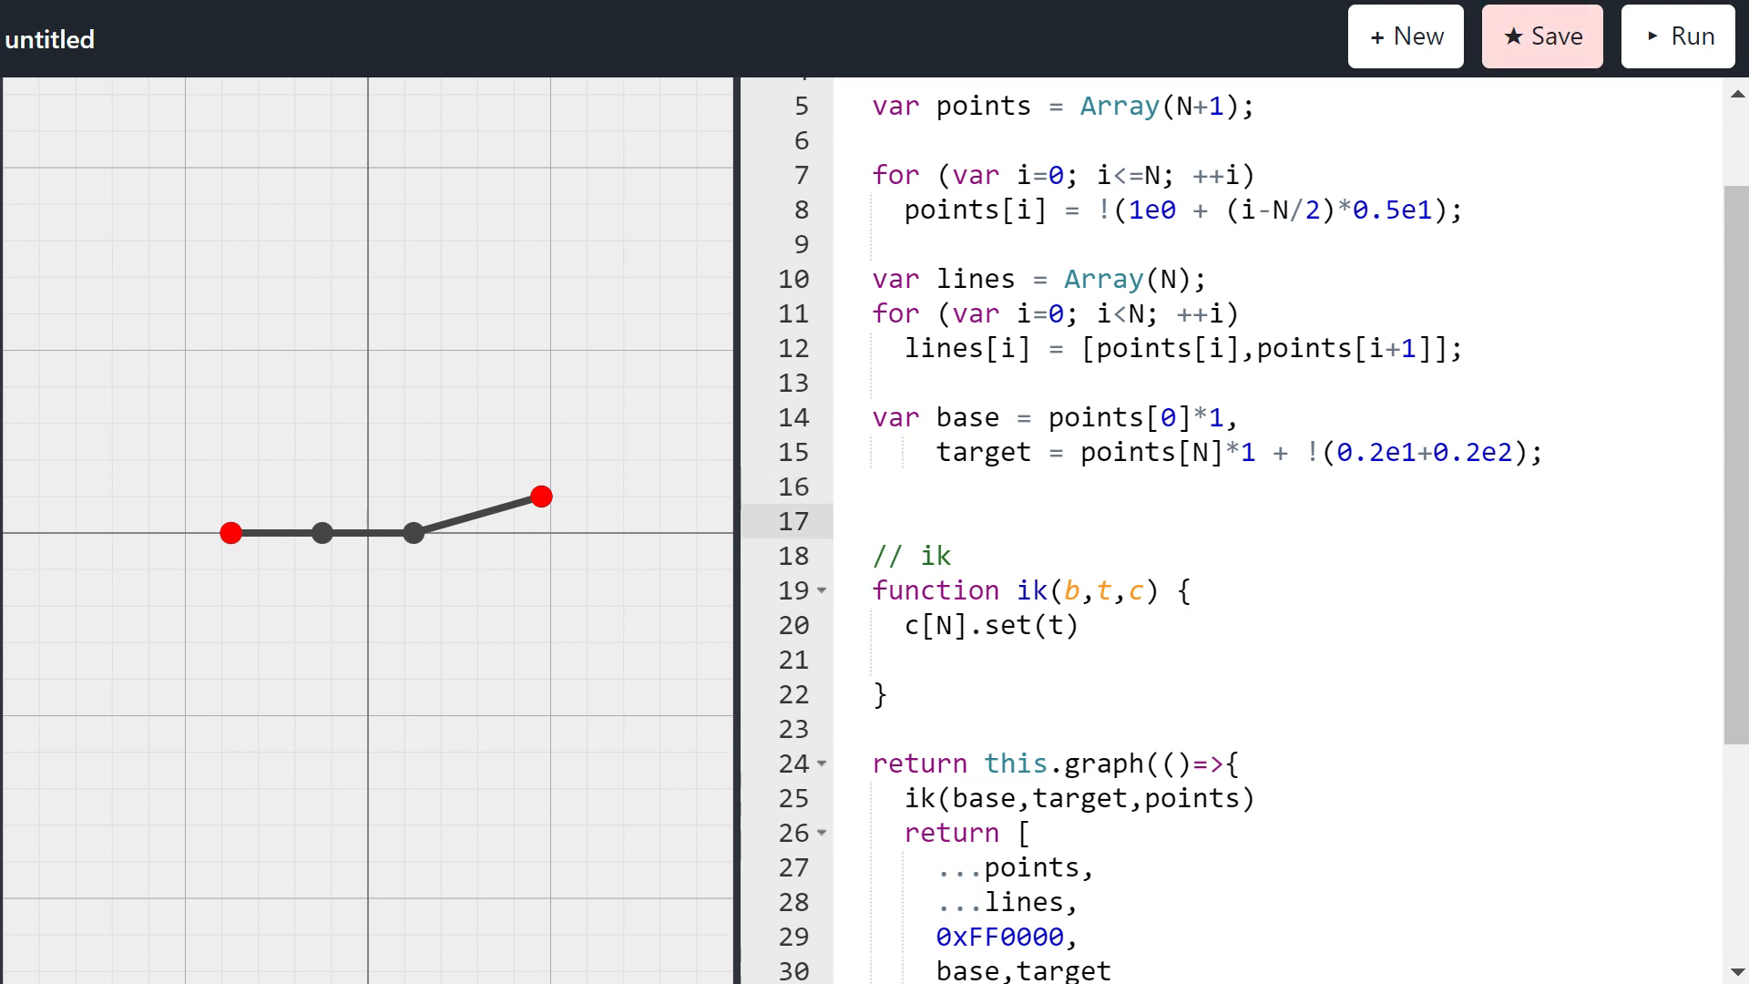
Step: Define var tr = (line,dist)=>1 -0.5*dist*1e0*line.Normalized*!1e0 and terminate c[N].set(t);
{"action": "type", "text": "var tr = (1"}
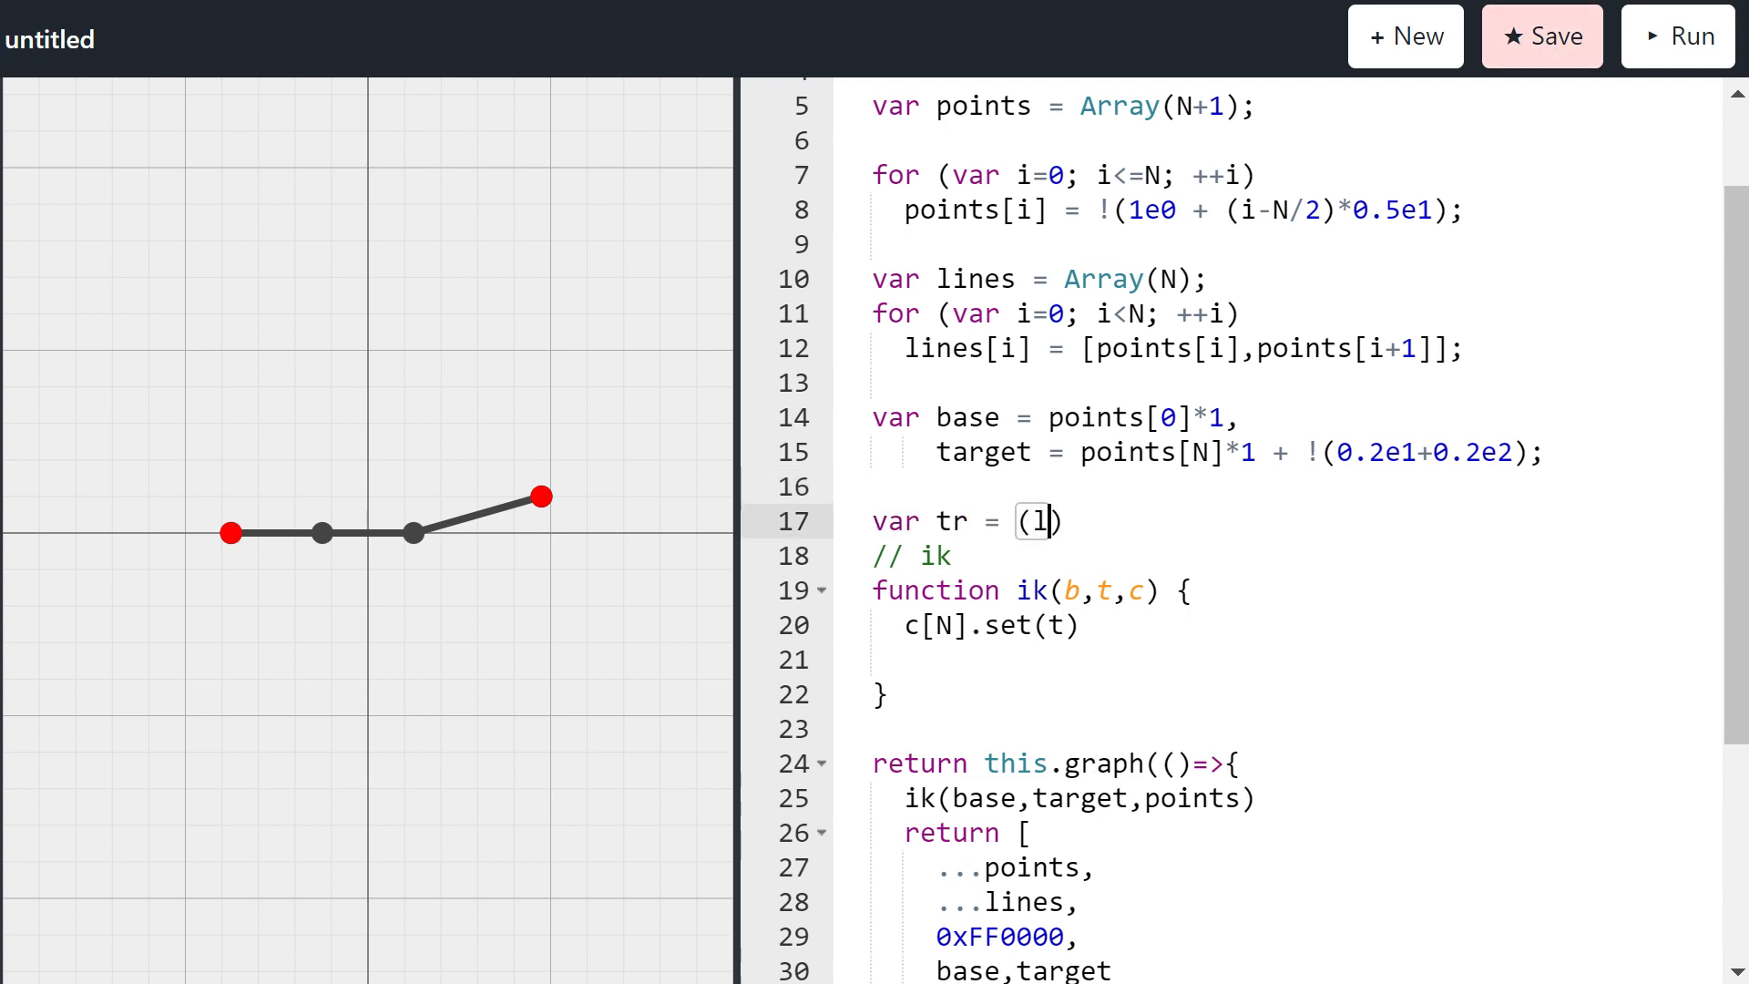
{"action": "type", "text": "ine,dist"}
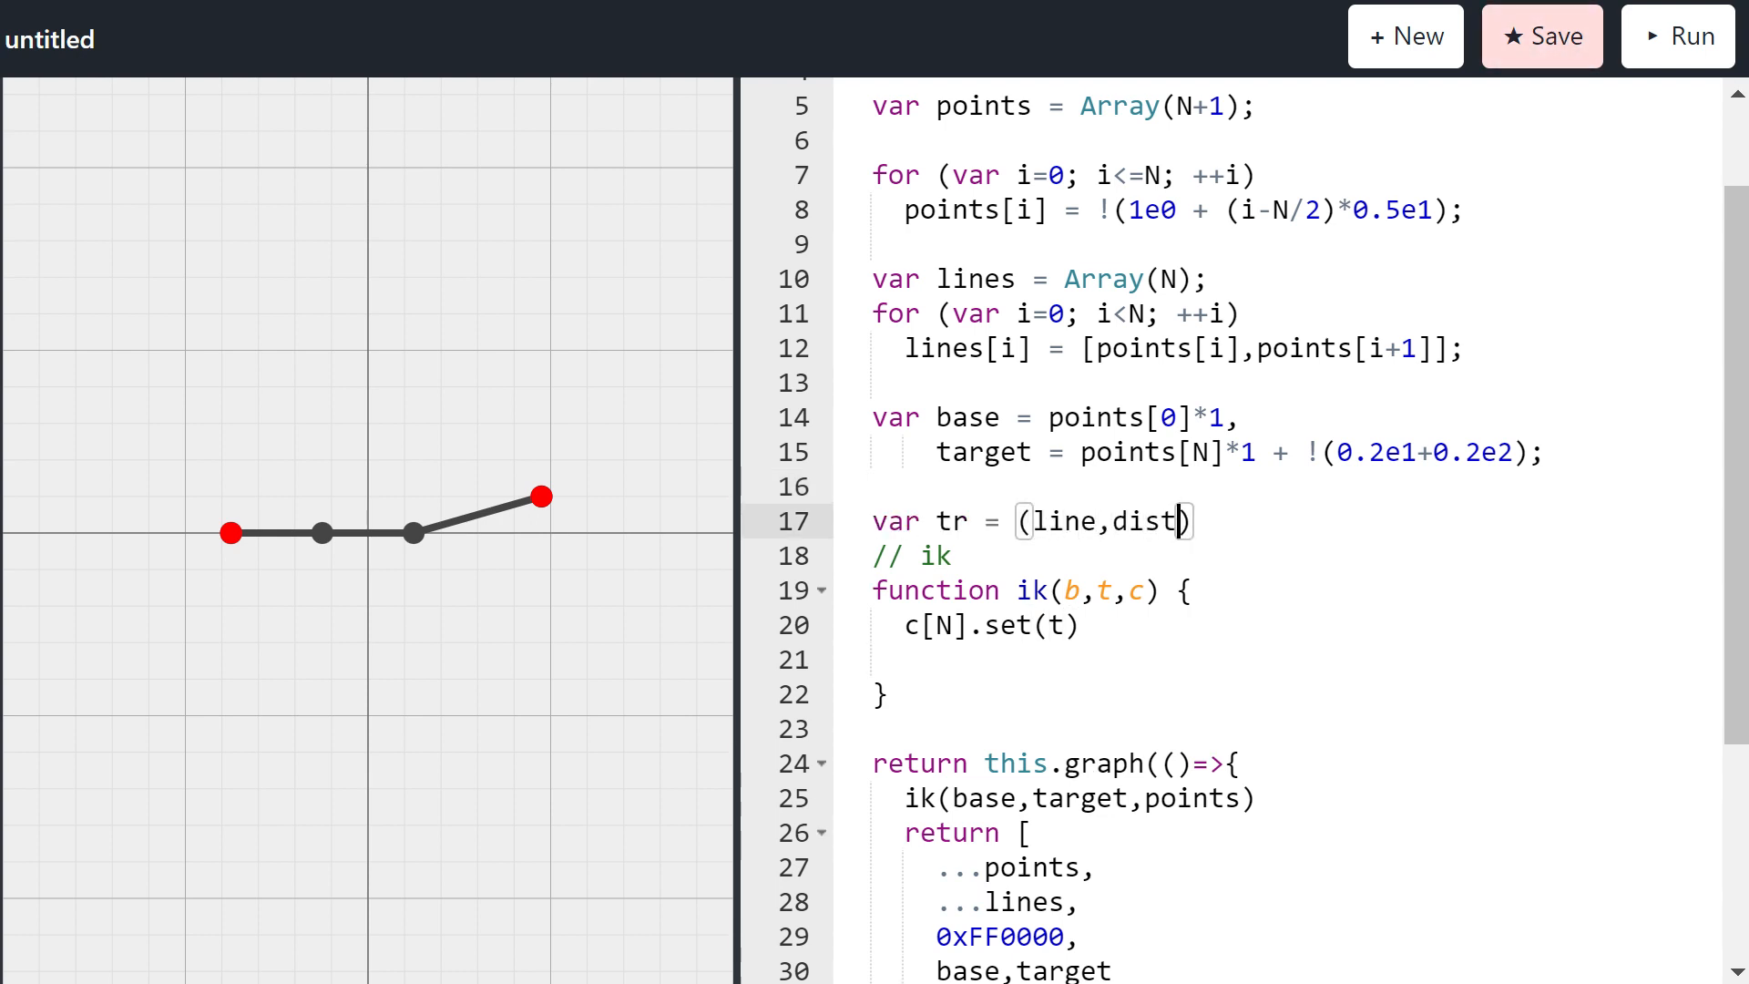
{"action": "type", "text": "=>1"}
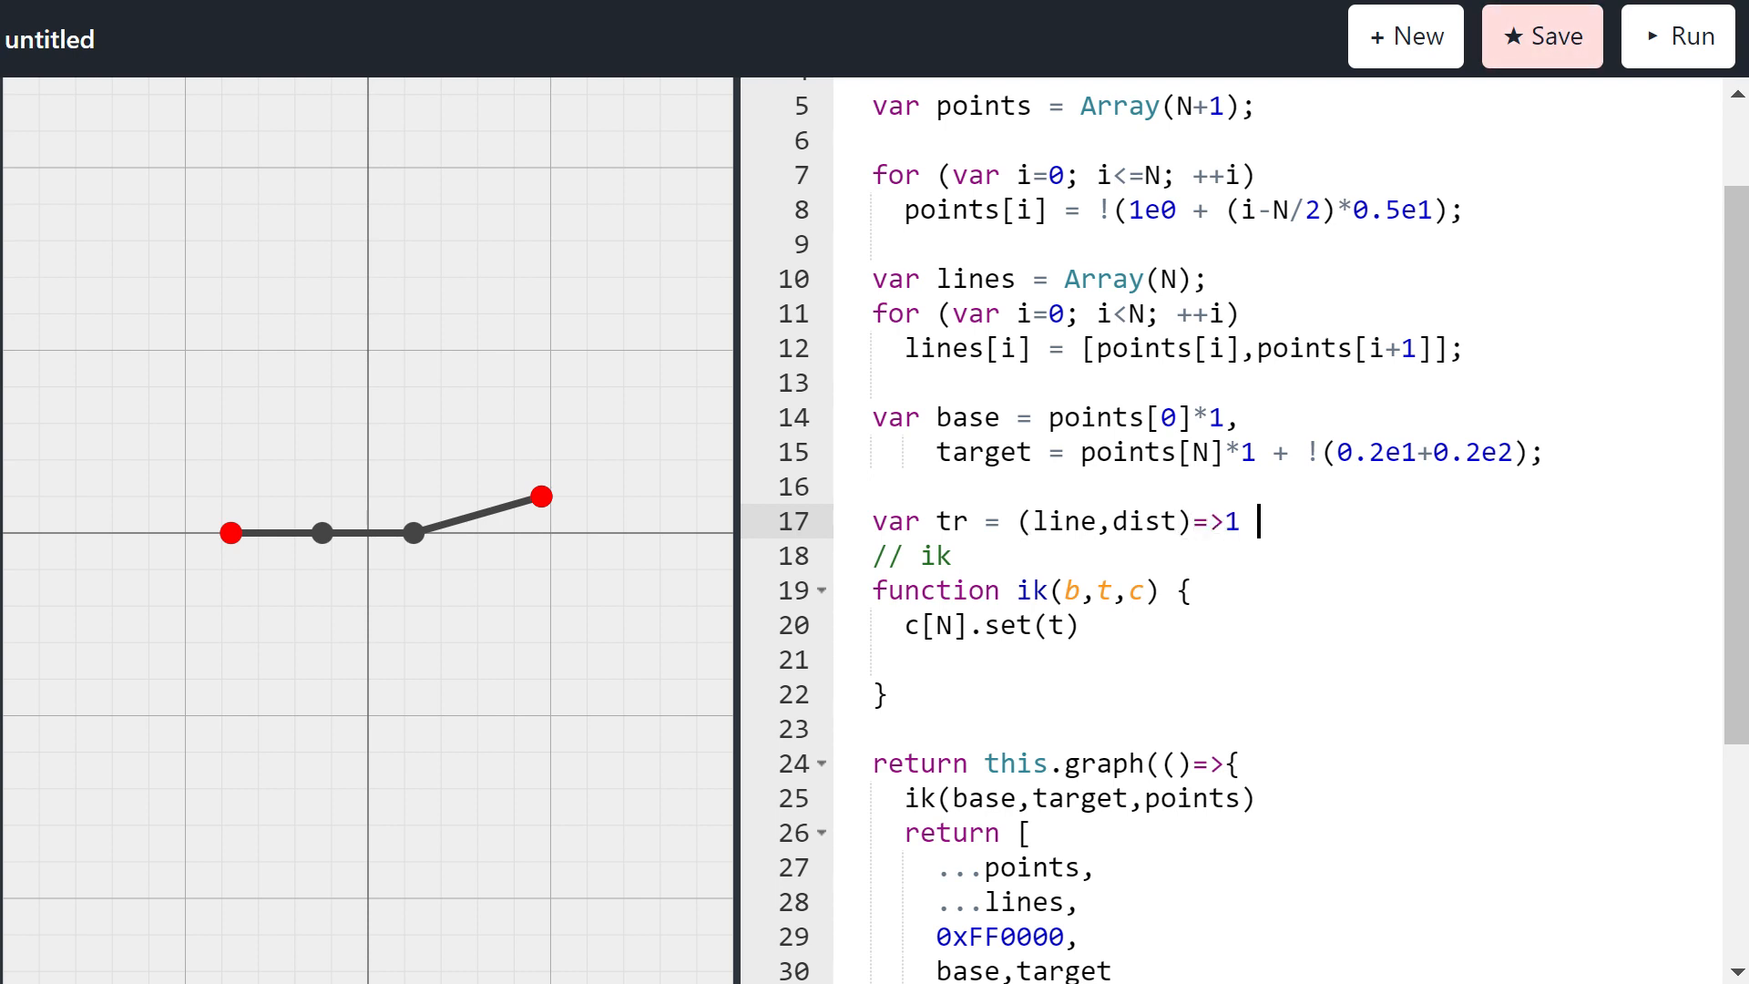
{"action": "type", "text": "-0.5*di"}
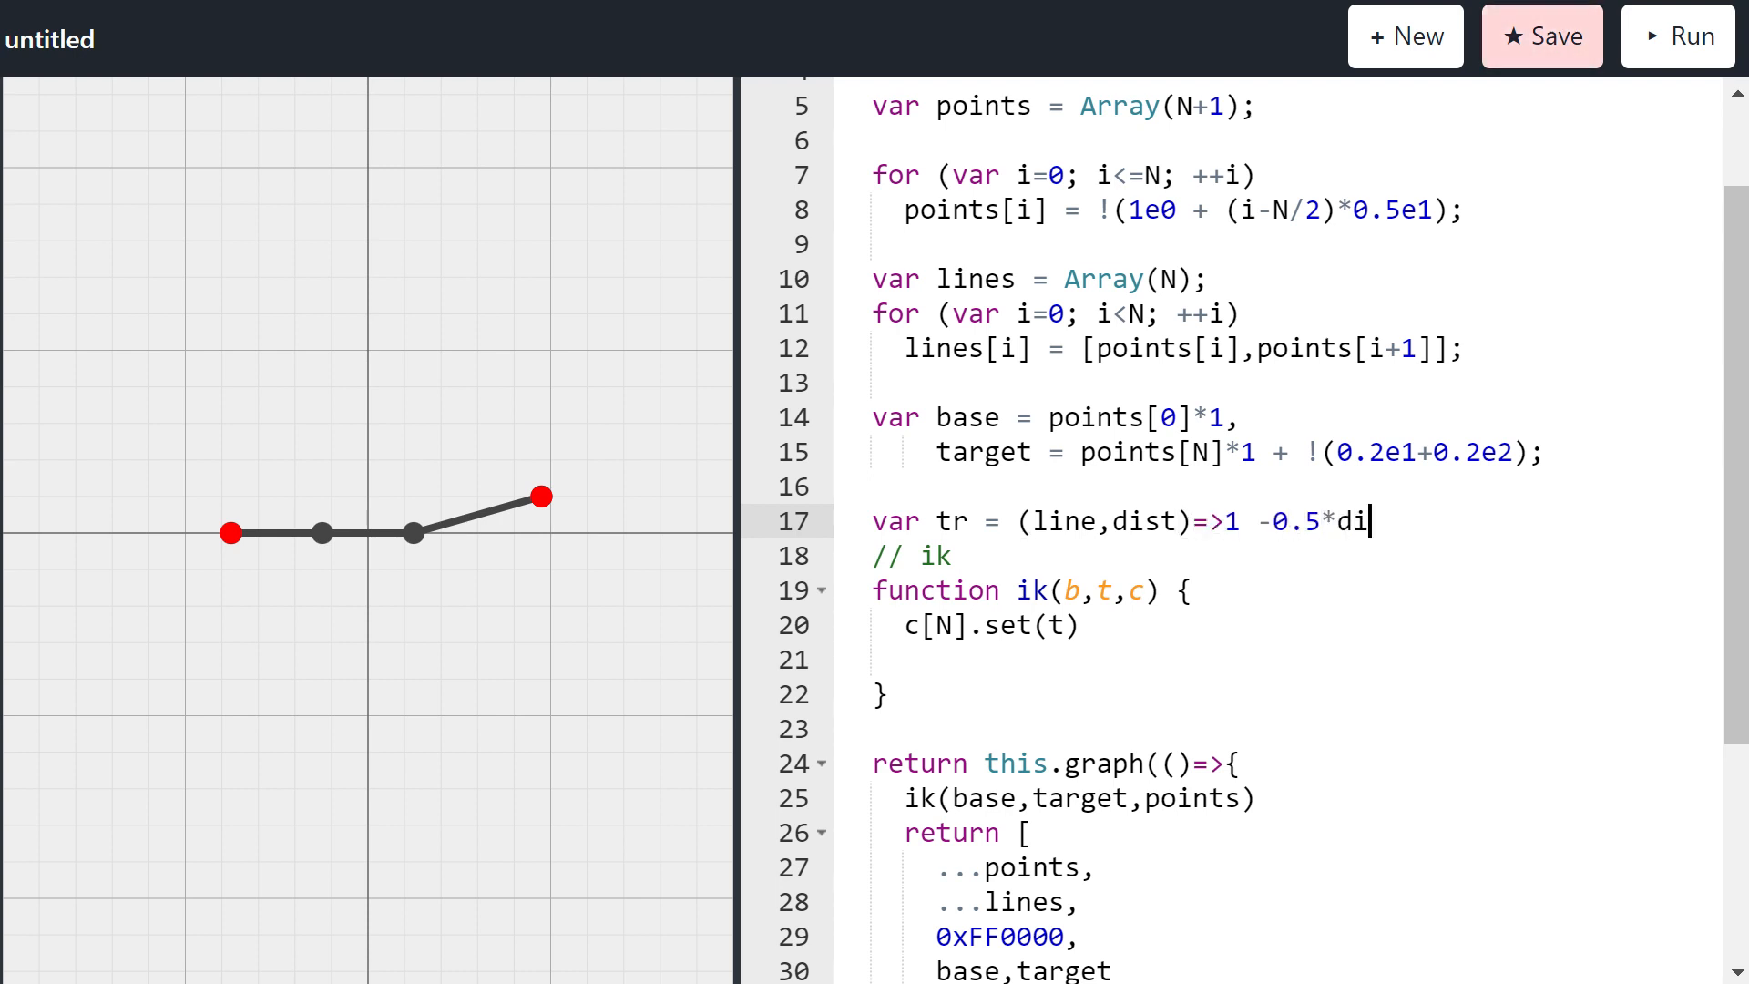
{"action": "type", "text": "st*1e0*"}
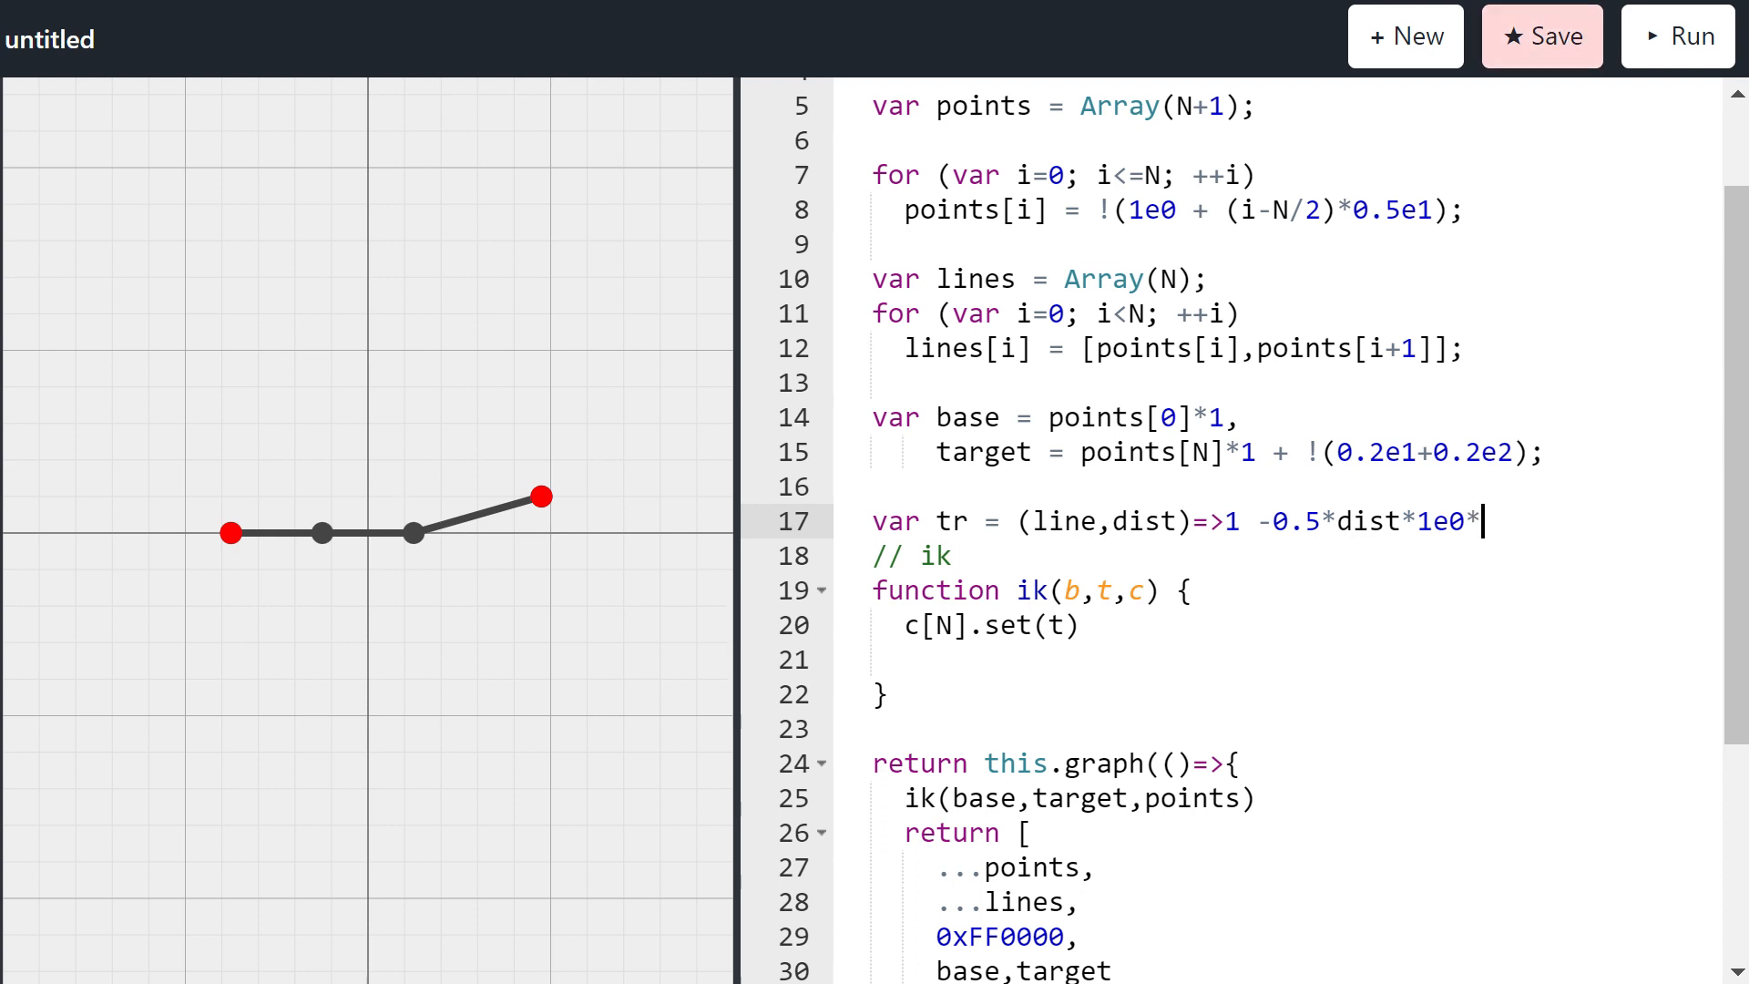
{"action": "type", "text": "line.Normalized*!1e0"}
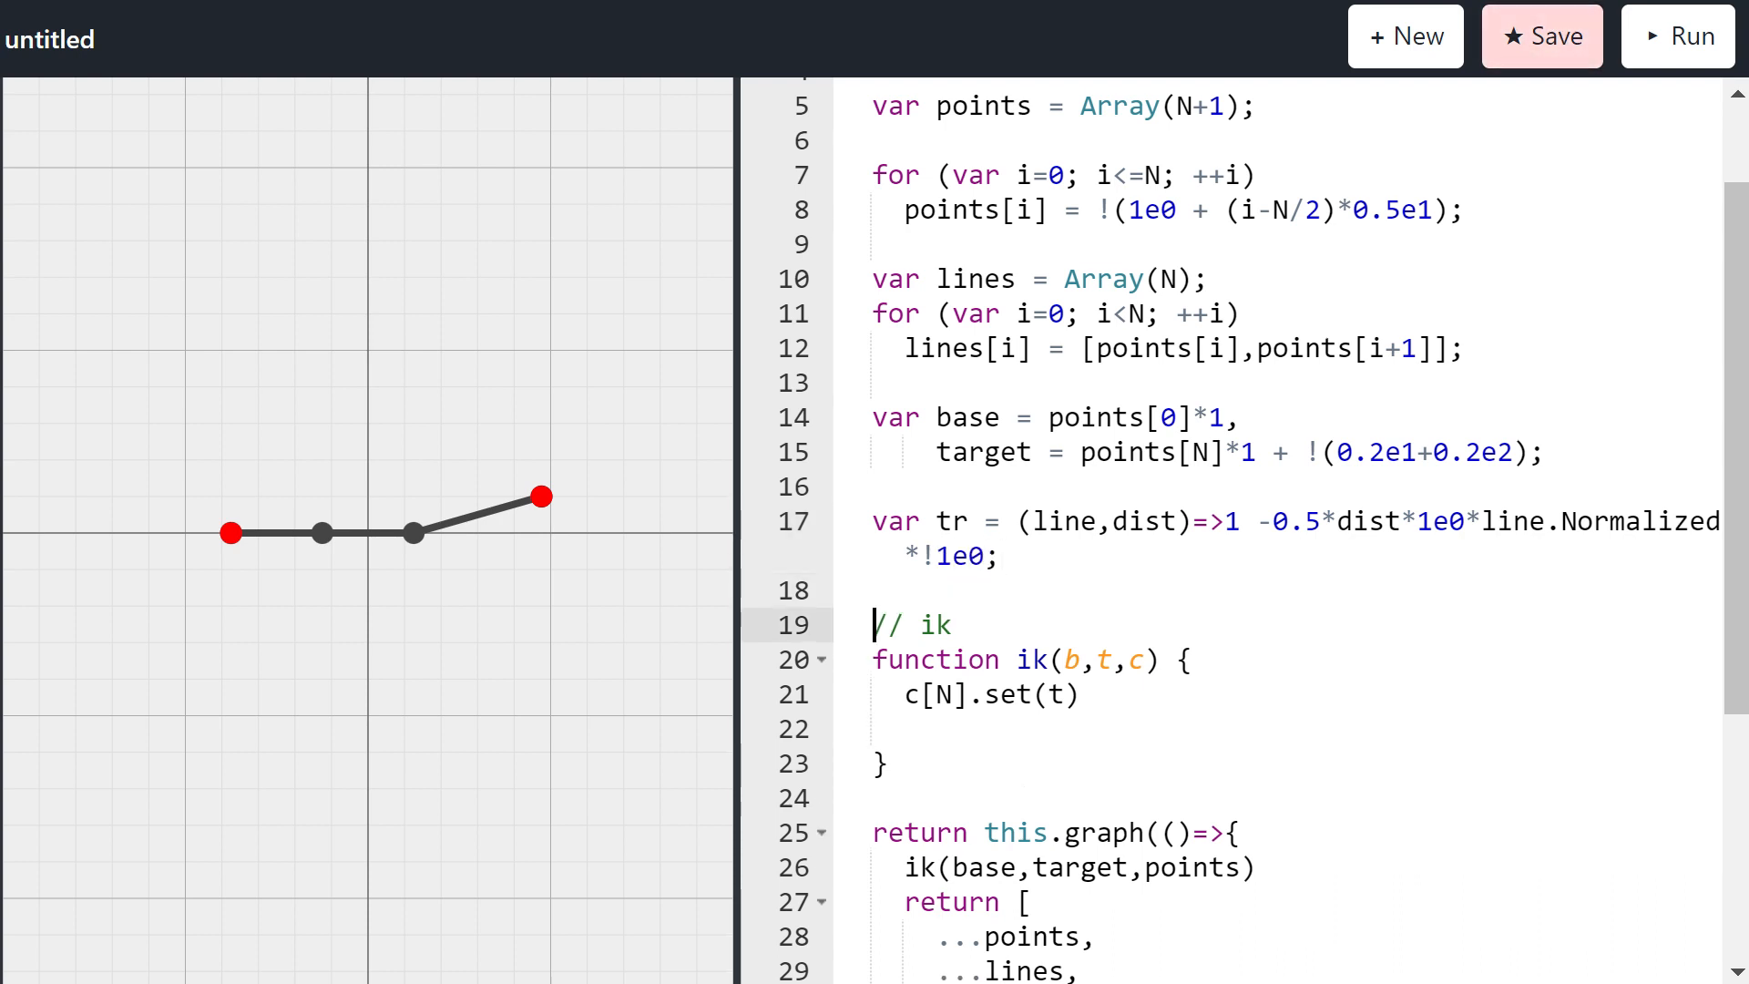
{"action": "type", "text": ";"}
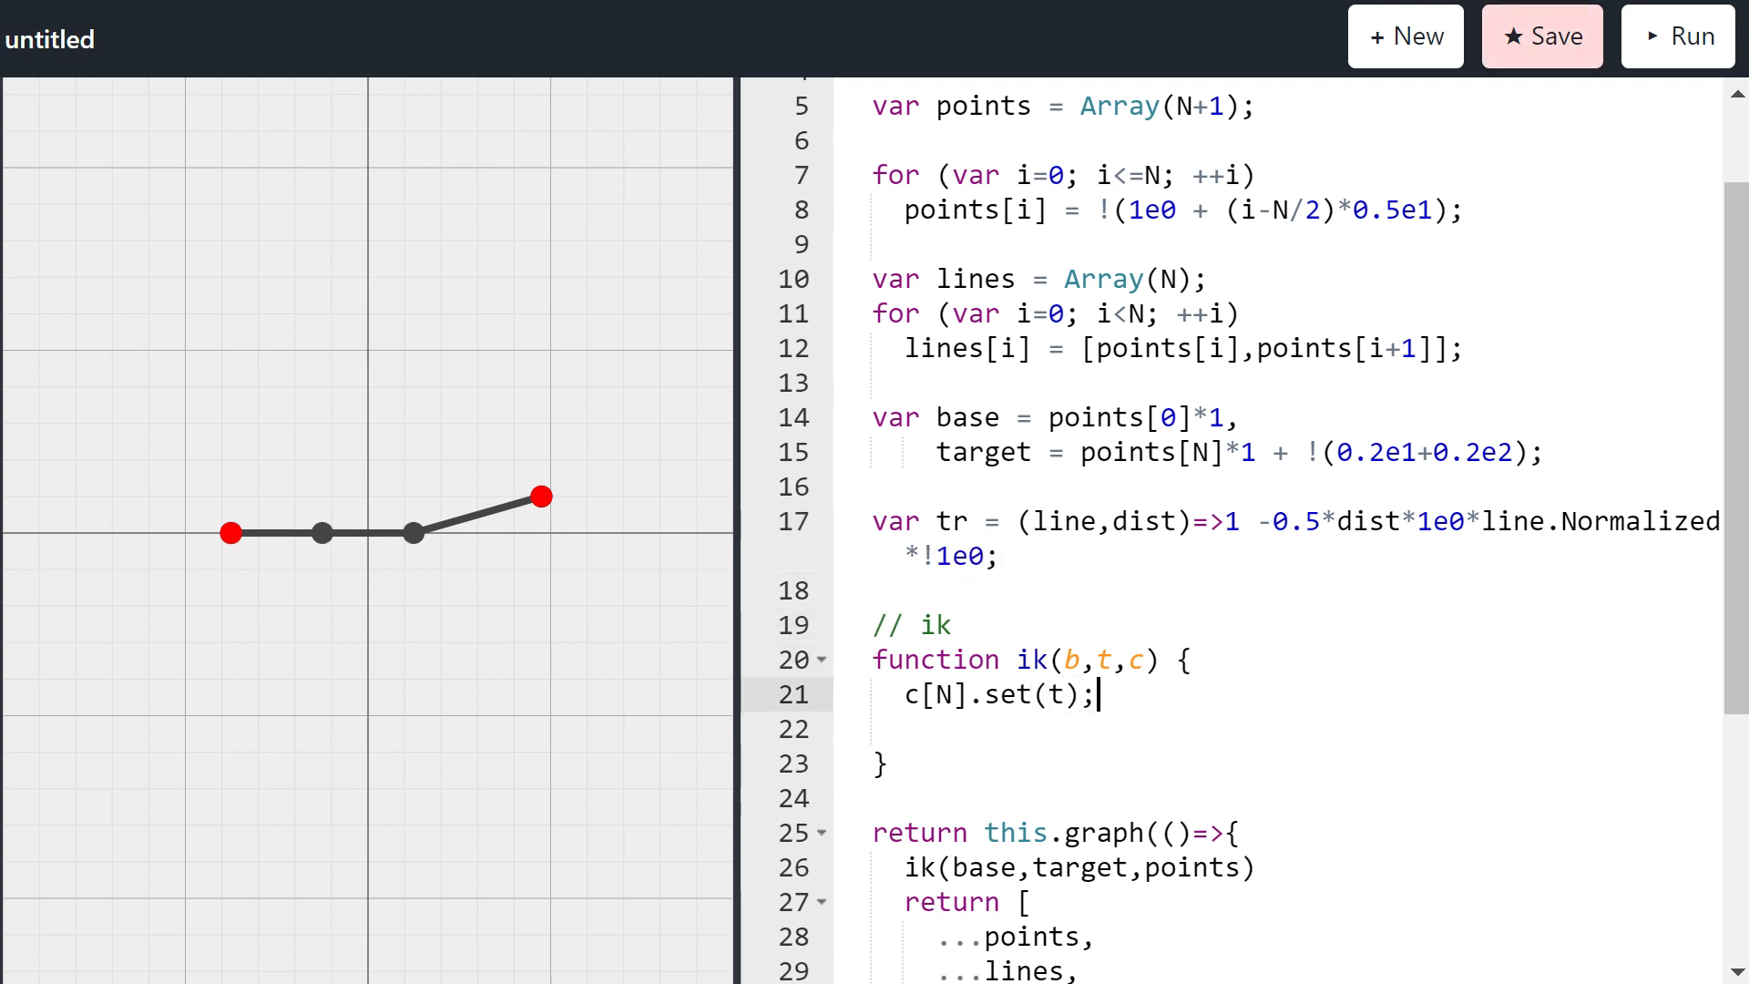
Step: Start a backward for loop in ik from i=N-1 down to 0
{"action": "type", "text": "for ("}
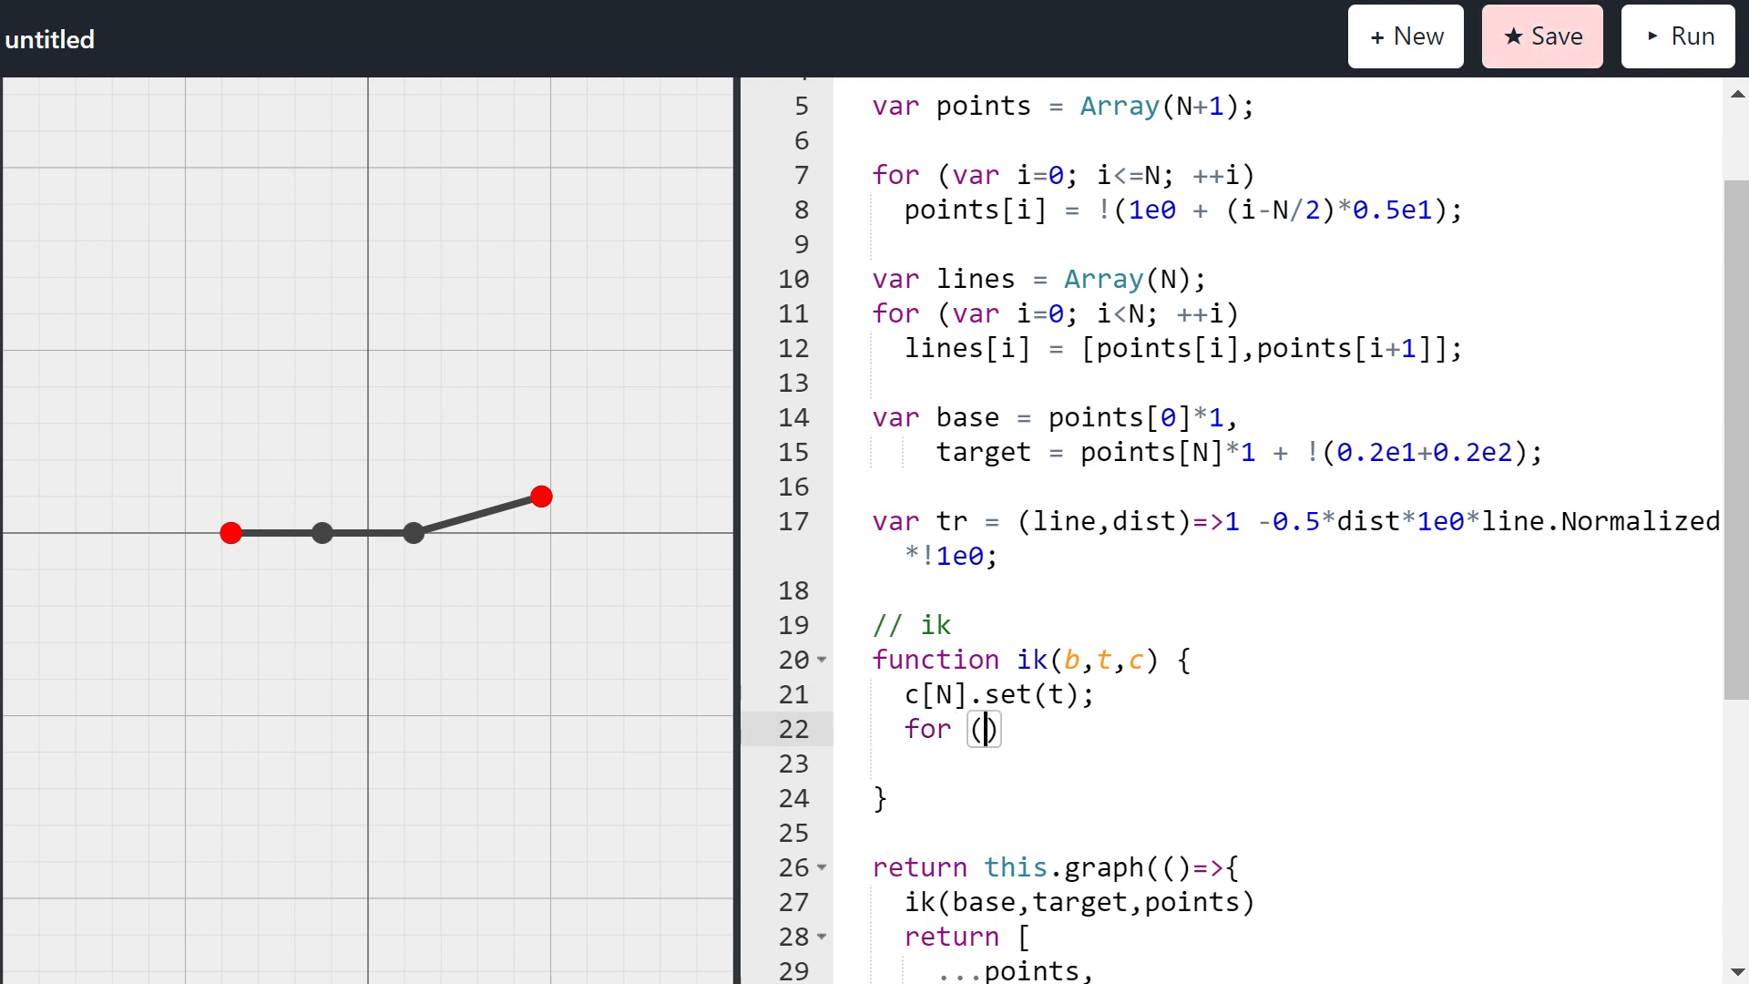
{"action": "type", "text": "var i"}
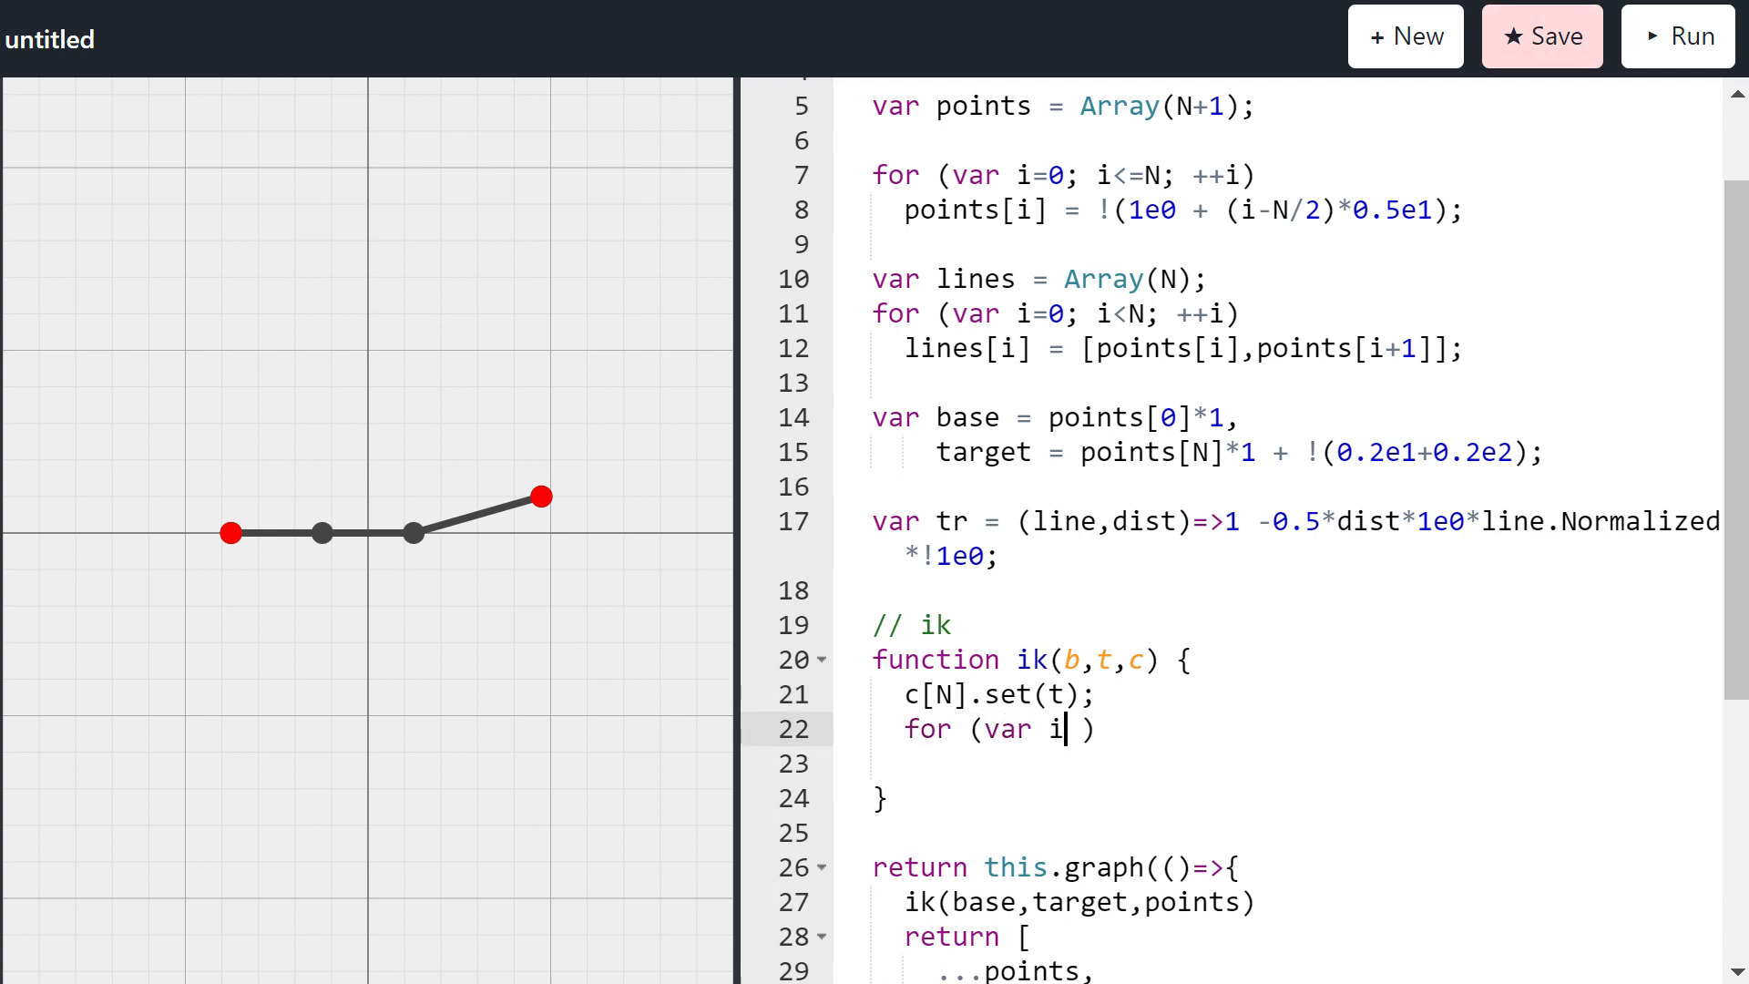
{"action": "type", "text": "=N-1;"}
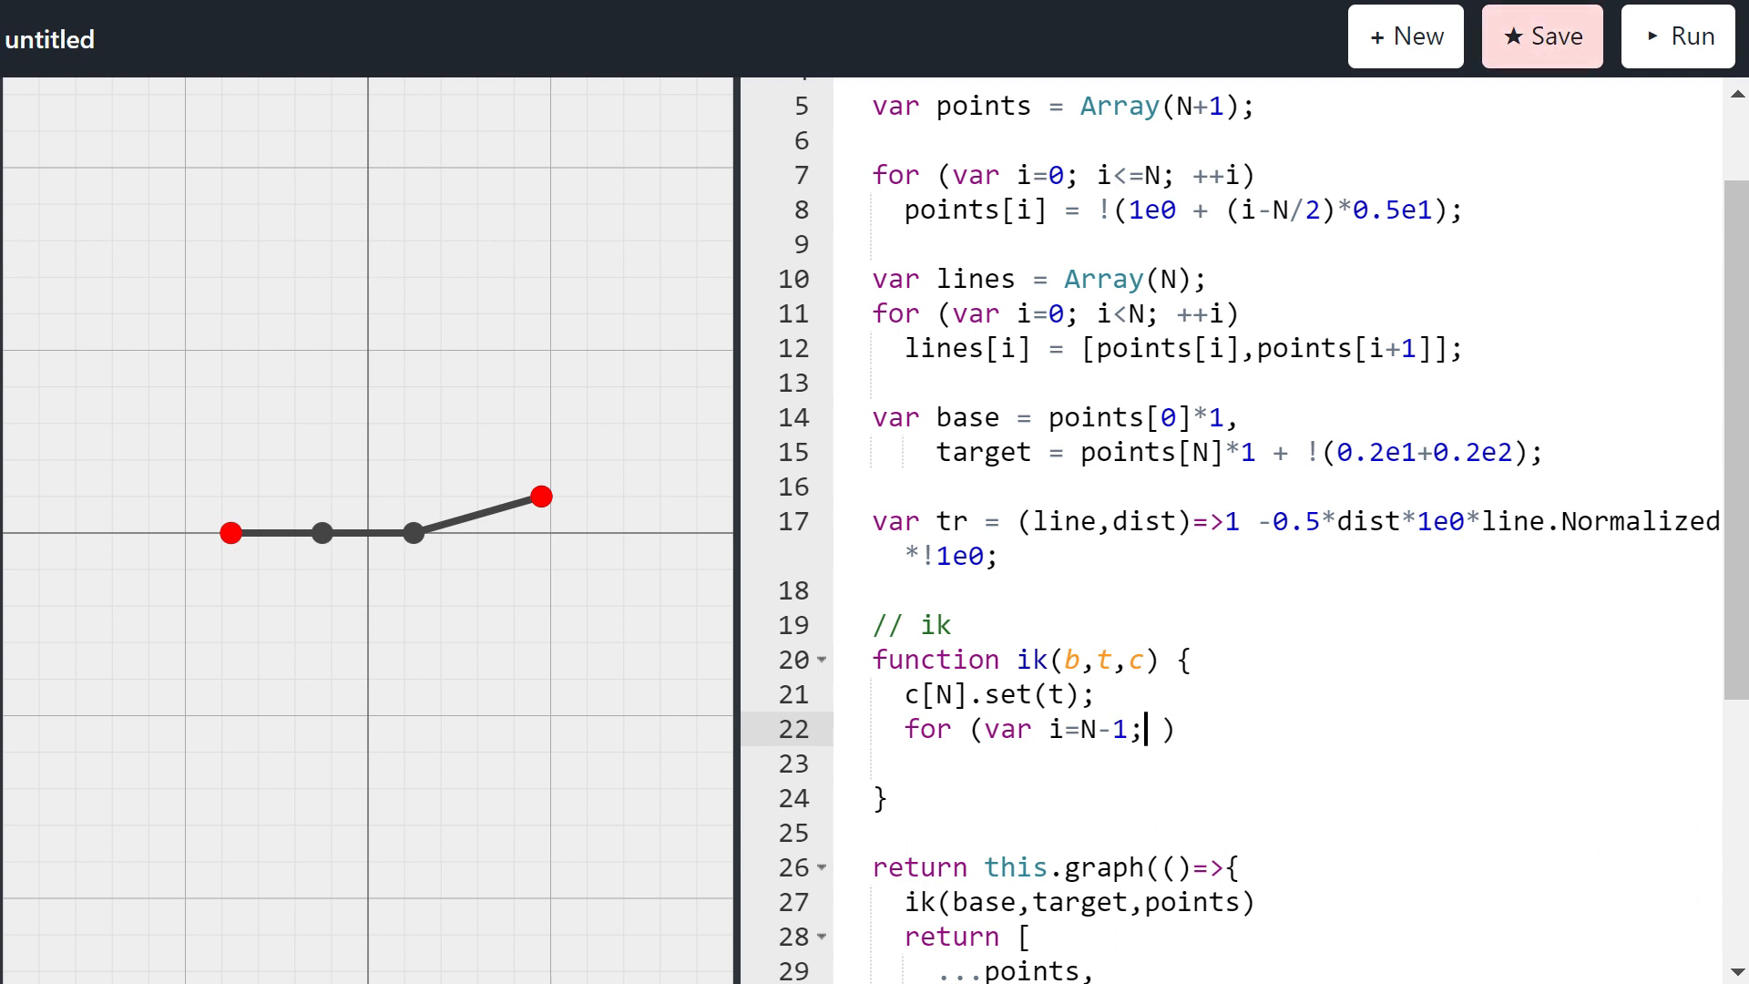
{"action": "type", "text": "i>=0"}
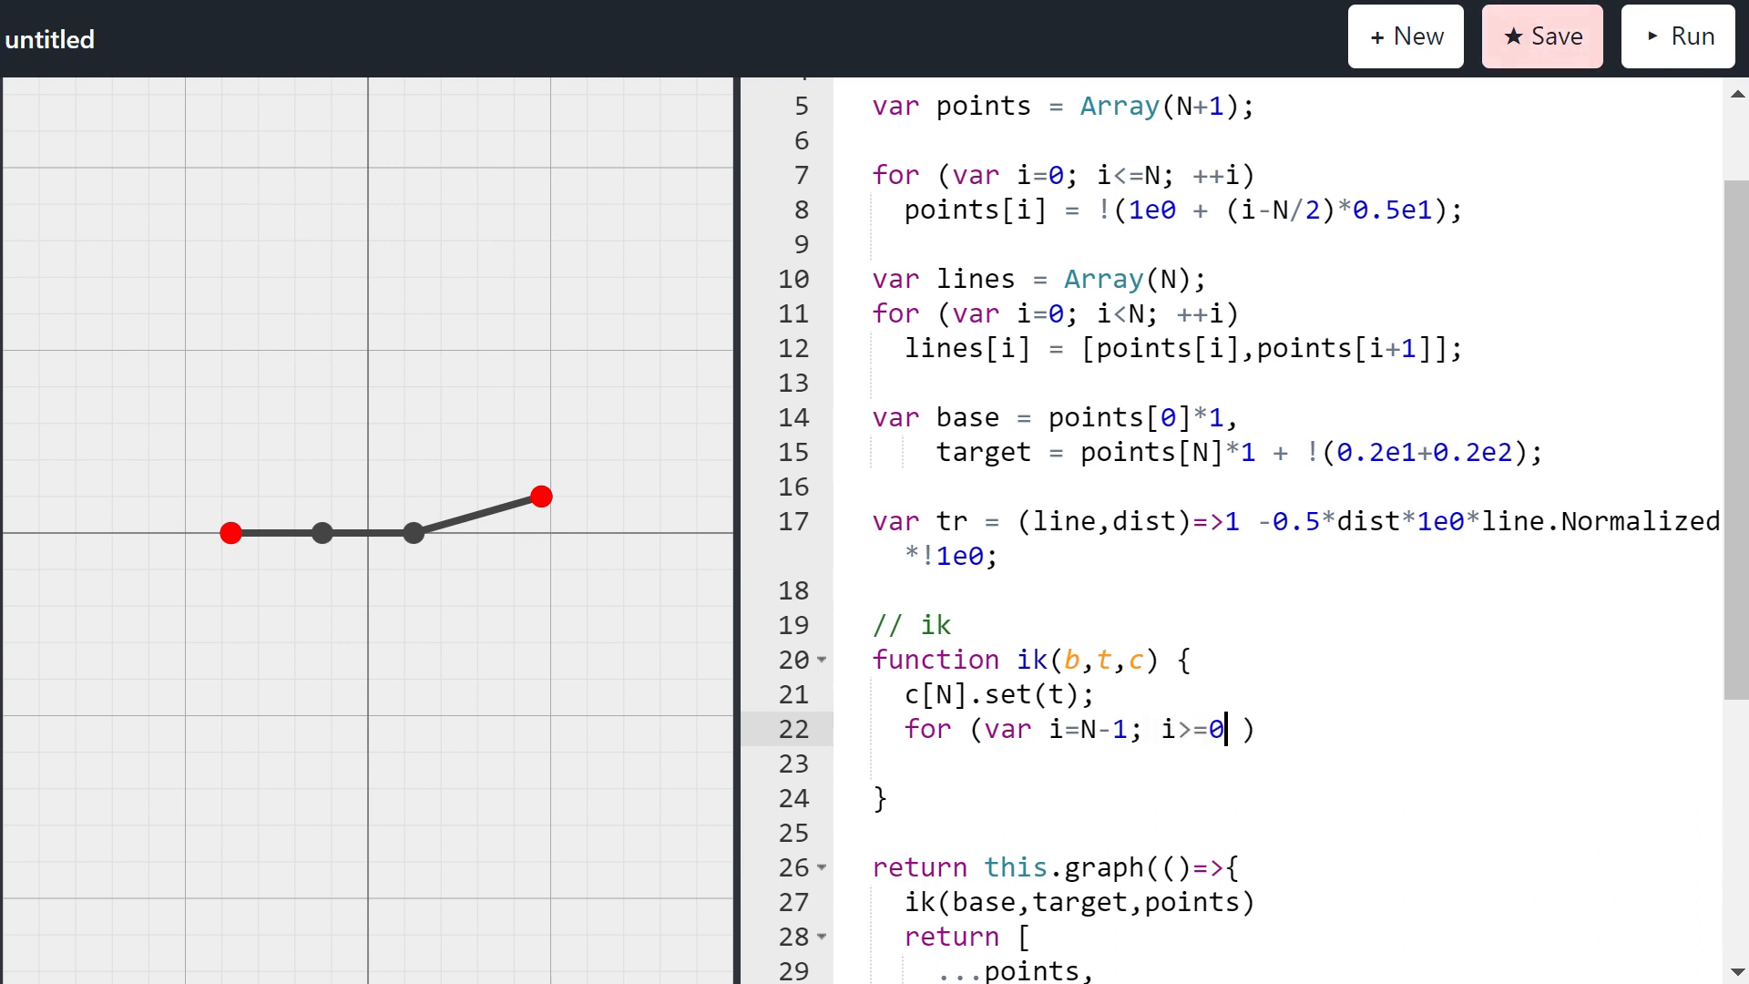
{"action": "type", "text": "; --i"}
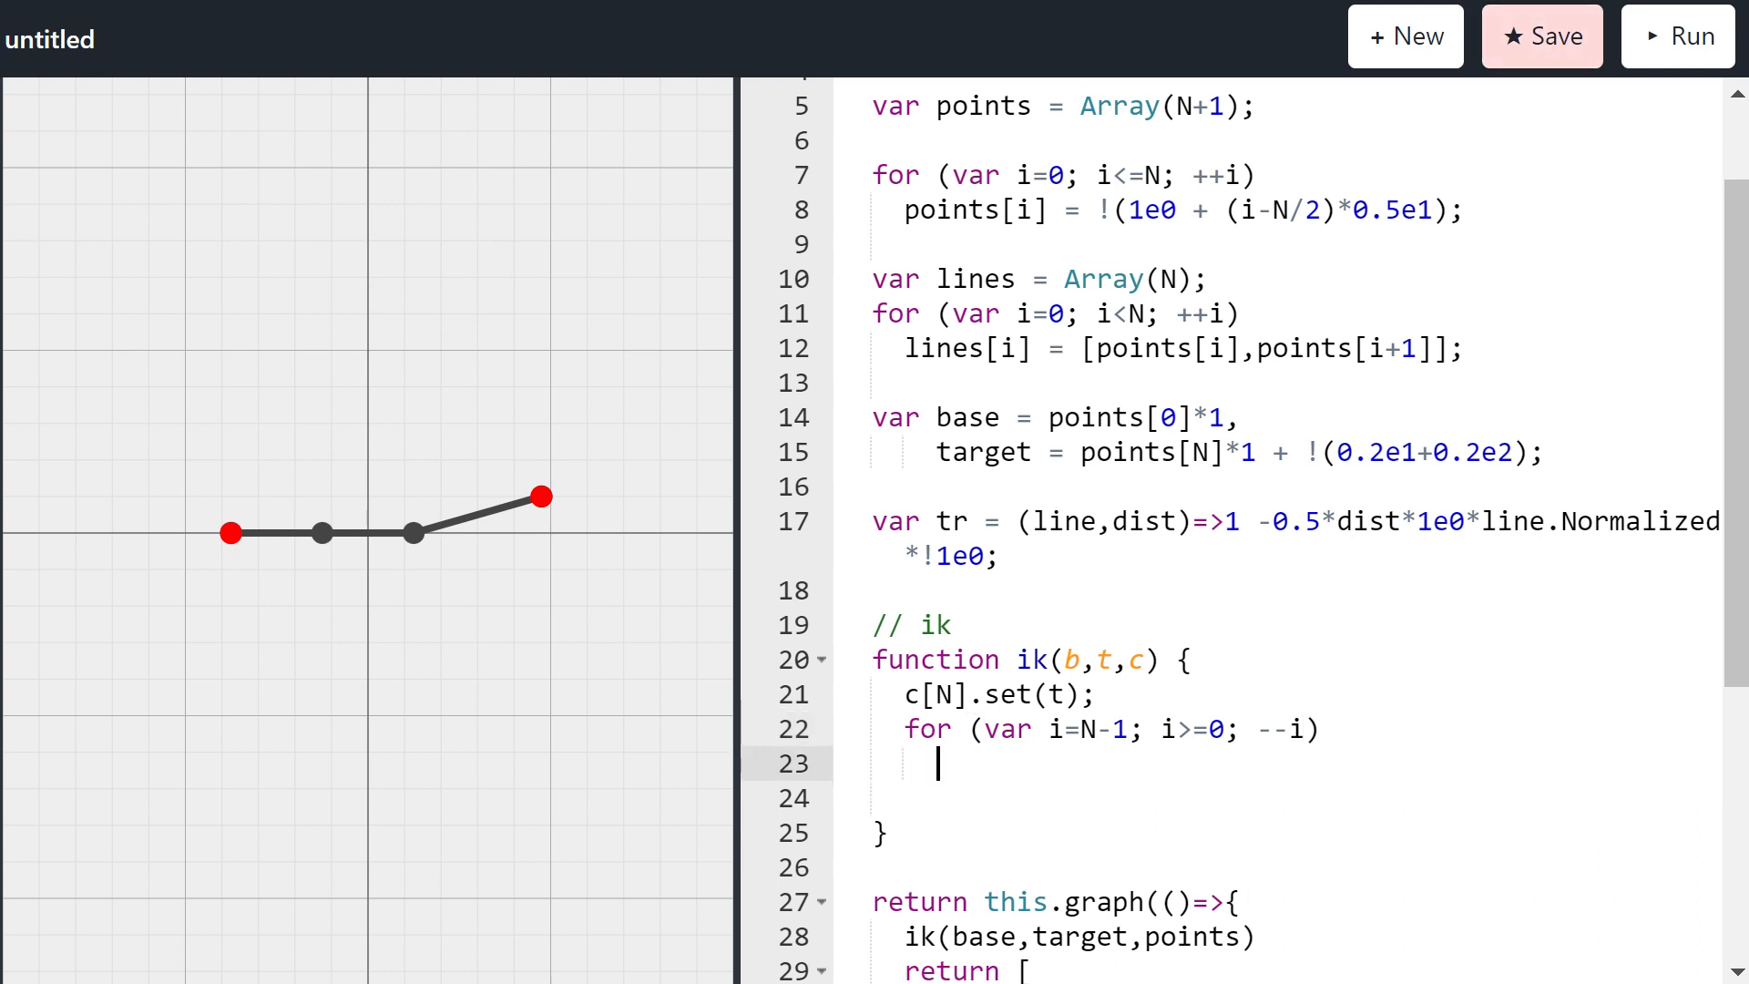
Step: Set each c[i] to tr(c[i]&c[i+1],-0.5) >>> c[i+1], rerunning after fixing capital C
{"action": "type", "text": "c[i]"}
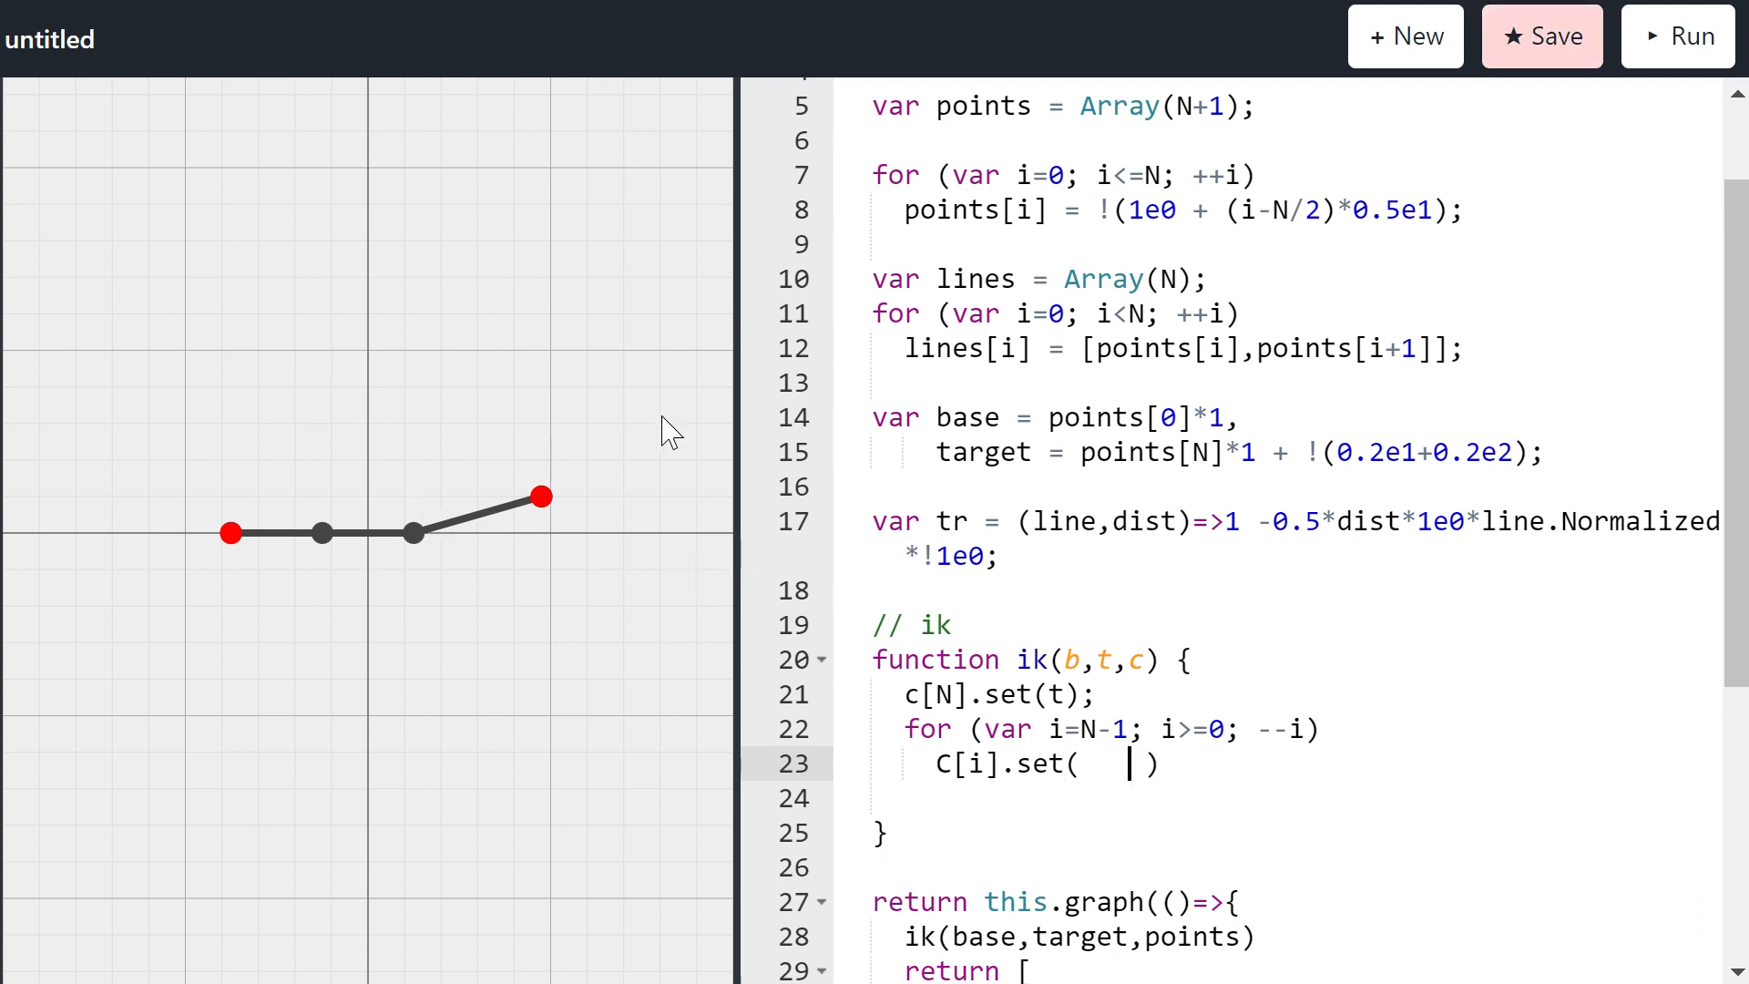
{"action": "type", "text": "C"}
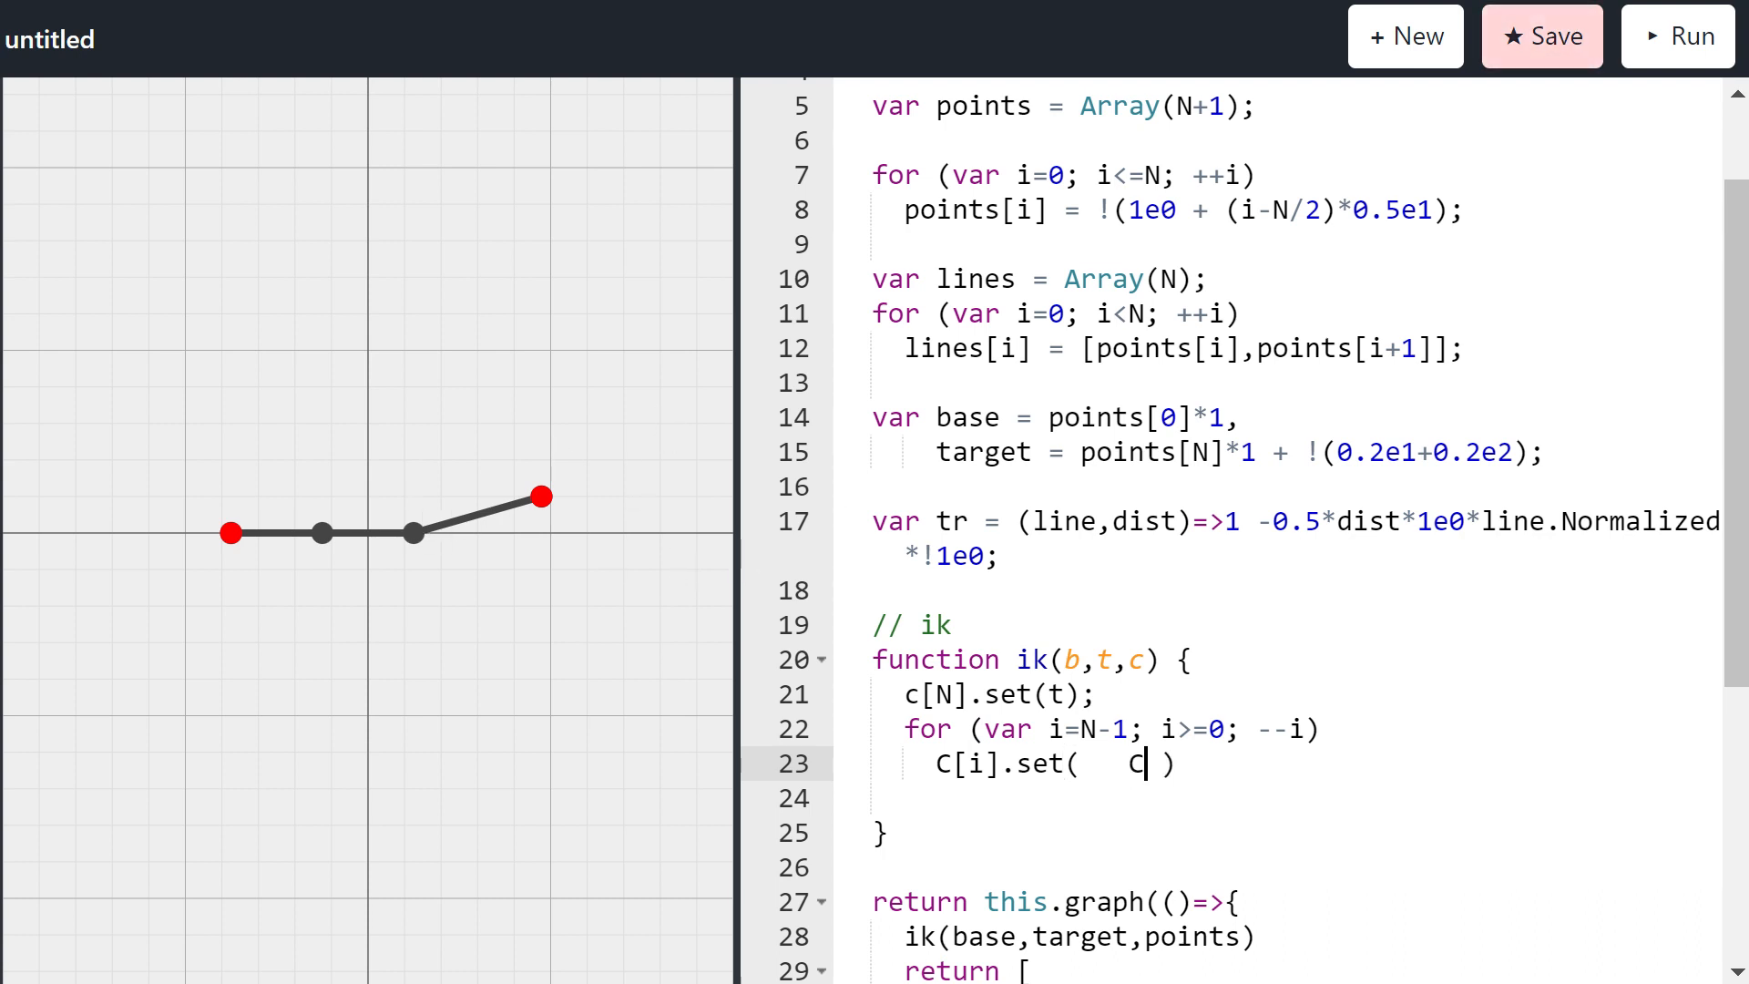
{"action": "type", "text": "[i+1]"}
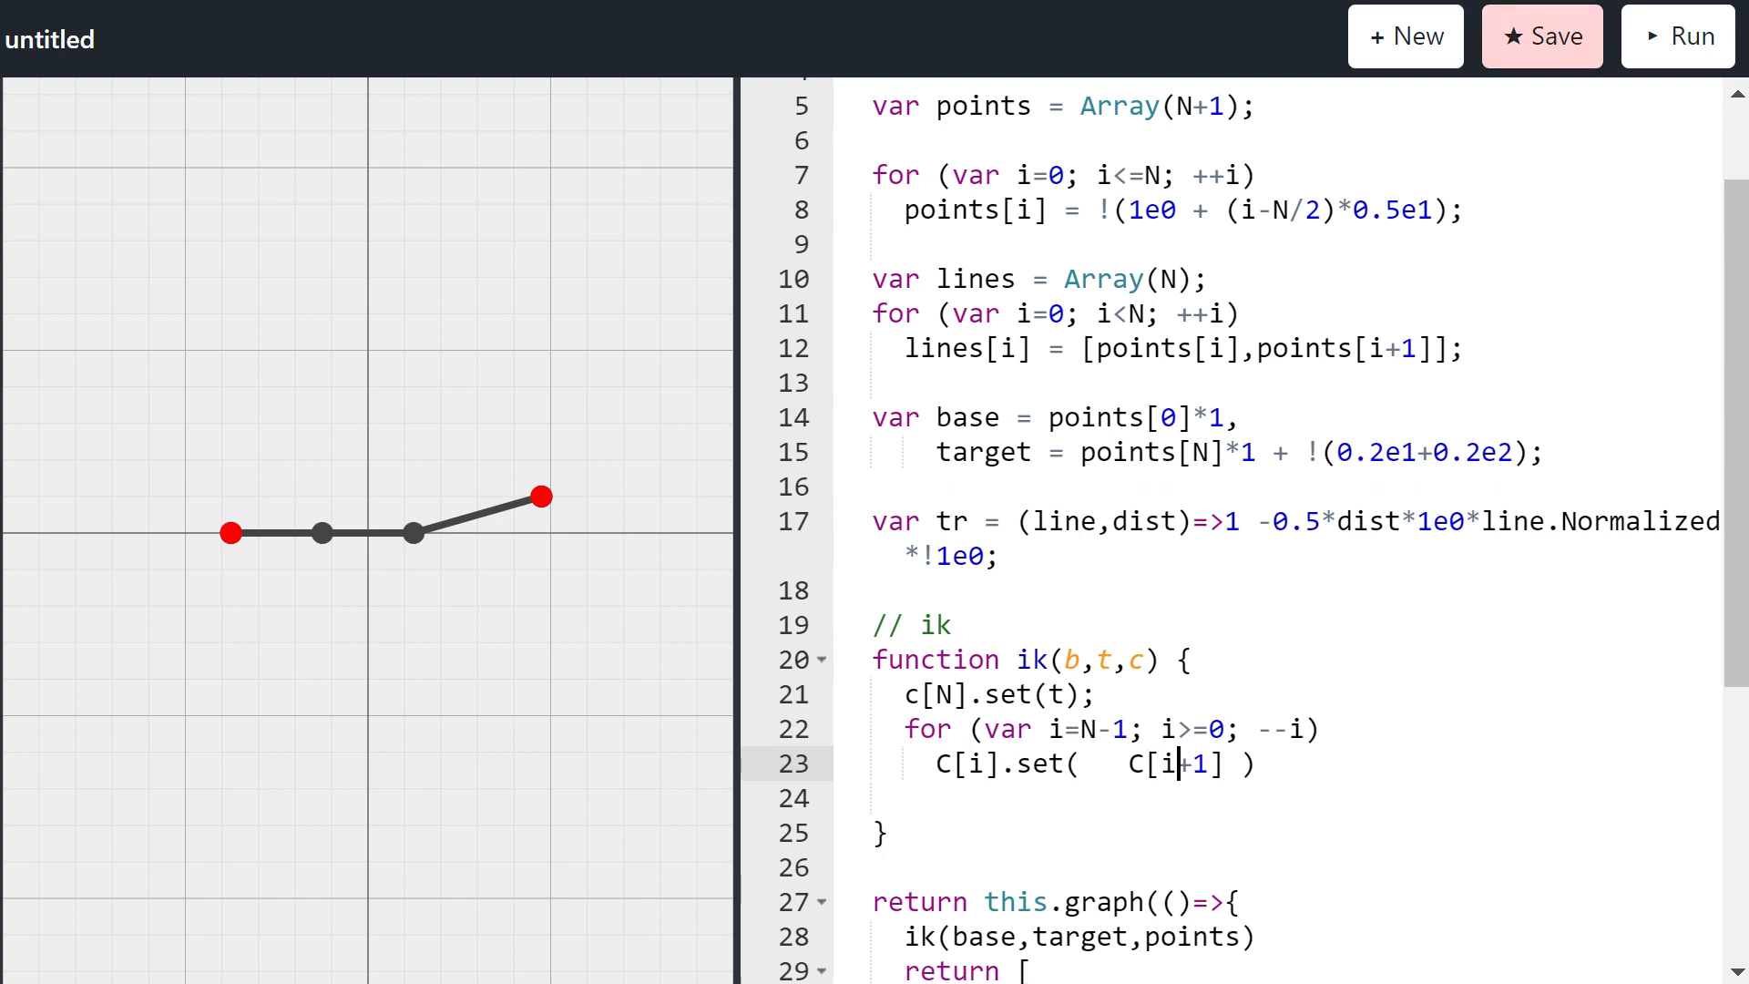
{"action": "type", "text": ">>>"}
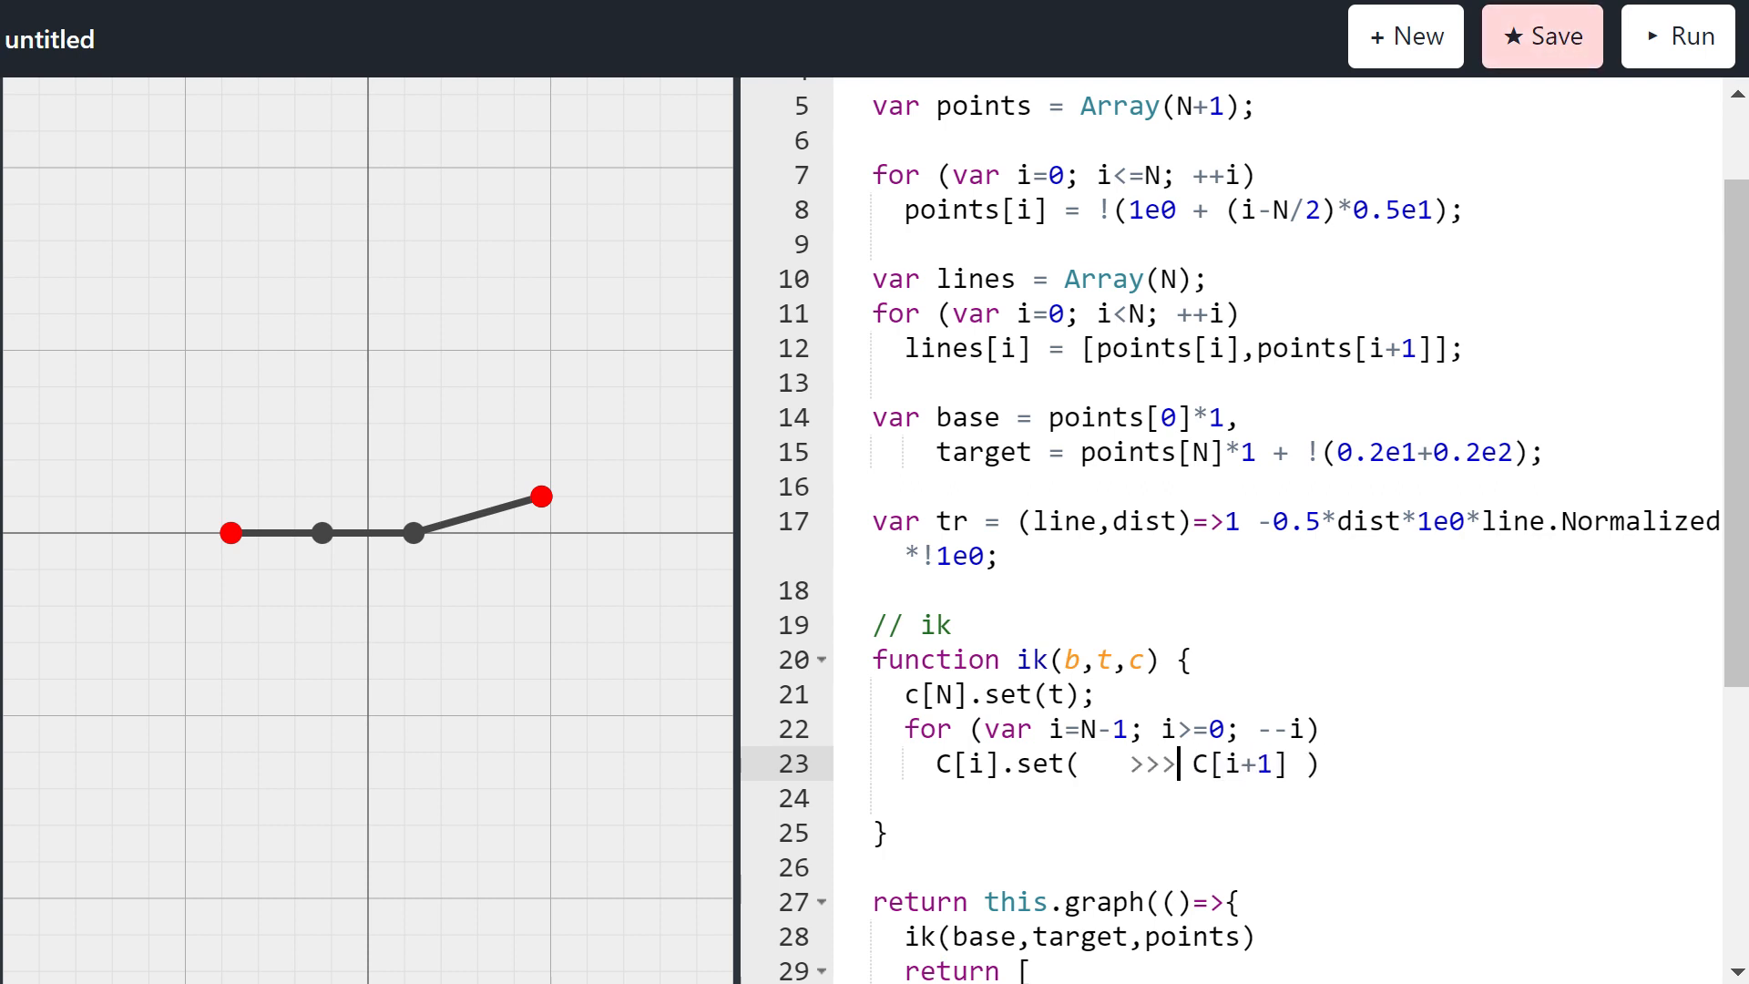
{"action": "type", "text": "tr"}
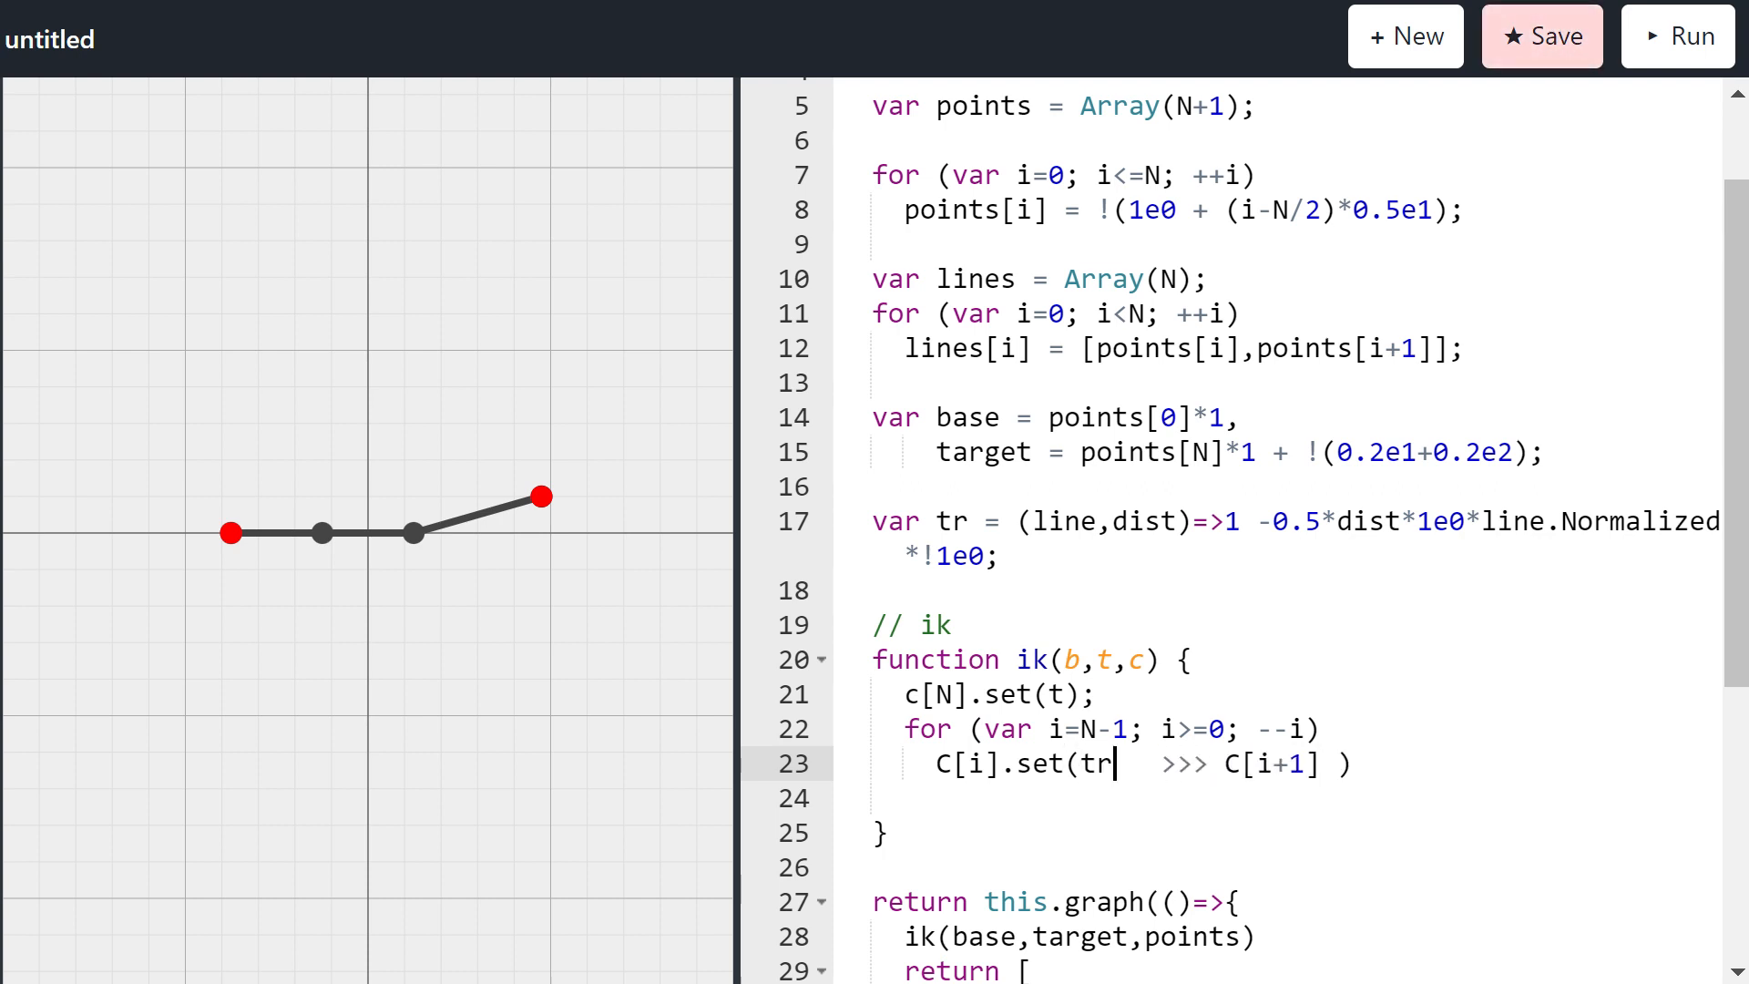
{"action": "type", "text": "()"}
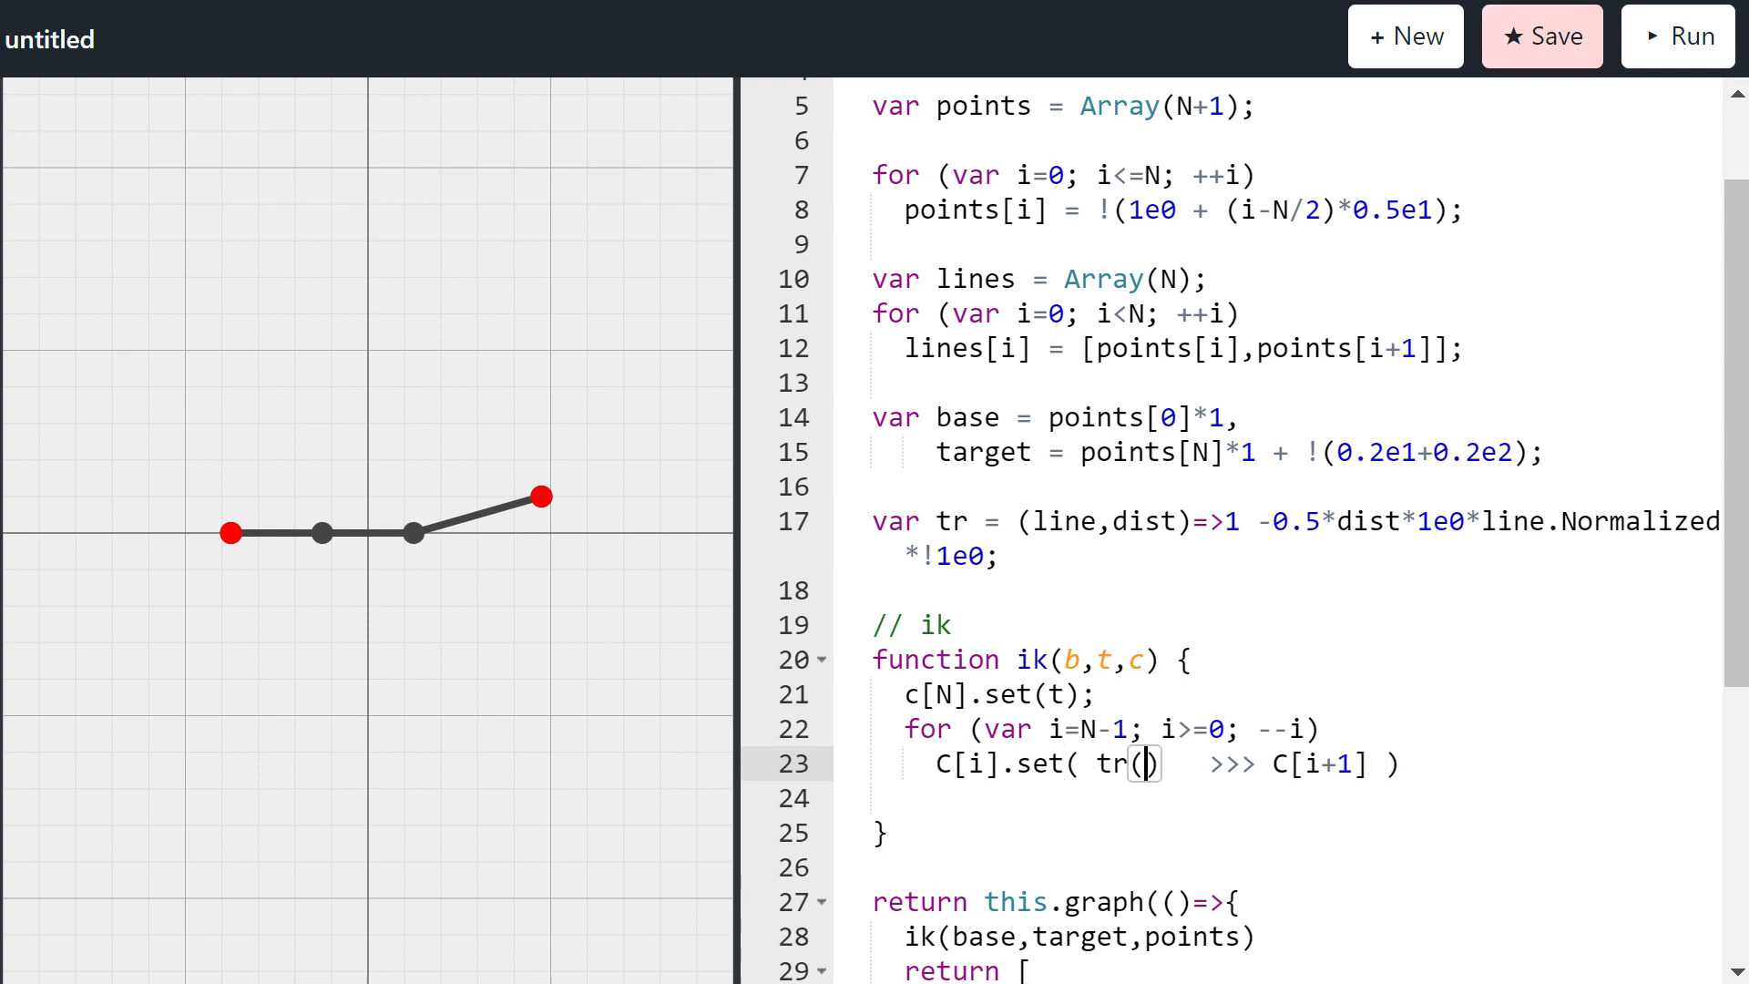
{"action": "type", "text": "C[i]"}
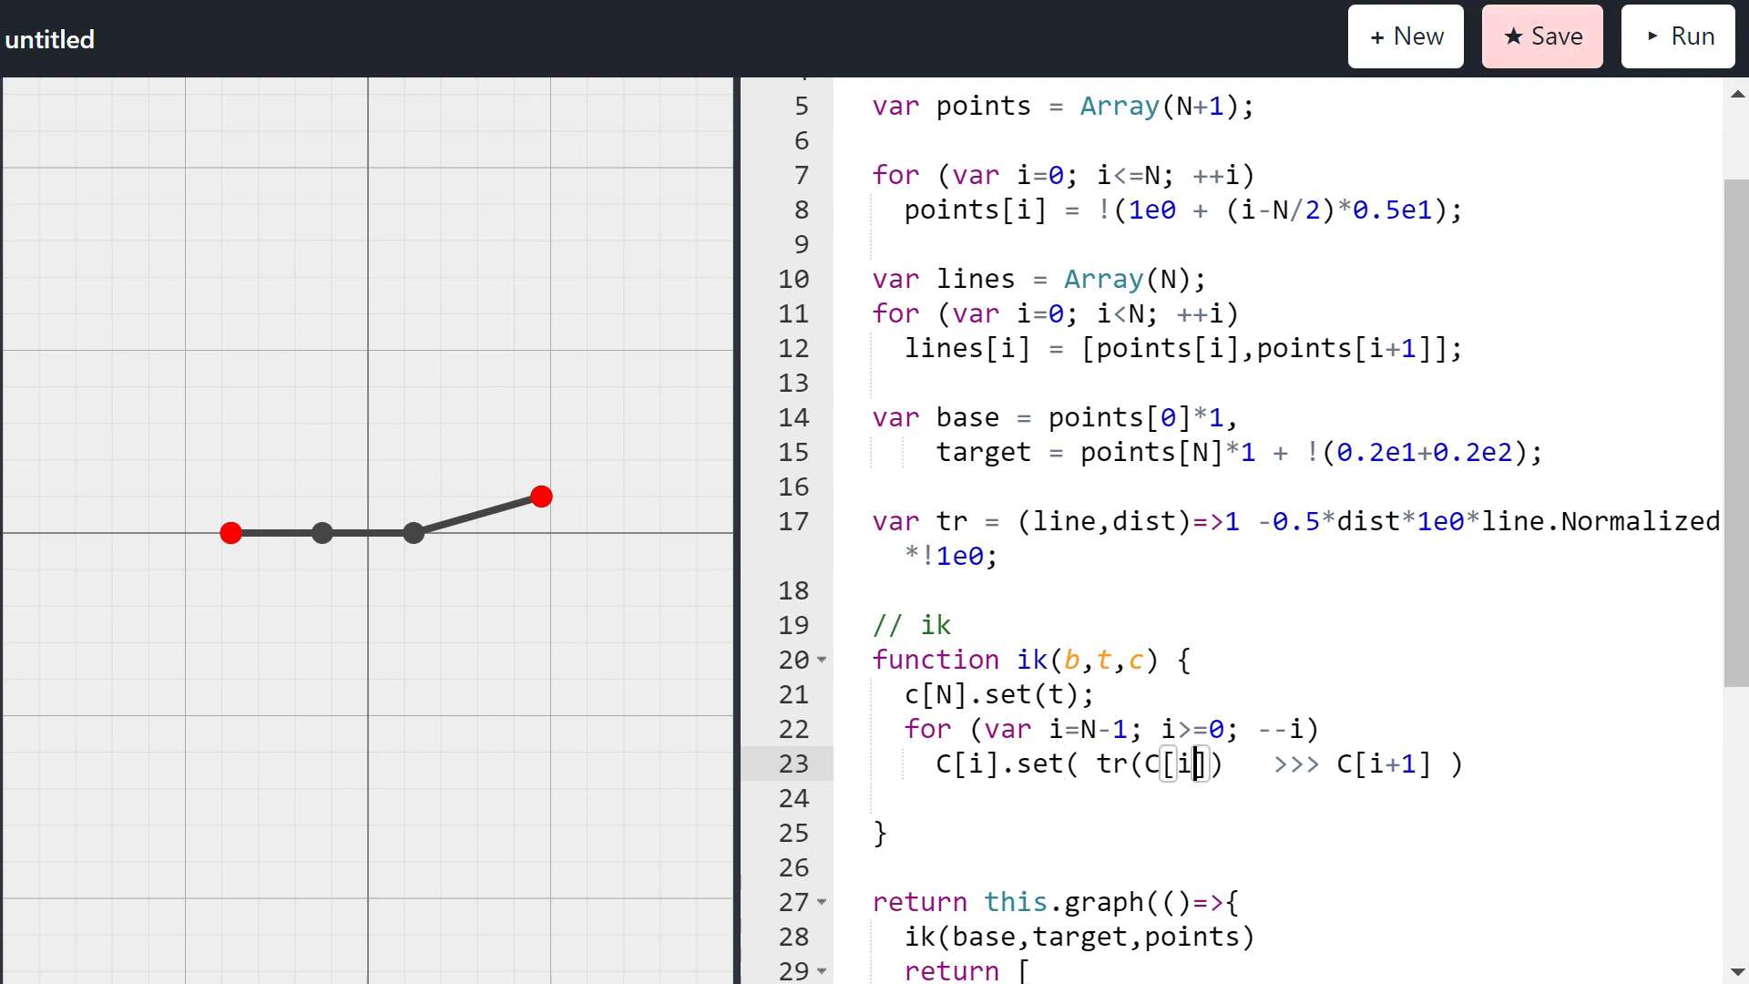
{"action": "type", "text": "&c["}
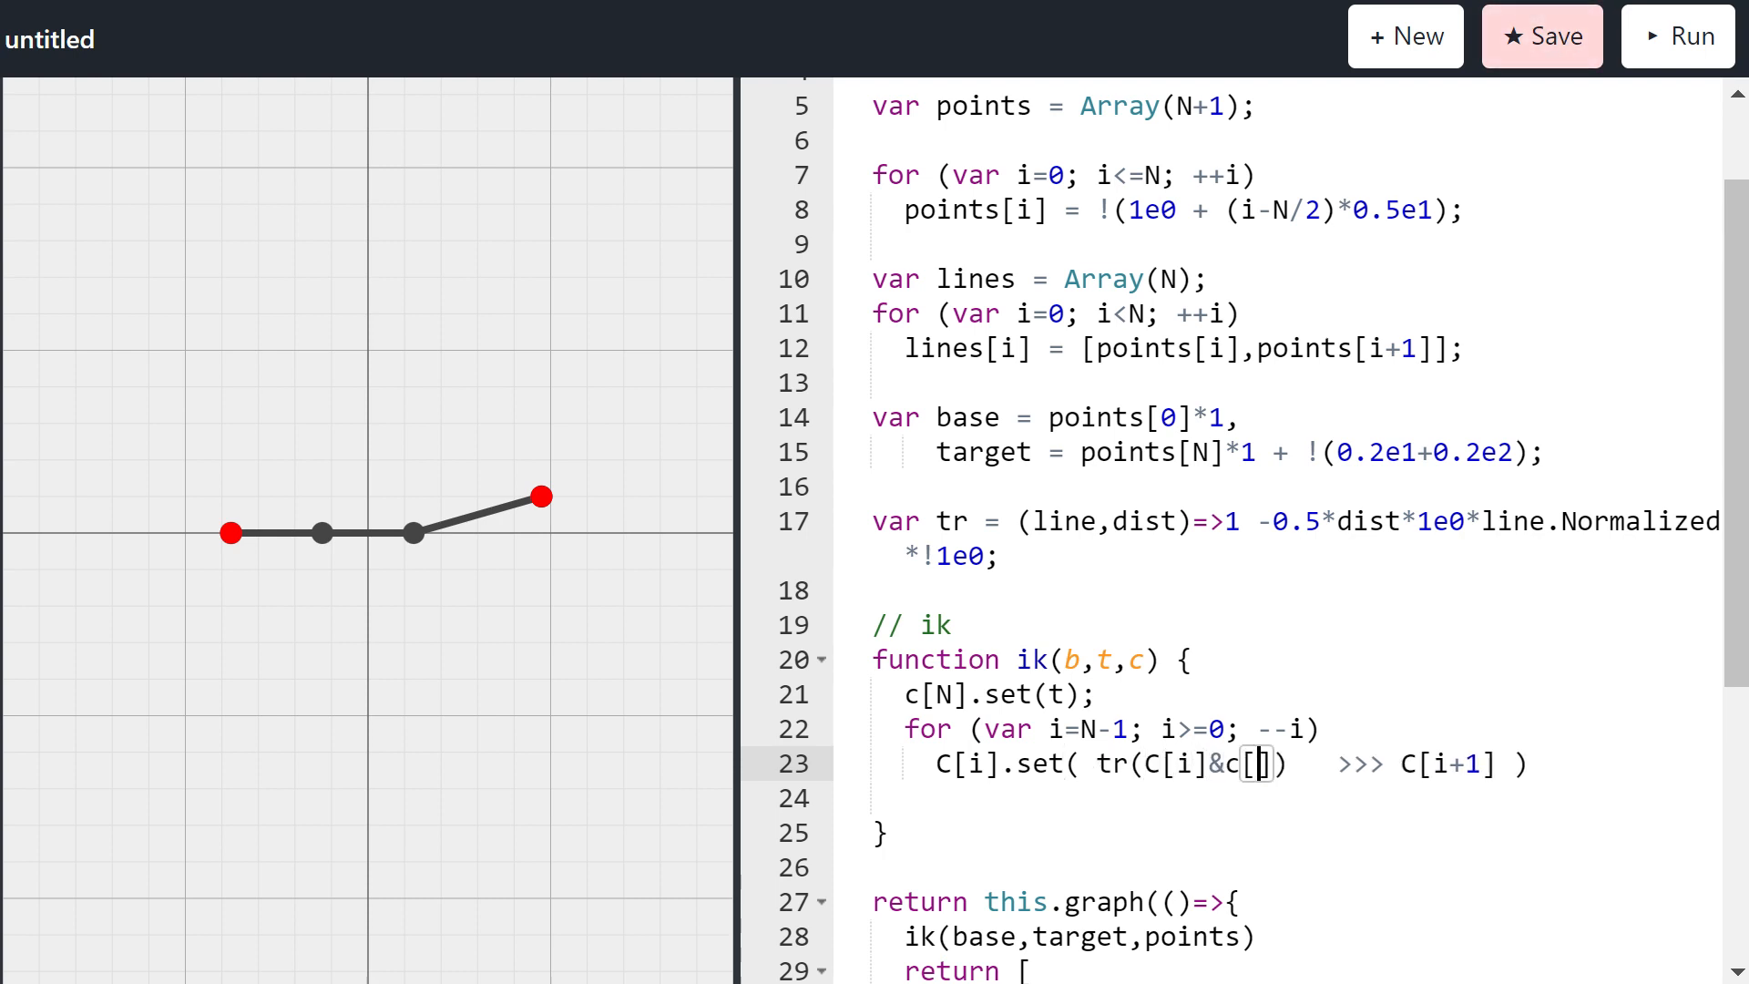
{"action": "type", "text": "i+1\\"}
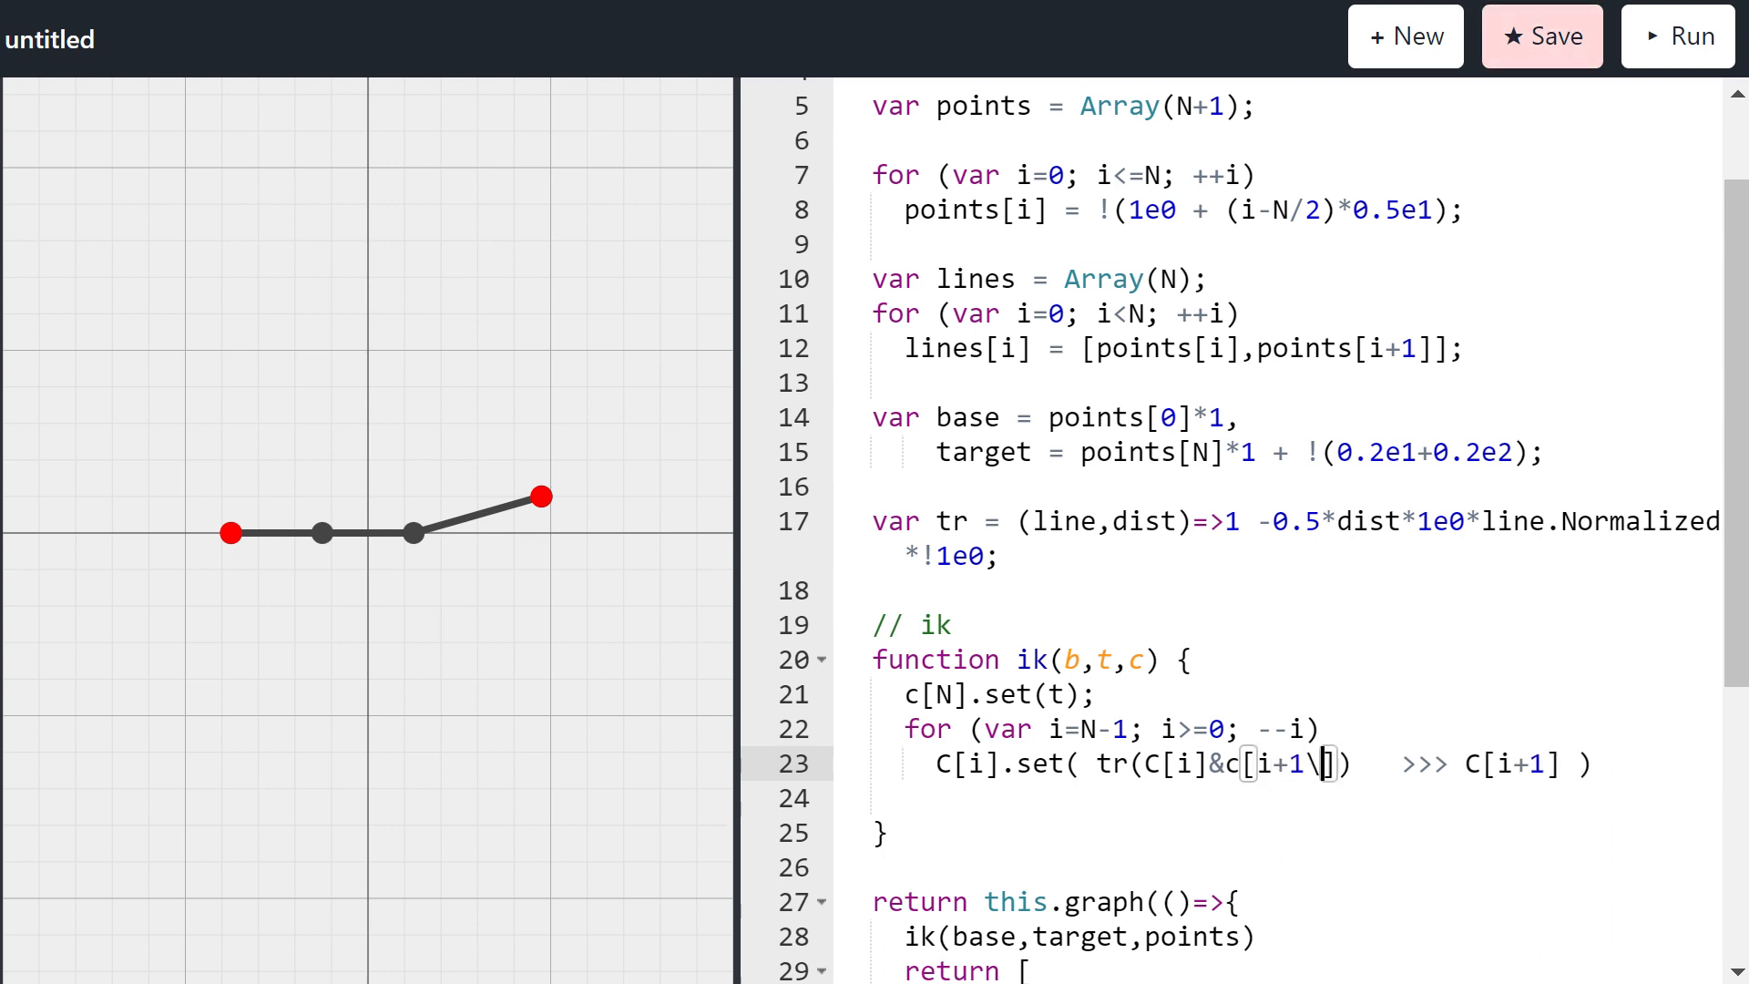
{"action": "type", "text": ","}
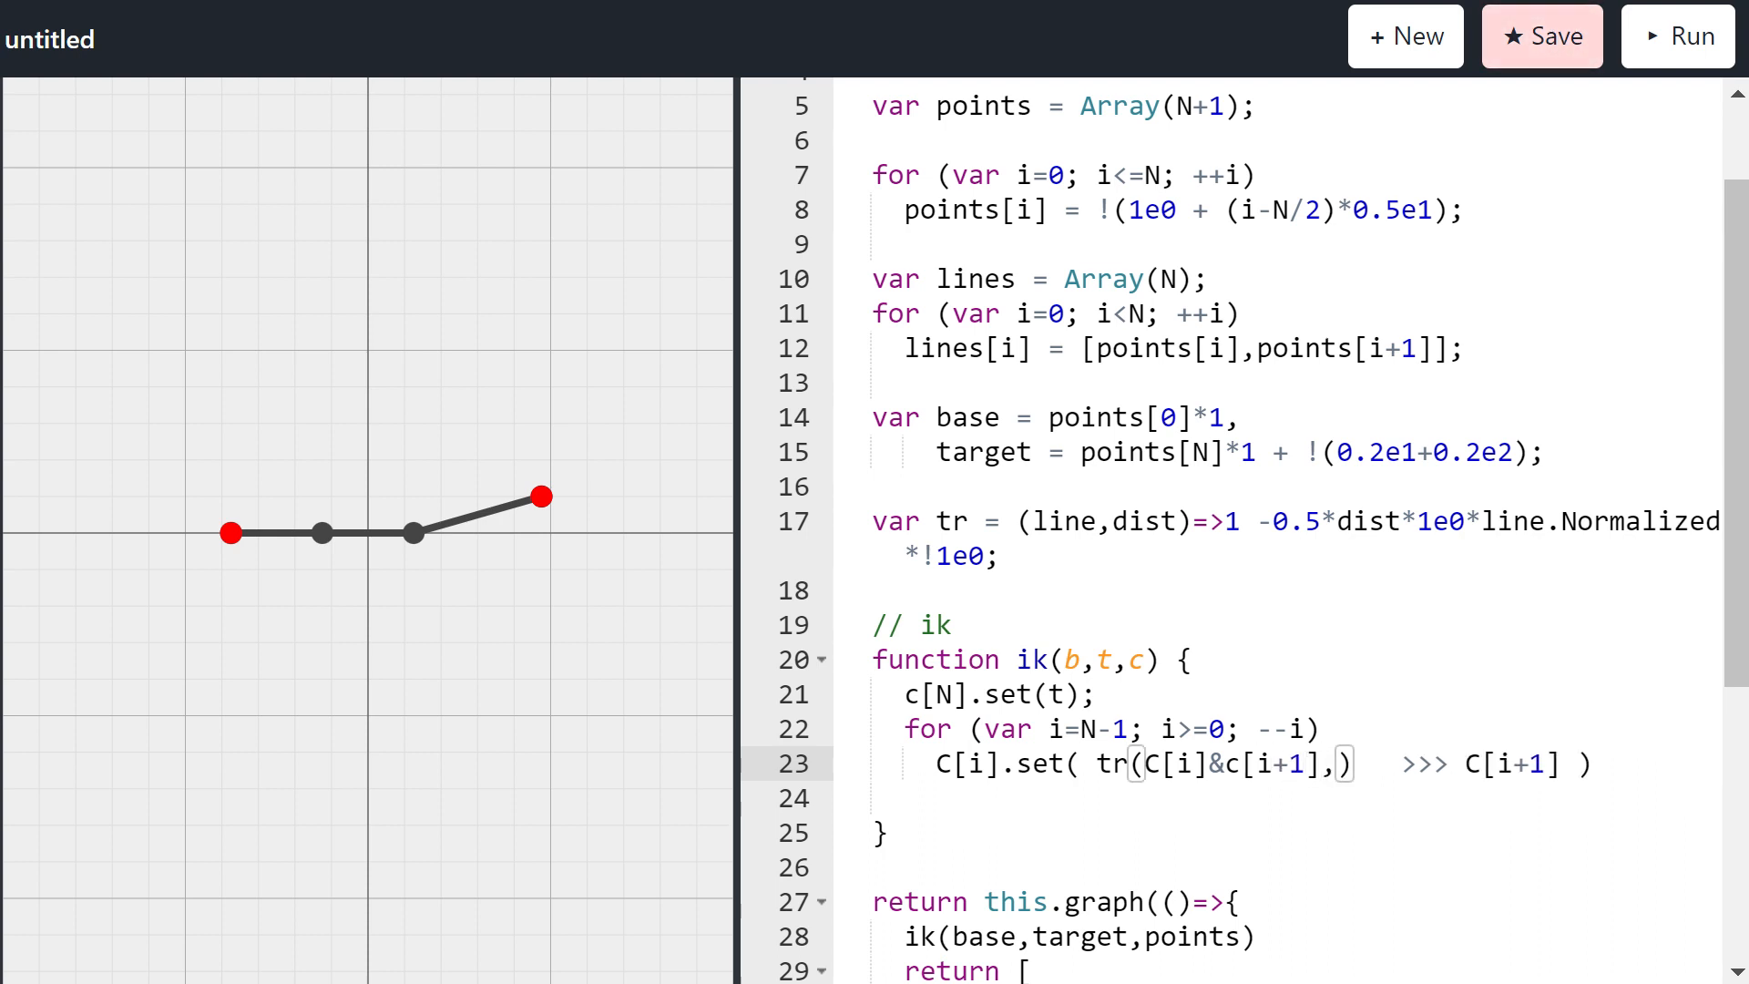
{"action": "type", "text": "-0.5"}
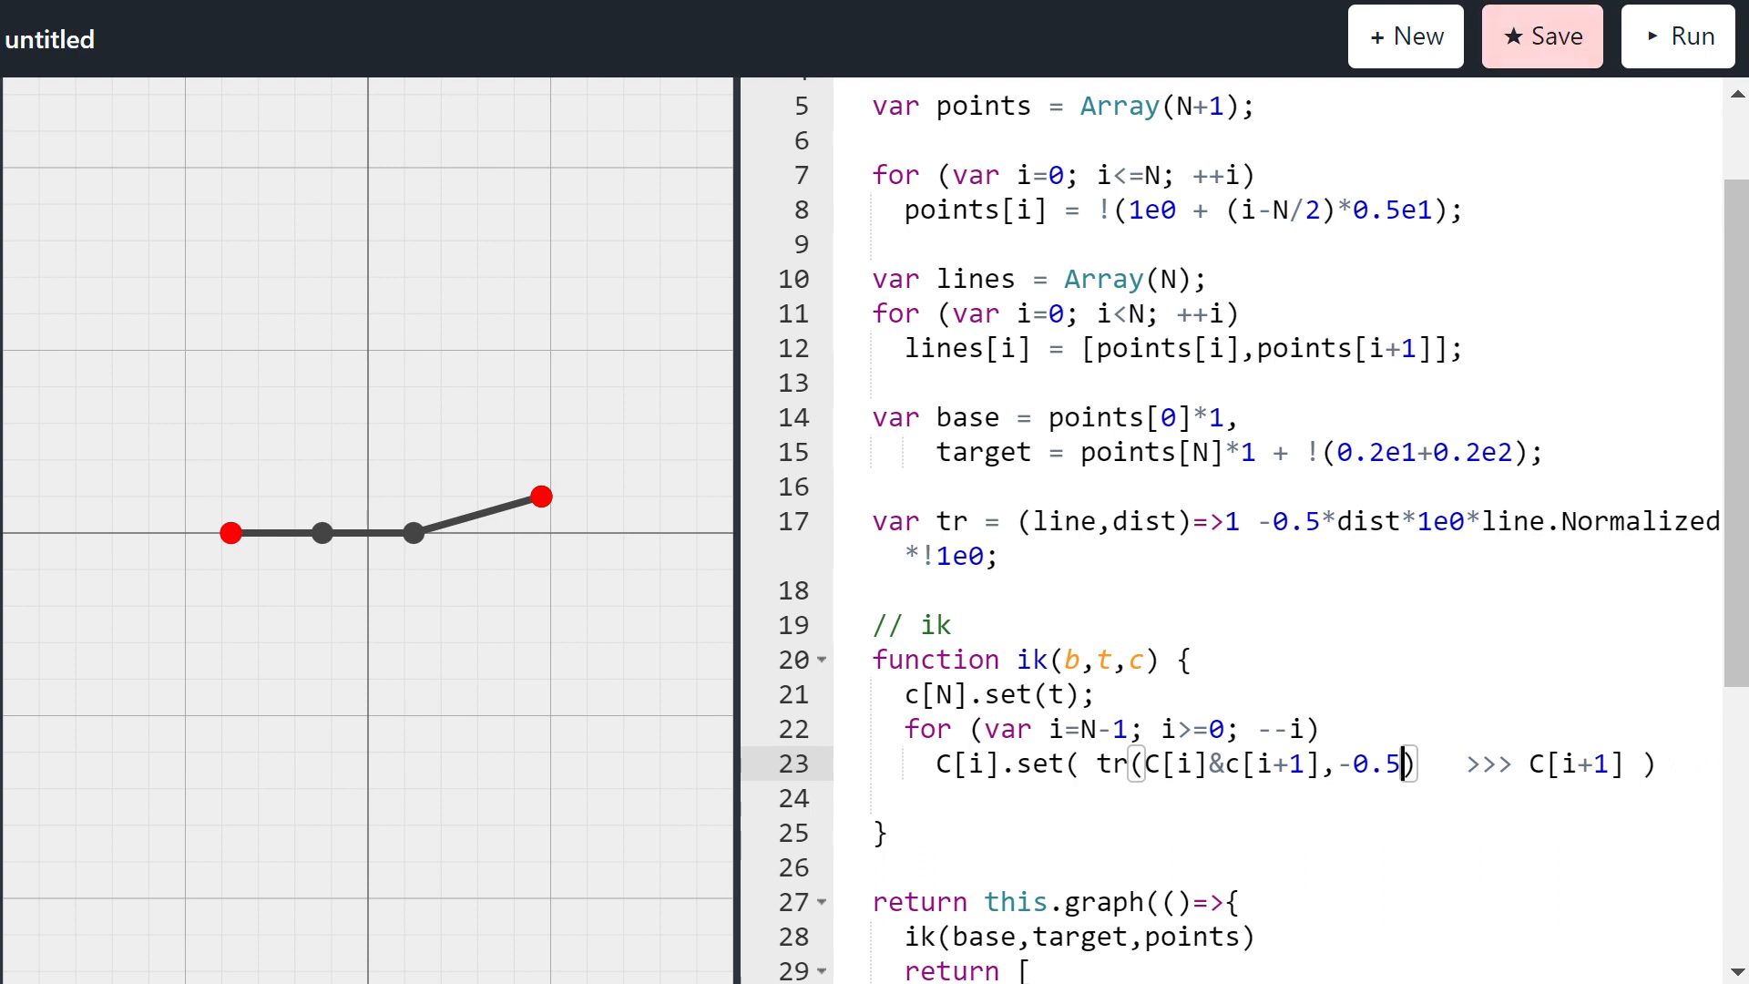
{"action": "left_click", "coordinate": [1677, 36]}
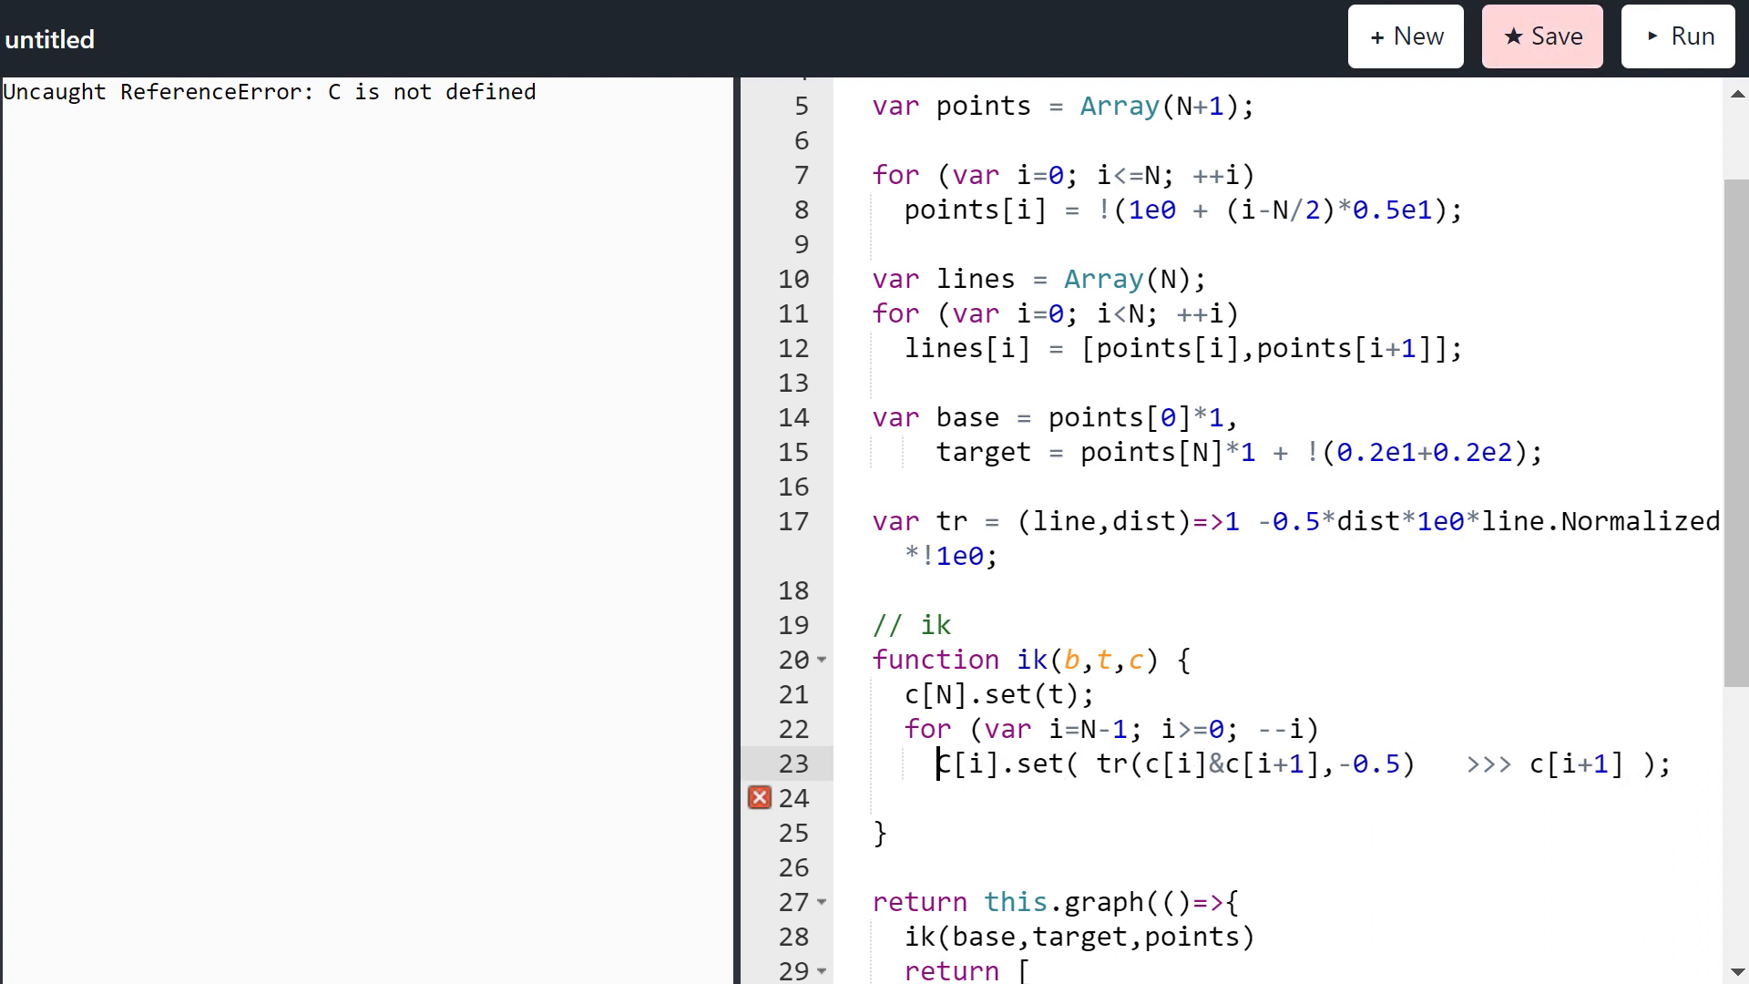
{"action": "left_click", "coordinate": [1678, 35]}
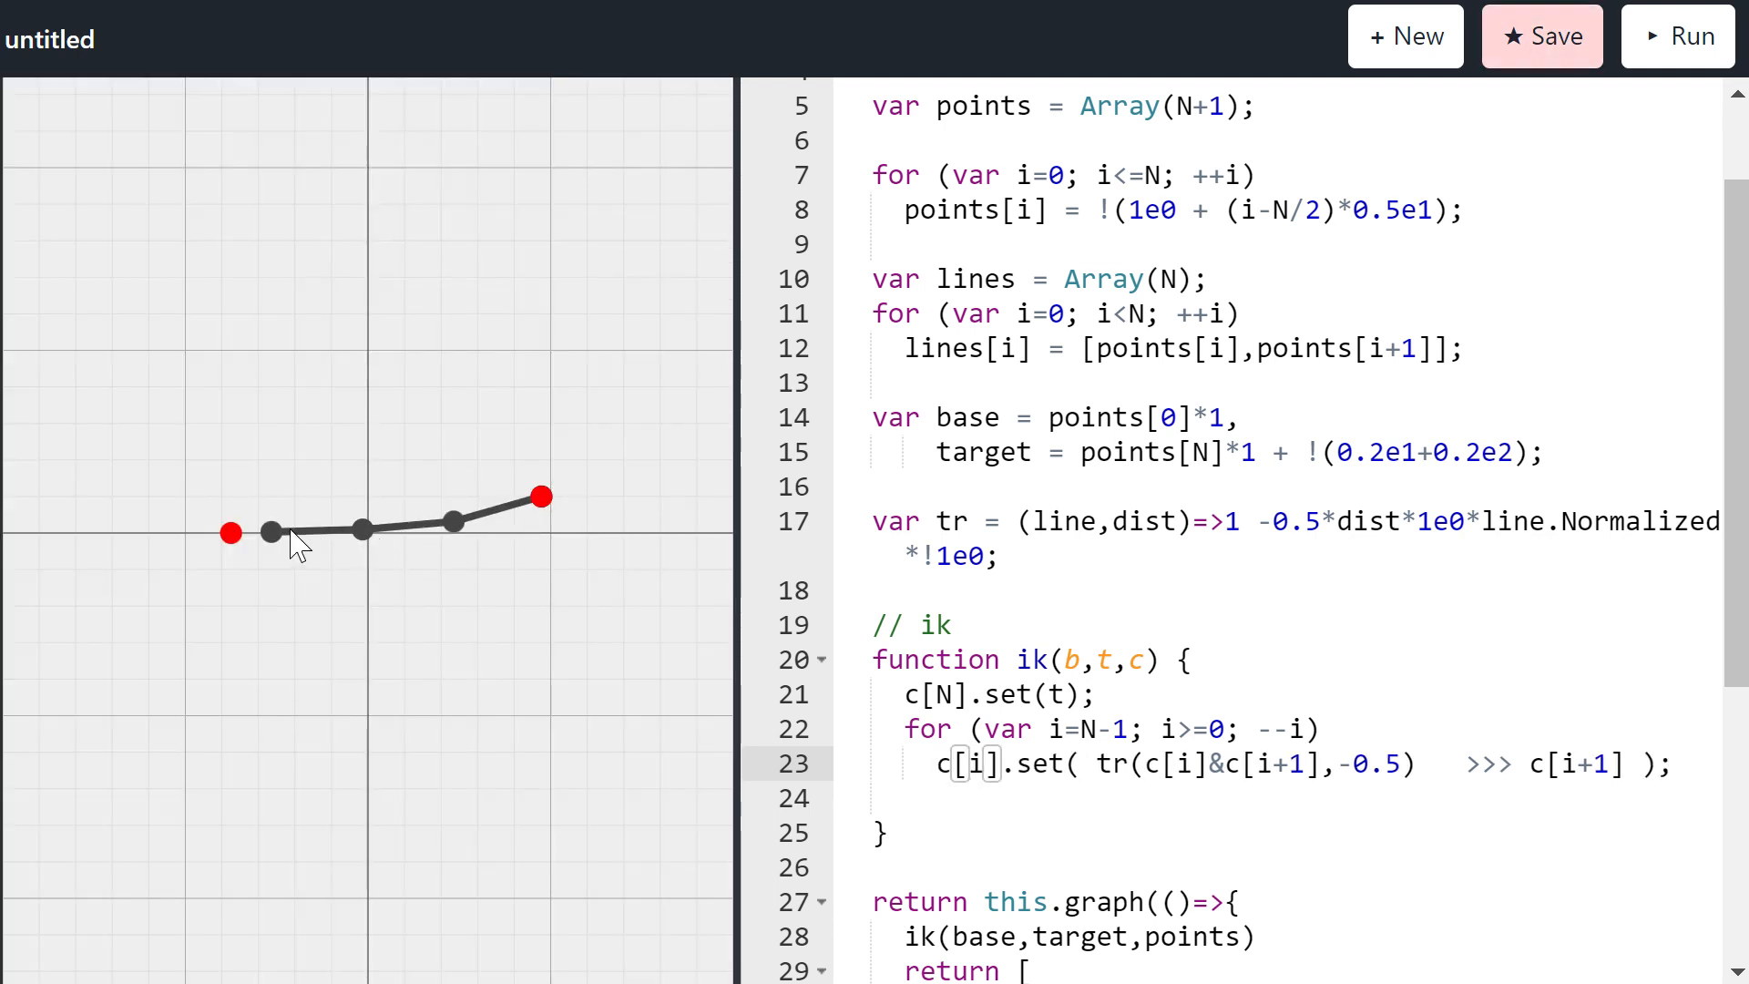
{"action": "mouse_move", "coordinate": [339, 546]}
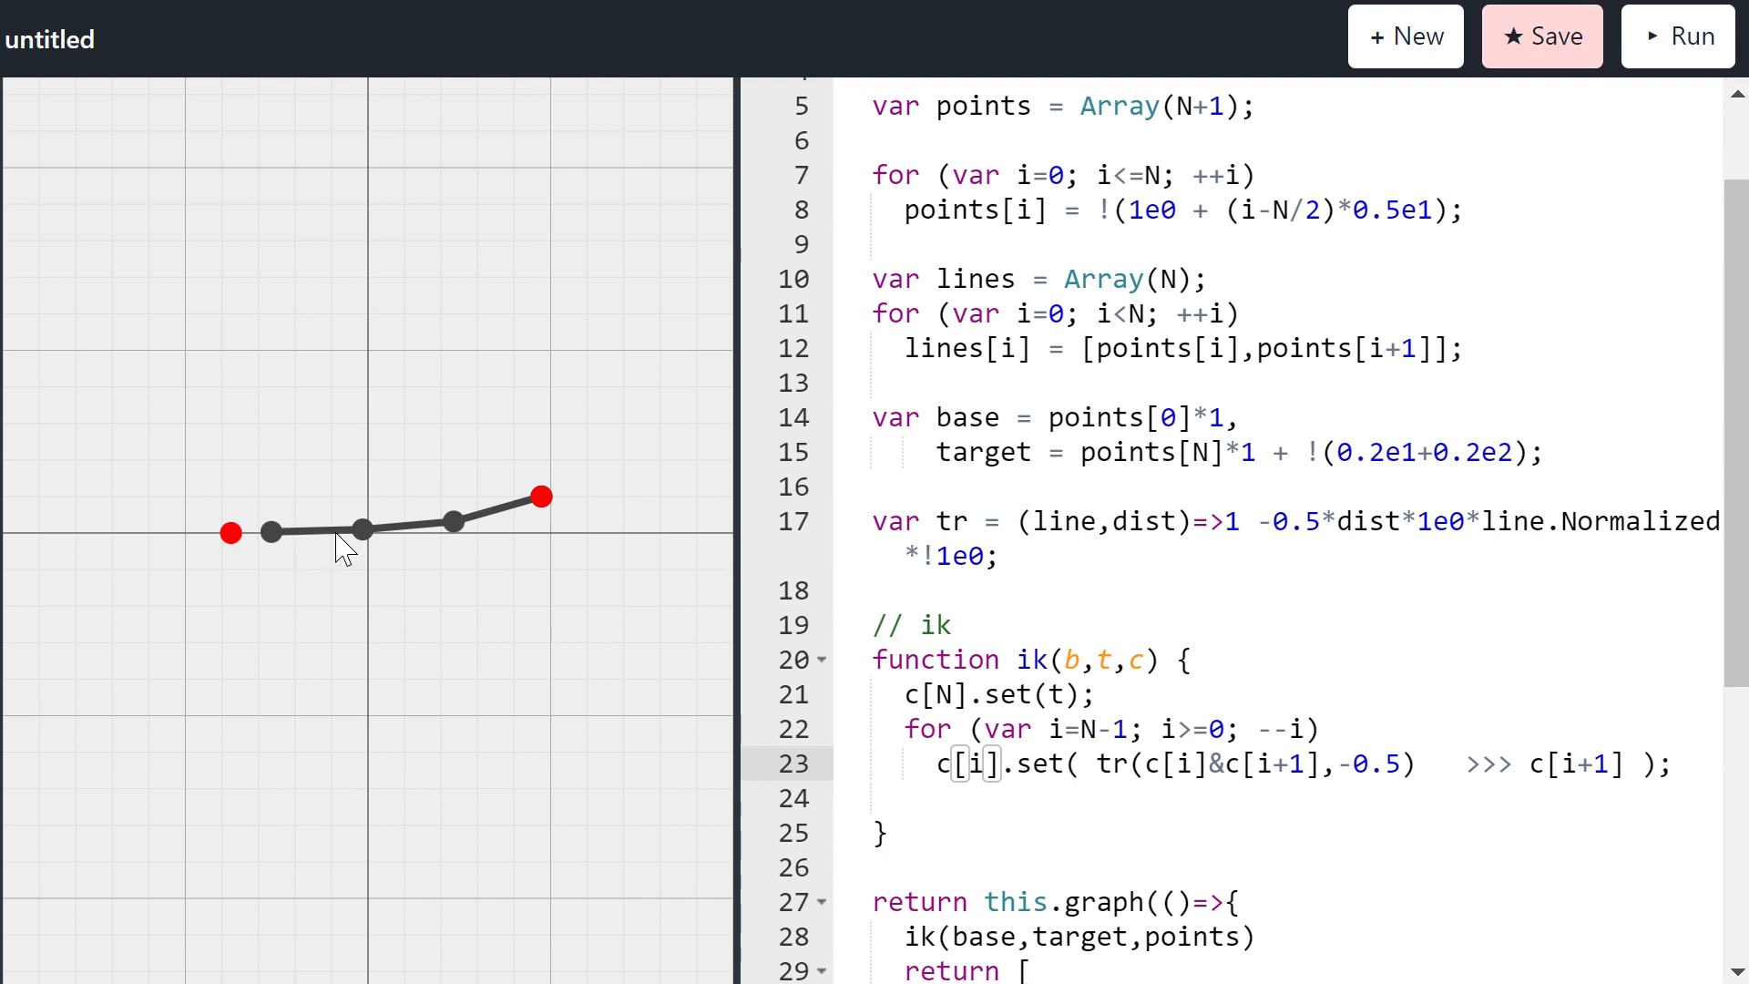
{"action": "mouse_move", "coordinate": [568, 524]}
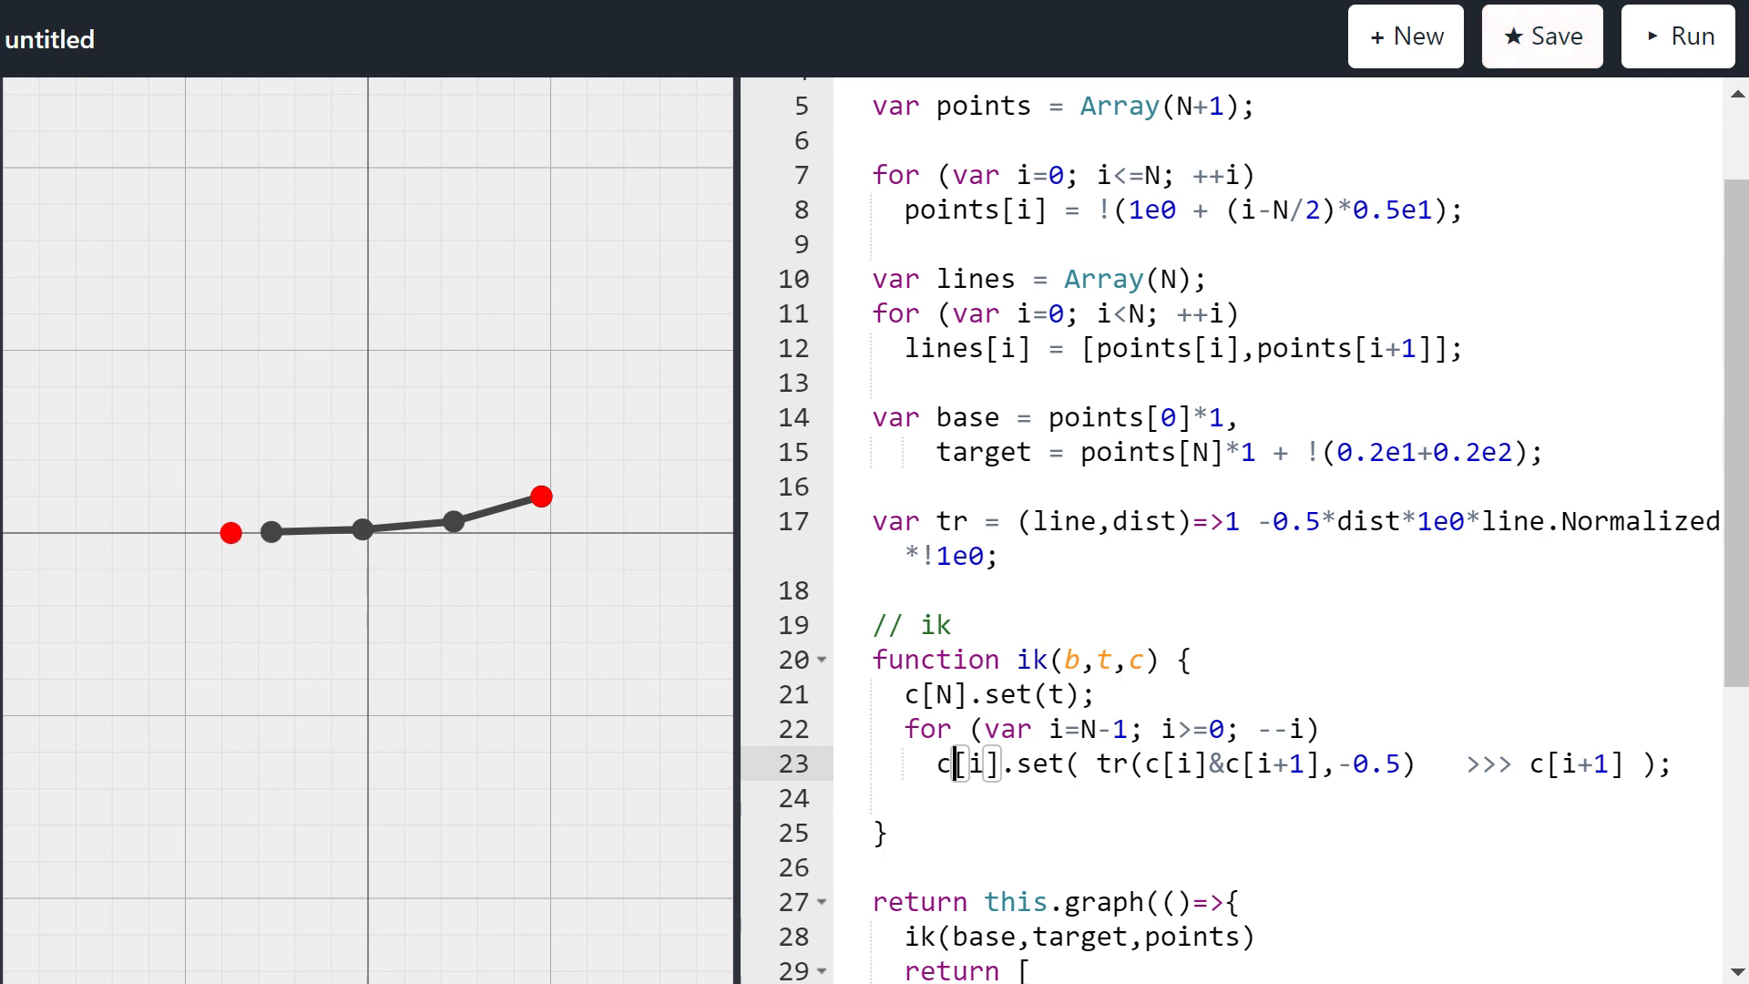
Step: End the ik function with c[0].set(b); and correct the capital C
{"action": "type", "text": "c"}
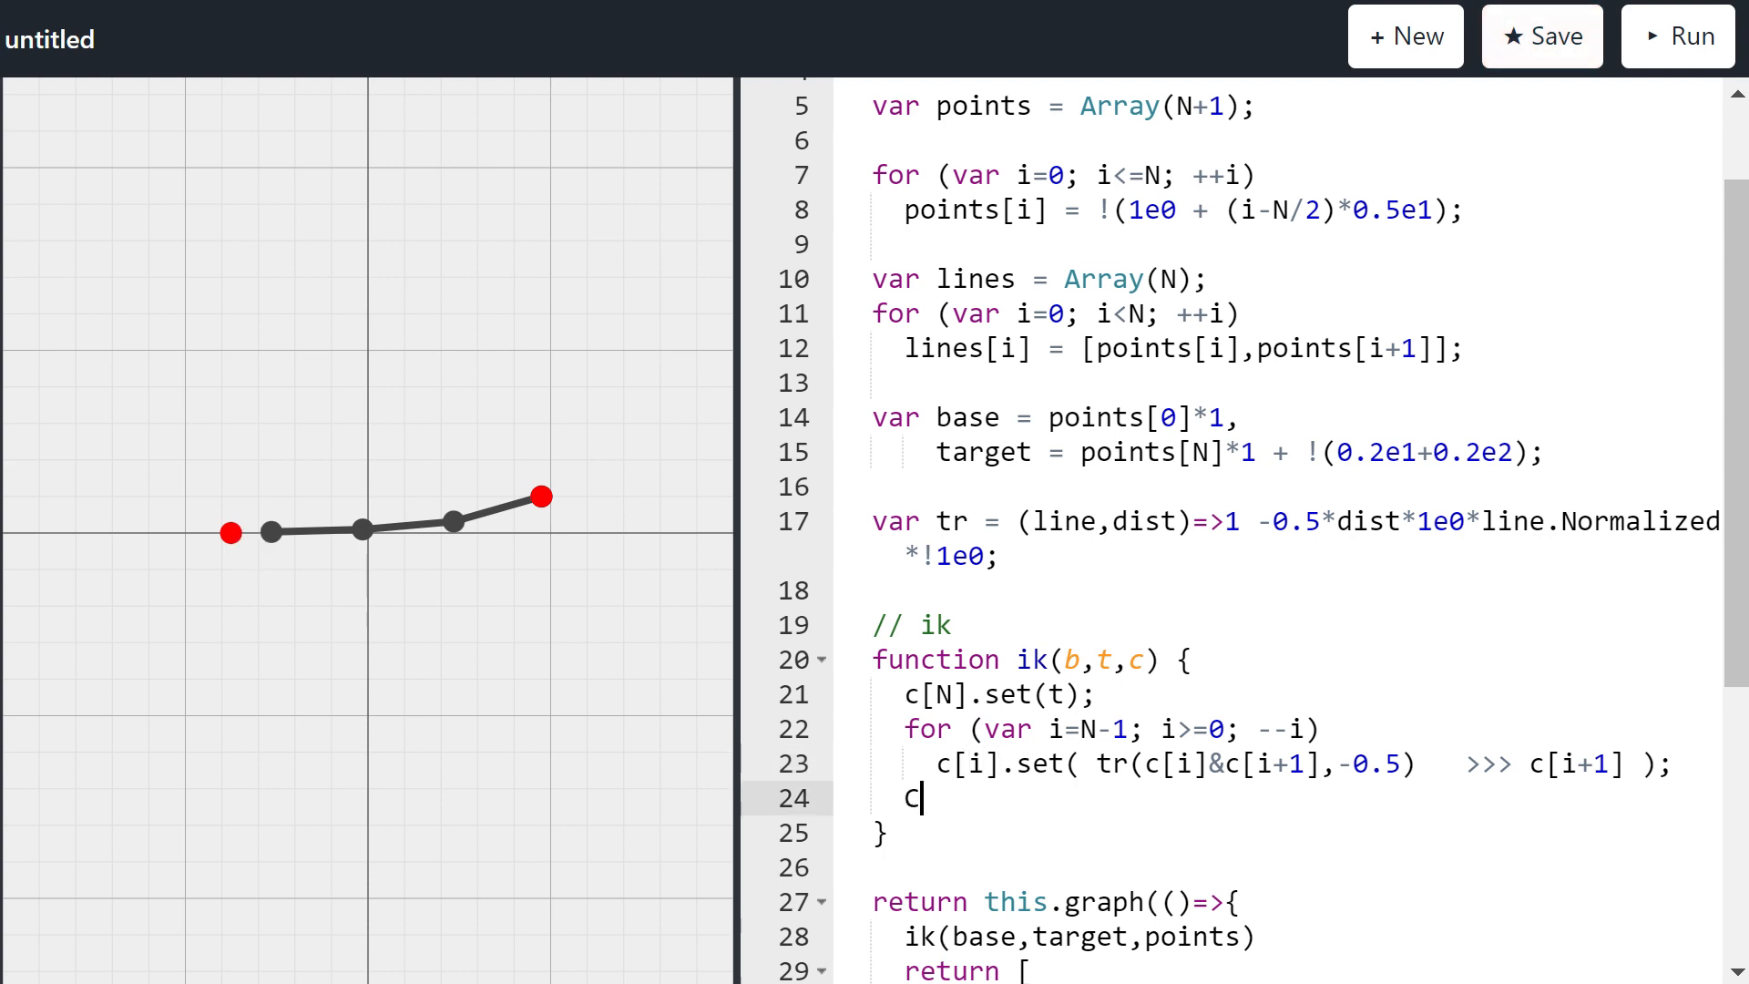
{"action": "type", "text": "[0]"}
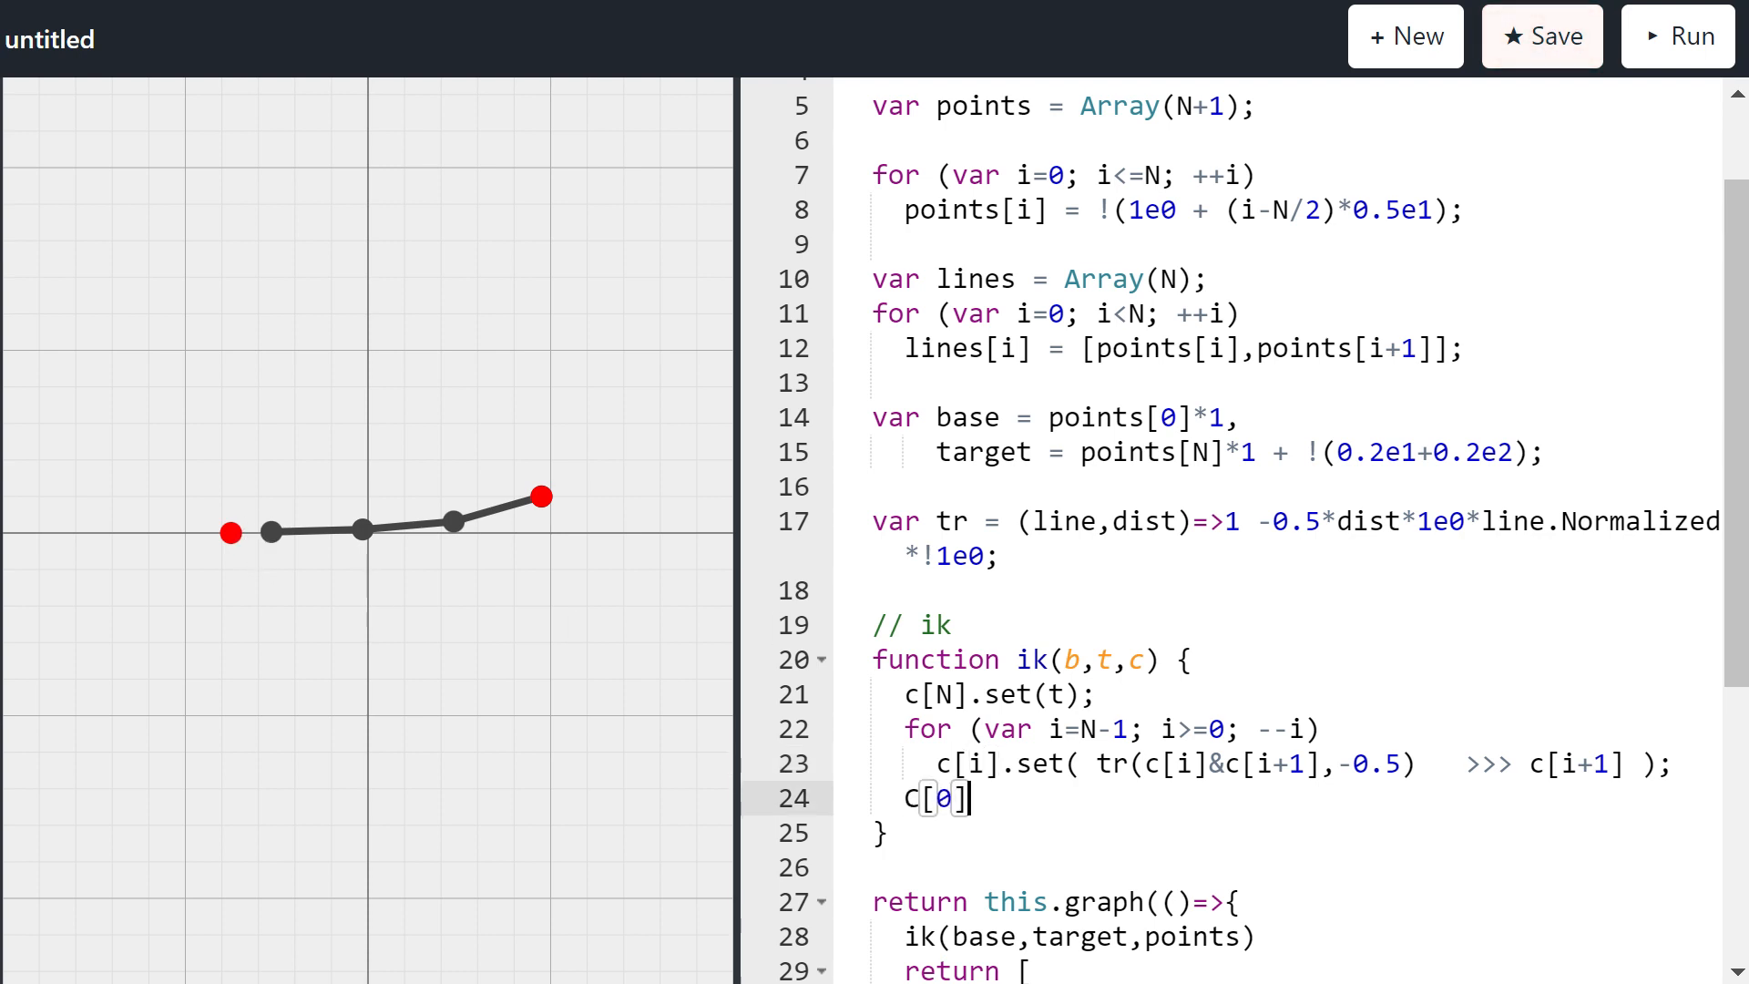
{"action": "type", "text": ".set()"}
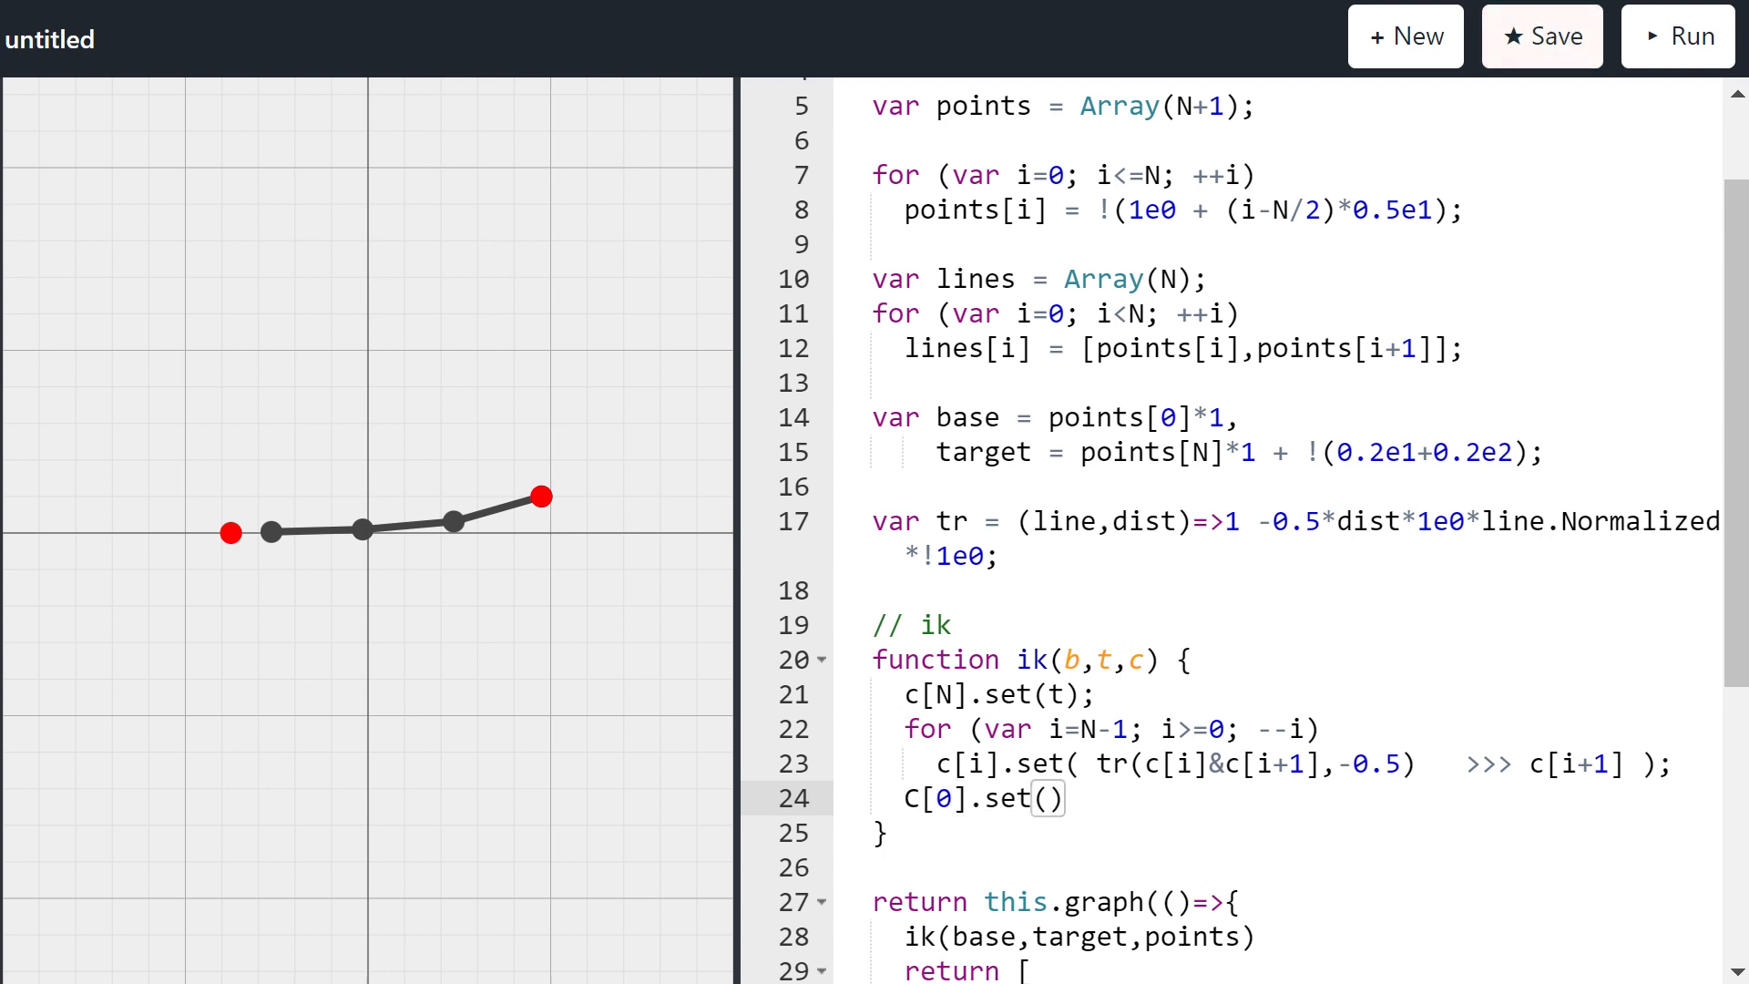
{"action": "type", "text": "b);"}
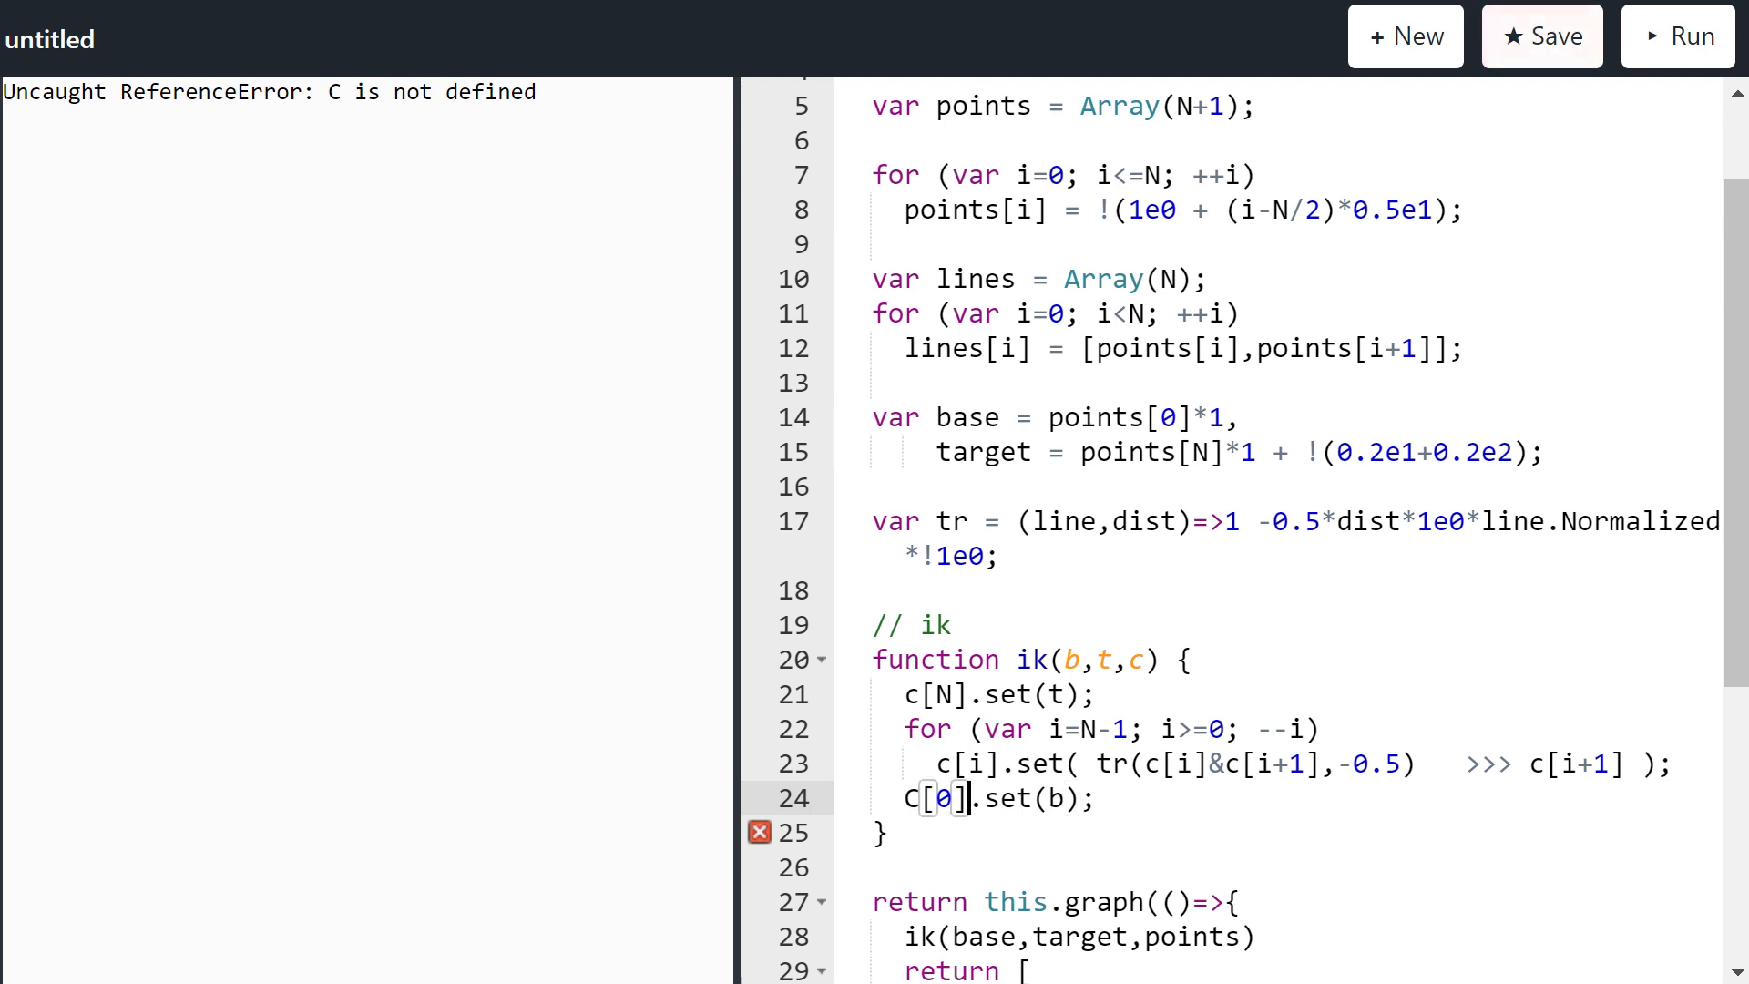
{"action": "left_click", "coordinate": [1676, 35]}
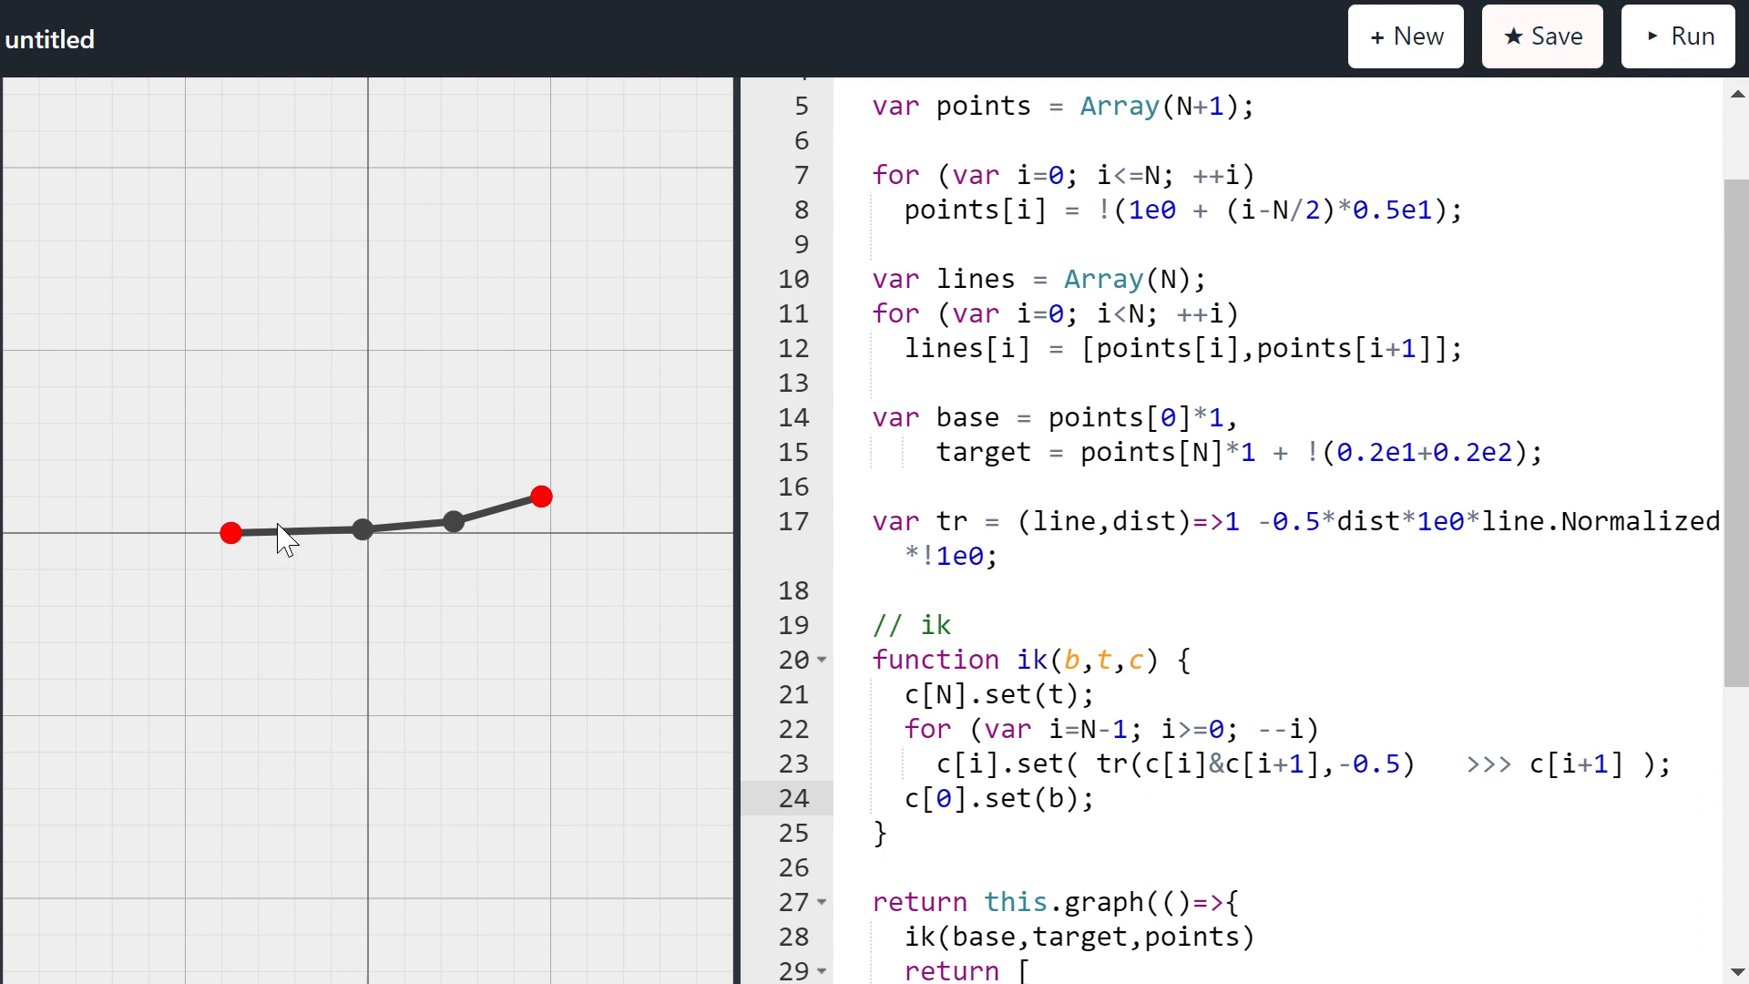
{"action": "mouse_move", "coordinate": [412, 536]}
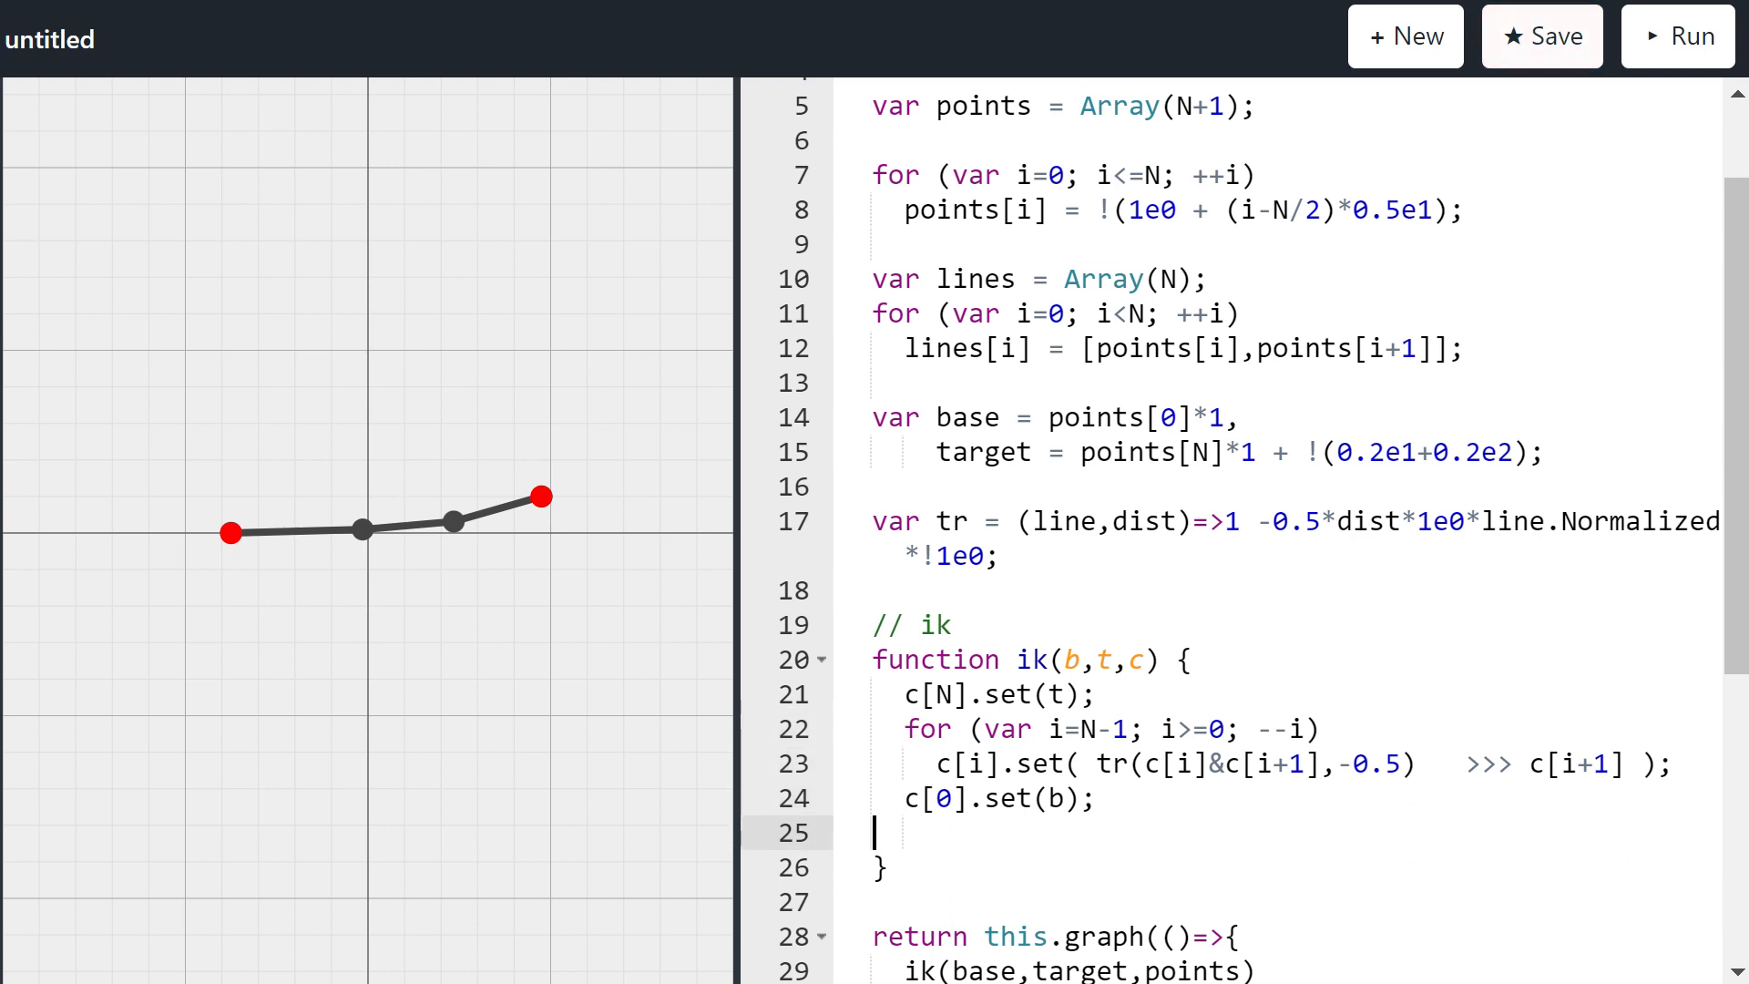
Step: Add a for (var i=1; i<=N; ++i) loop setting c[i] to tr(c[i-1]&c[i],0.5) >>> c[i-1]
{"action": "type", "text": "for (var i"}
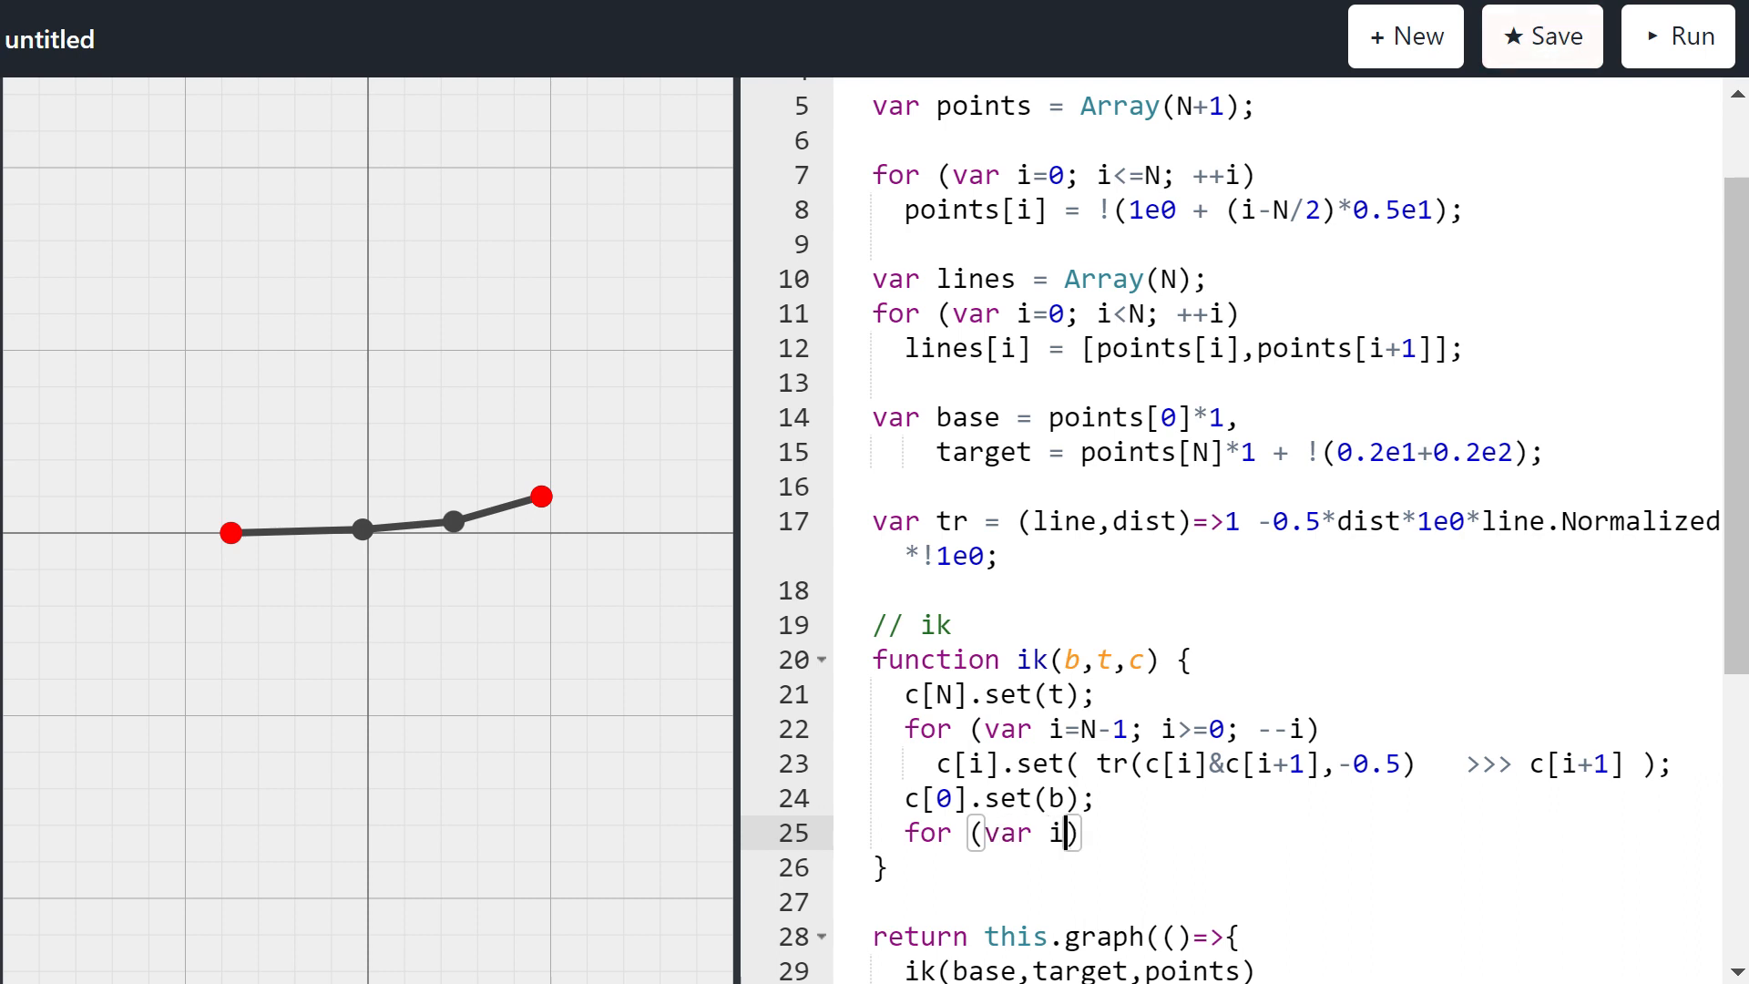
{"action": "type", "text": "=1;"}
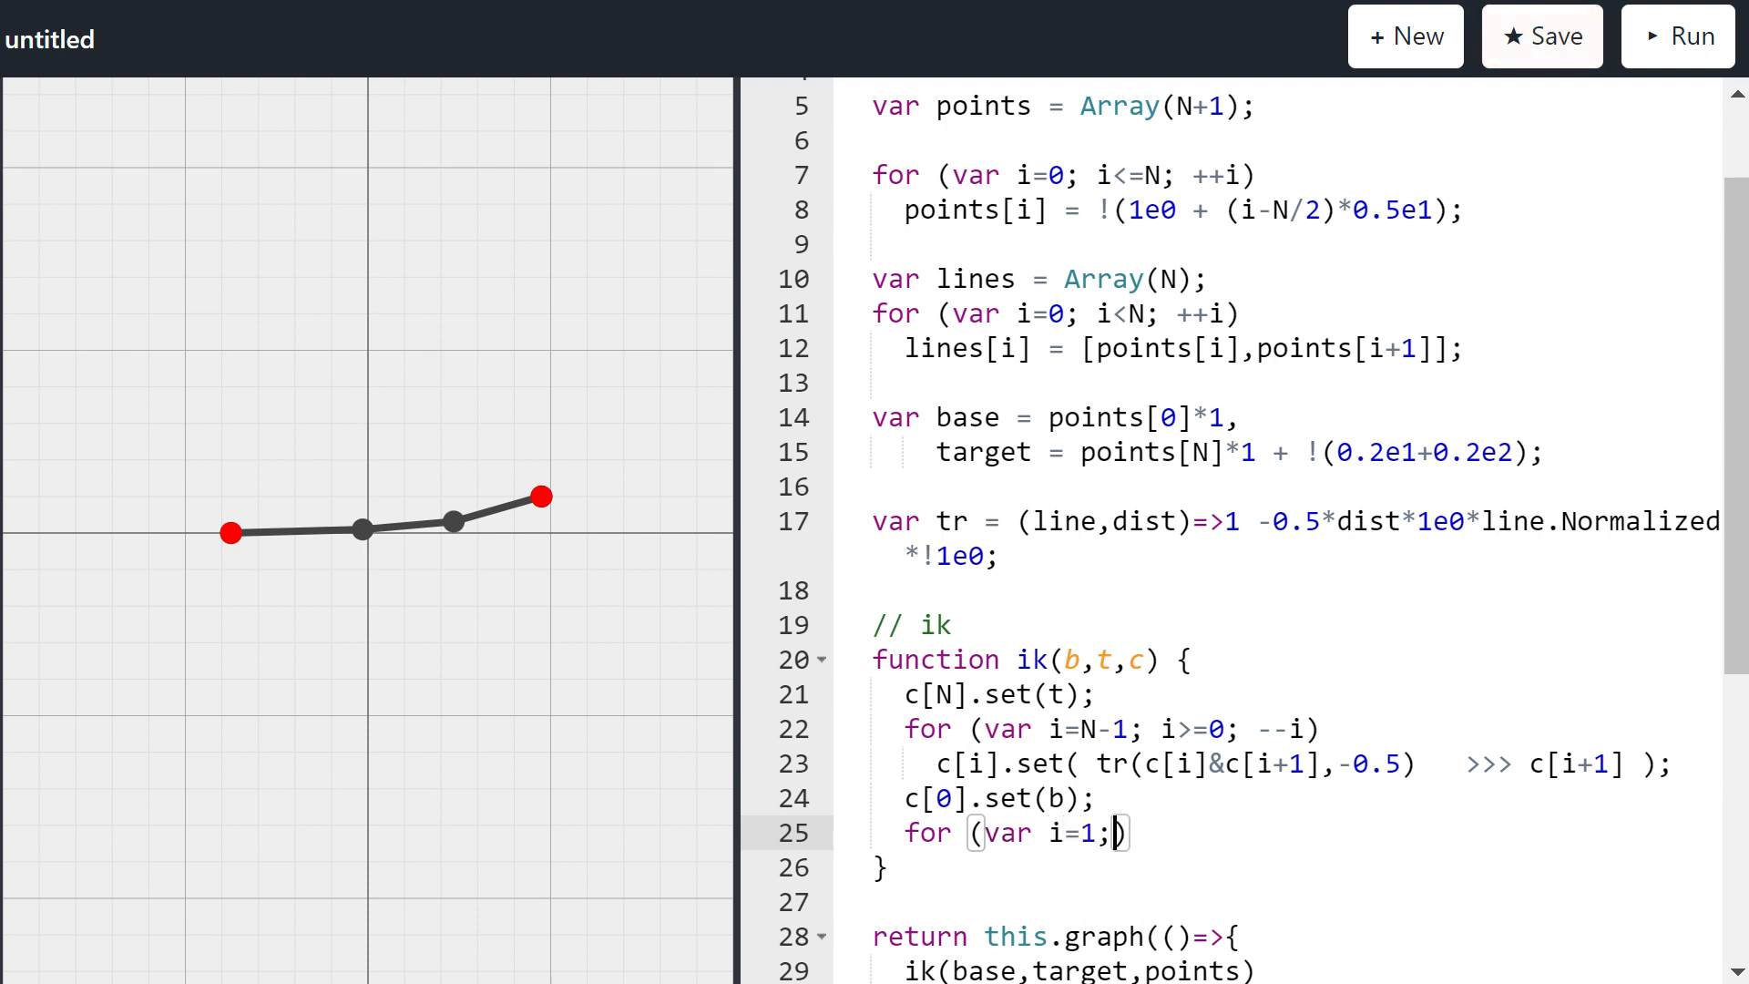
{"action": "type", "text": "i<="}
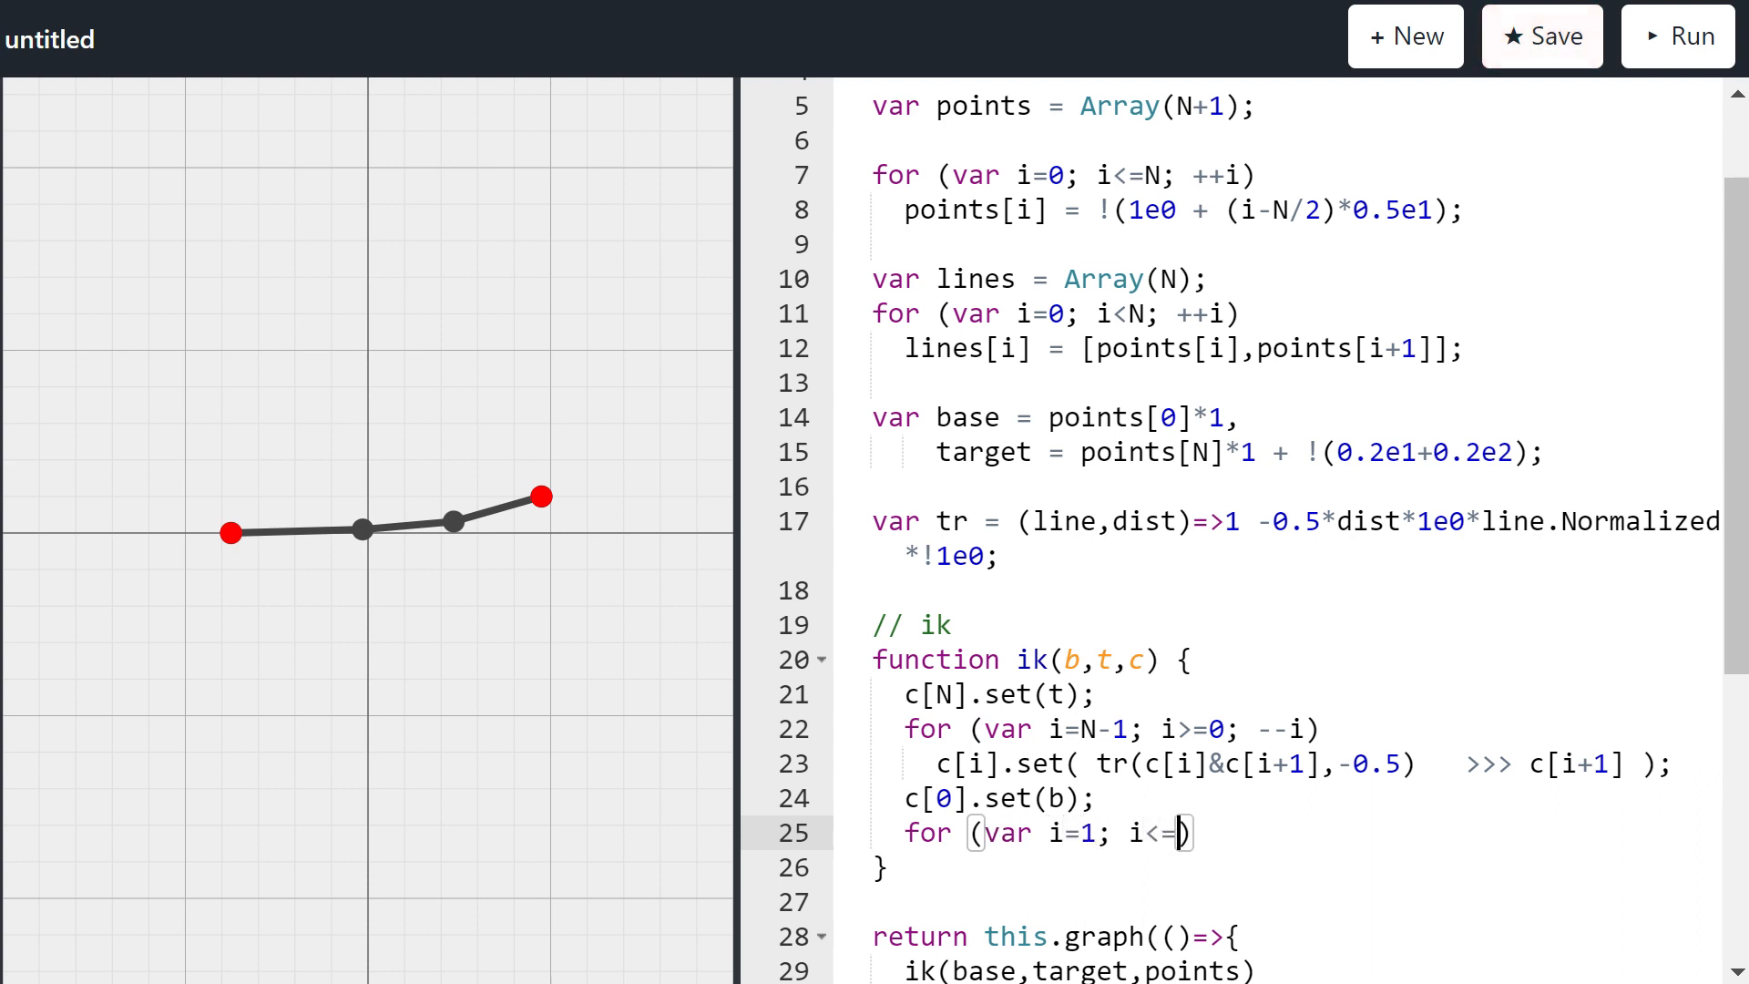
{"action": "type", "text": "N"}
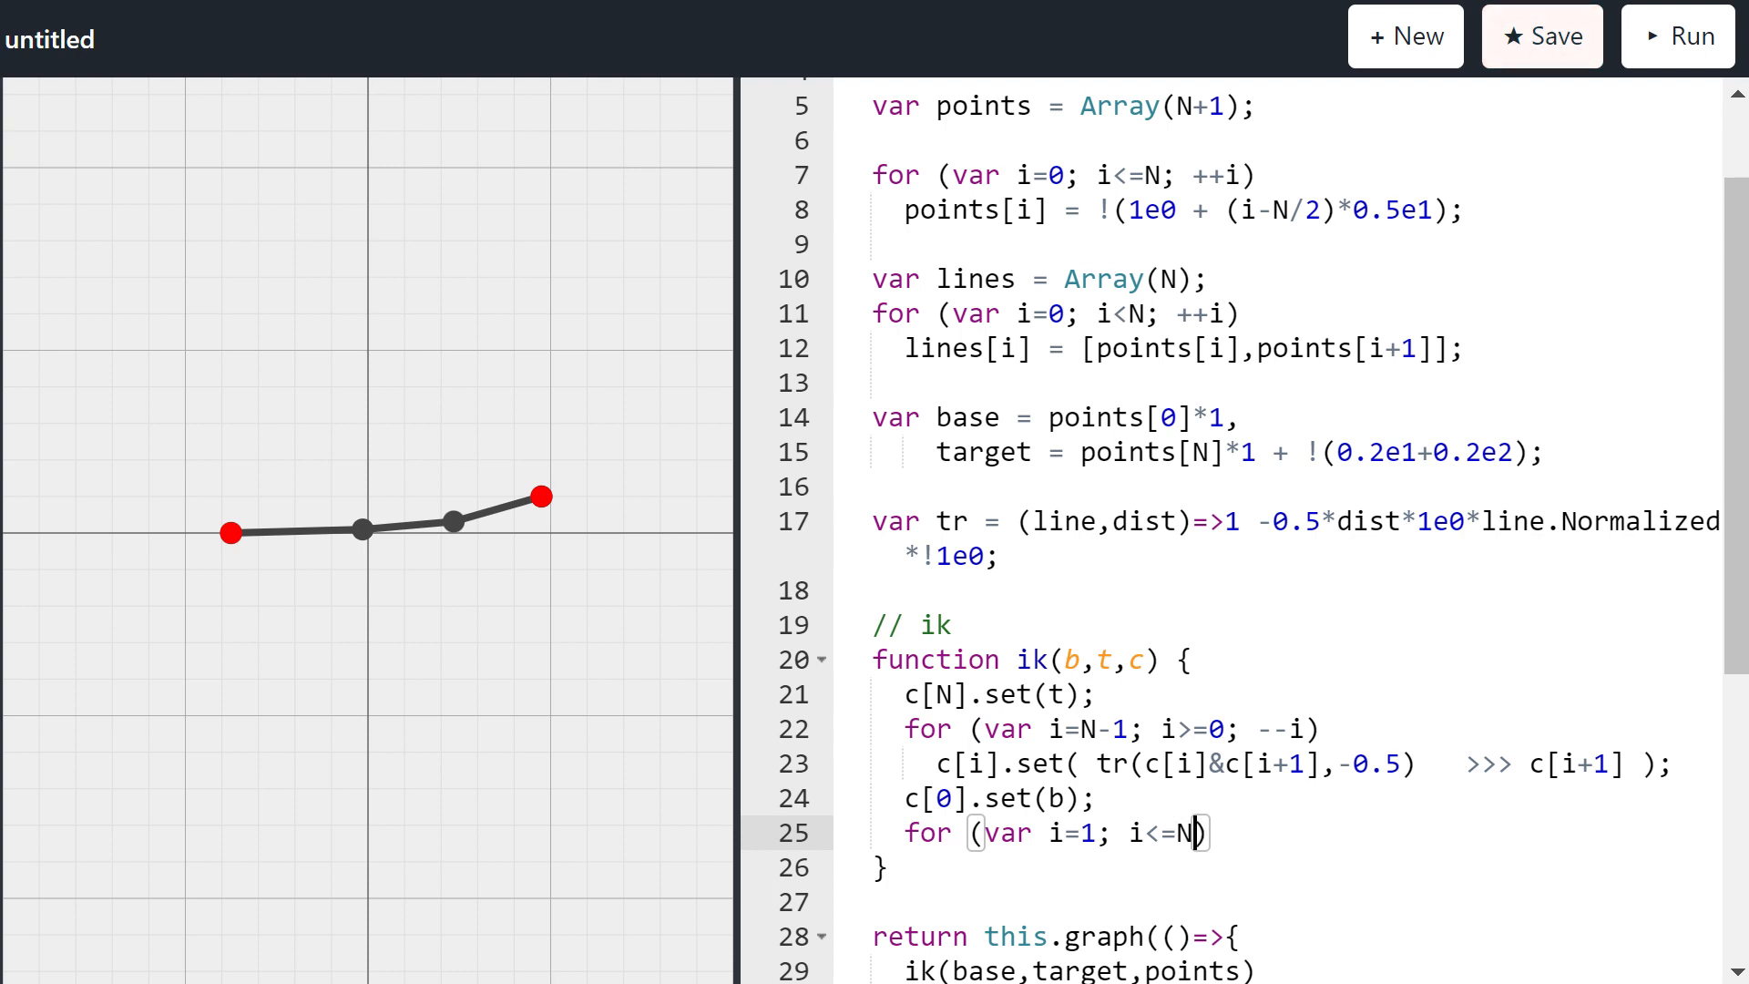
{"action": "type", "text": "; ++i"}
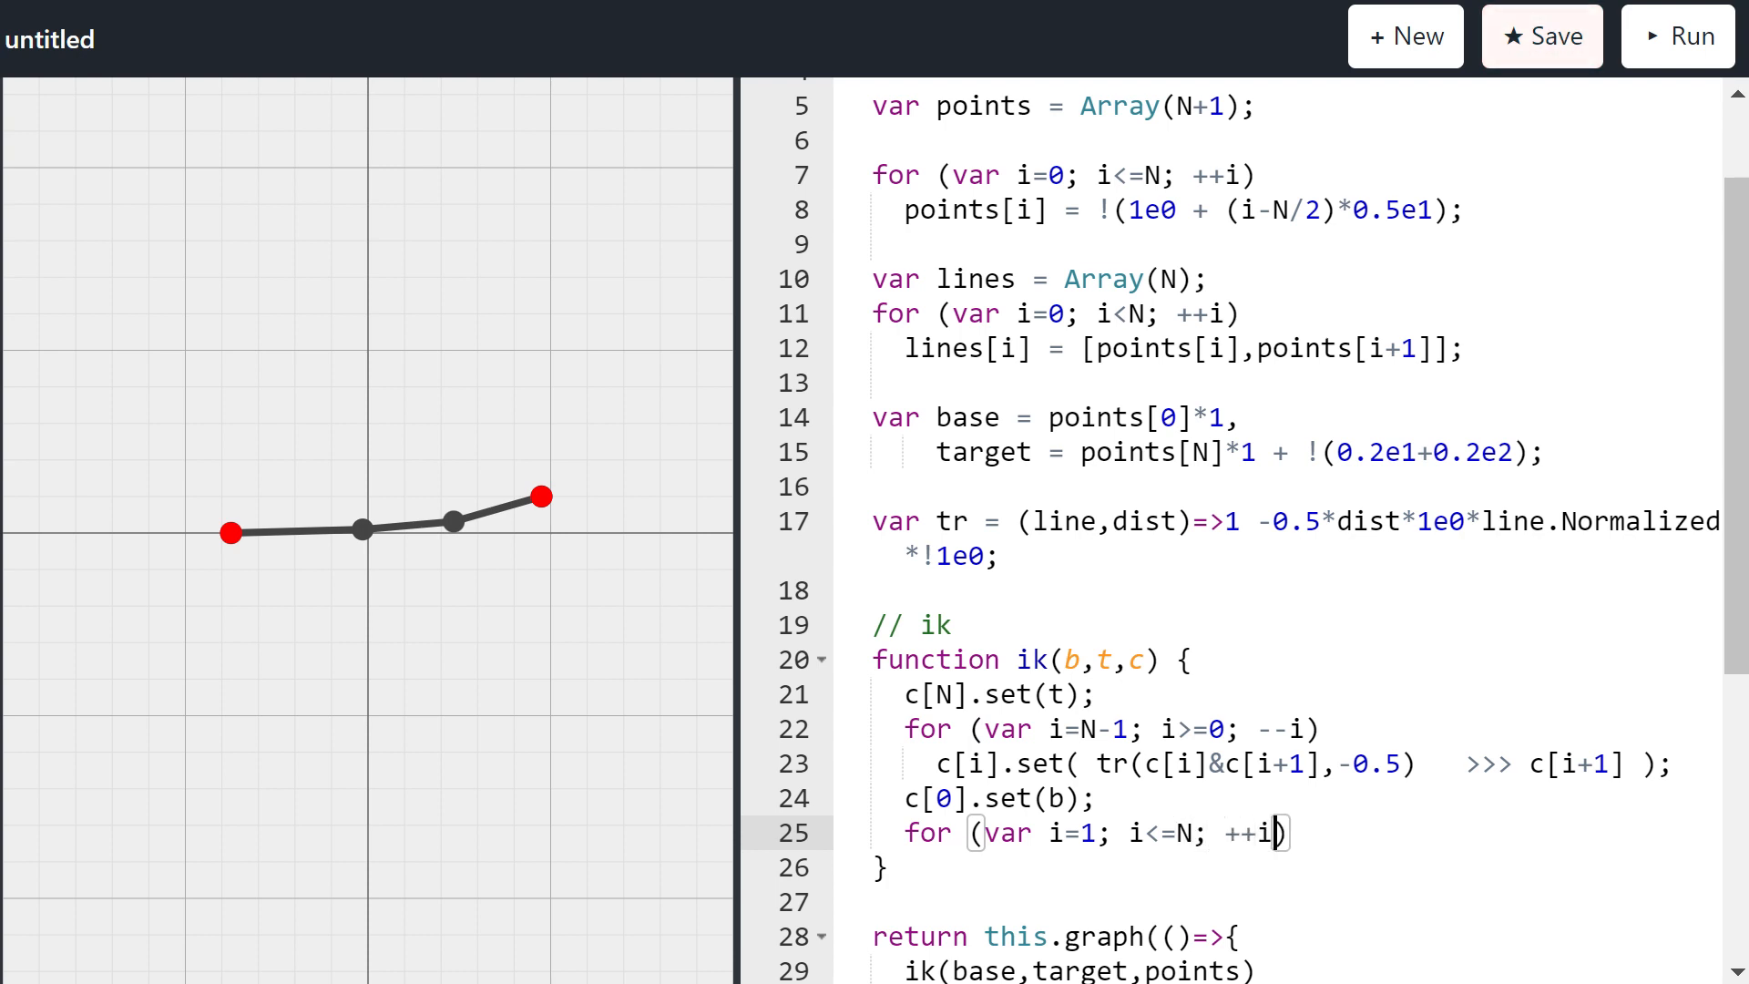
{"action": "key", "text": "Enter"}
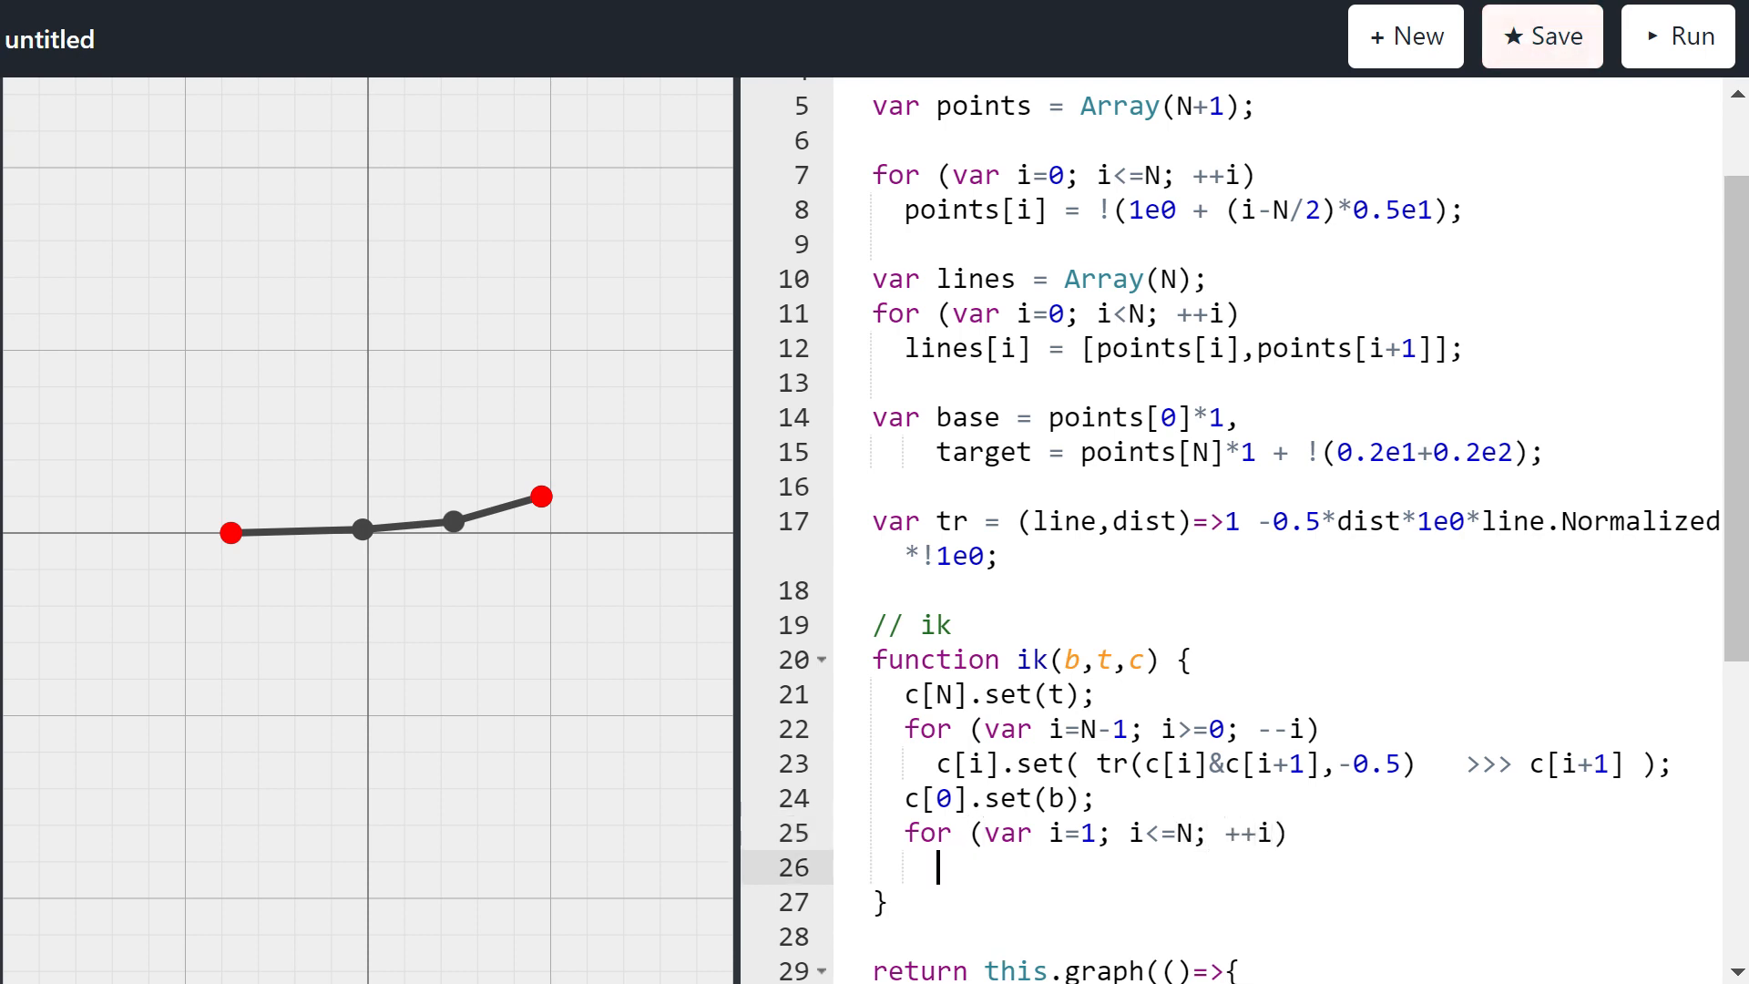
{"action": "type", "text": "c[i].set("}
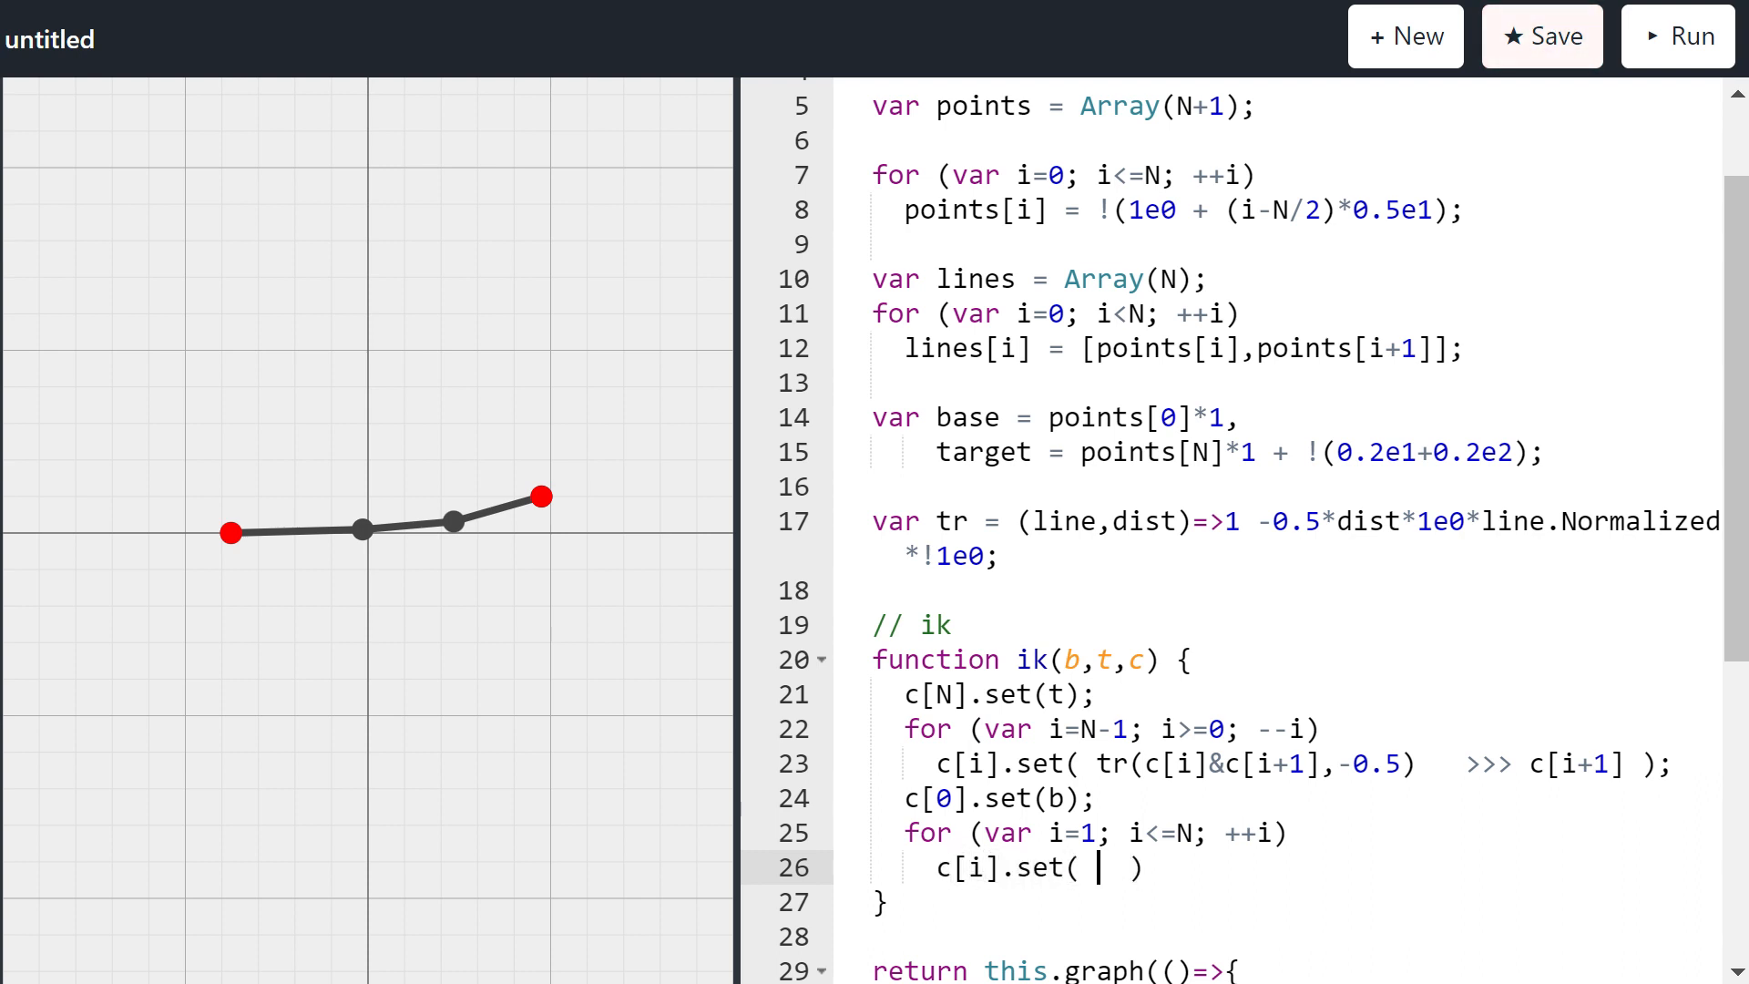
{"action": "type", "text": ">>> c[i]"}
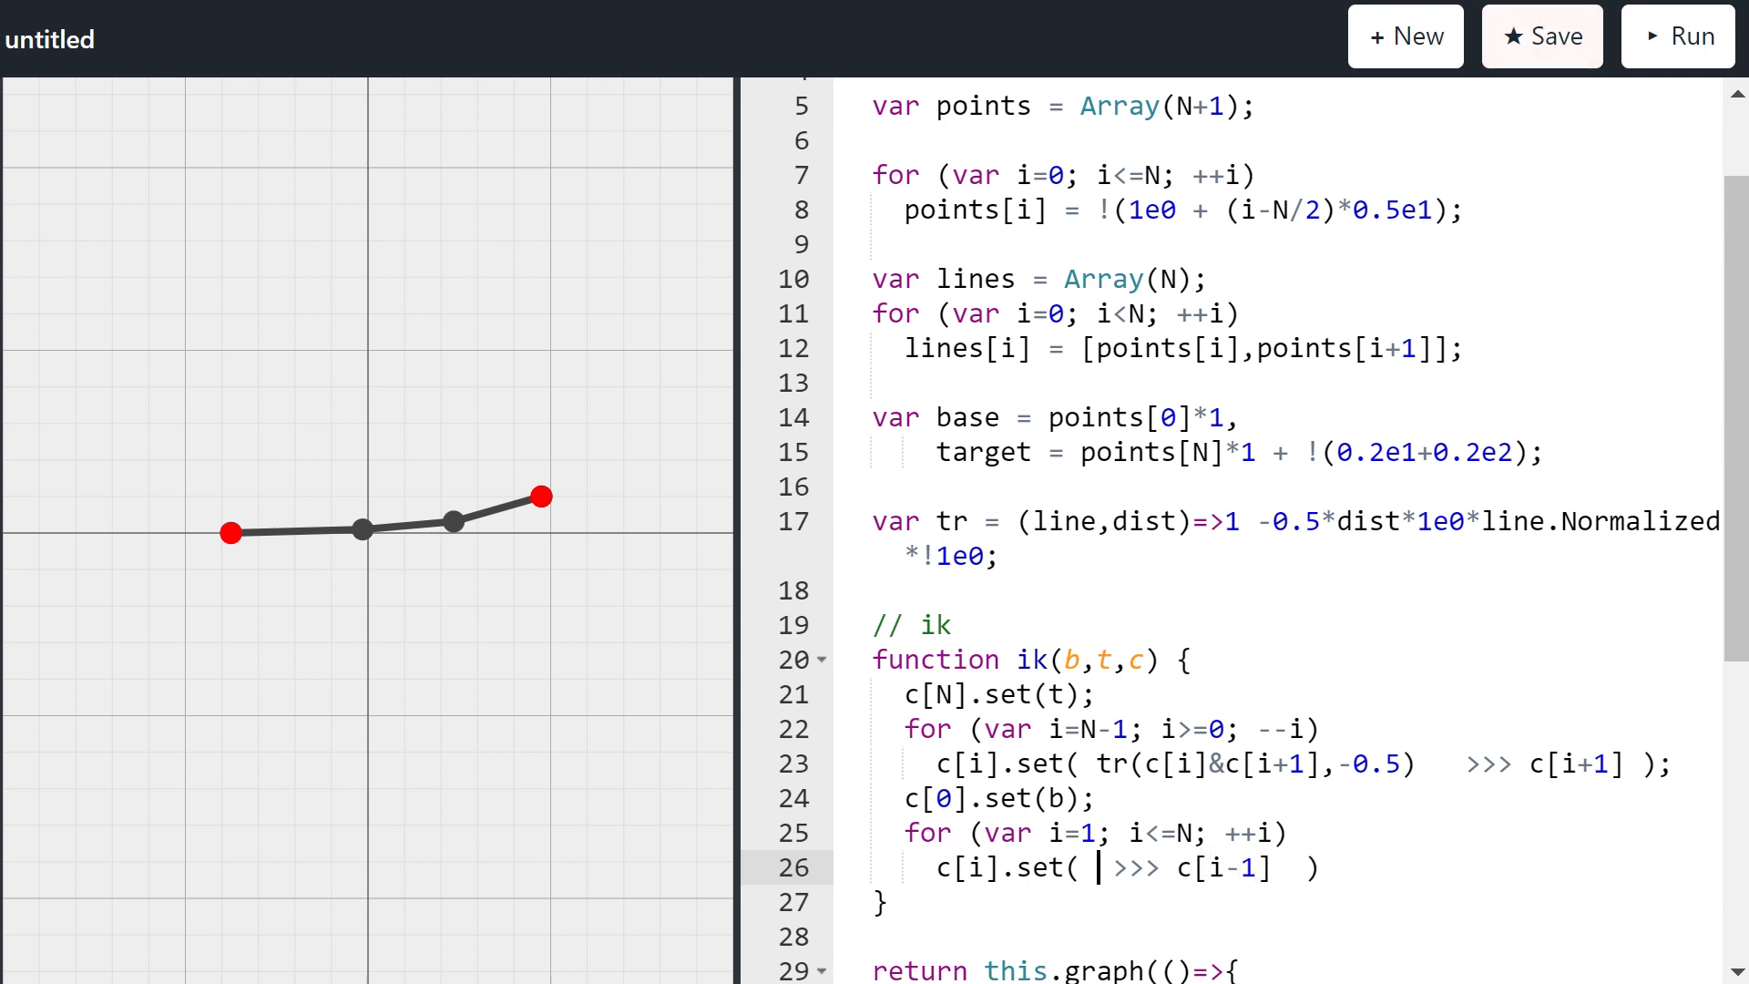
{"action": "type", "text": "tr(c[i]"}
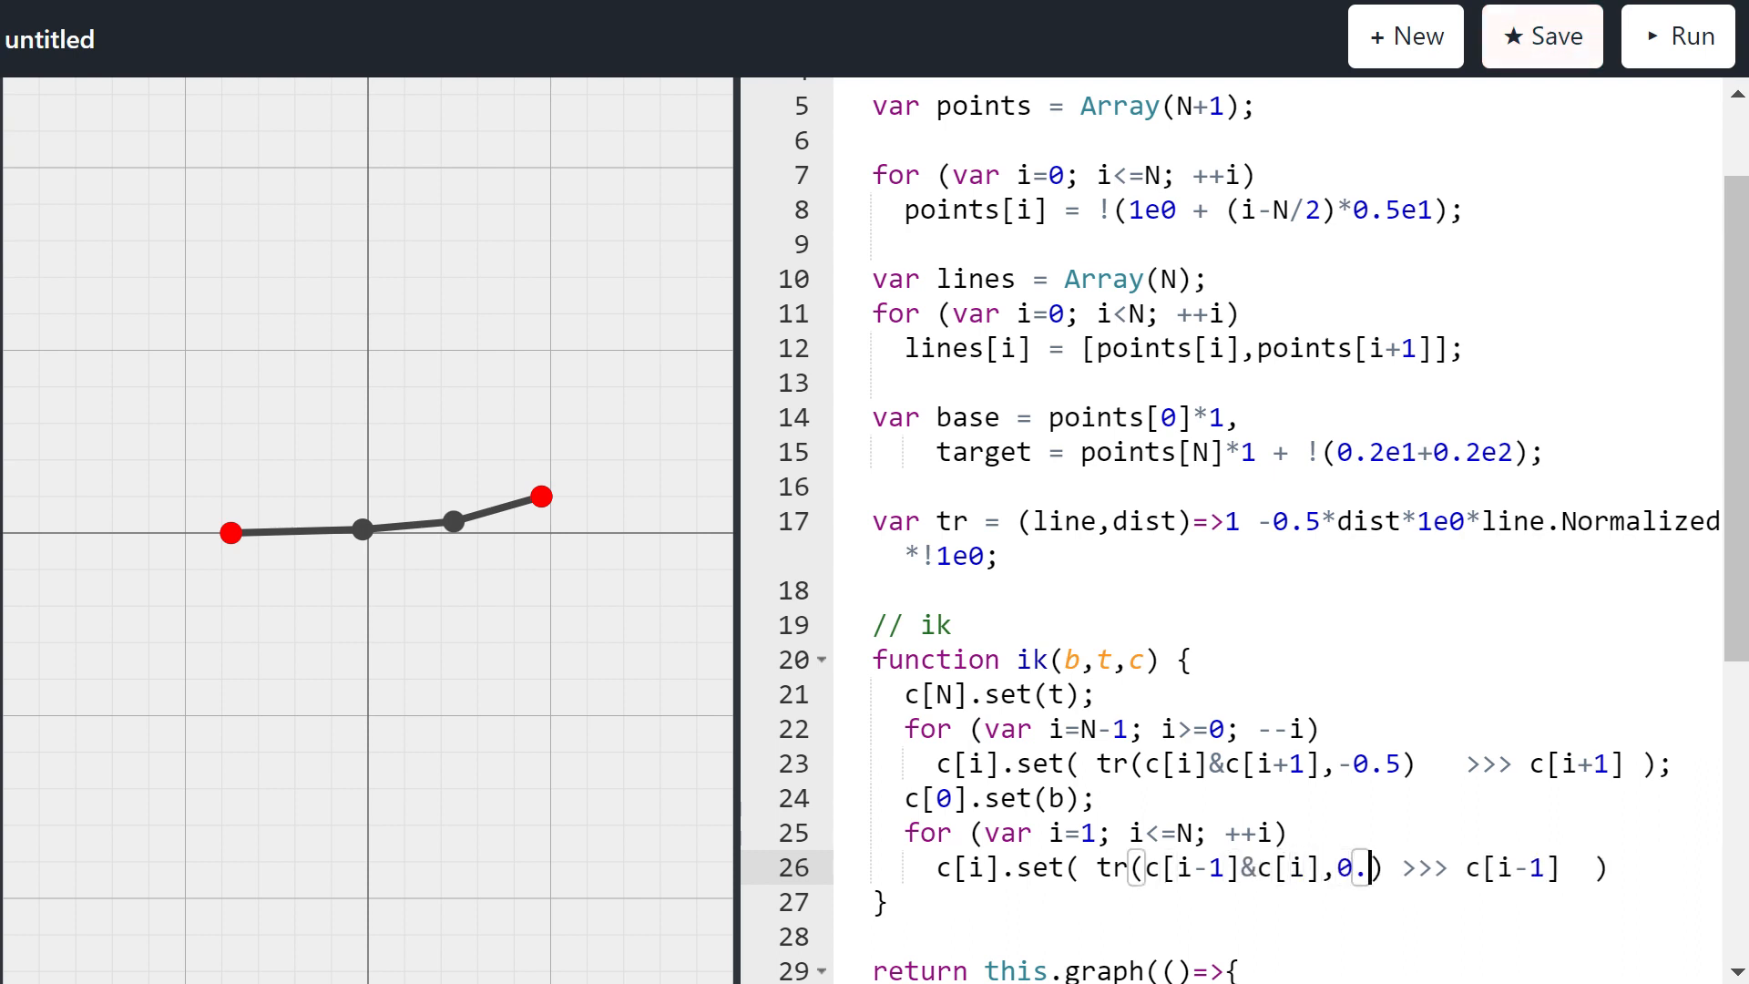
{"action": "type", "text": "5"}
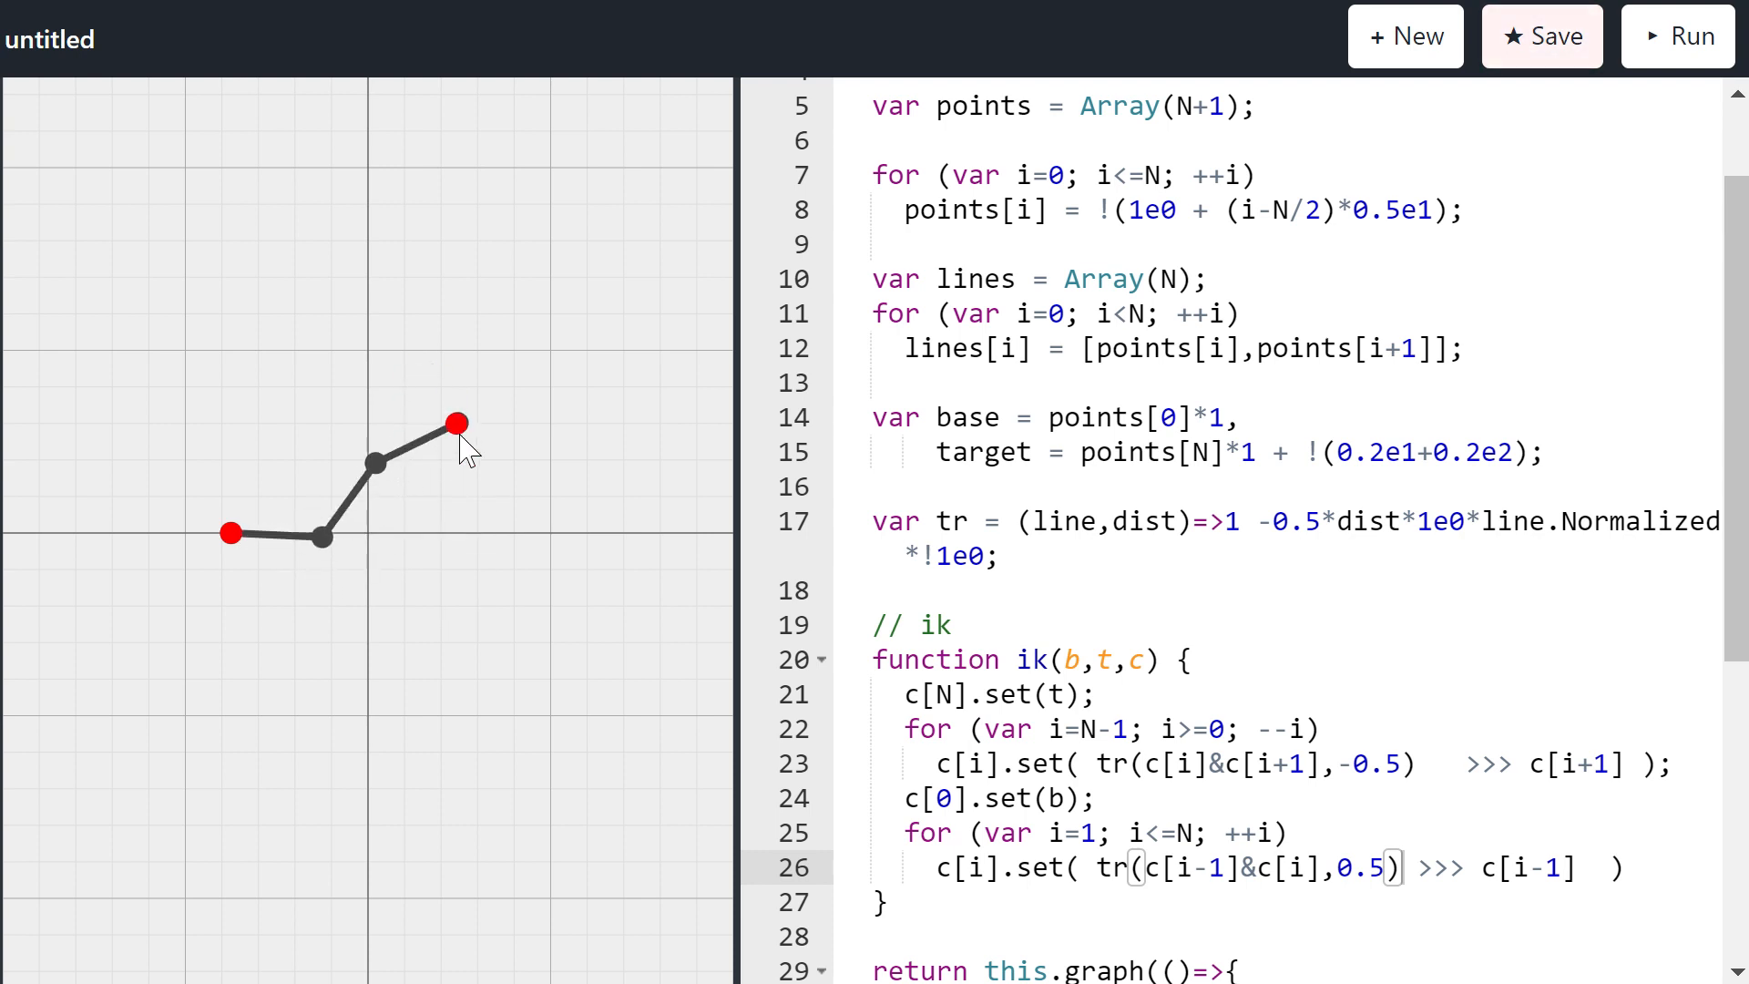
{"action": "scroll", "scroll_direction": "down", "scroll_amount": 3}
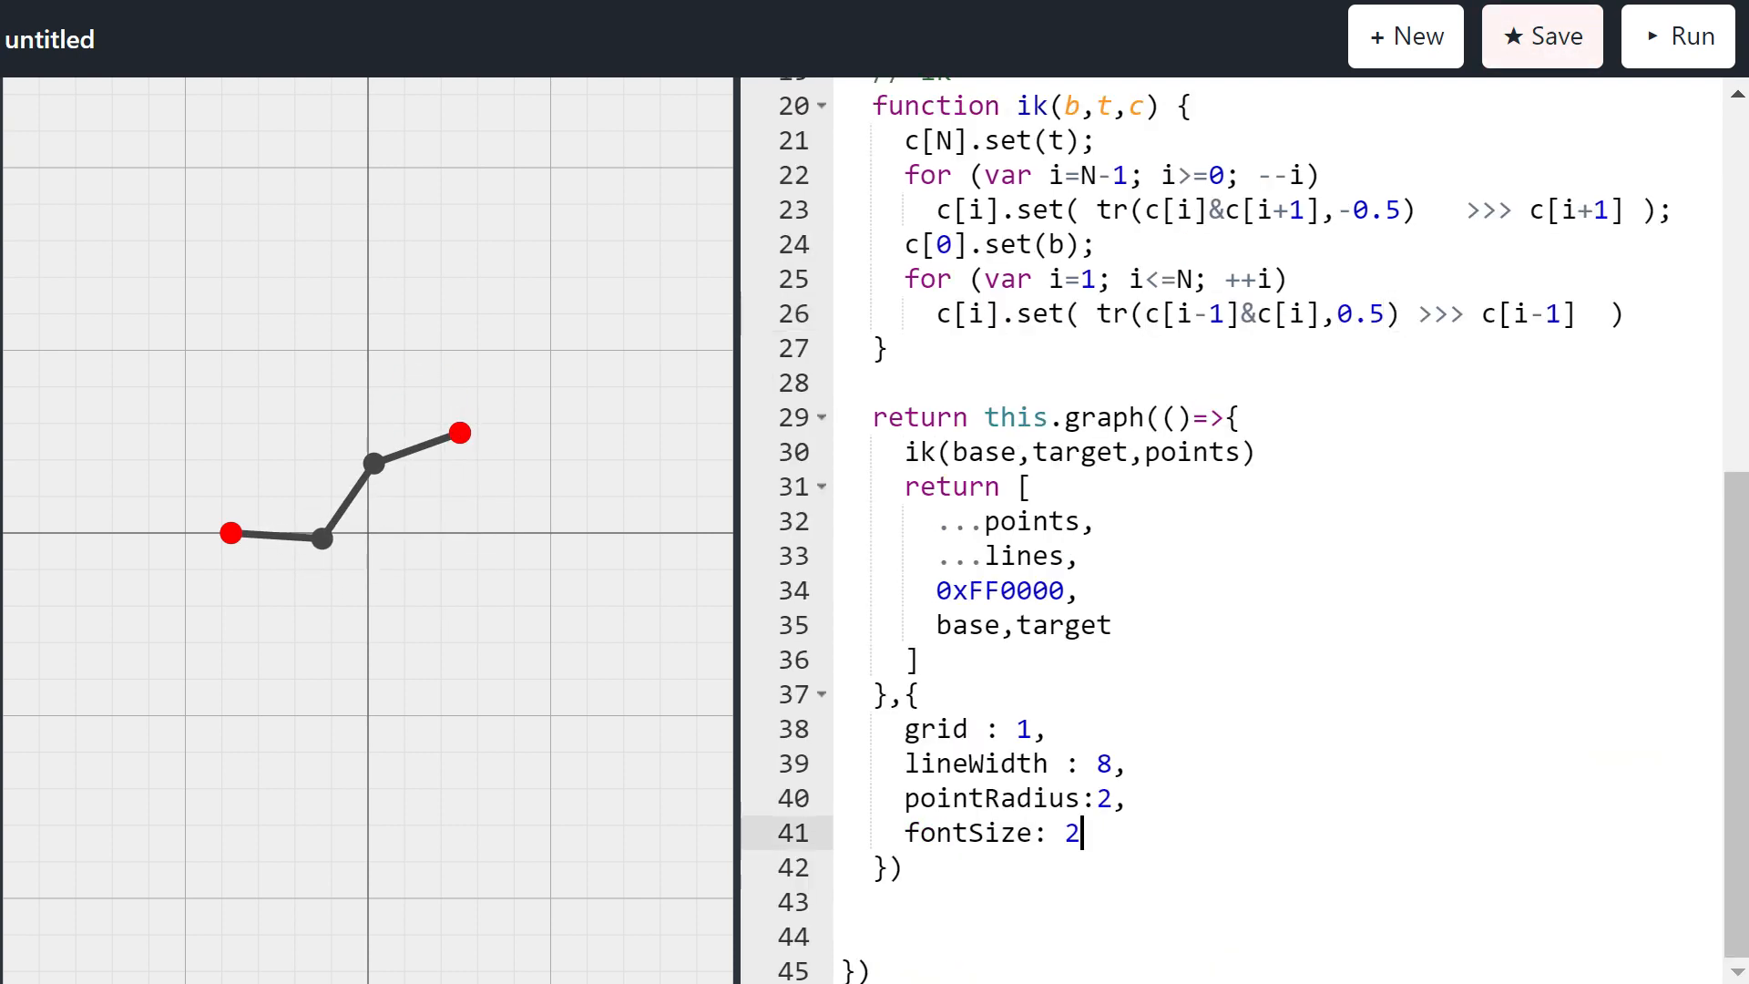
Step: Add animate:1 after fontSize: 2 in the graph options
{"action": "type", "text": ","}
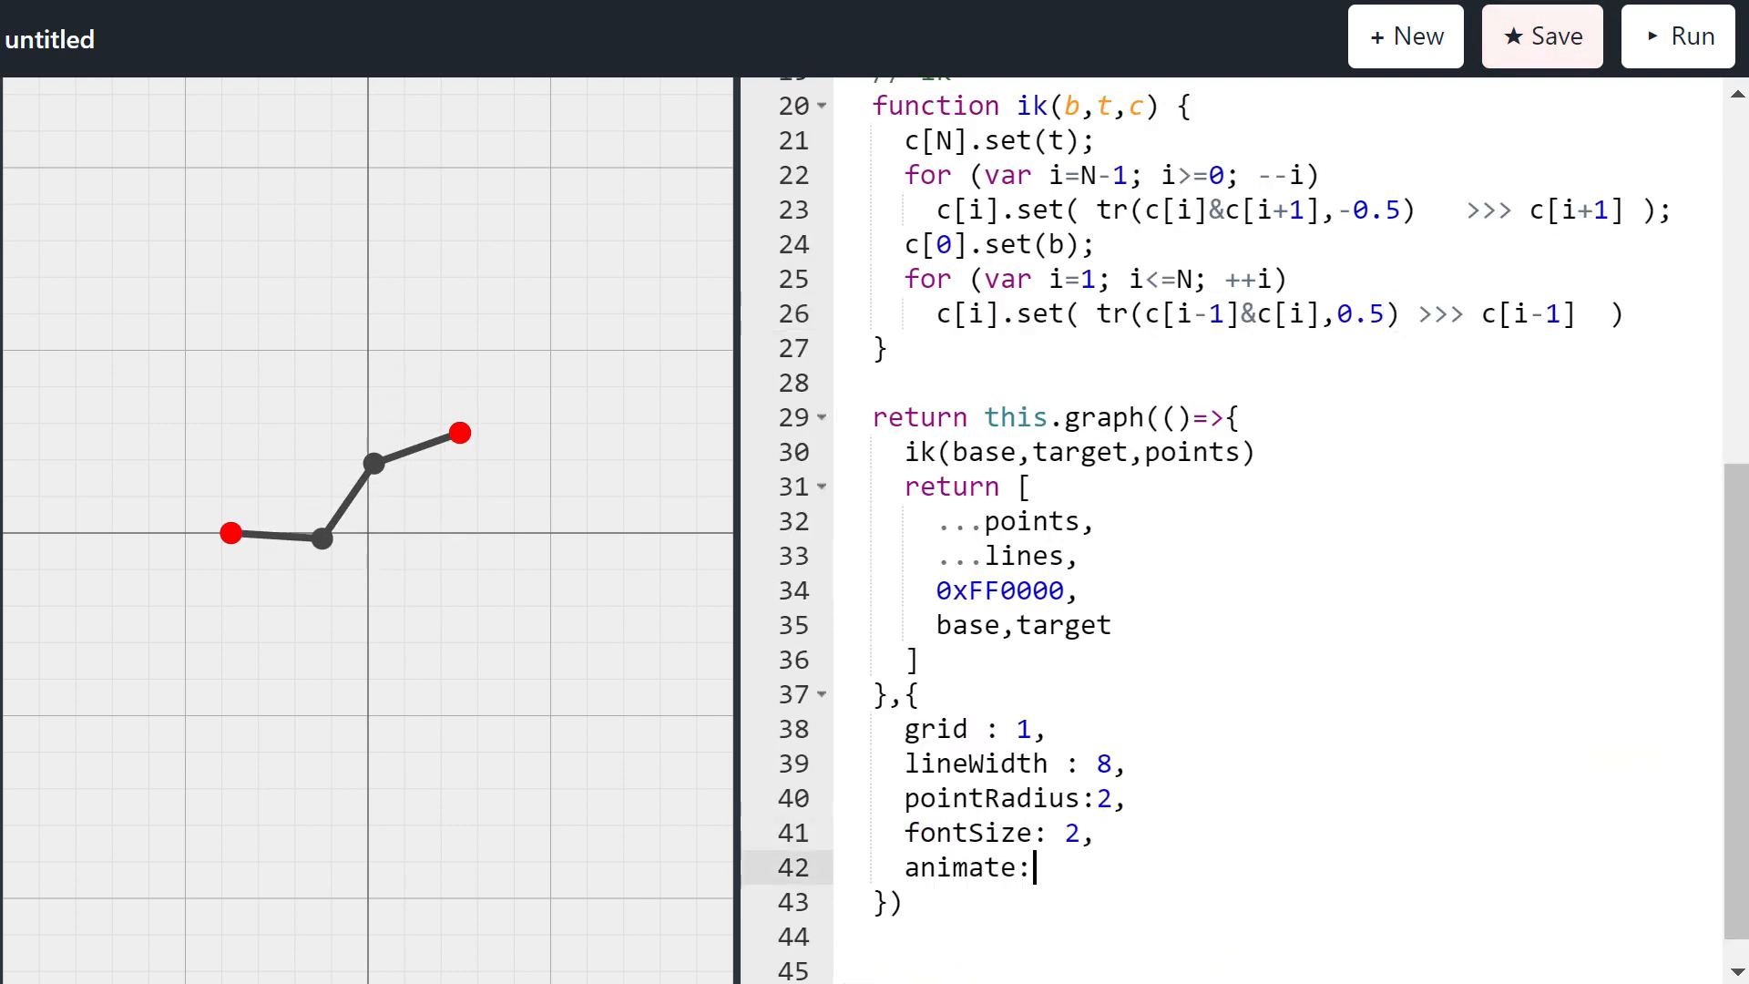
{"action": "type", "text": "1"}
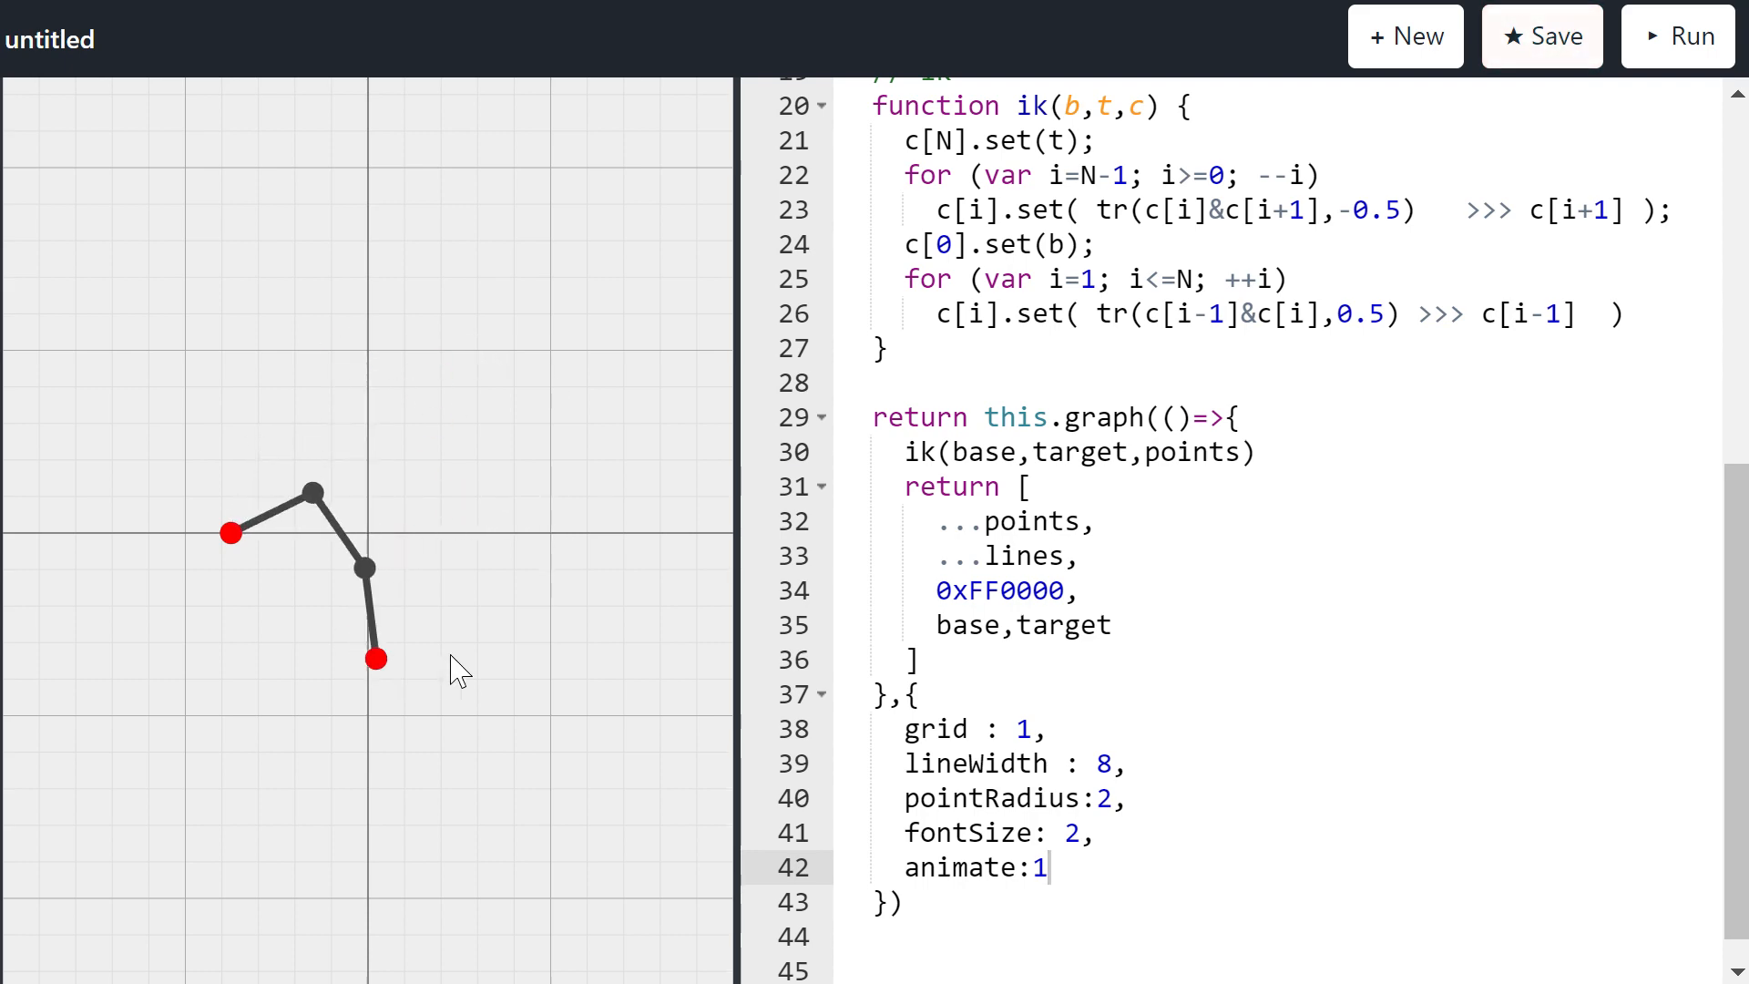
{"action": "scroll", "scroll_direction": "up", "scroll_amount": 3}
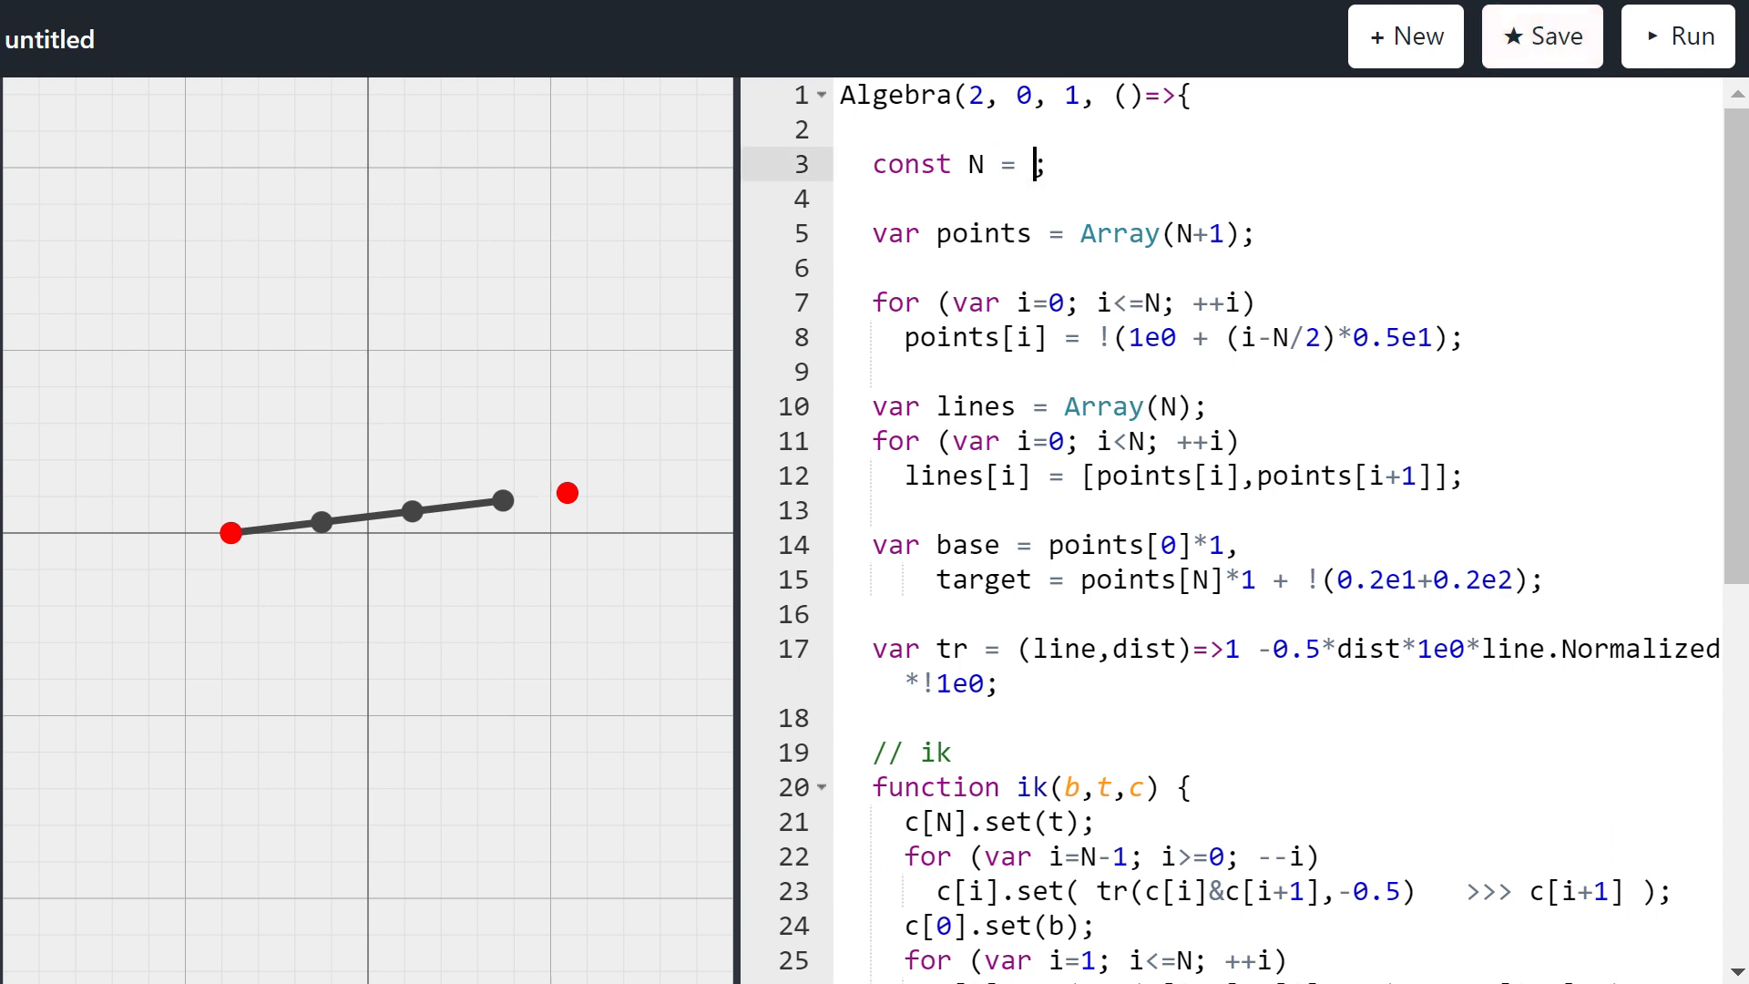
Step: Set const N = 5 for a five-segment chain
{"action": "type", "text": "5"}
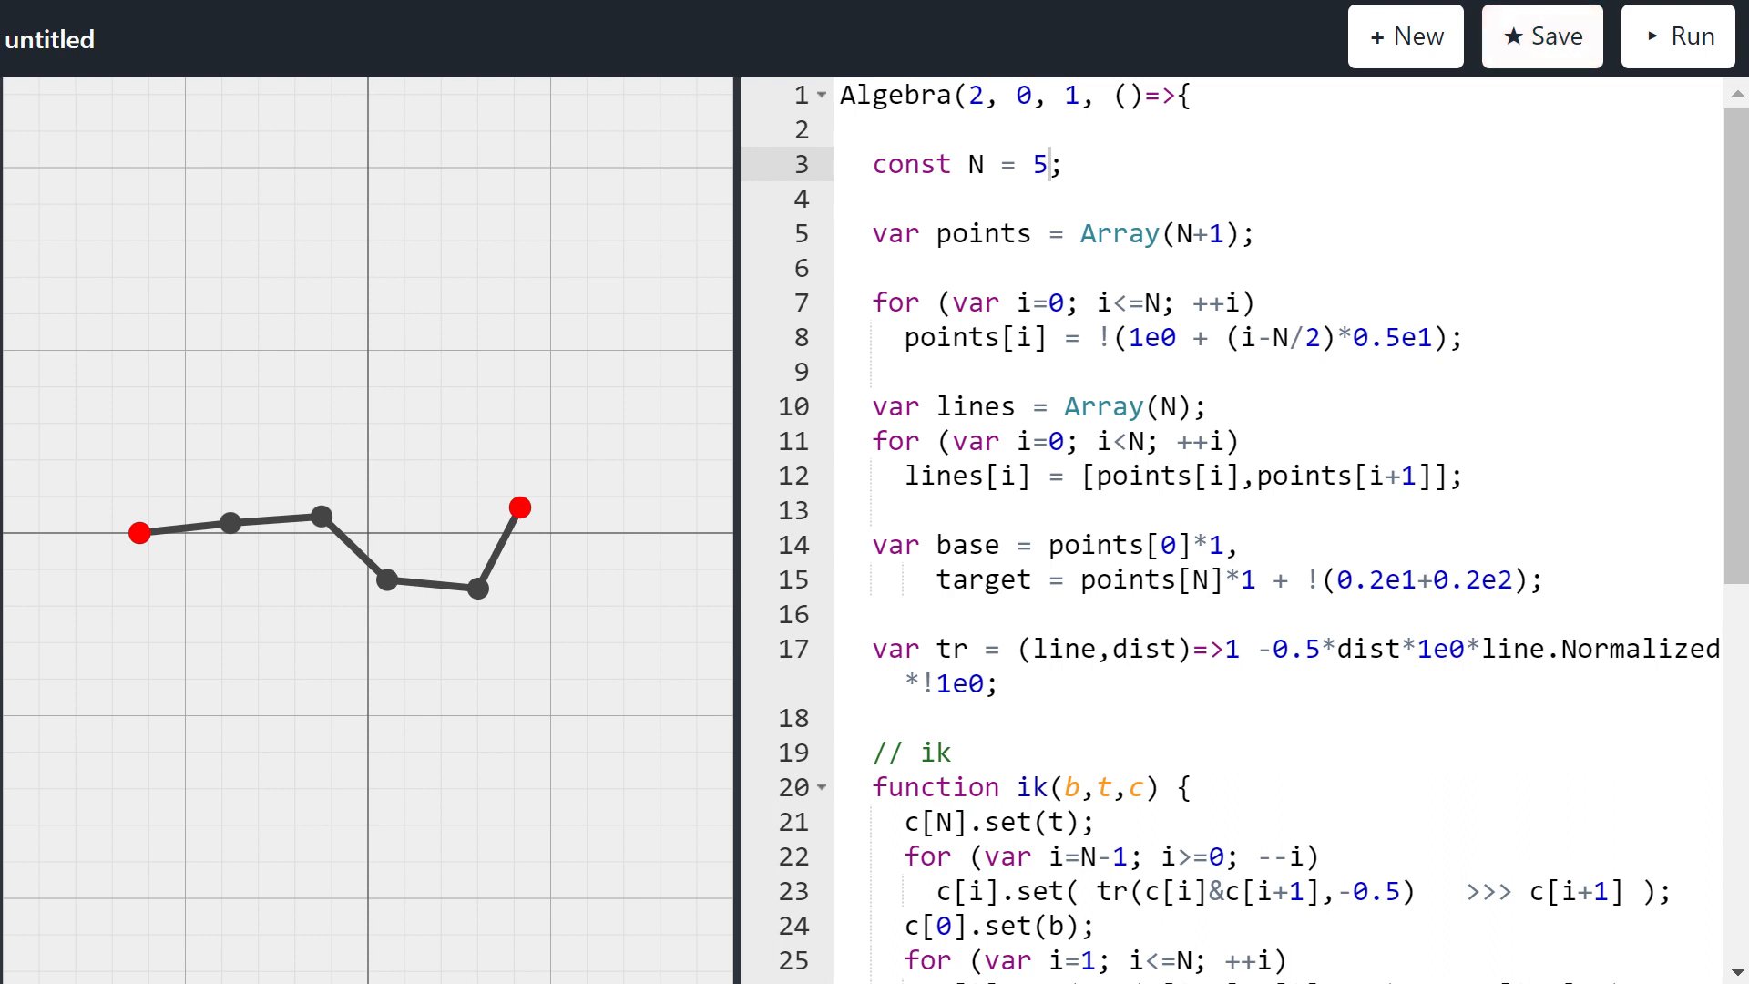
{"action": "mouse_move", "coordinate": [536, 558]}
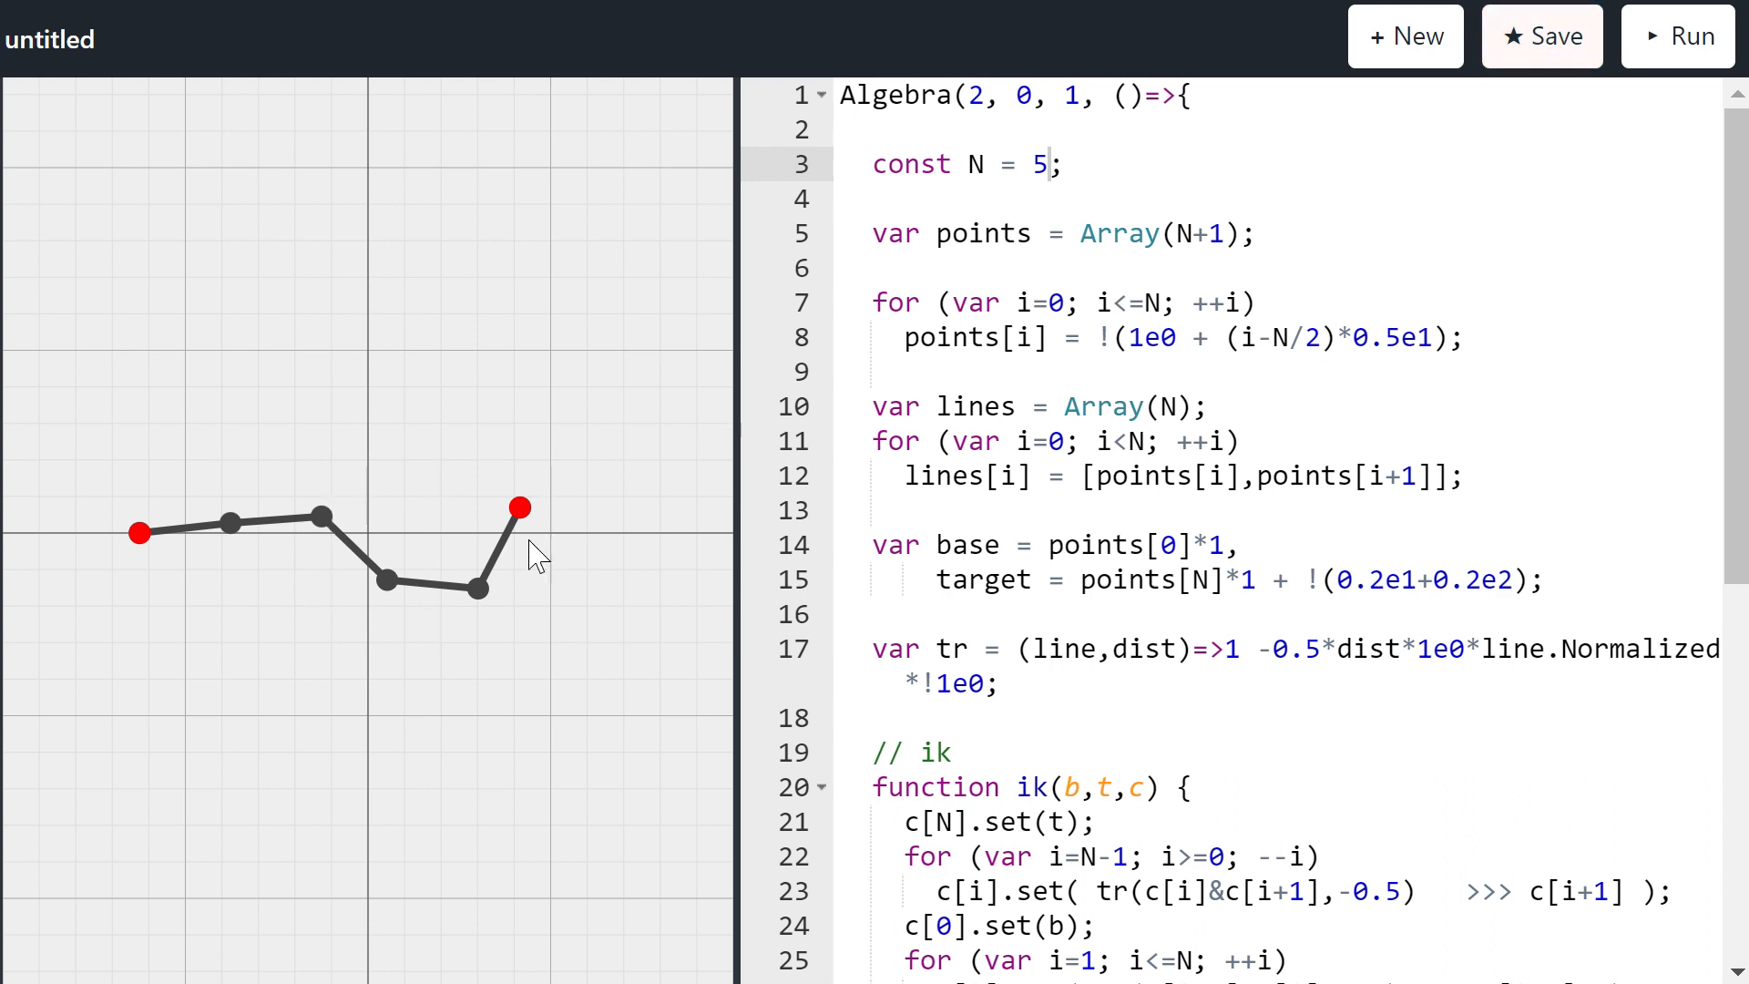